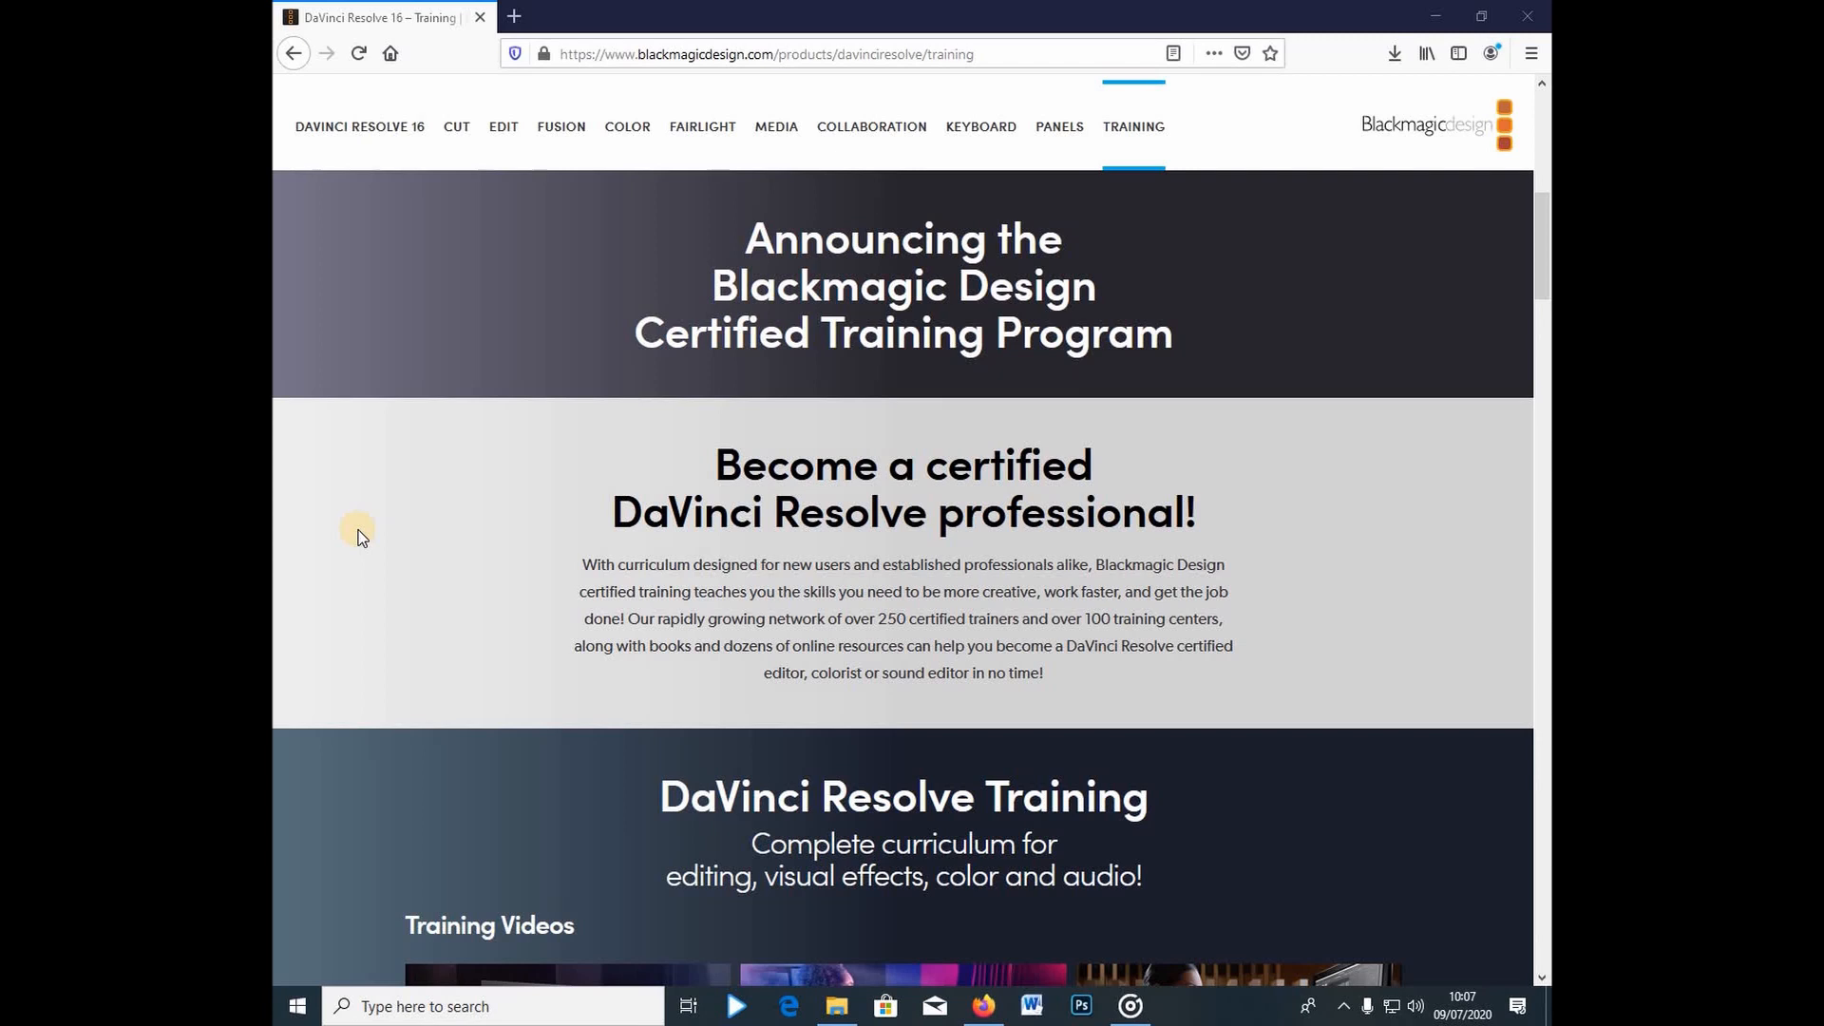
mouse_move(920, 52)
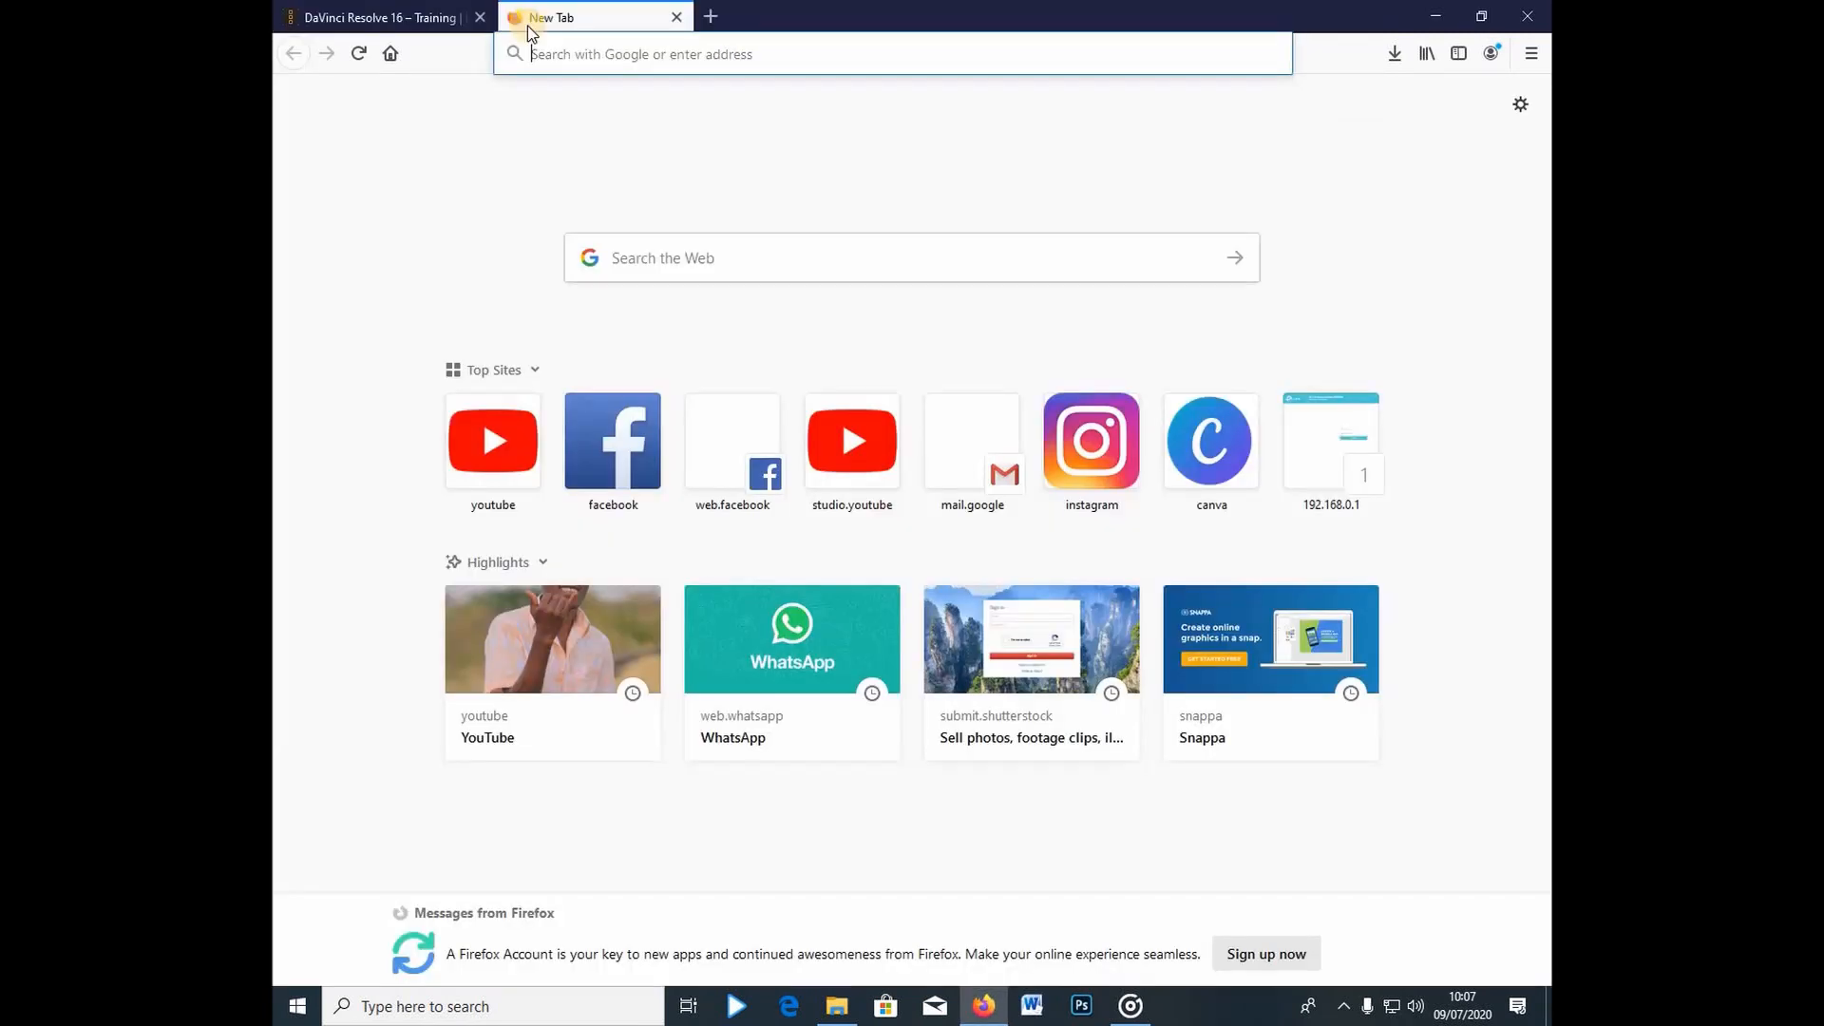
Start a Google search from the new tab, typing 'balackmagicdesi'
left_click(911, 257)
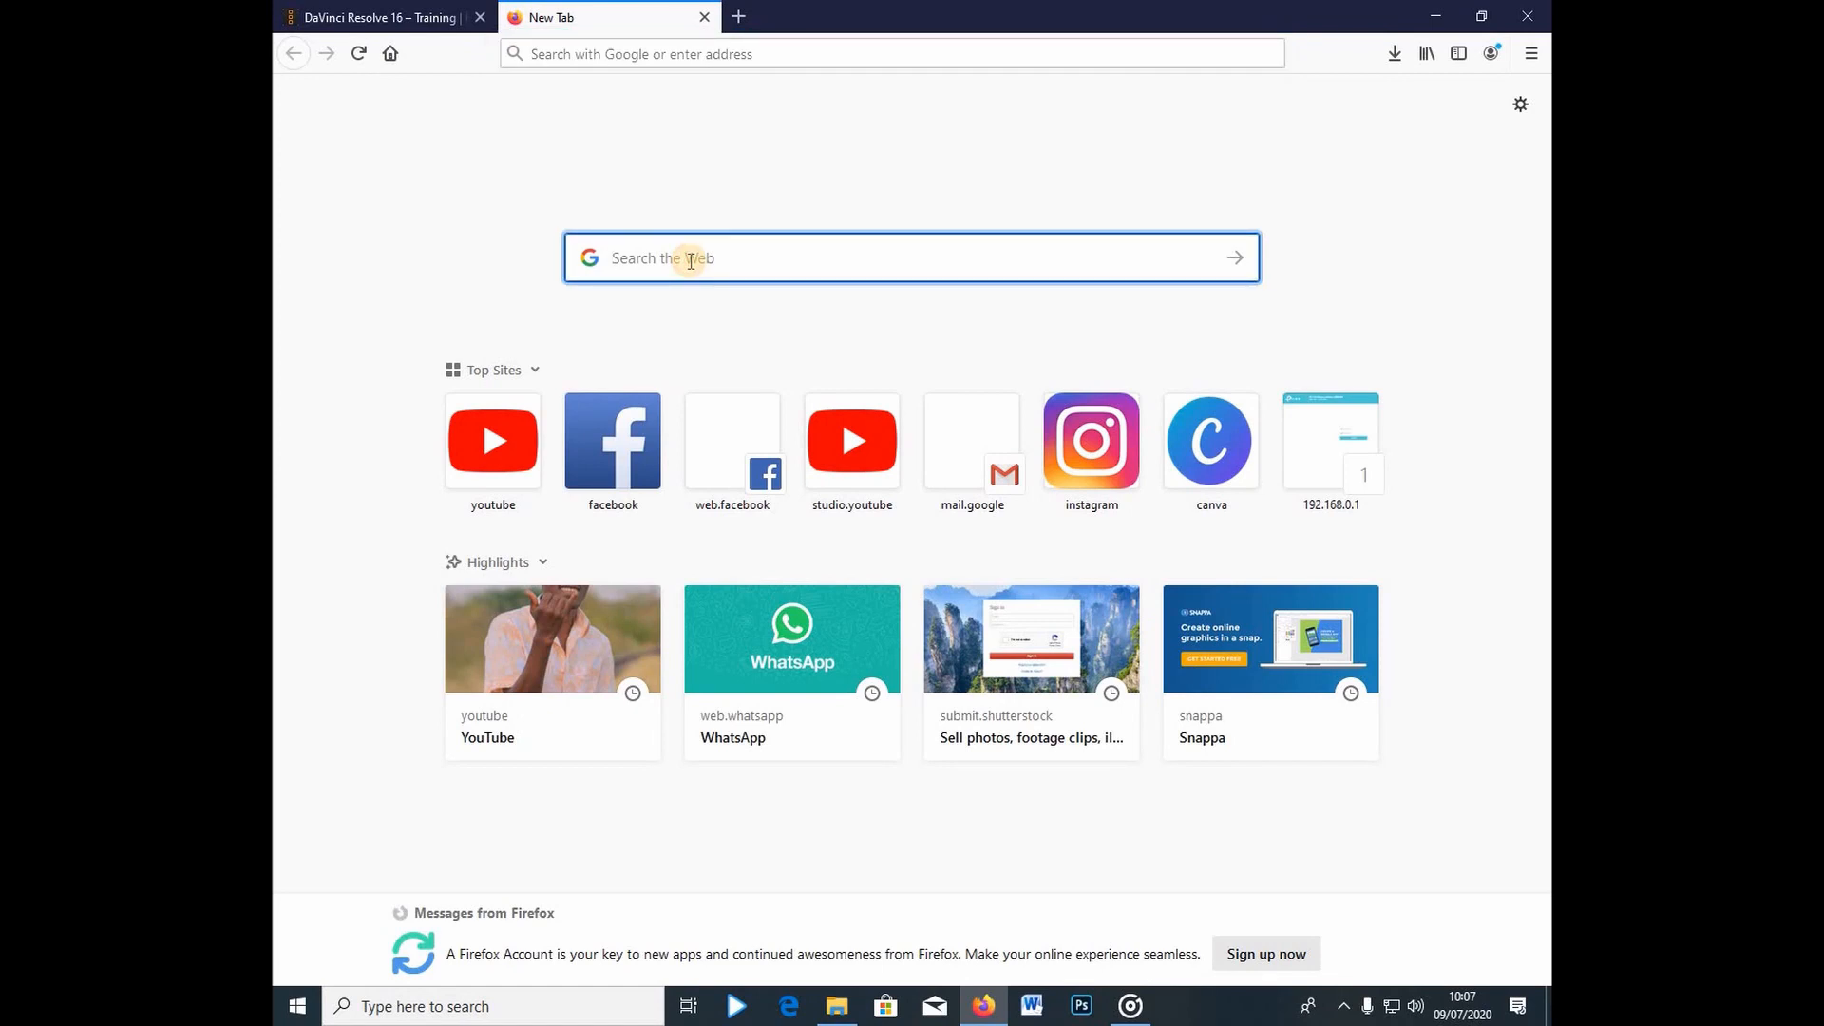
type("balac")
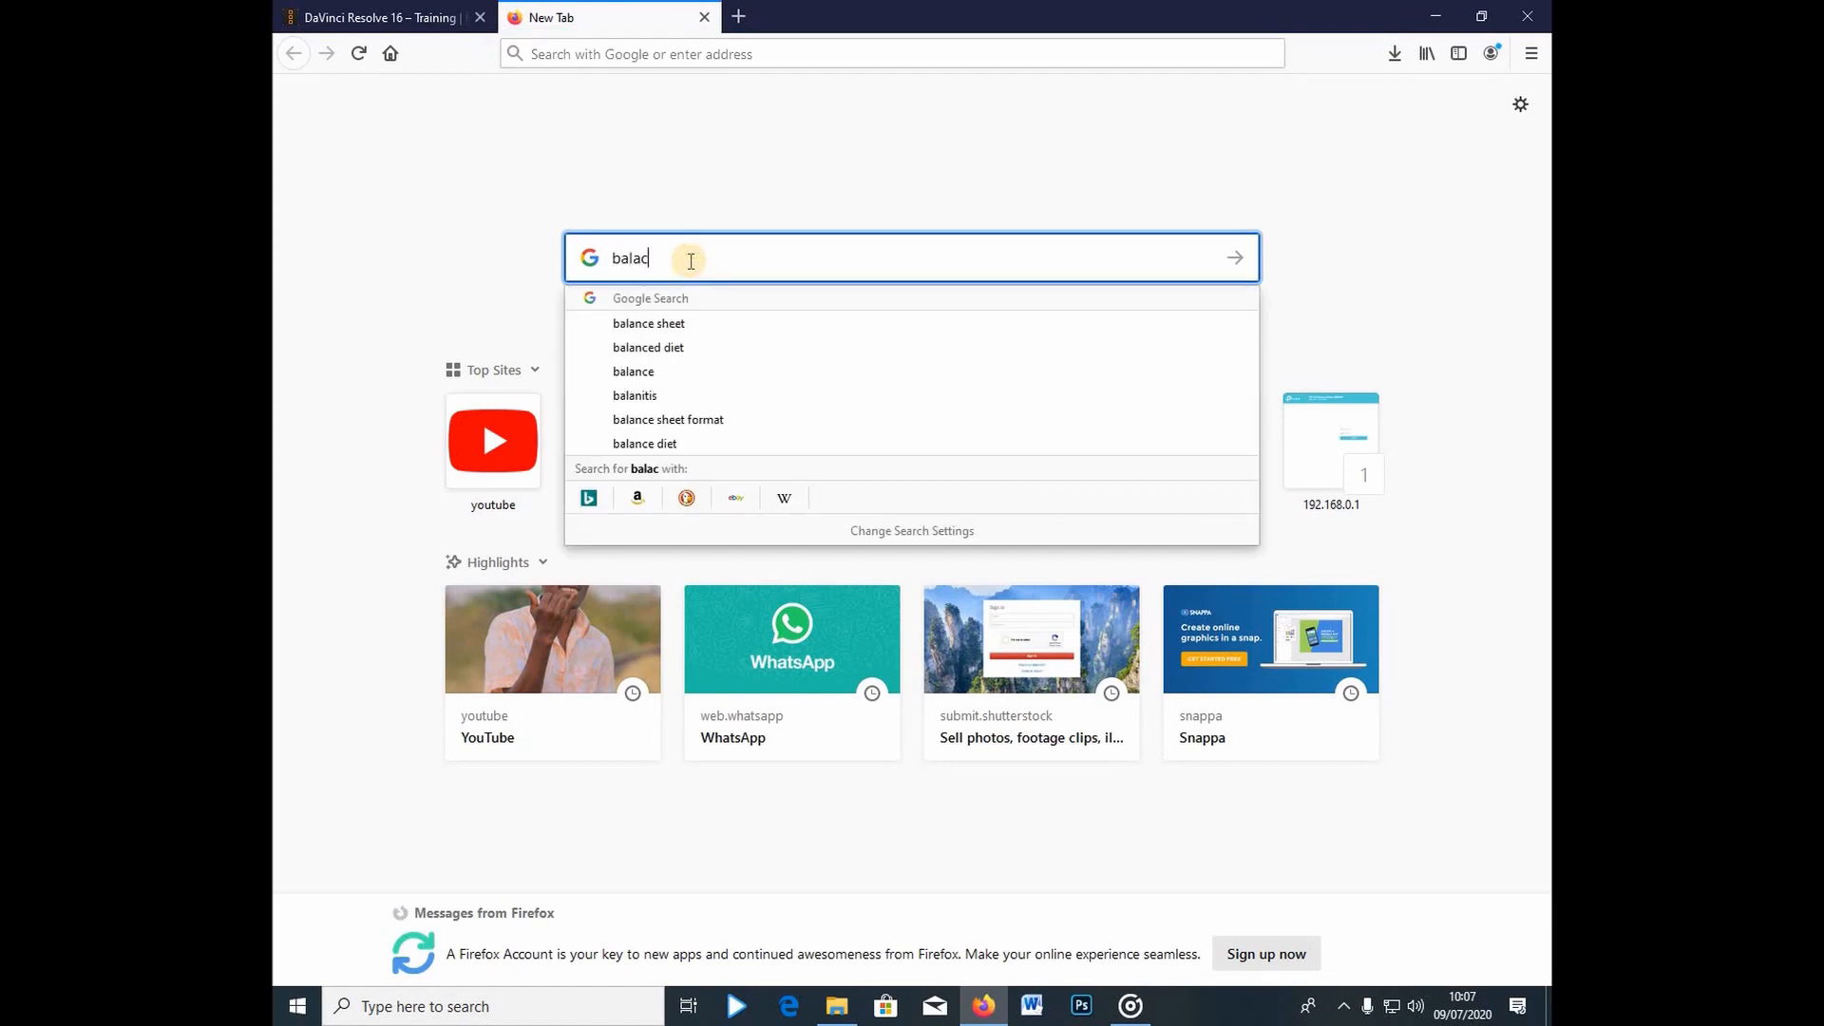
type("kmagi")
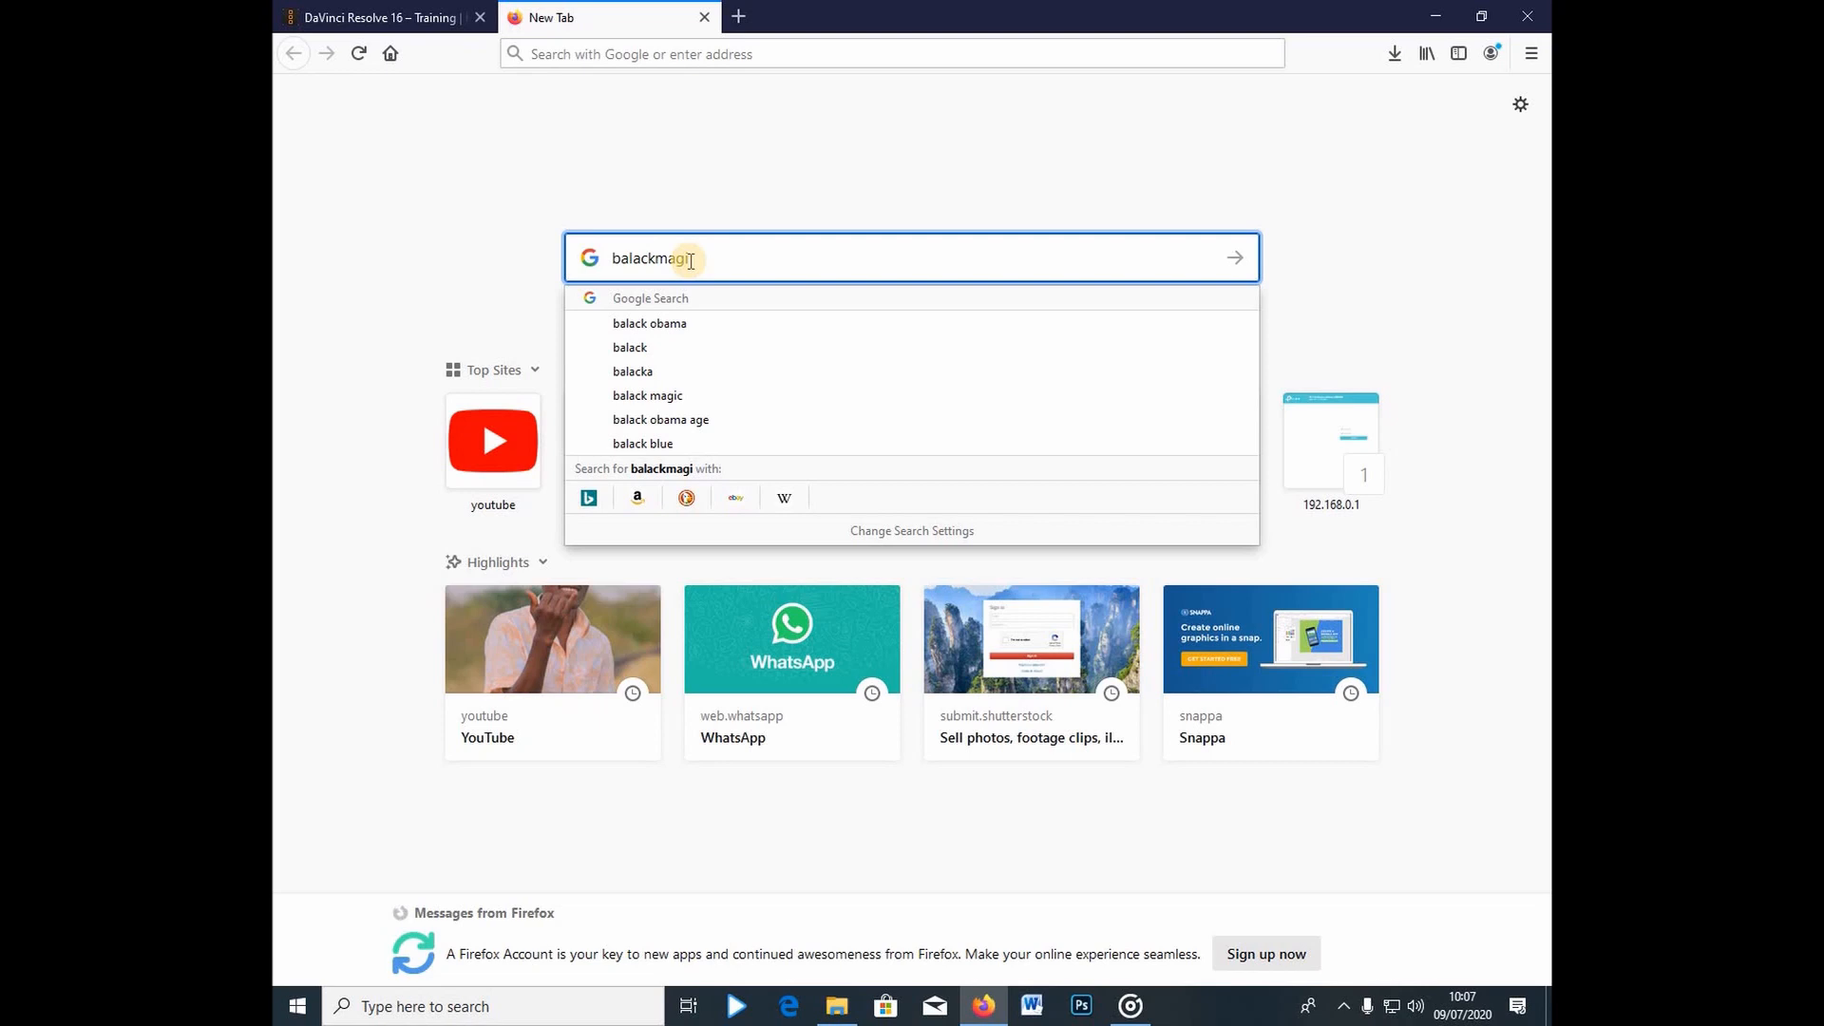
type("cdesign.co")
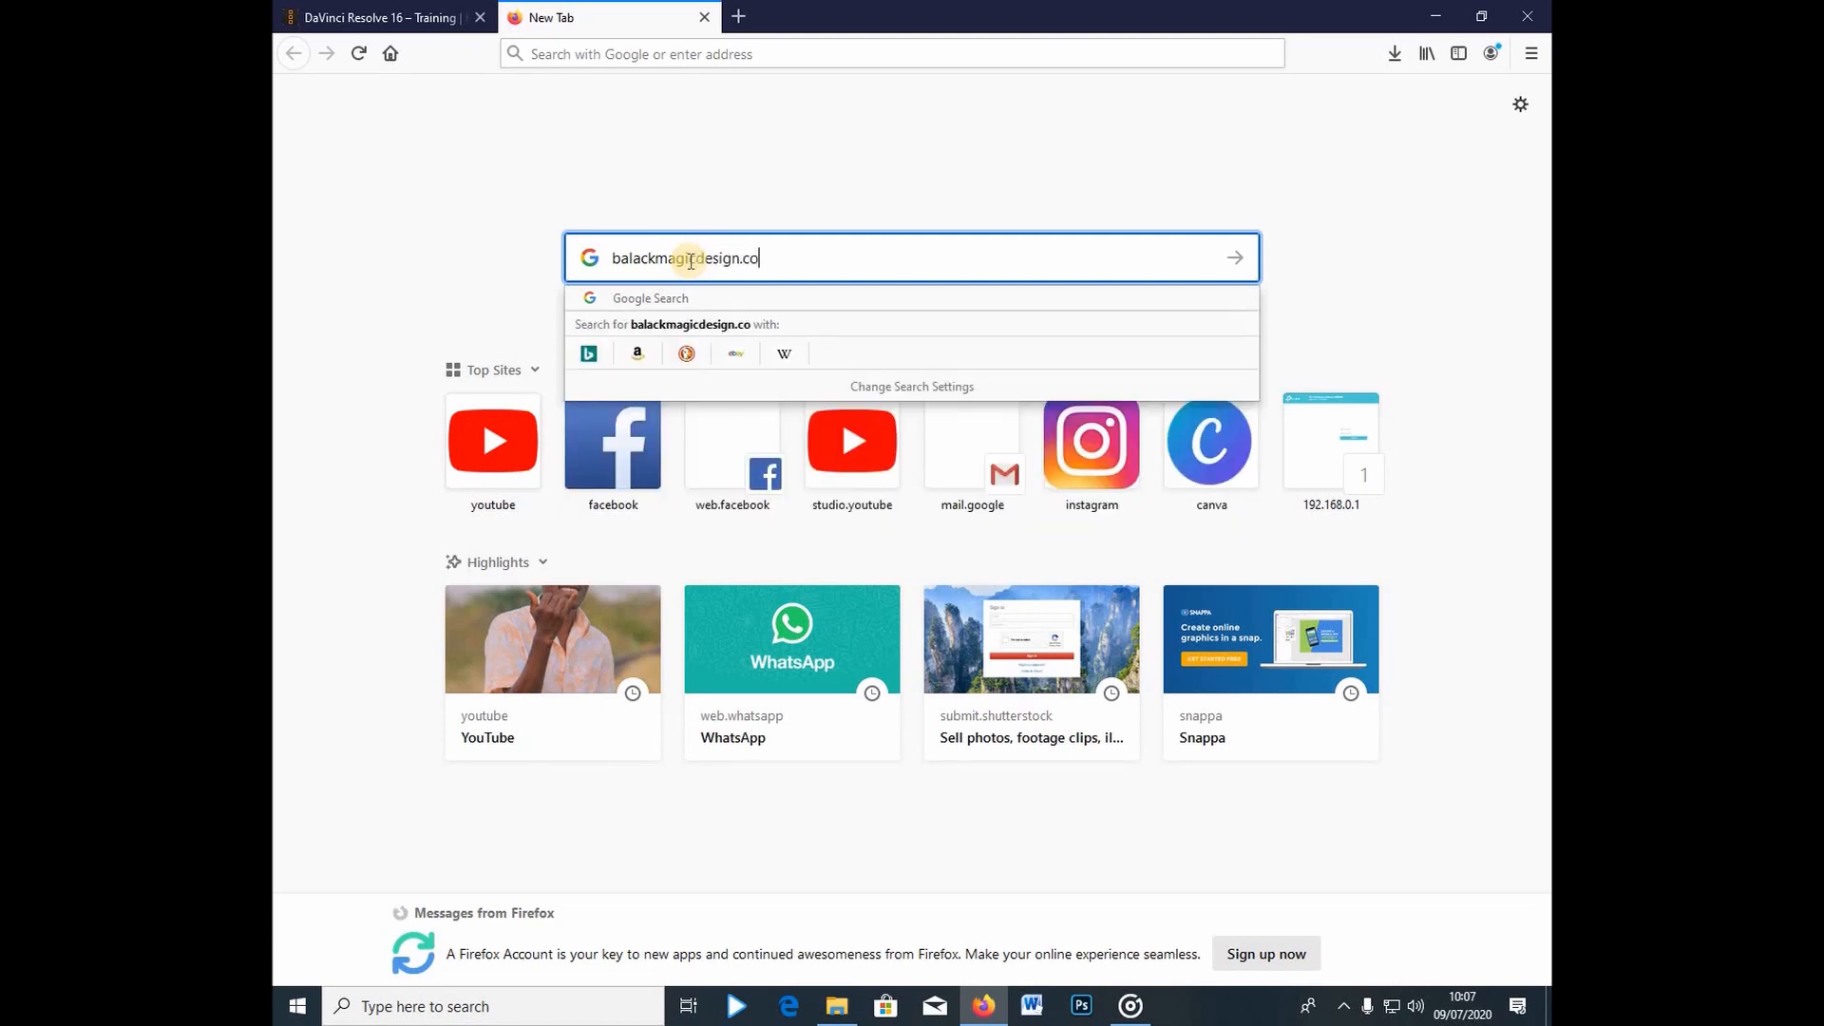
Submit the search and open the DaVinci Resolve 16 sitelink, scrolling down its product page
key("Return")
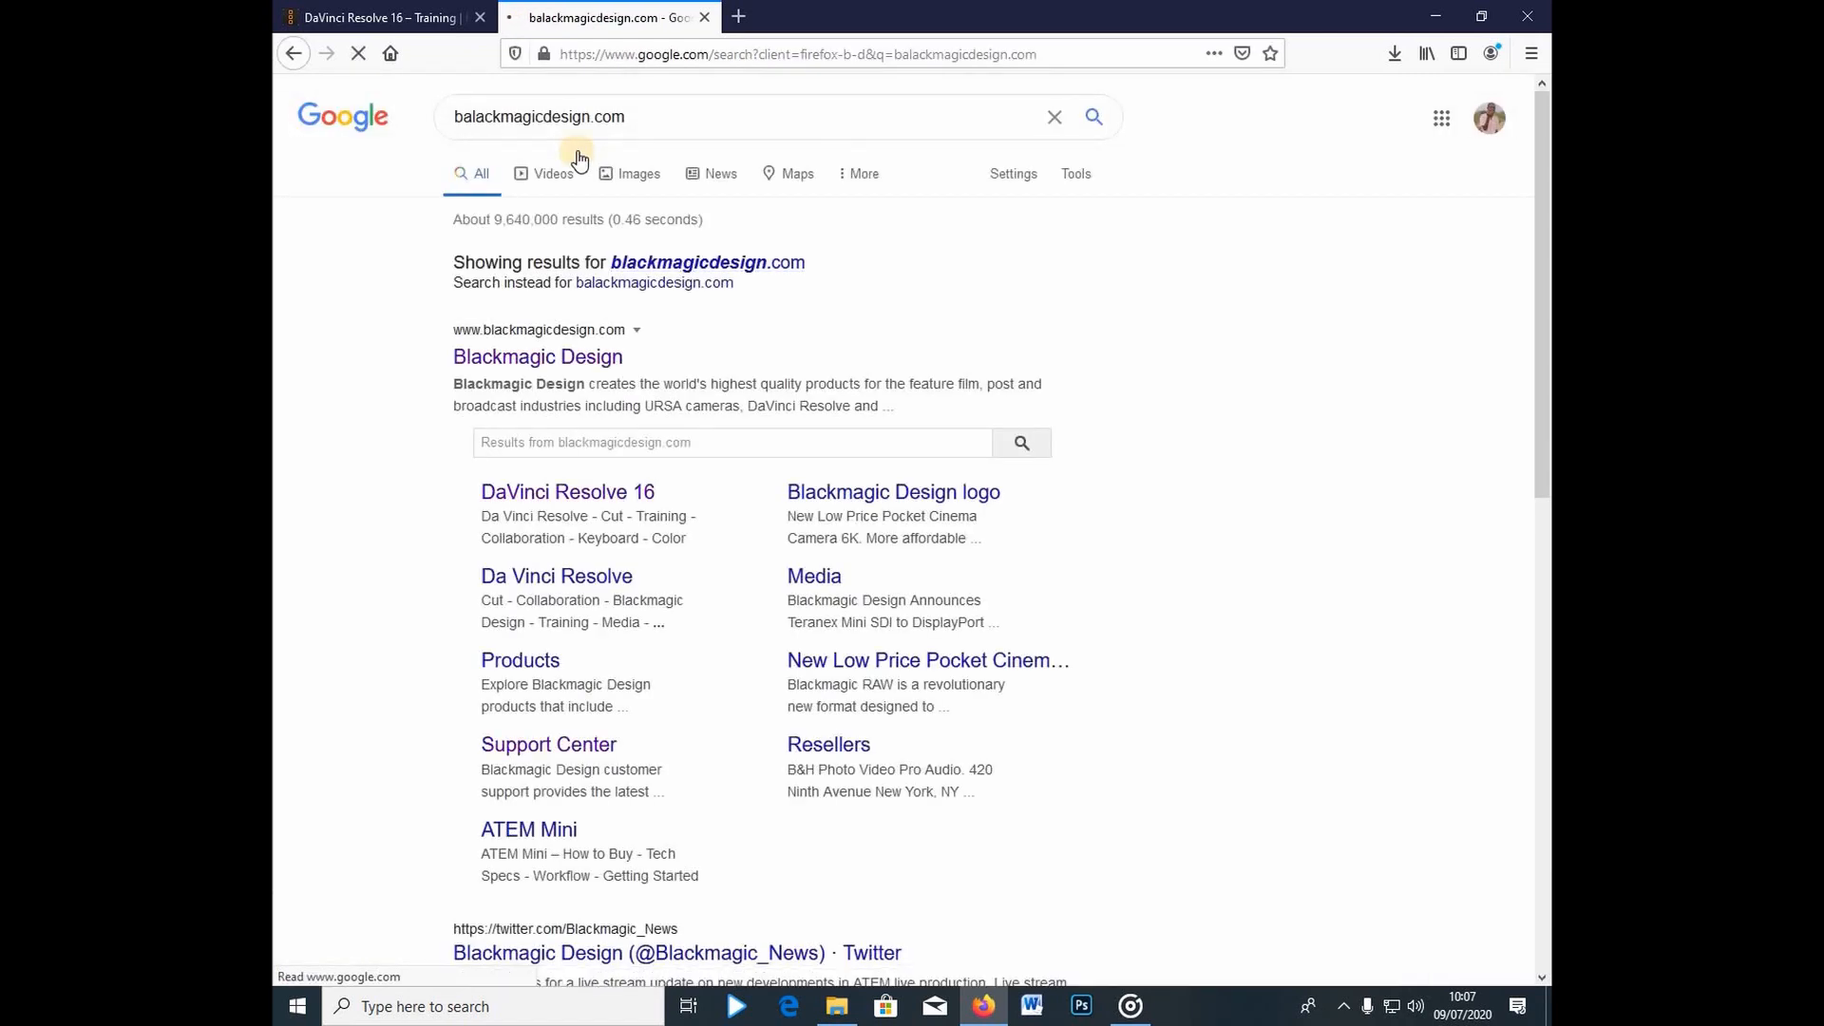
mouse_move(593, 477)
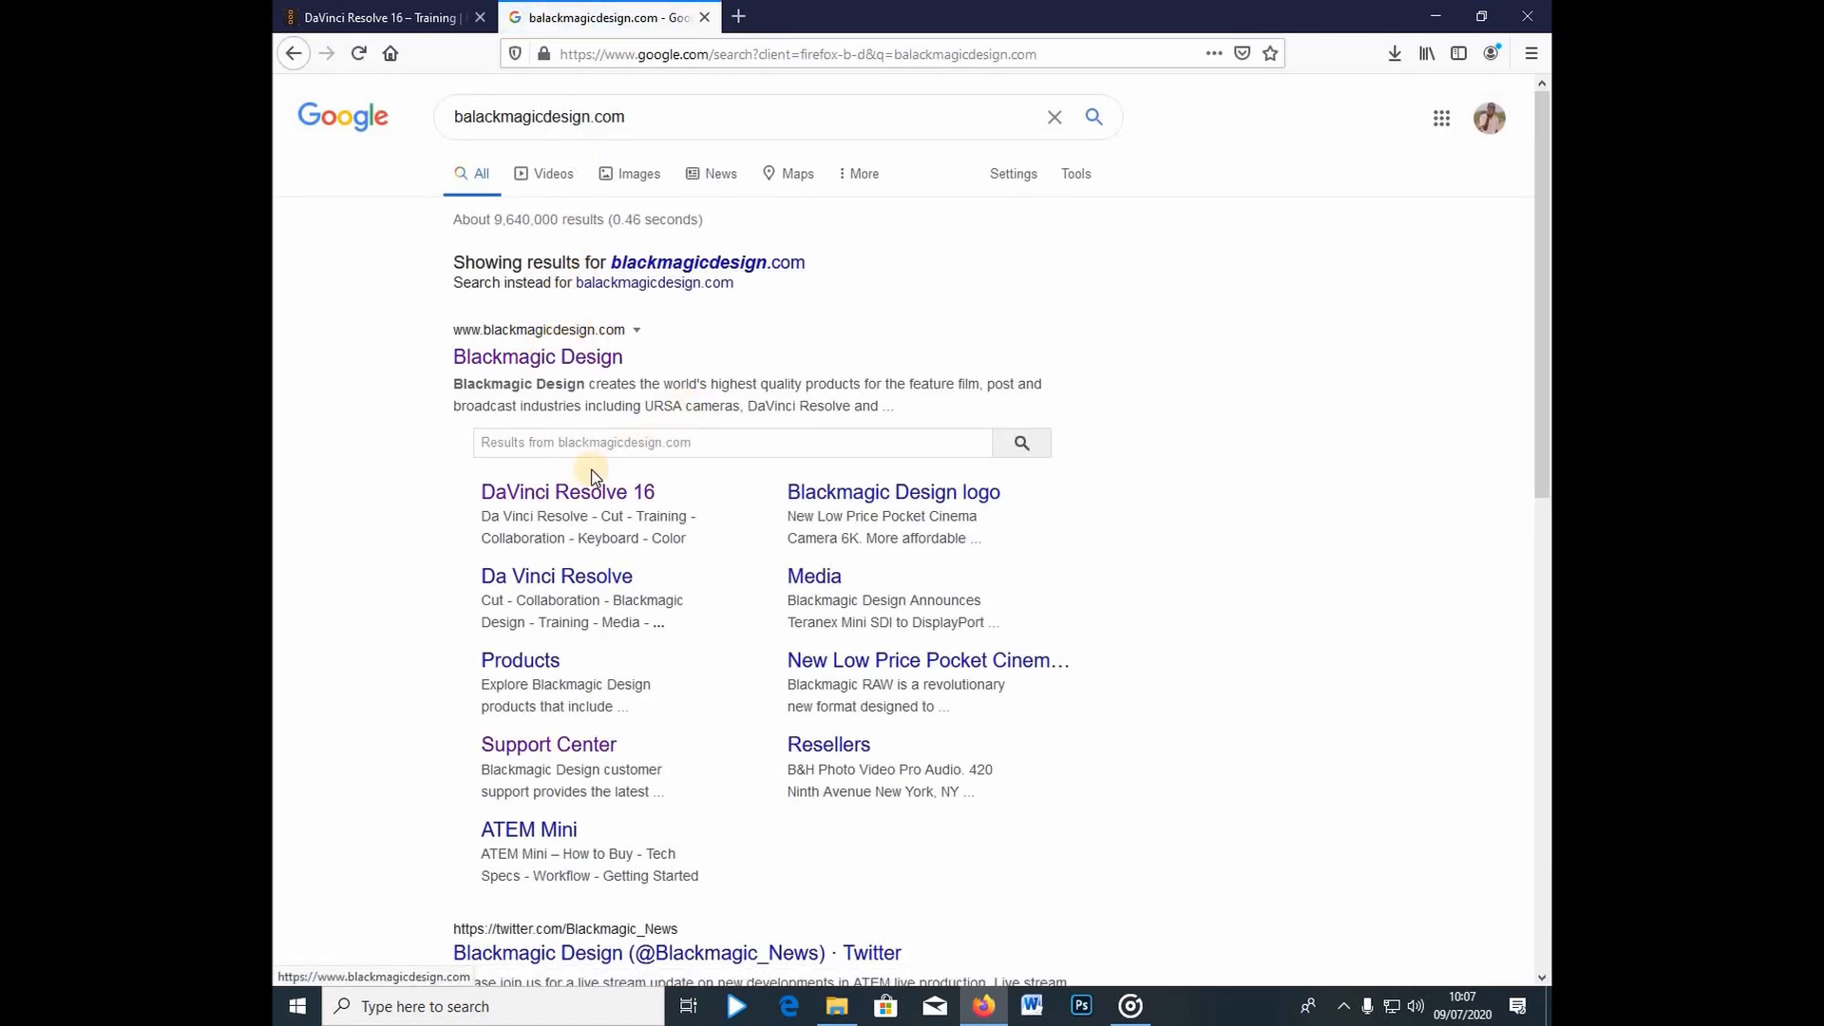
left_click(568, 491)
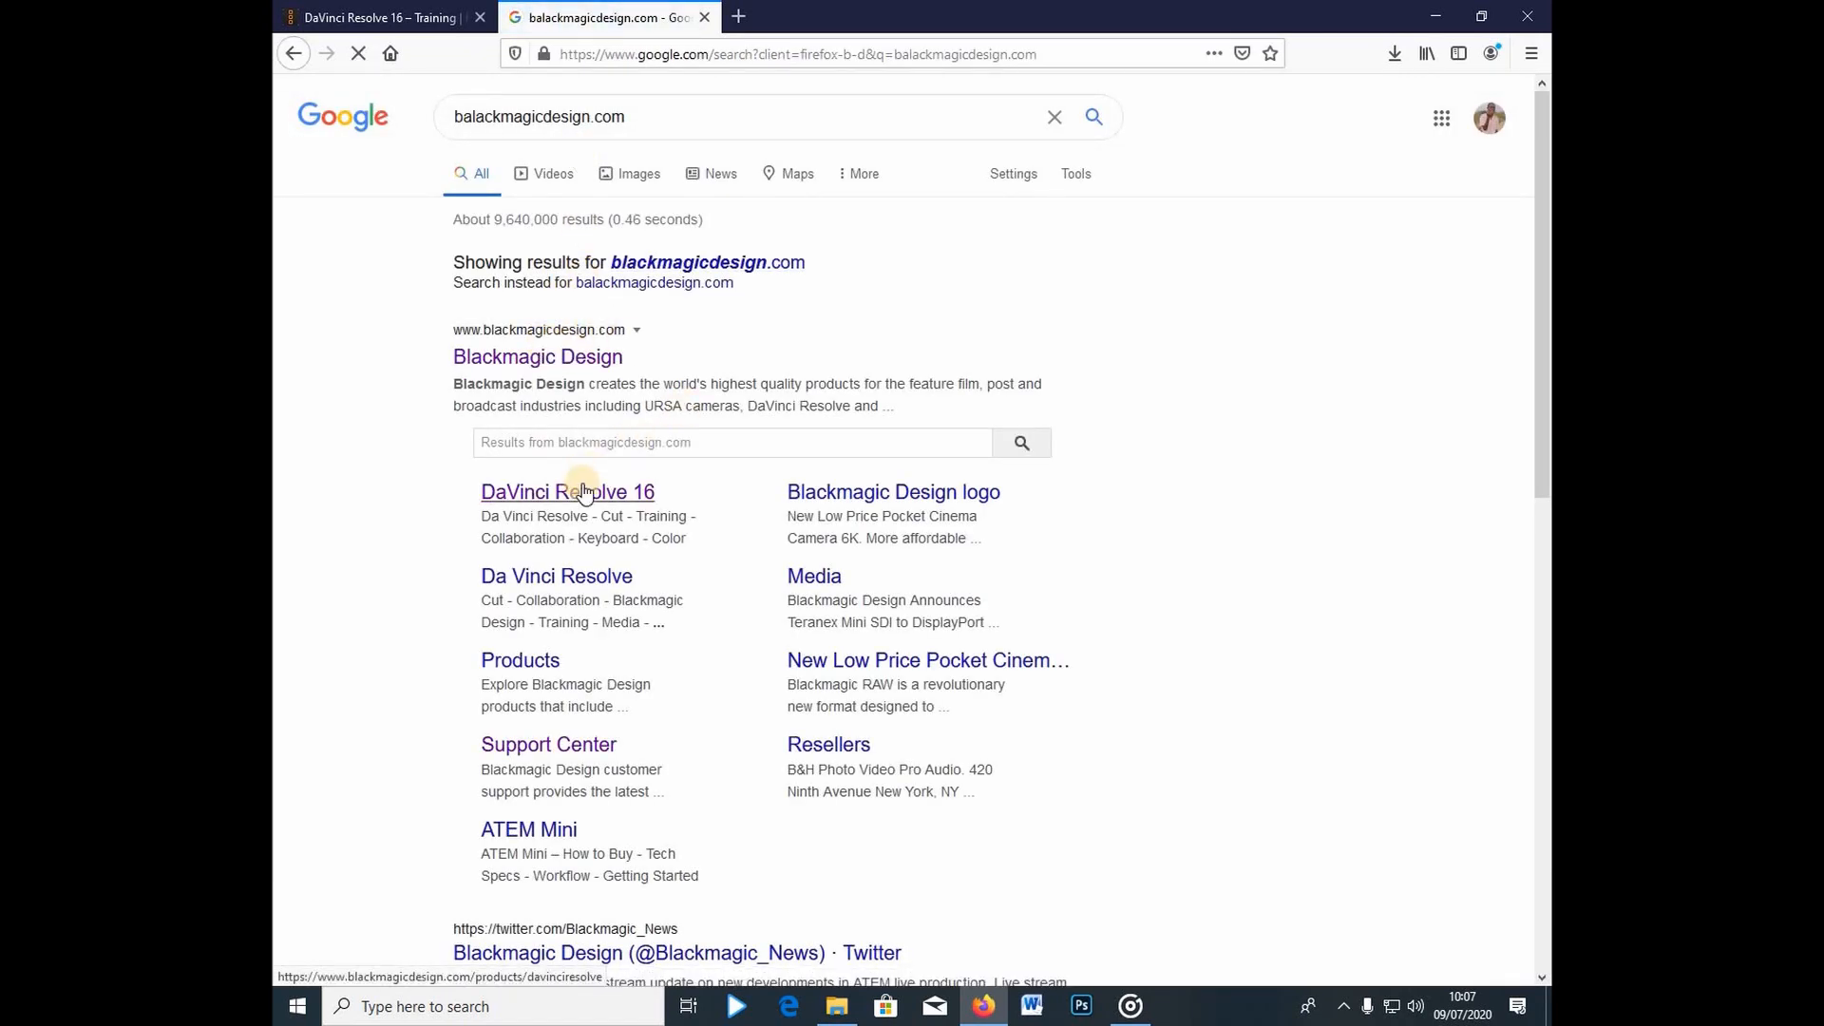
left_click(568, 492)
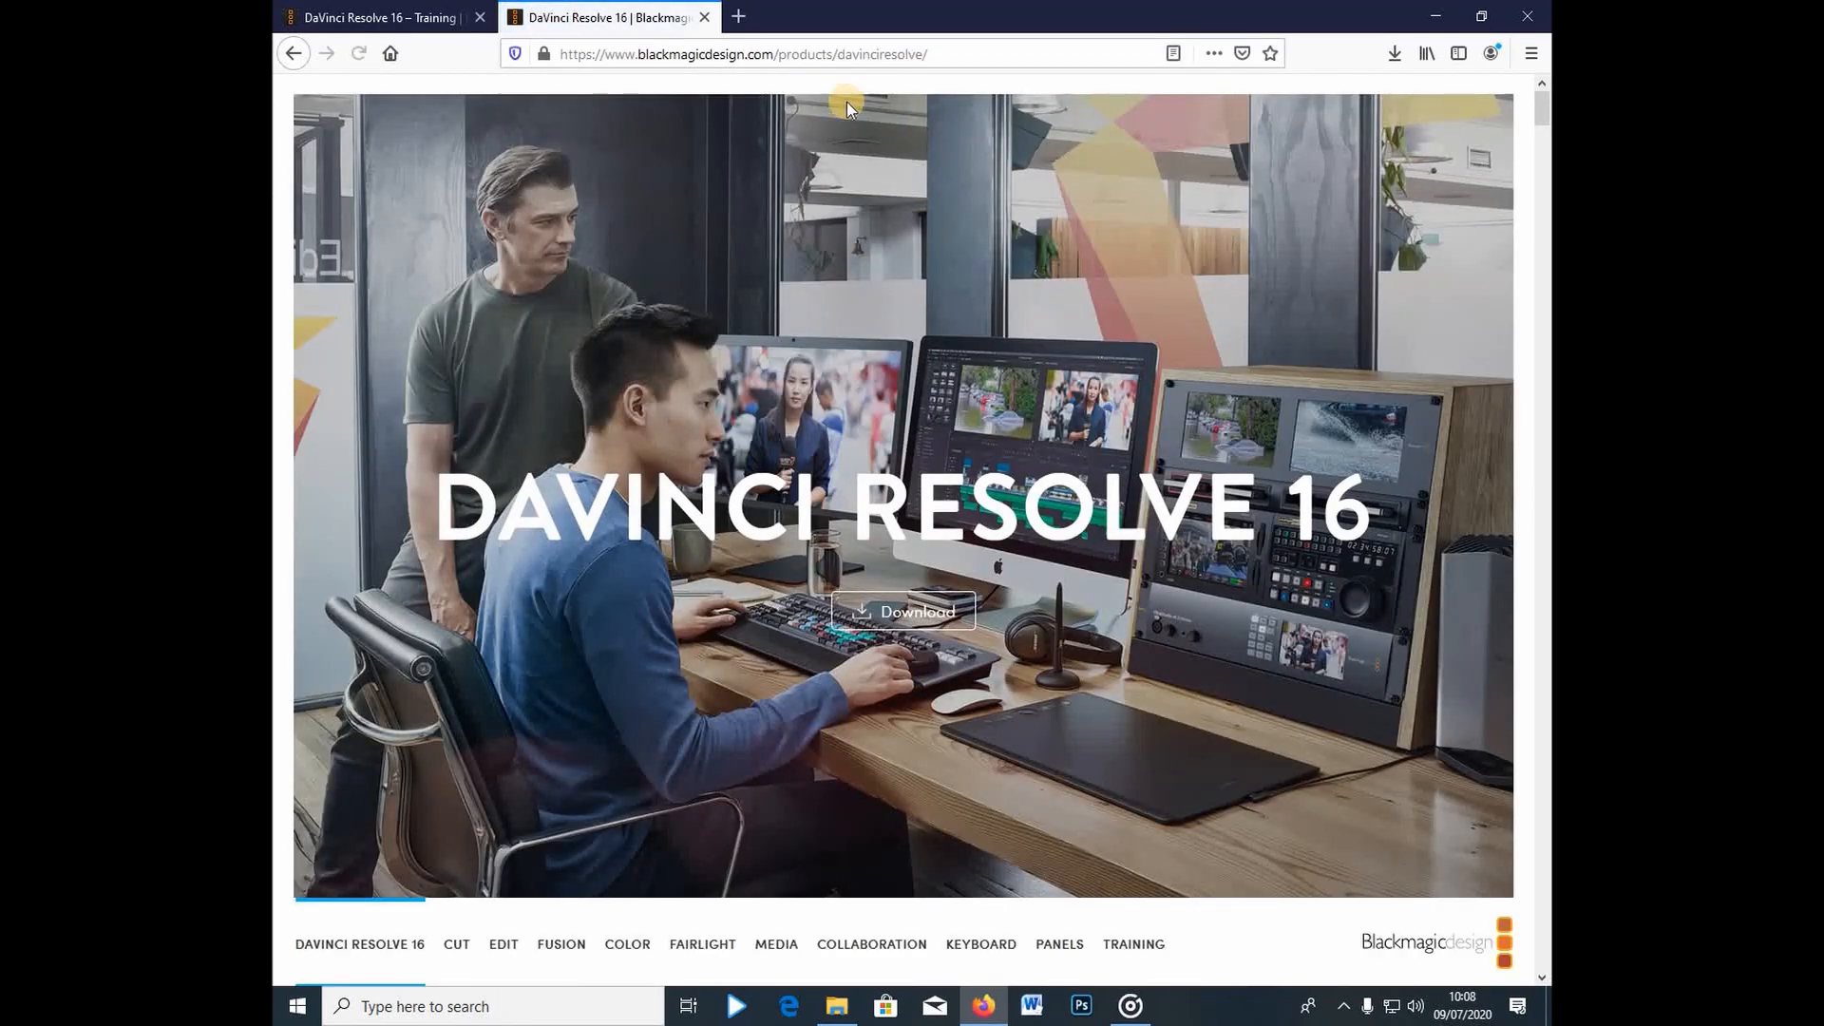
mouse_move(1082, 407)
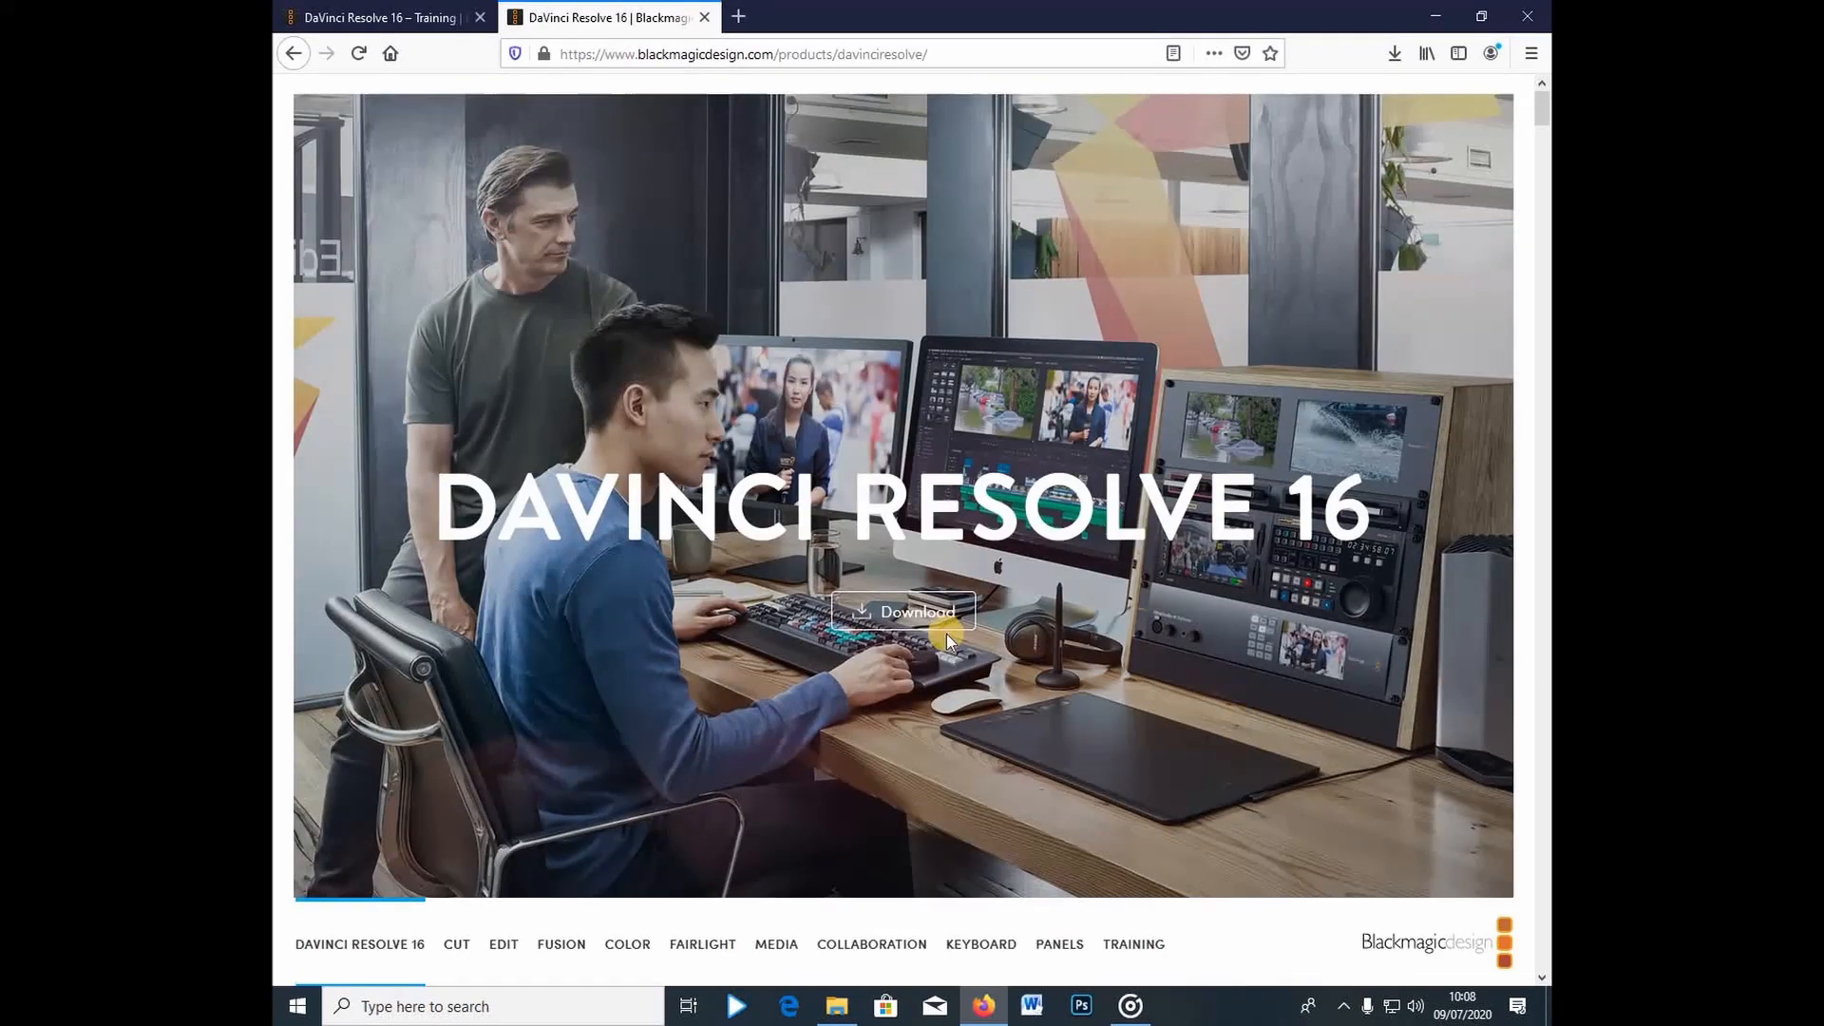
scroll("down", 3)
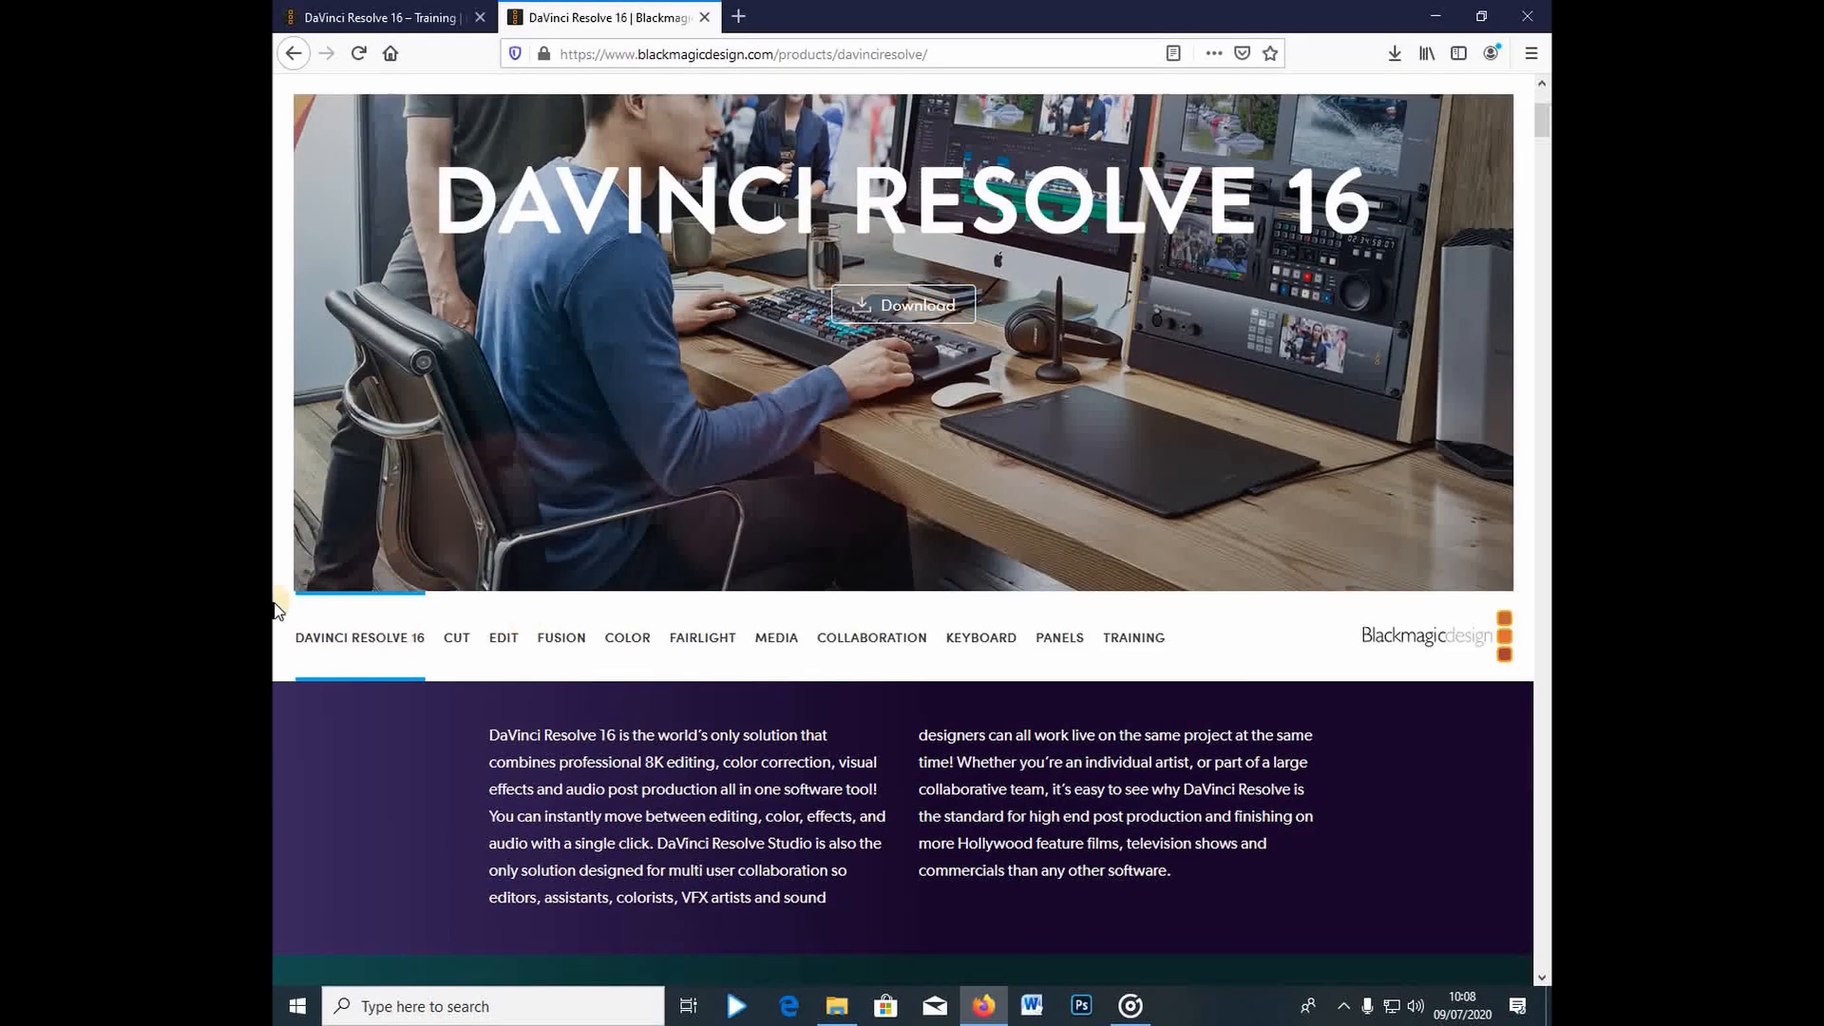
mouse_move(1103, 643)
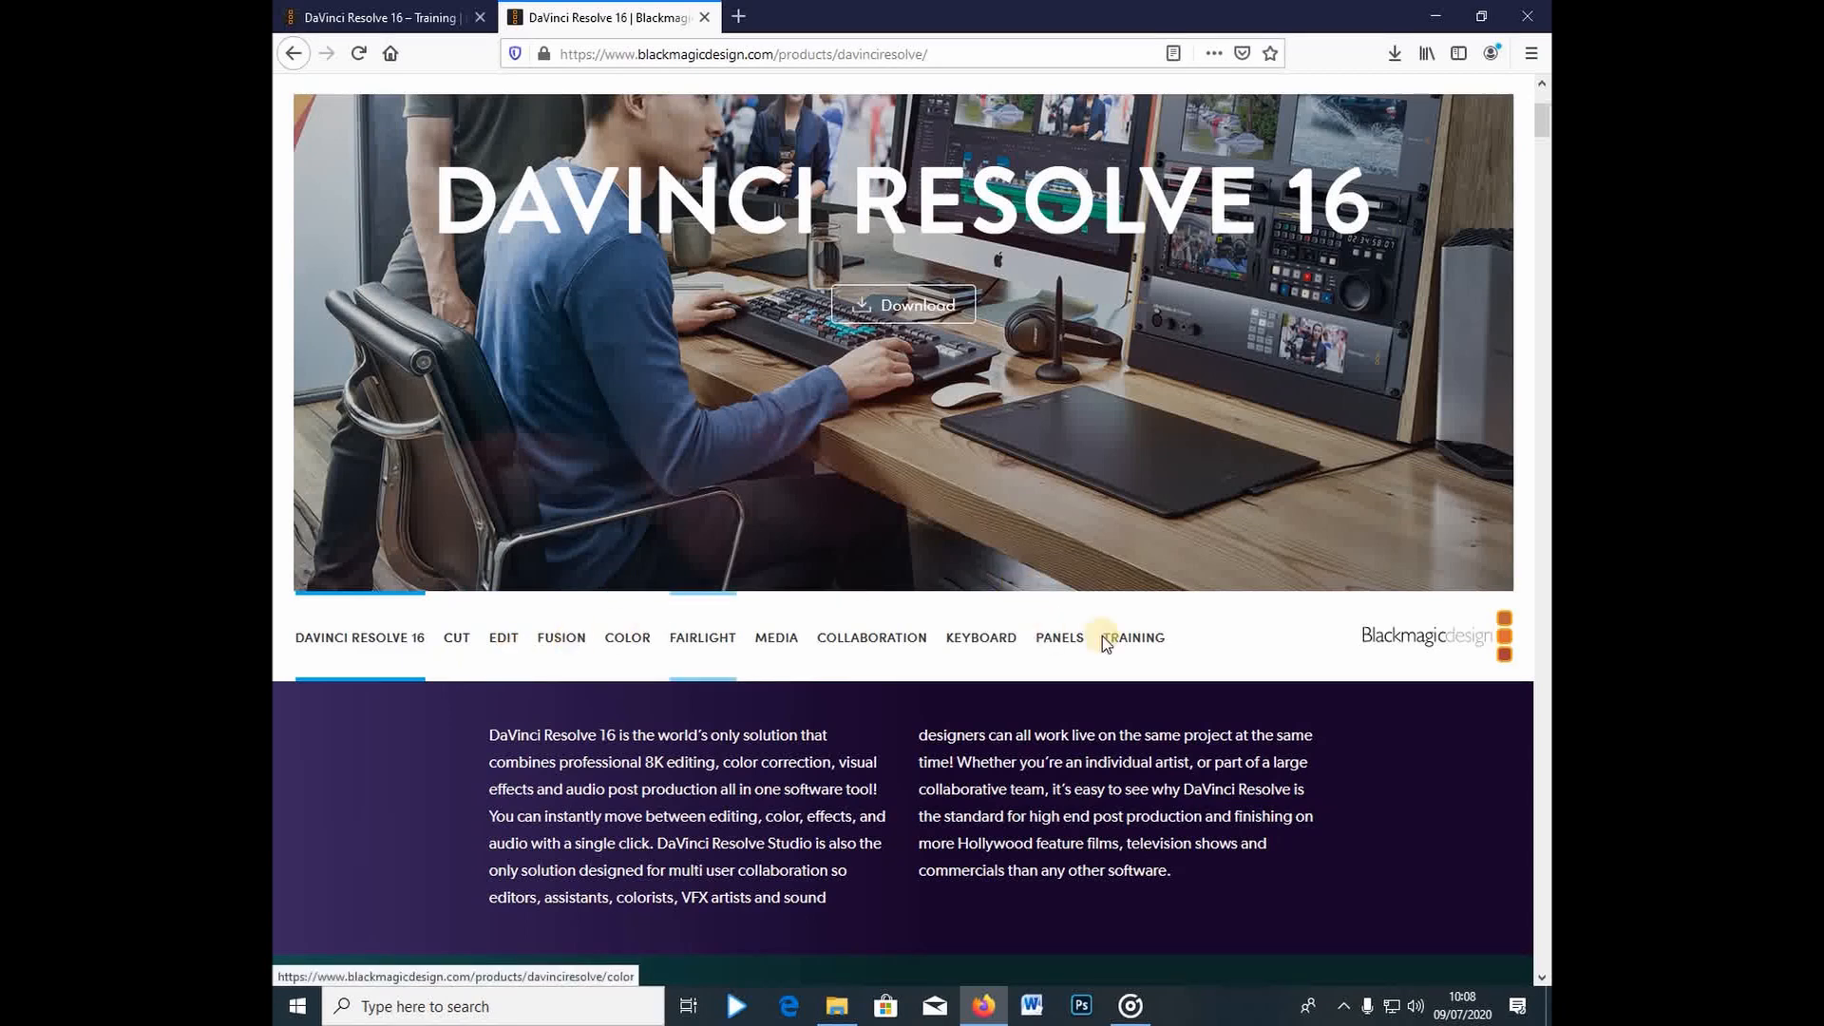
Go to the TRAINING page and scroll to 'Become a certified DaVinci Resolve professional!'
left_click(1133, 637)
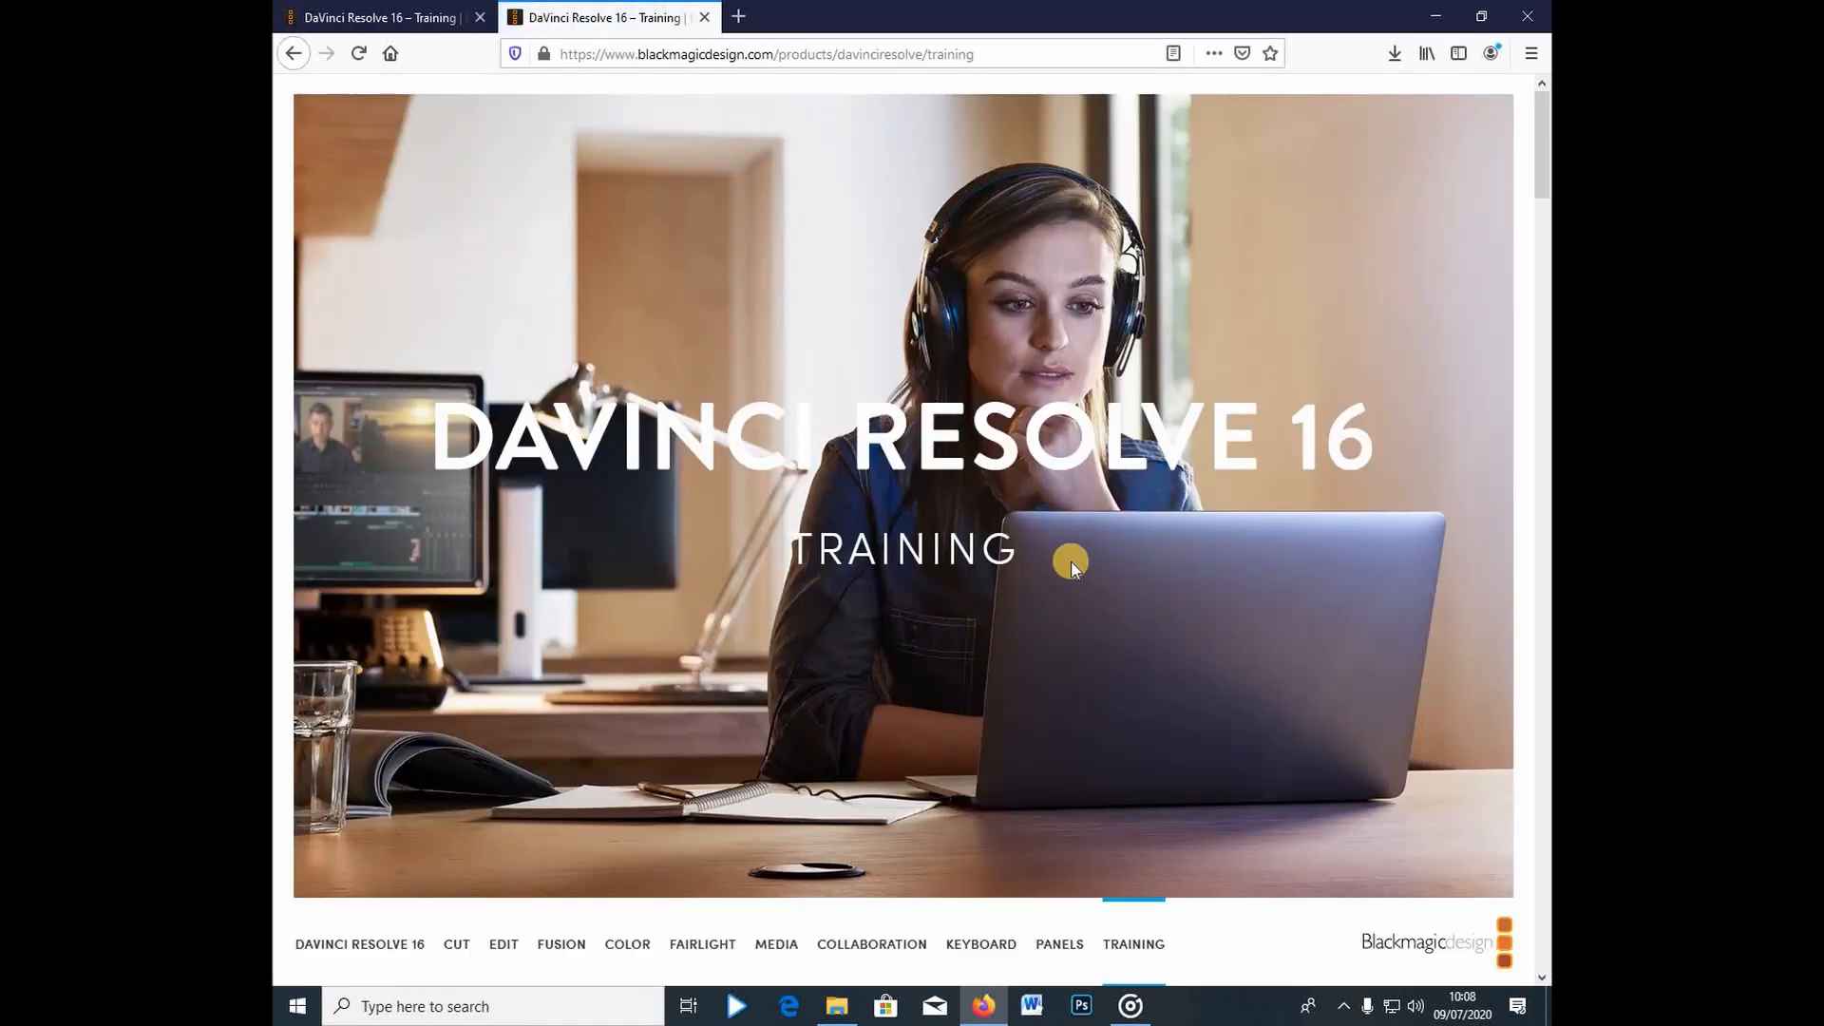
scroll("down", 3)
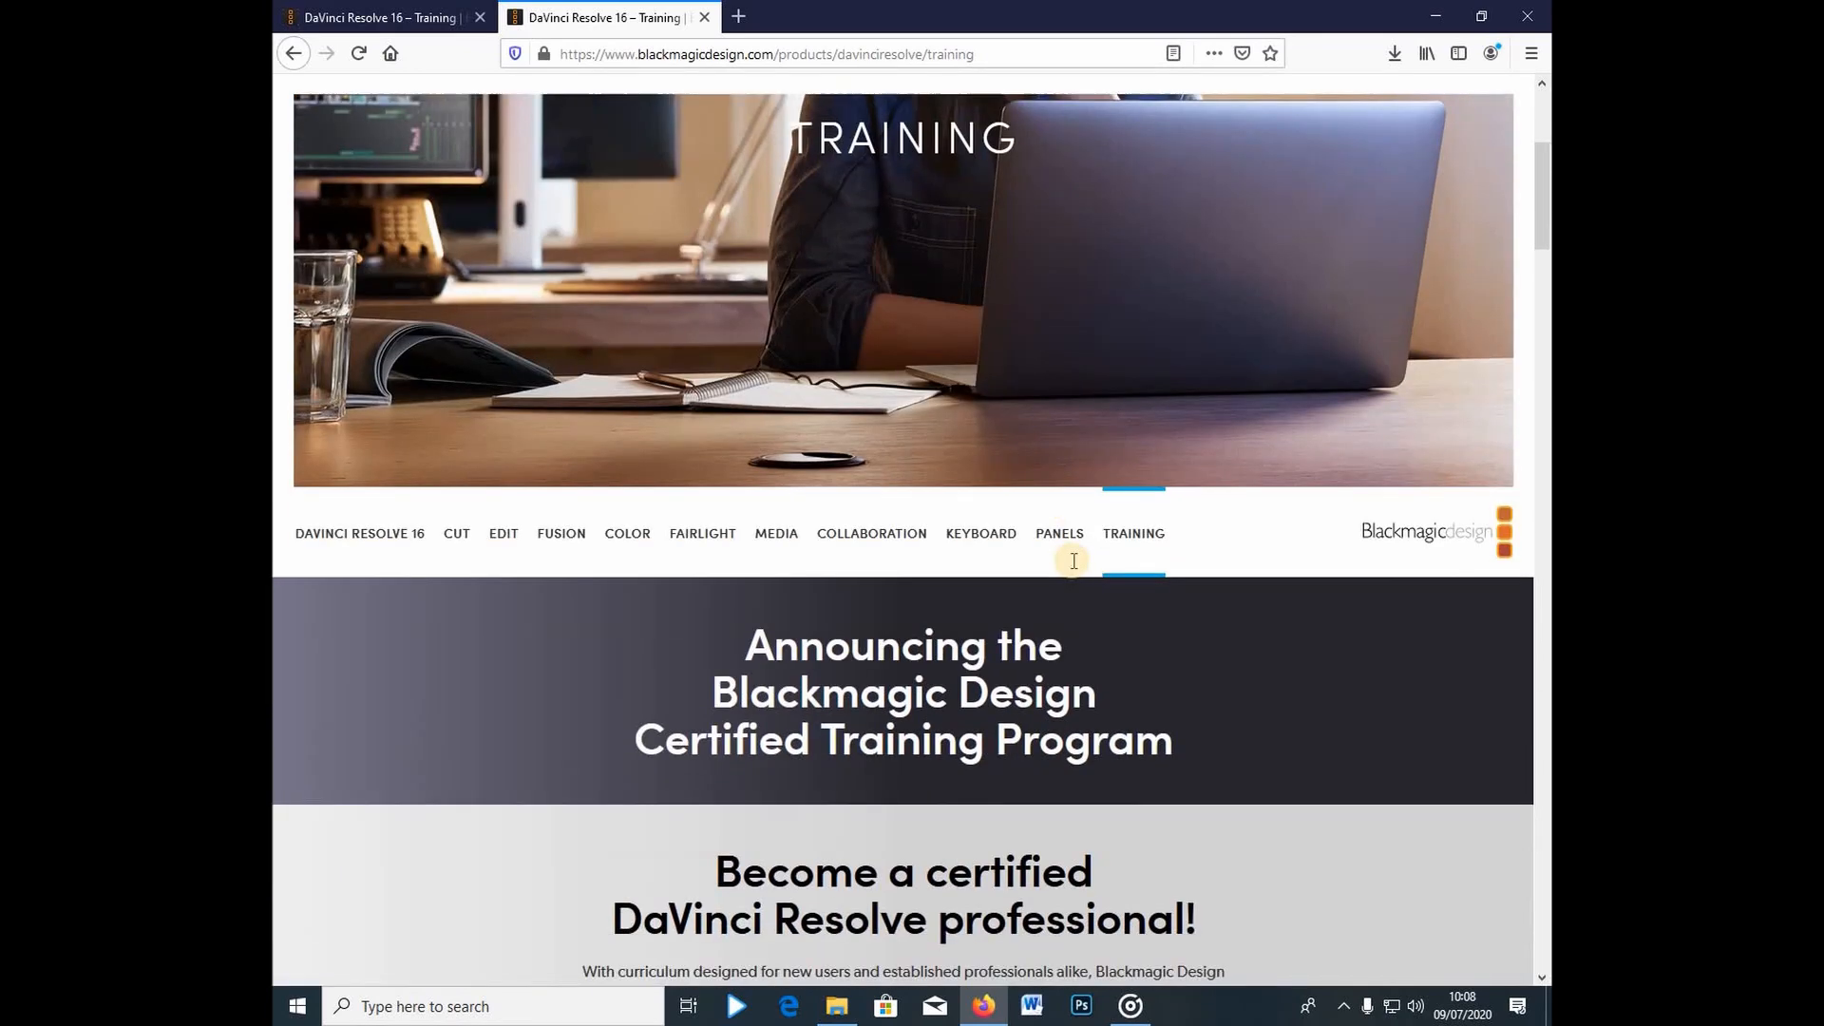
scroll("down", 3)
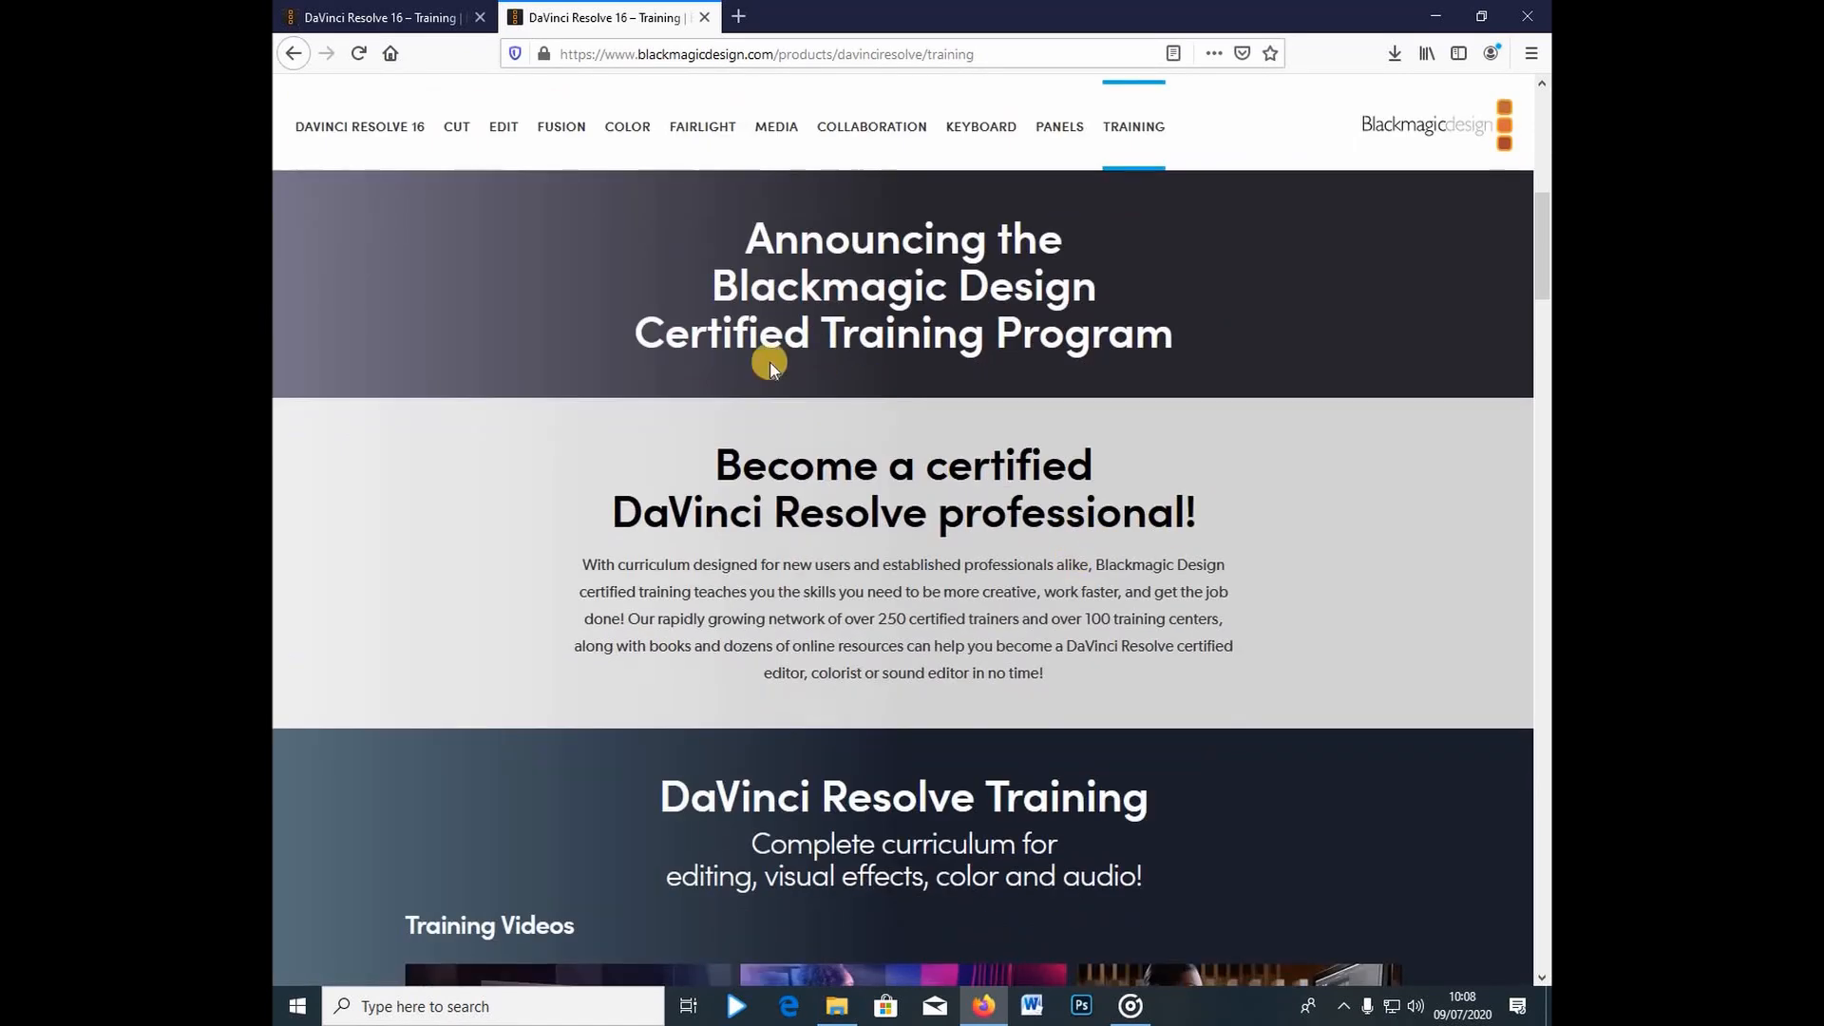
mouse_move(959, 551)
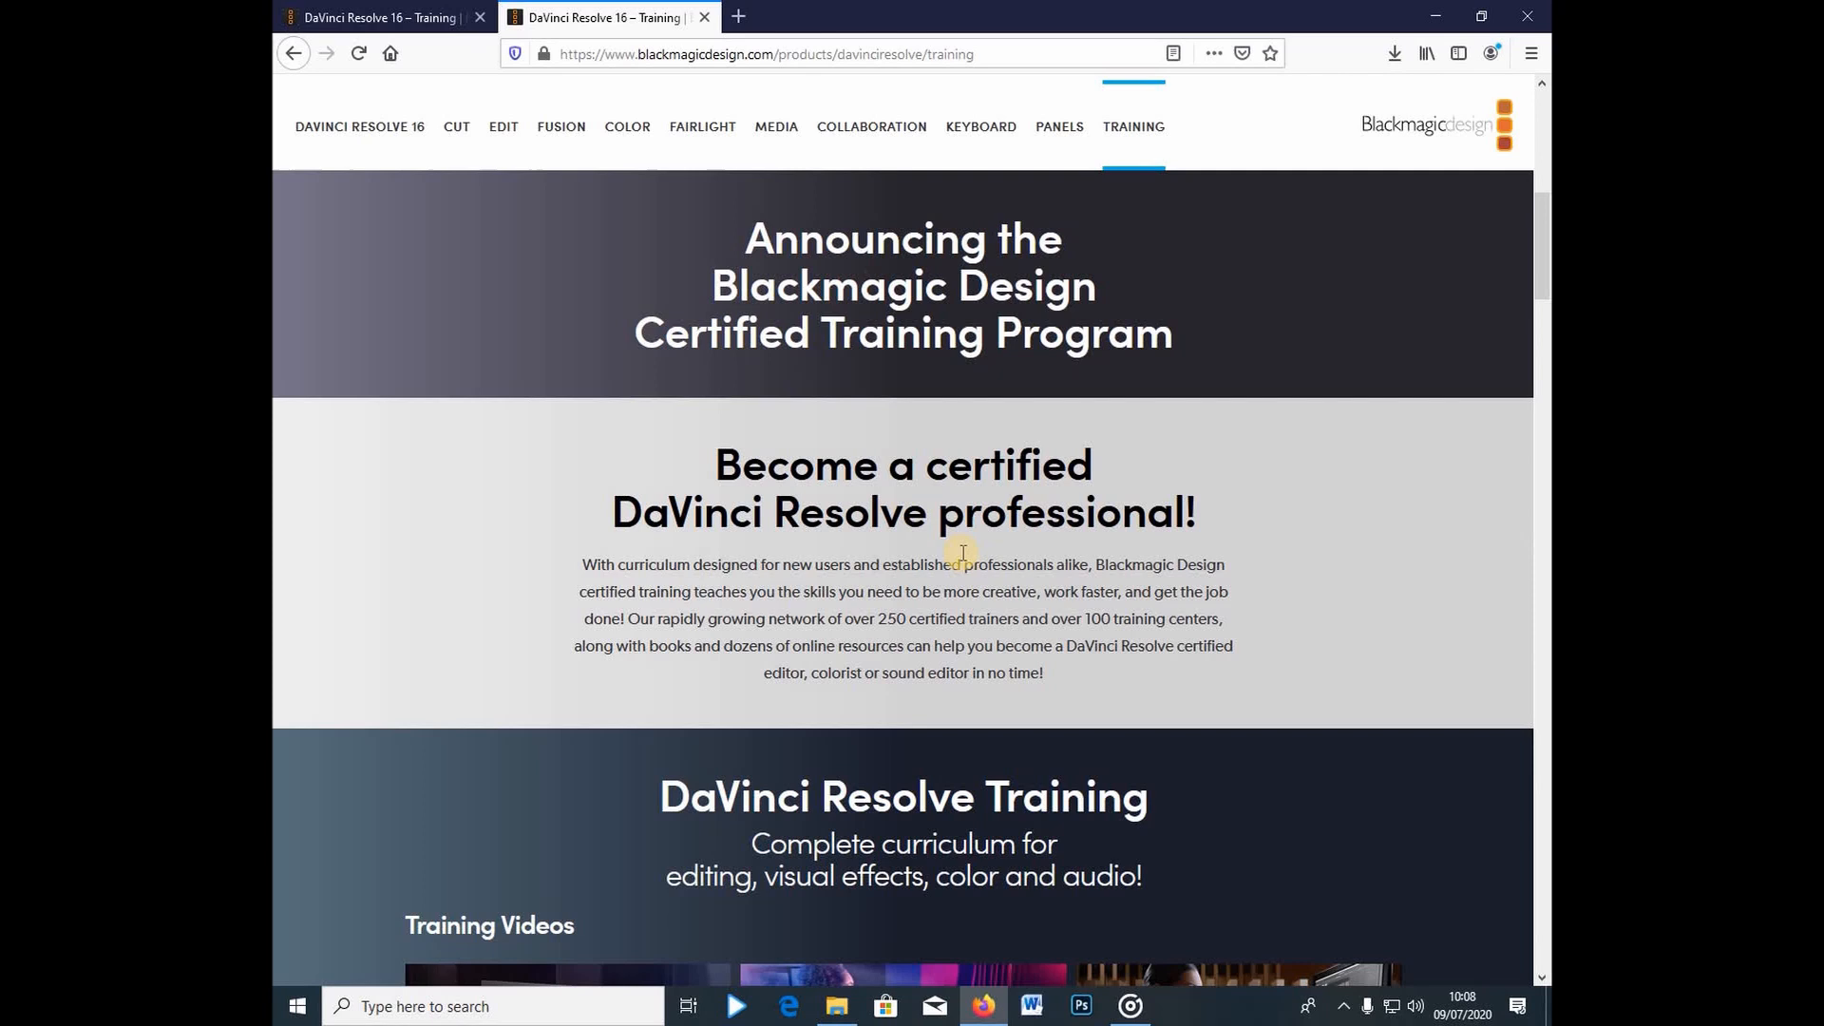
mouse_move(835, 477)
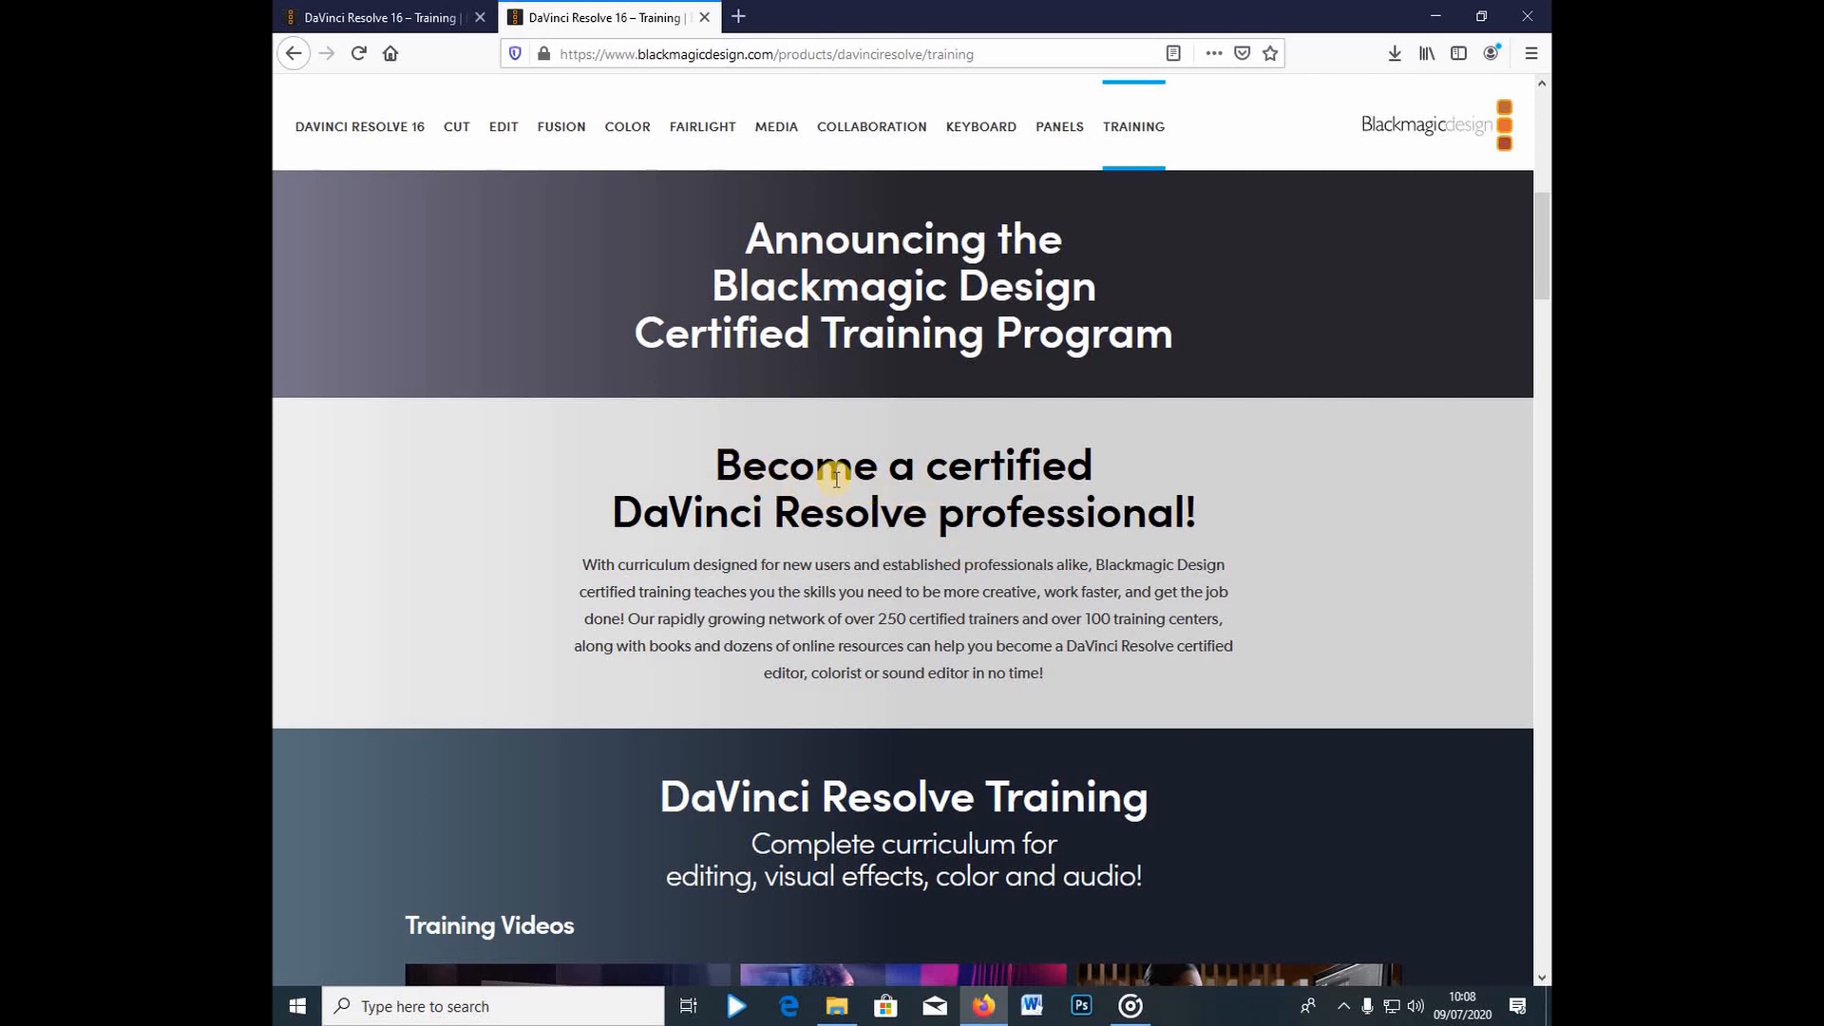
mouse_move(1090, 559)
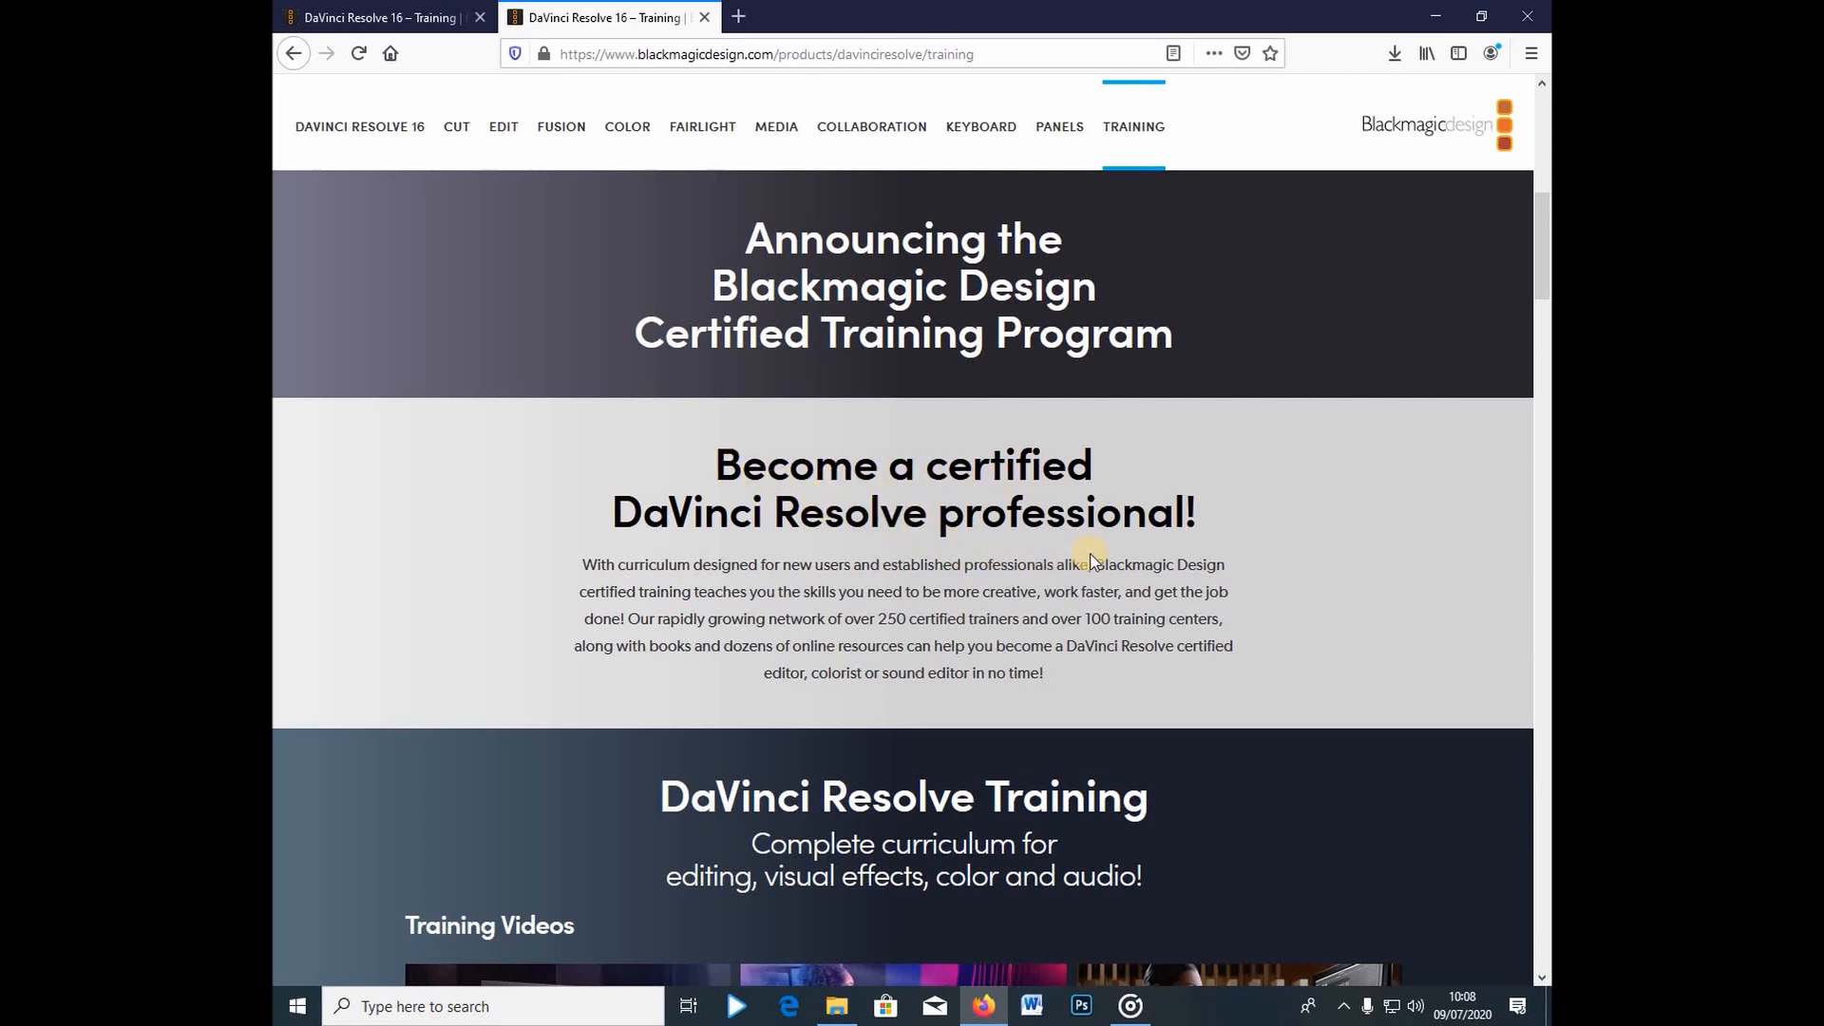
mouse_move(772, 563)
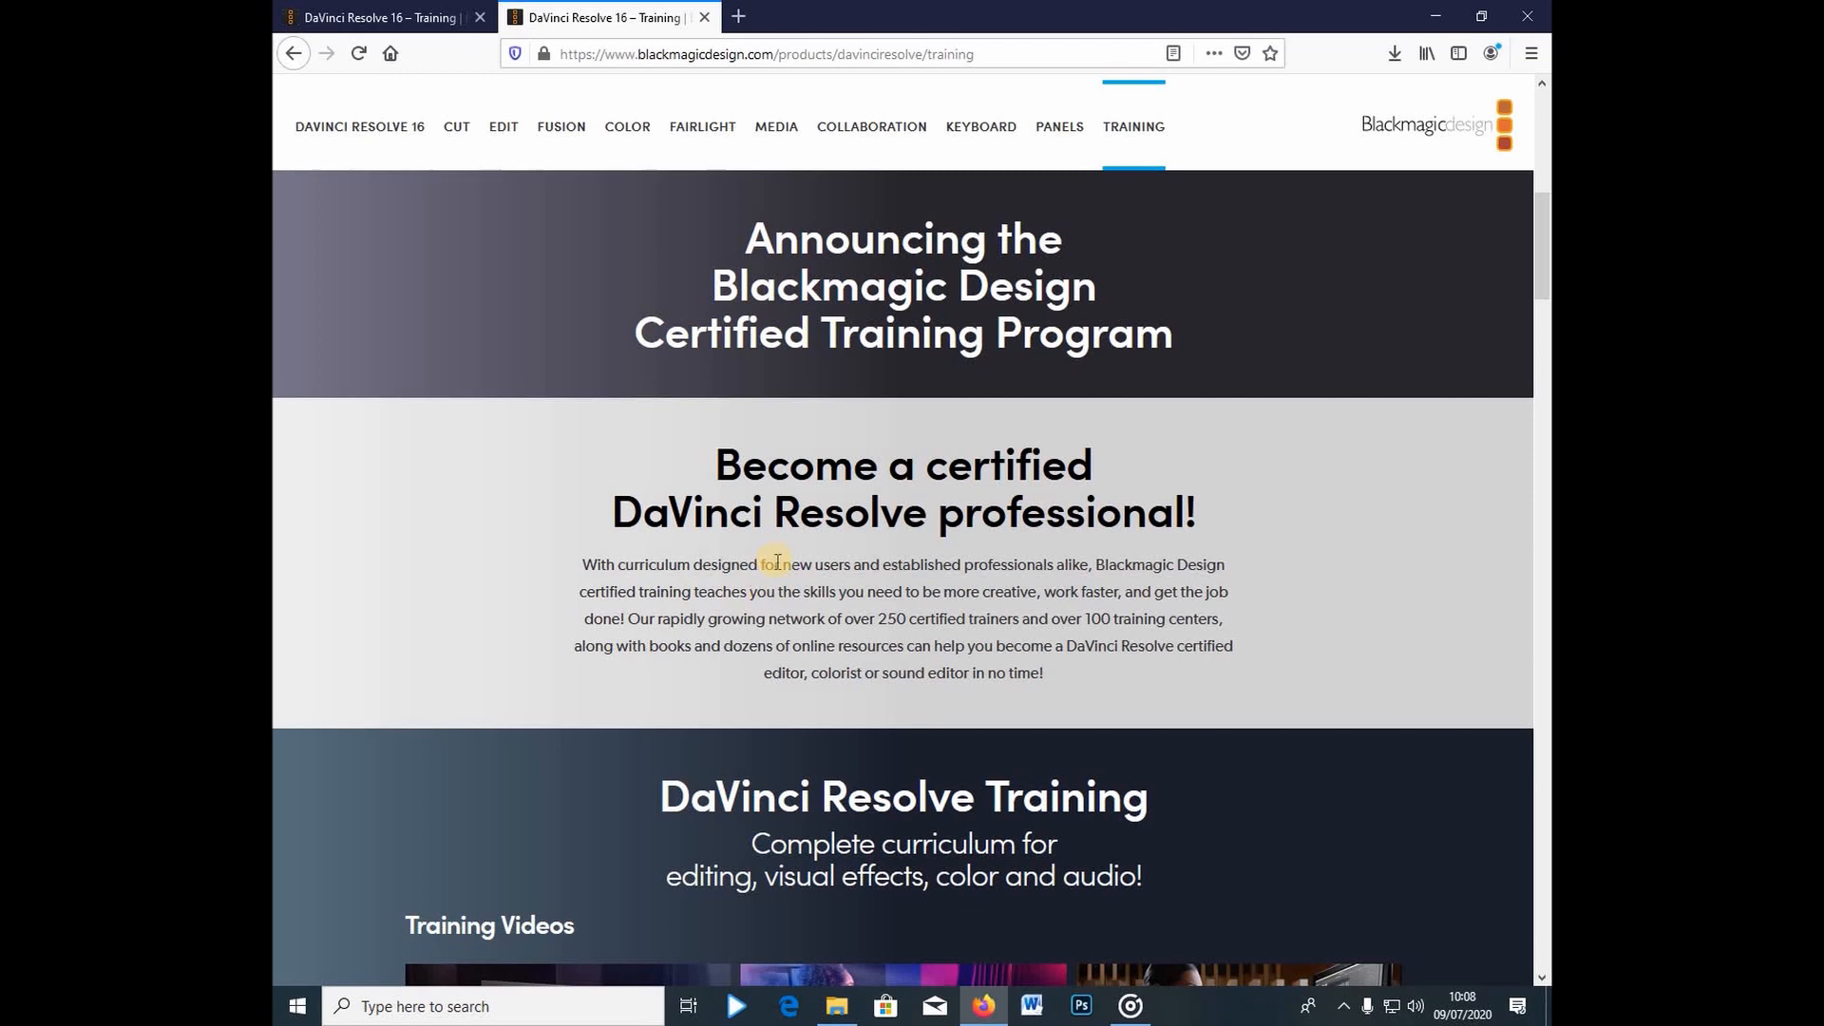
mouse_move(1011, 614)
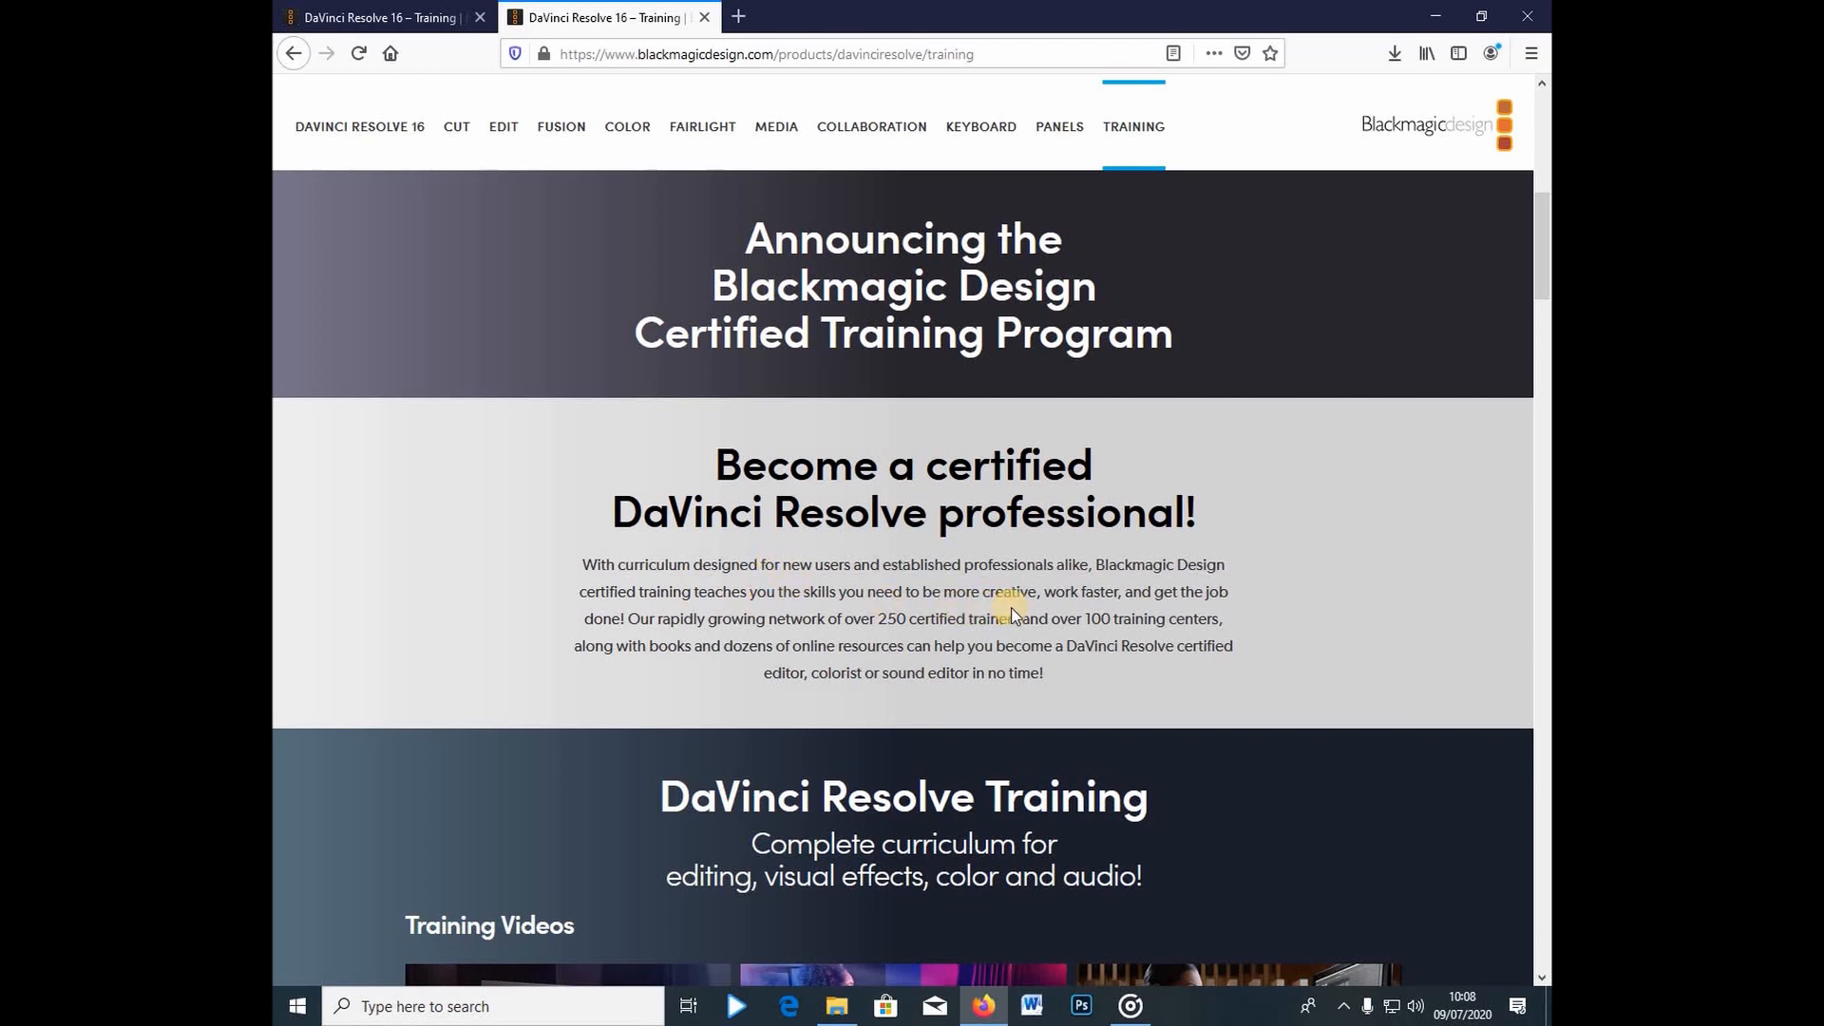
mouse_move(1204, 559)
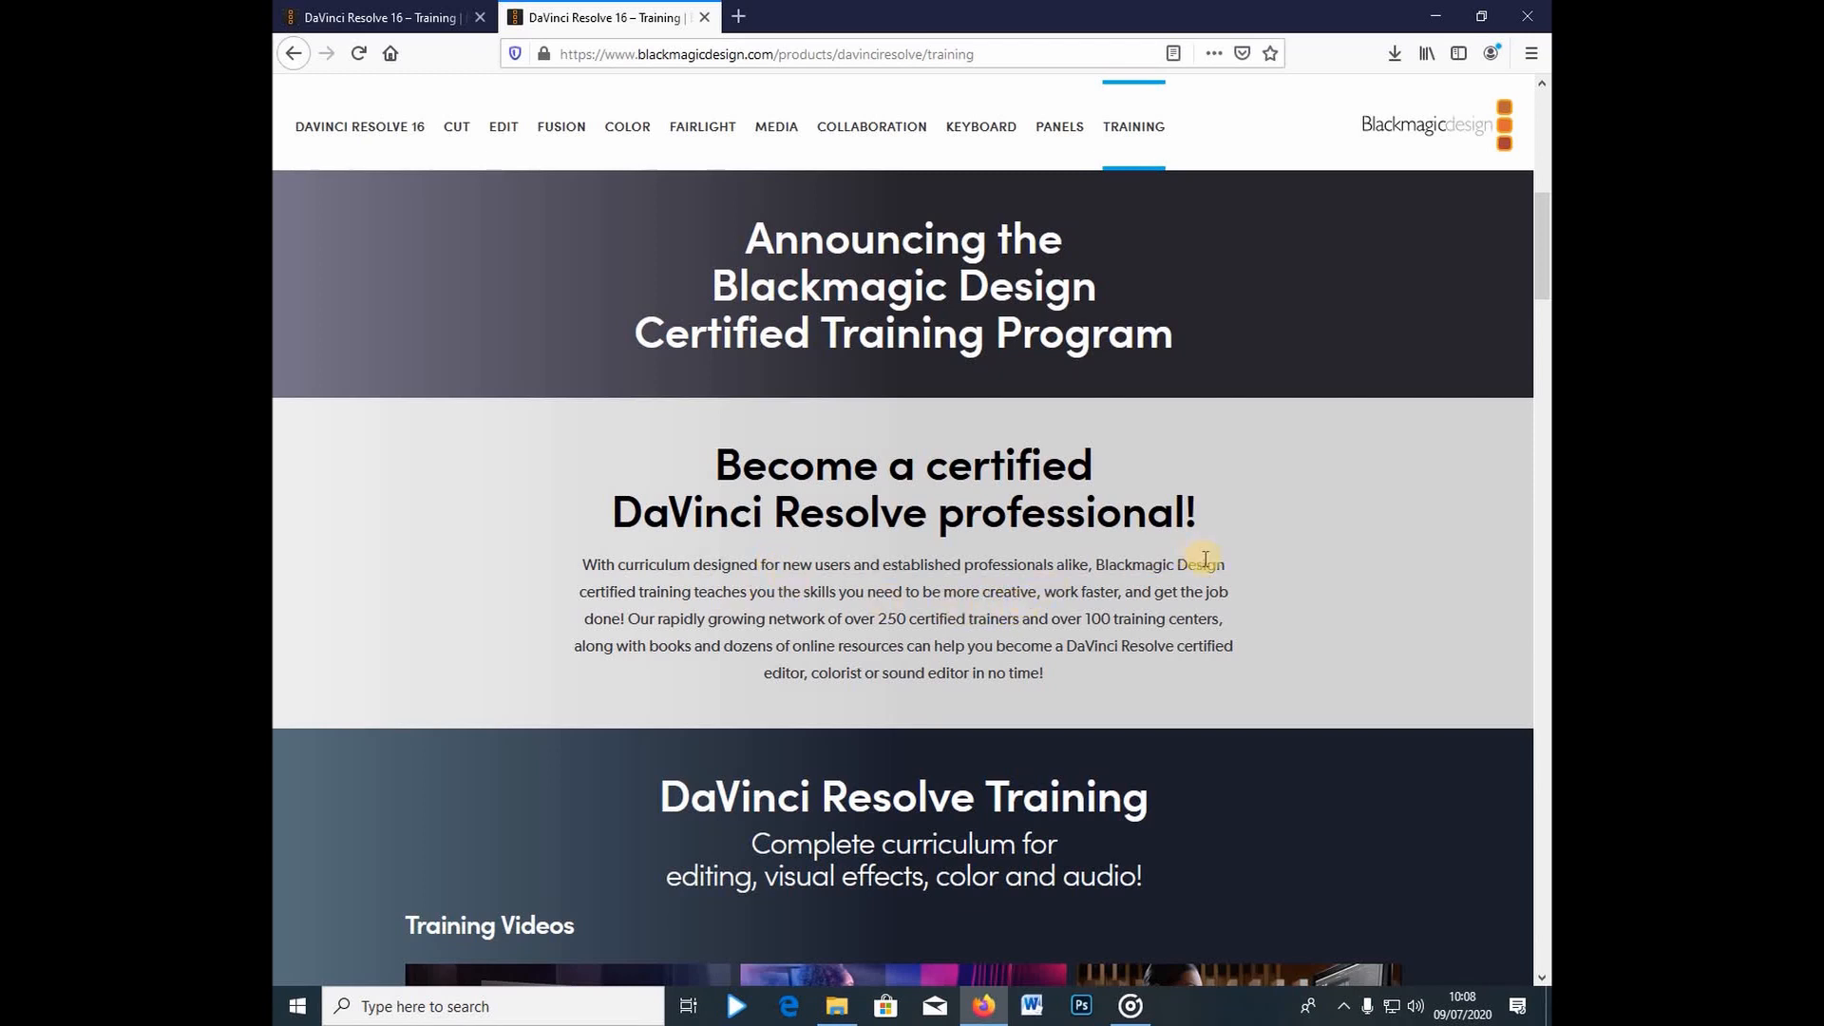
mouse_move(742, 638)
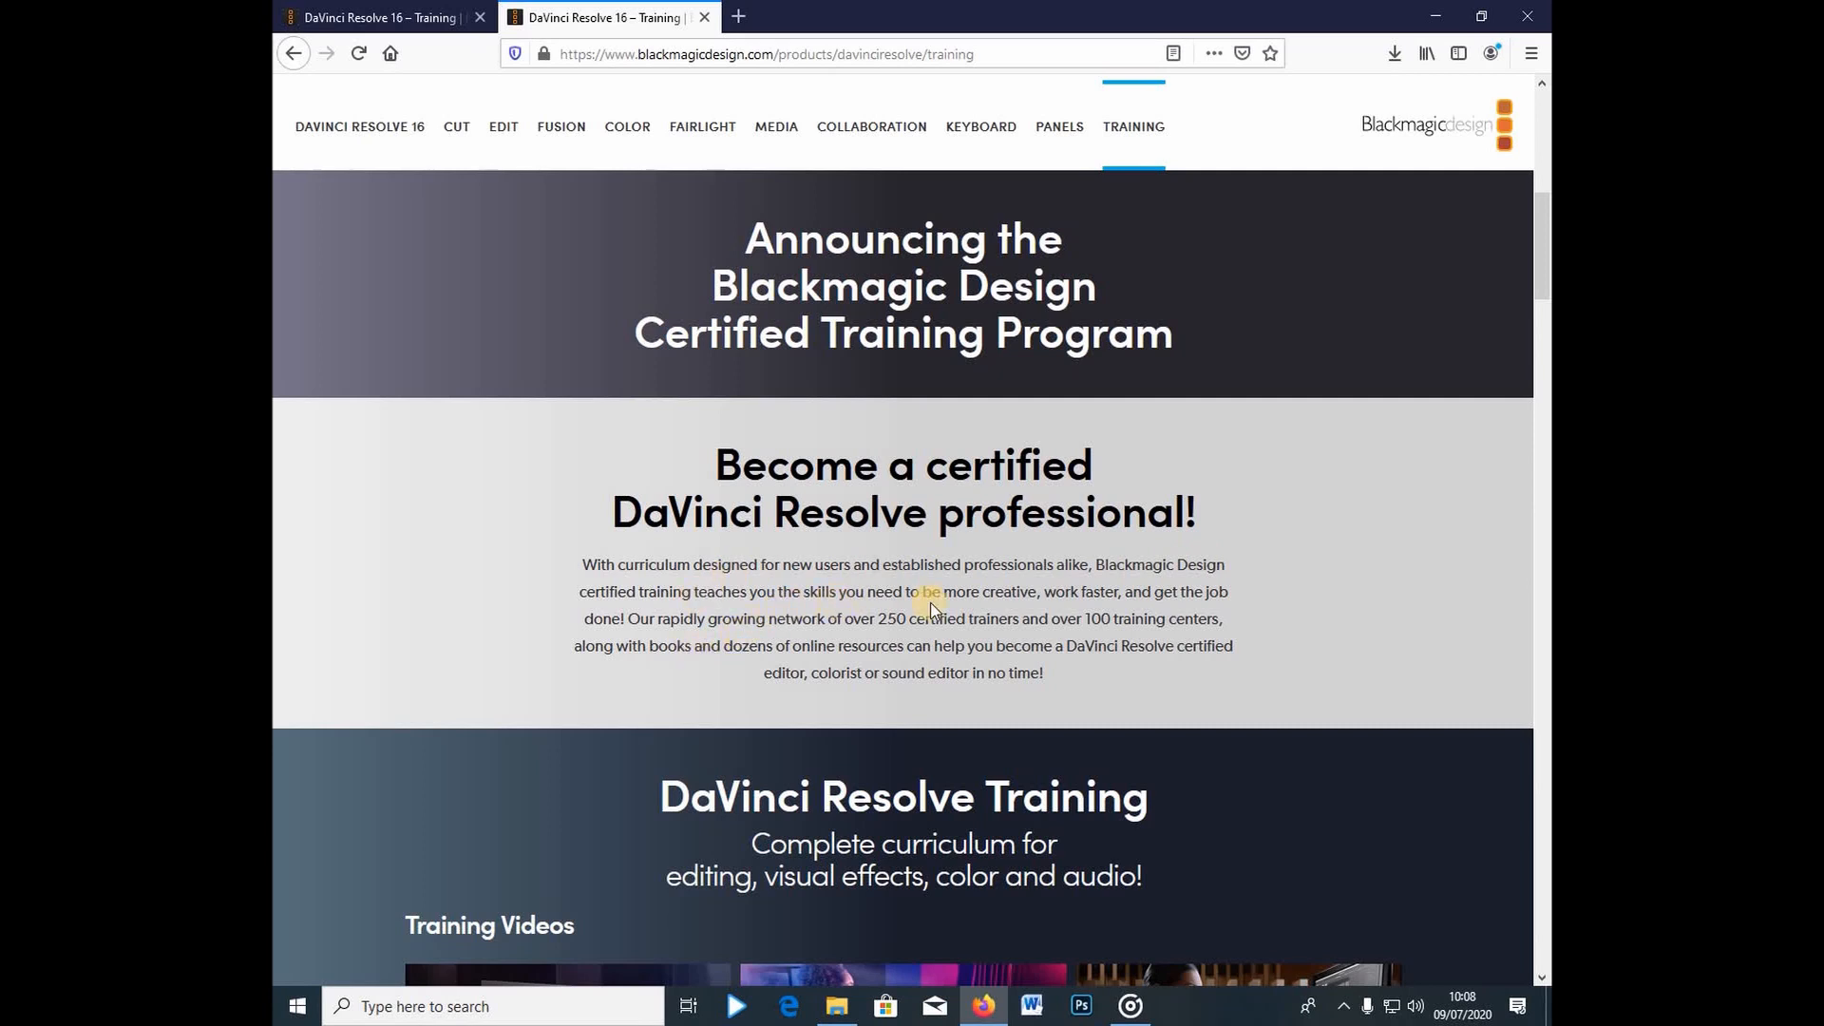
mouse_move(1099, 612)
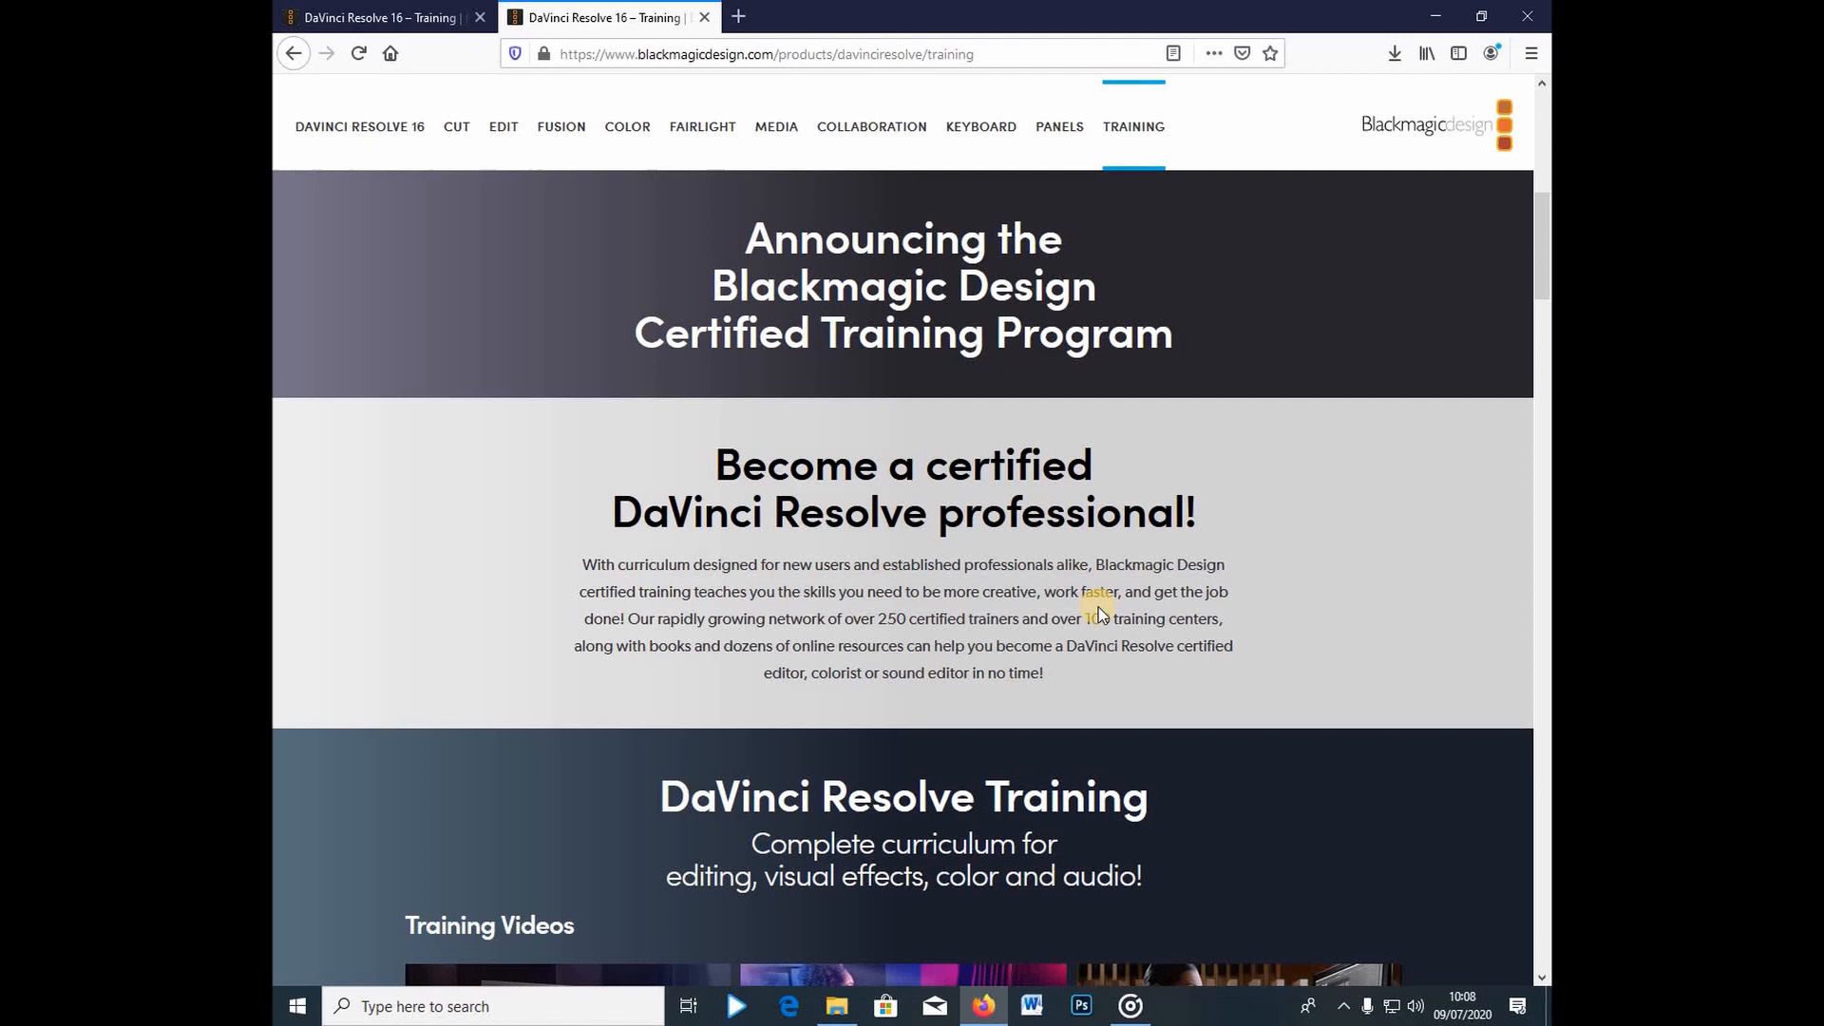
mouse_move(1094, 615)
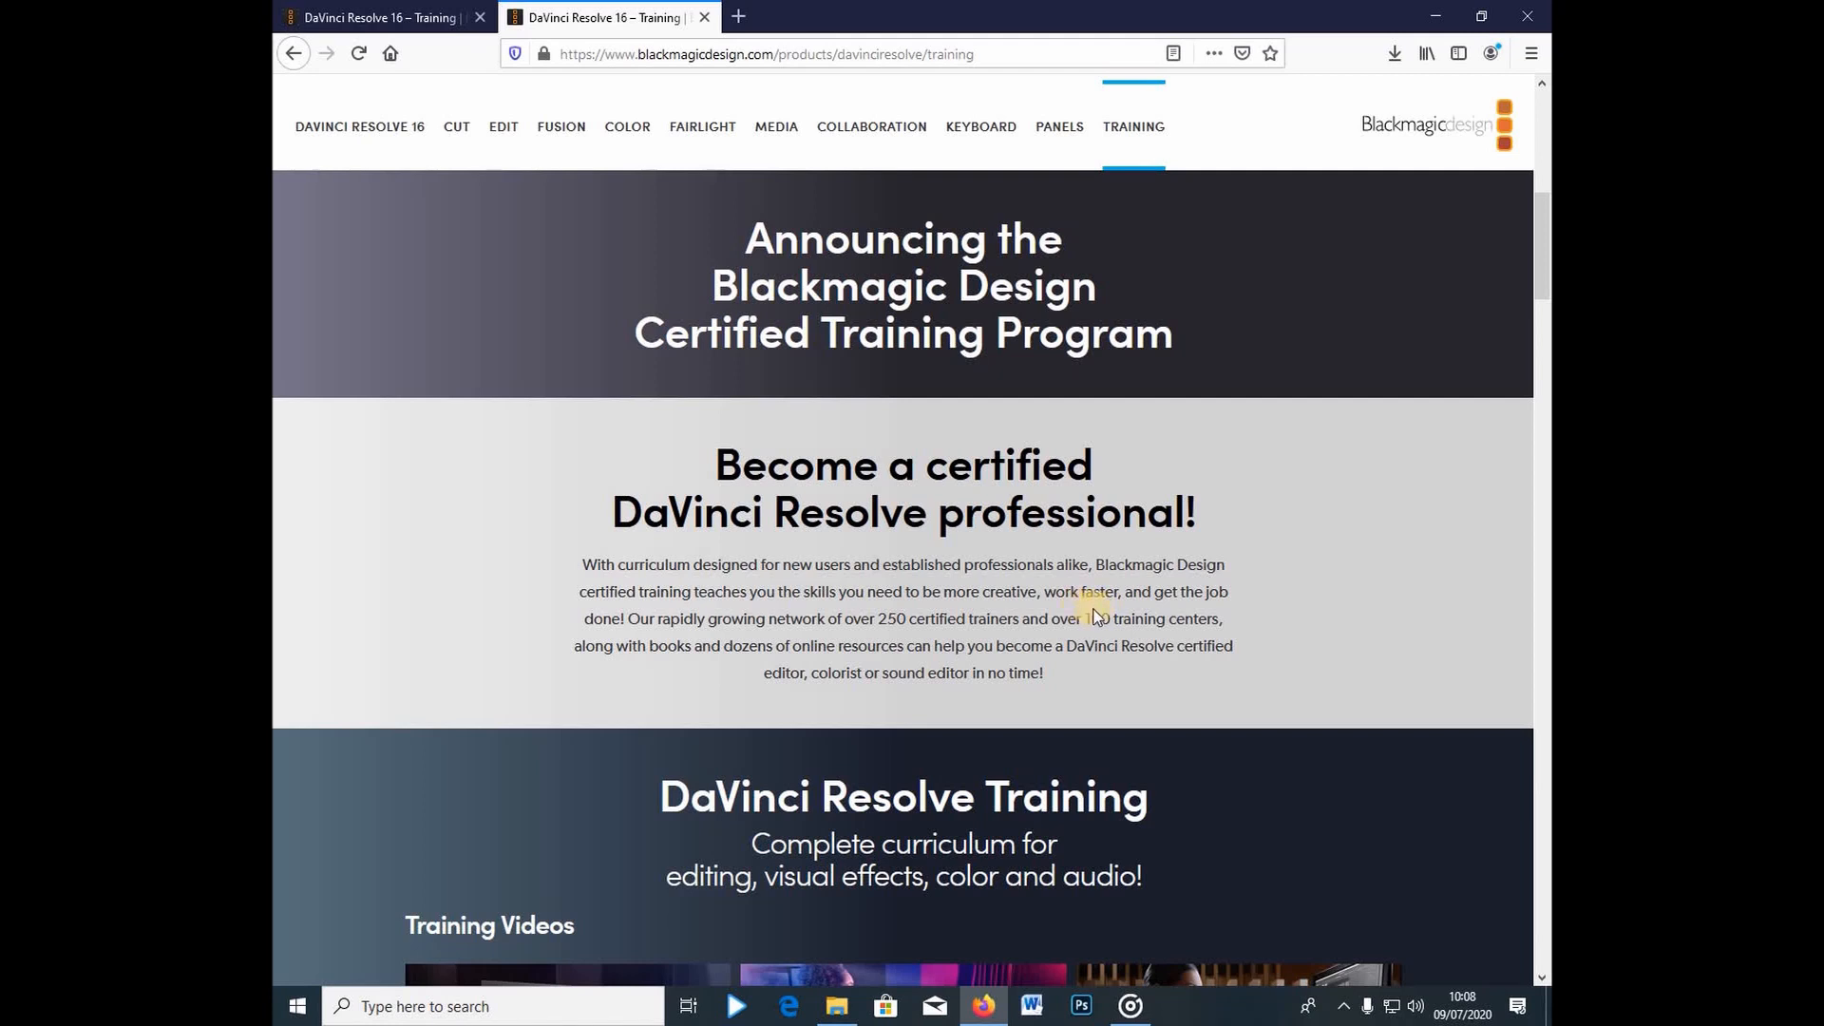
mouse_move(792, 618)
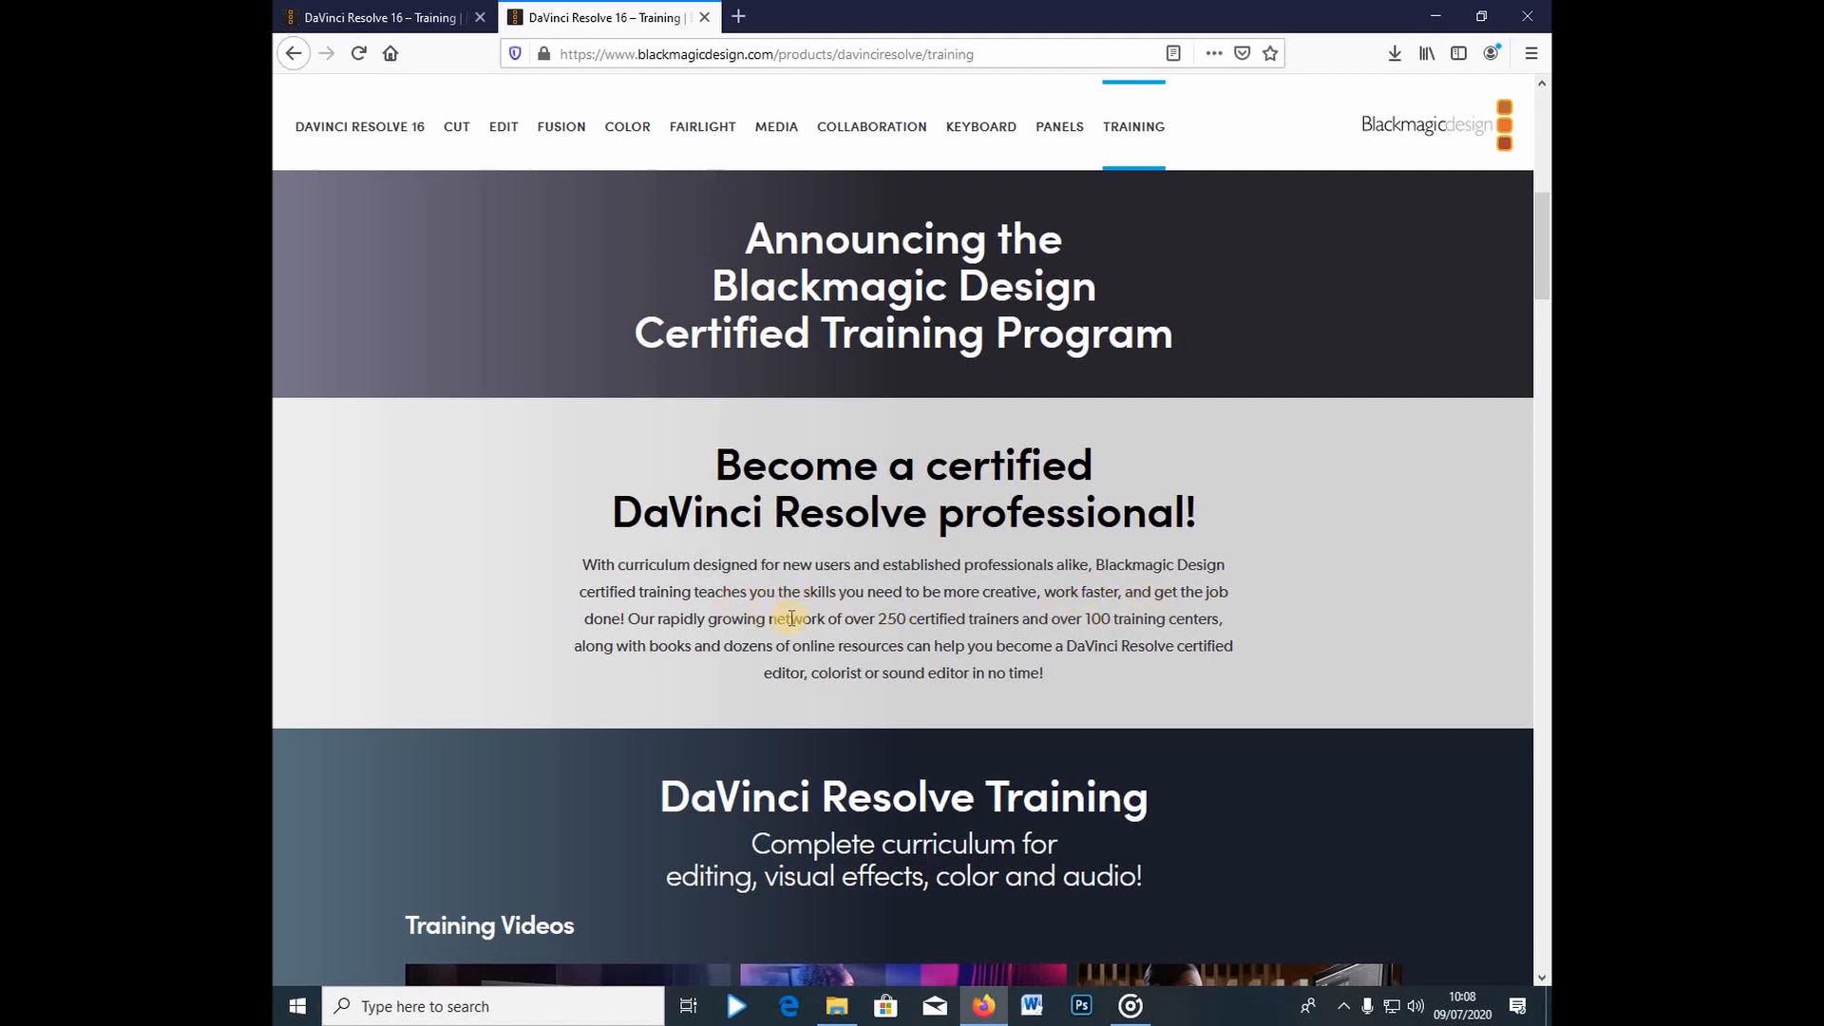
mouse_move(893, 625)
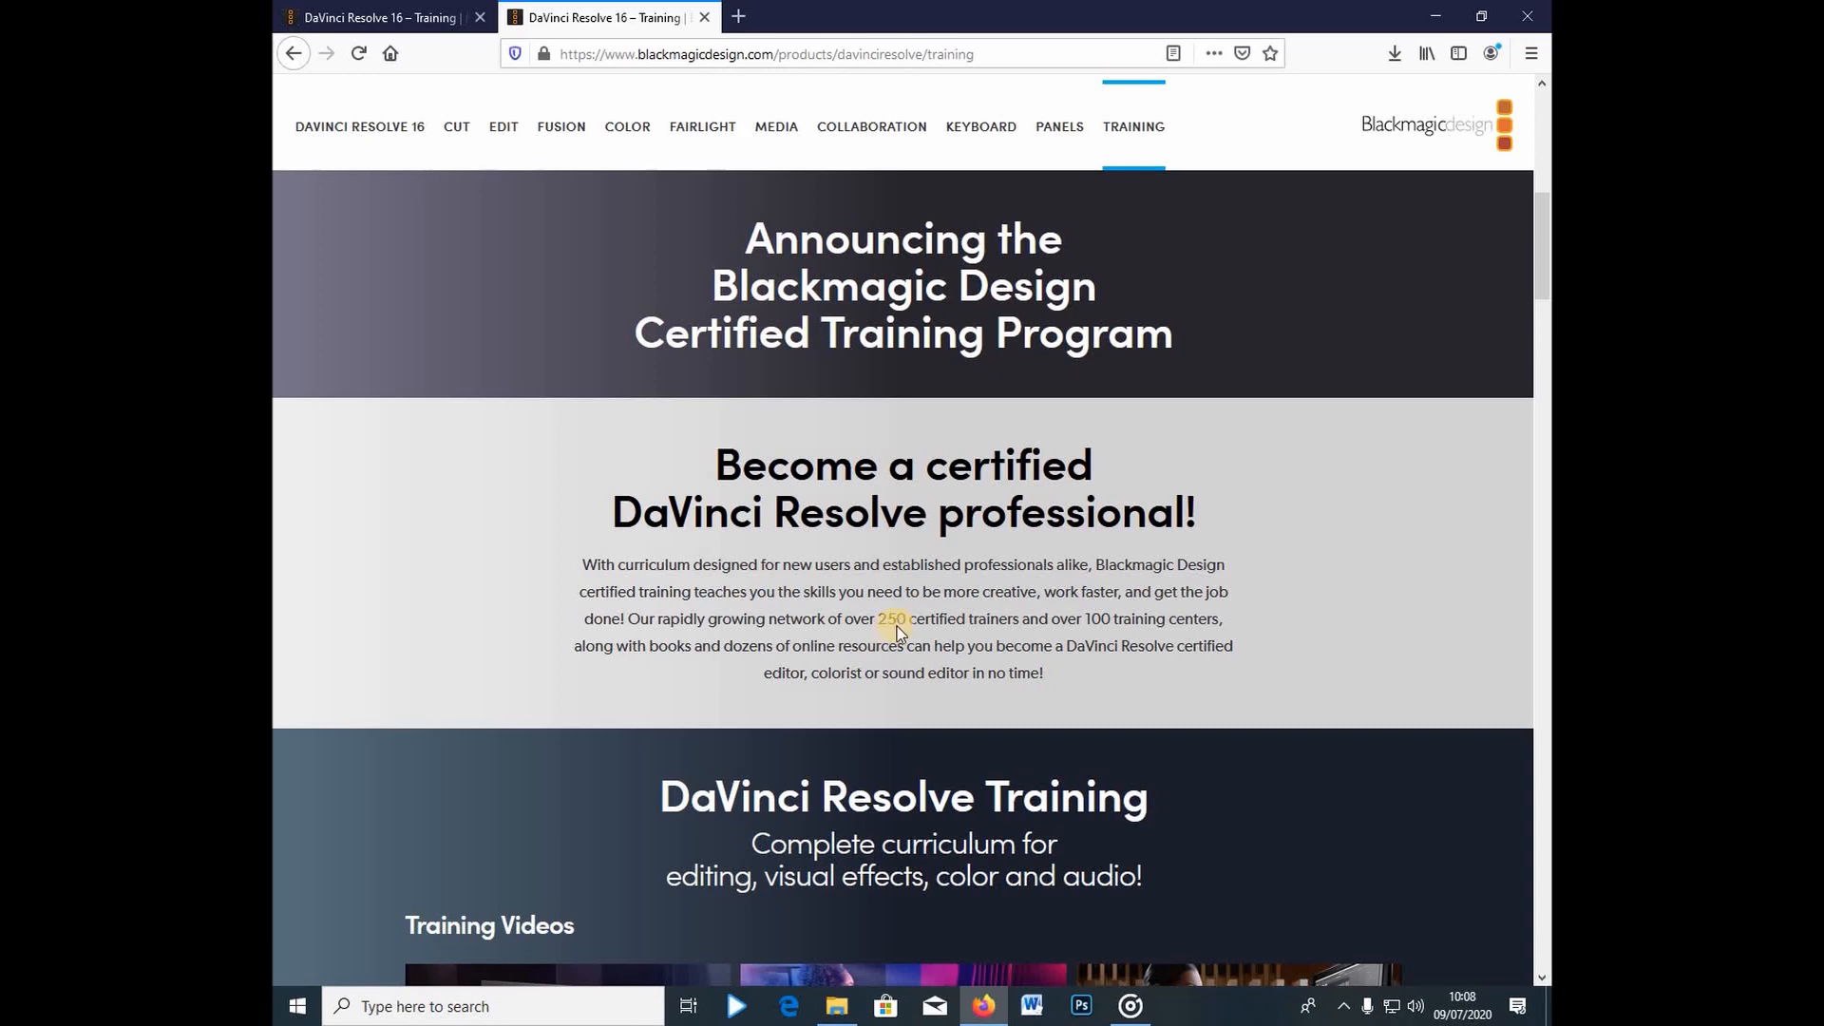
scroll("down", 3)
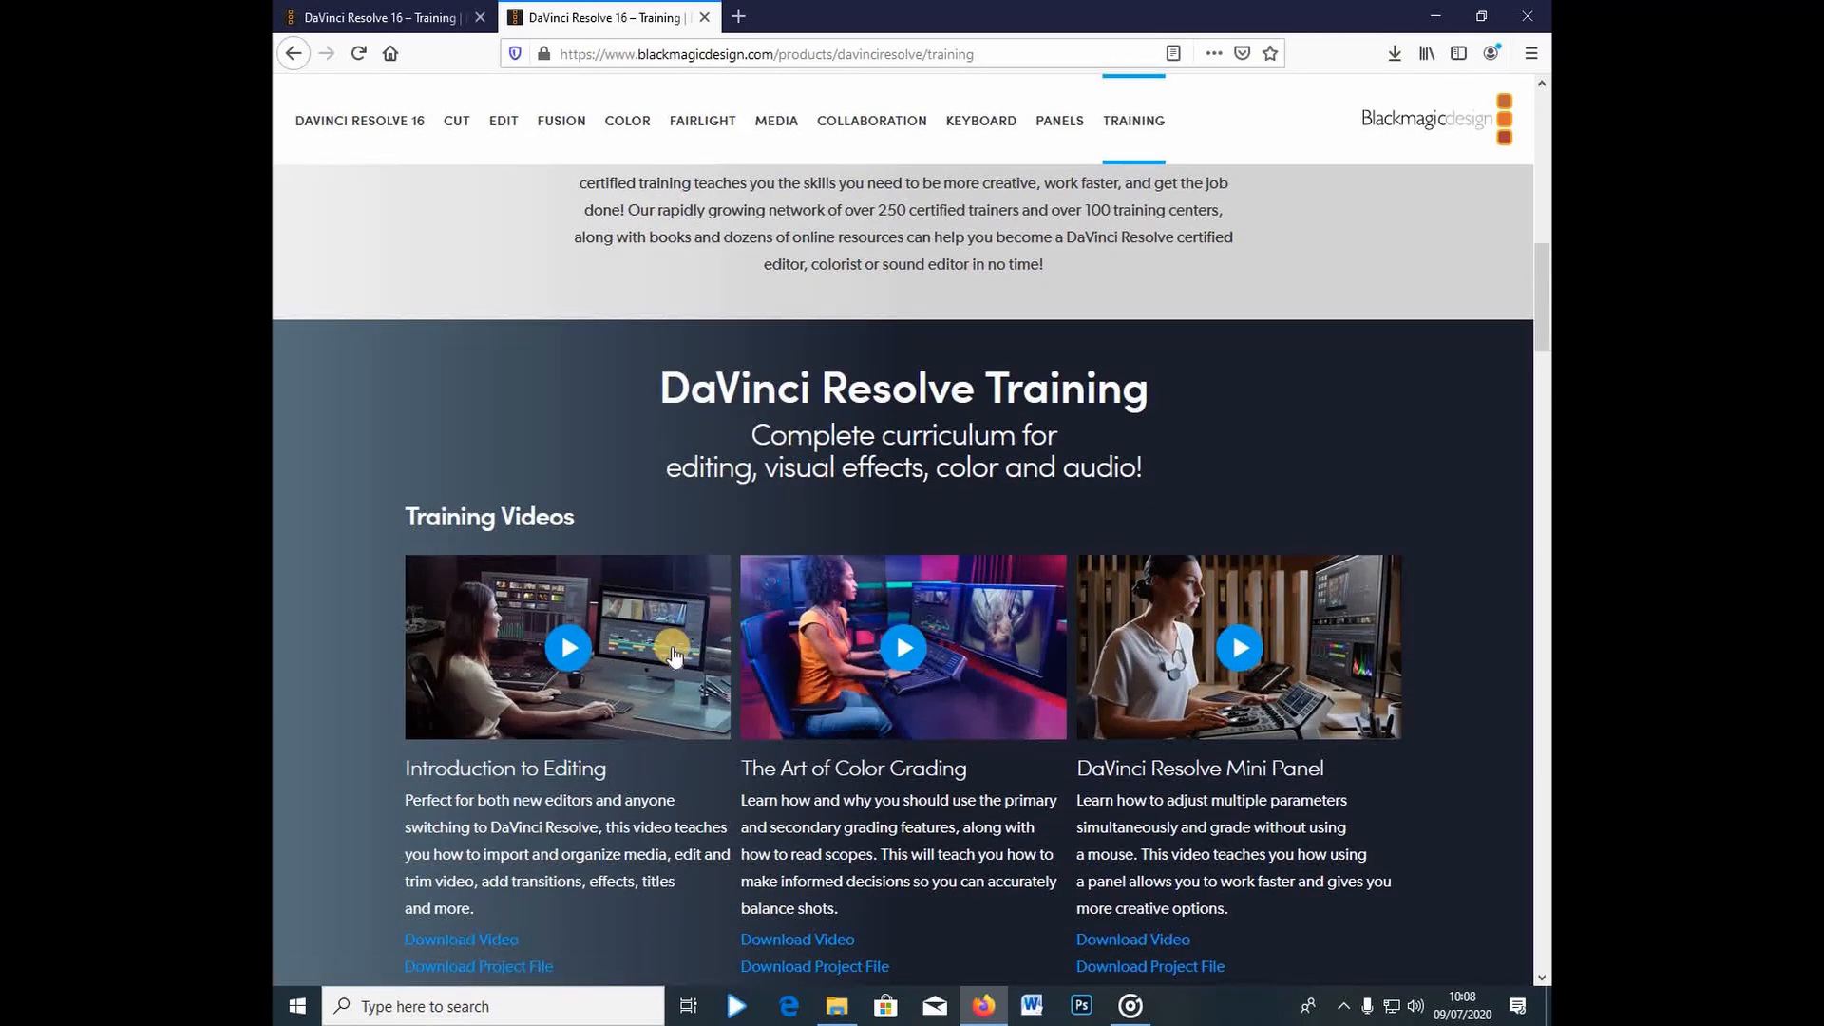
scroll("down", 3)
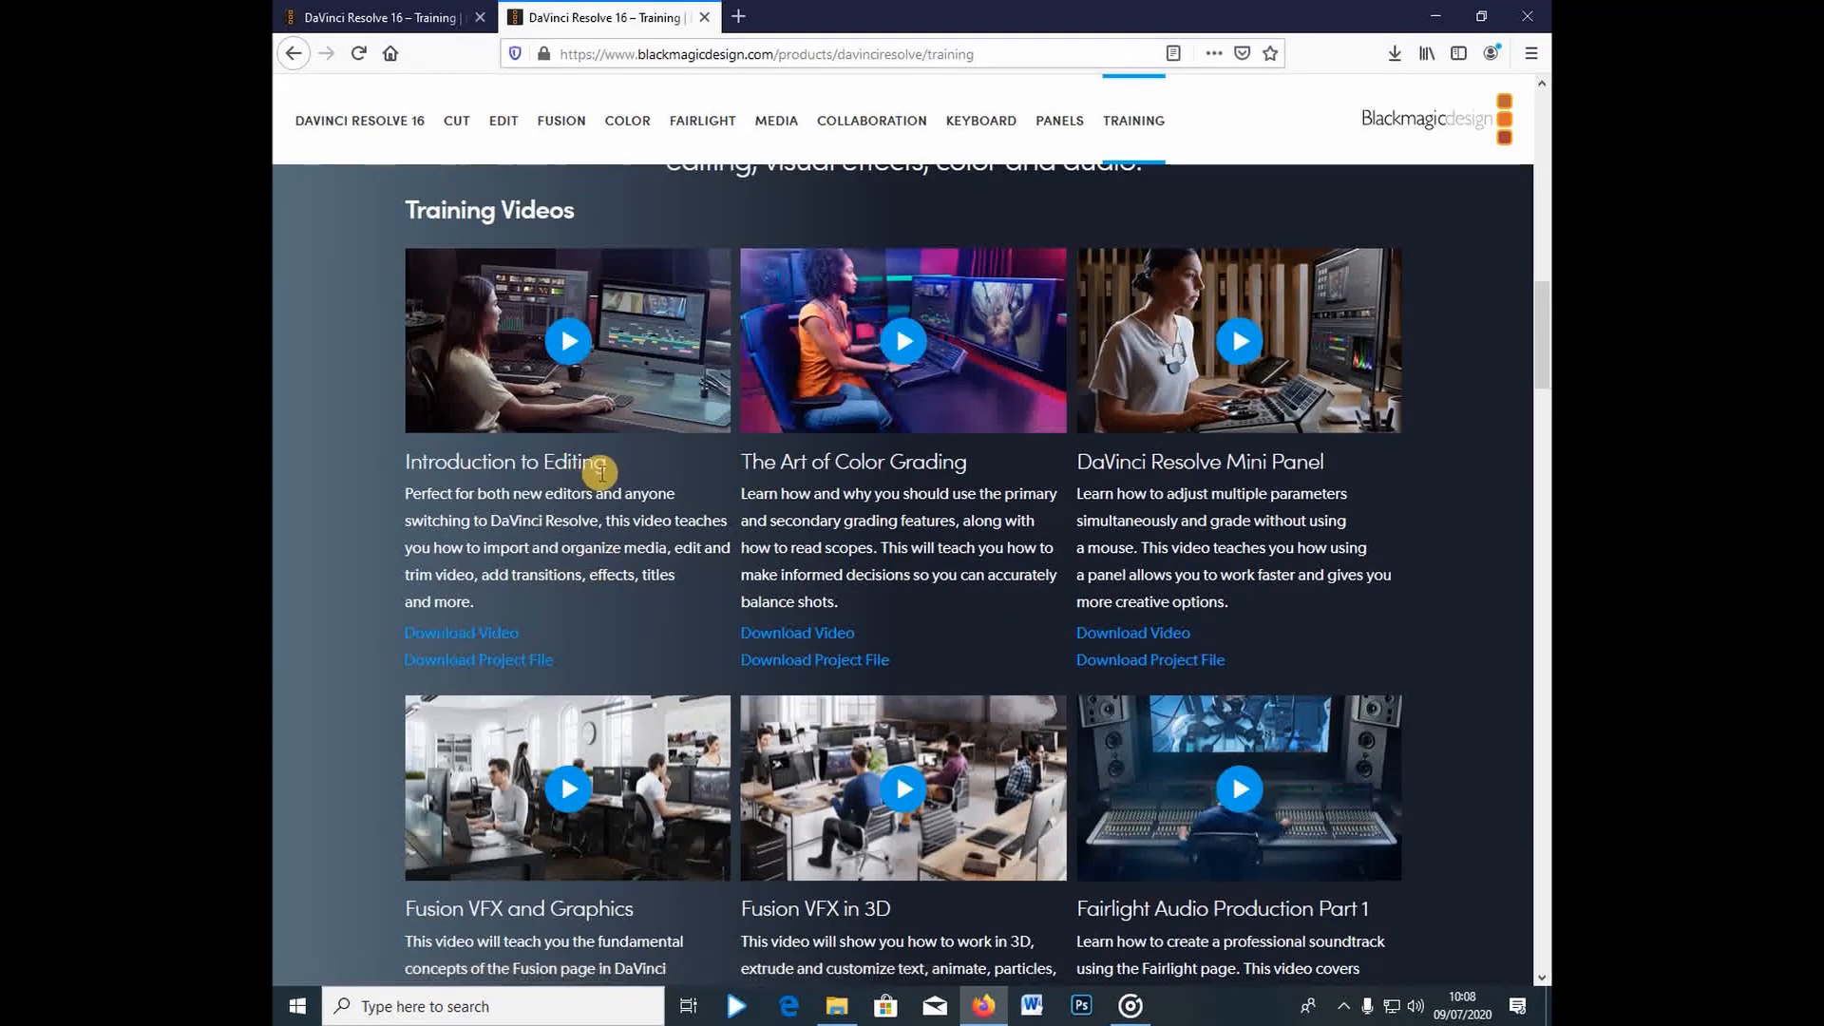
mouse_move(502, 659)
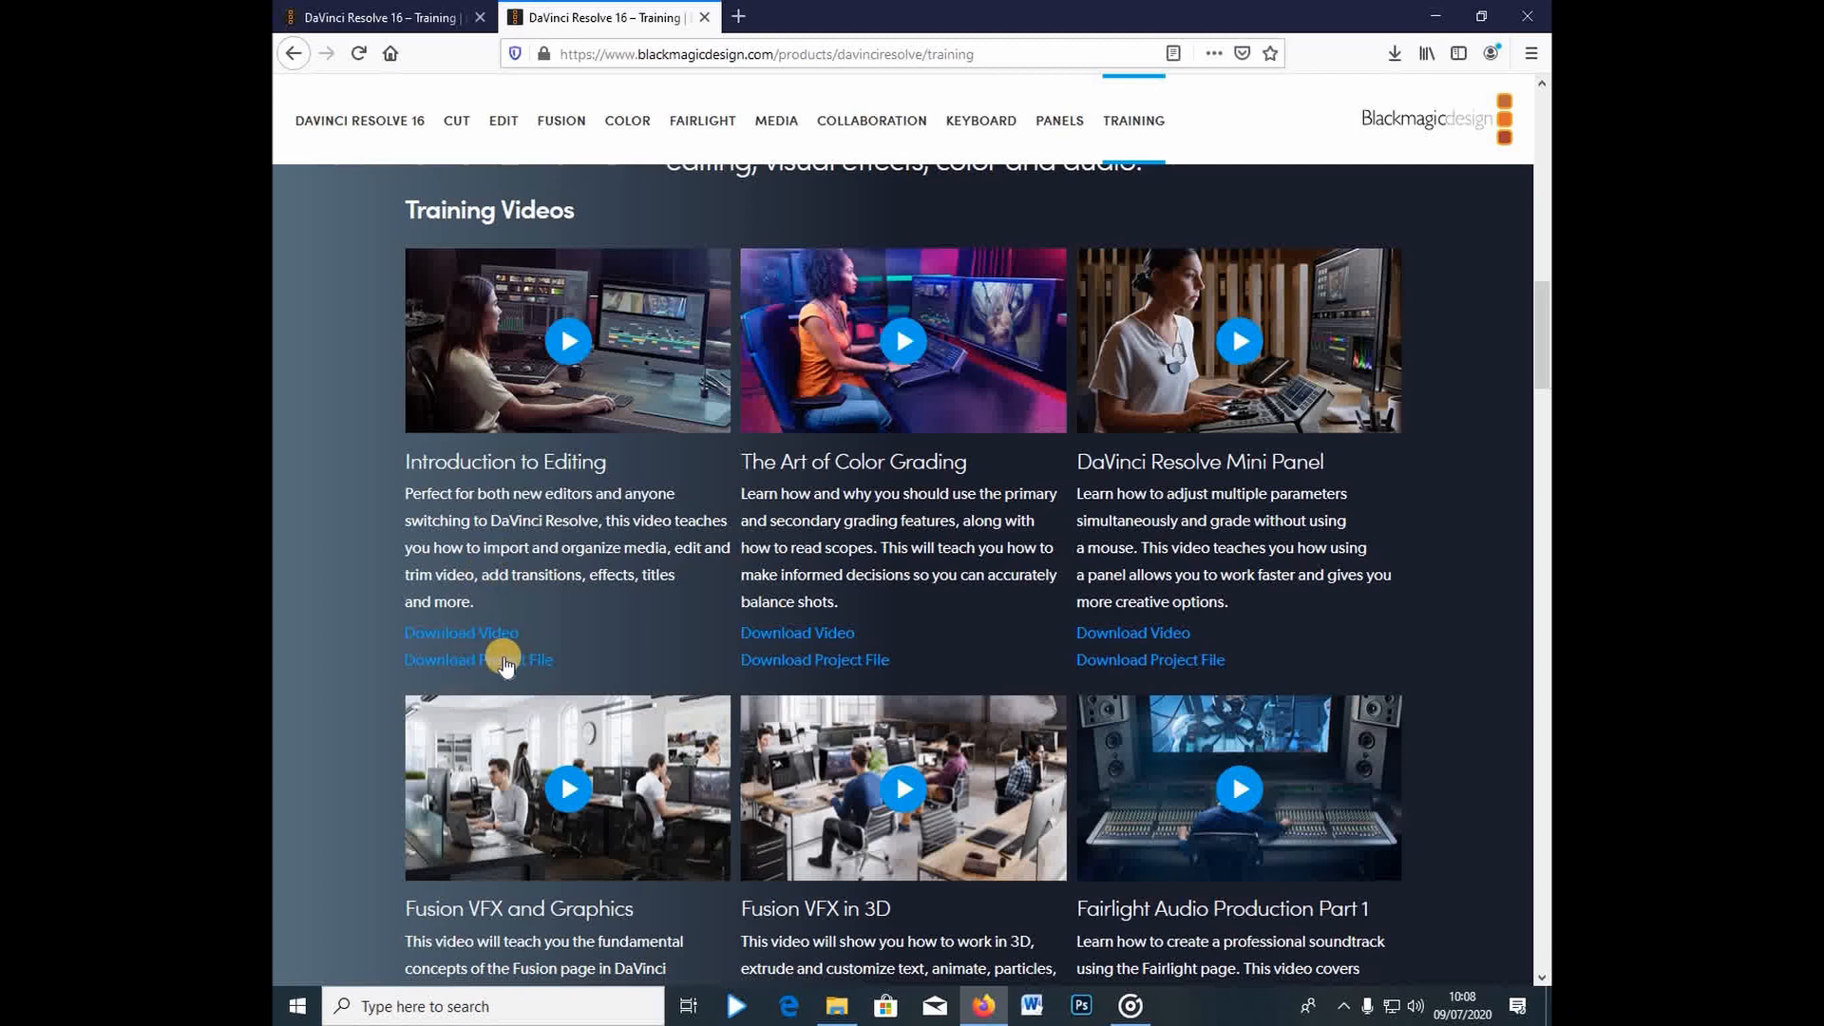
mouse_move(513, 523)
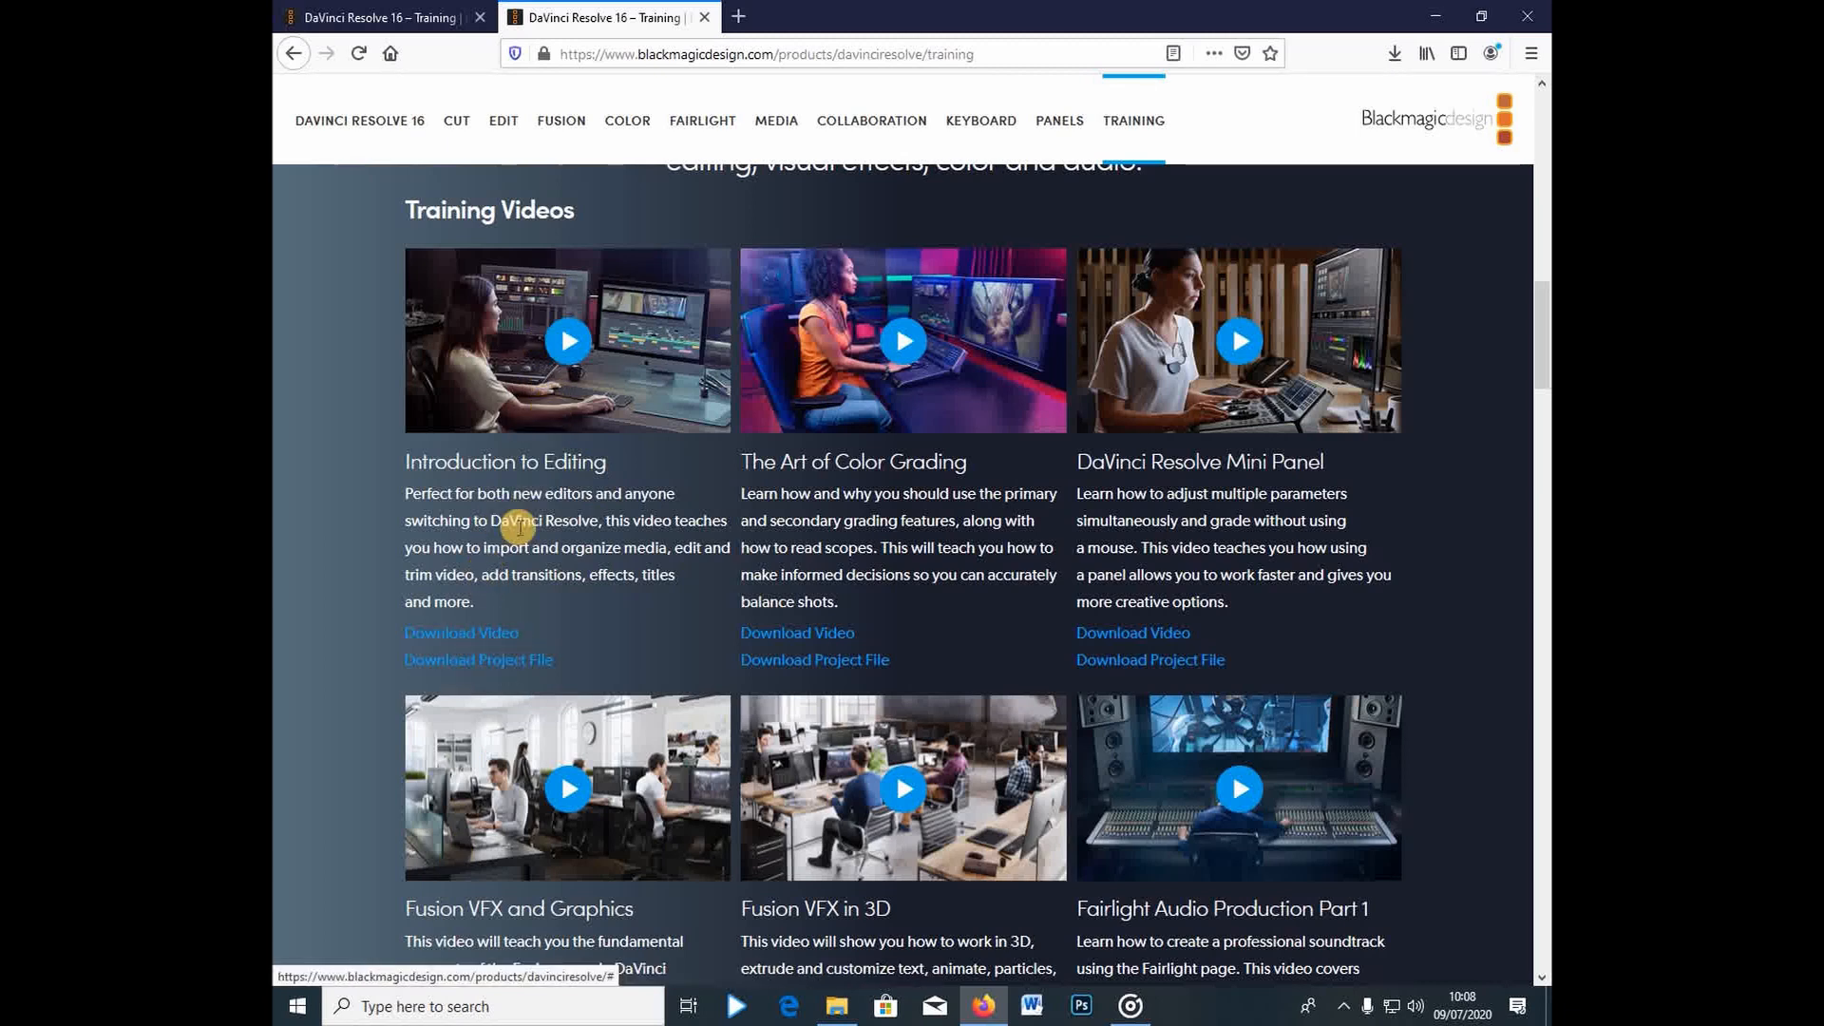
mouse_move(553, 472)
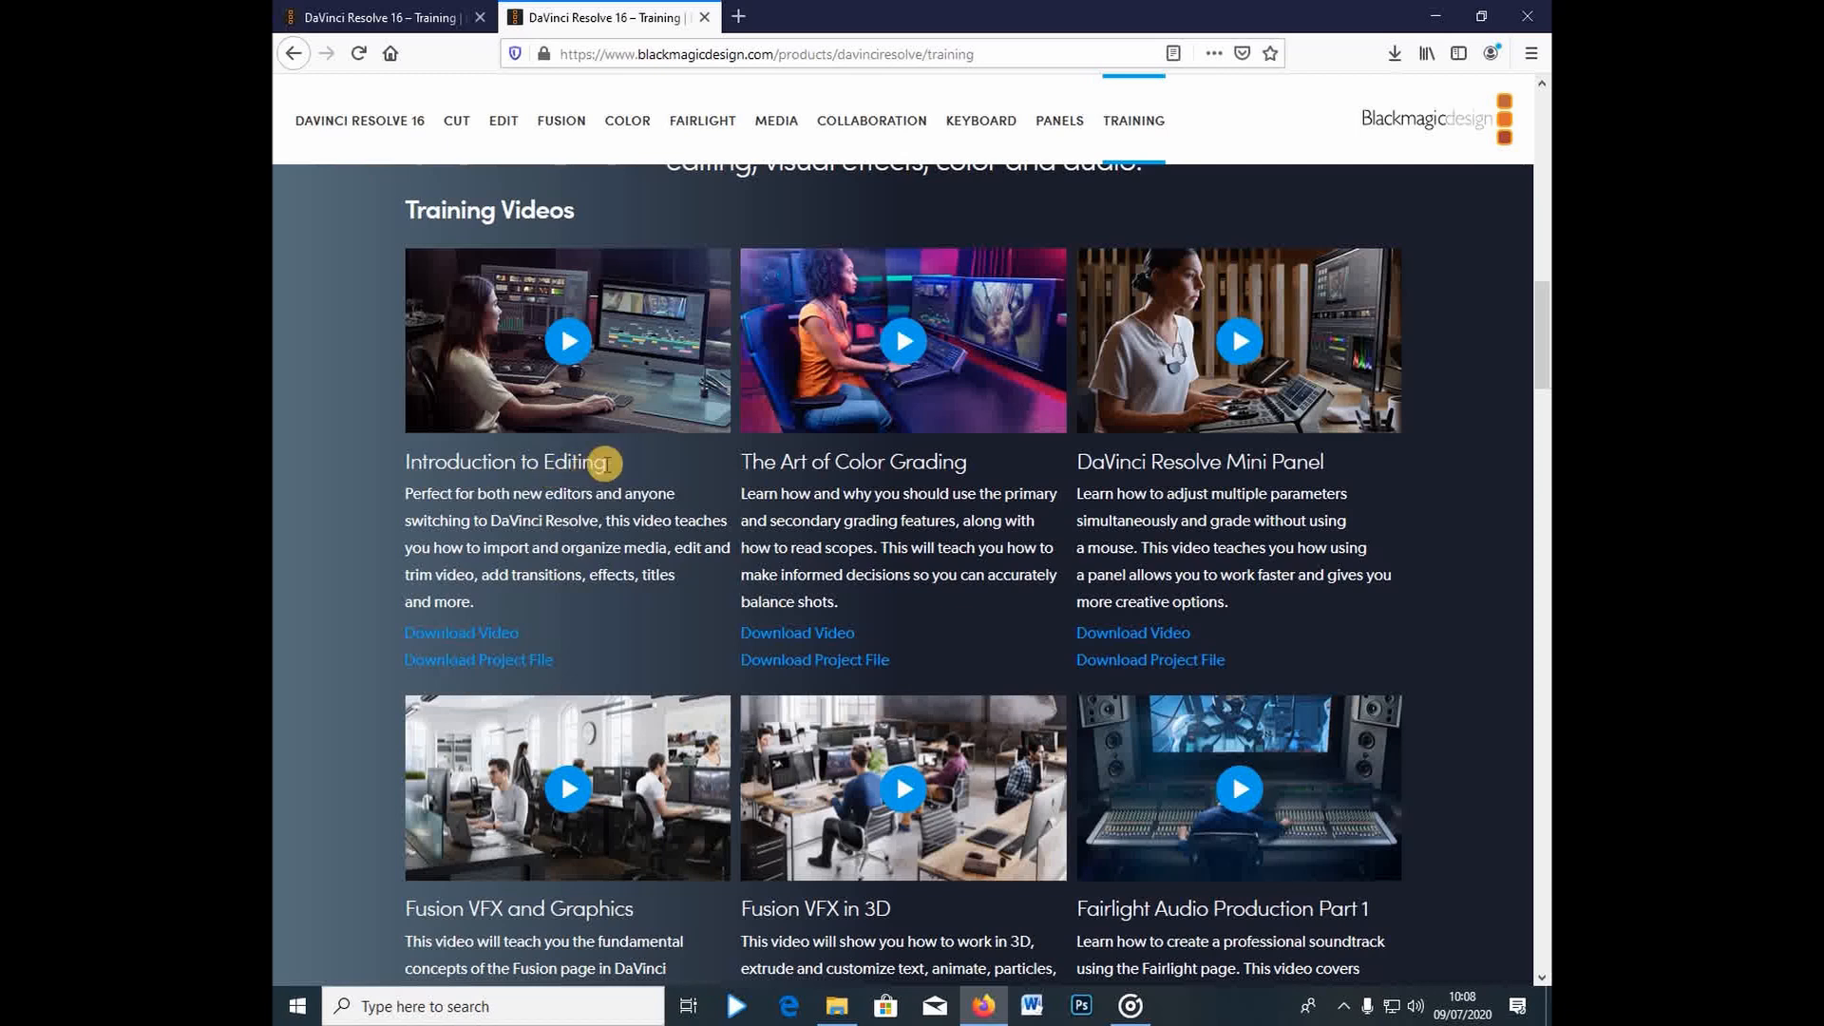
mouse_move(593, 446)
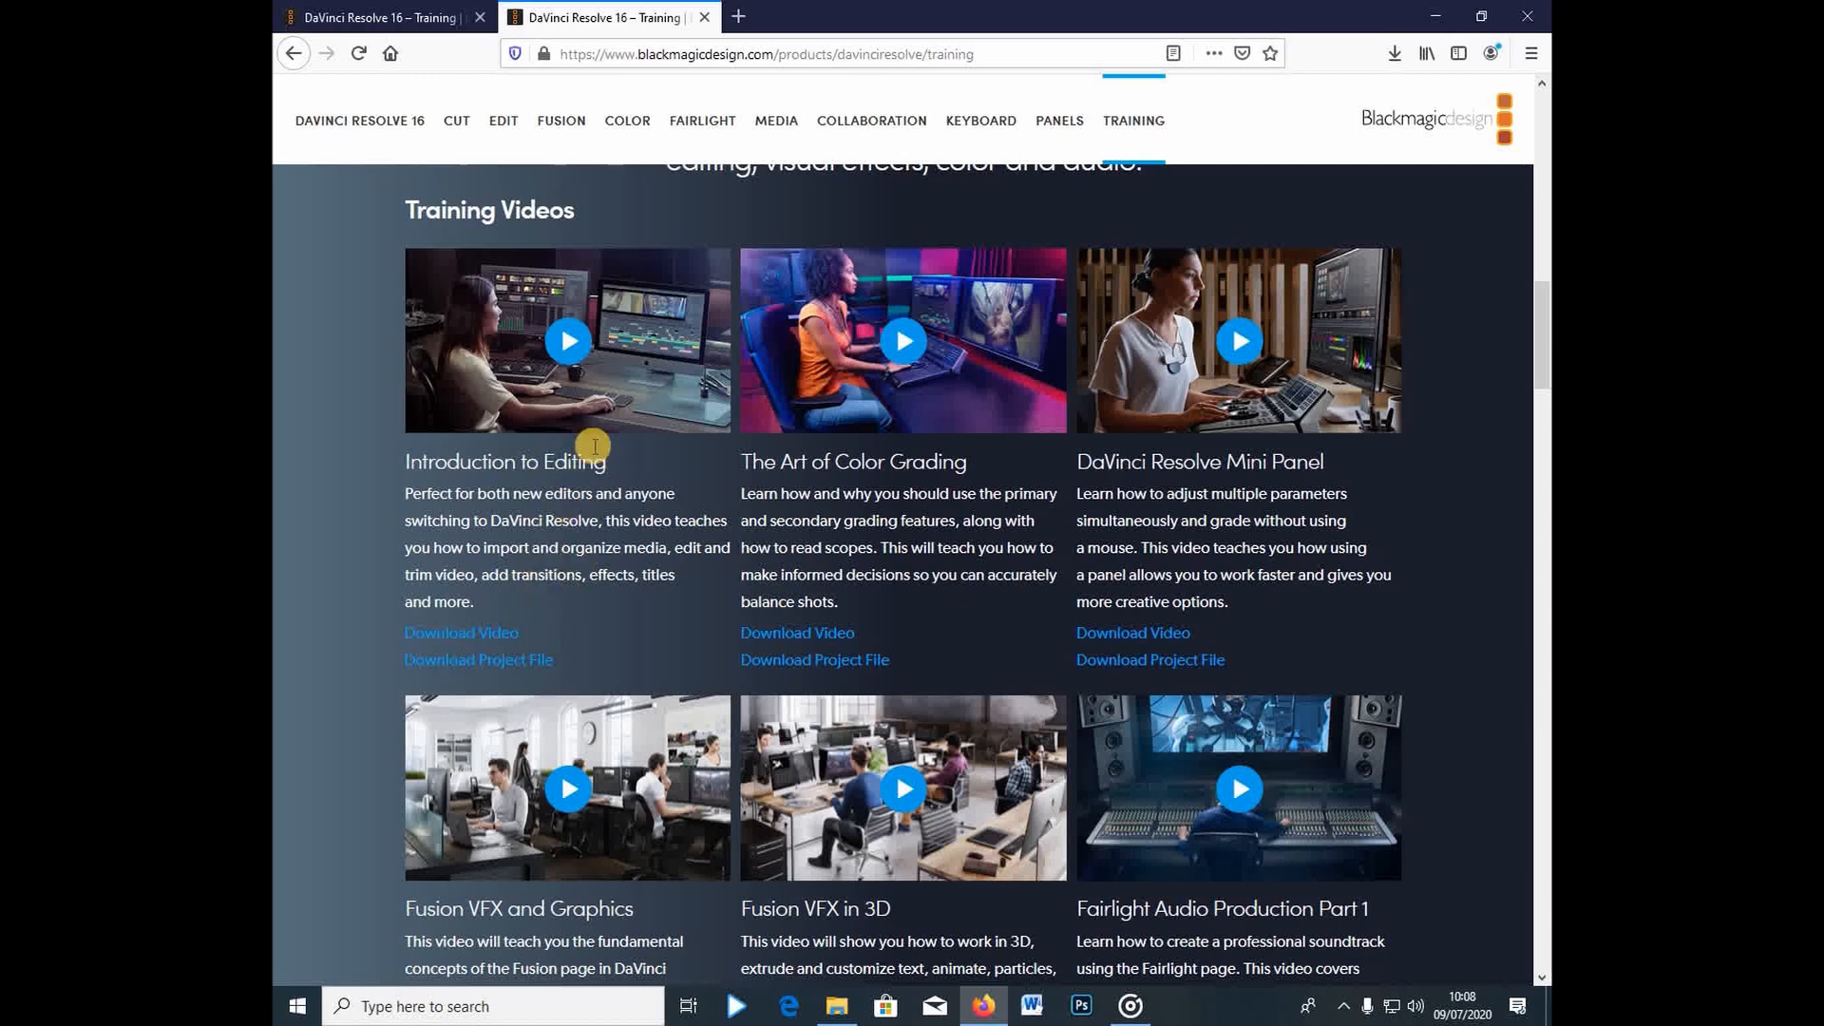
mouse_move(541, 401)
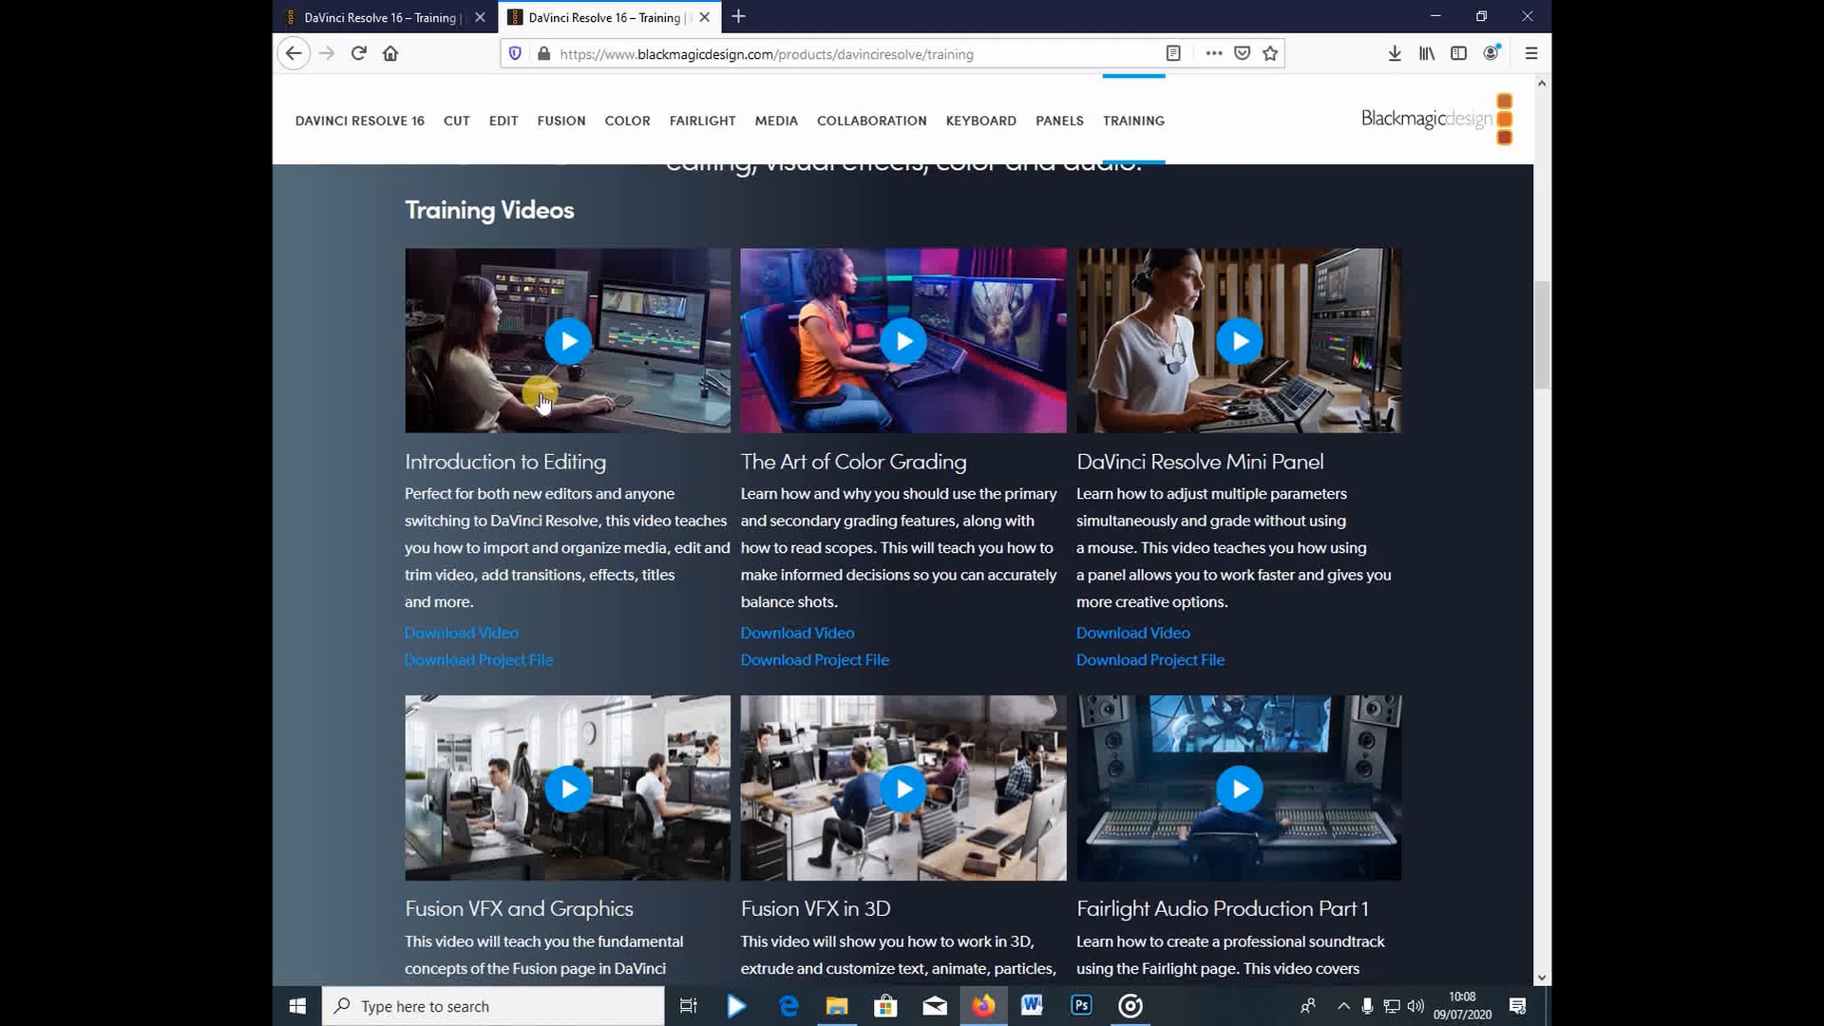
mouse_move(1123, 405)
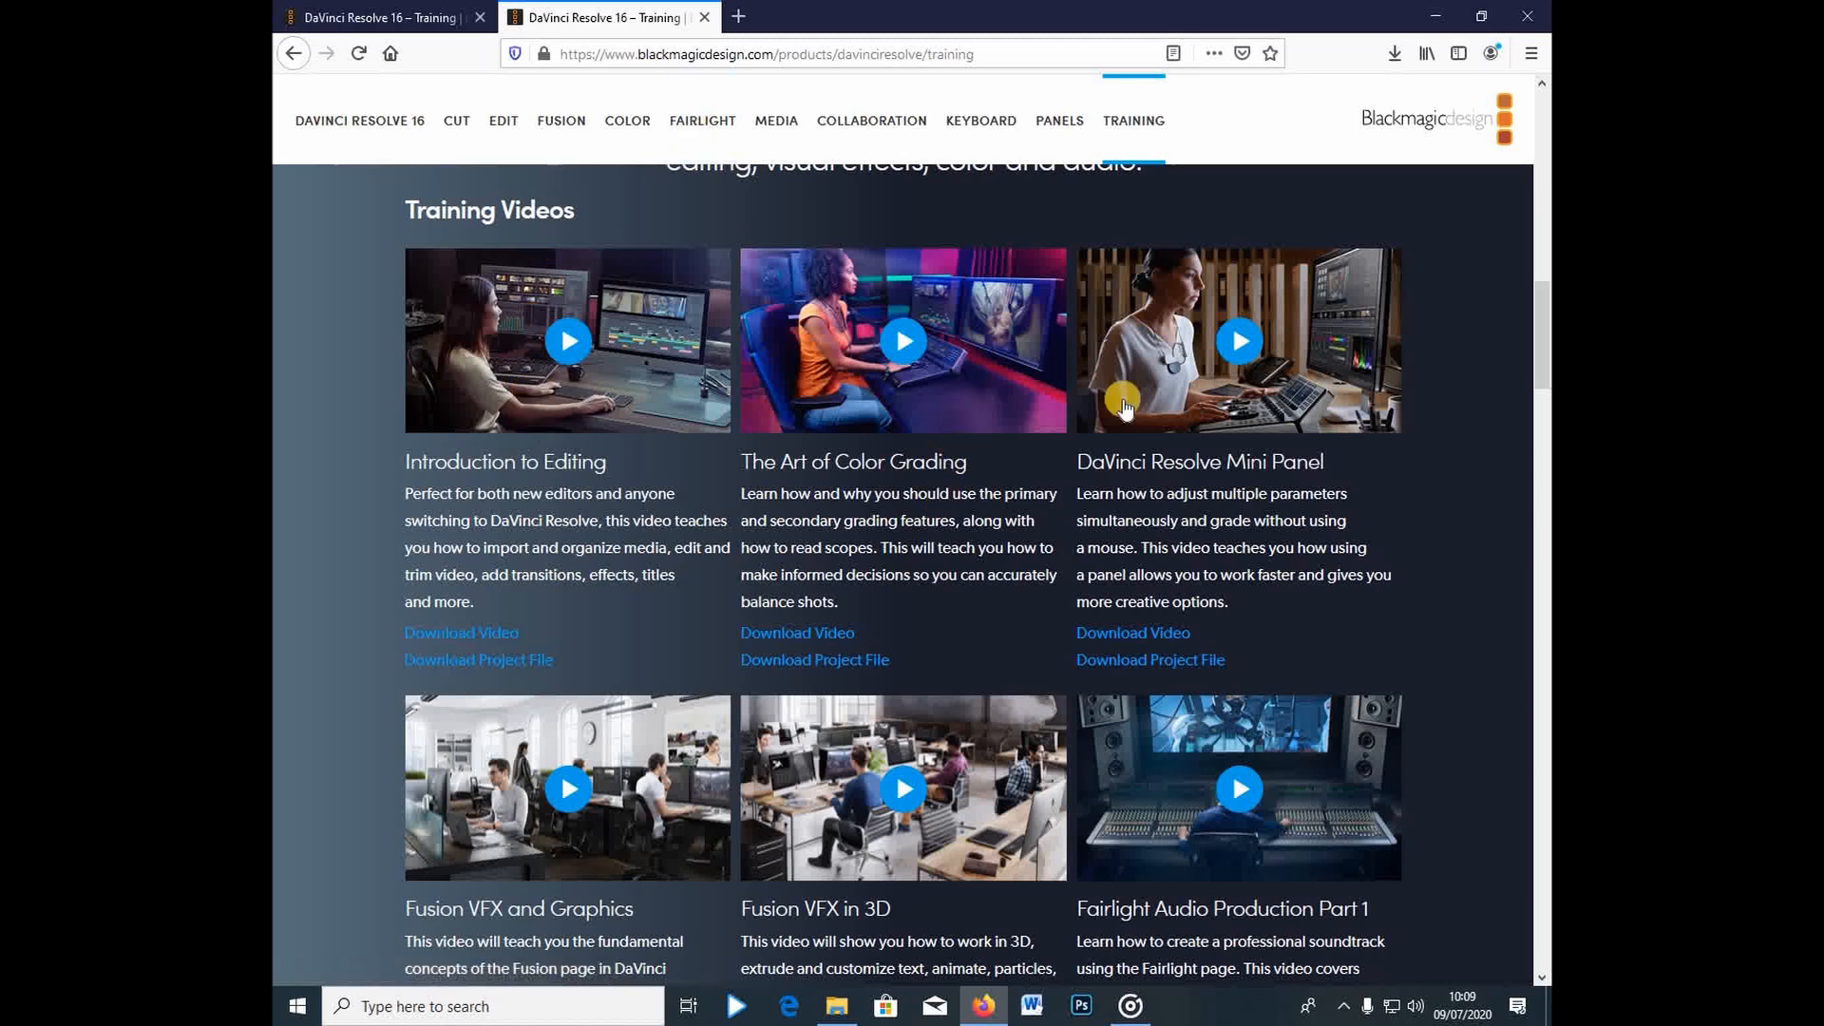
mouse_move(1297, 361)
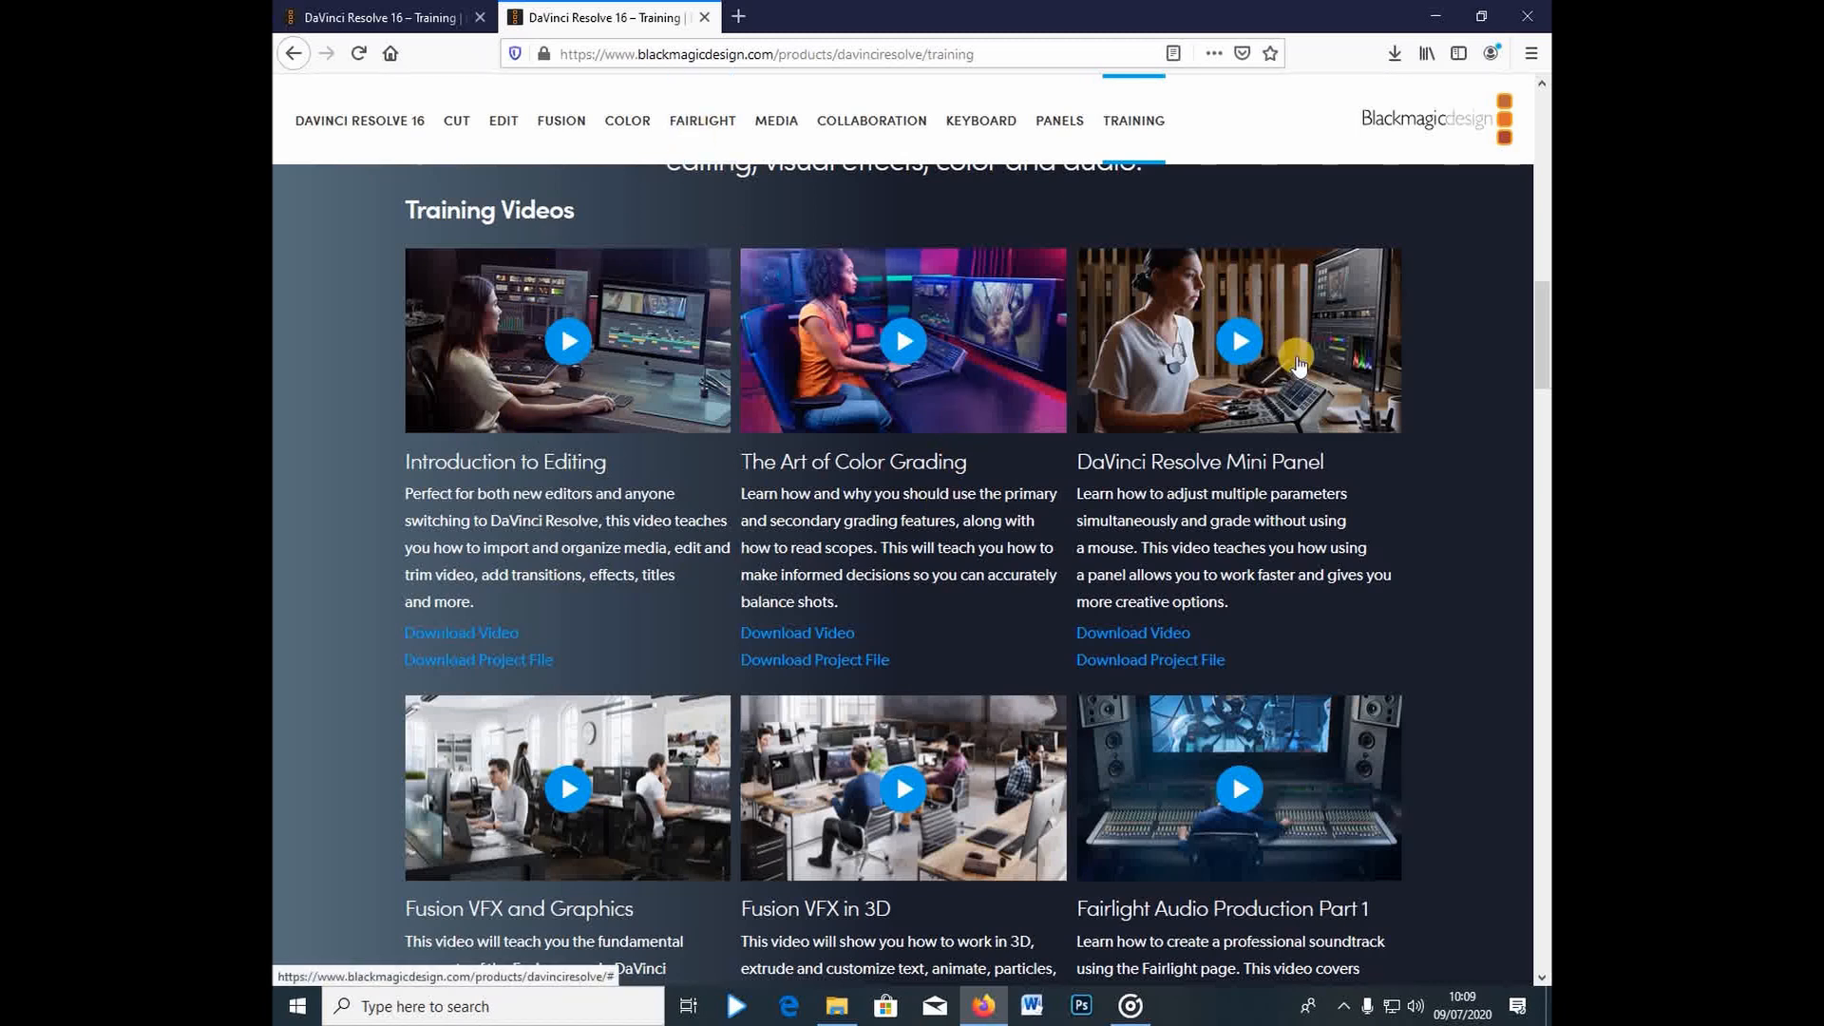
mouse_move(1312, 394)
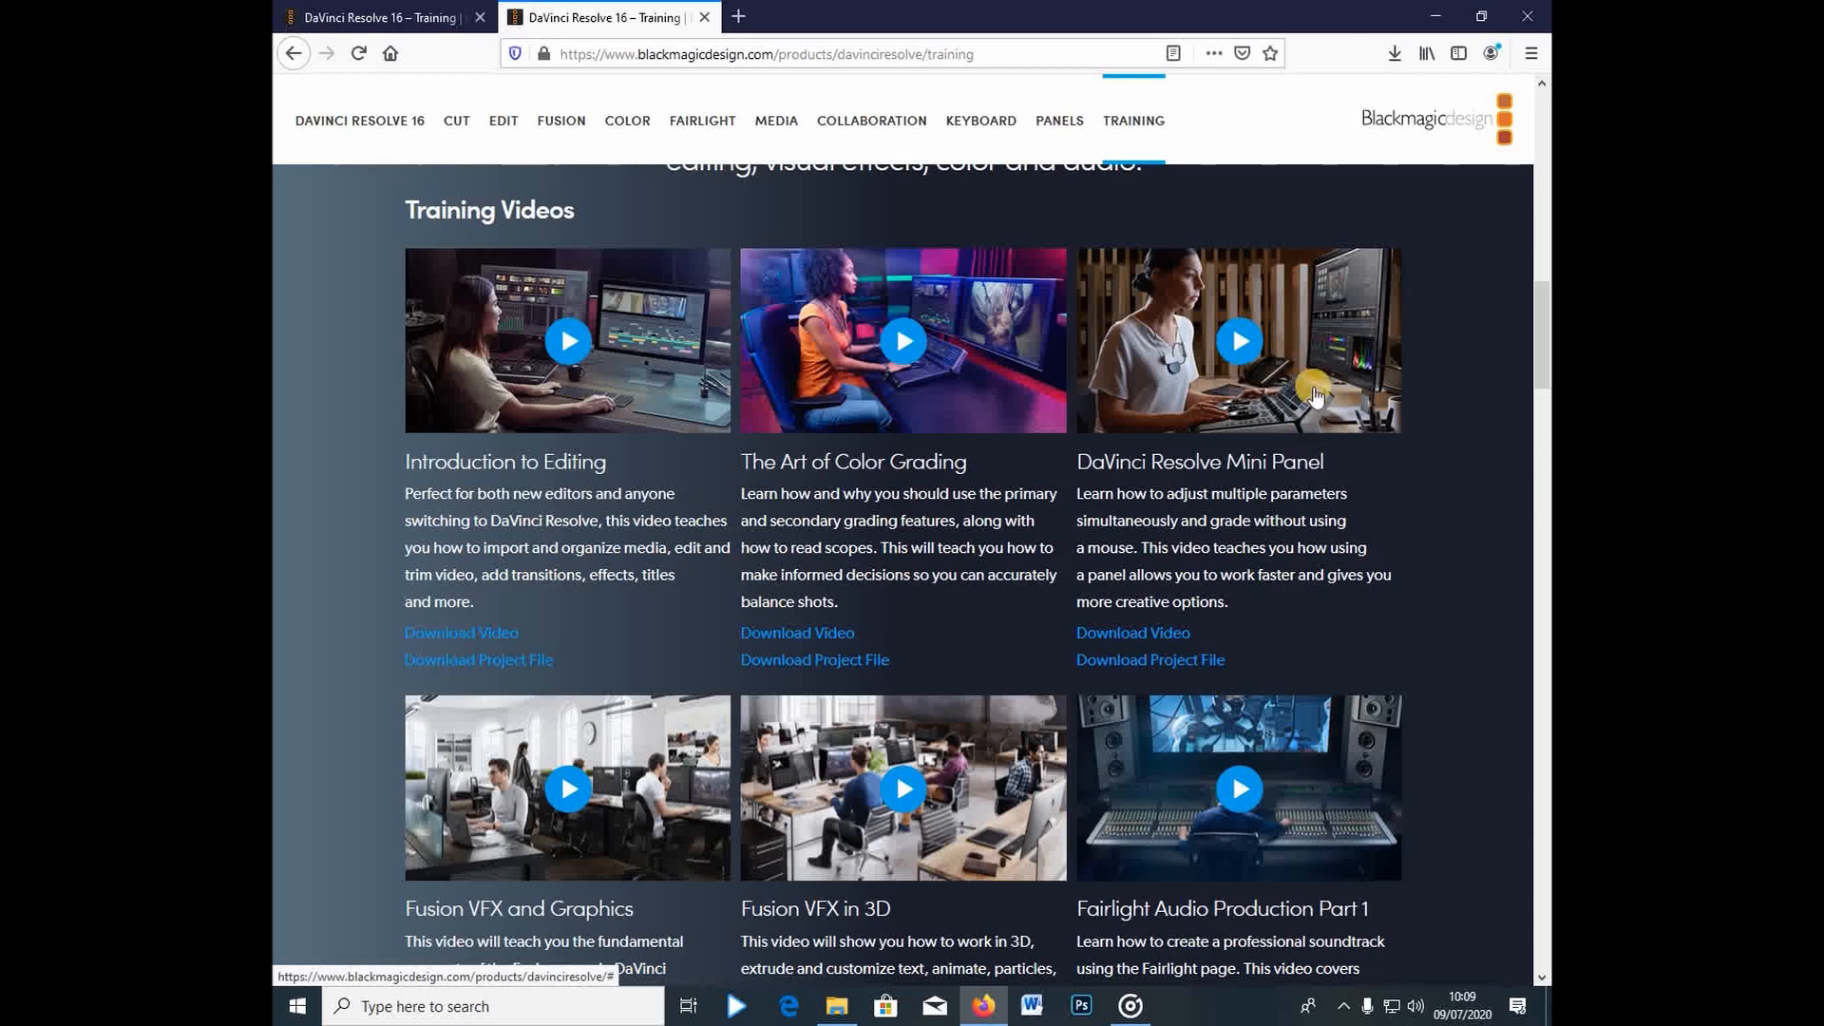
scroll("down", 3)
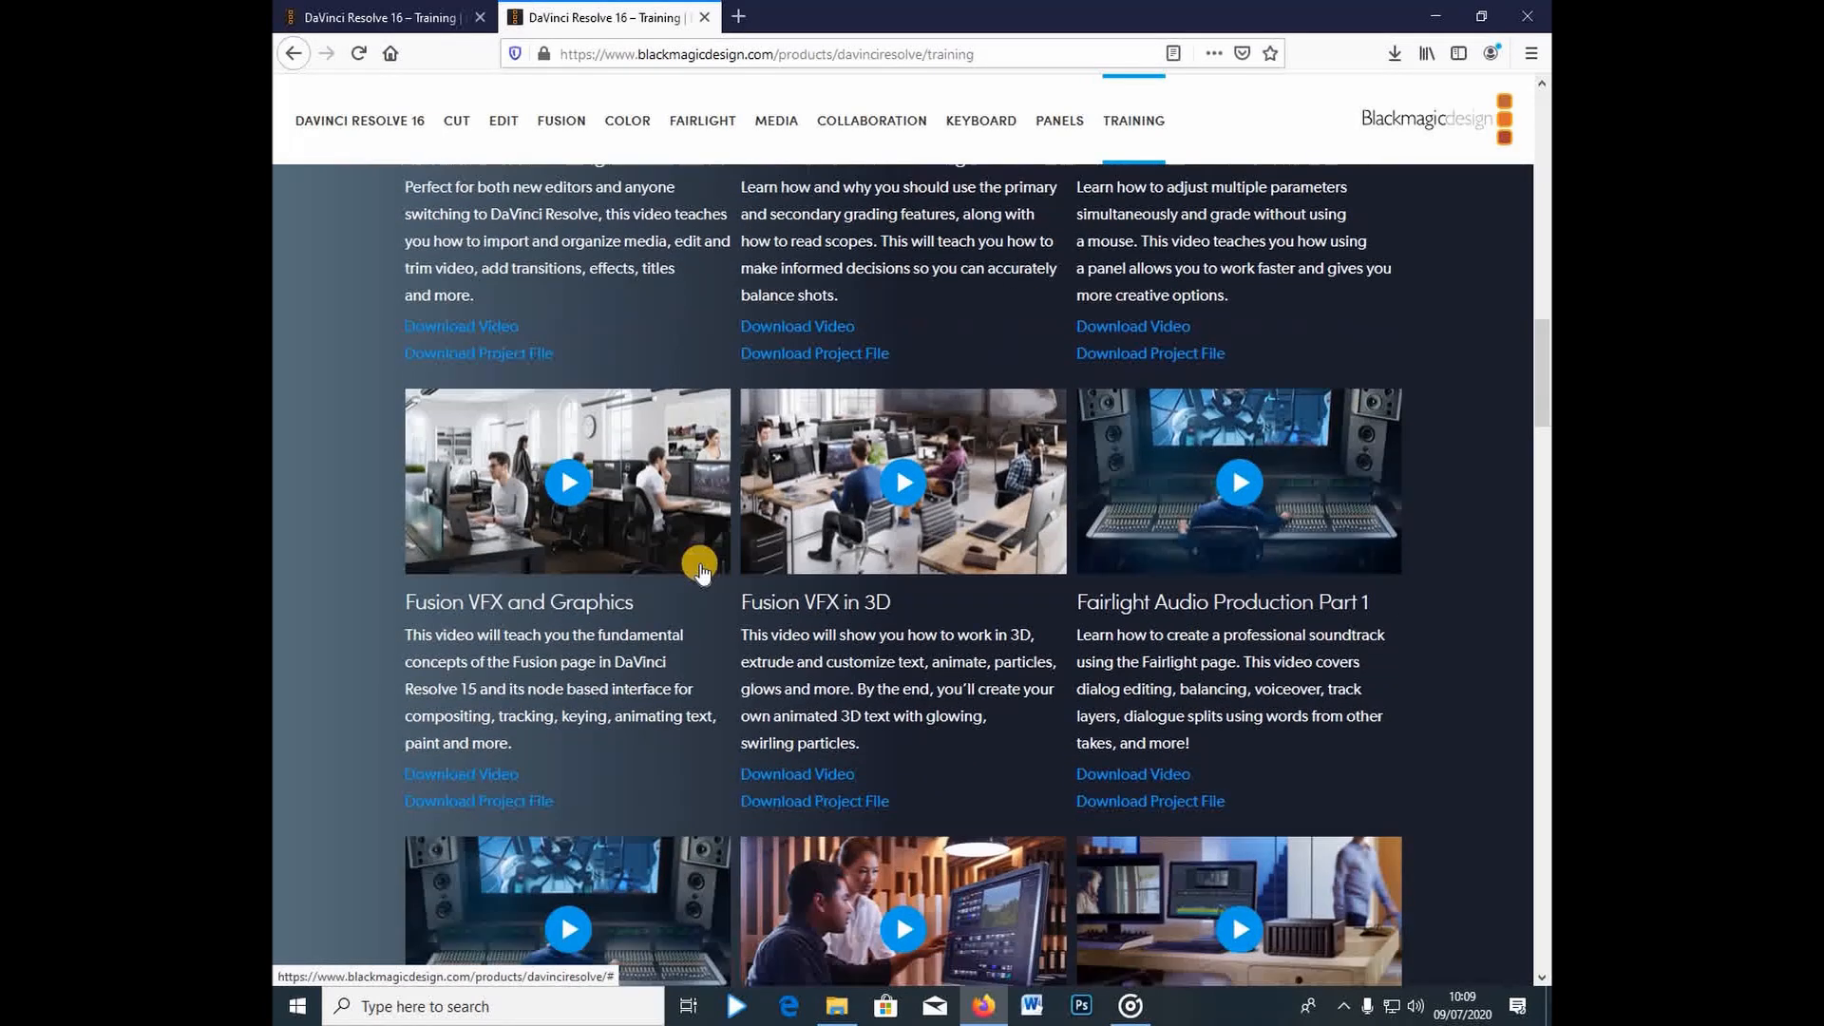
mouse_move(574, 553)
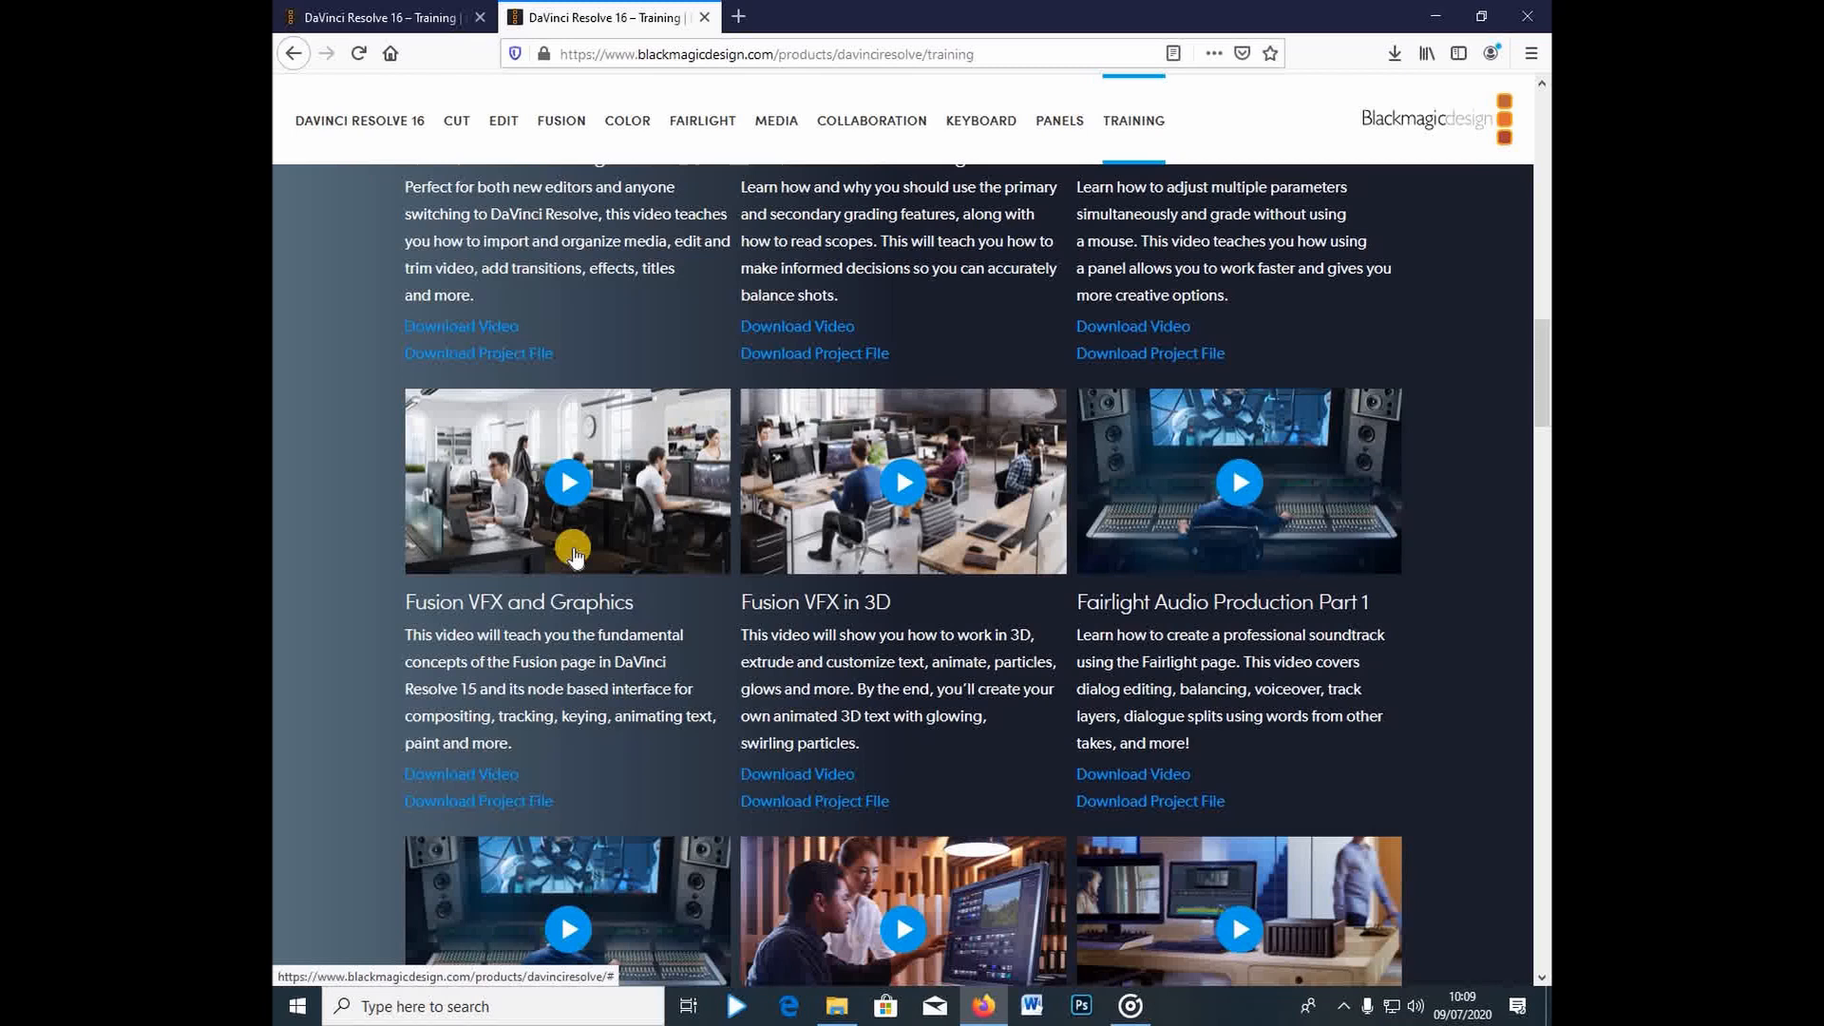
mouse_move(914, 533)
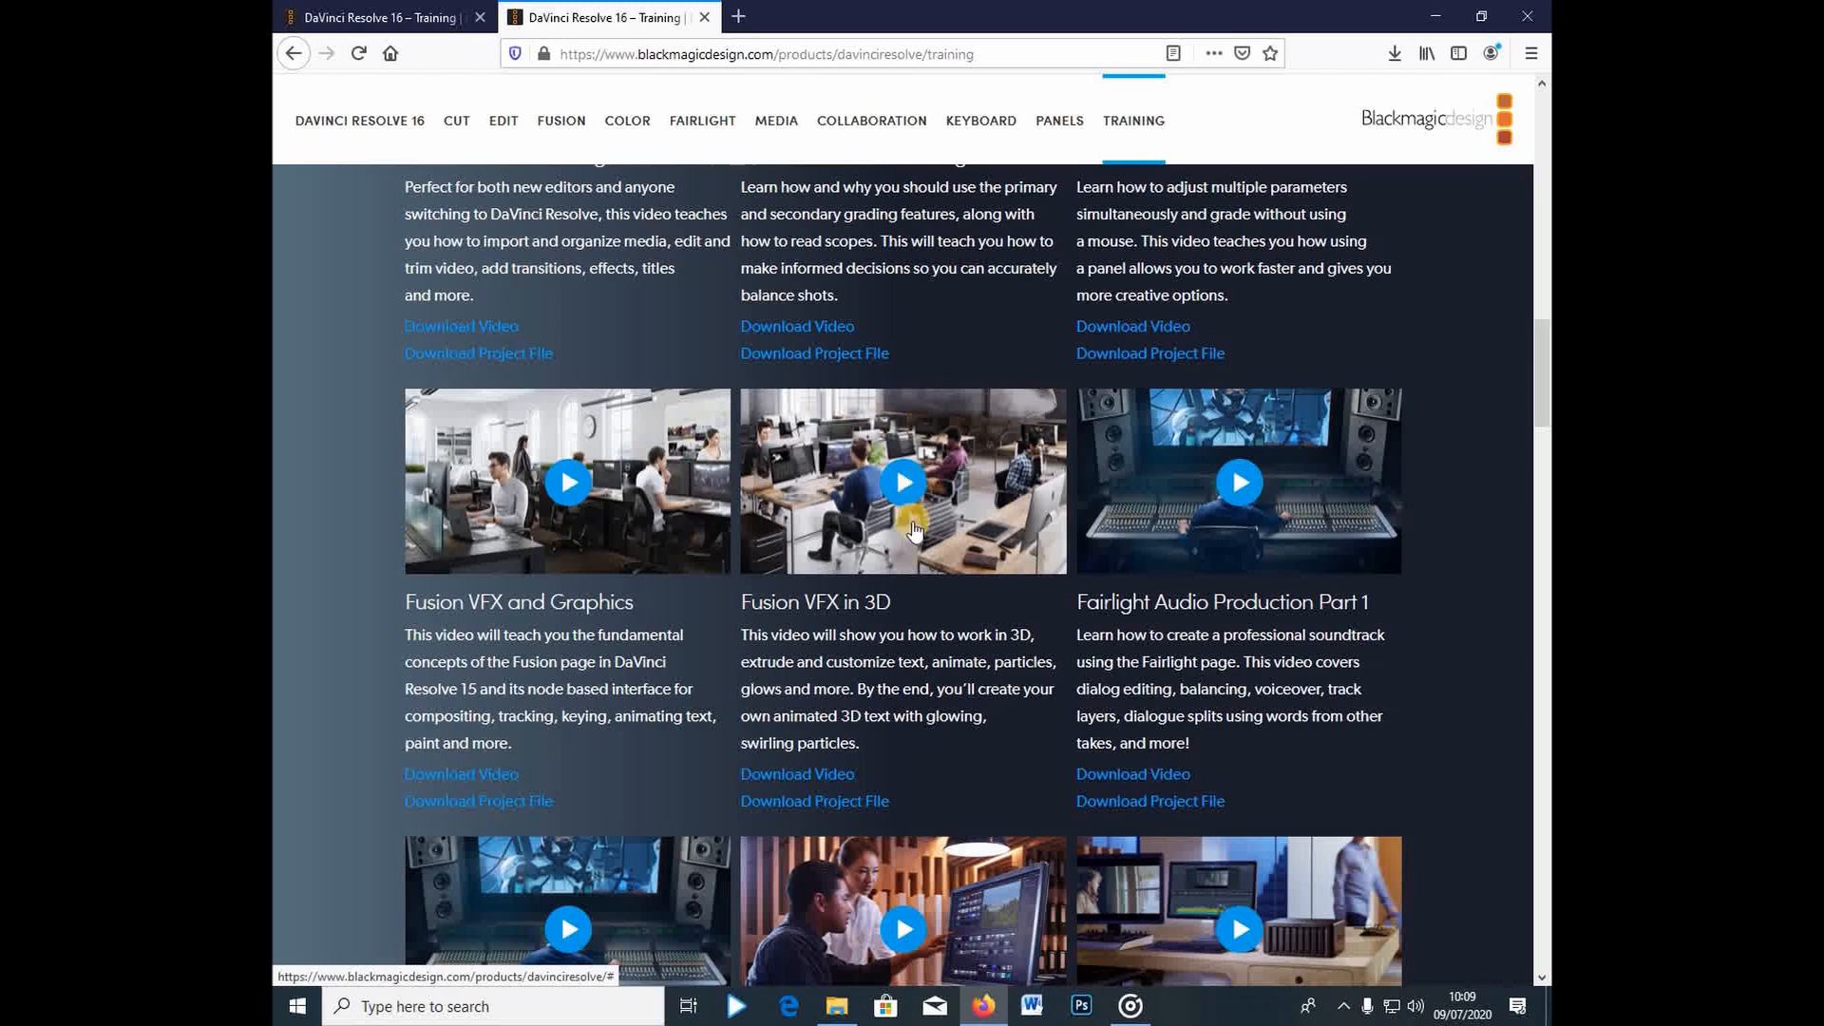
mouse_move(911, 512)
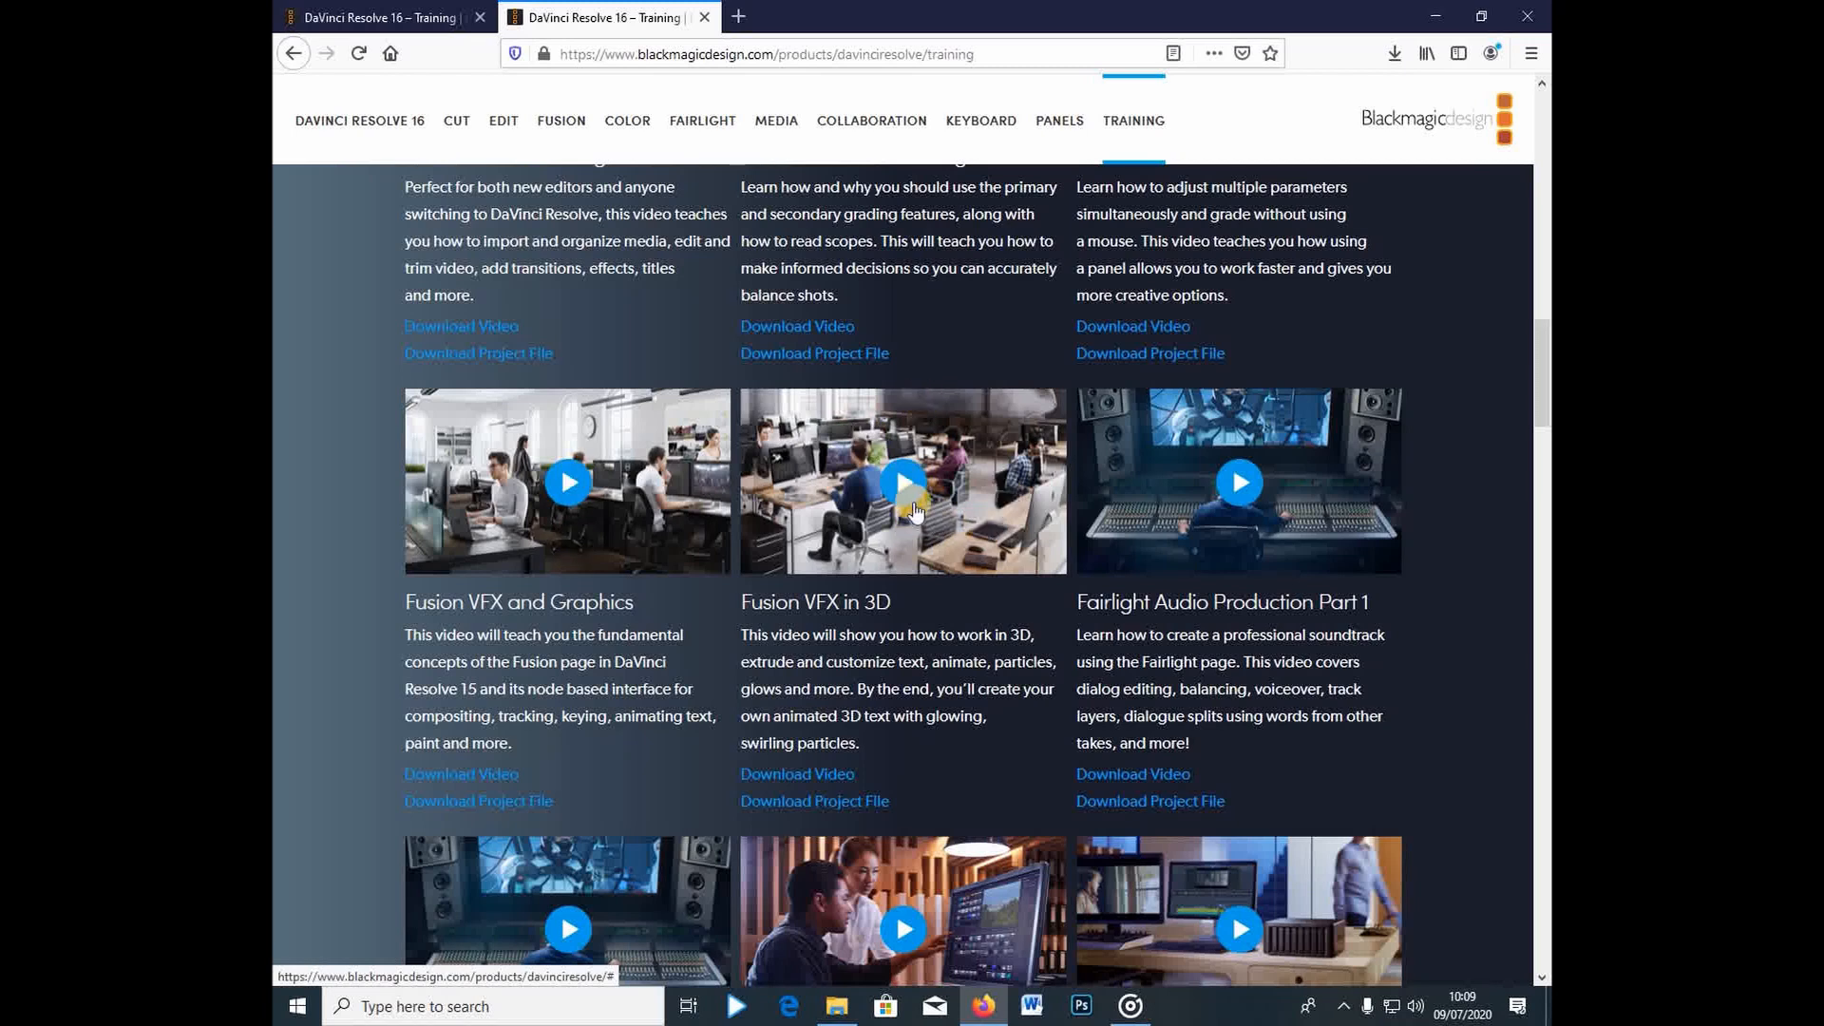
mouse_move(1239, 526)
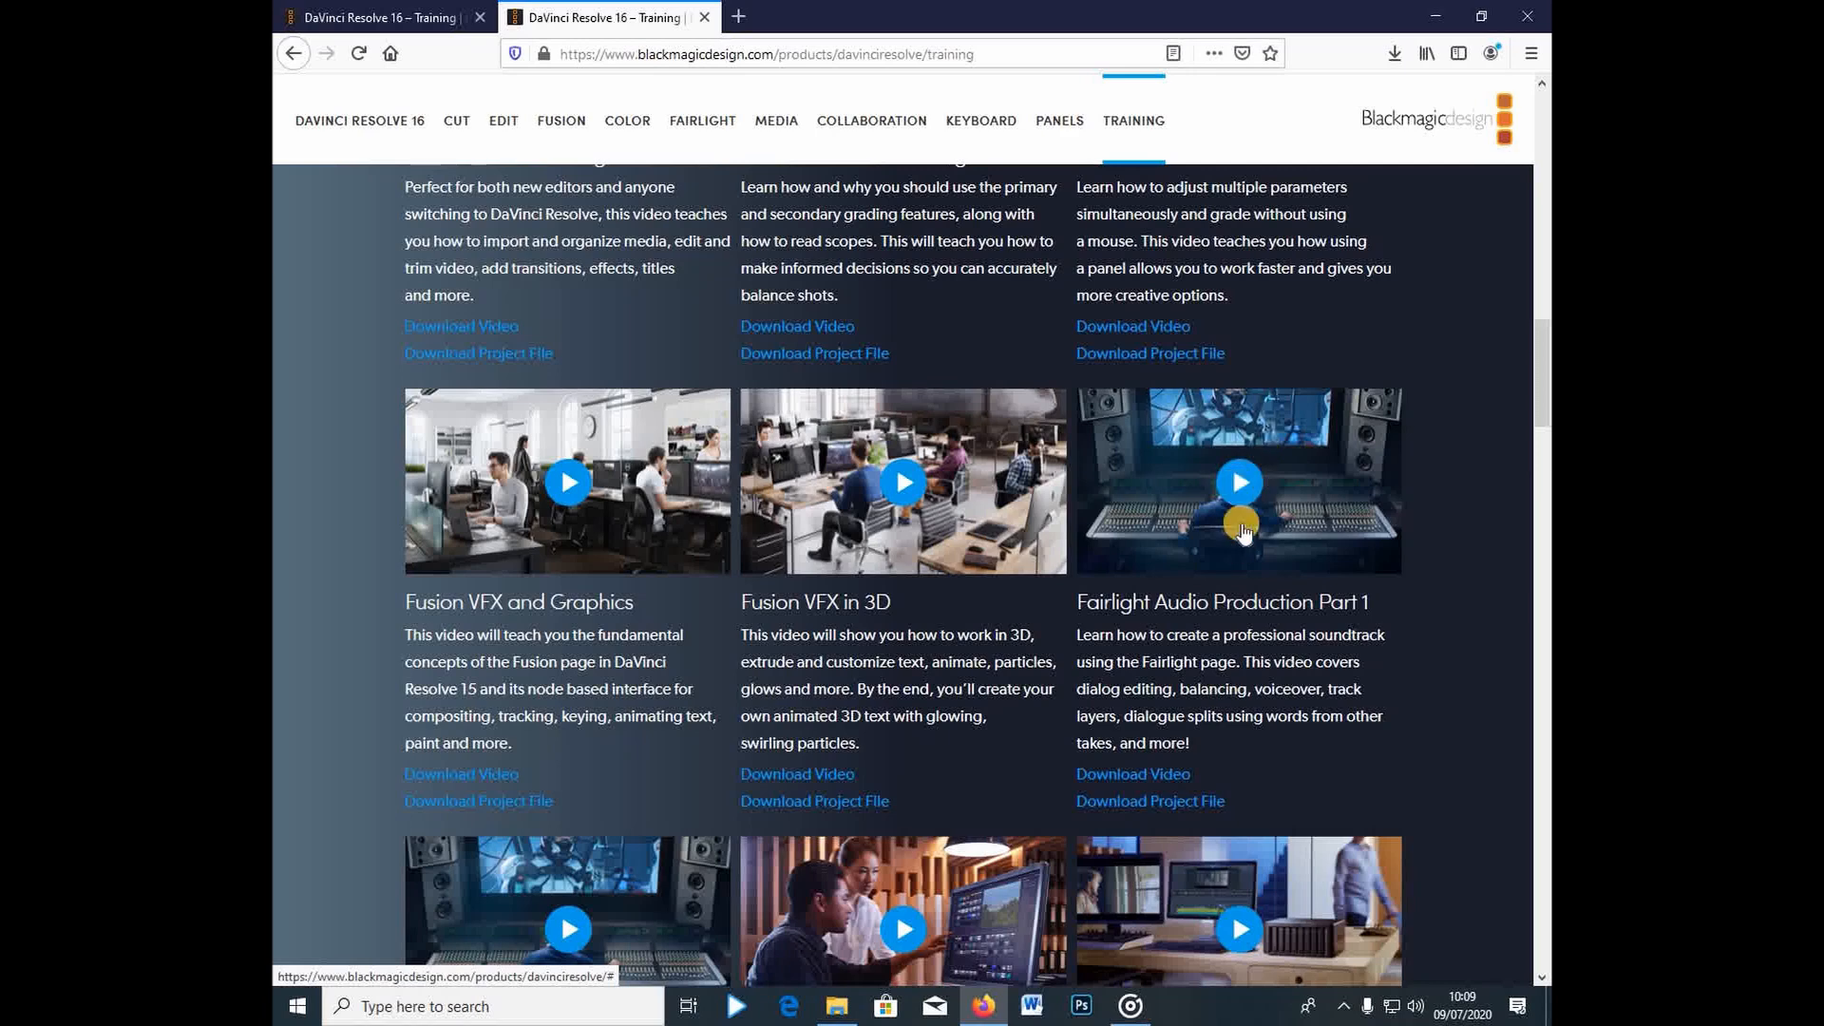
mouse_move(1291, 576)
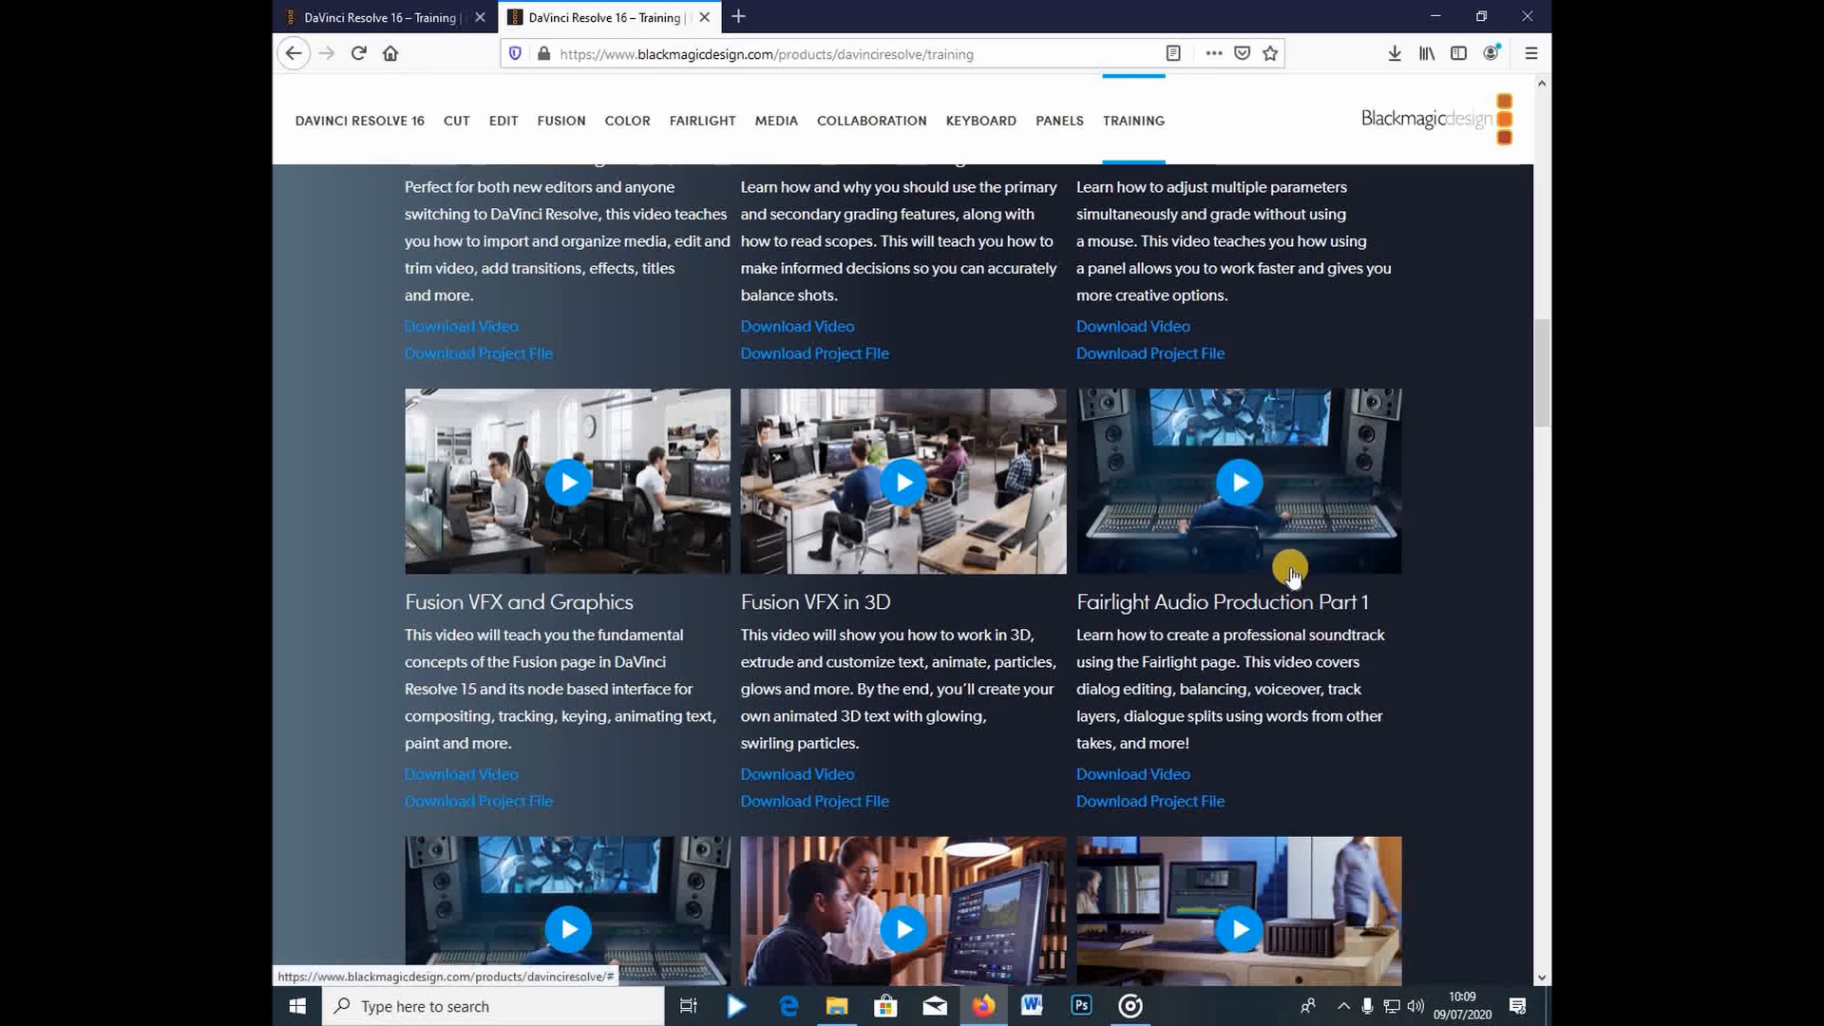
scroll("down", 3)
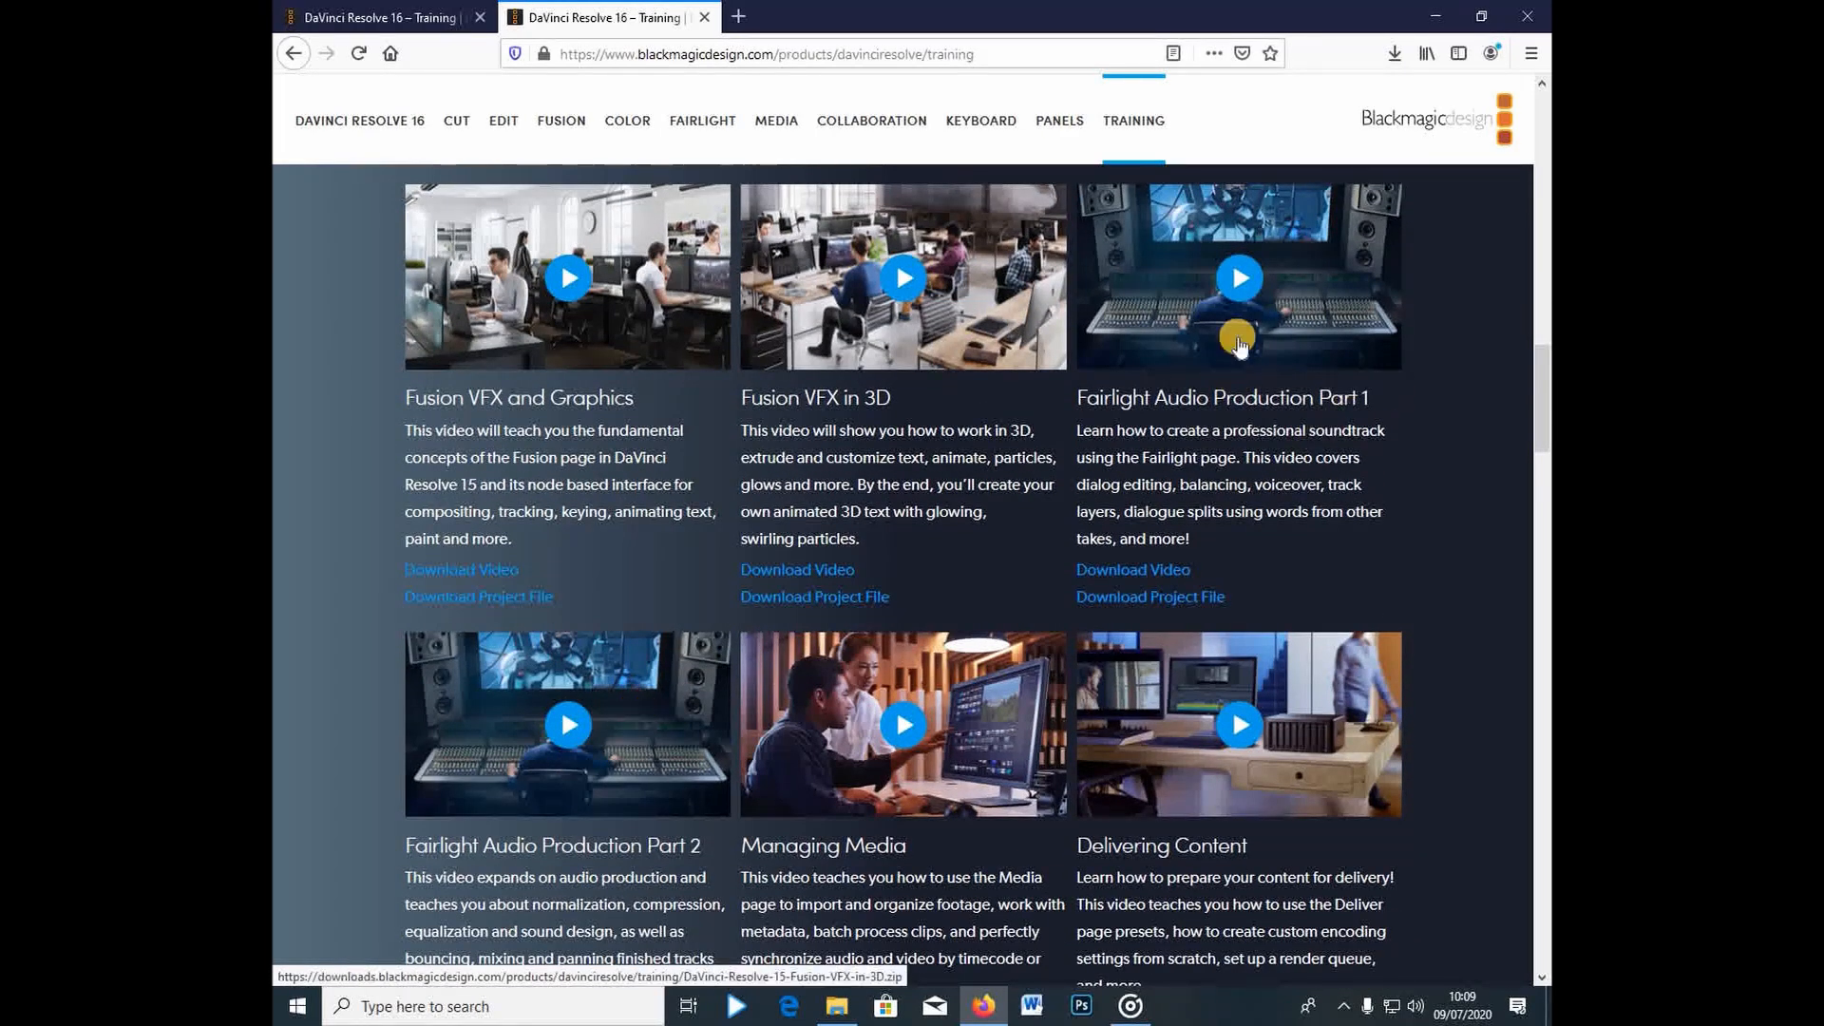
mouse_move(903, 724)
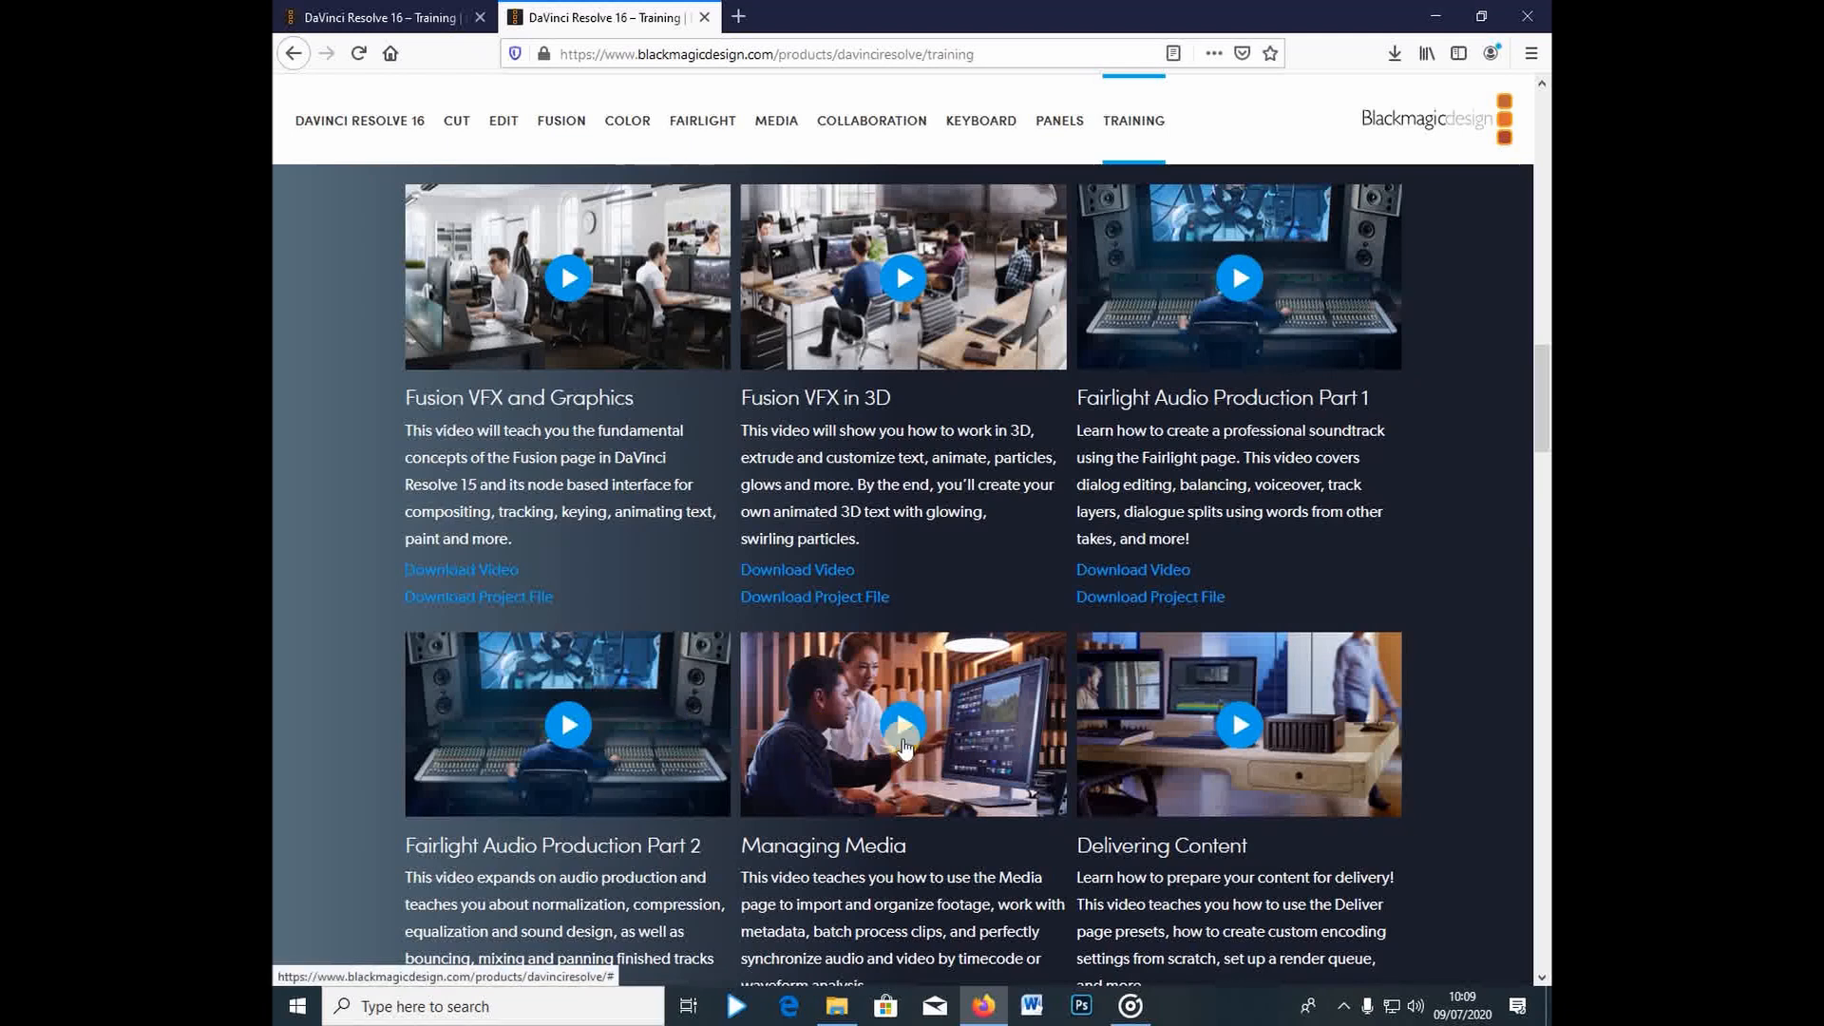
mouse_move(950, 729)
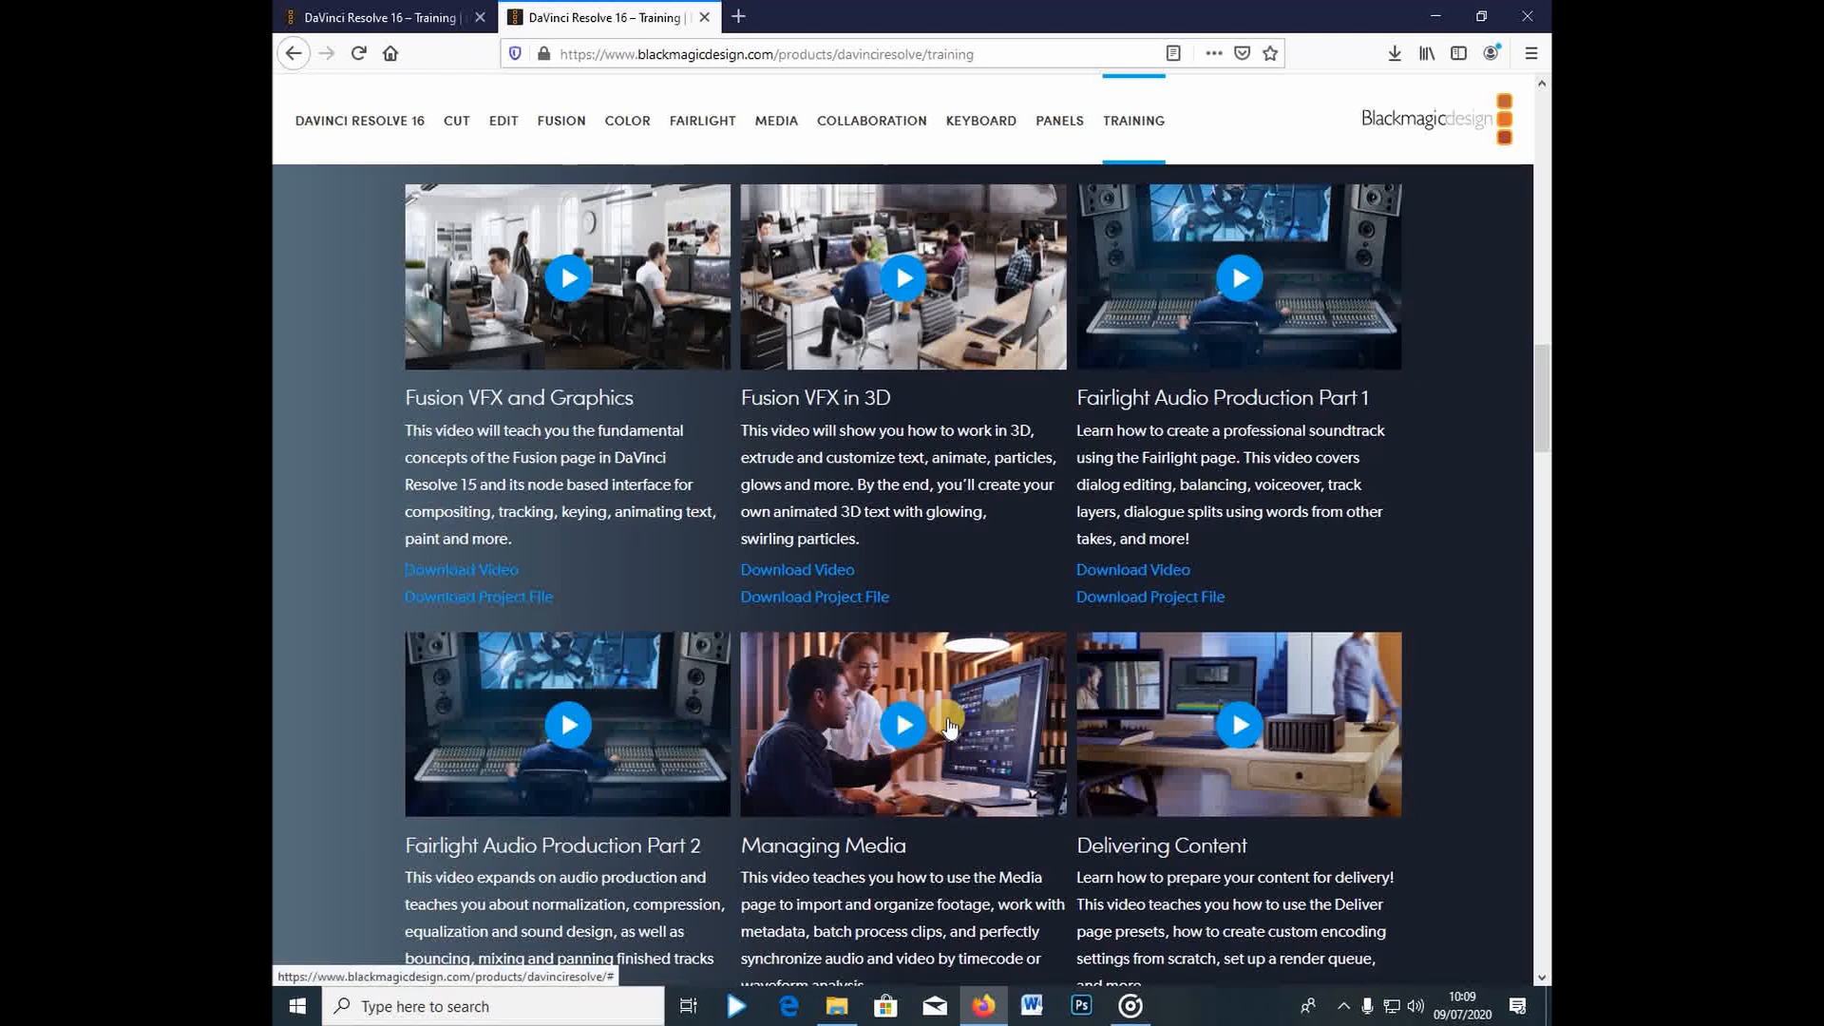
mouse_move(1292, 791)
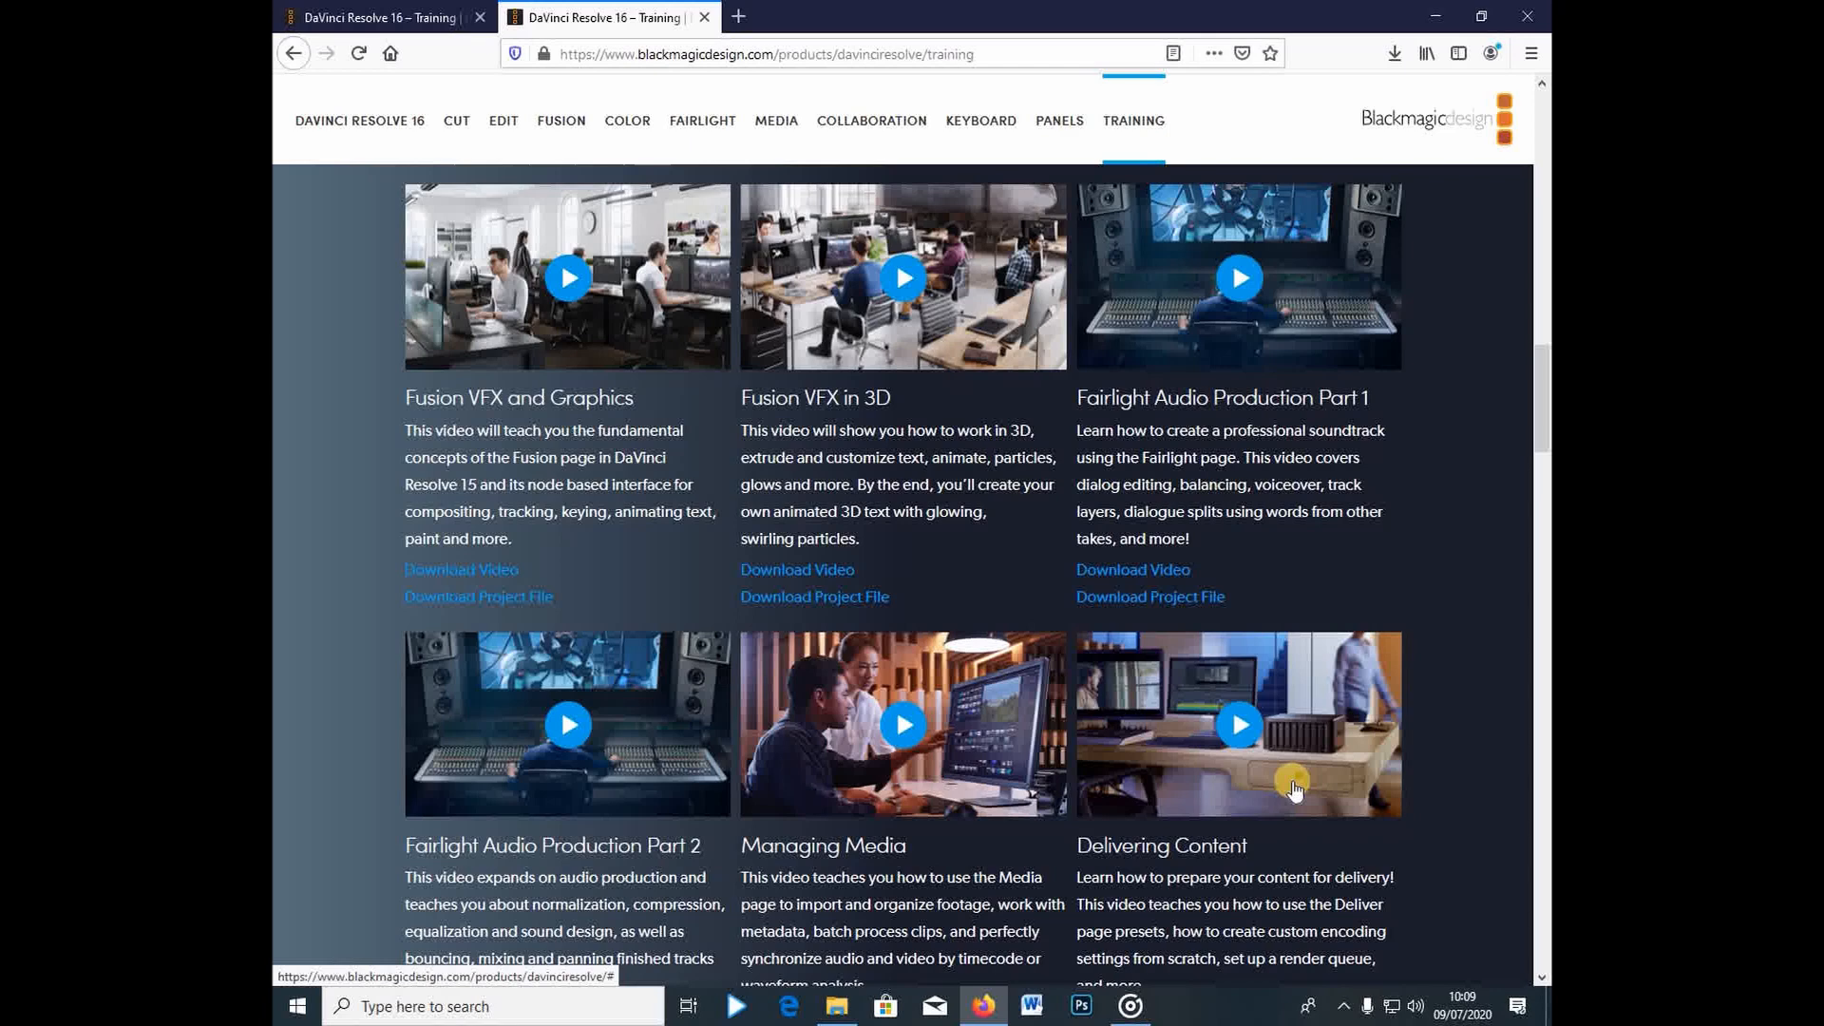
scroll("down", 3)
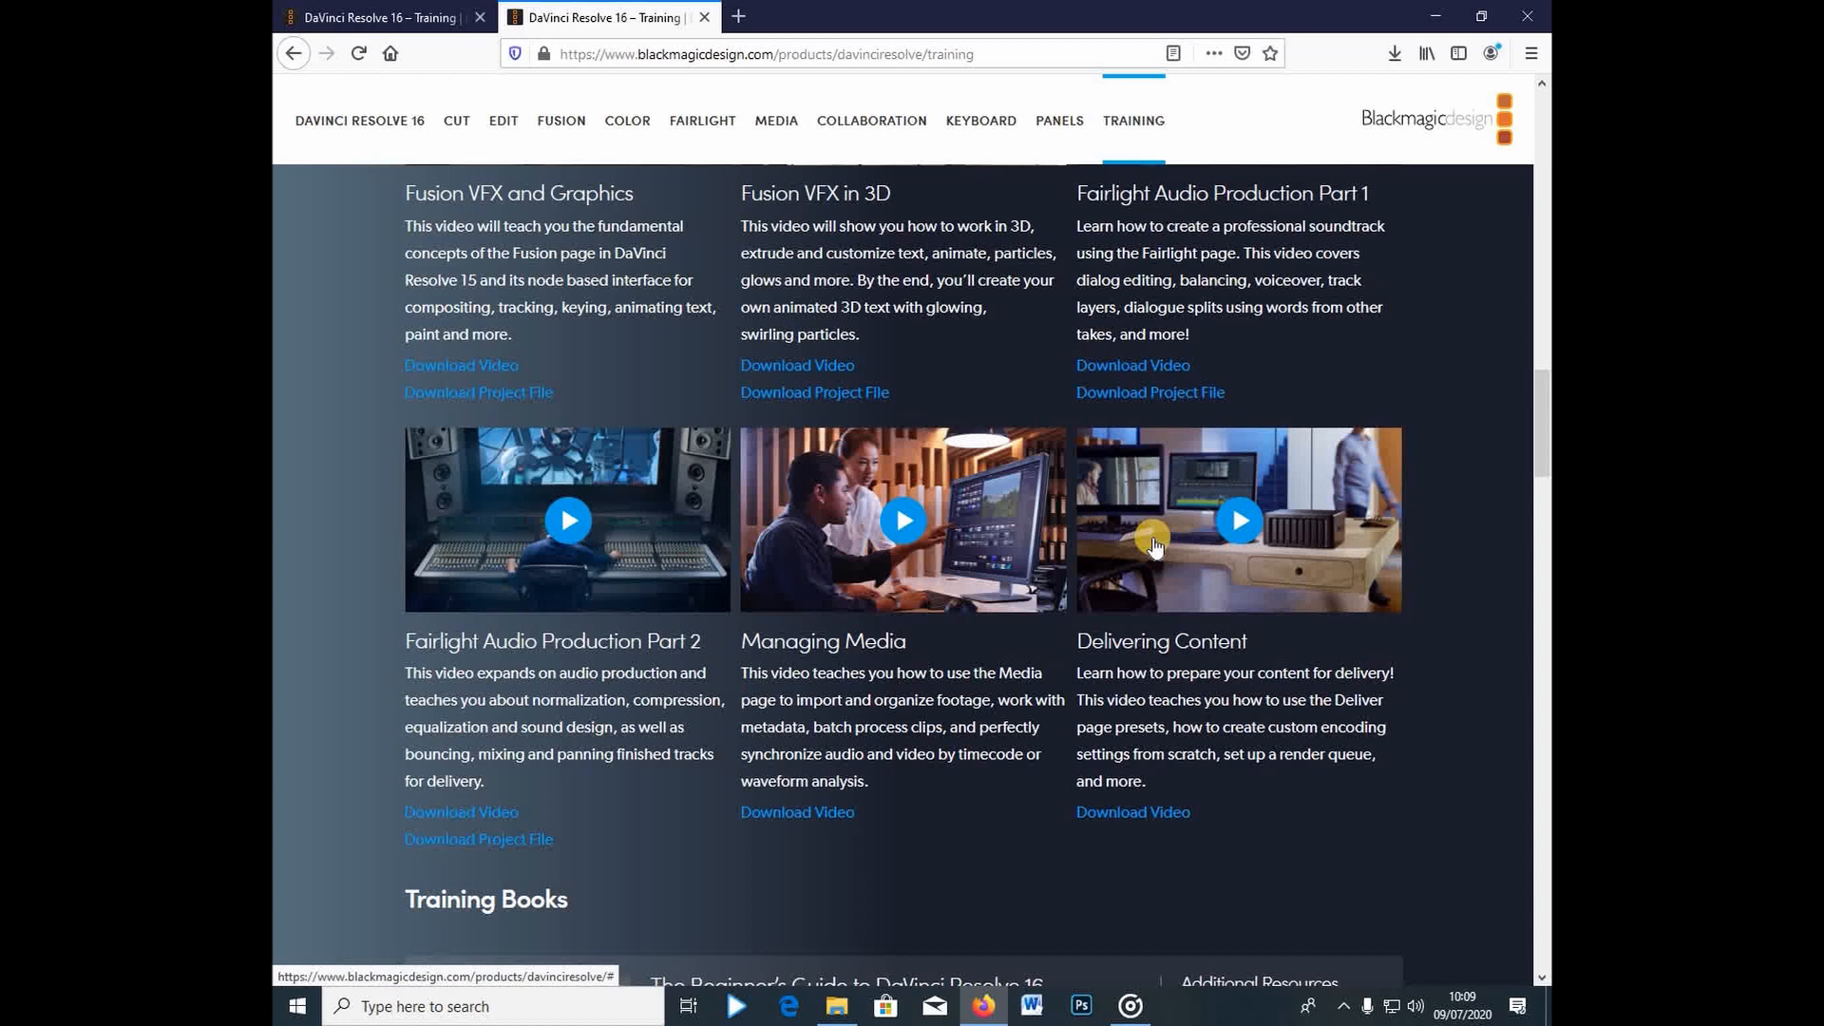
mouse_move(1176, 550)
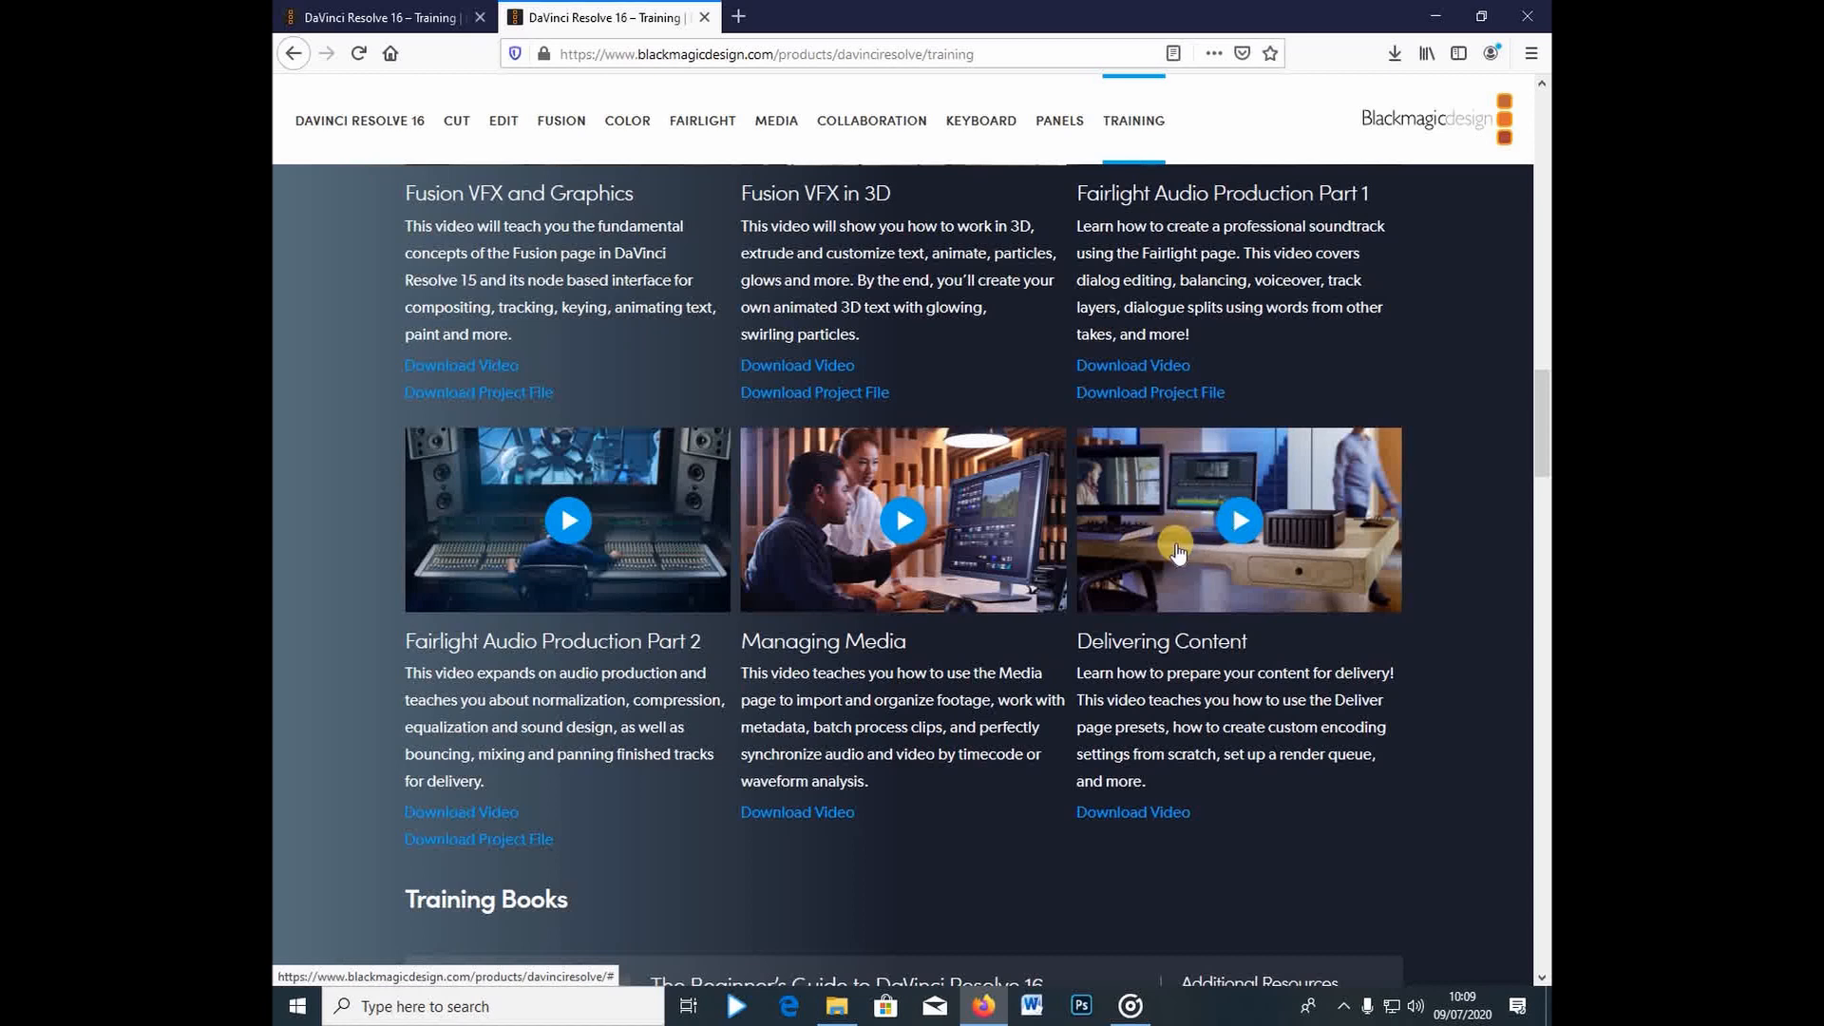
scroll("up", 3)
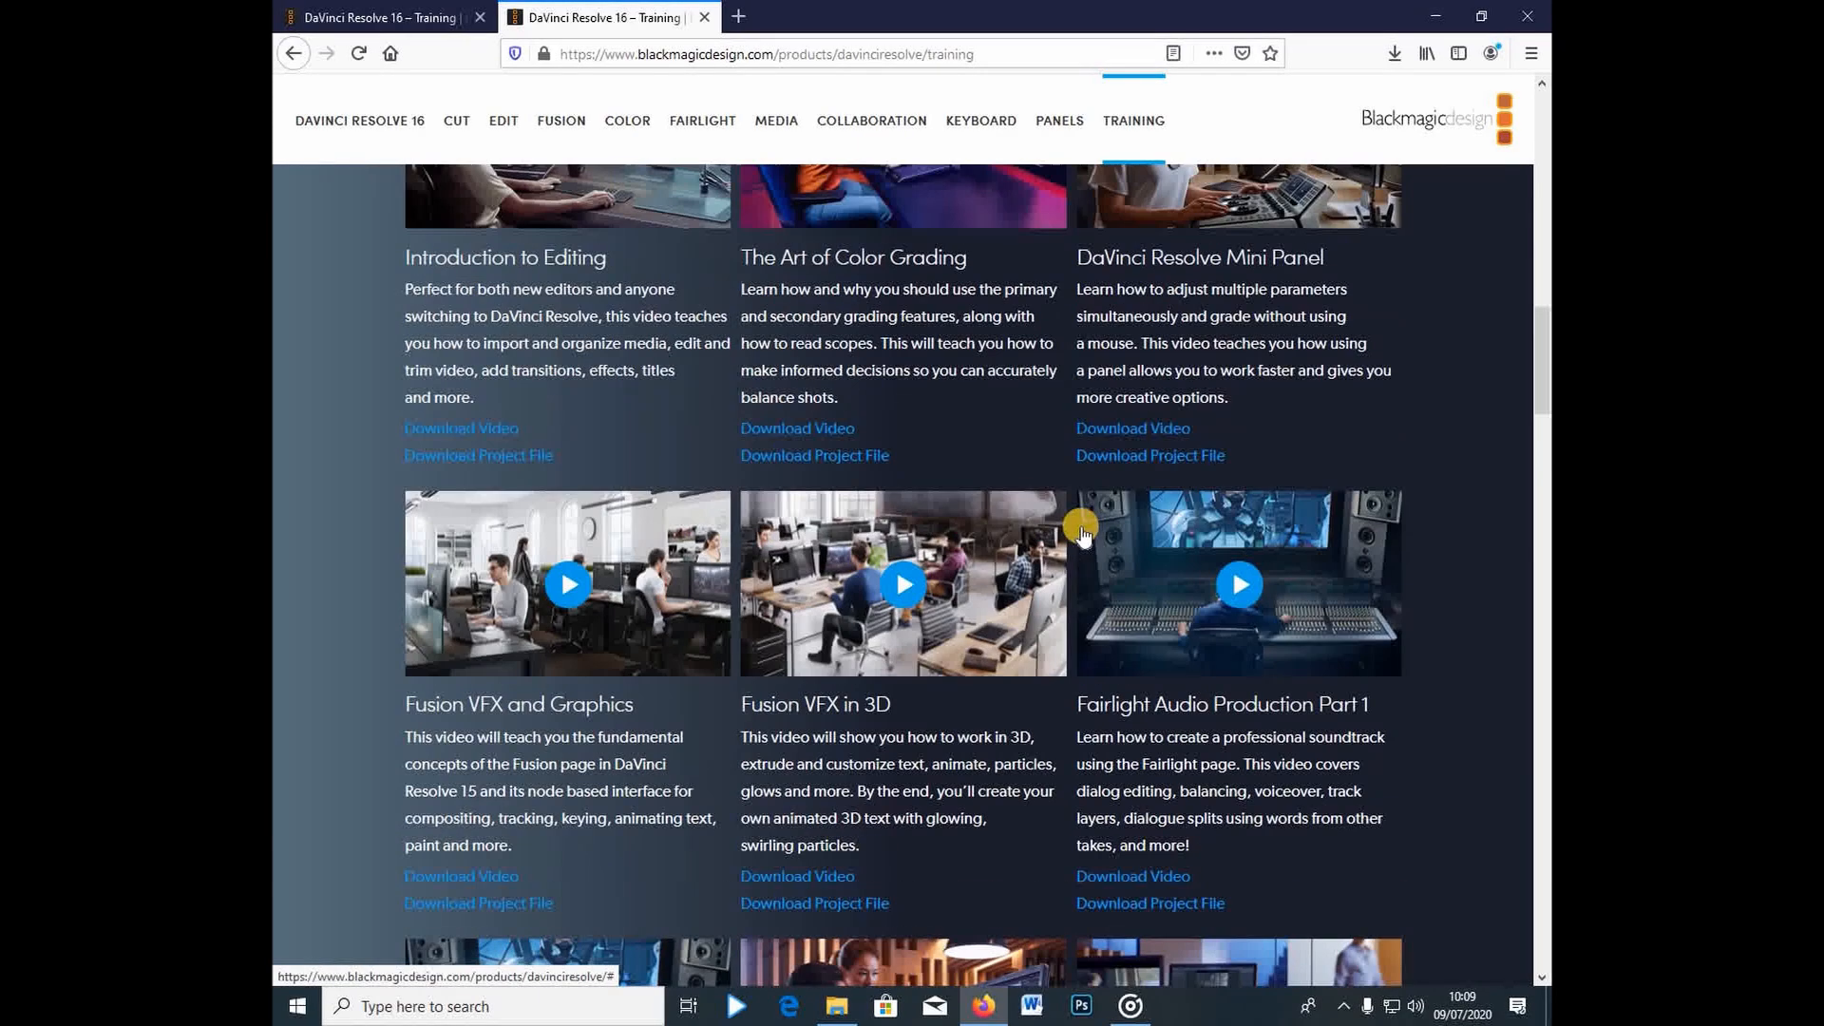
Download the Introduction to Editing video from the Training Videos section
scroll("up", 3)
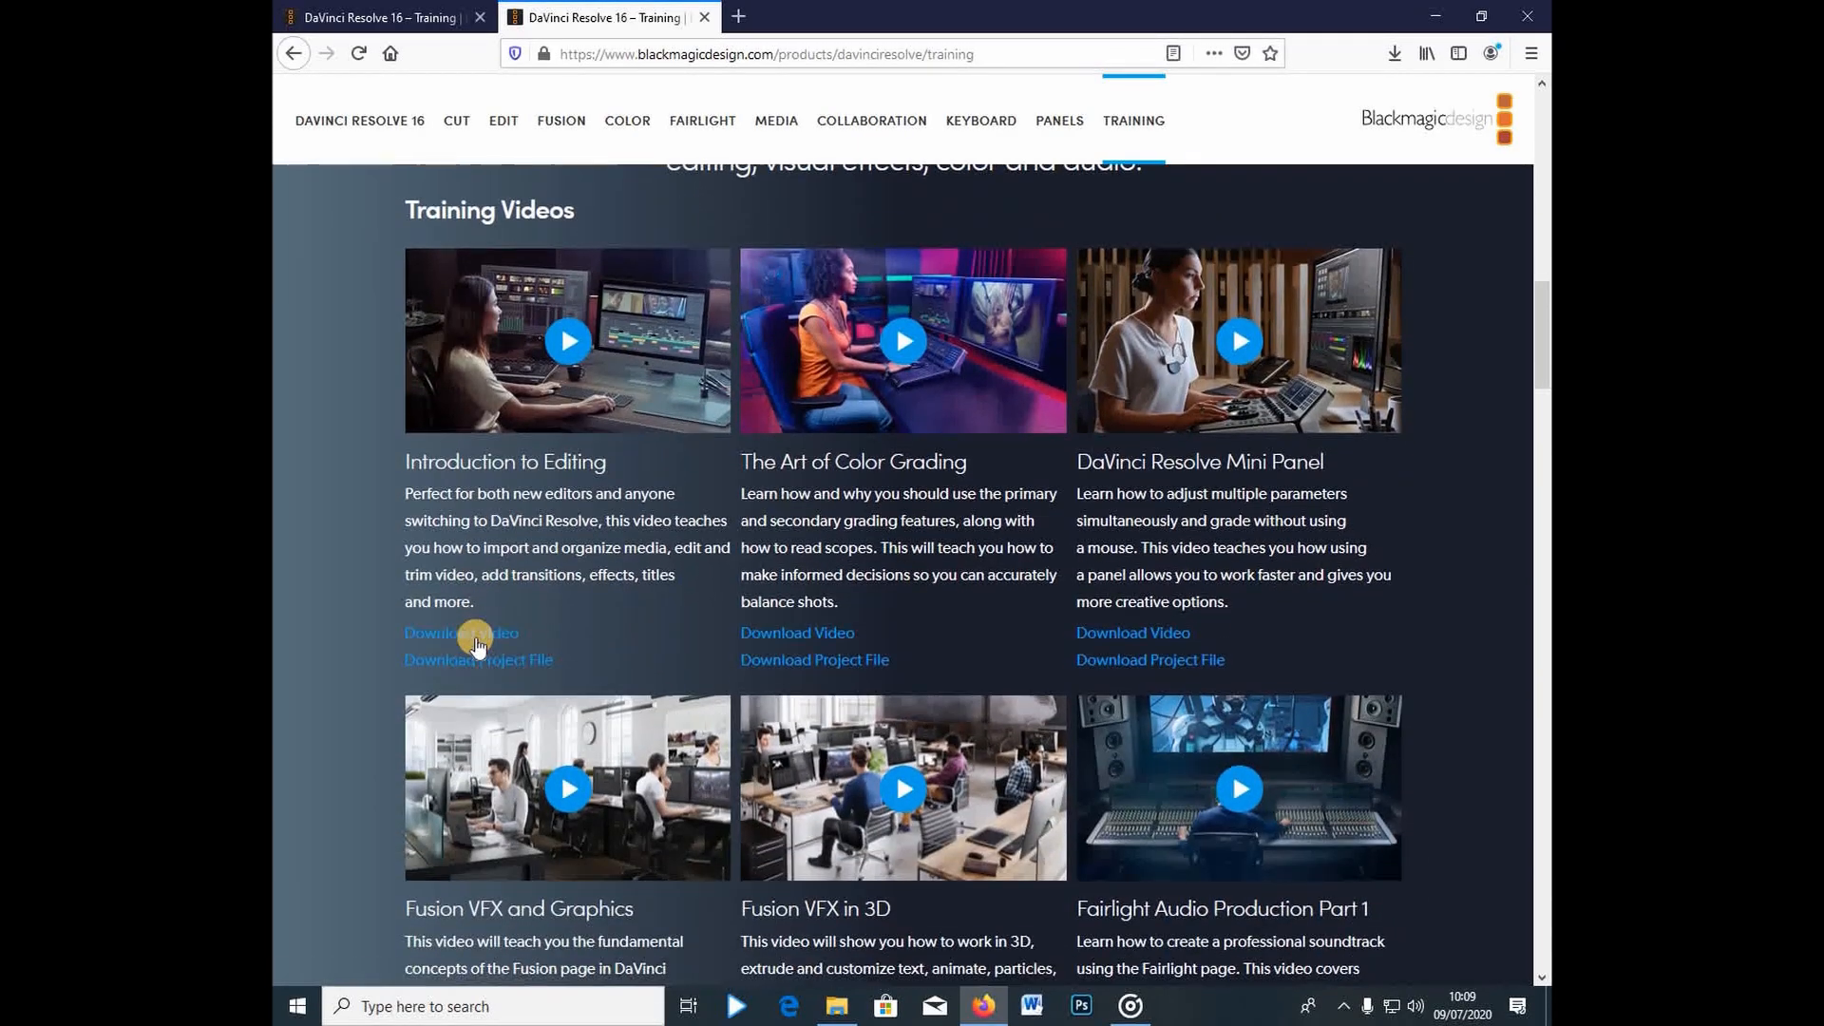
left_click(460, 631)
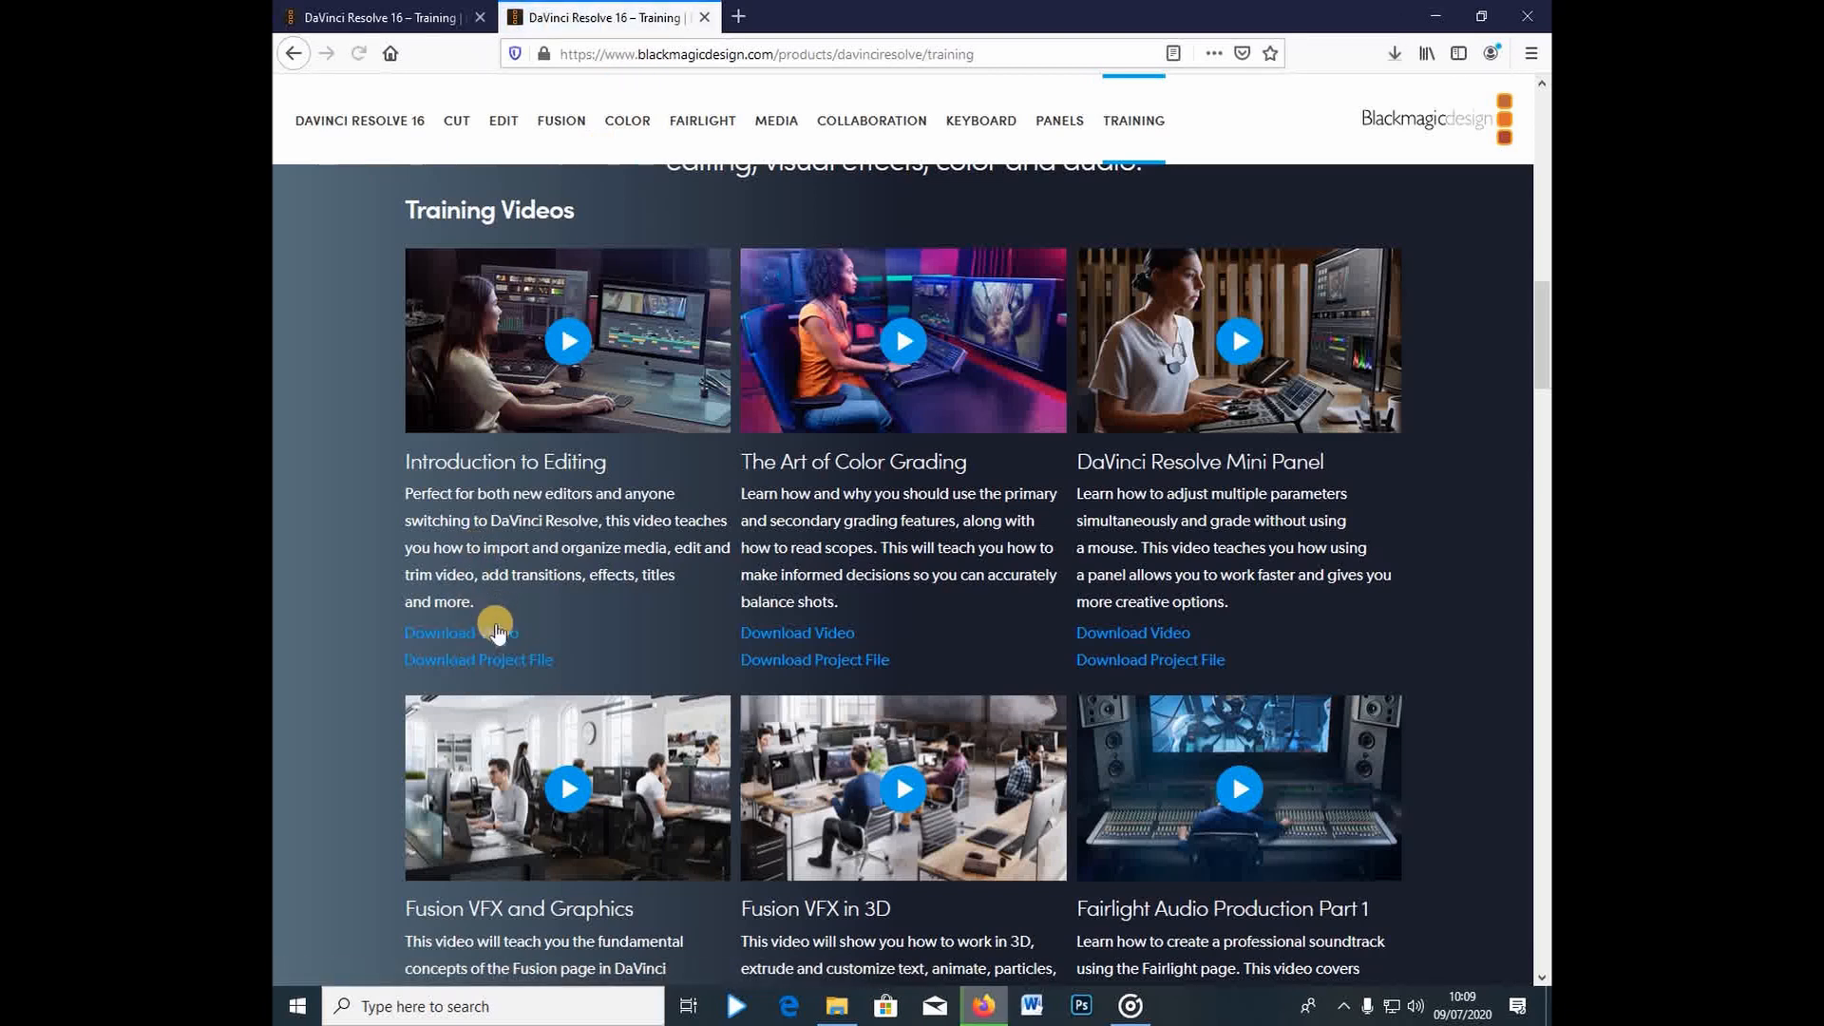
mouse_move(462, 631)
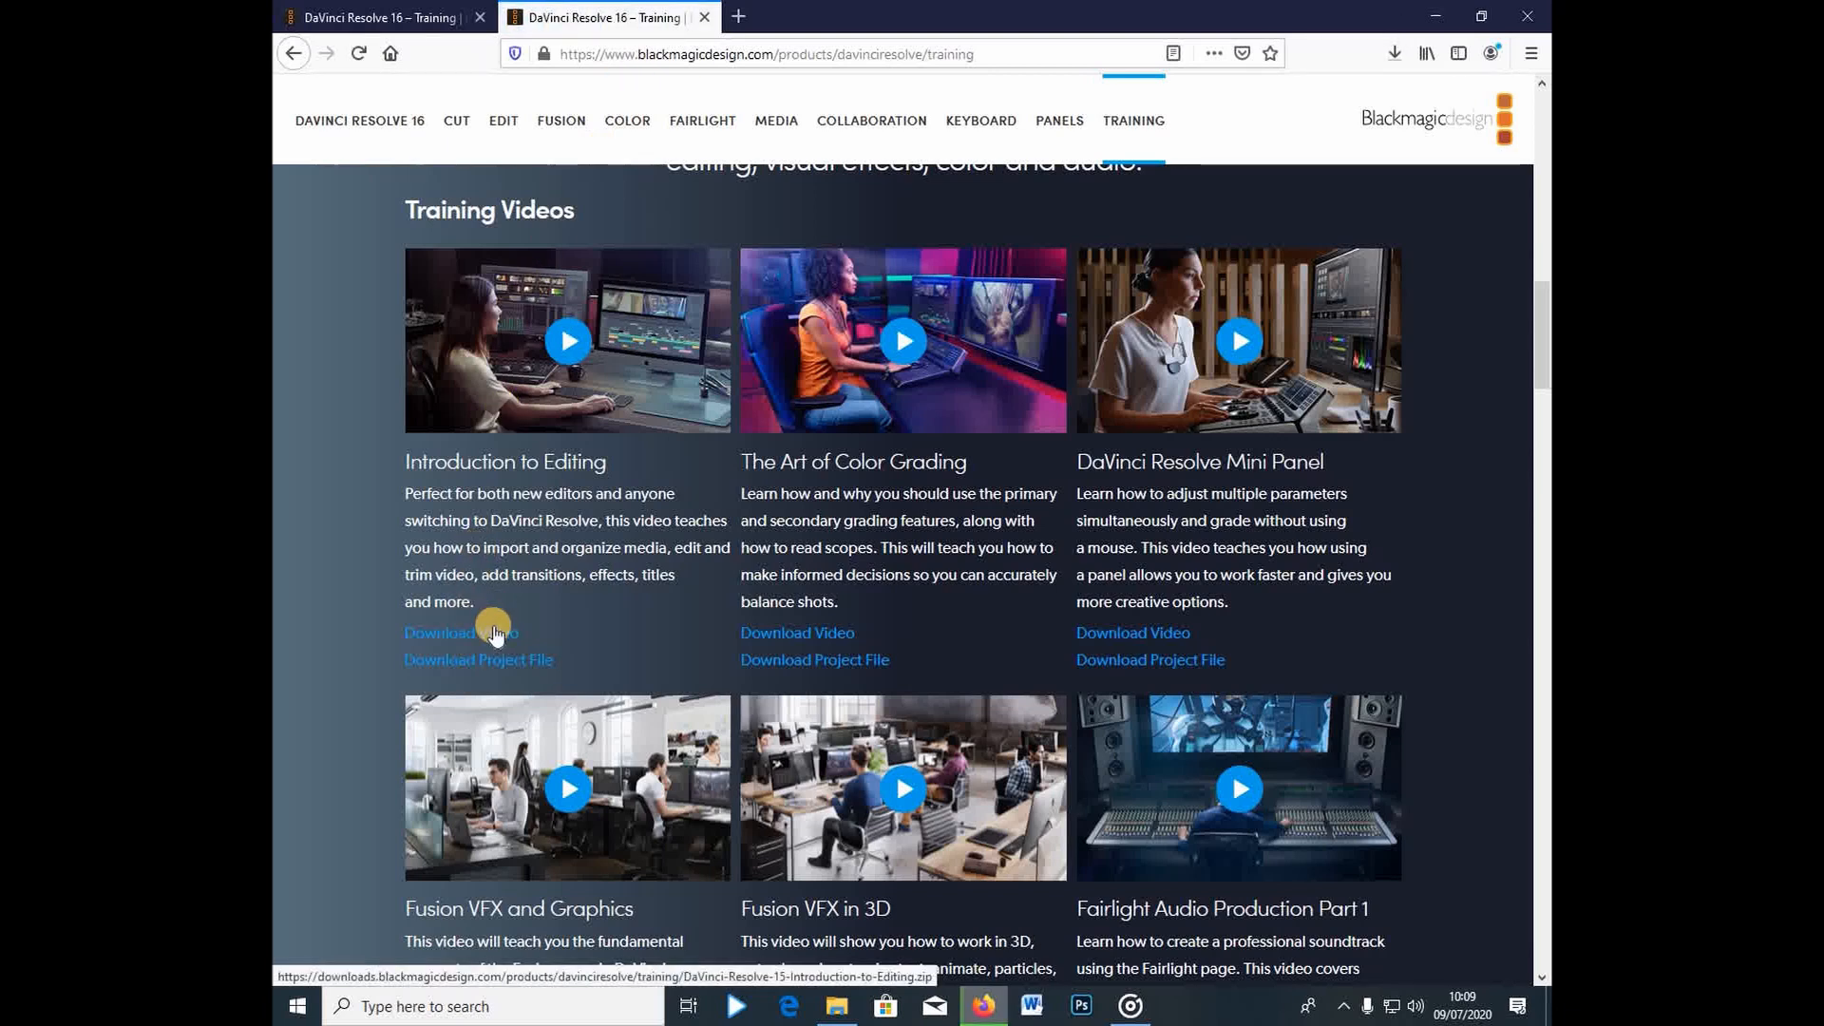
mouse_move(547, 550)
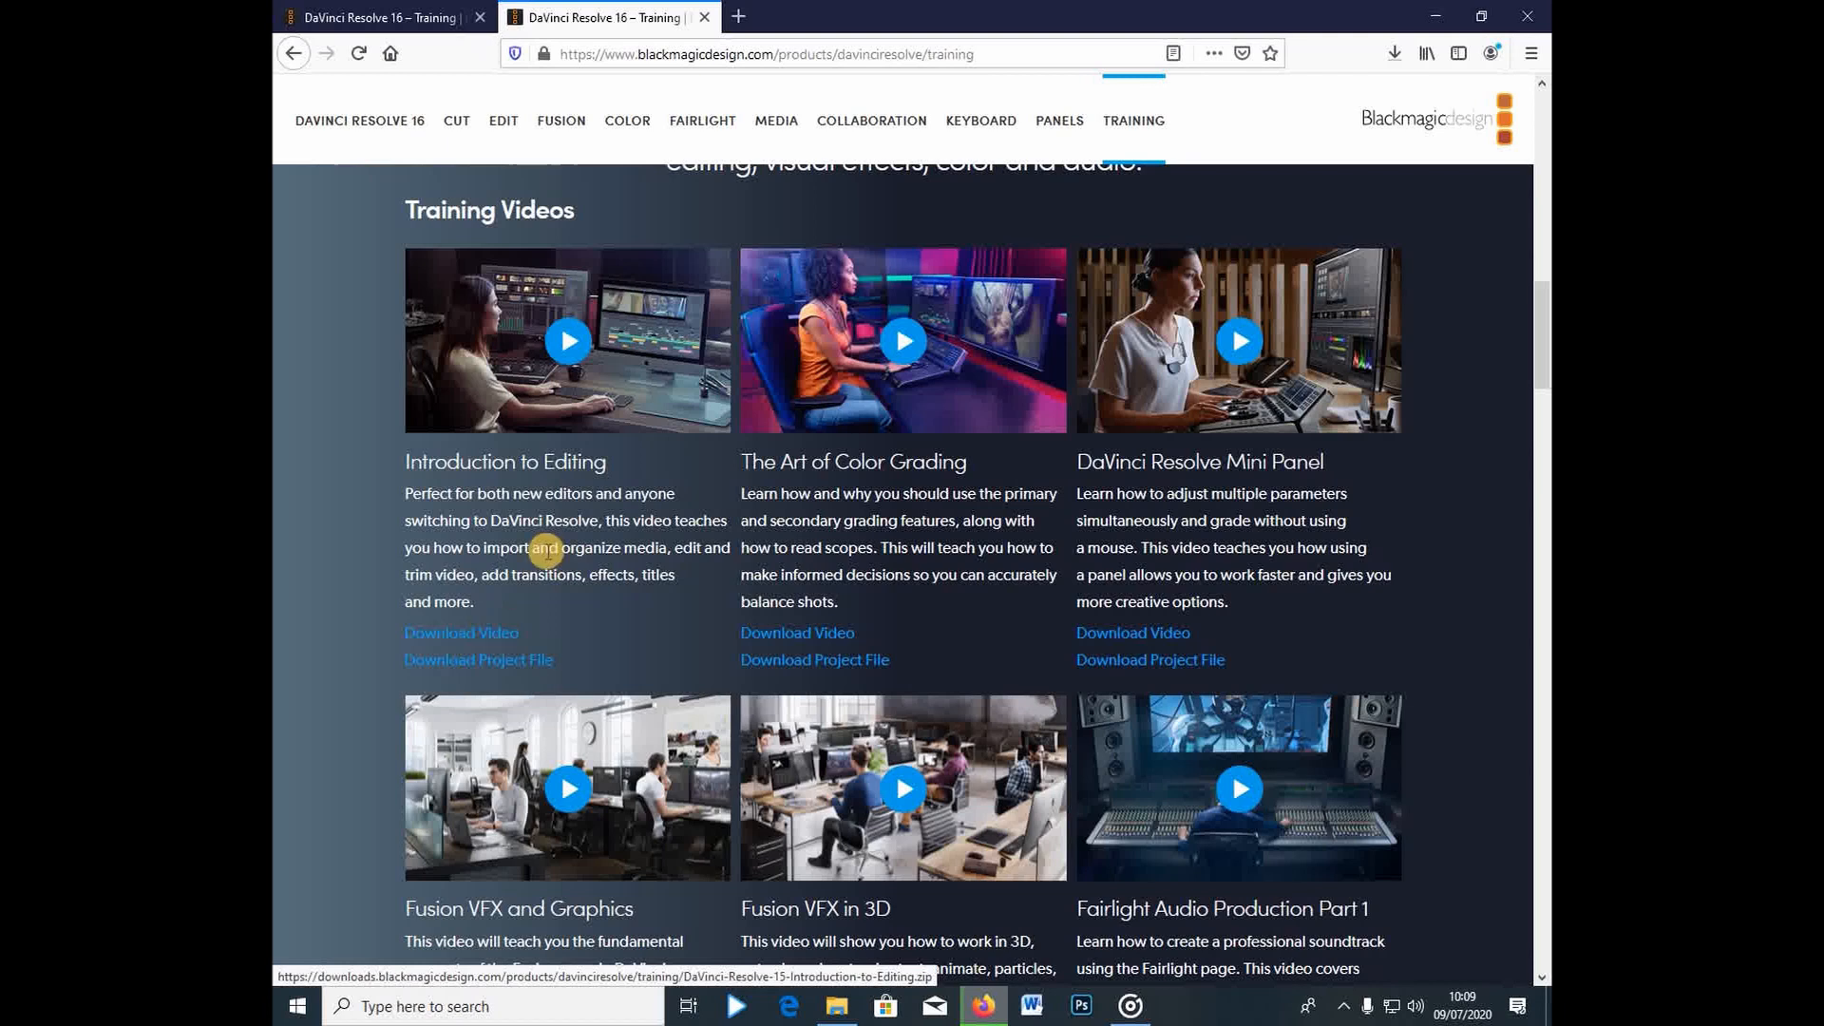
mouse_move(463, 636)
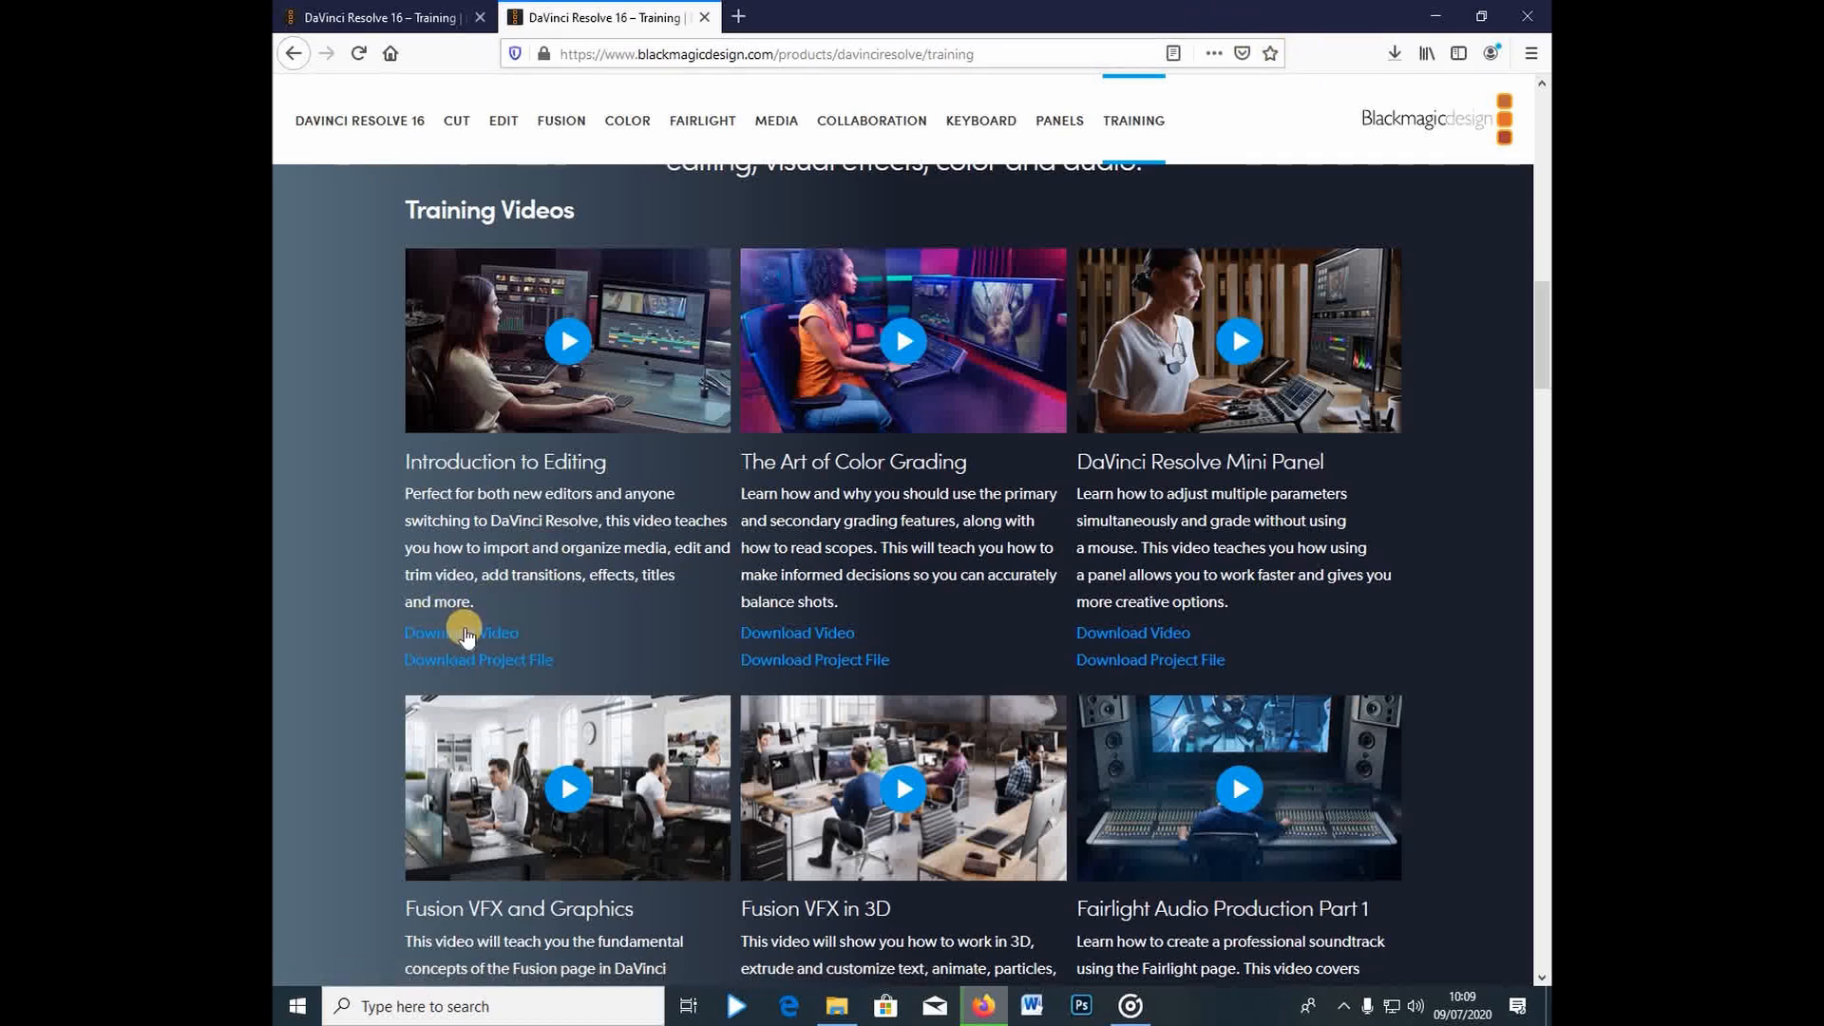
mouse_move(1441, 74)
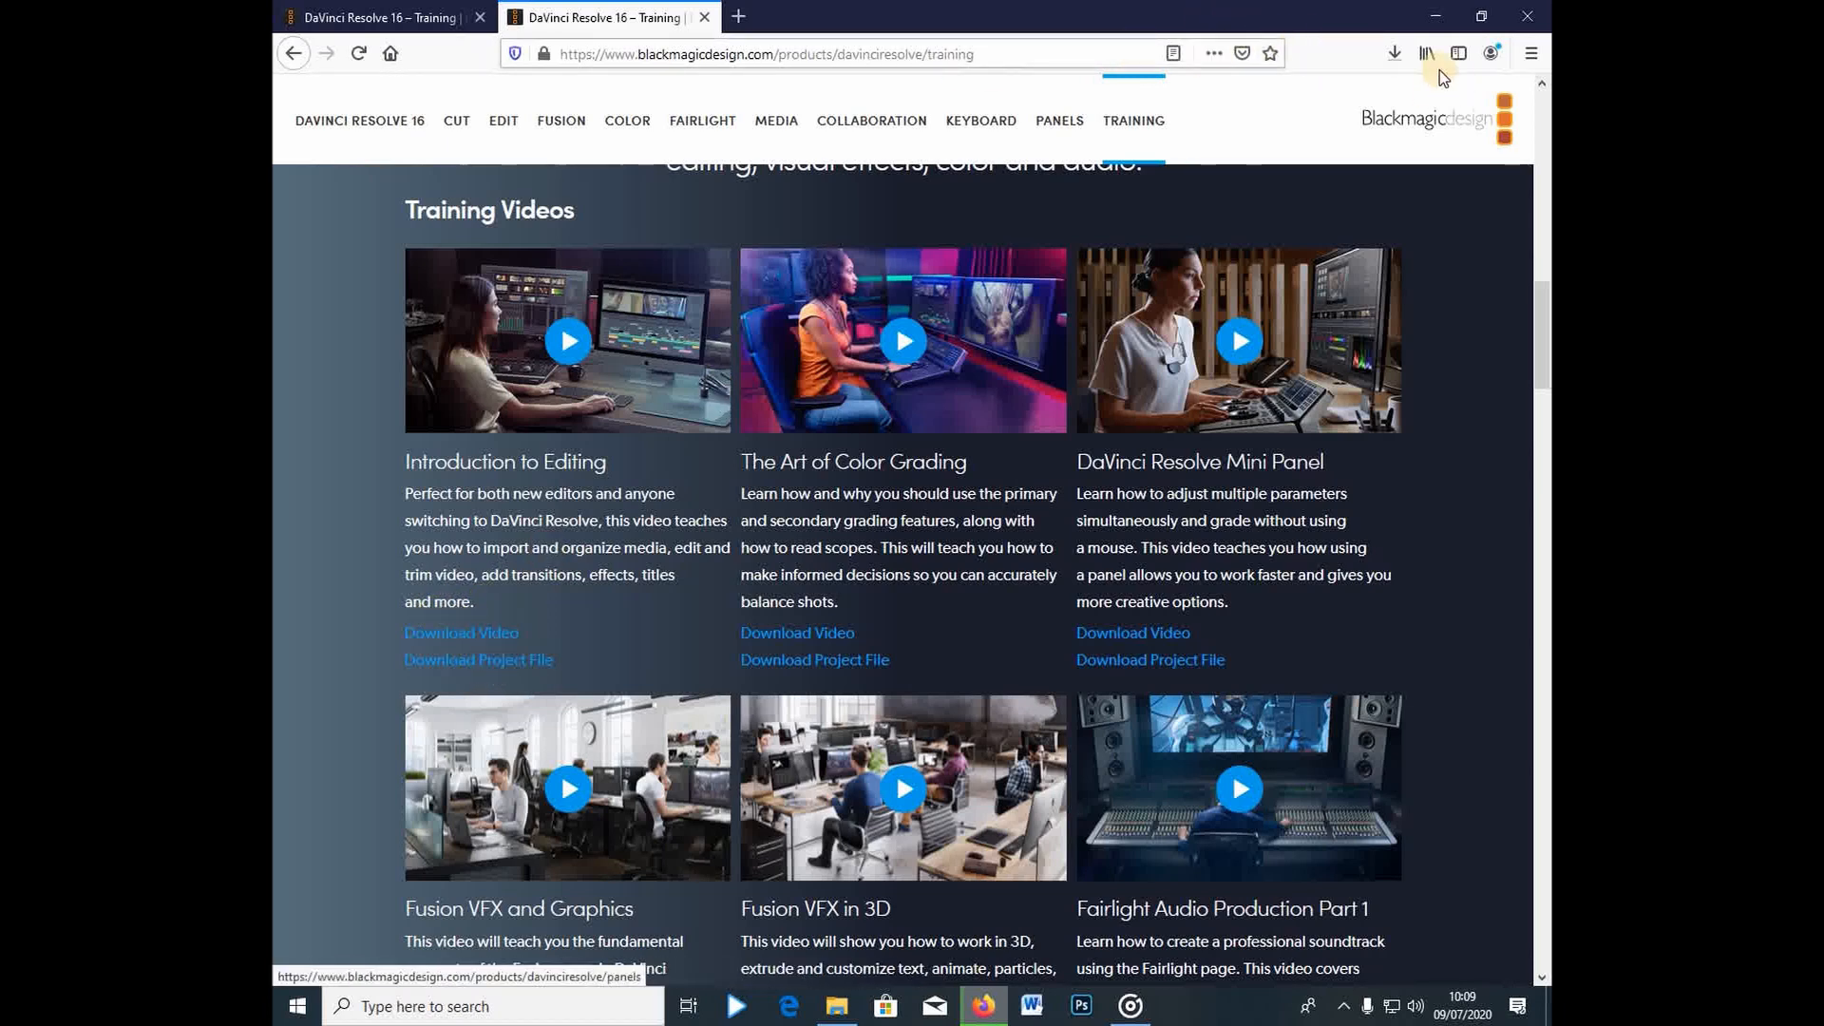
Cancel the DaVinci-Resolve-15-Introduction-to-Editing.zip download from the Downloads panel
left_click(1395, 53)
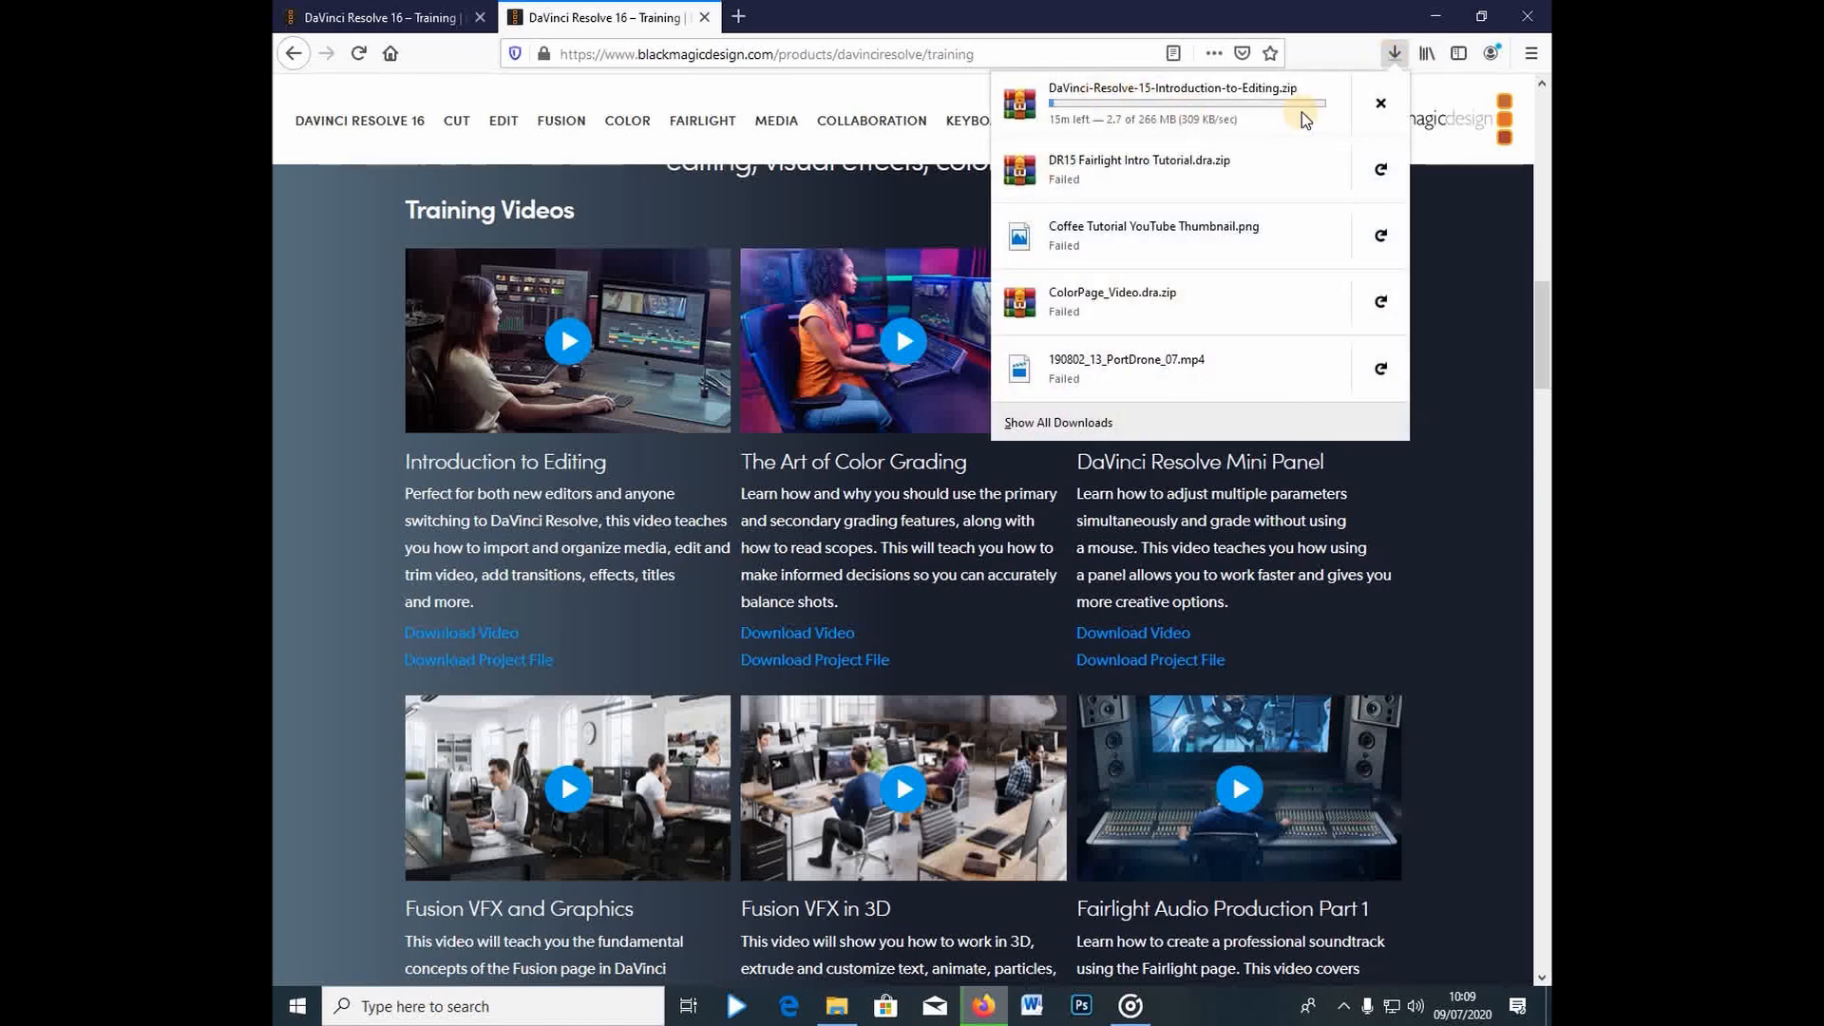
mouse_move(1379, 103)
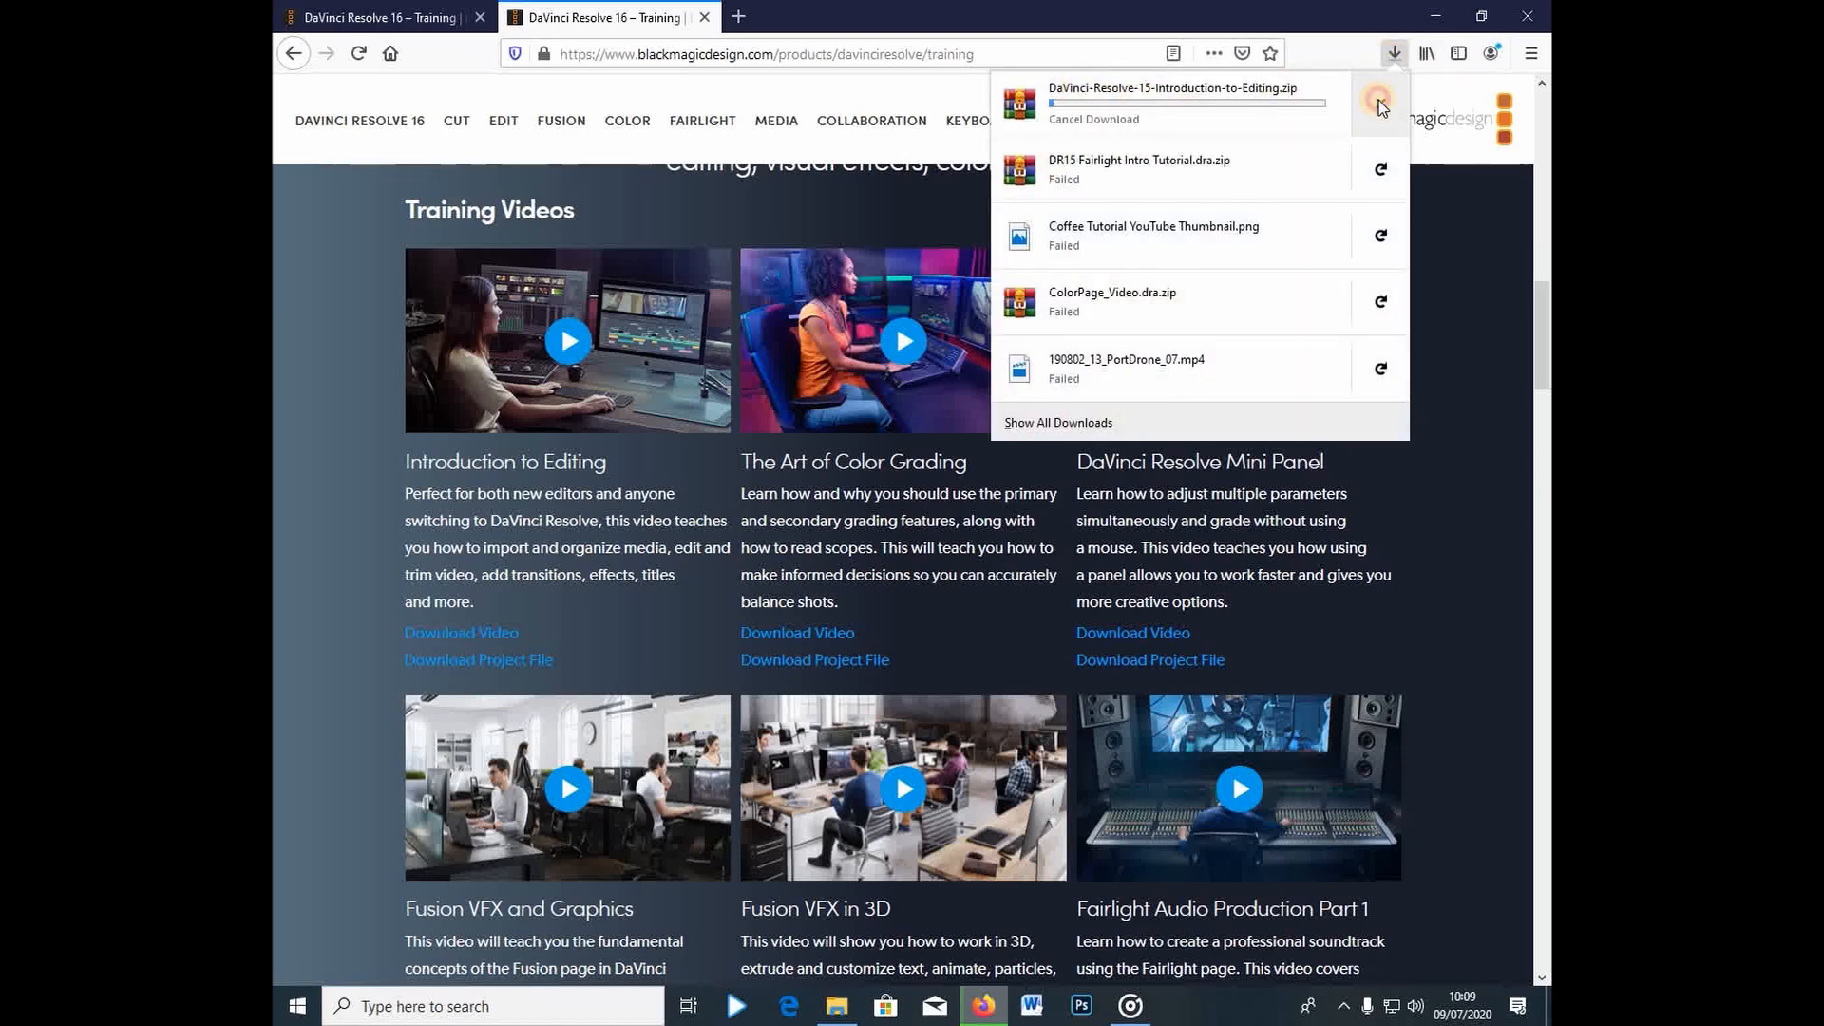
left_click(1379, 105)
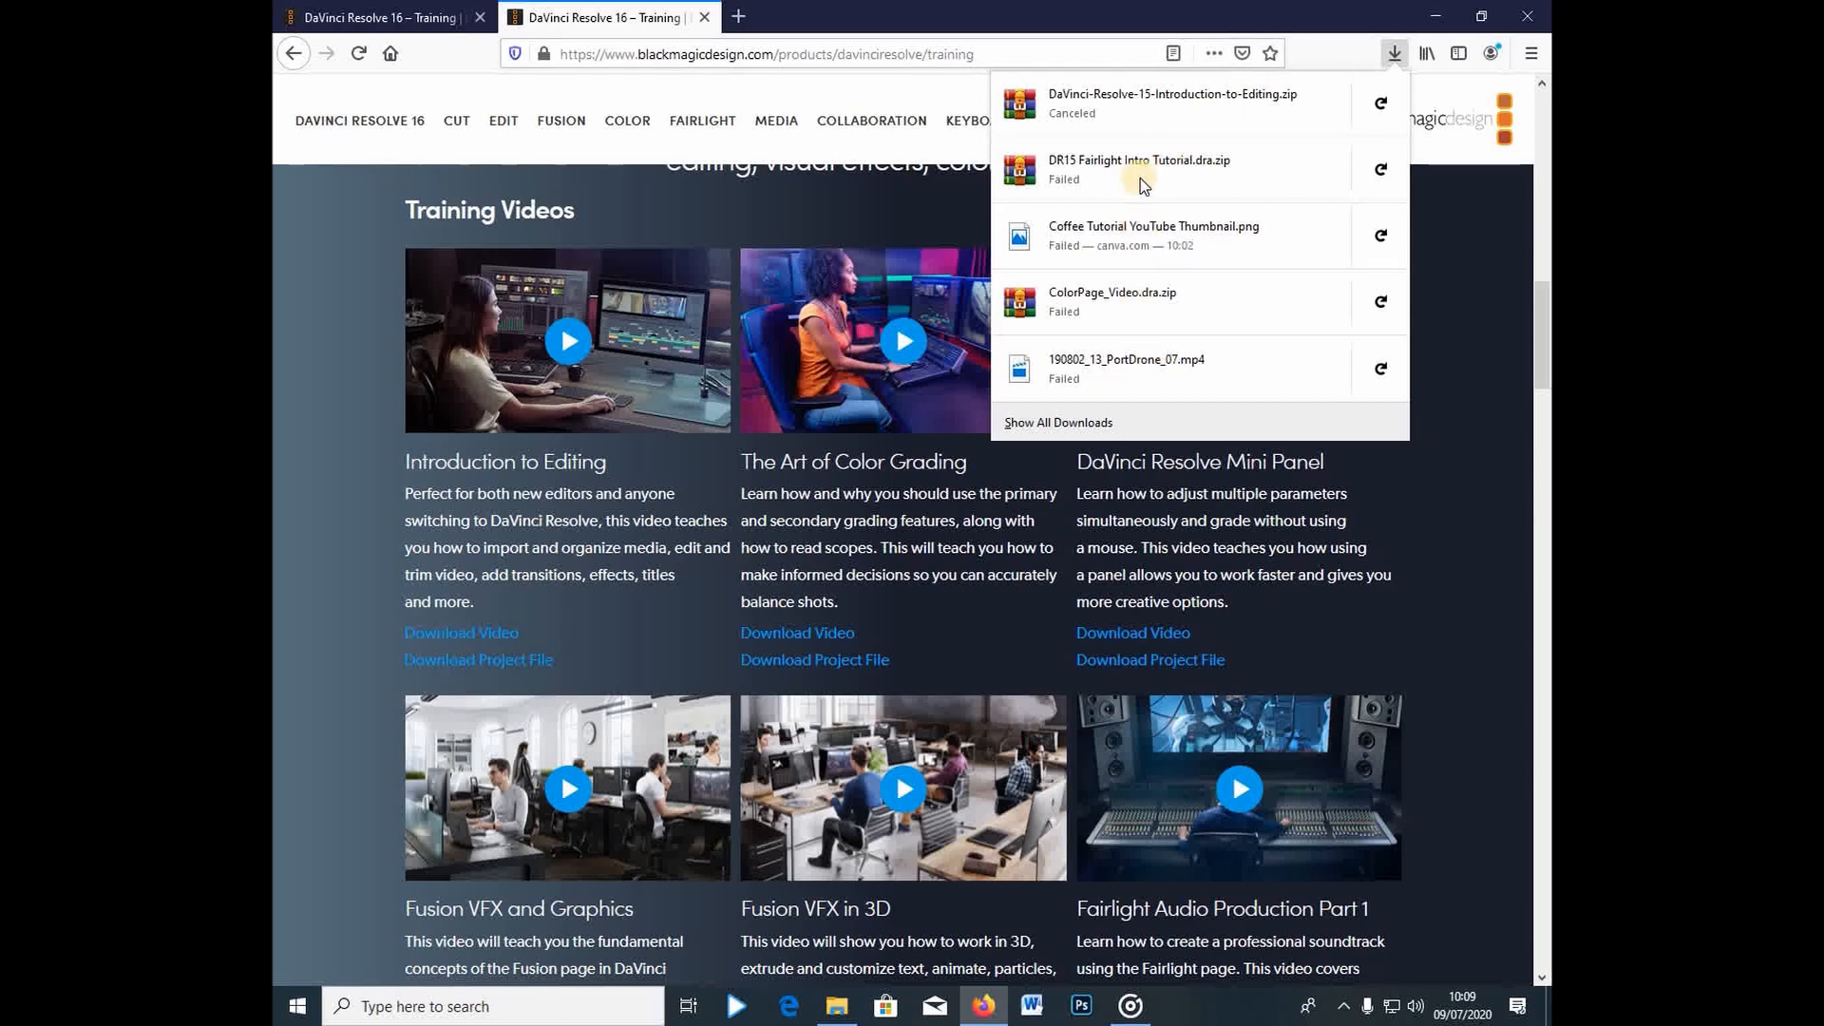
mouse_move(579, 814)
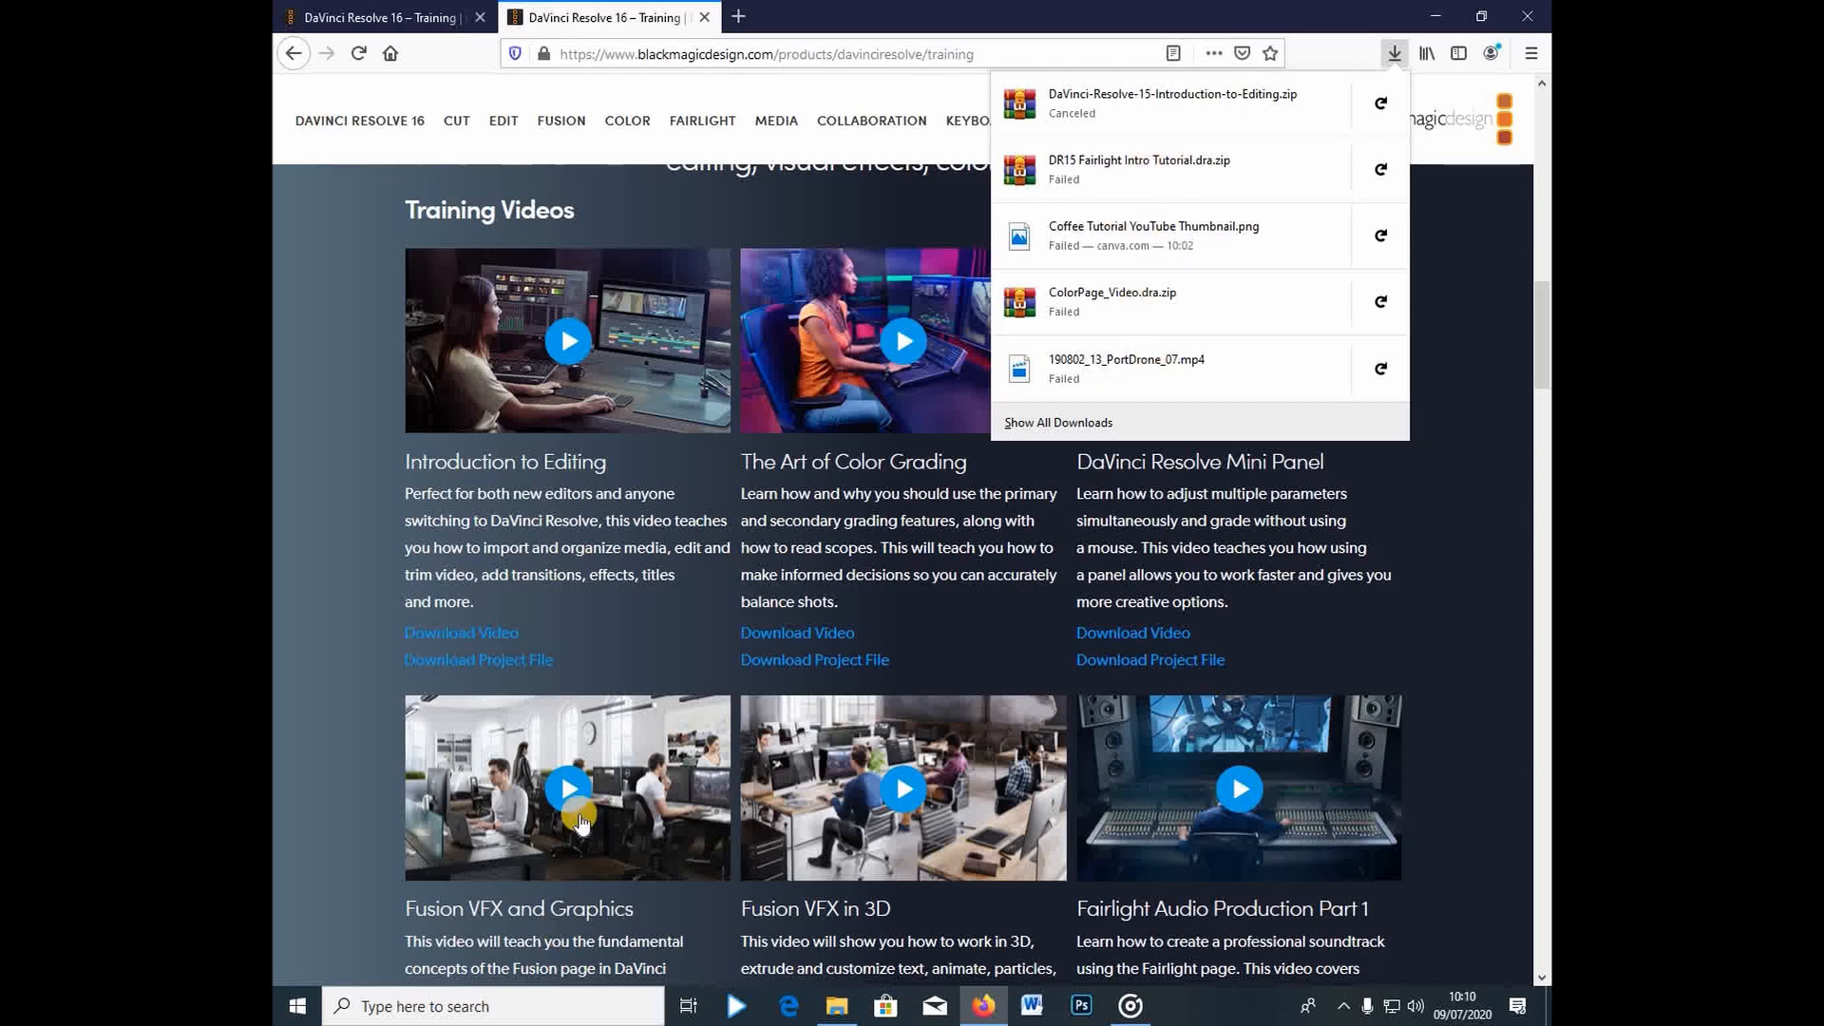
Scroll the training page to Training Books, stopping at The Beginner's Guide to DaVinci Resolve 16
scroll("down", 3)
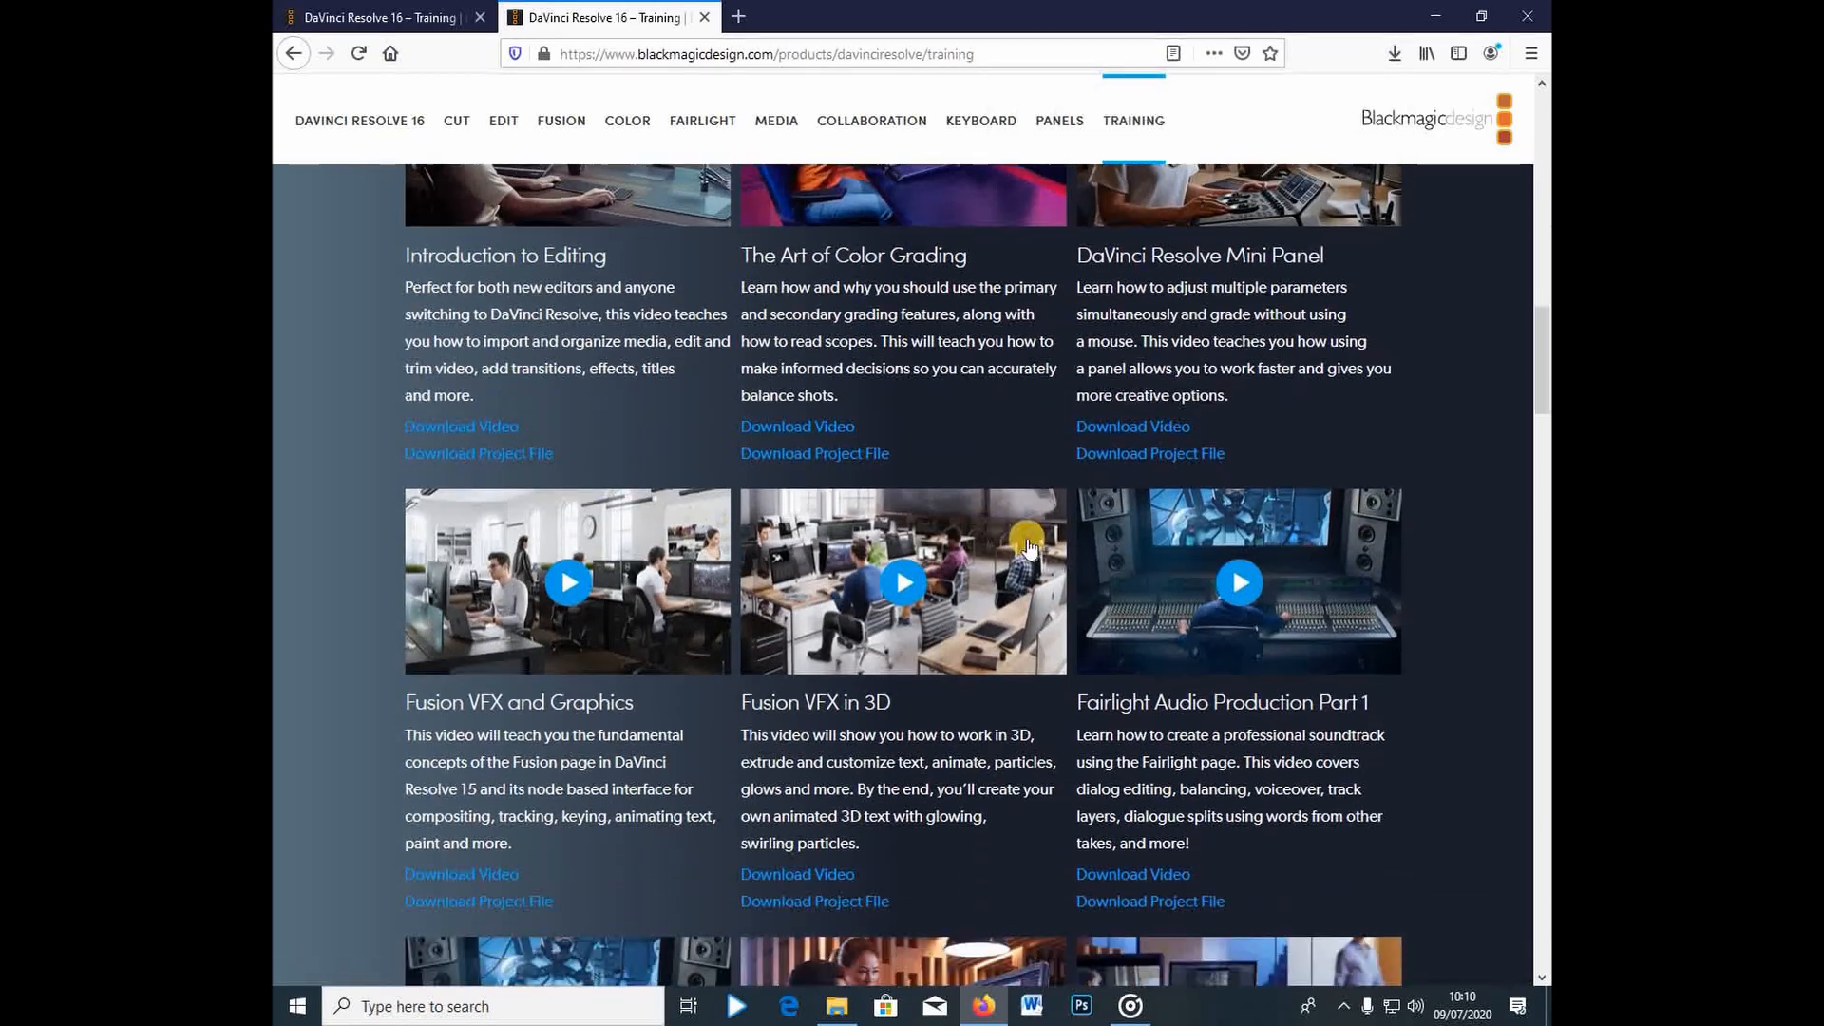
scroll("down", 3)
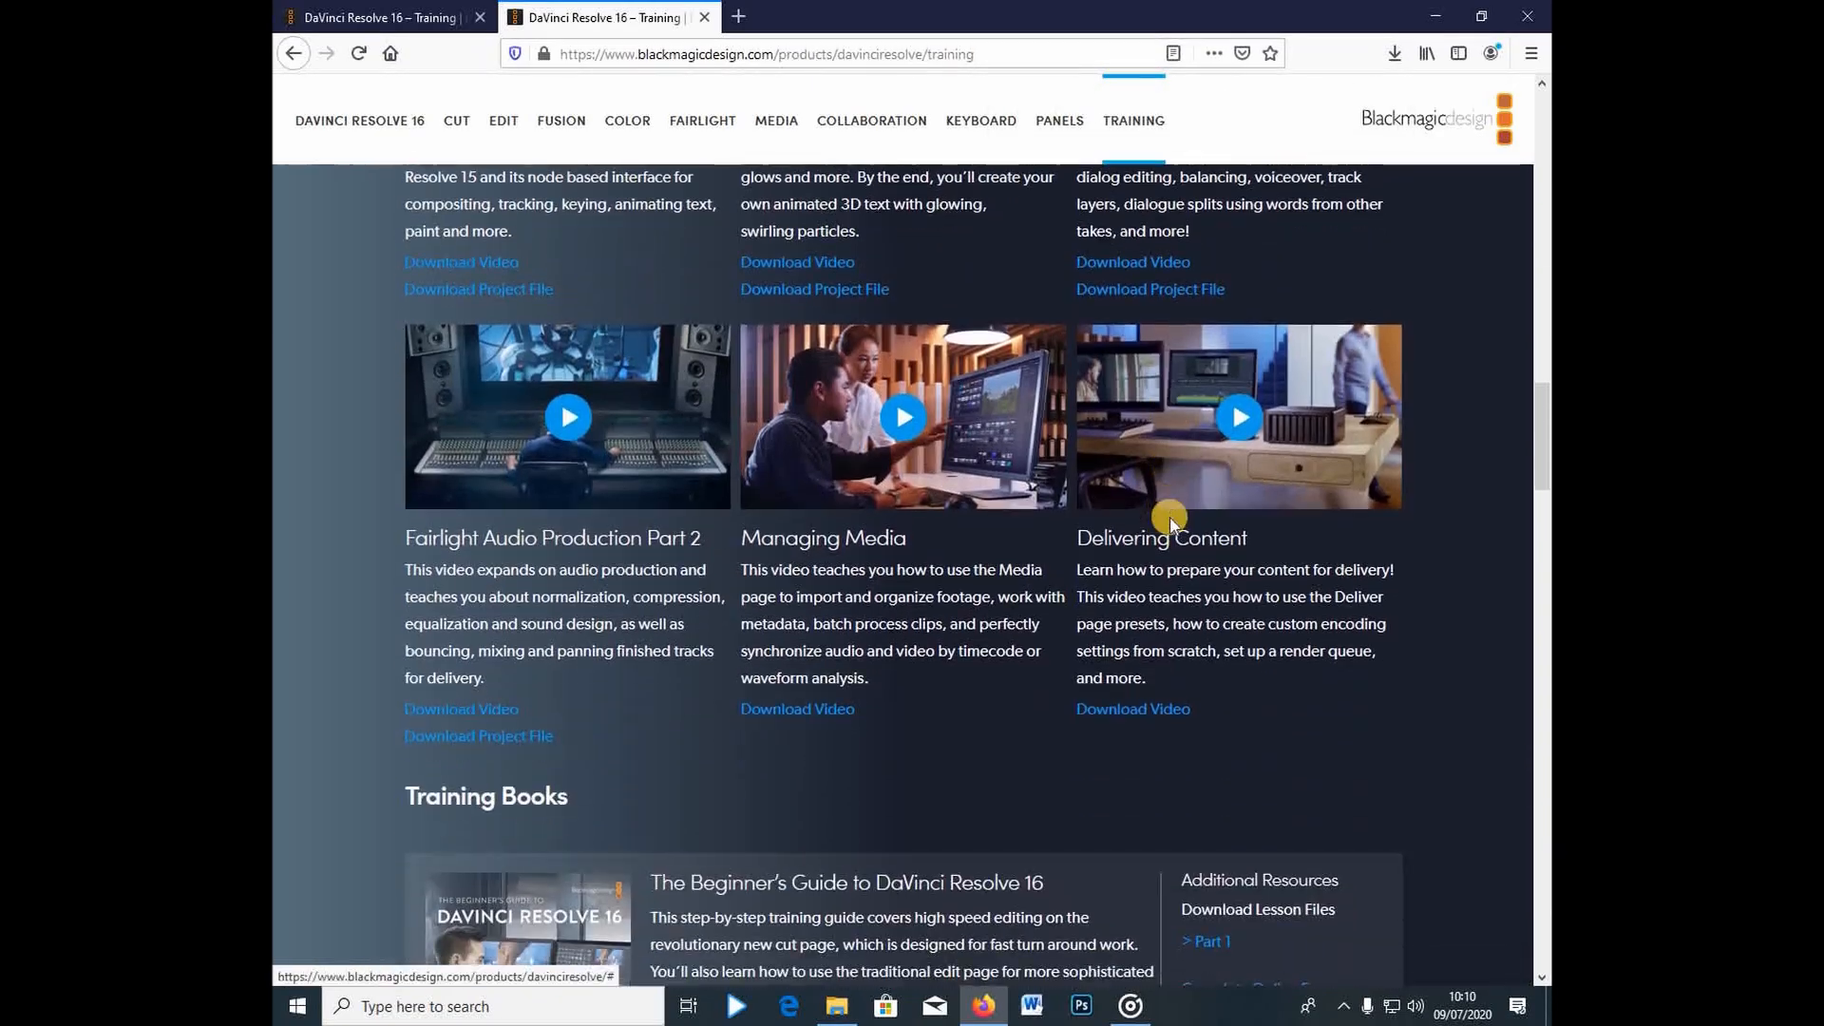
scroll("down", 3)
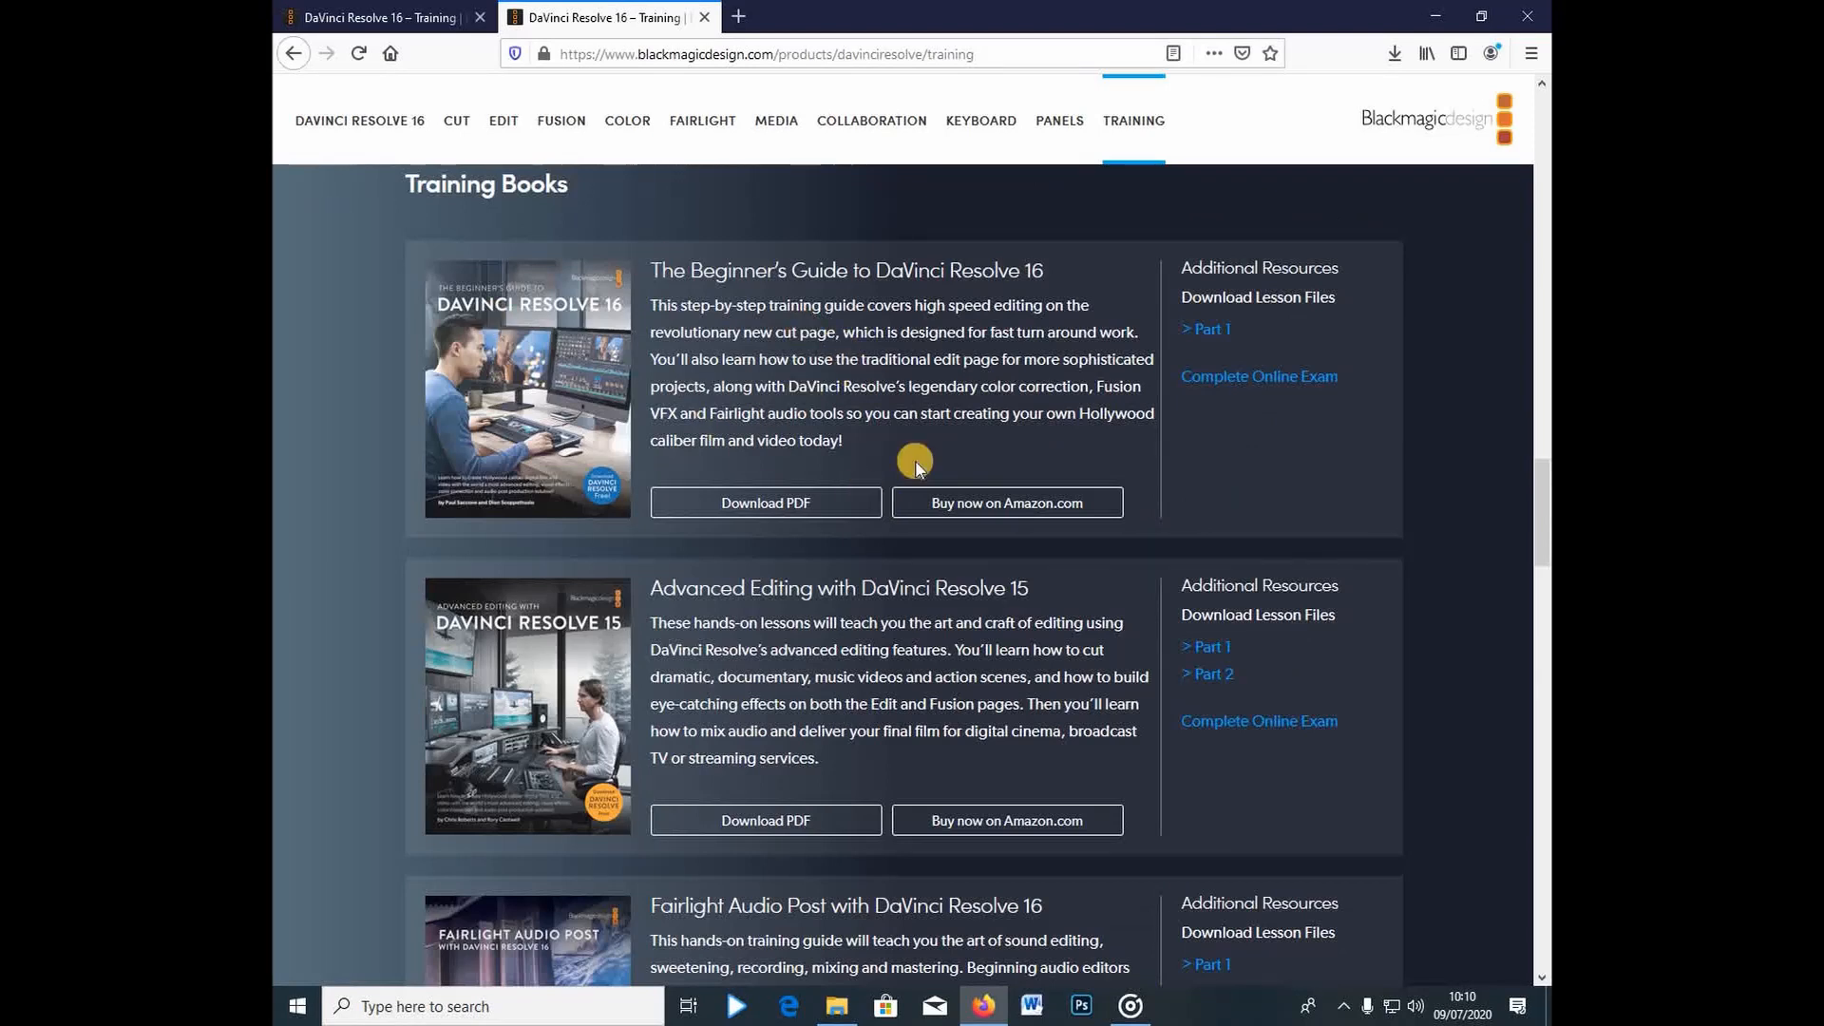
mouse_move(675, 320)
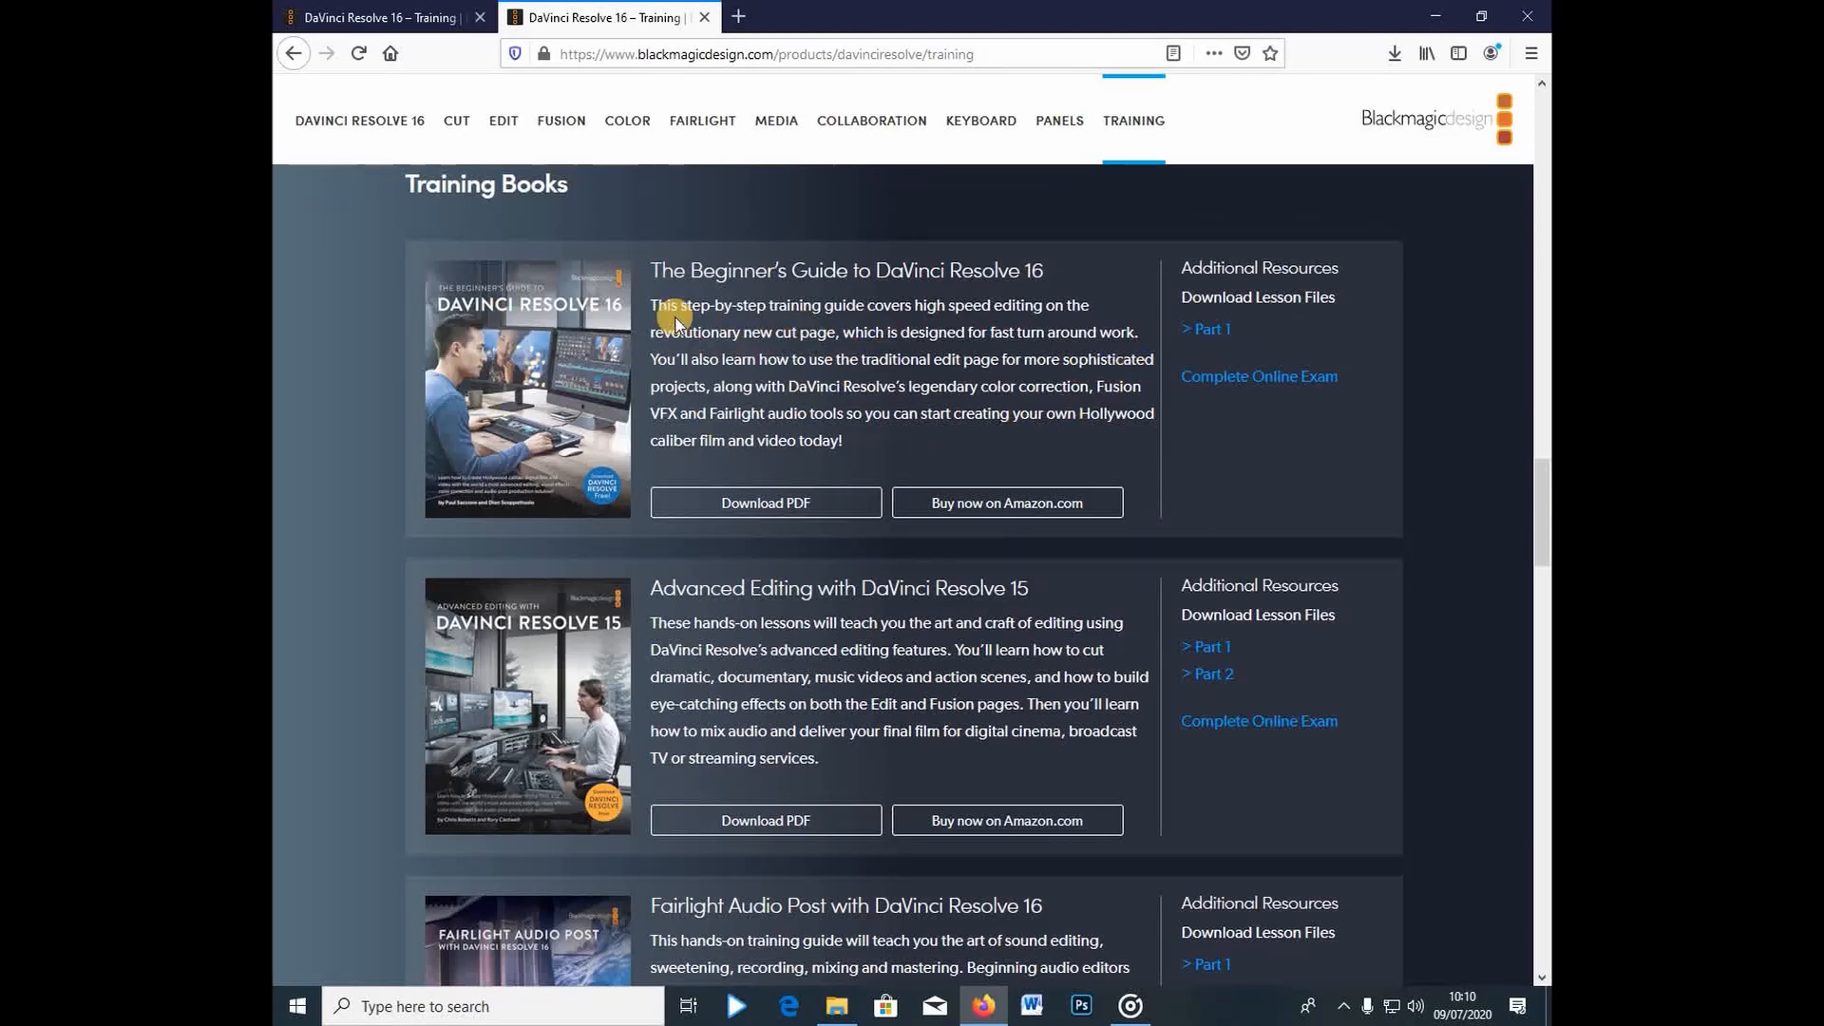
mouse_move(766, 503)
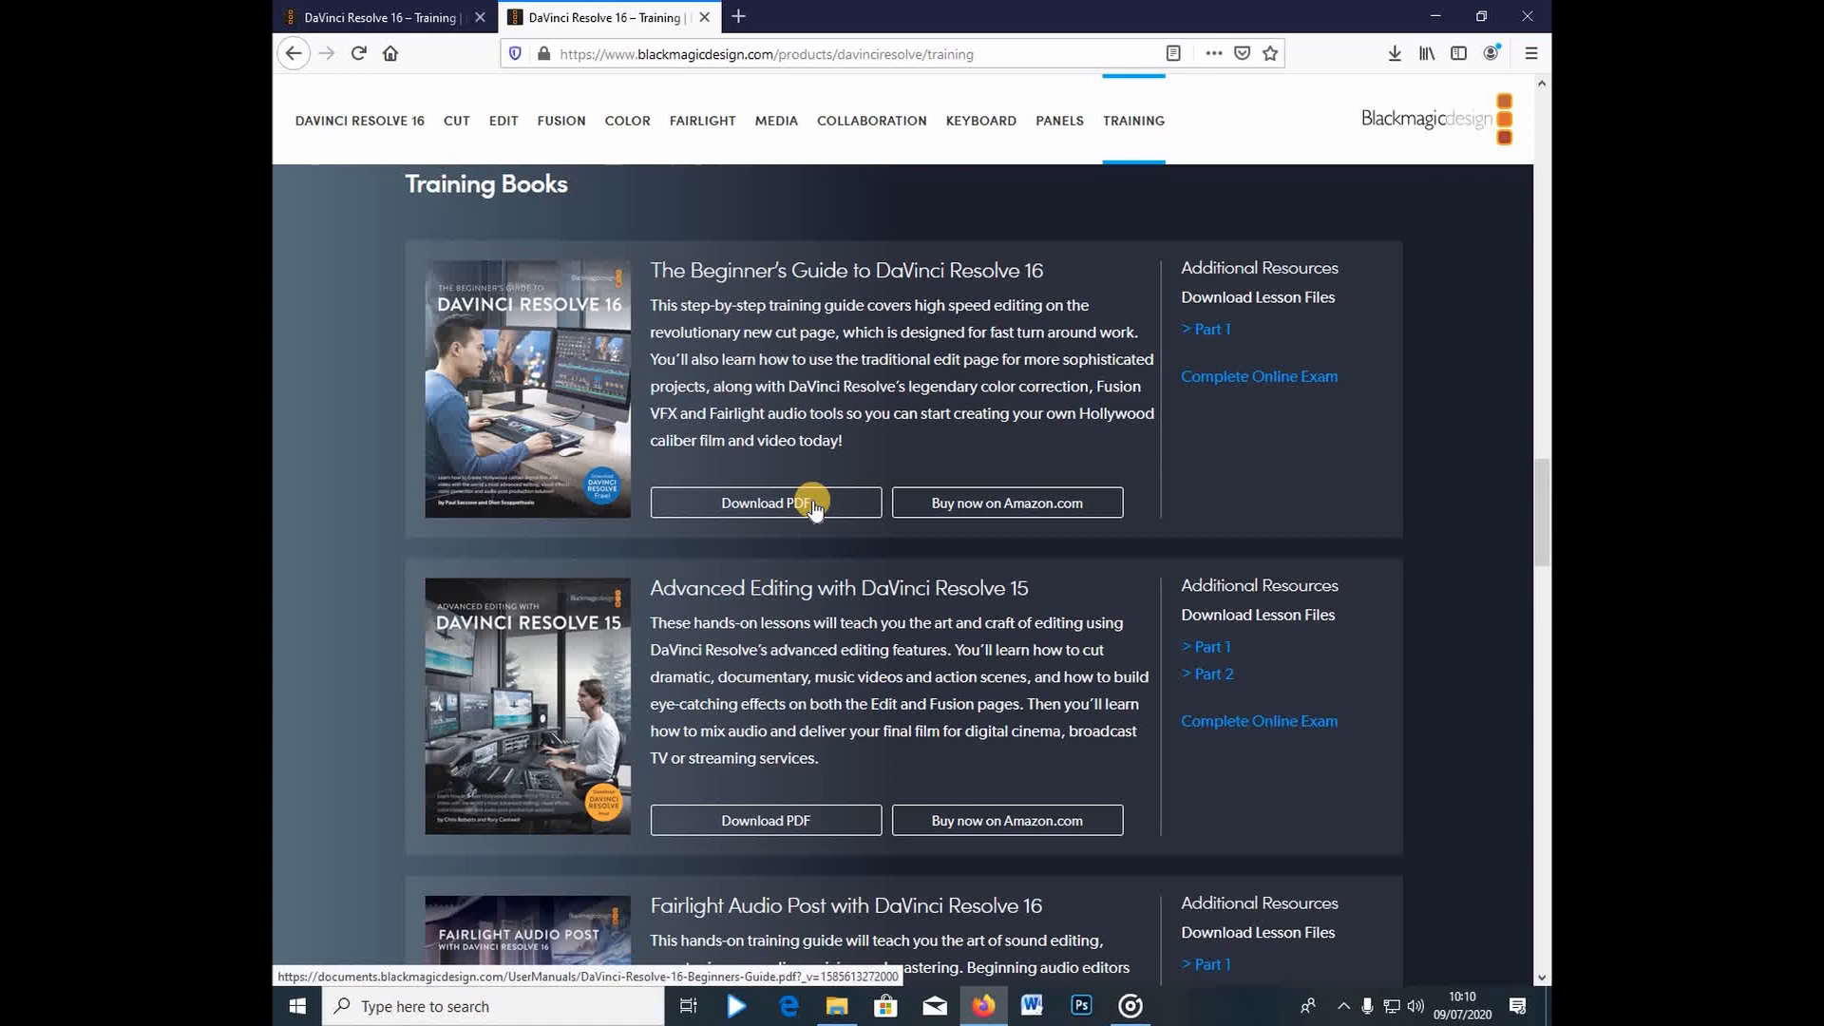
mouse_move(1140, 487)
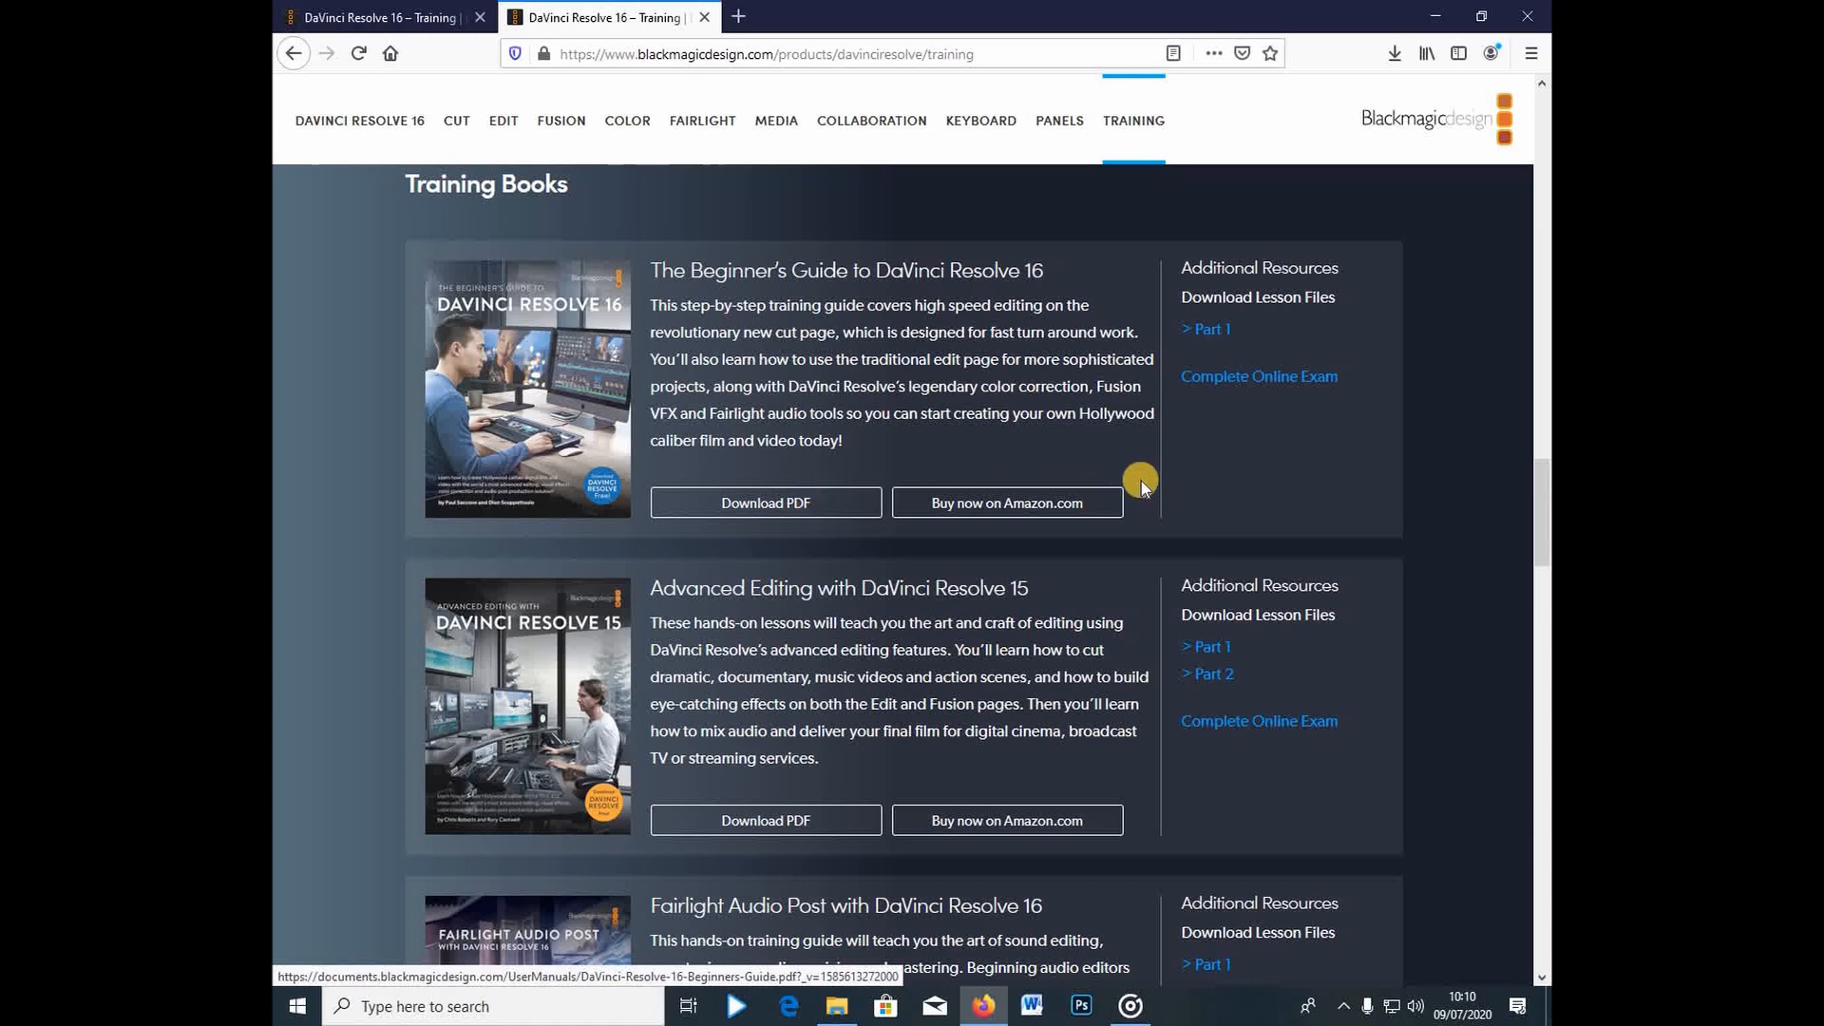
mouse_move(1059, 503)
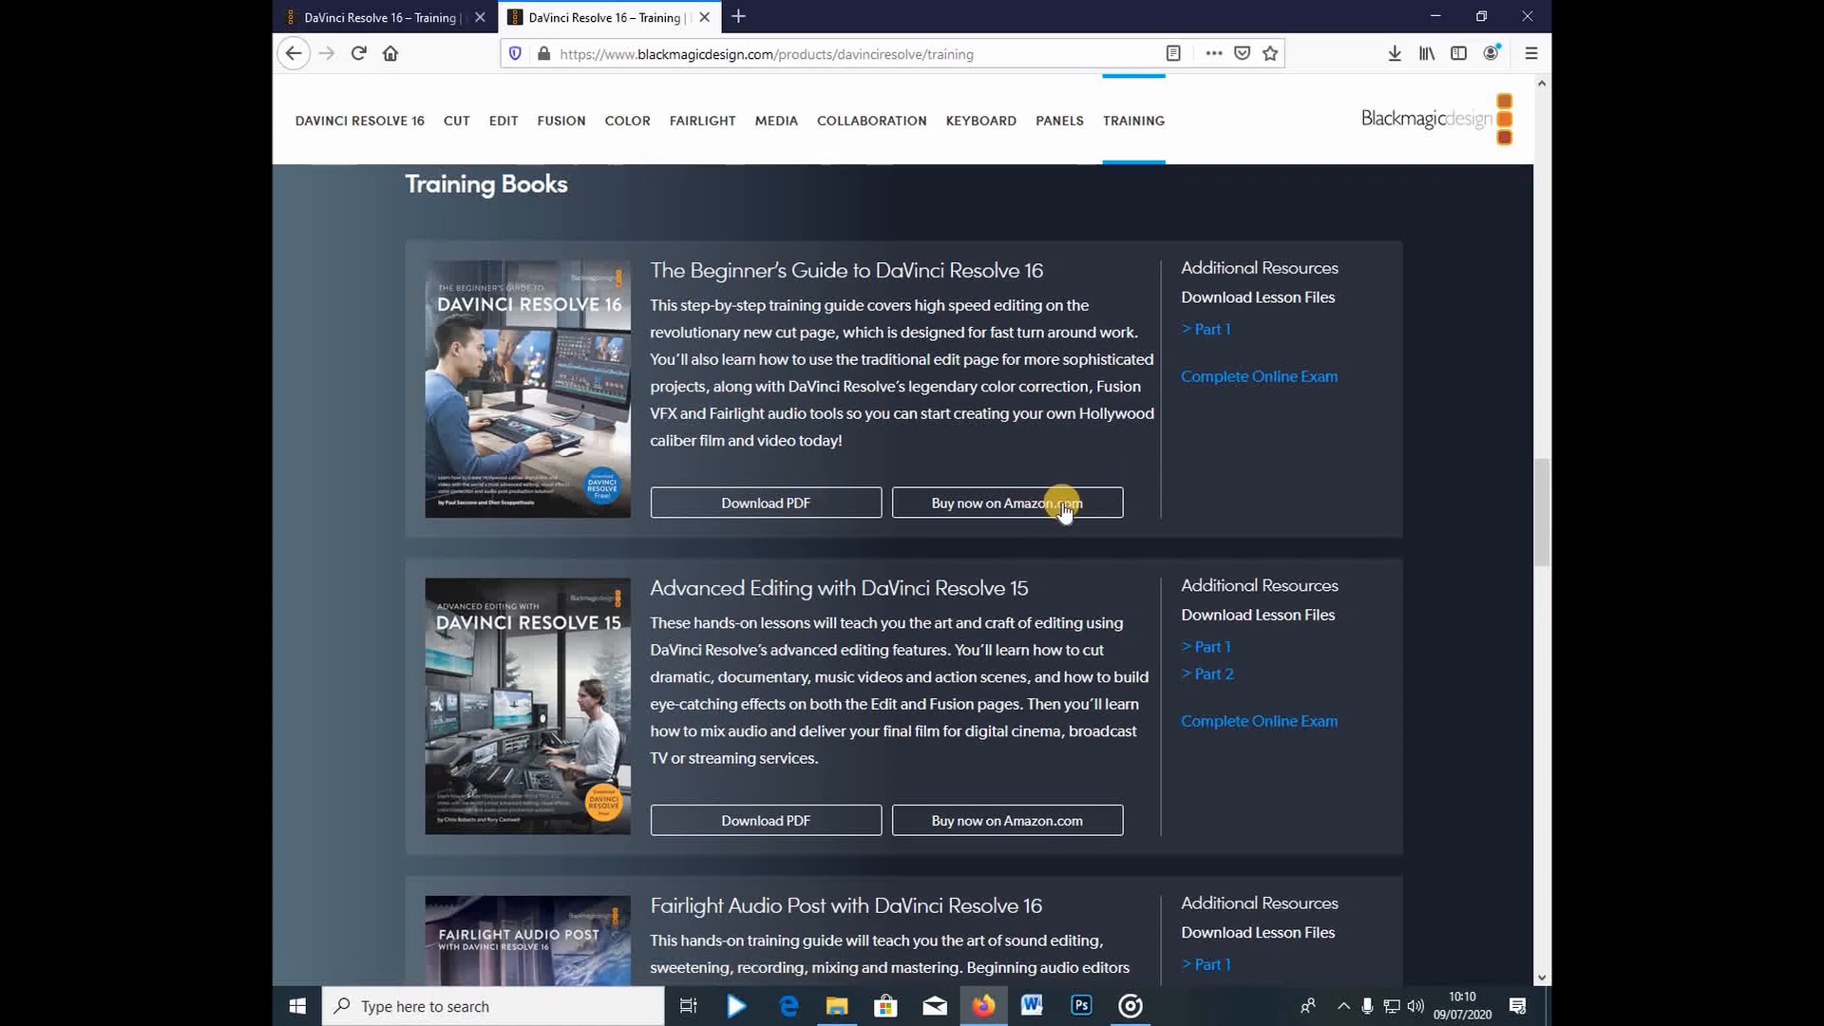
mouse_move(821, 529)
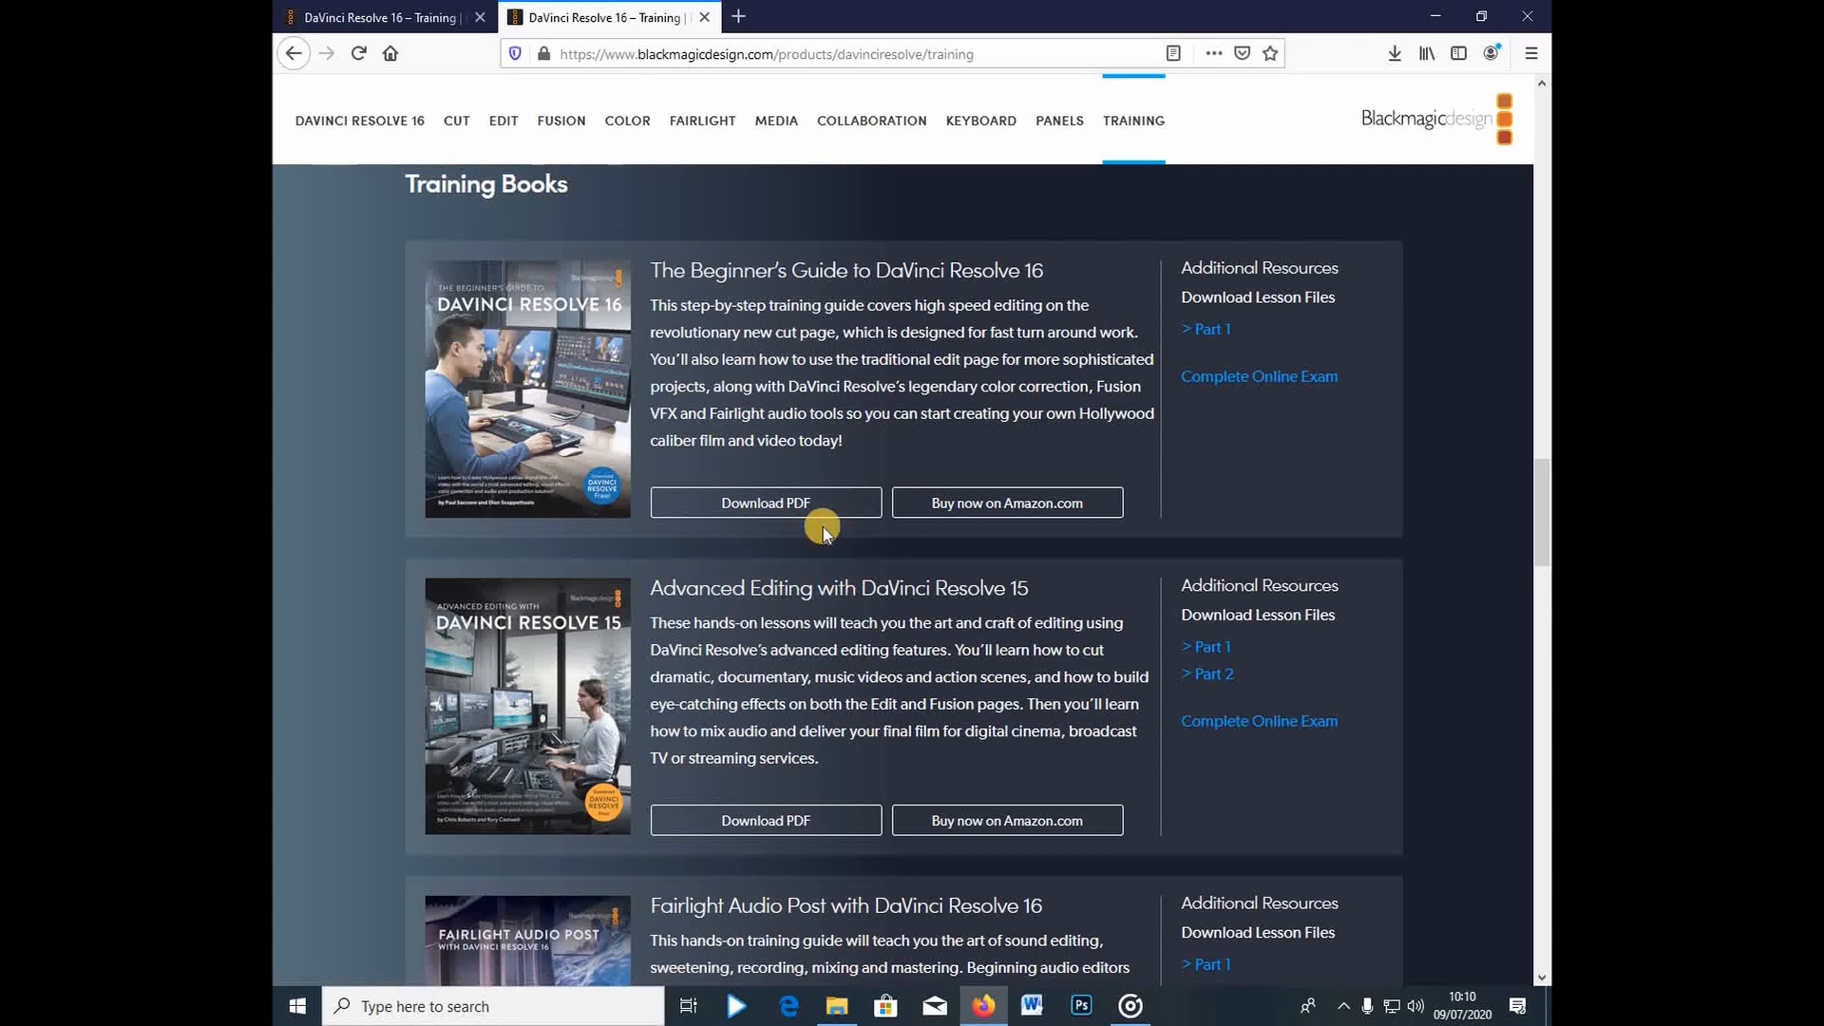
scroll("down", 3)
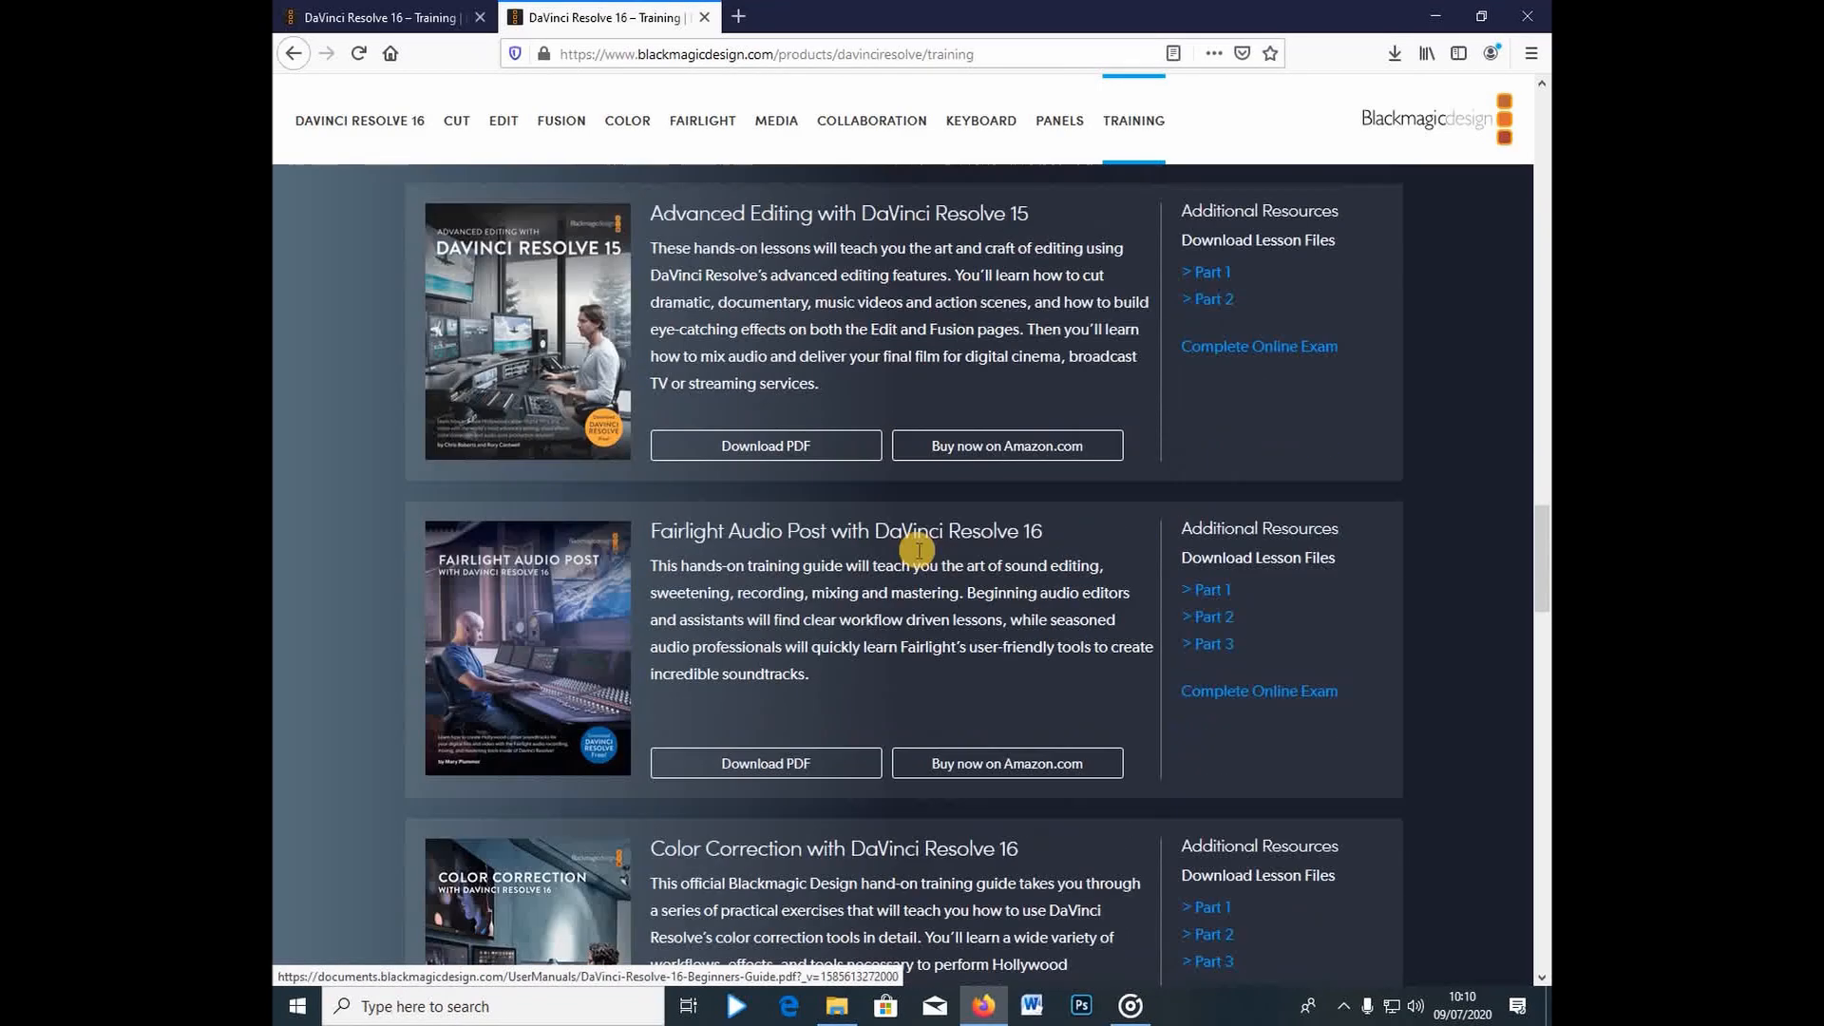
scroll("down", 3)
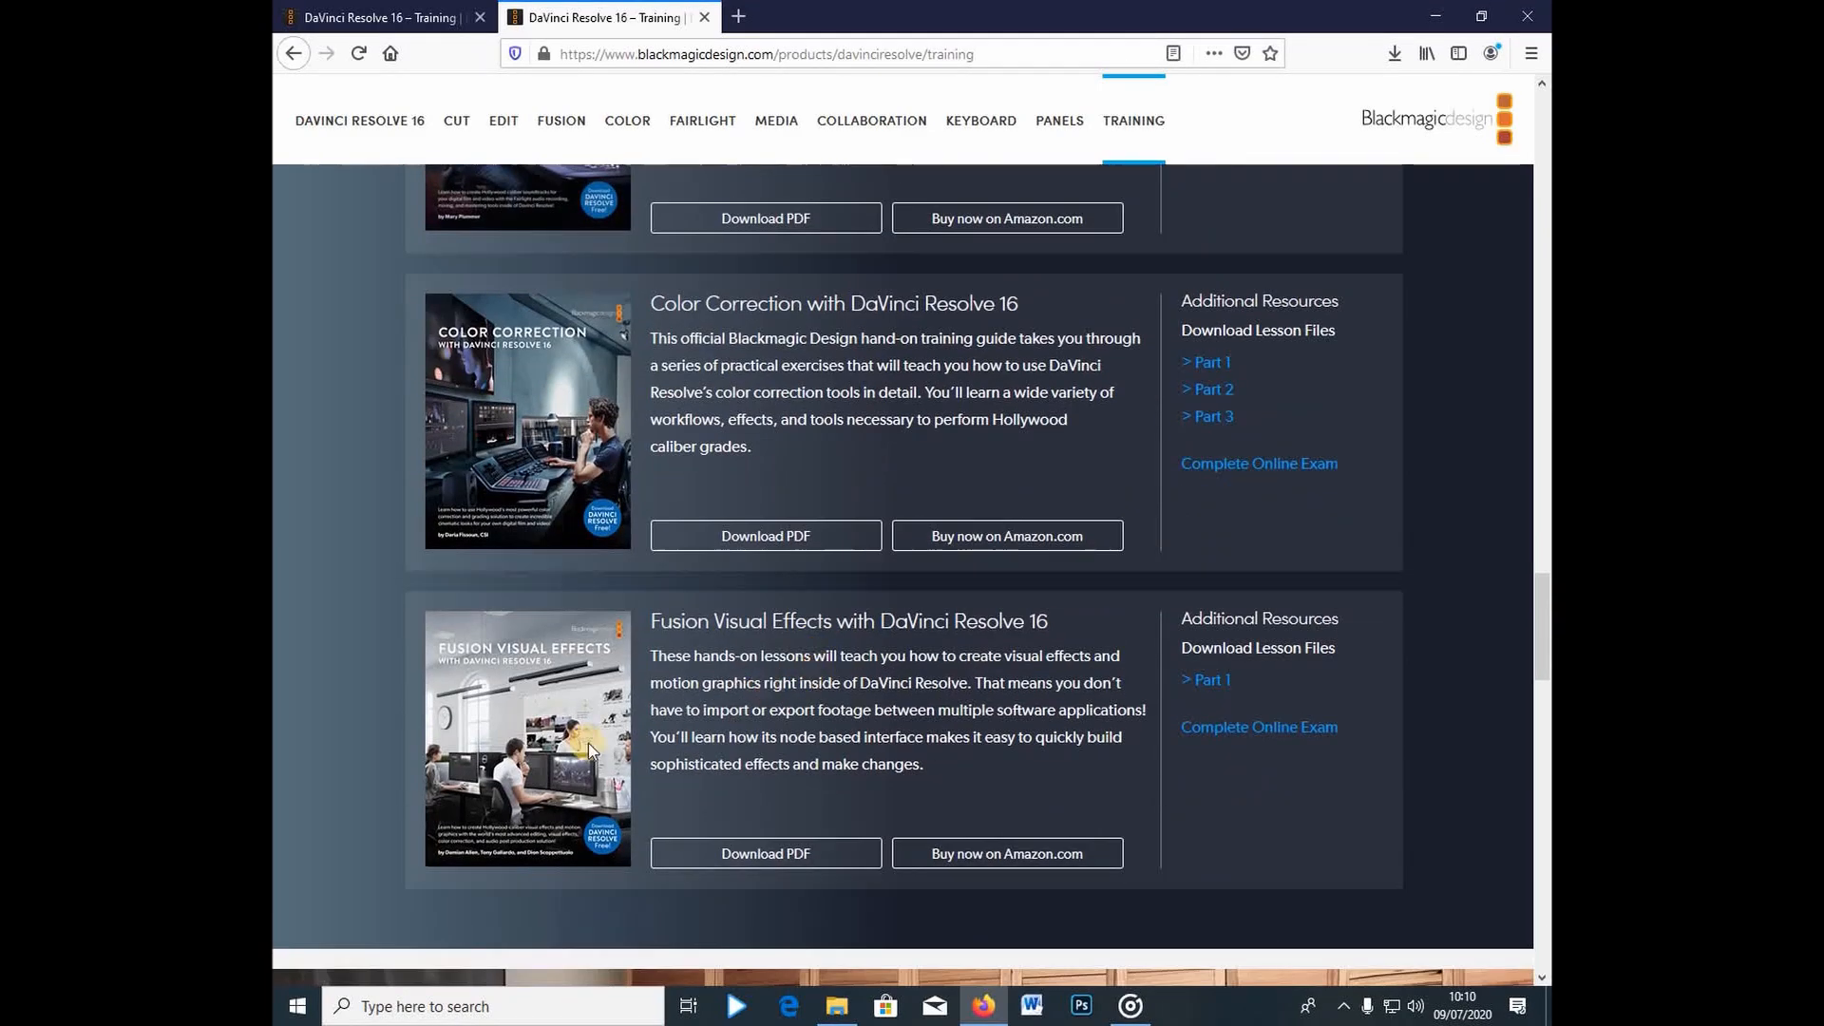
mouse_move(440, 686)
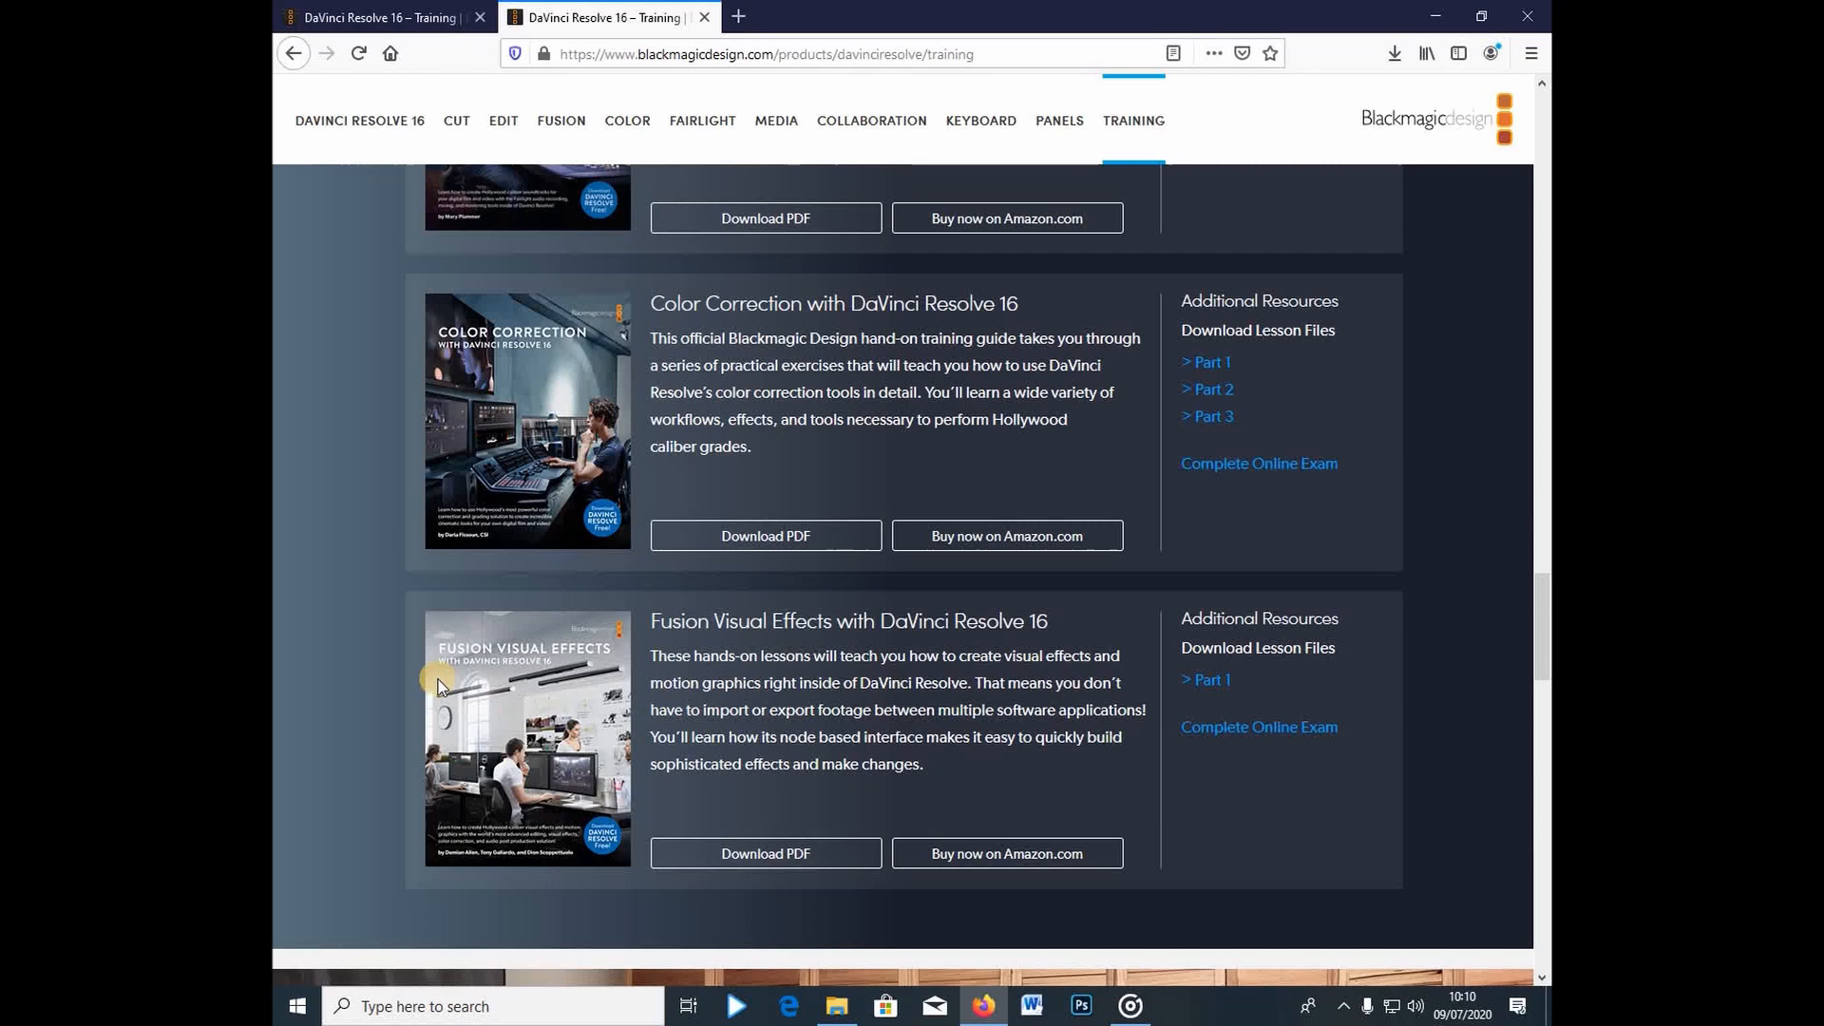
mouse_move(823, 704)
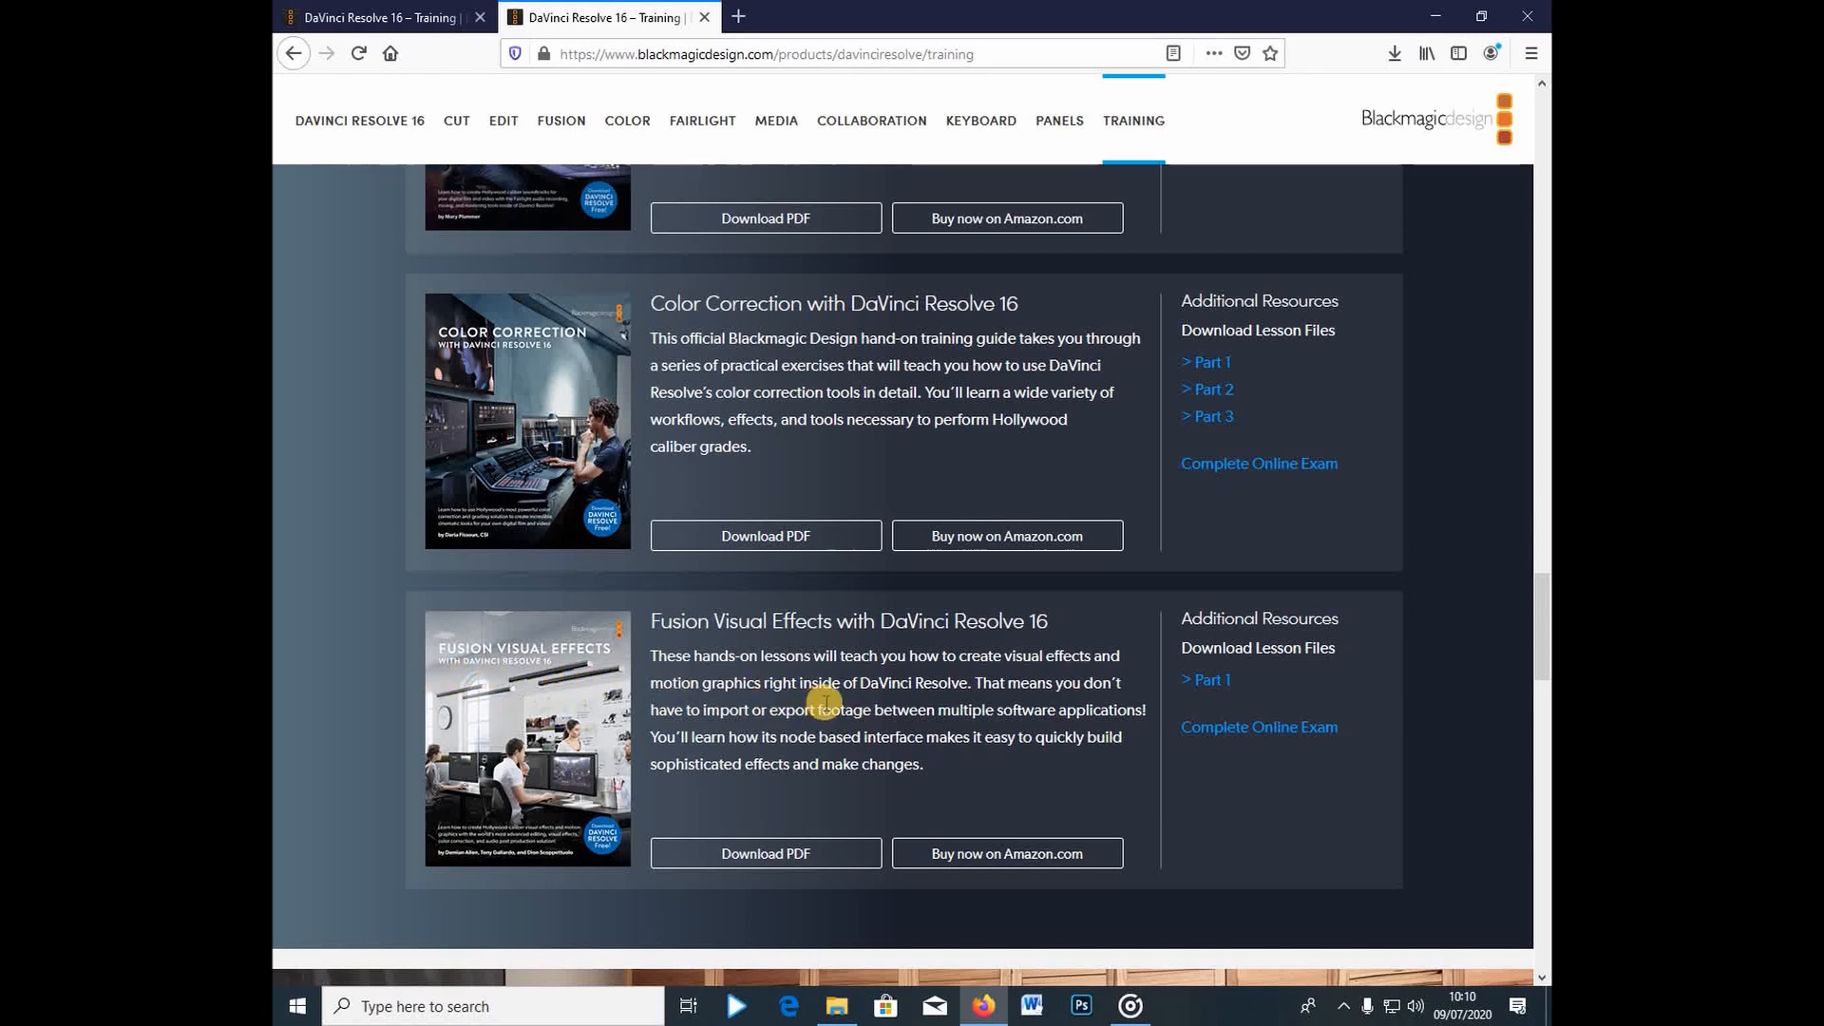
mouse_move(870, 688)
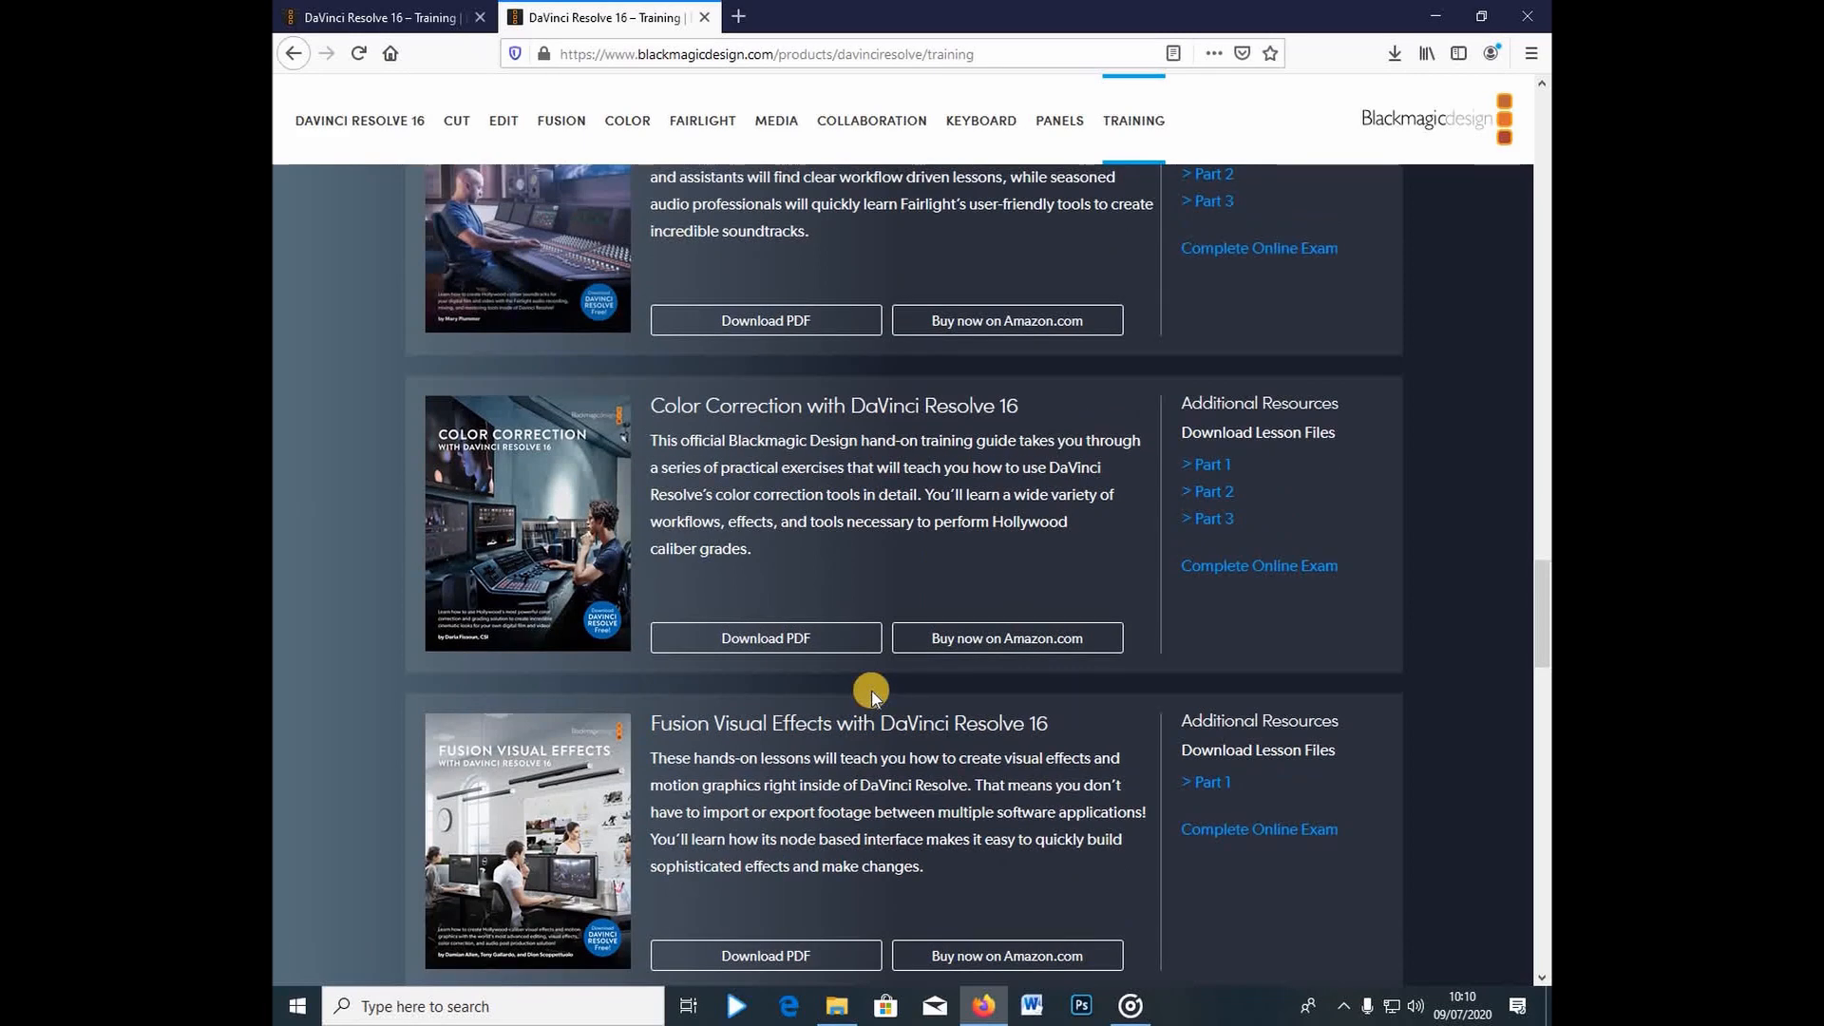
scroll("up", 3)
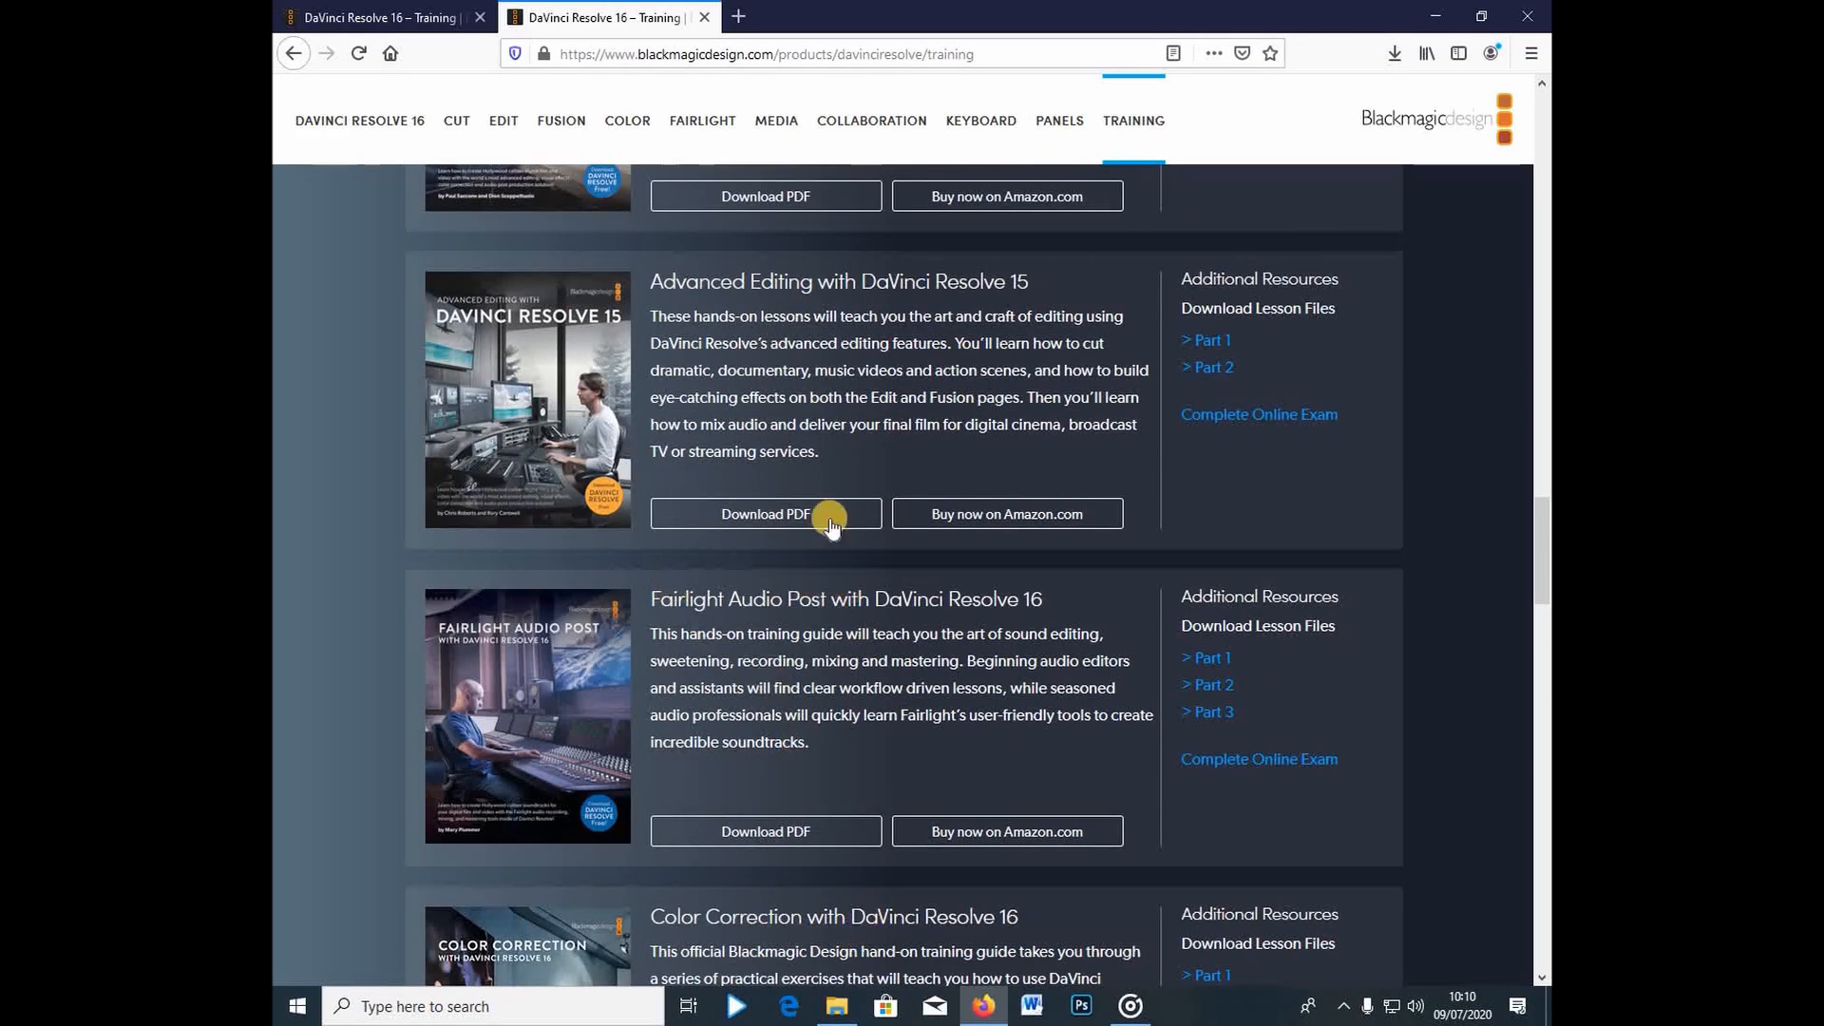
scroll("down", 3)
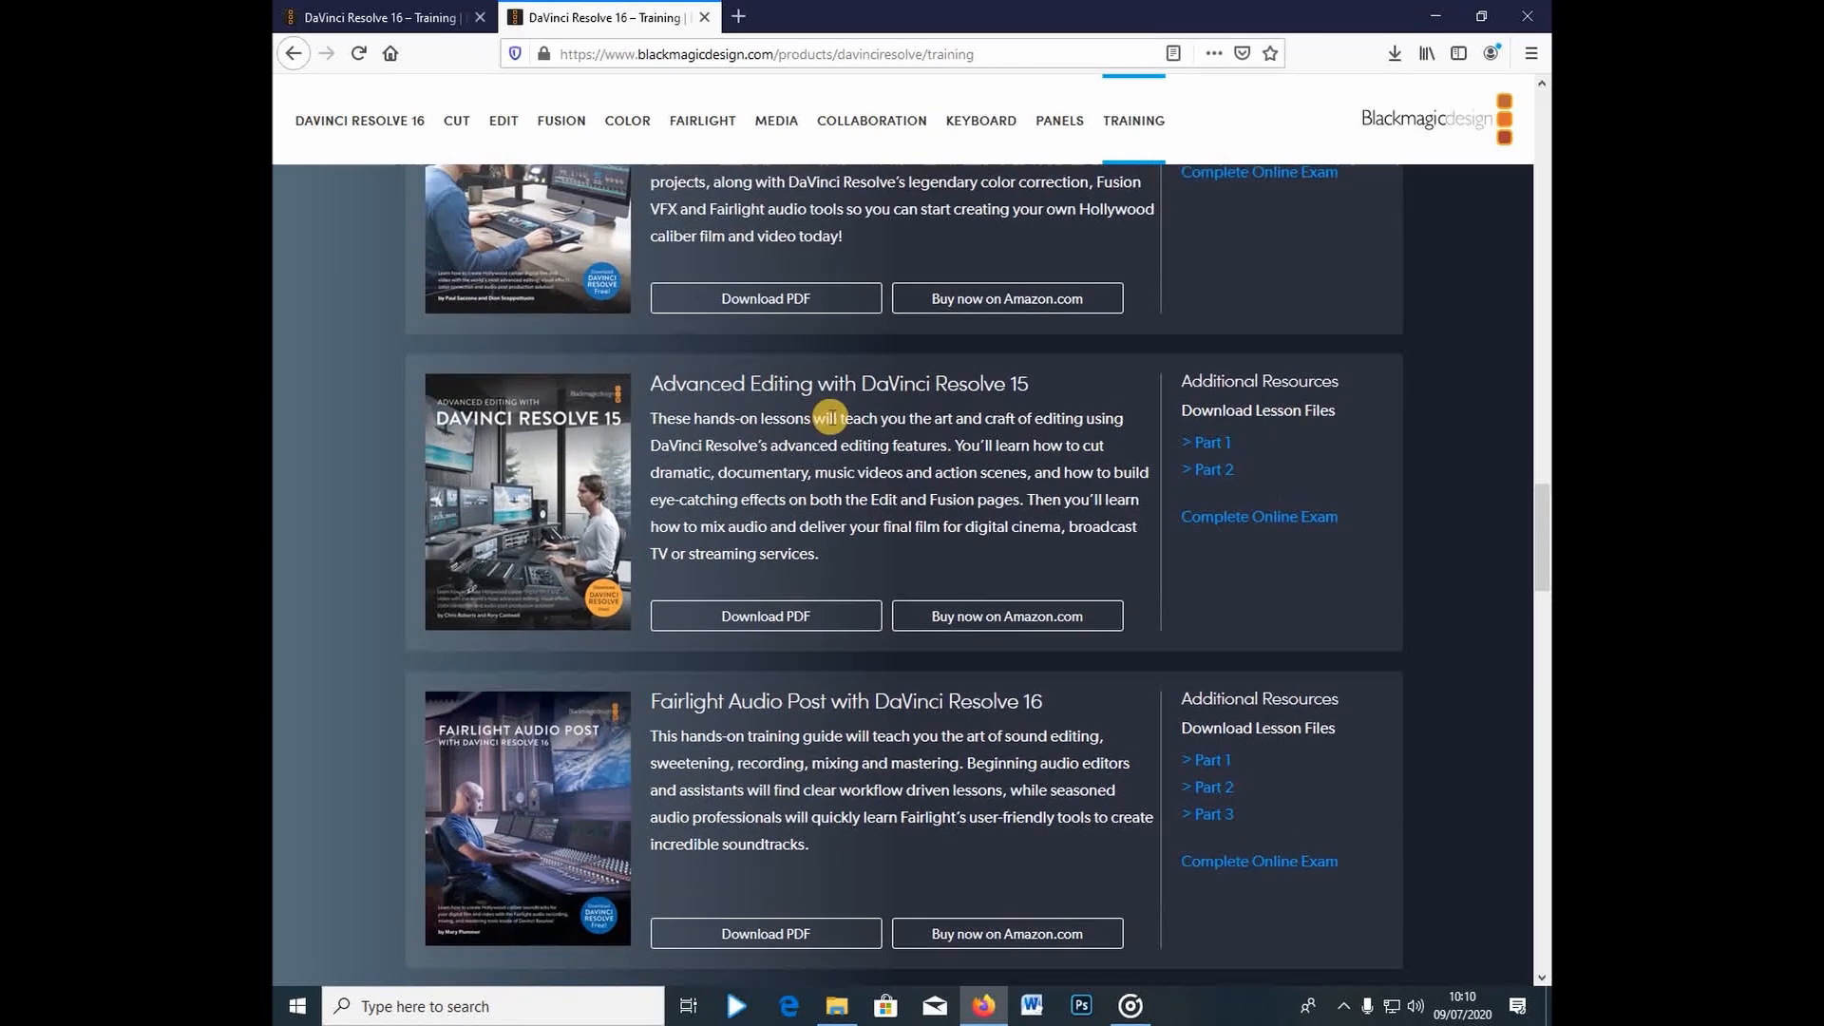
scroll("up", 3)
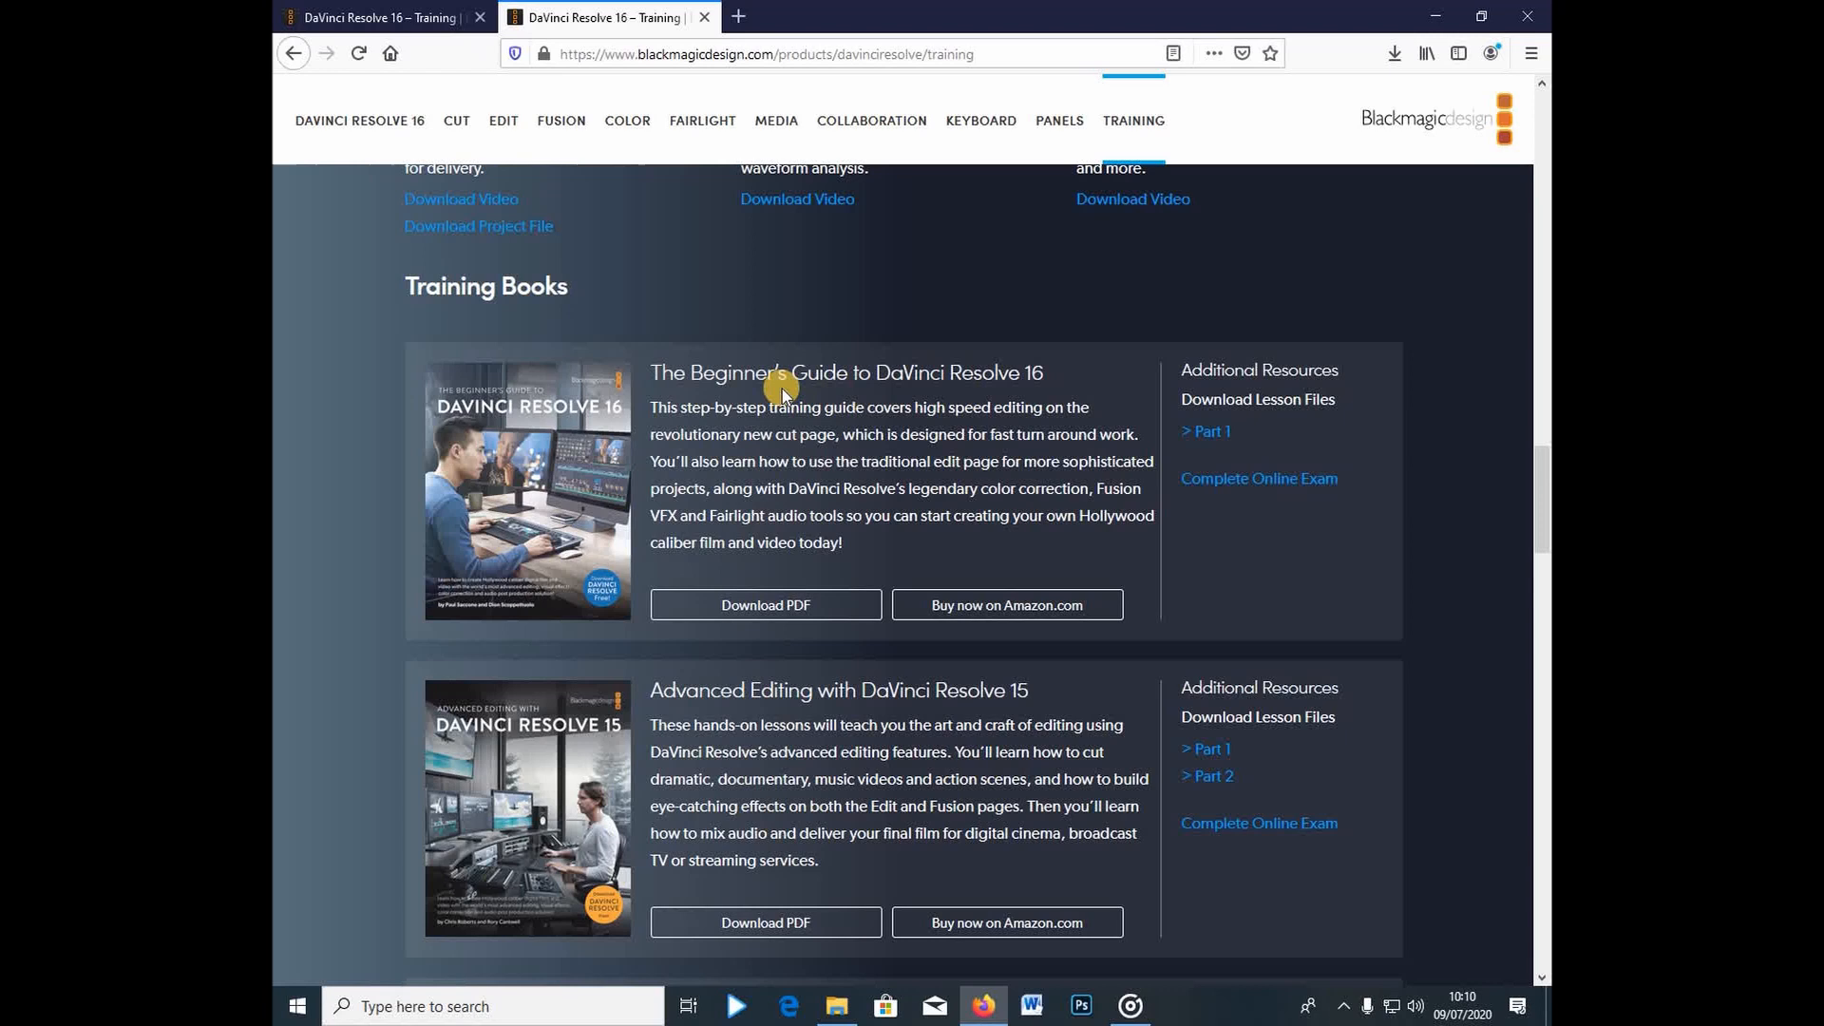
mouse_move(1263, 486)
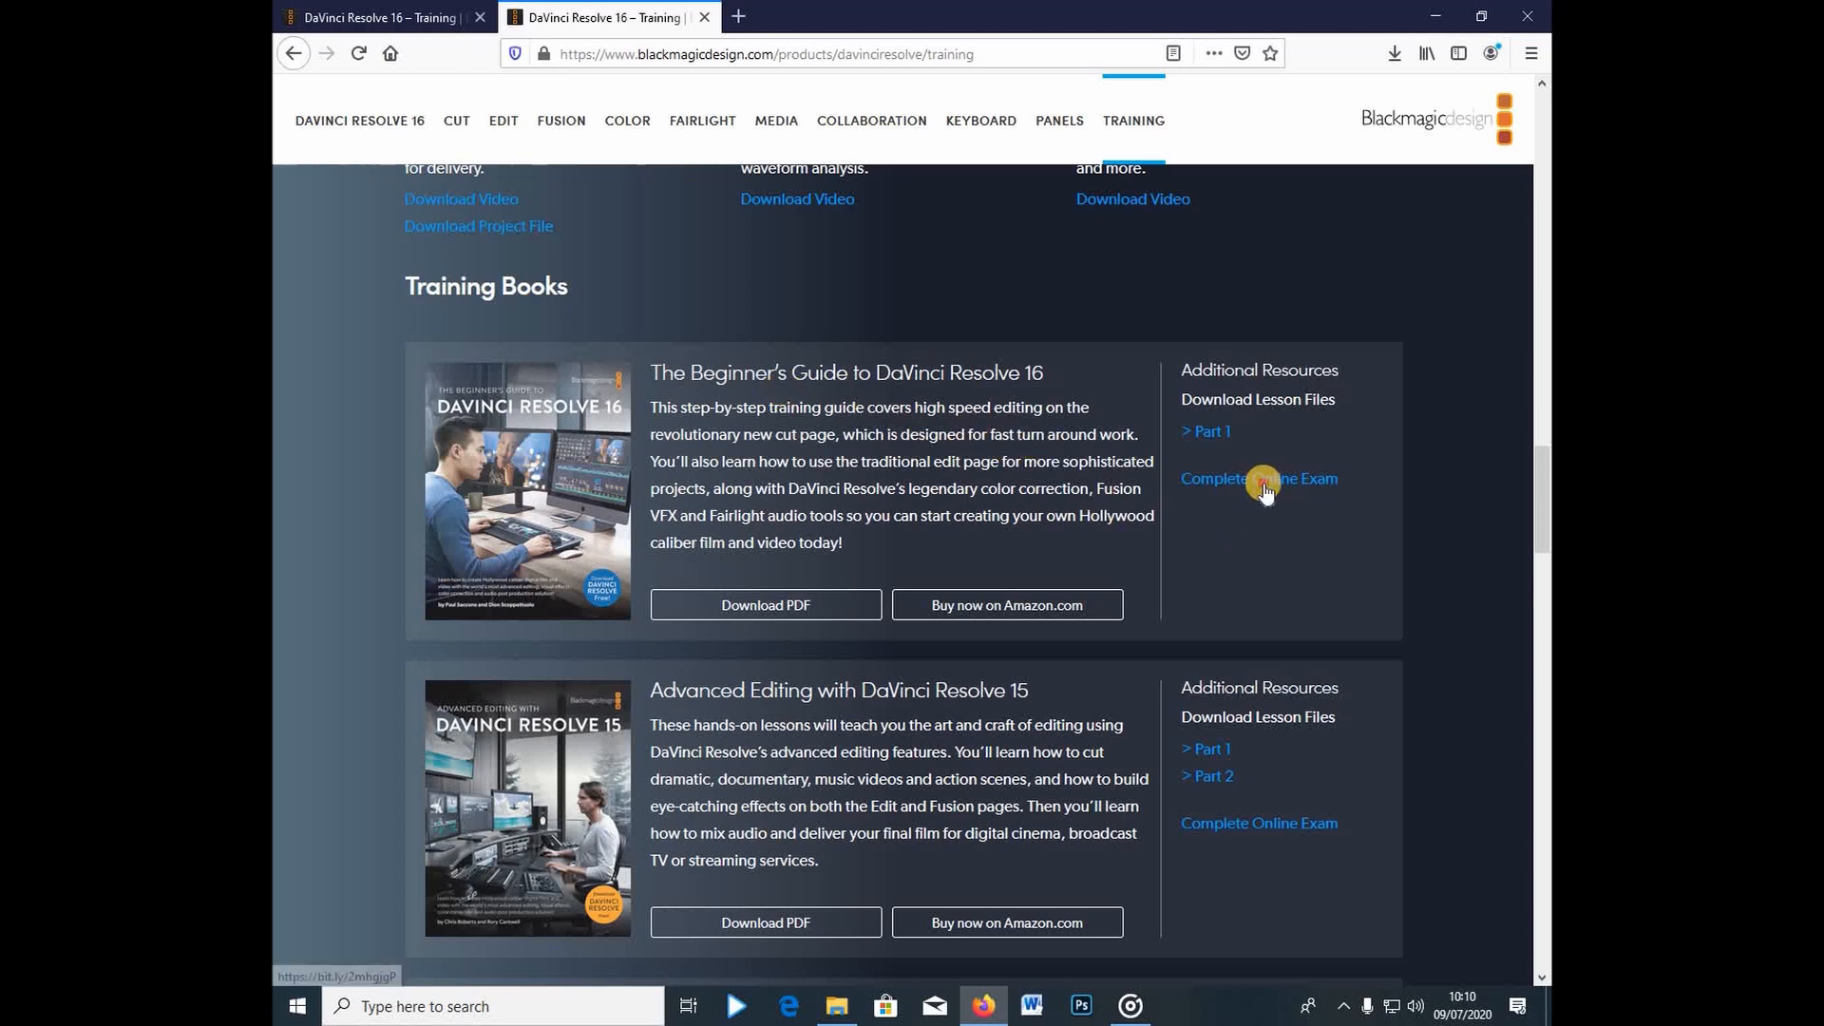
Open the Beginner's Guide 'Complete Online Exam' link and switch to the Assessment Login tab
left_click(1258, 478)
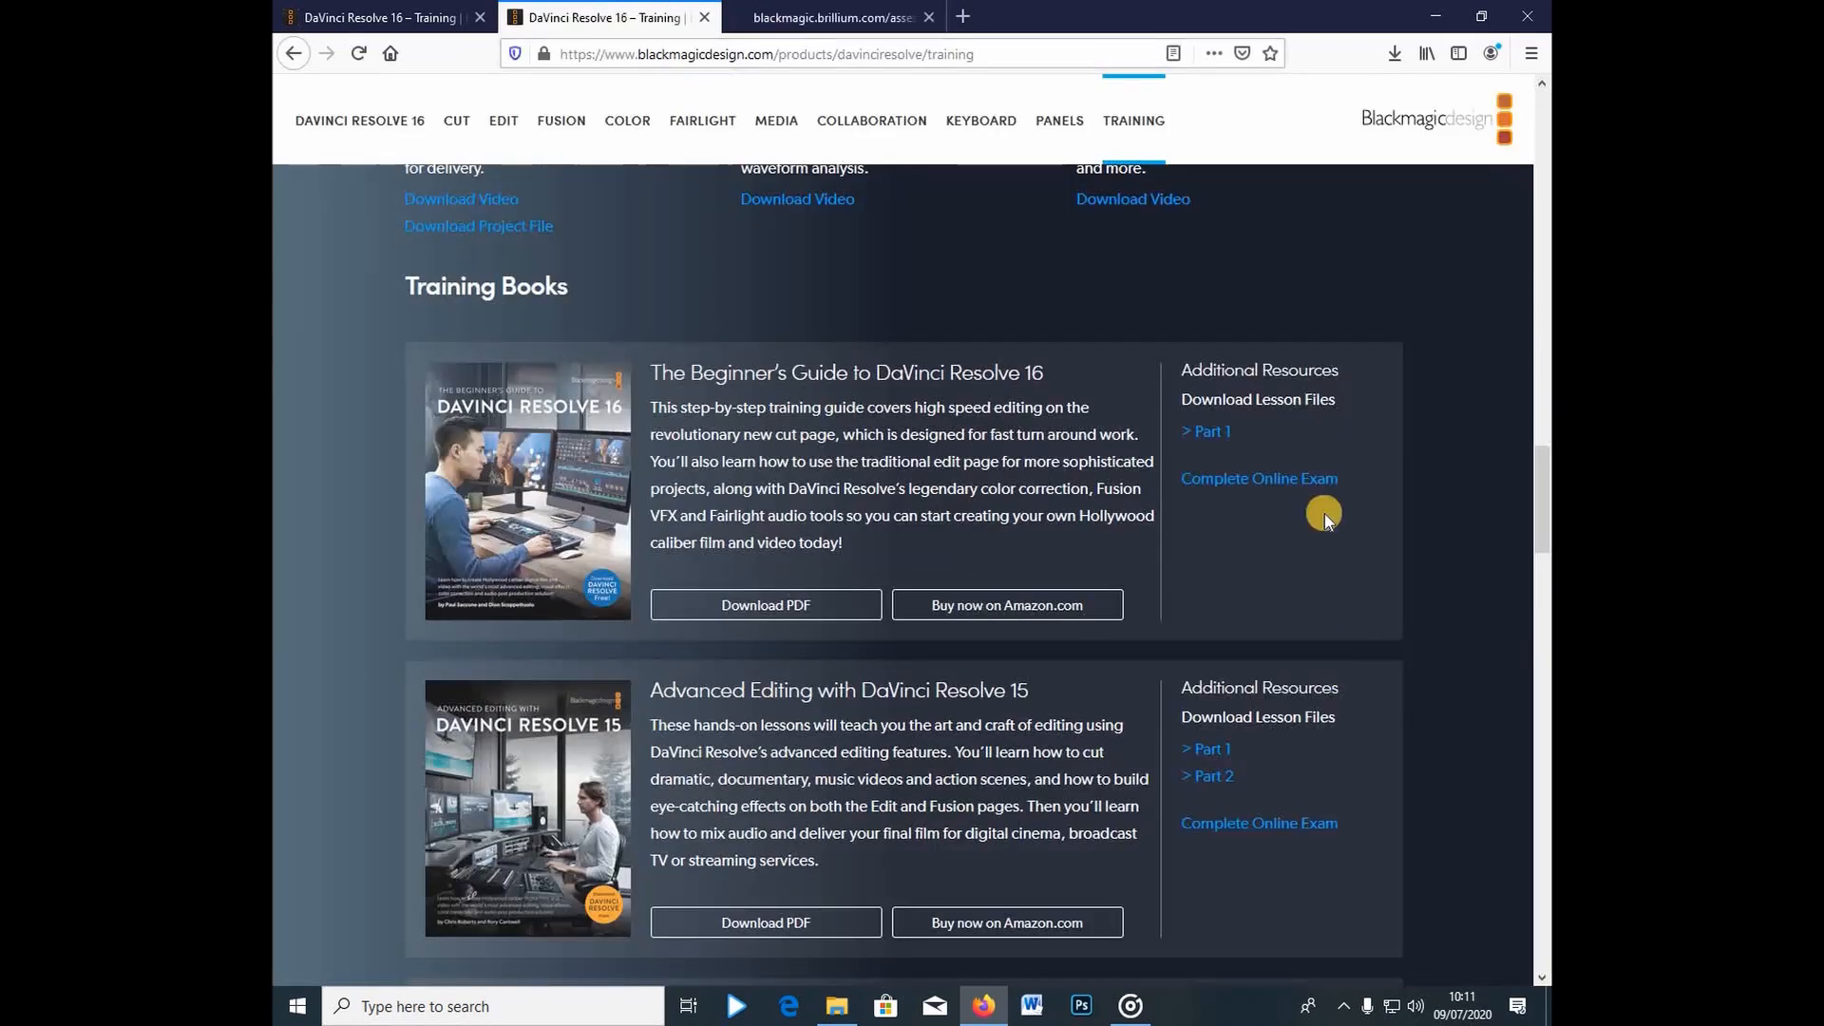
left_click(1258, 478)
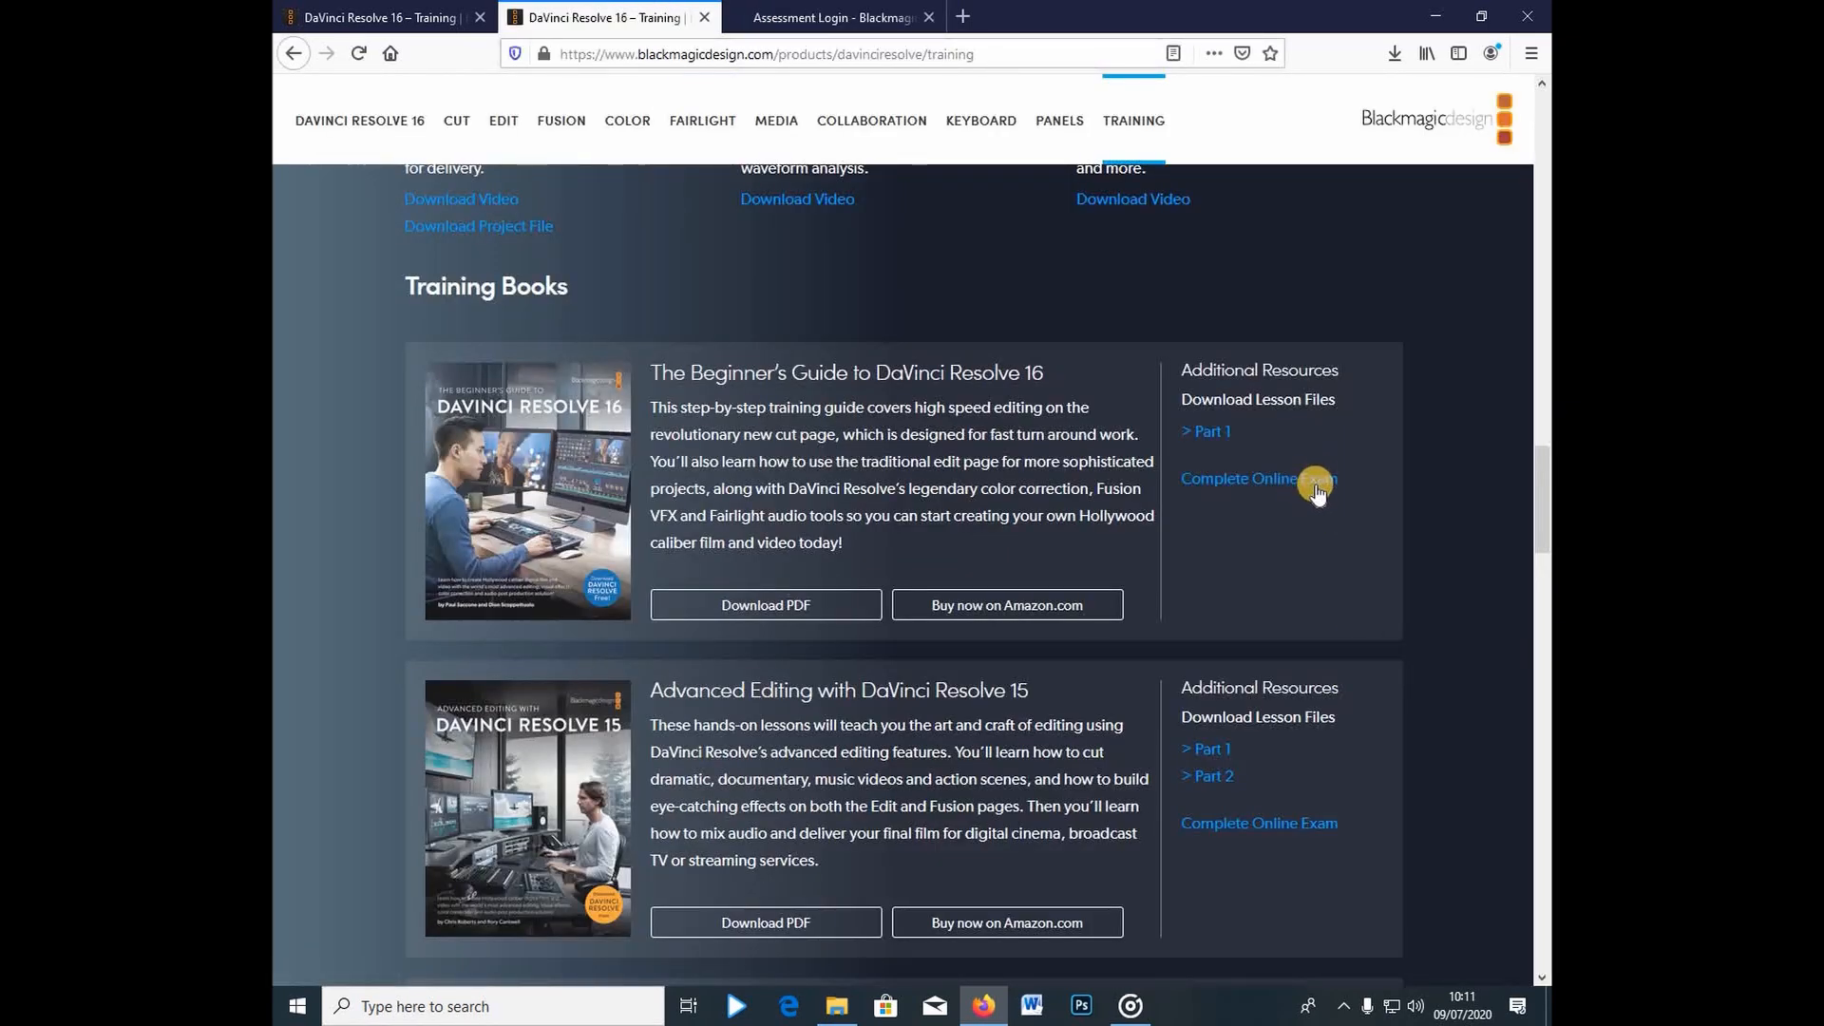
left_click(1241, 478)
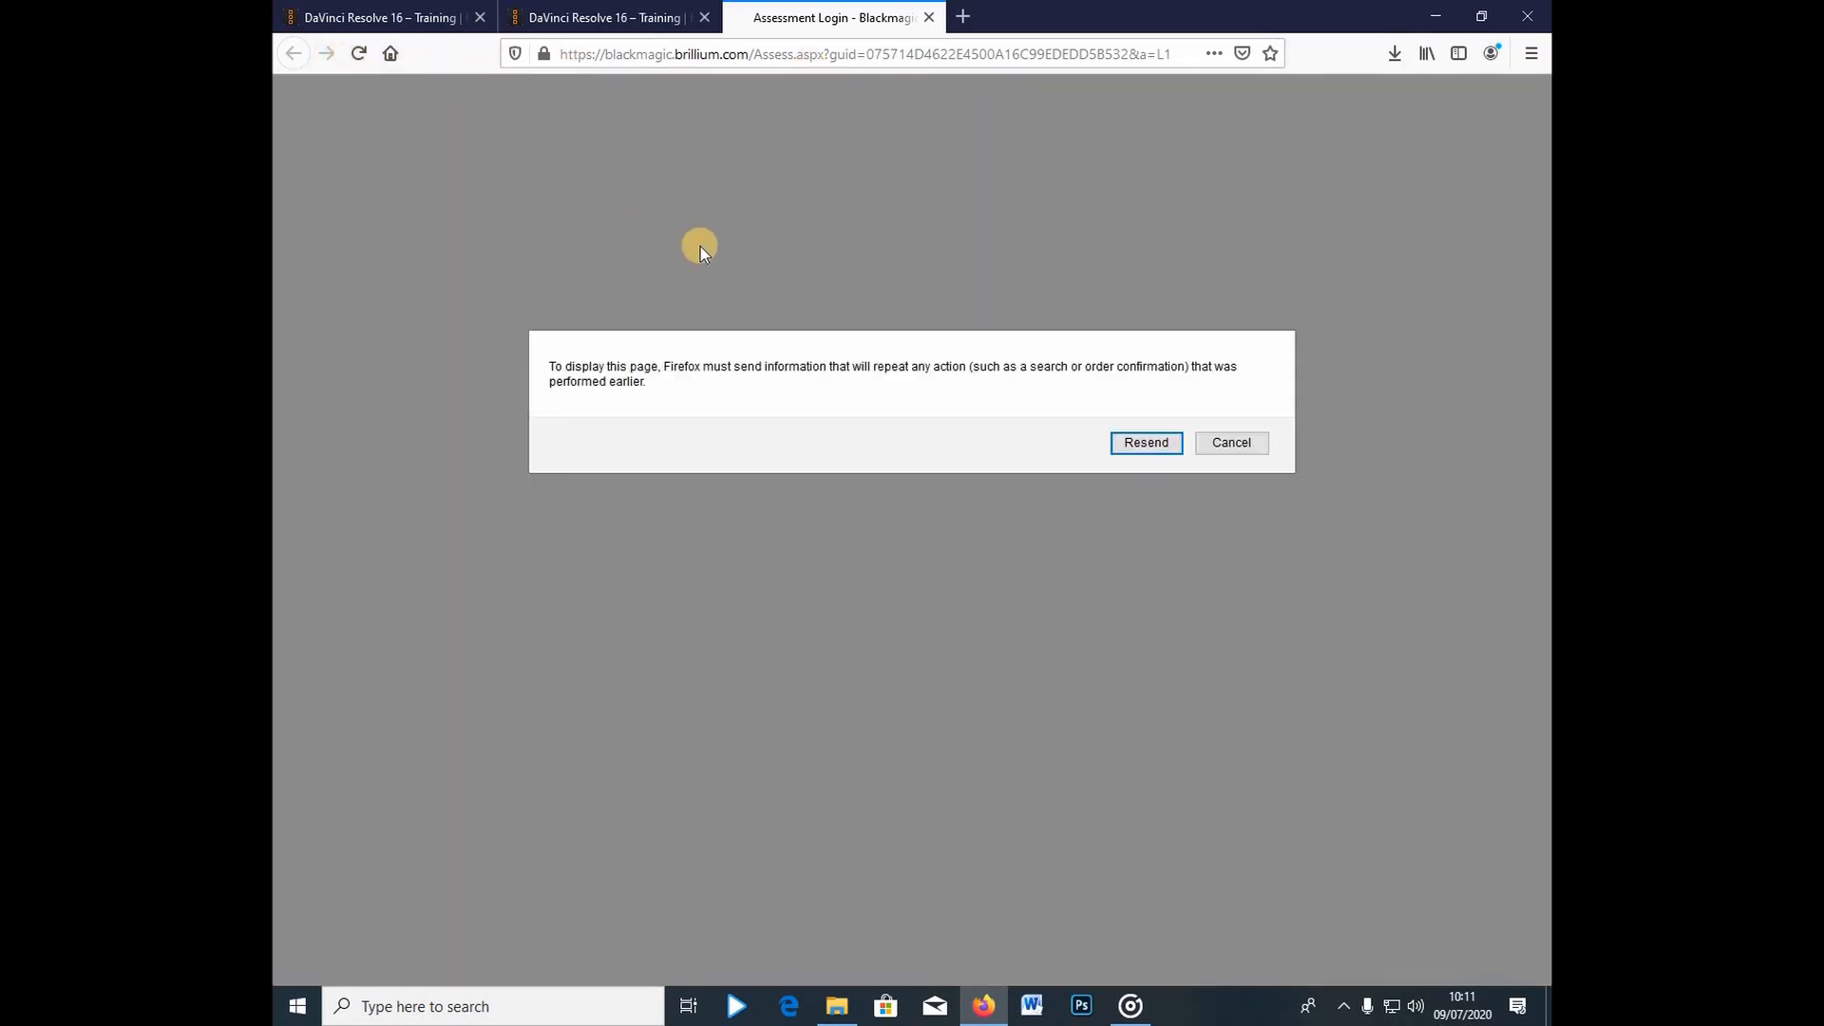
Resend the page data and scroll down the INTRO16-EN-ENDUSER login form
left_click(1144, 443)
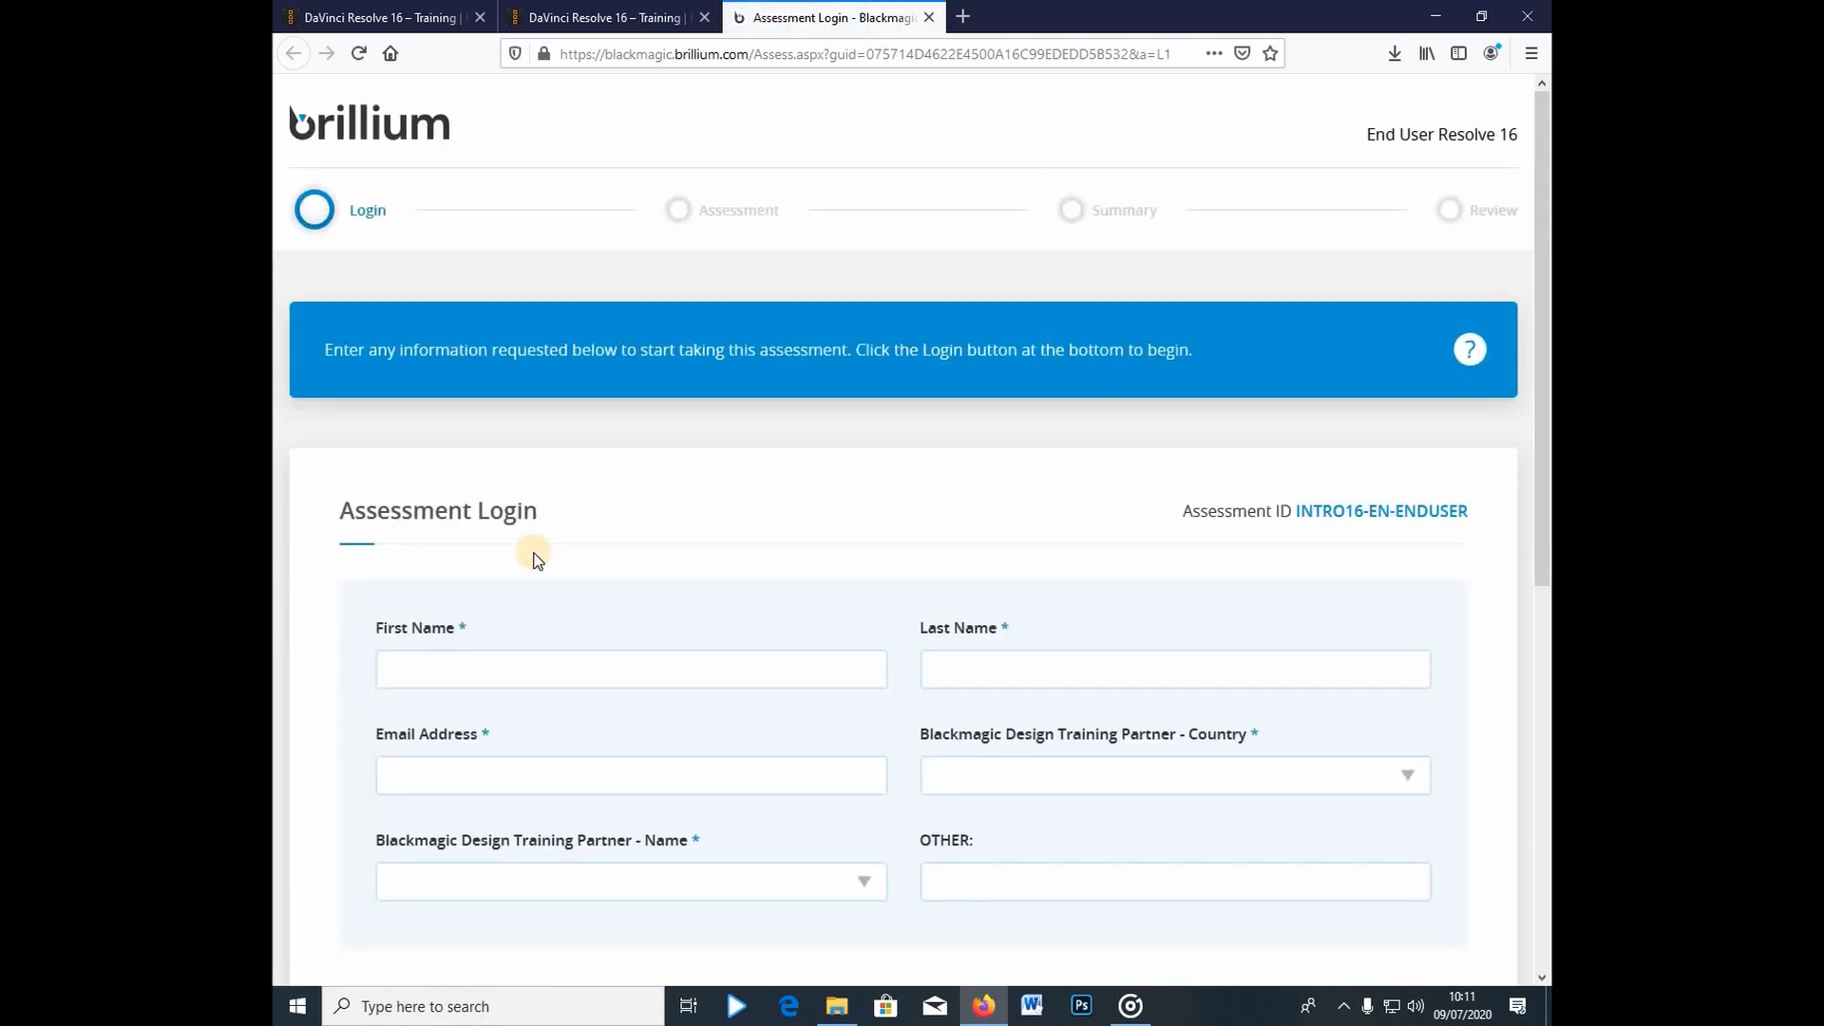
scroll("down", 3)
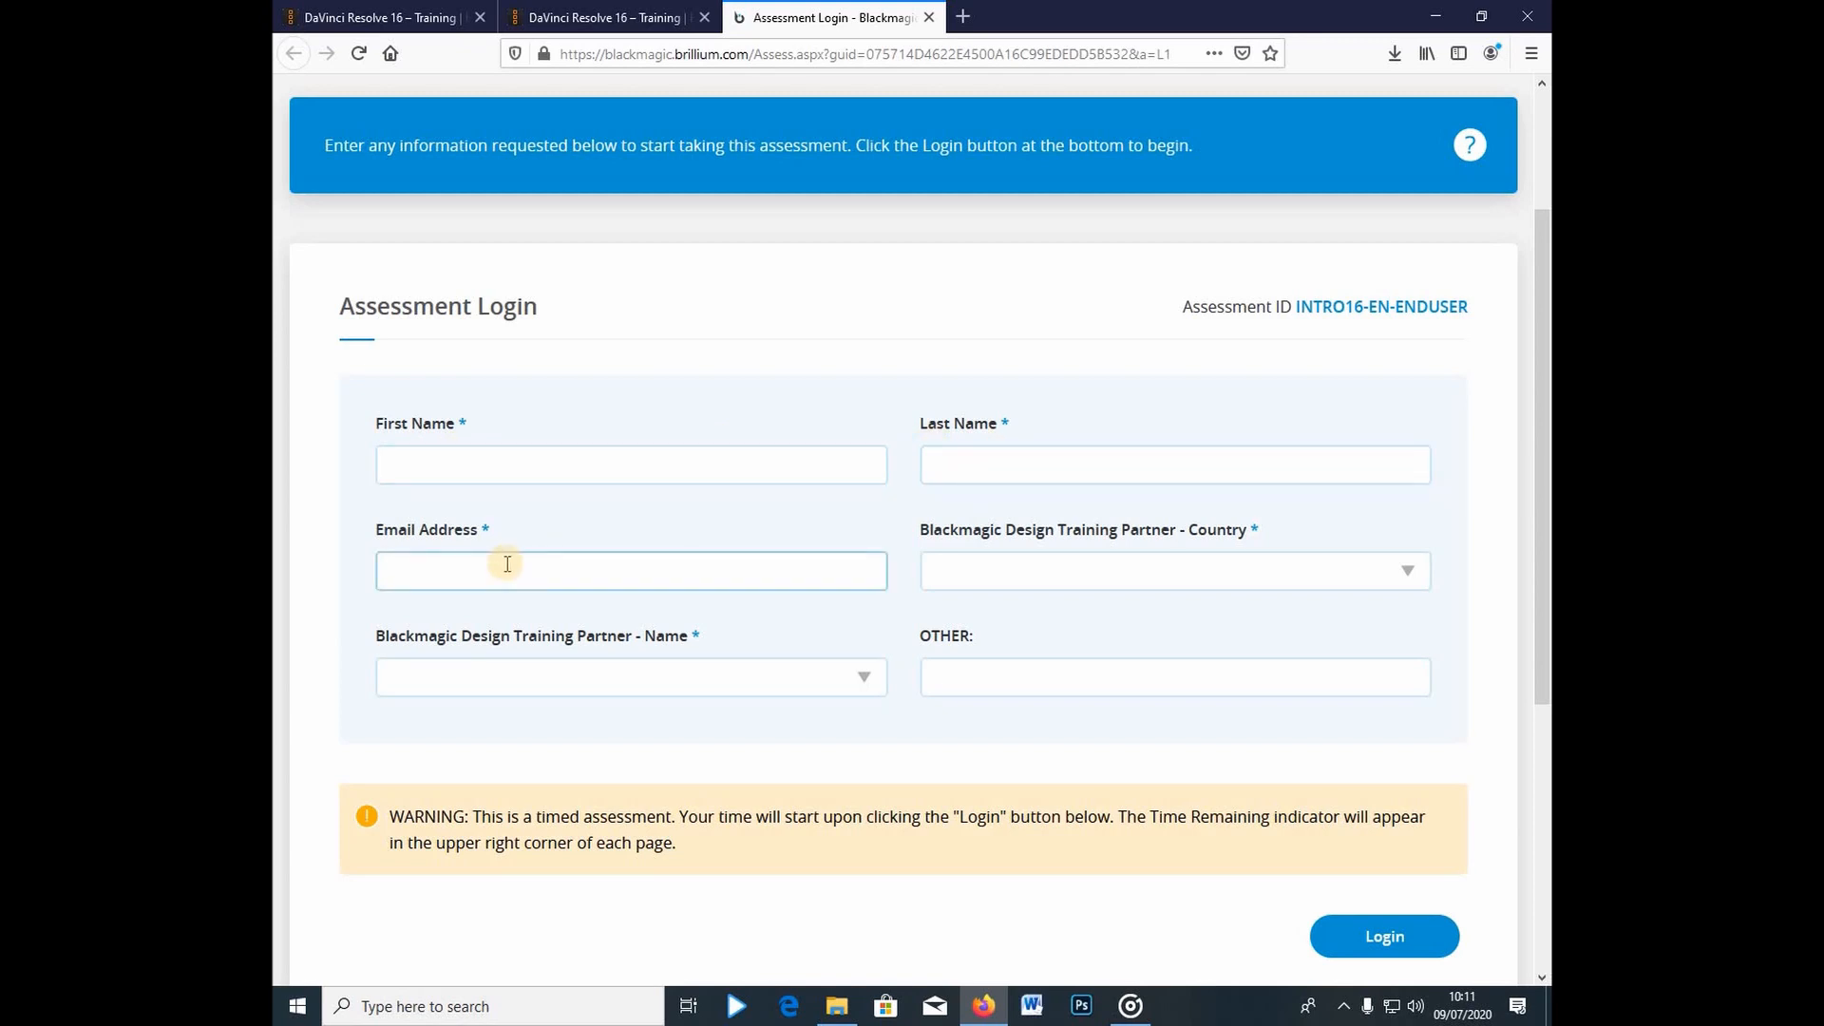
mouse_move(1198, 571)
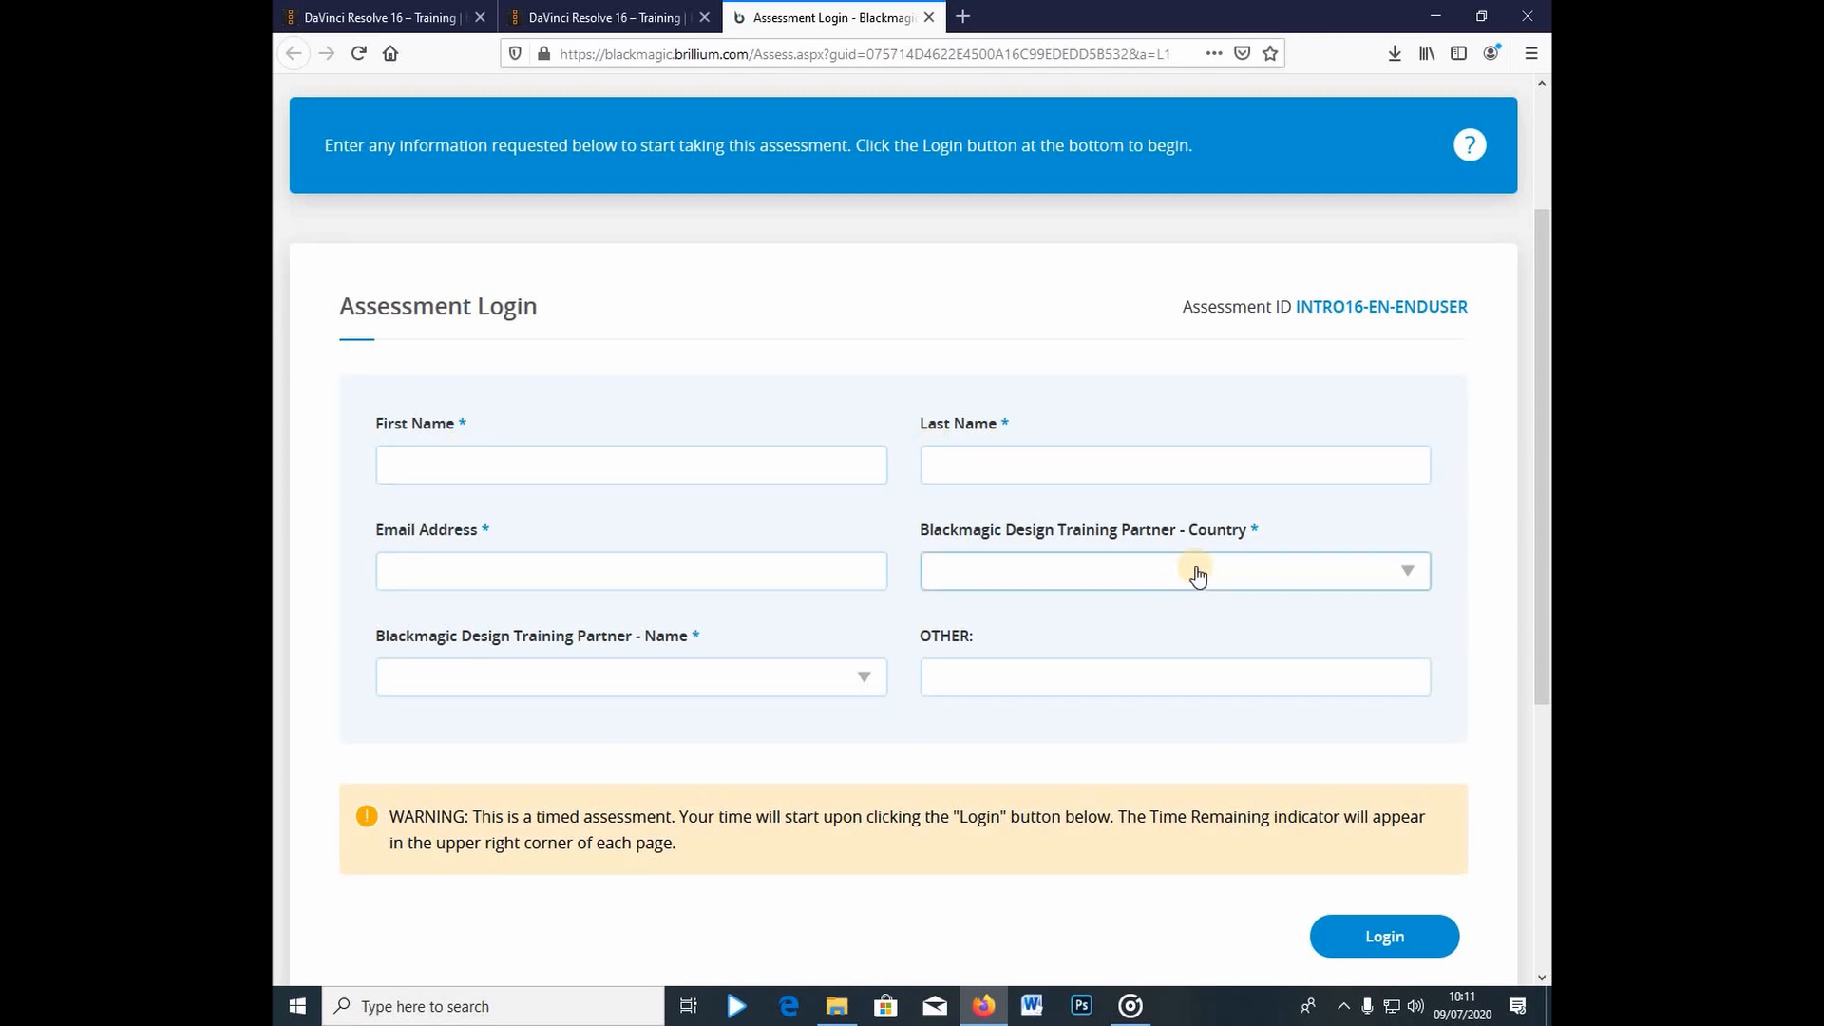
mouse_move(618, 677)
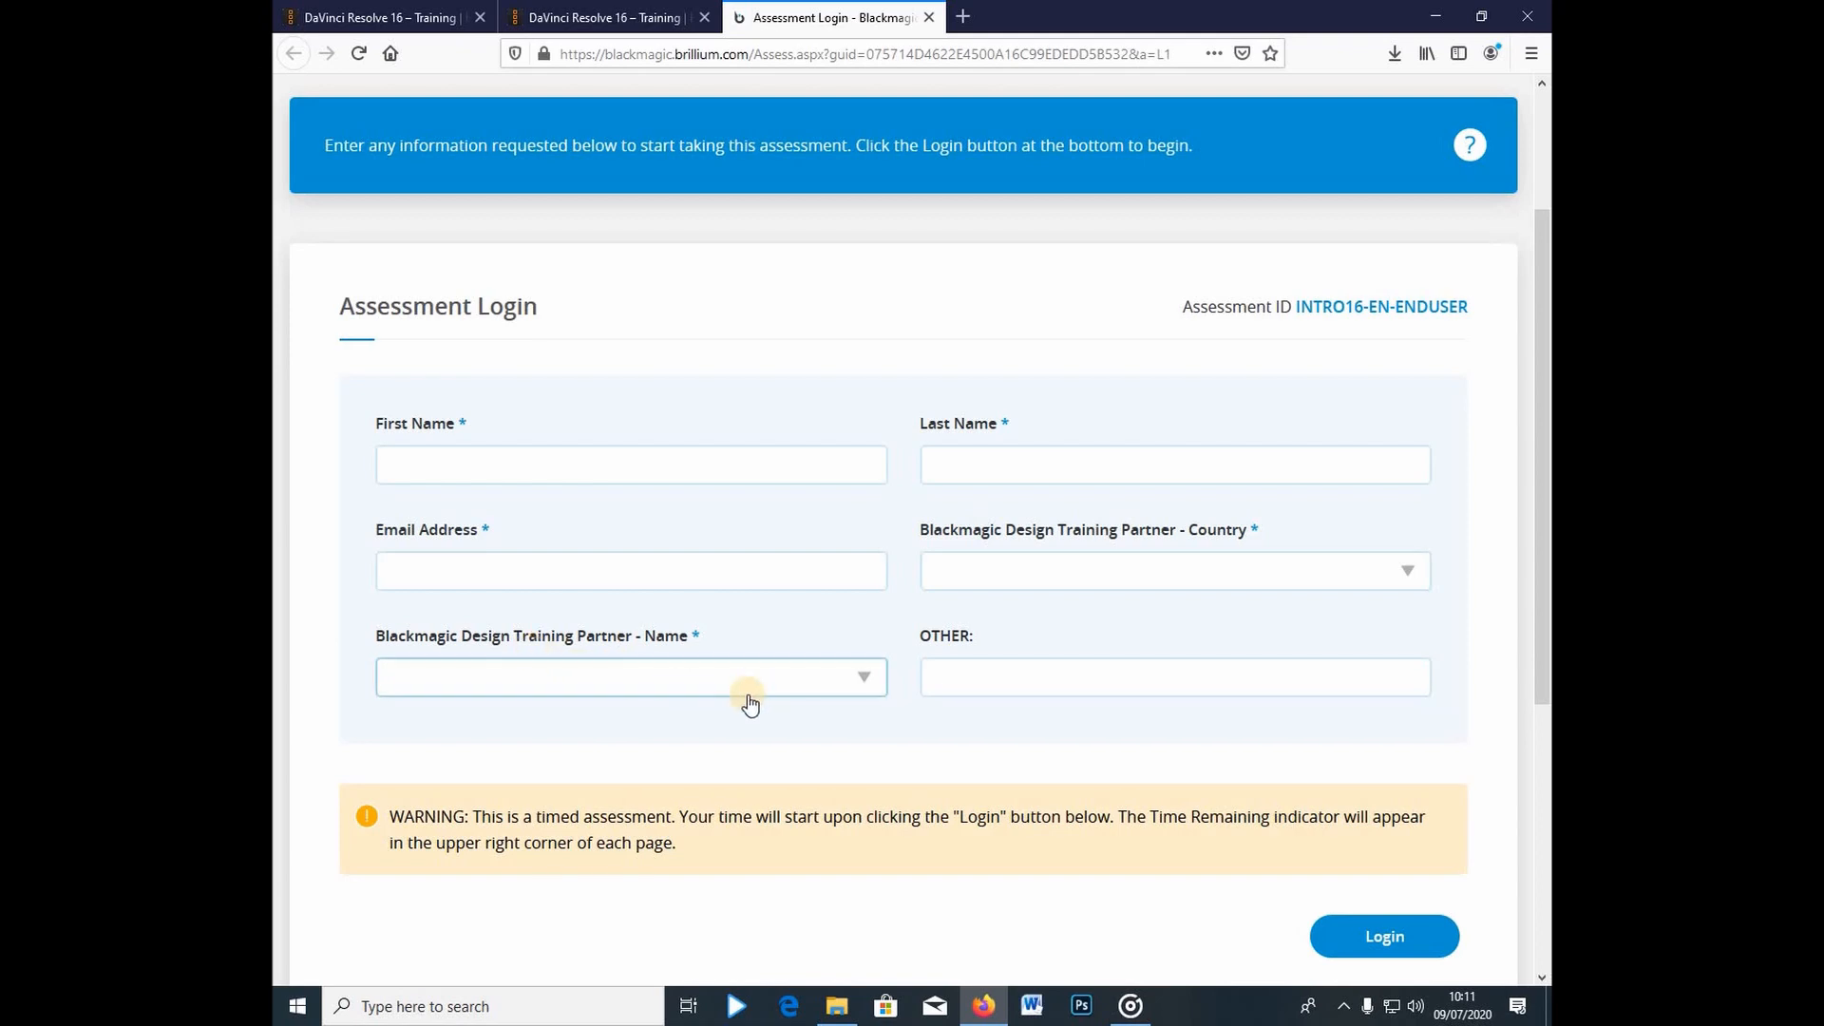
mouse_move(673, 675)
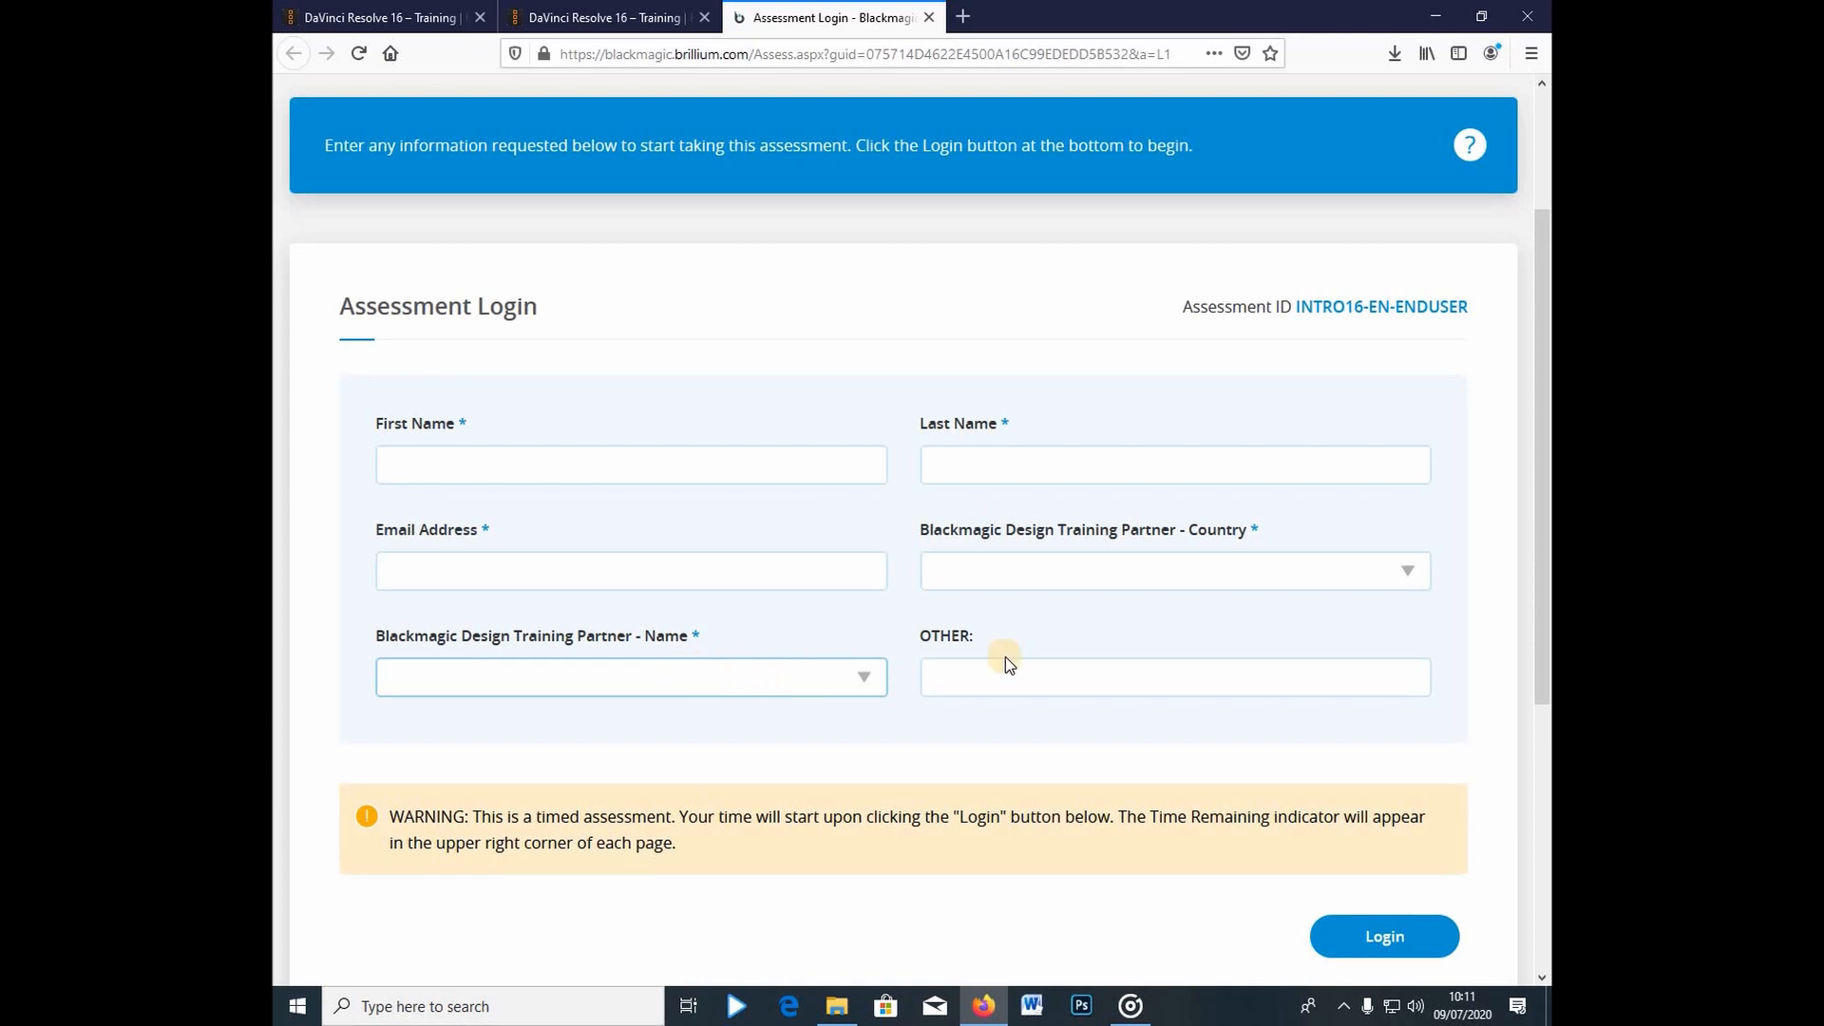
left_click(1382, 935)
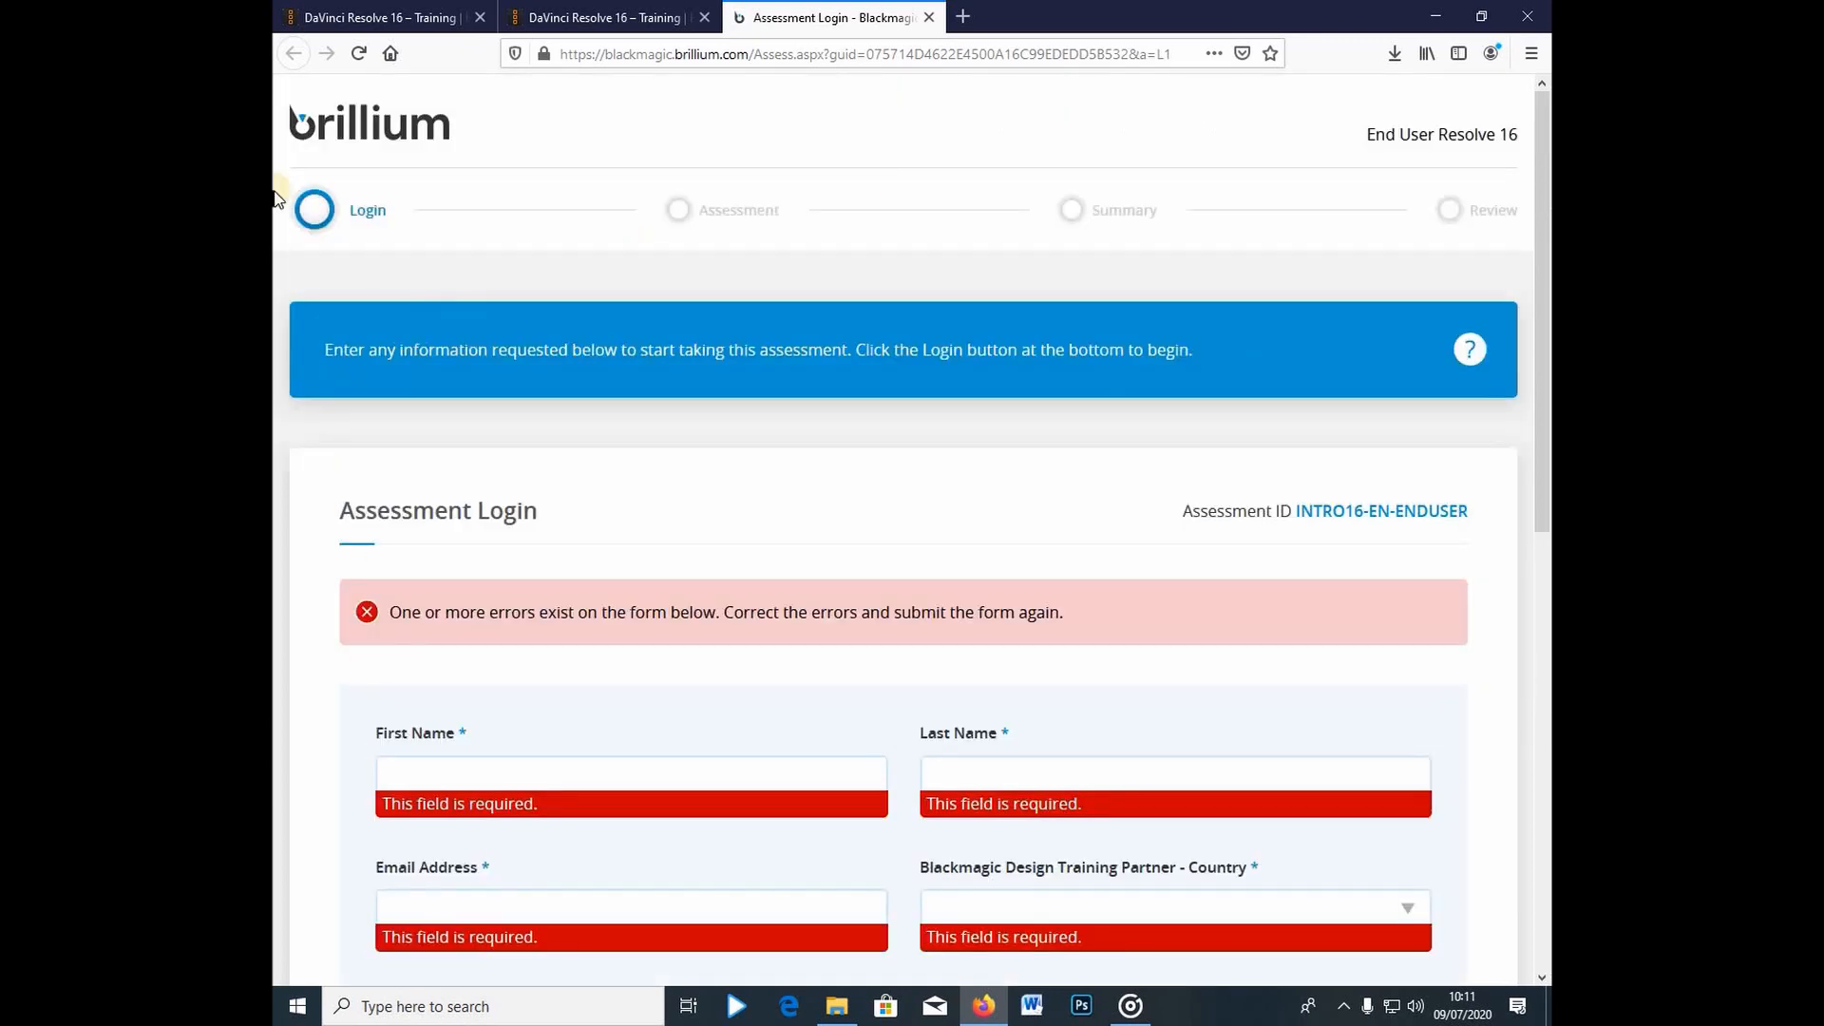
mouse_move(798, 47)
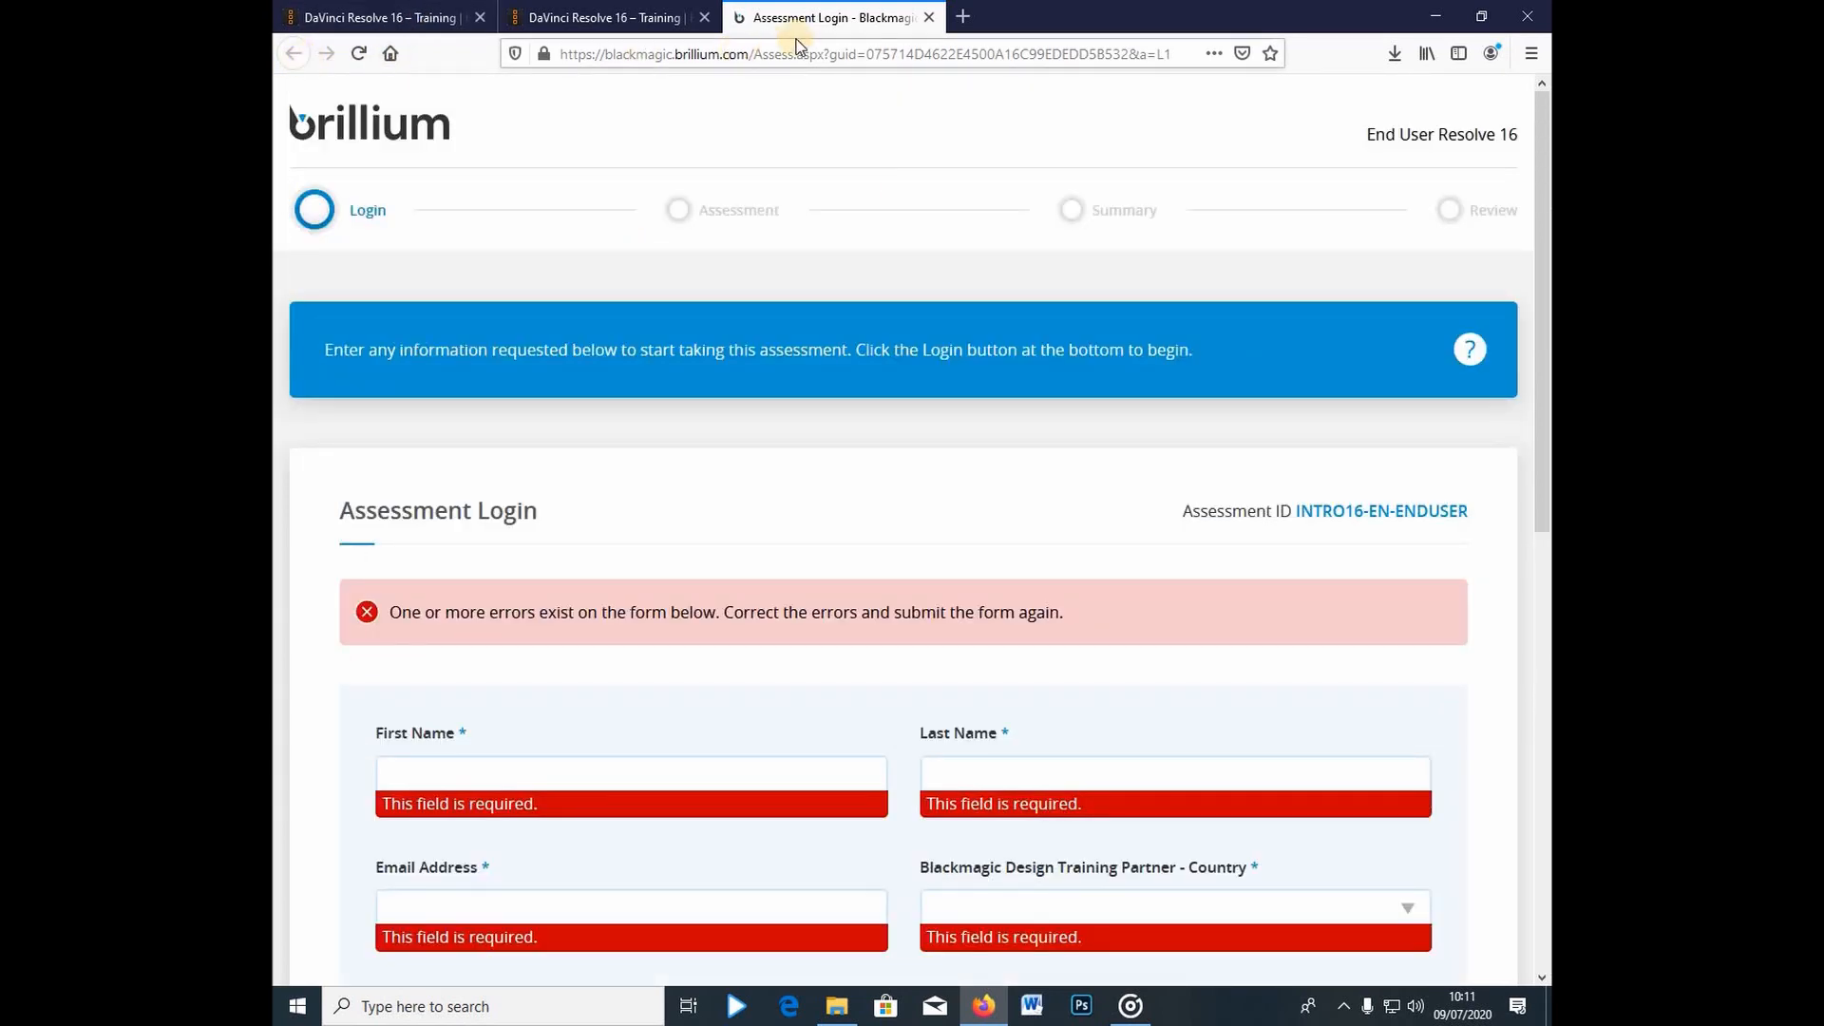
mouse_move(724, 518)
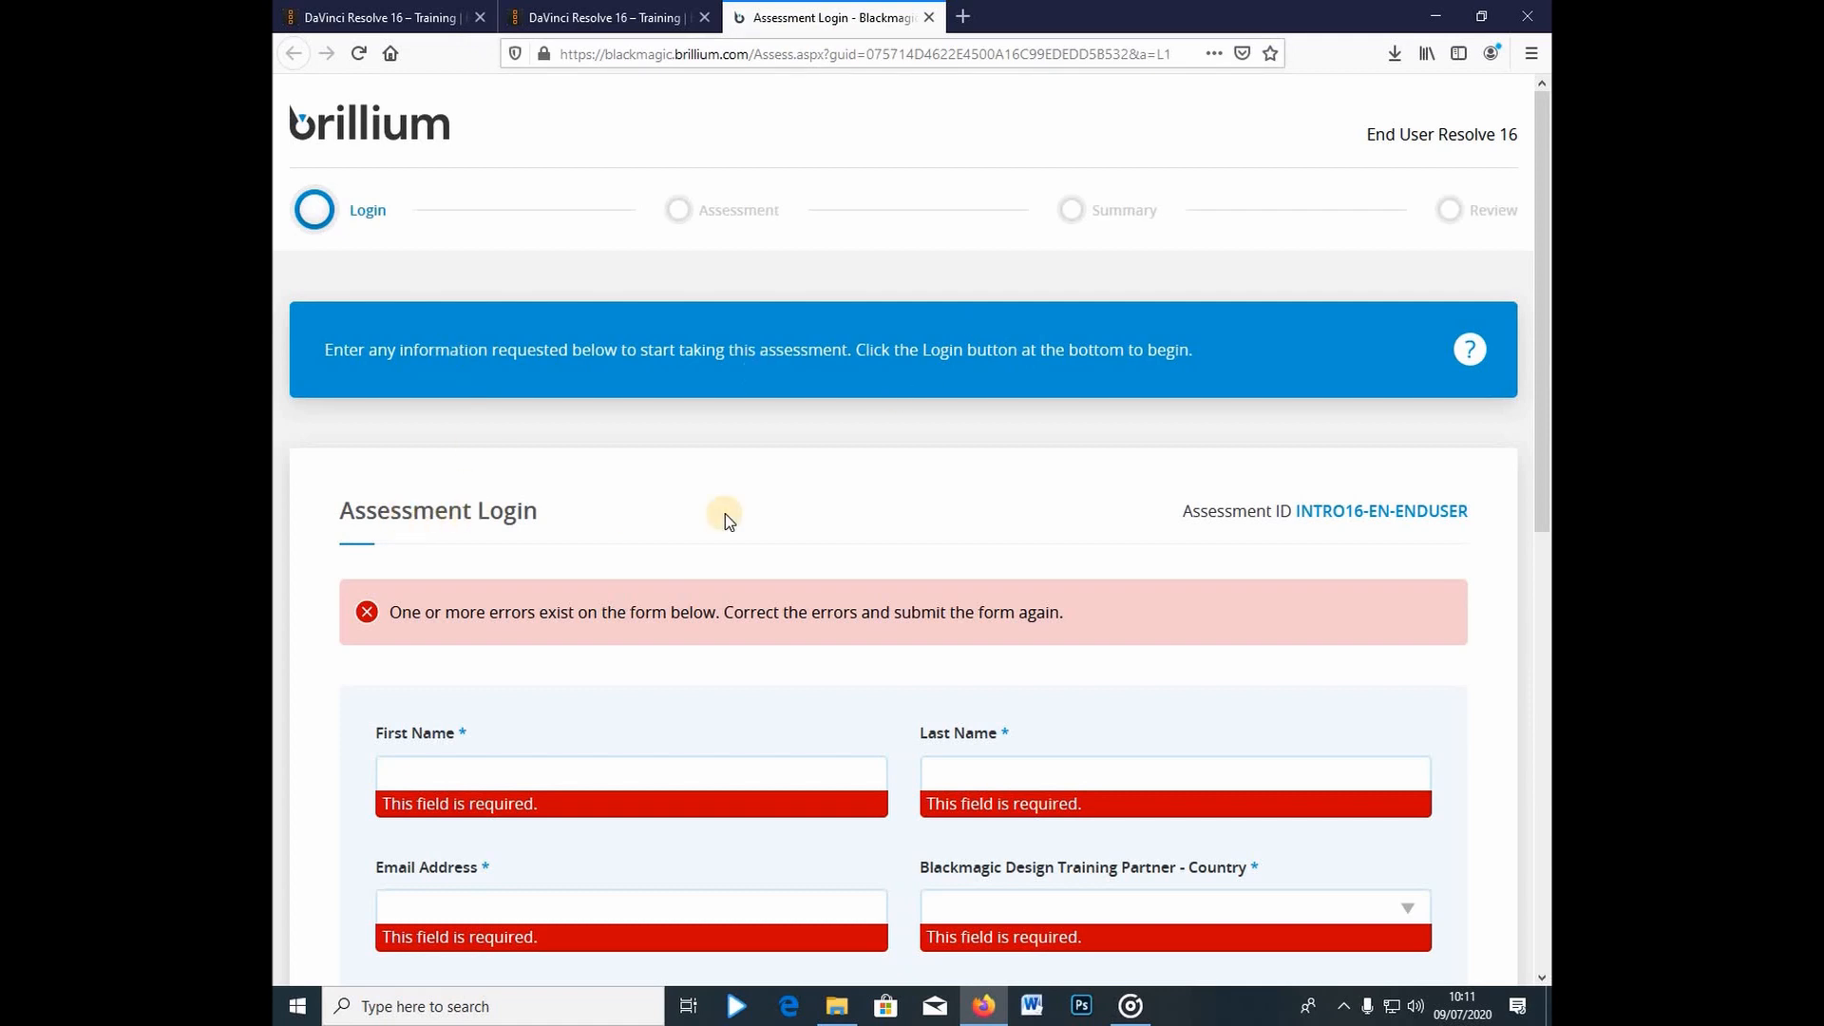
left_click(631, 772)
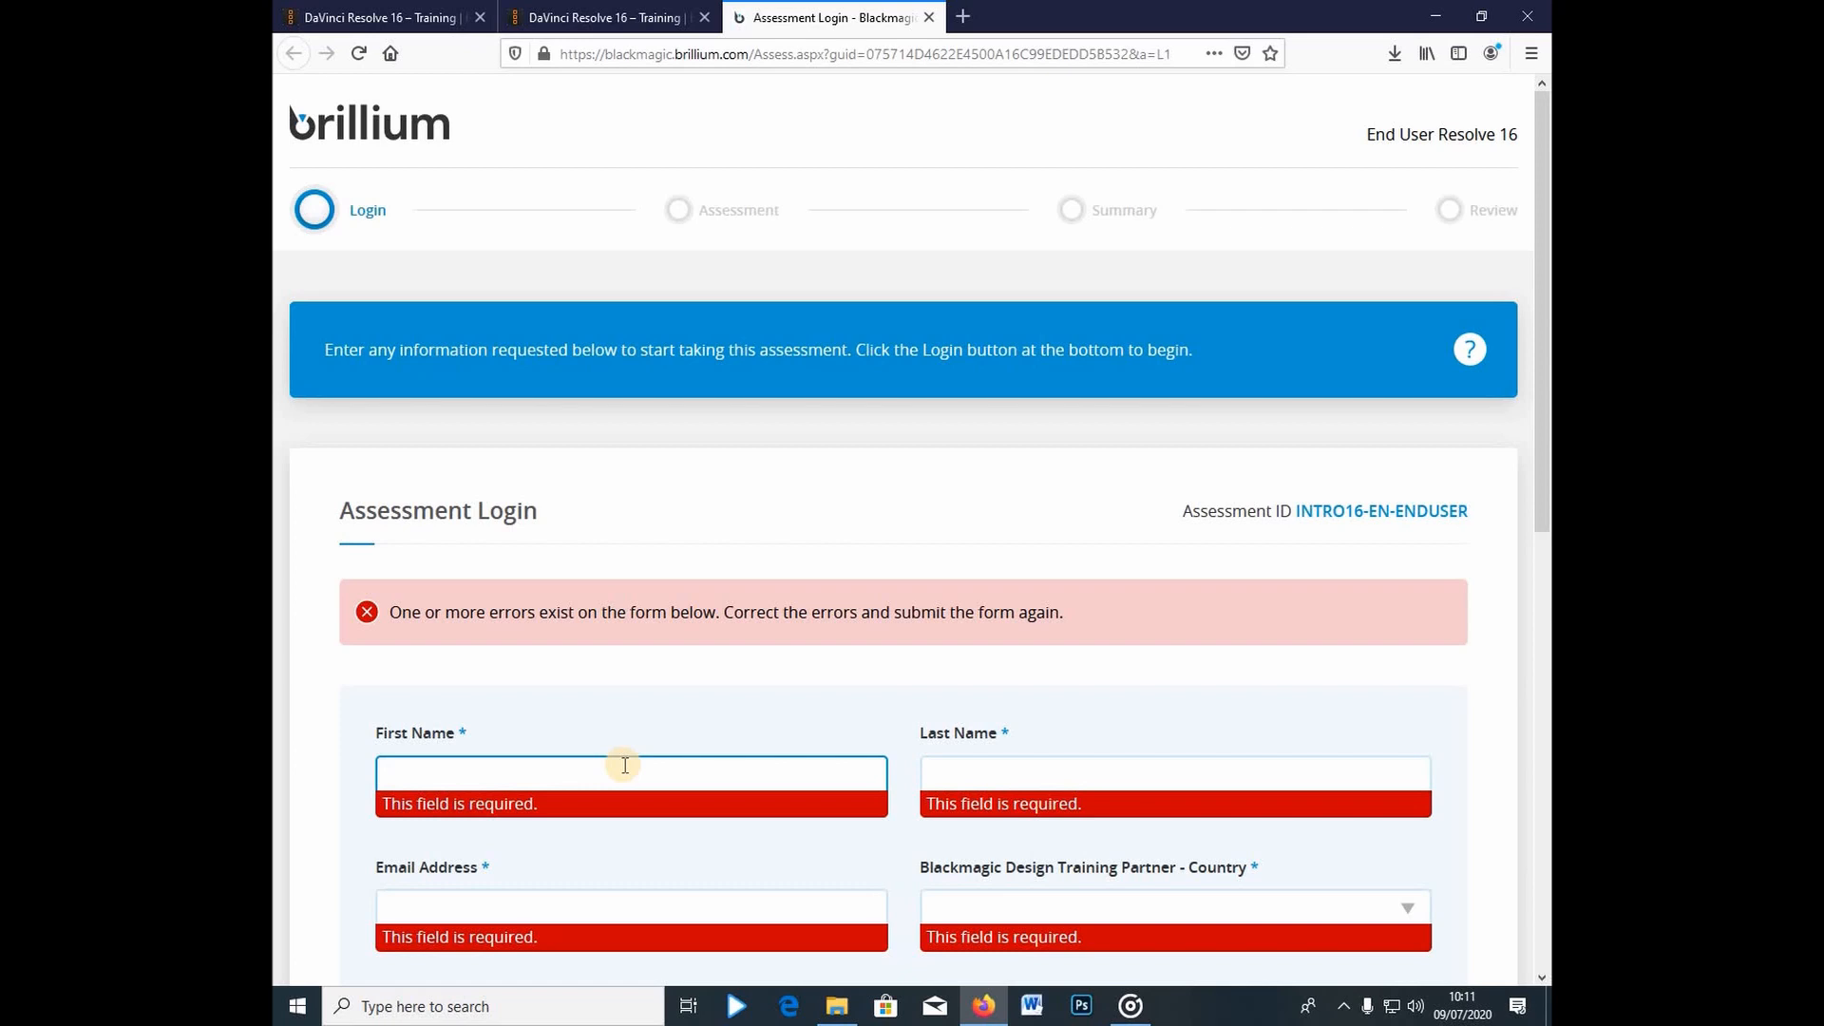
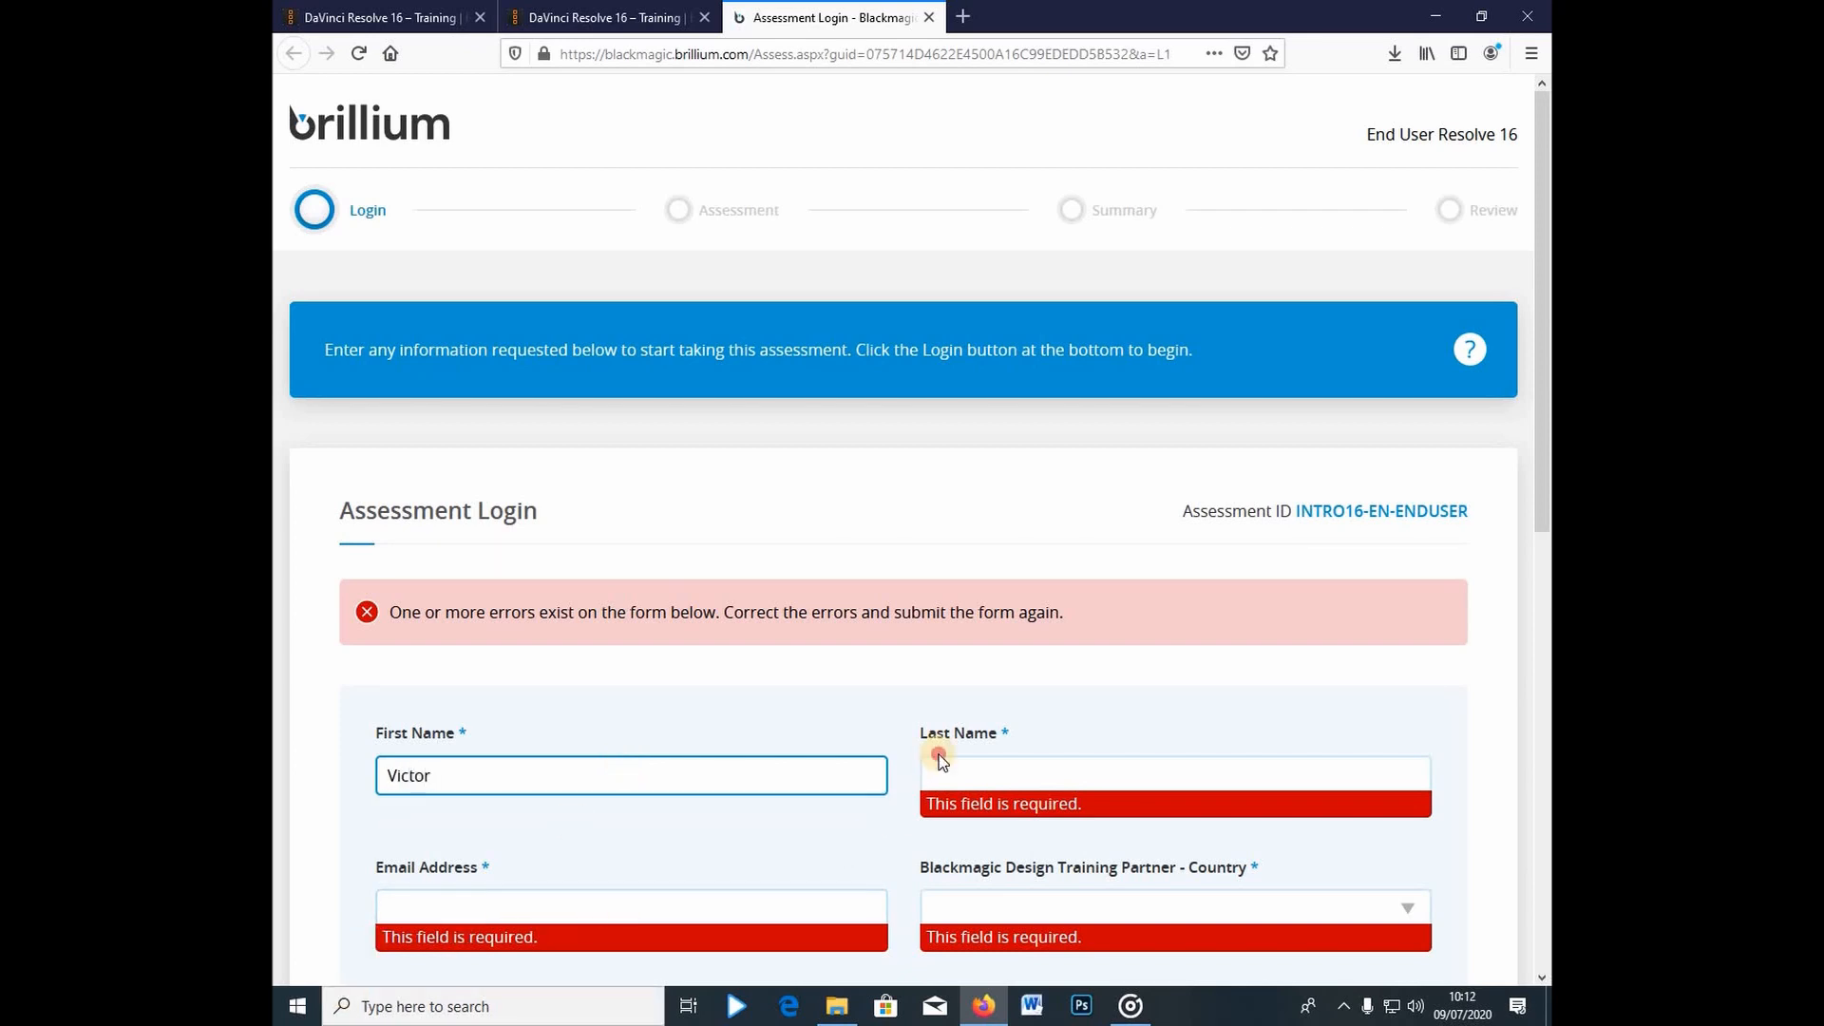
left_click(1173, 775)
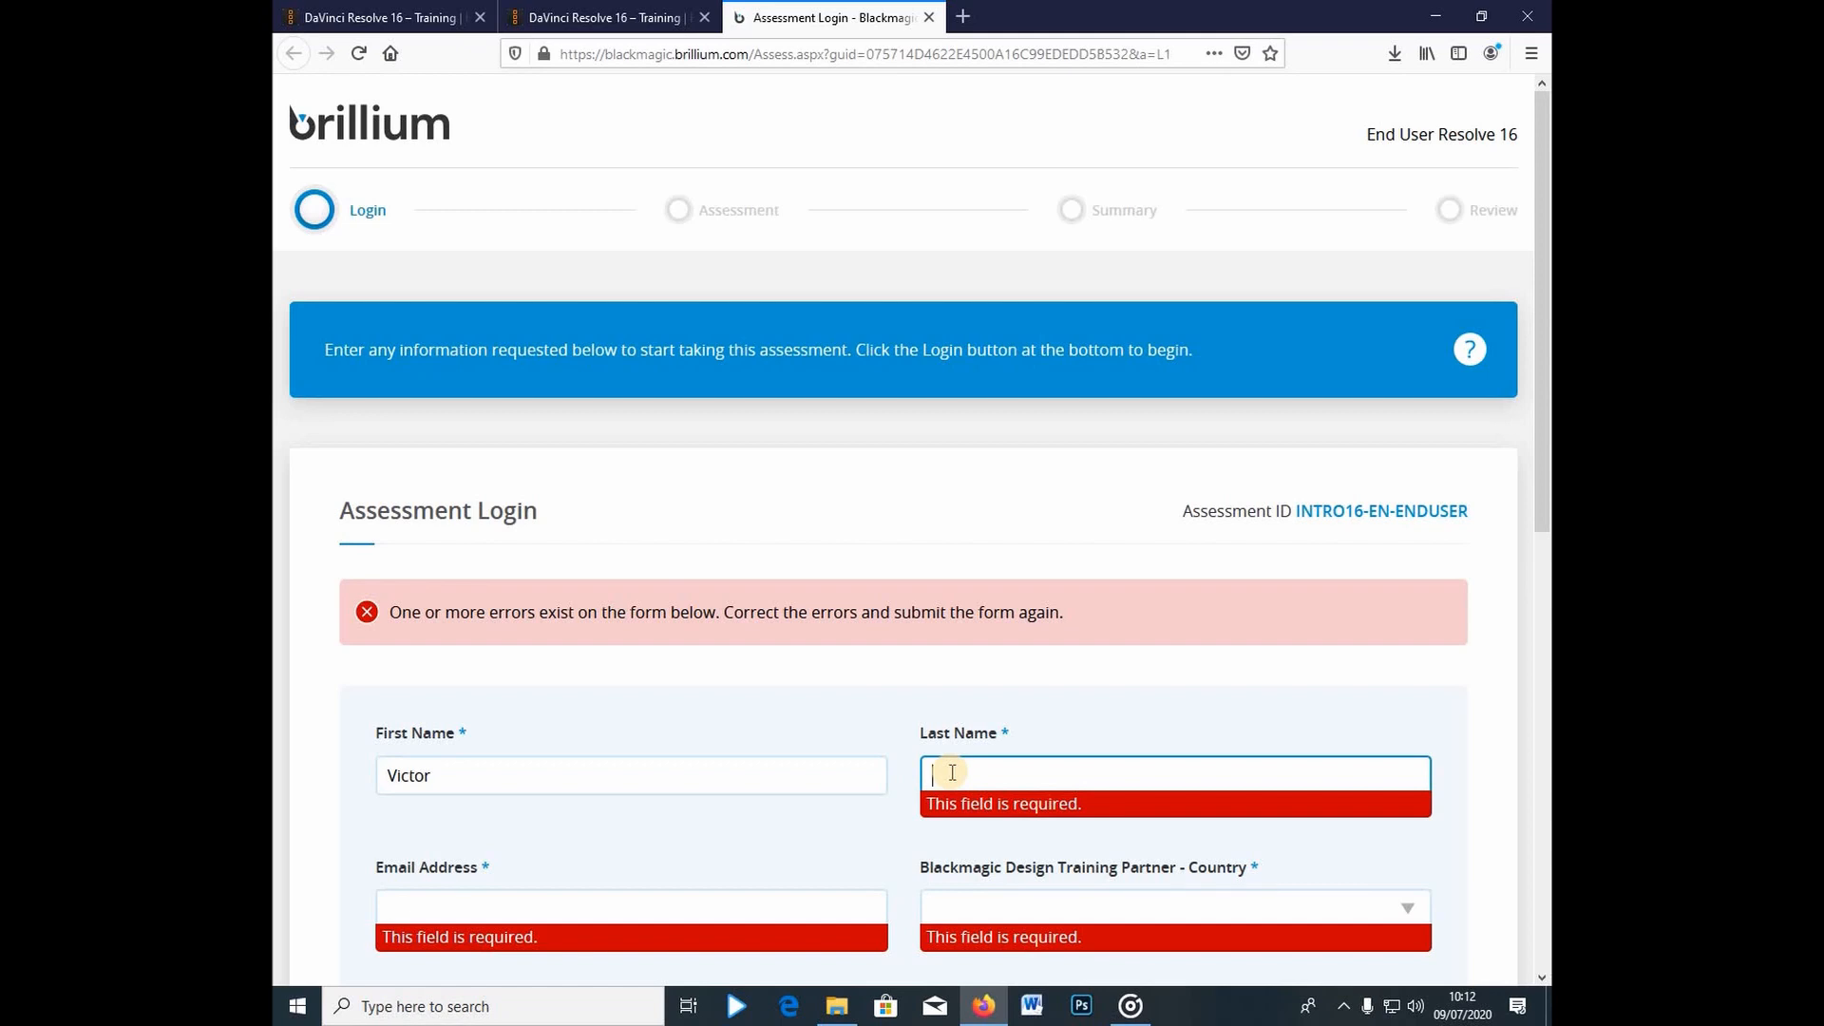
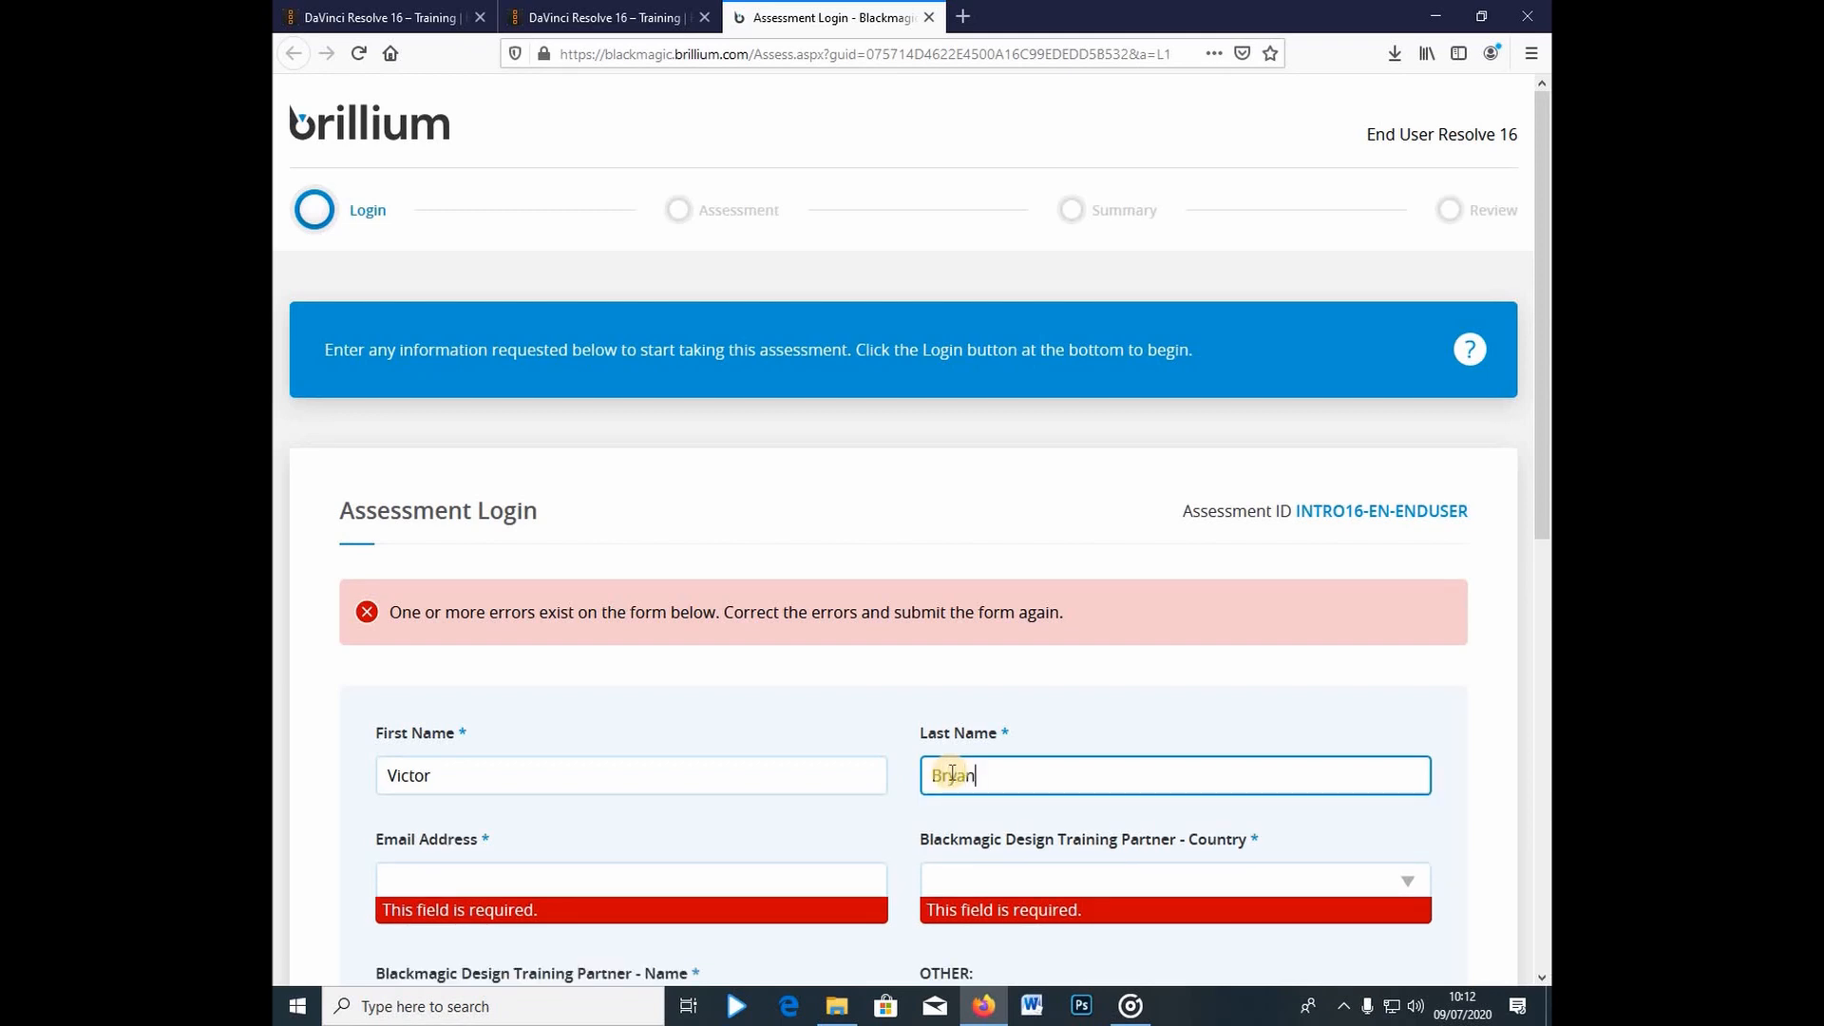
left_click(630, 878)
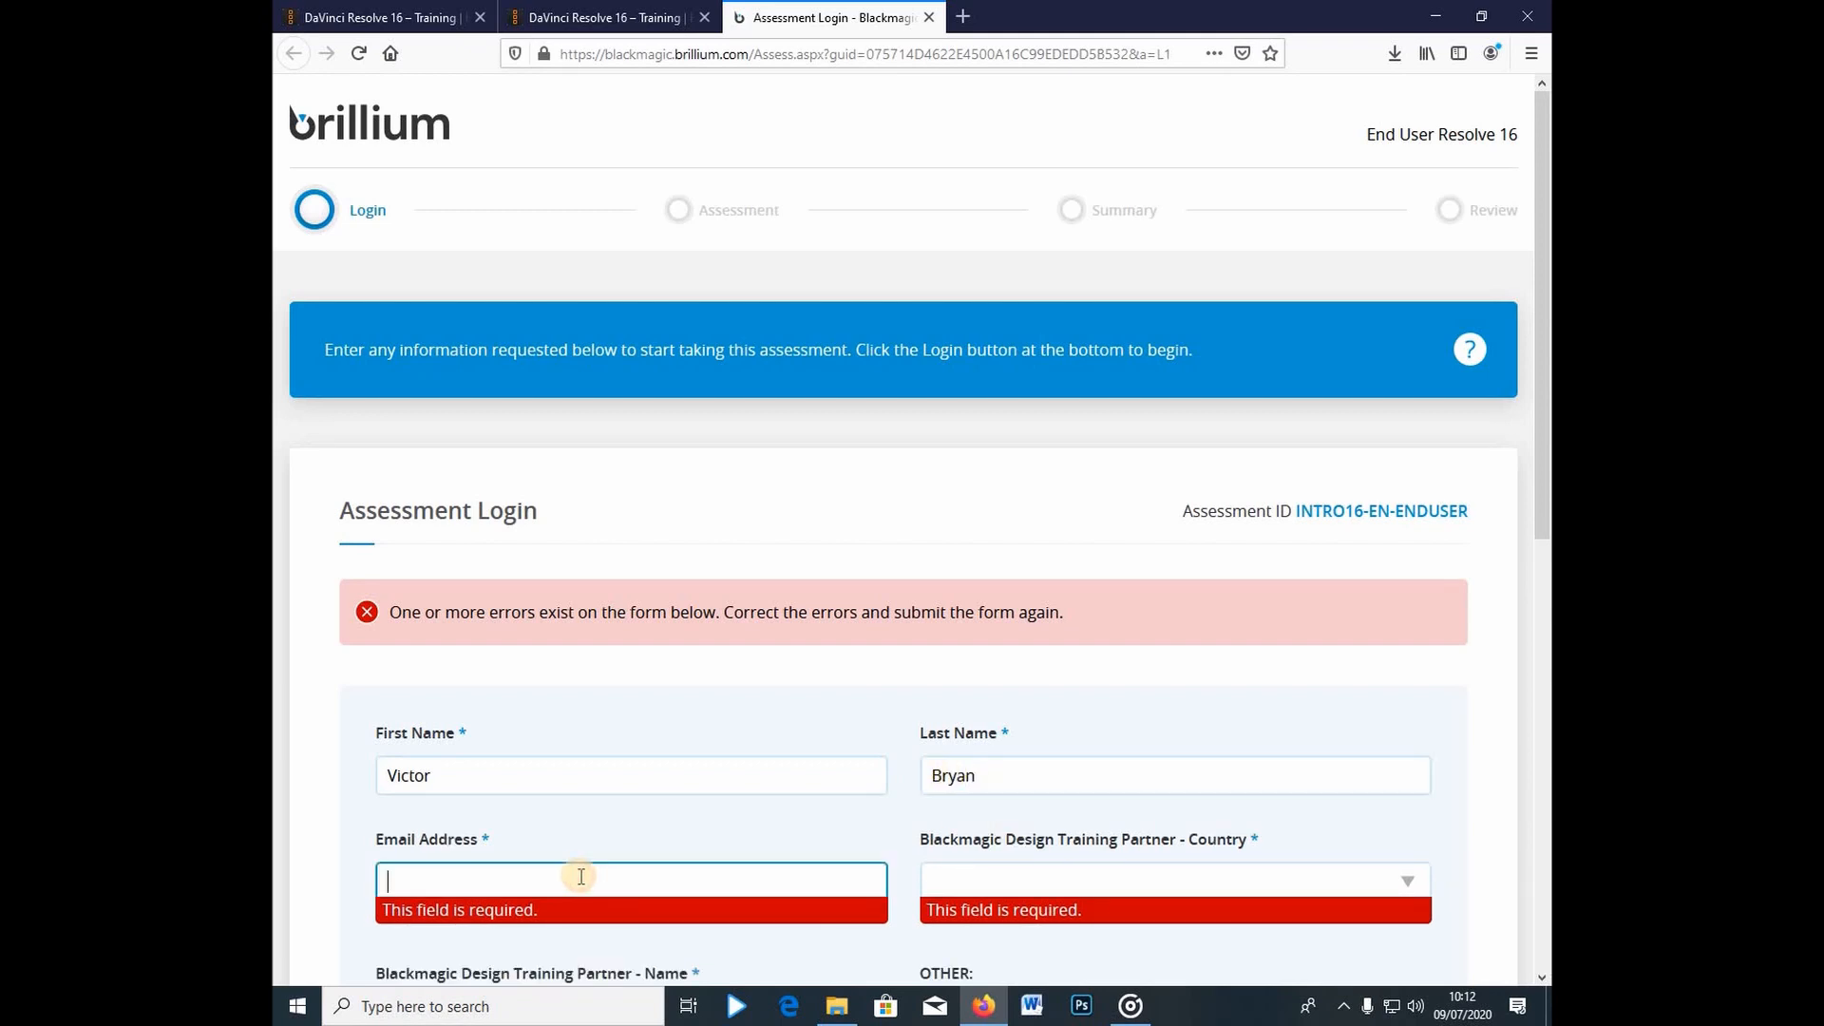
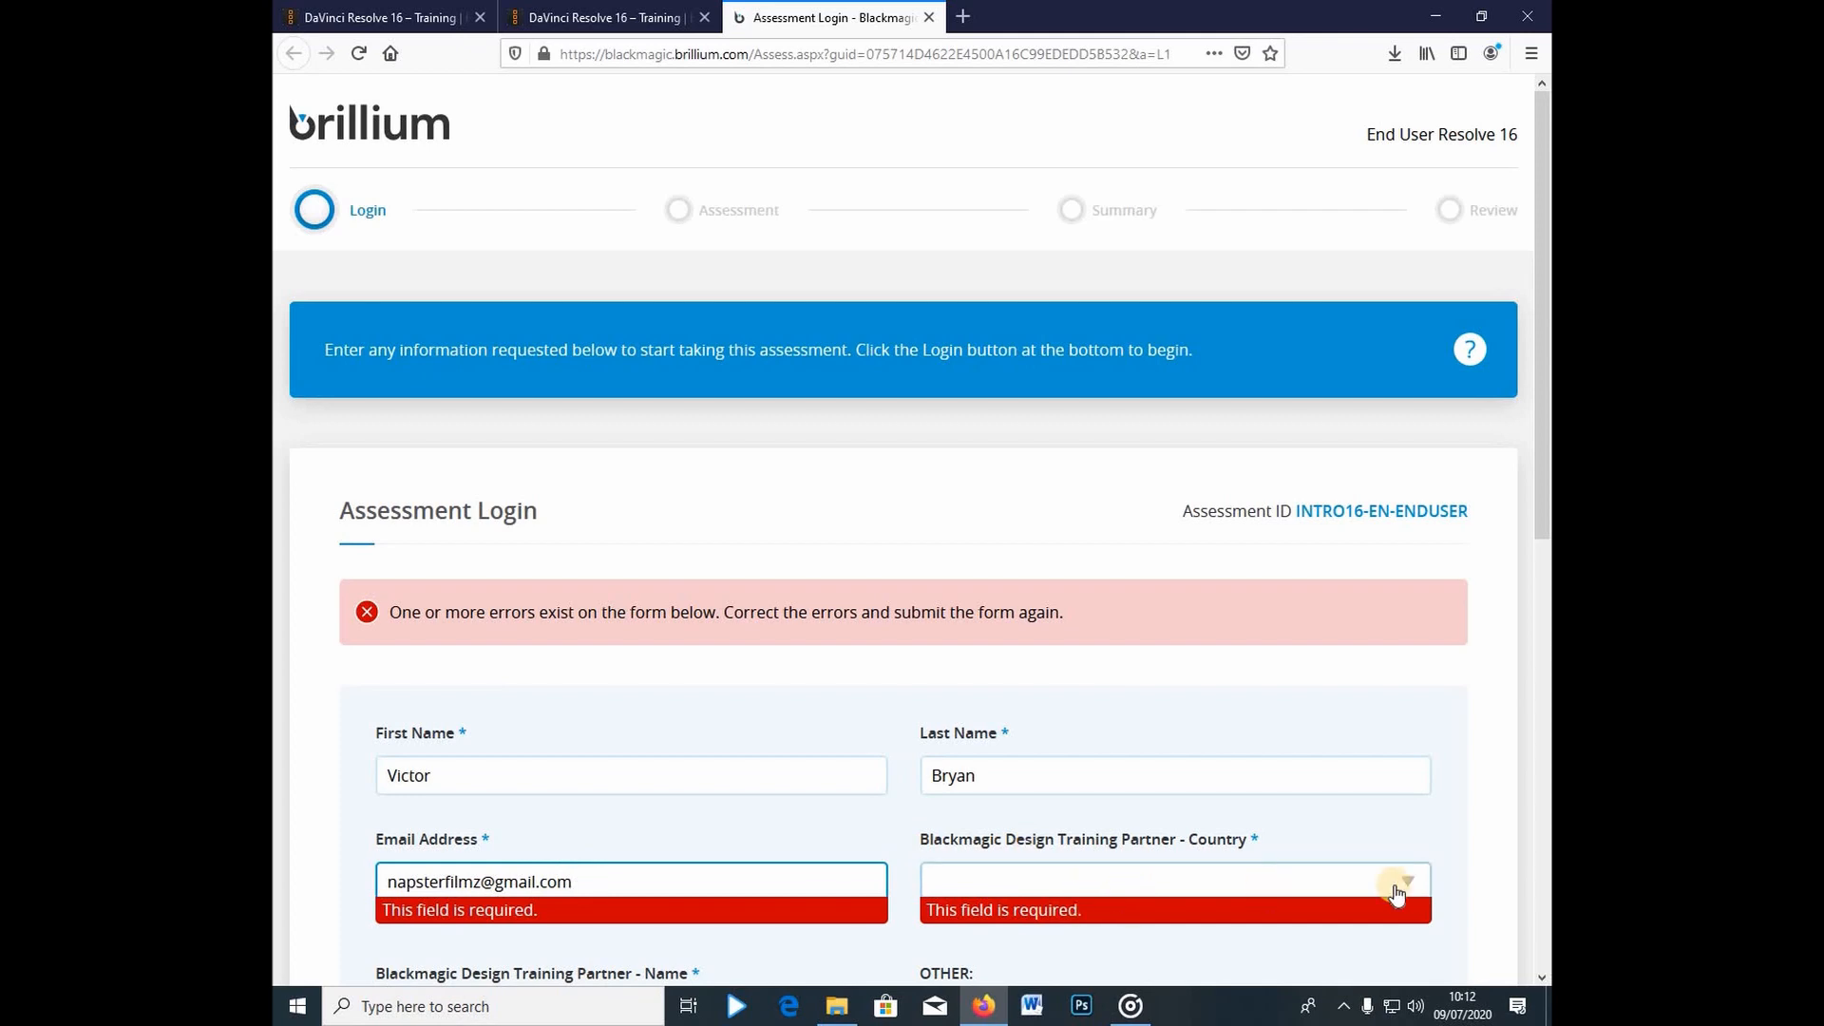
Set the training partner country to Not listed
left_click(1399, 881)
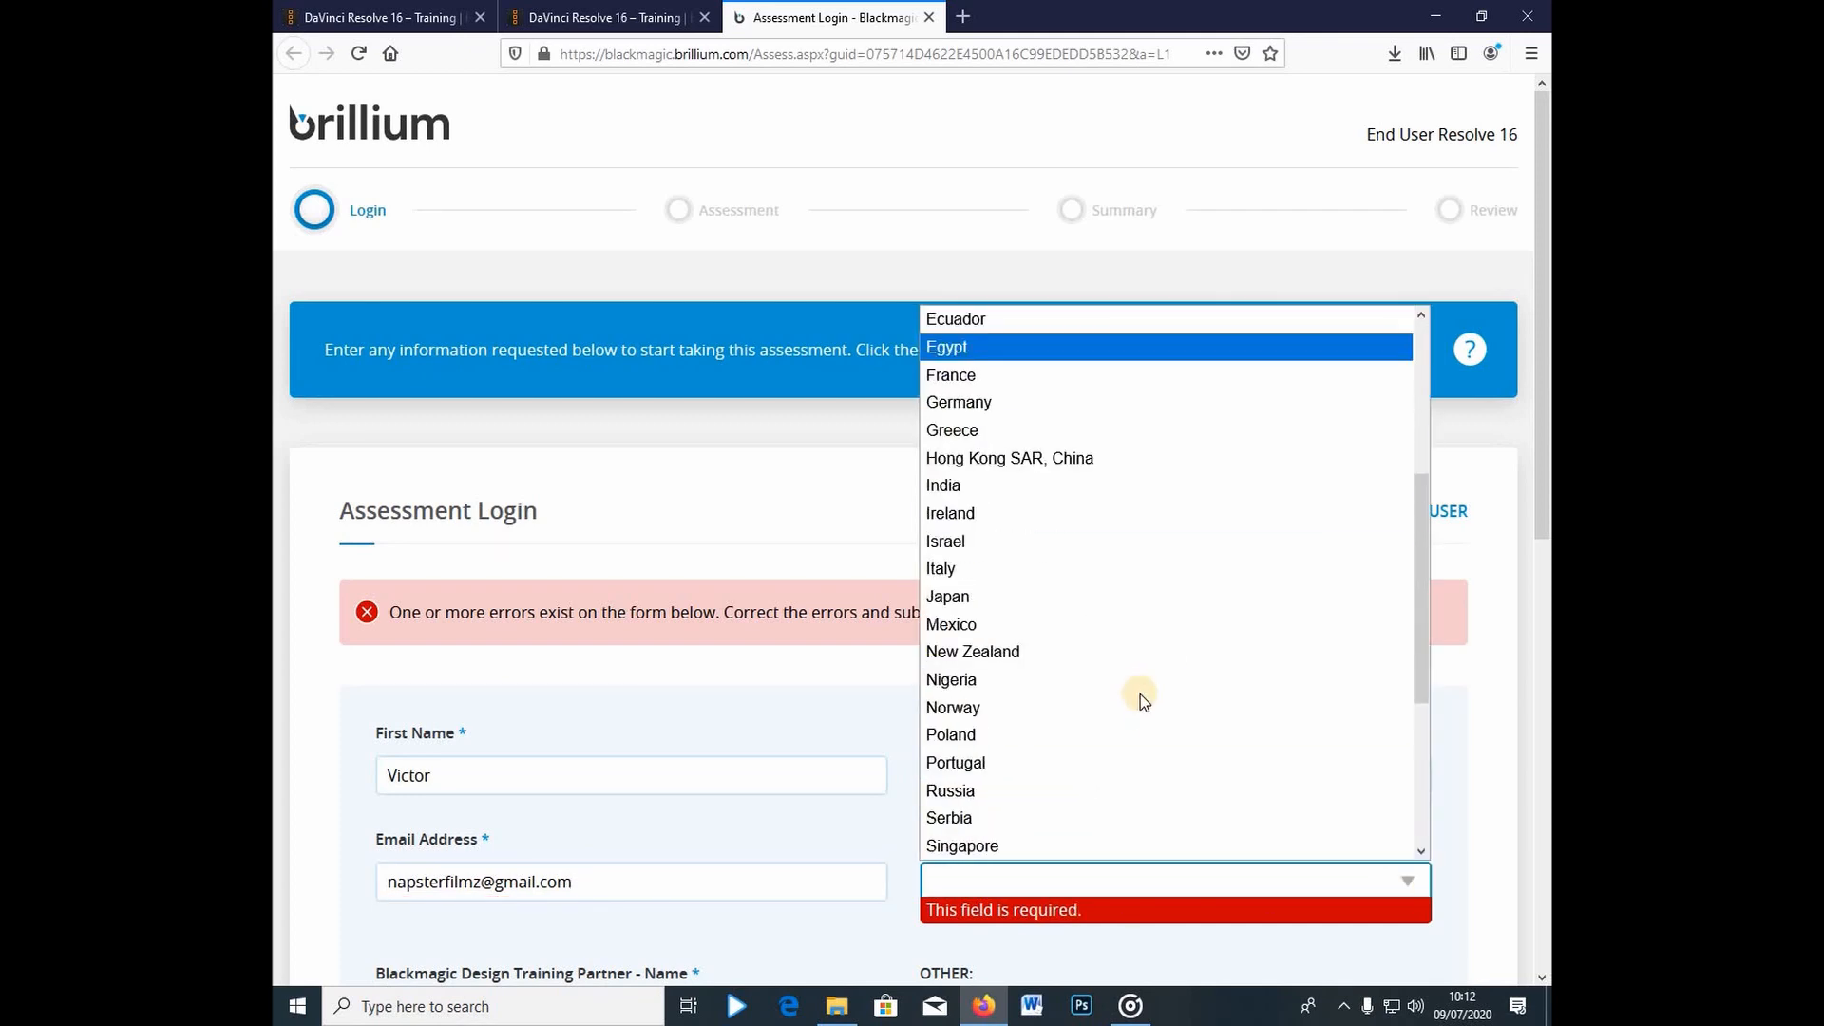
scroll("up", 3)
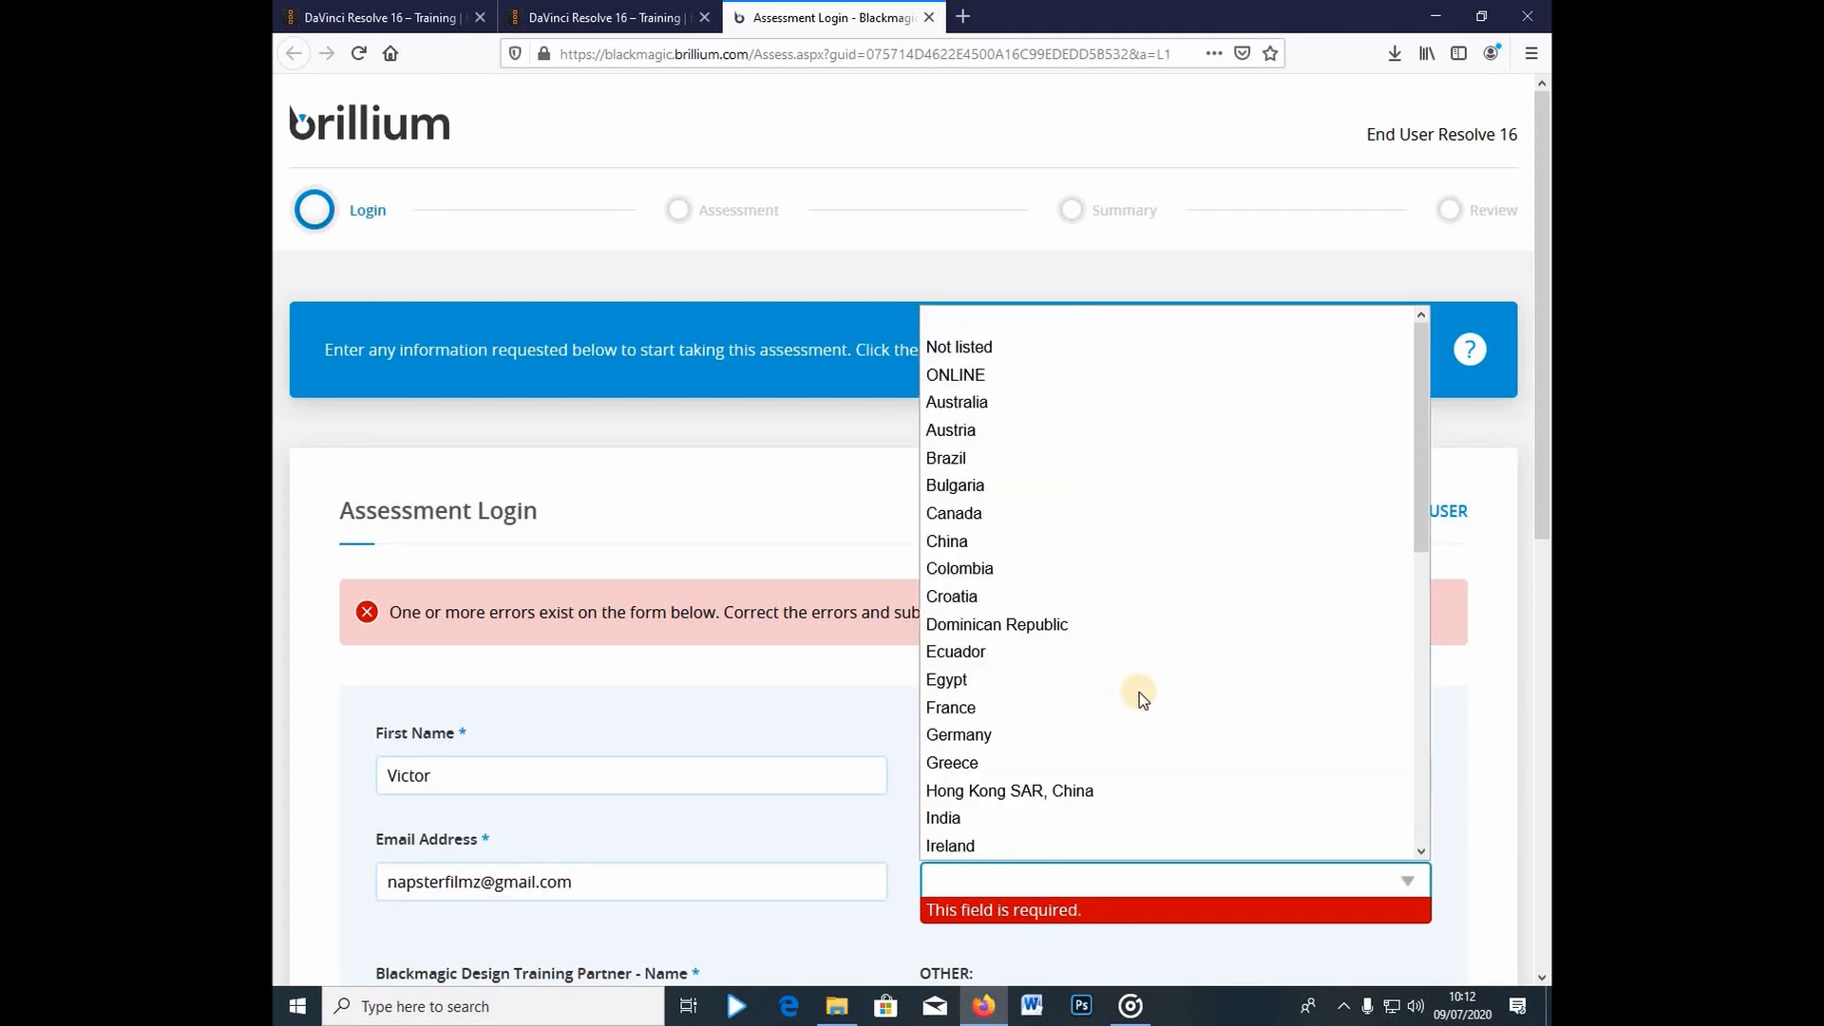
scroll("down", 3)
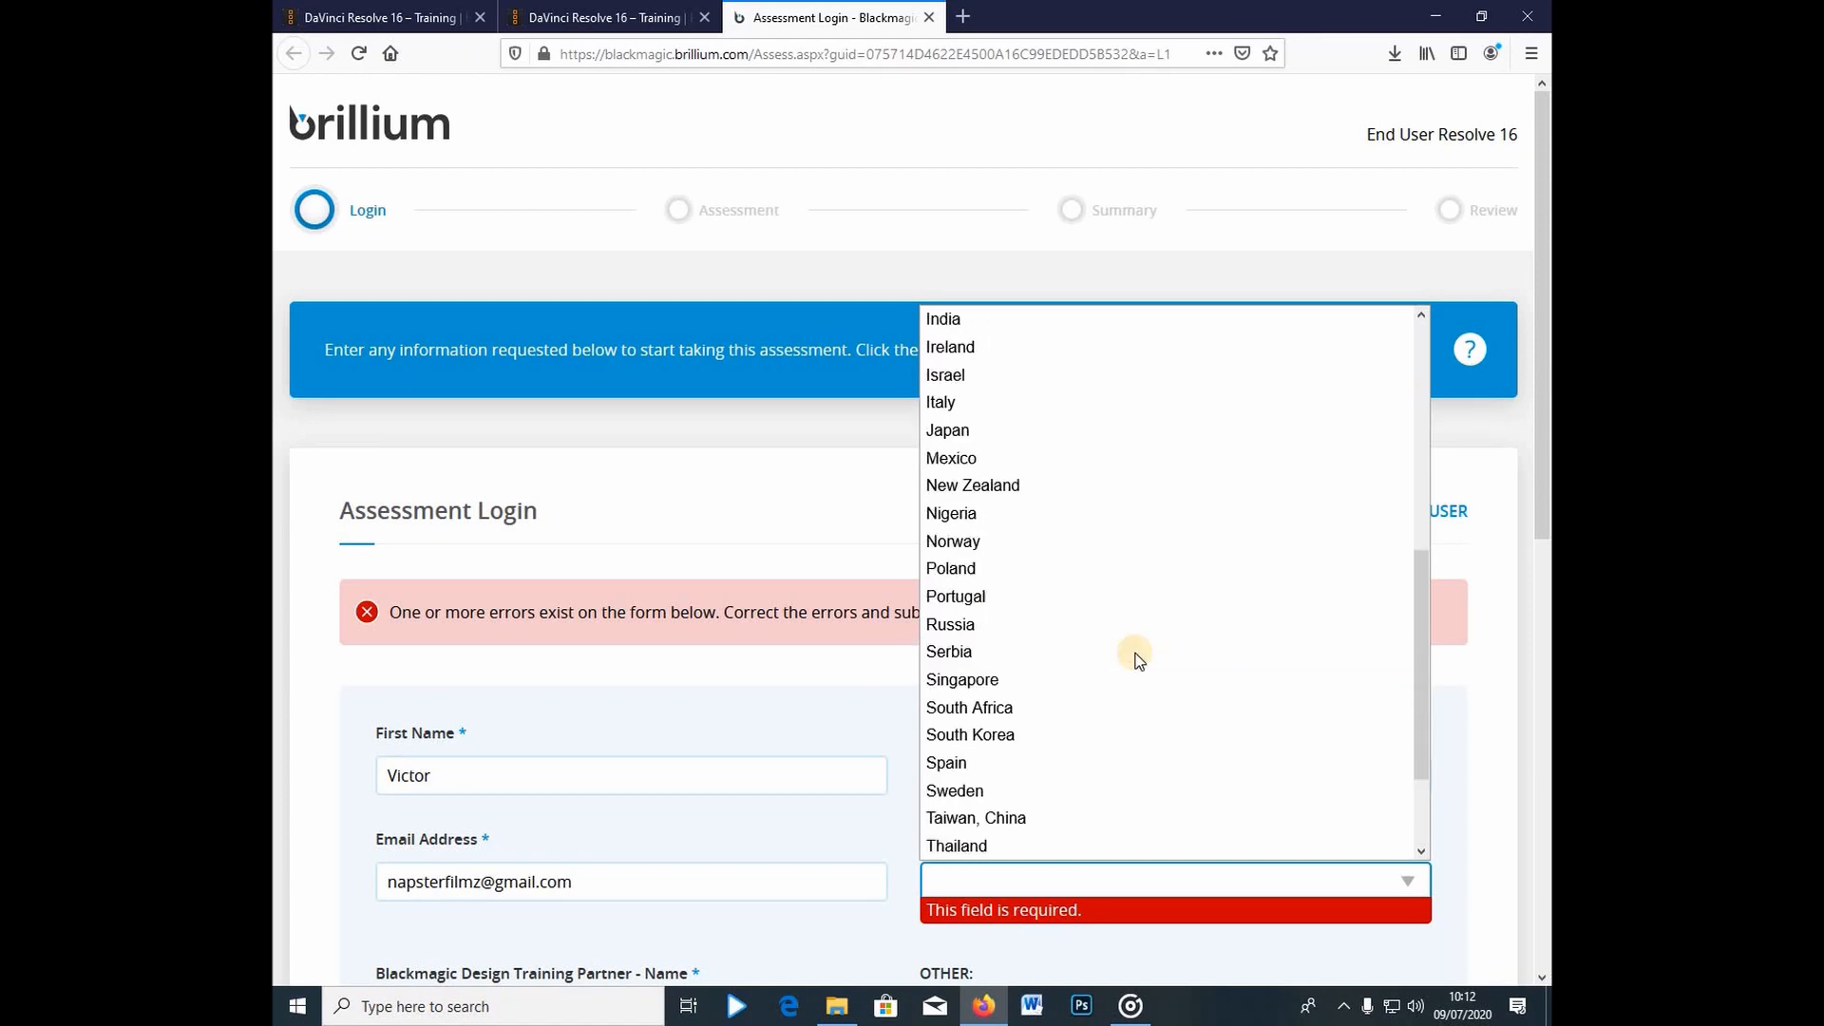
scroll("up", 3)
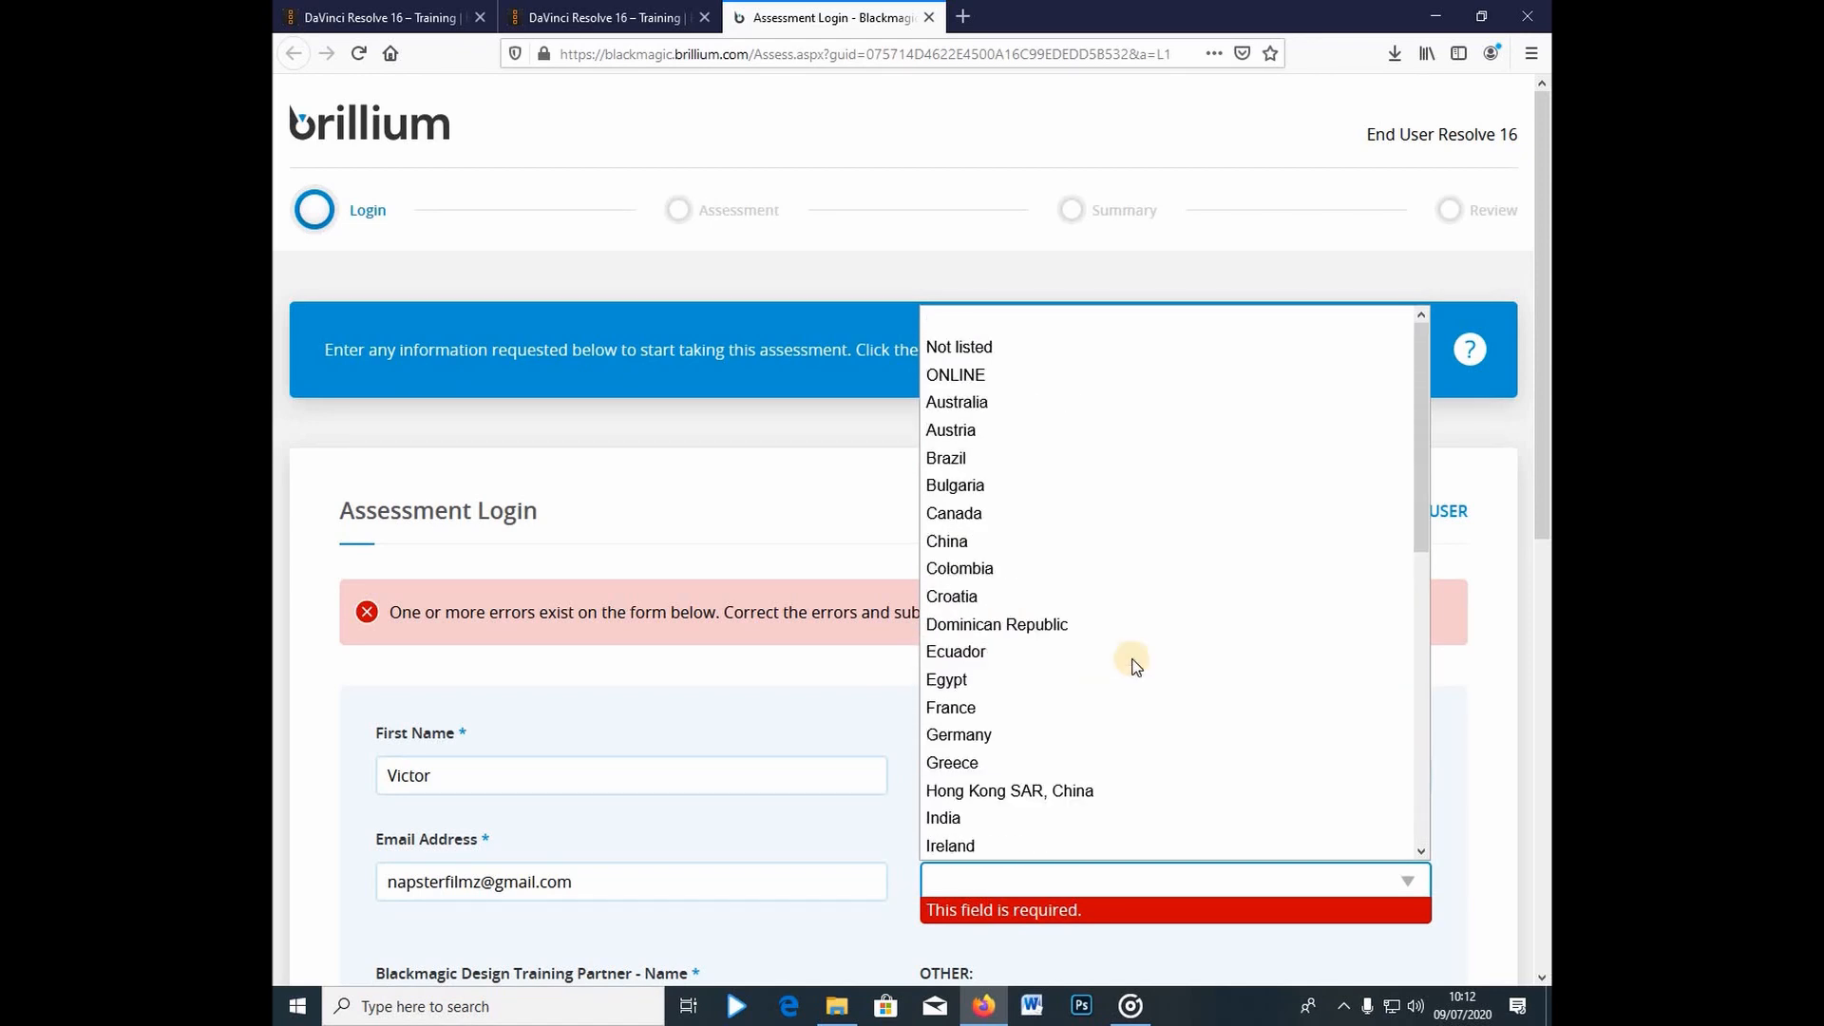
left_click(957, 347)
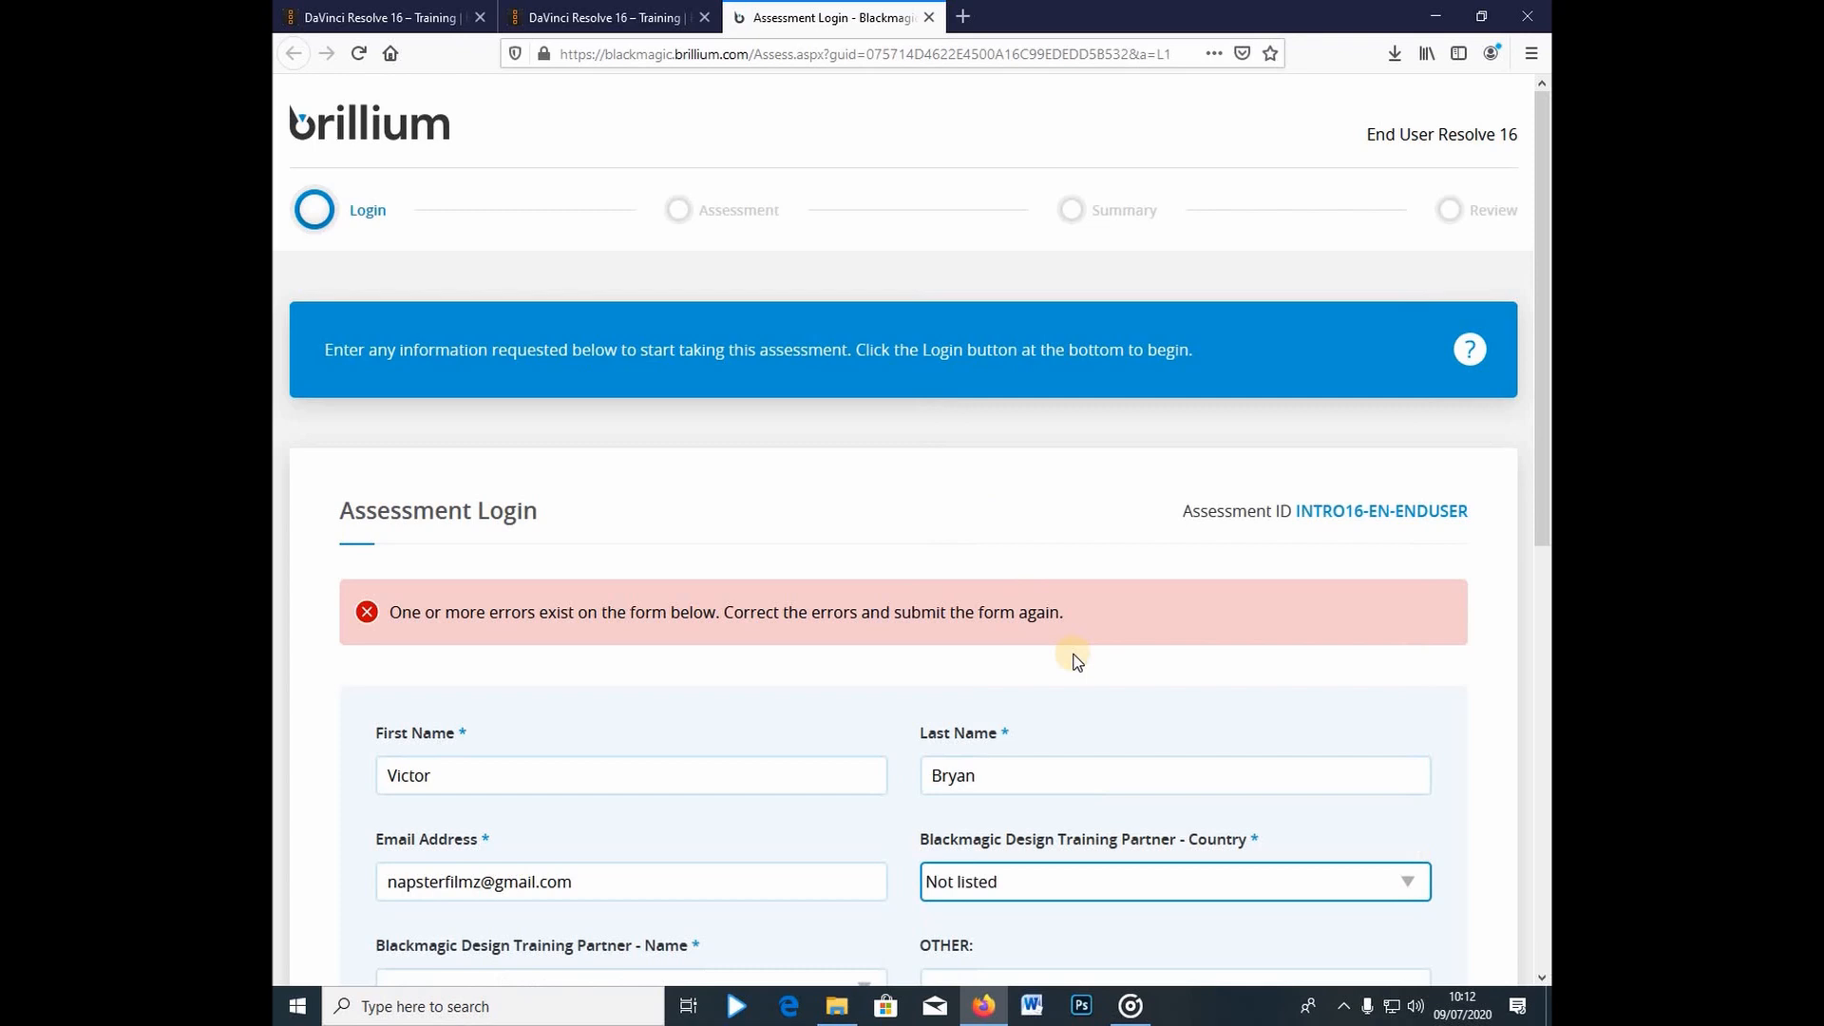
mouse_move(1070, 889)
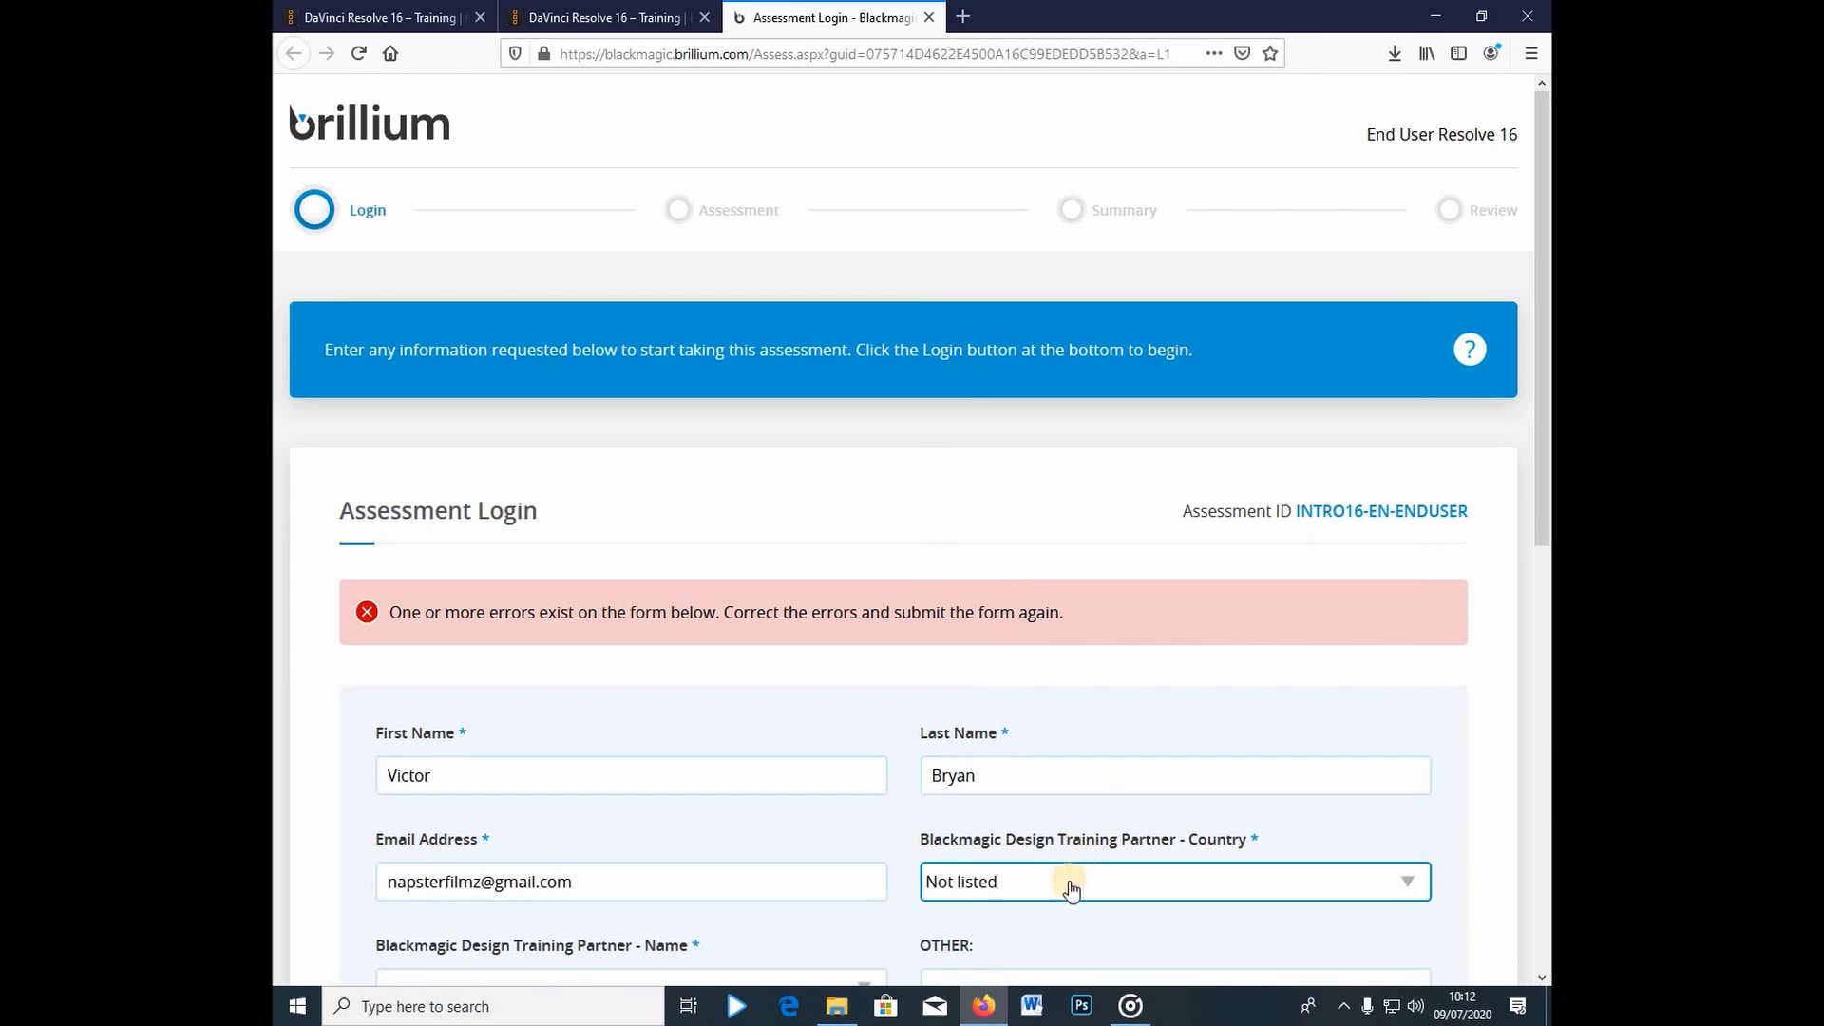
Choose partner name OTHER, enter 'Br' in the other field, and submit the login
scroll("down", 3)
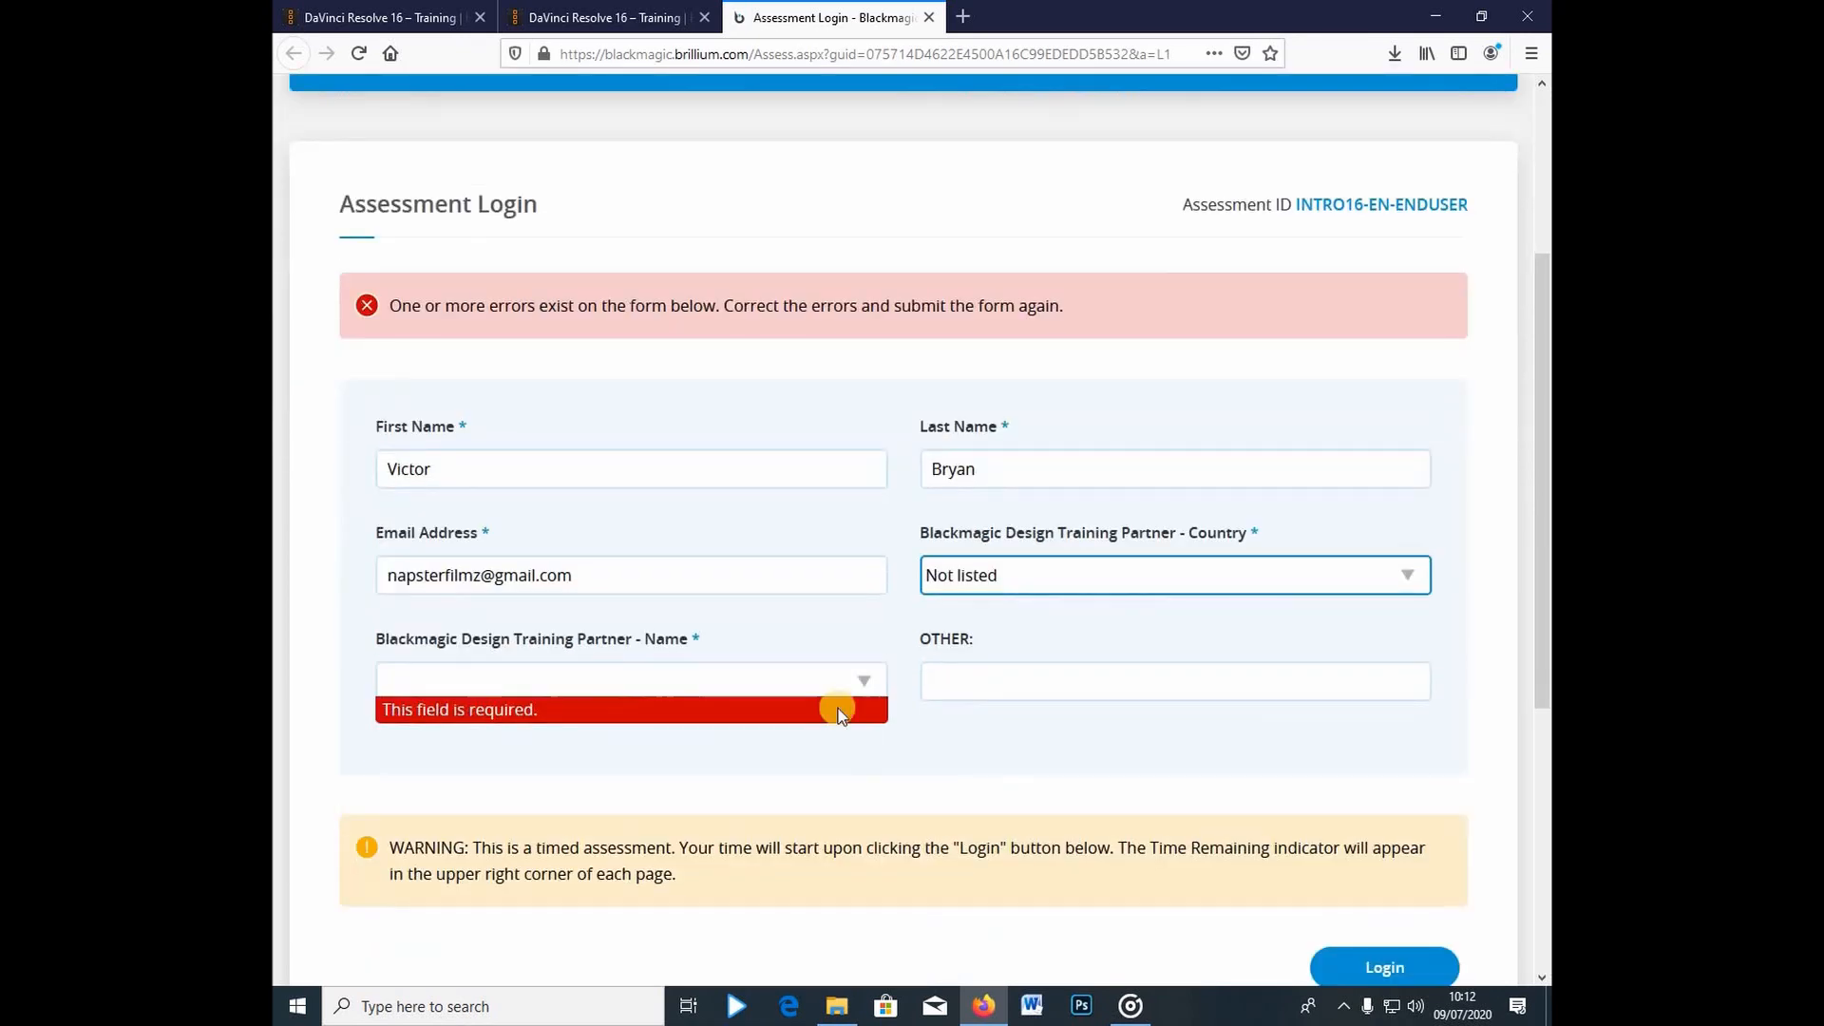
left_click(863, 680)
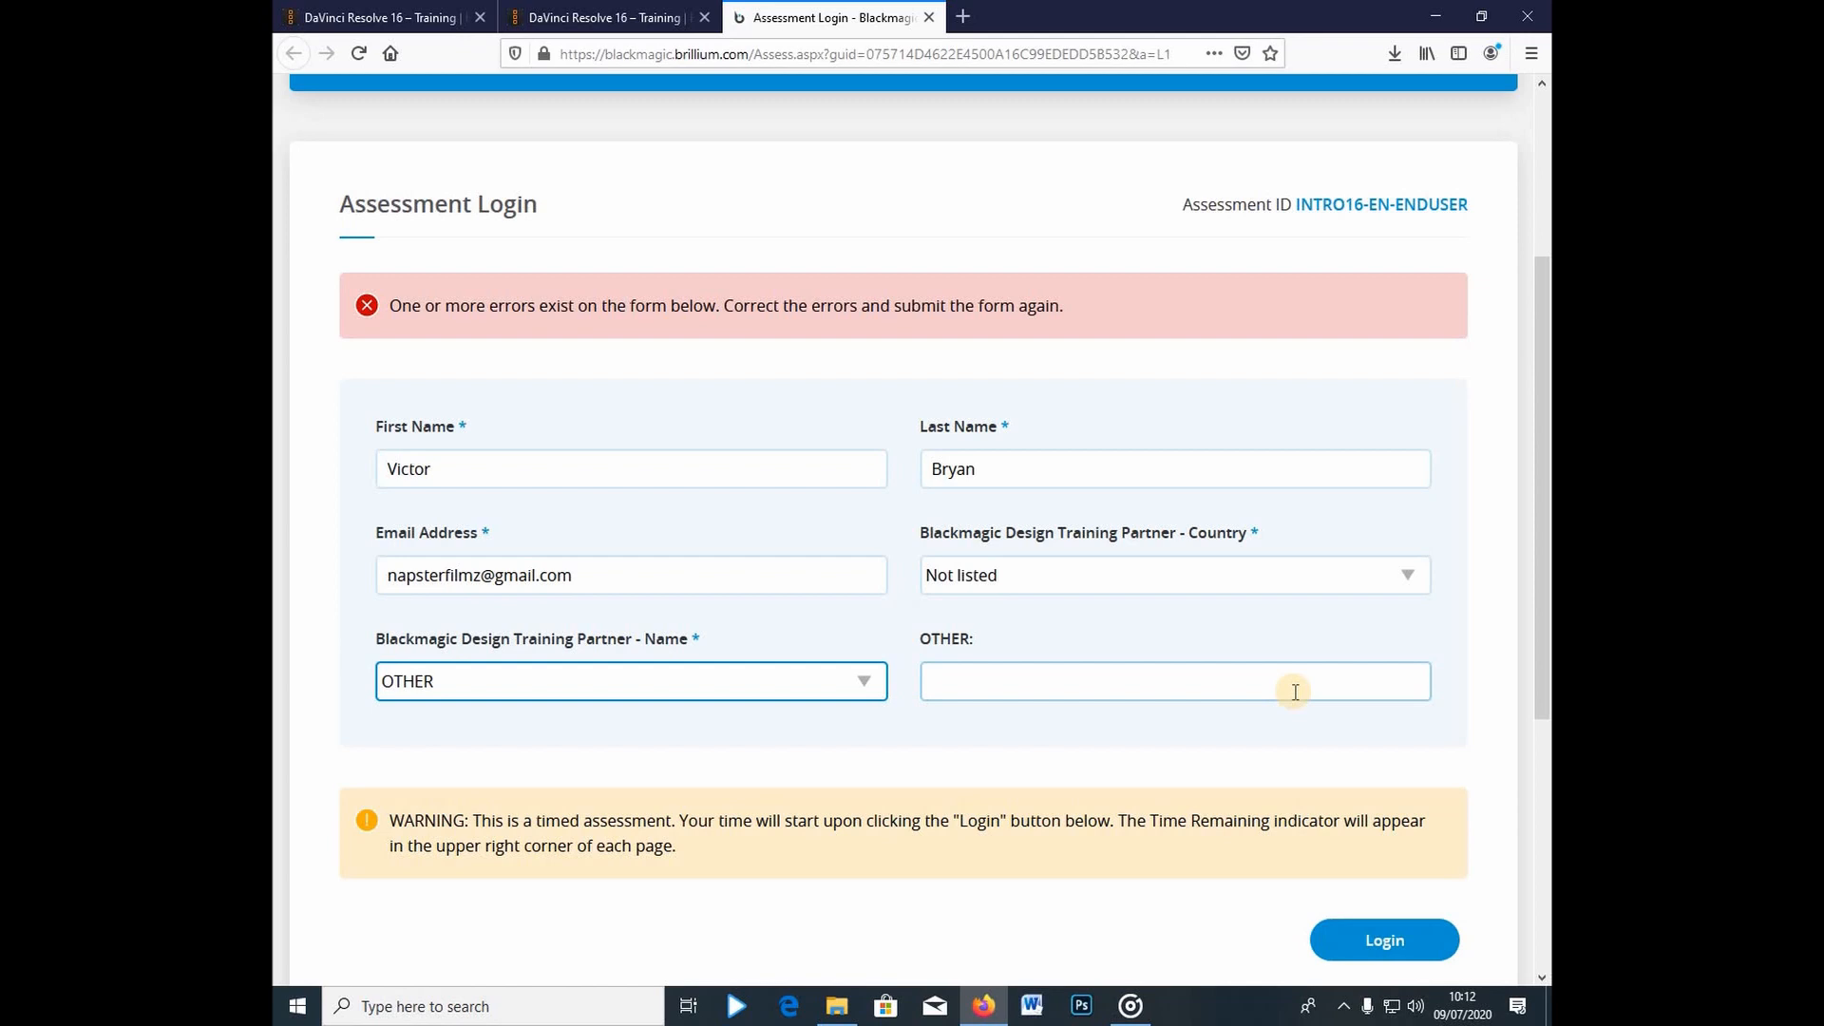
left_click(1174, 680)
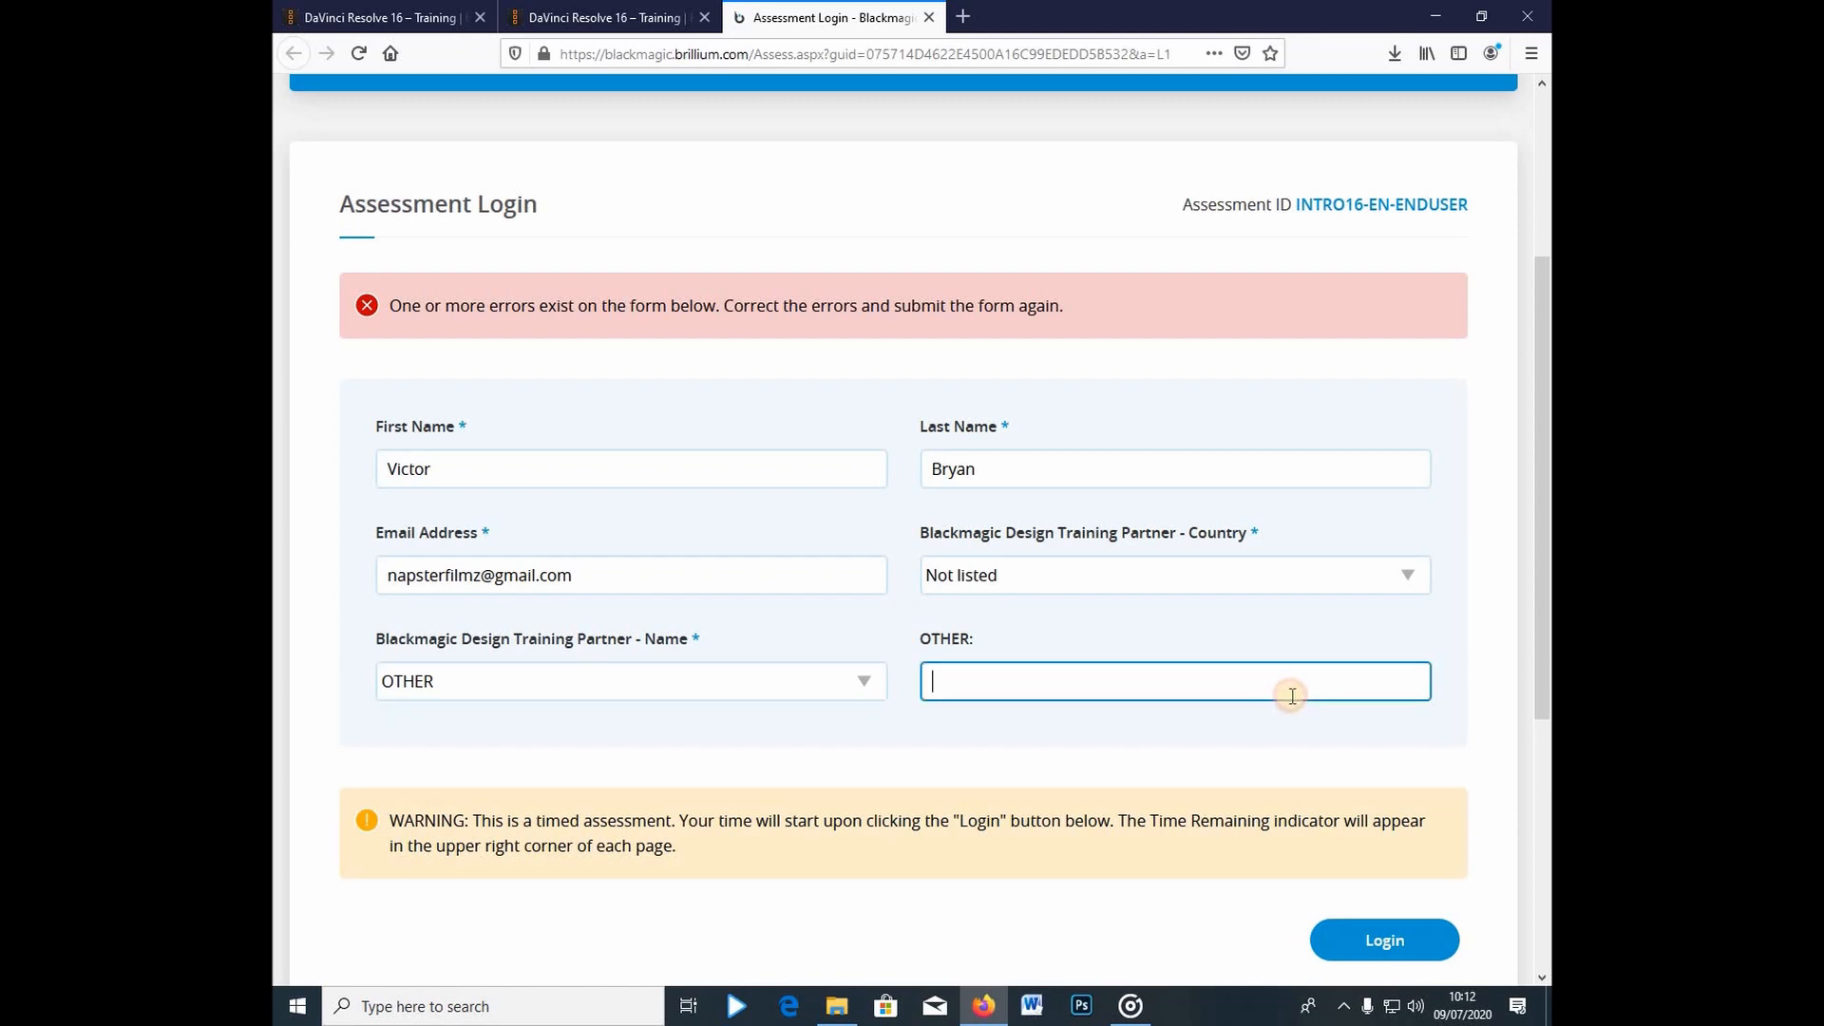
type("Bryan")
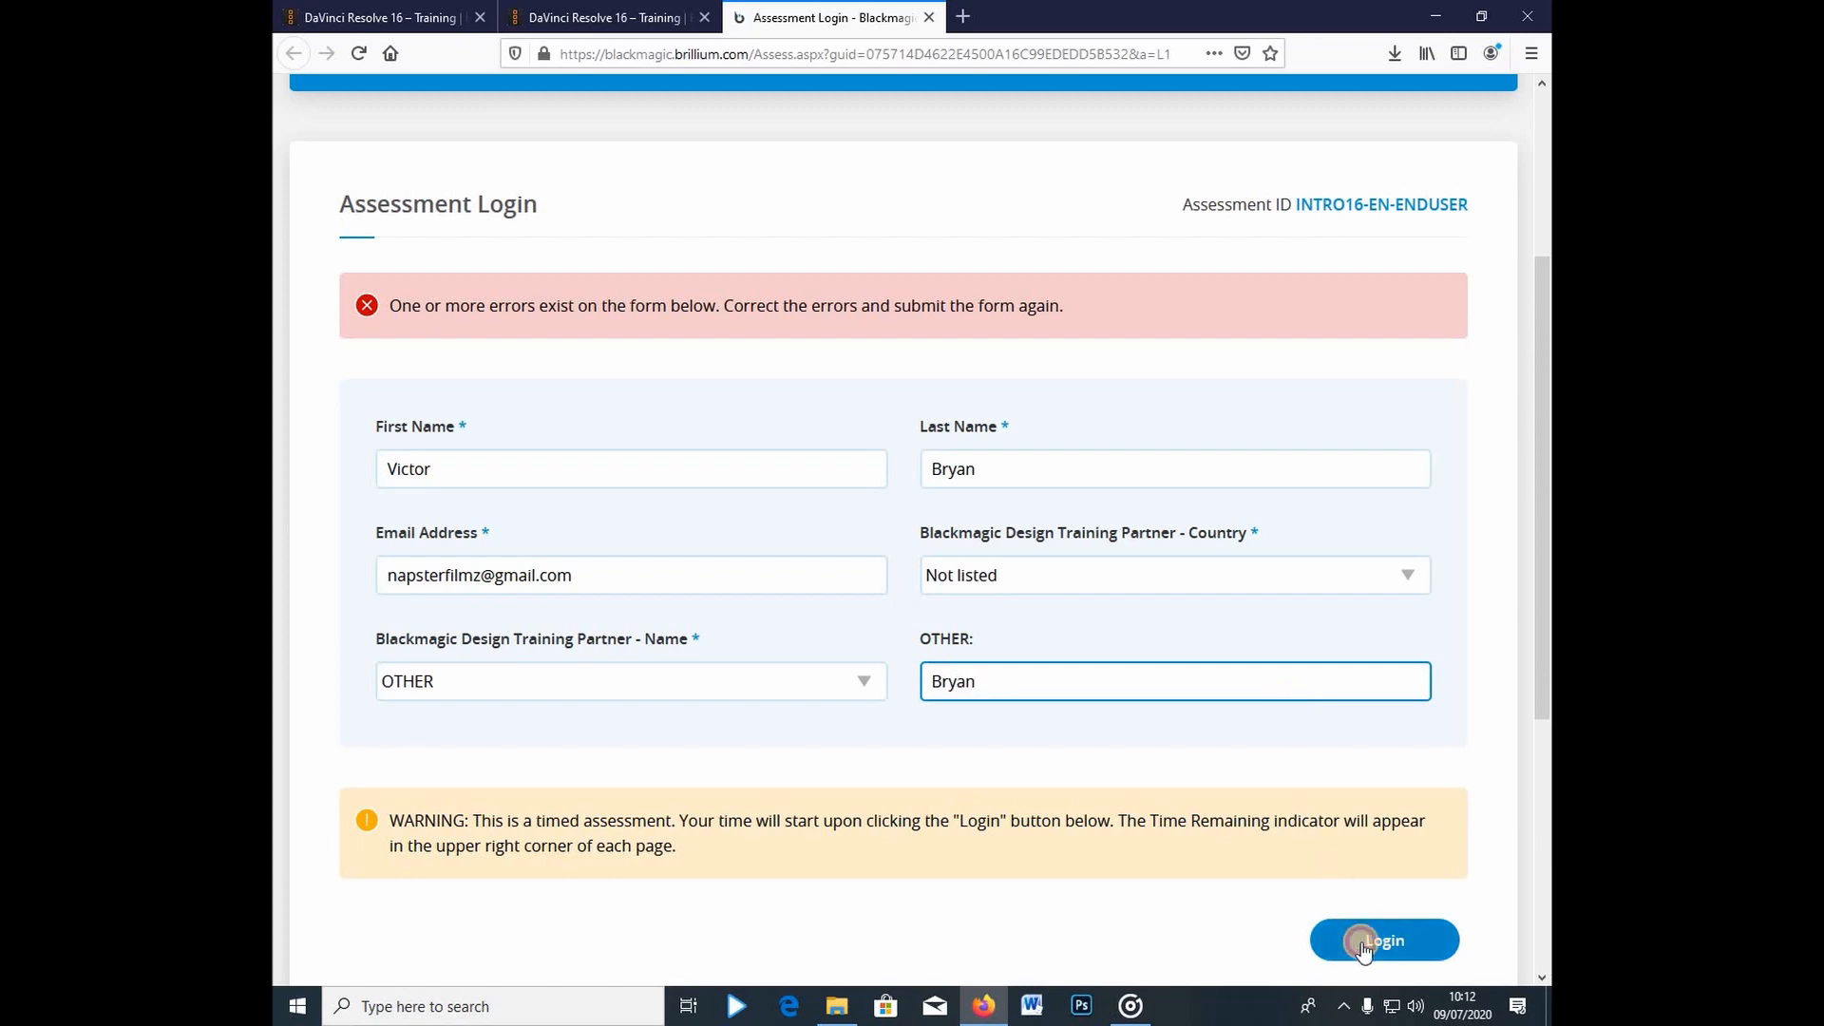
left_click(1383, 940)
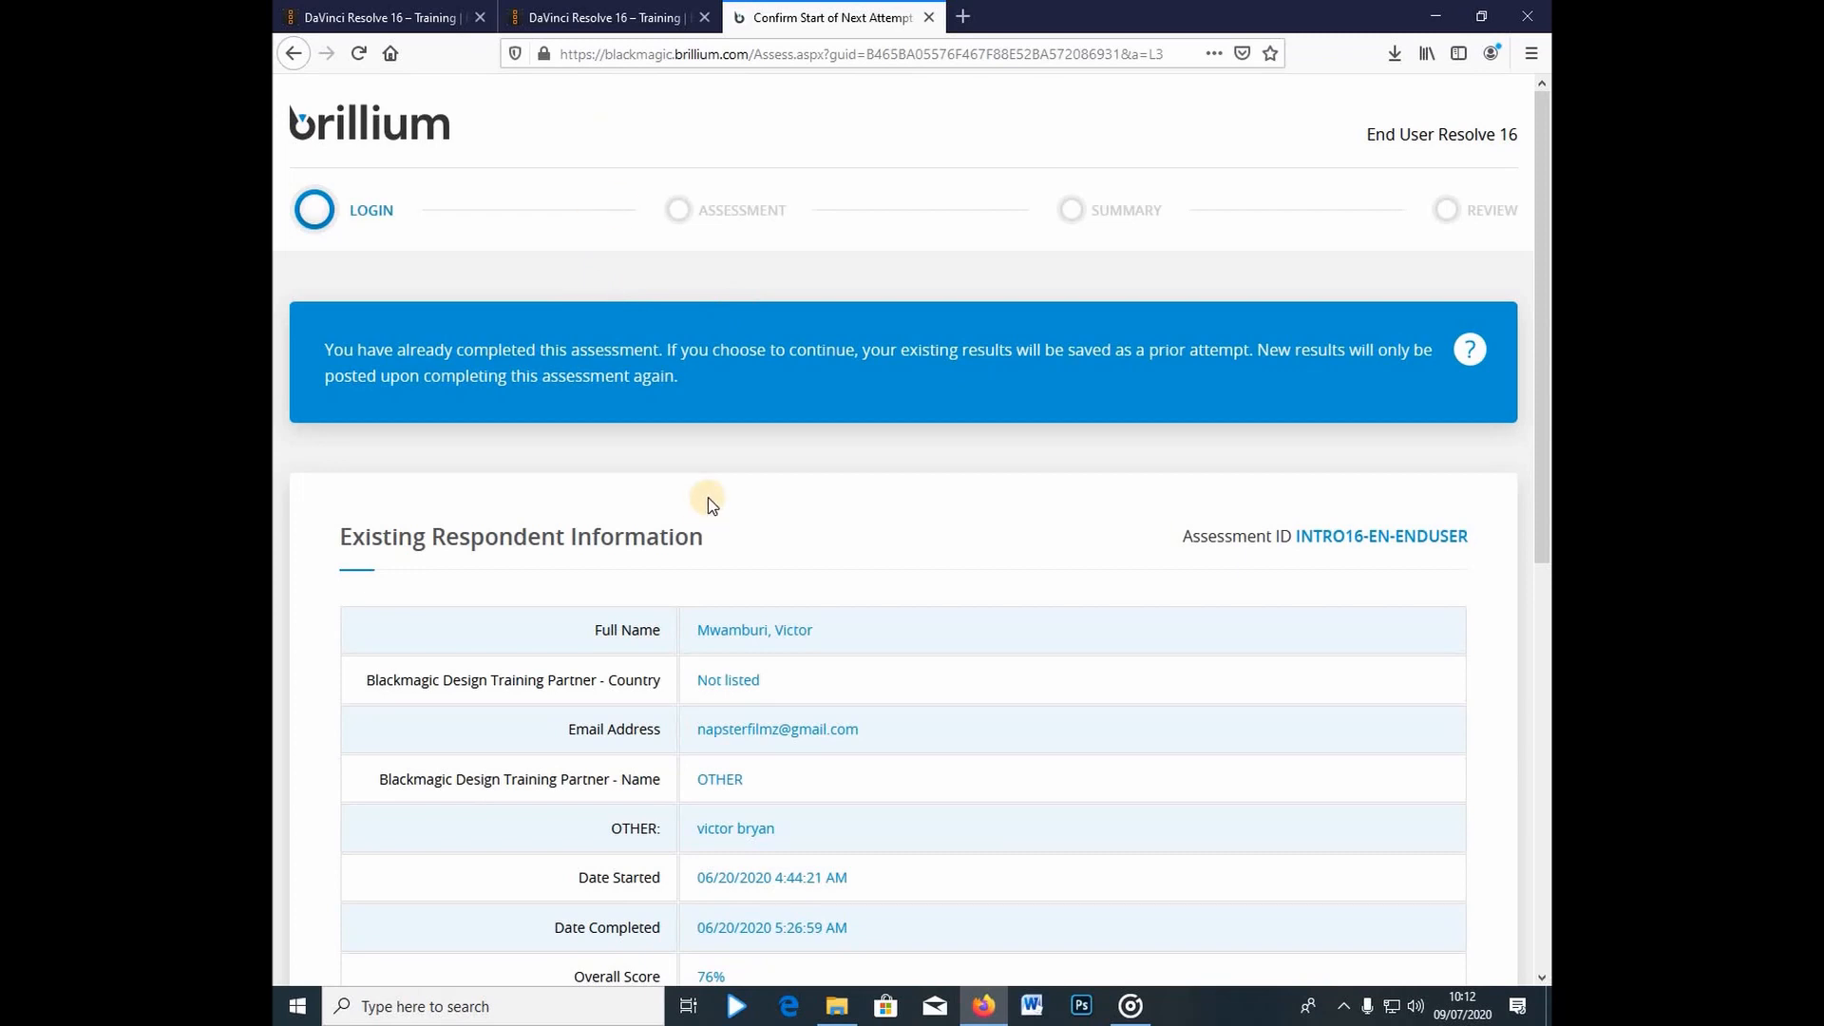
Continue past the retake notice to the Confirm Login Information page
scroll("down", 3)
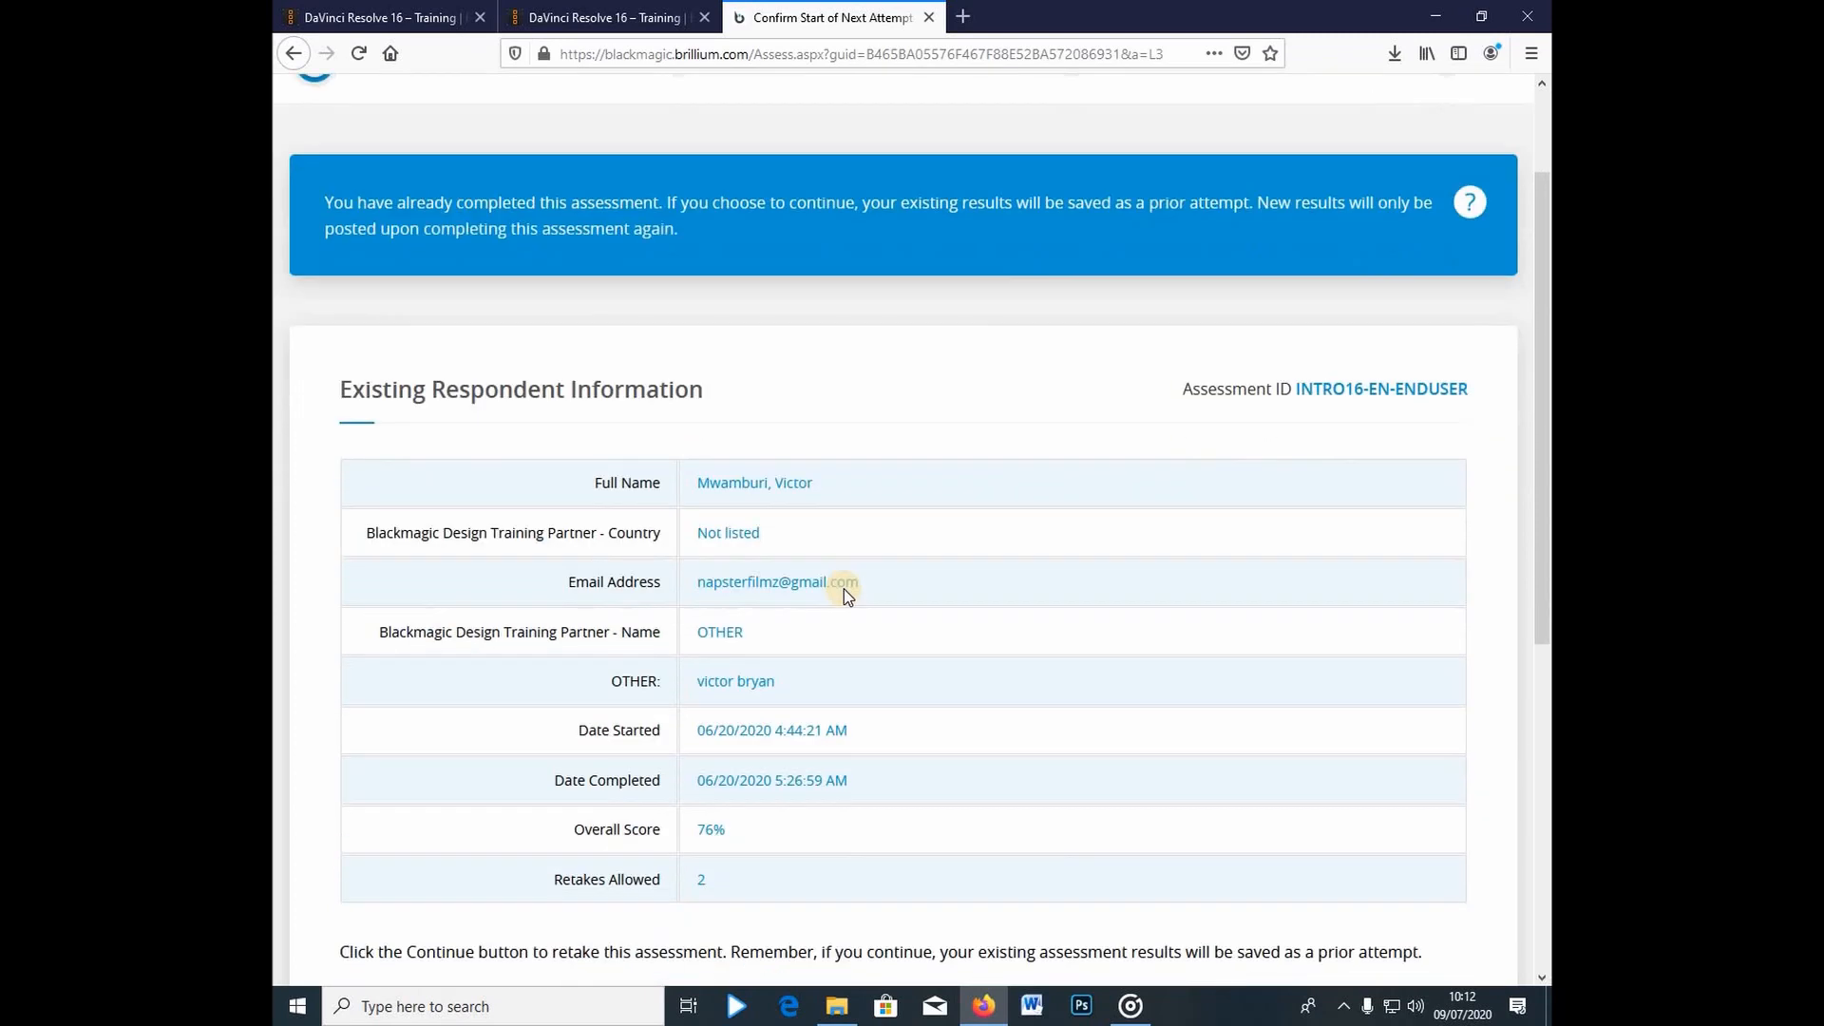
scroll("up", 3)
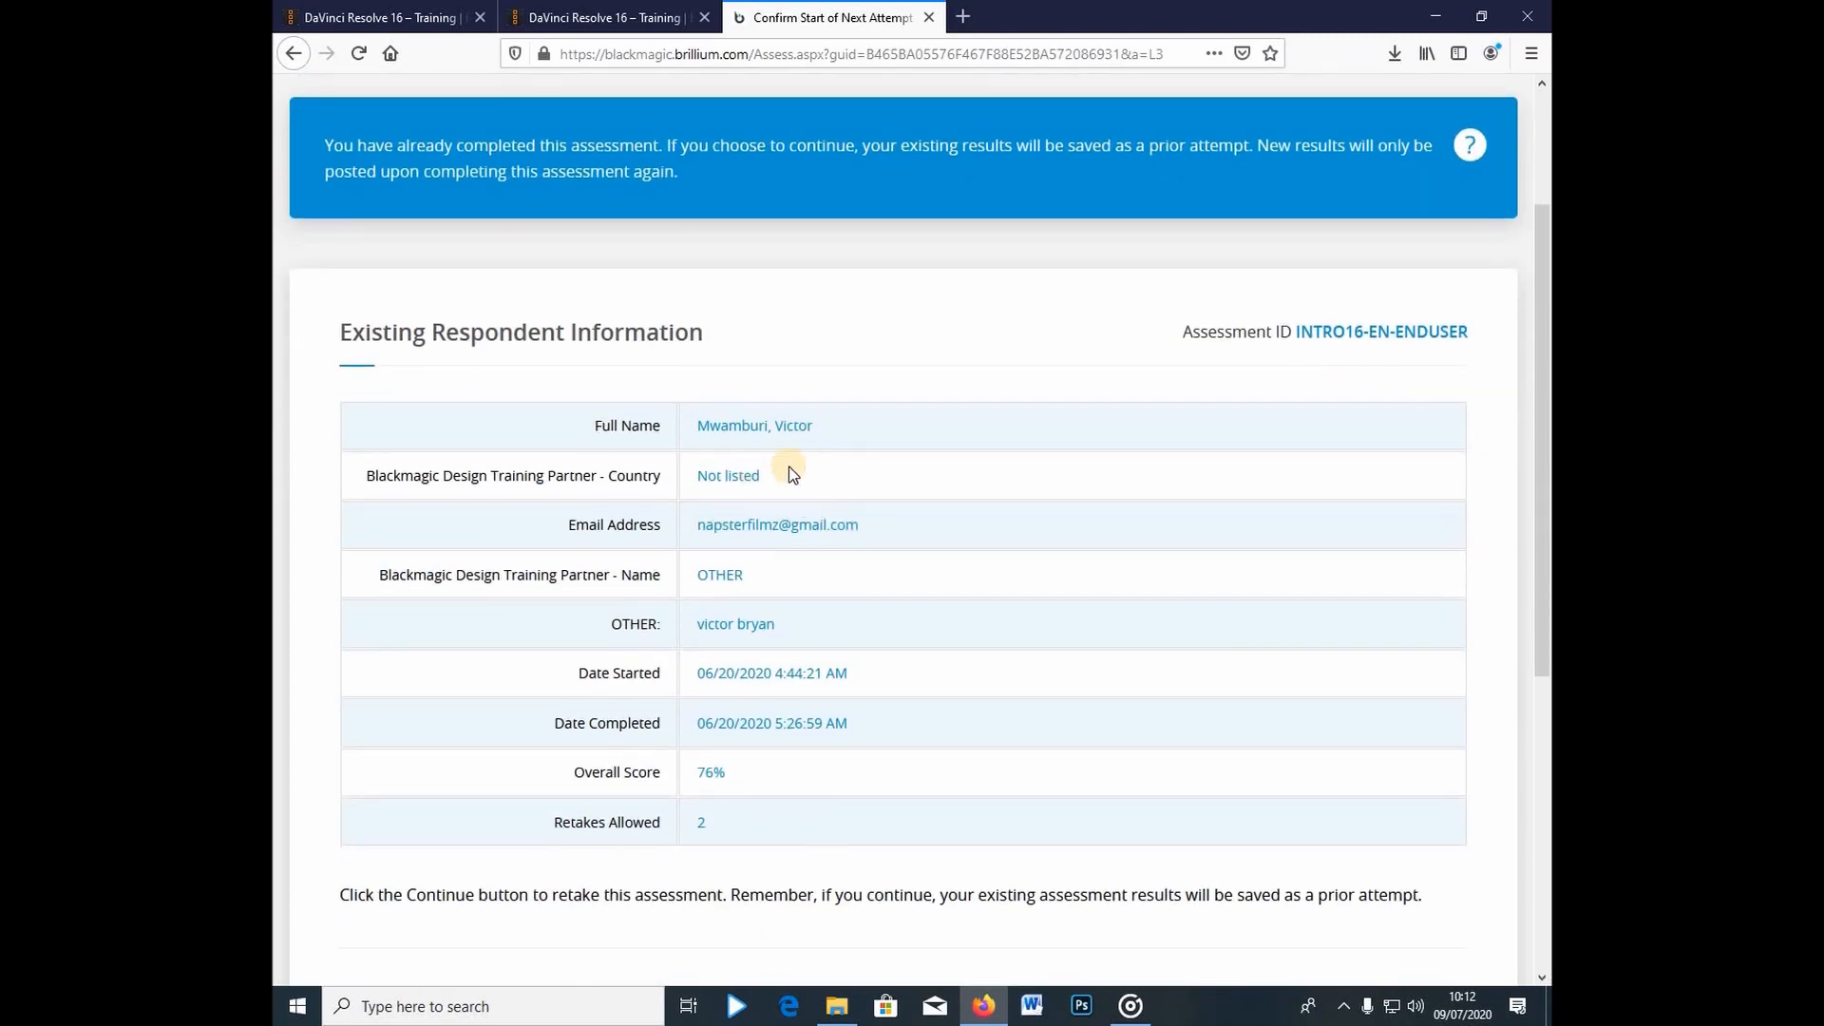
mouse_move(699, 421)
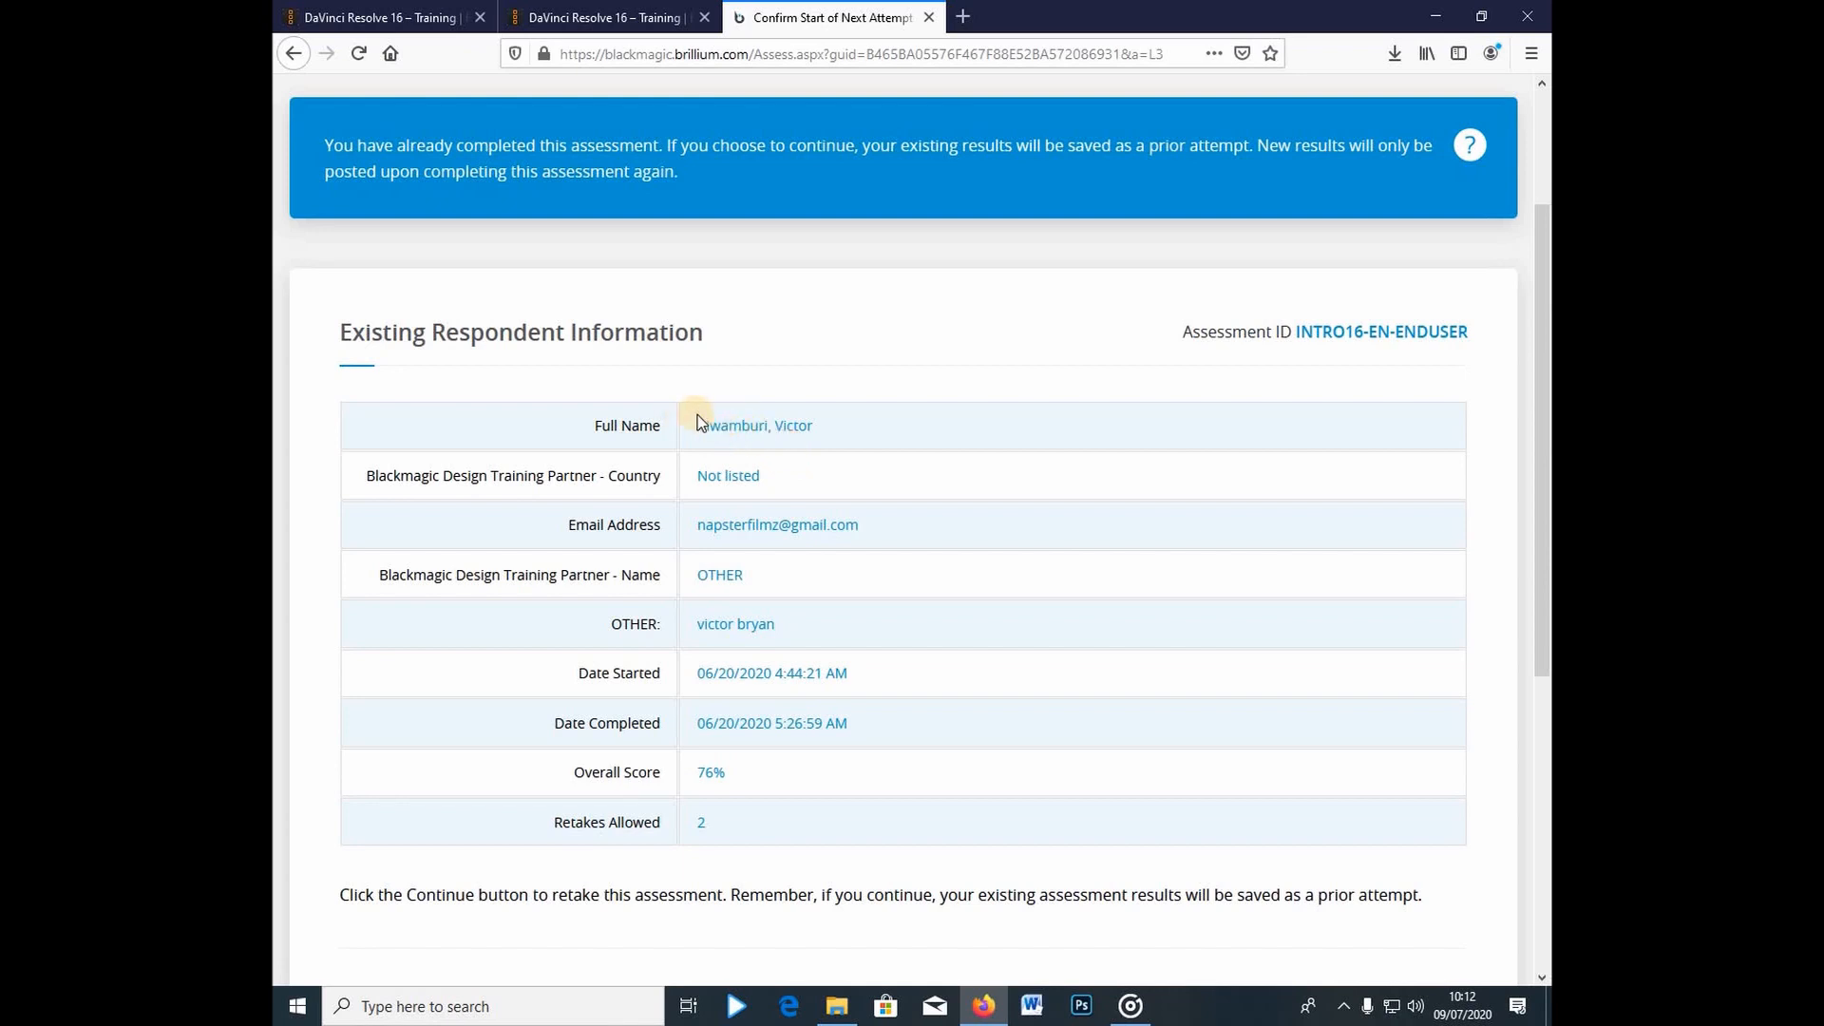
mouse_move(775, 423)
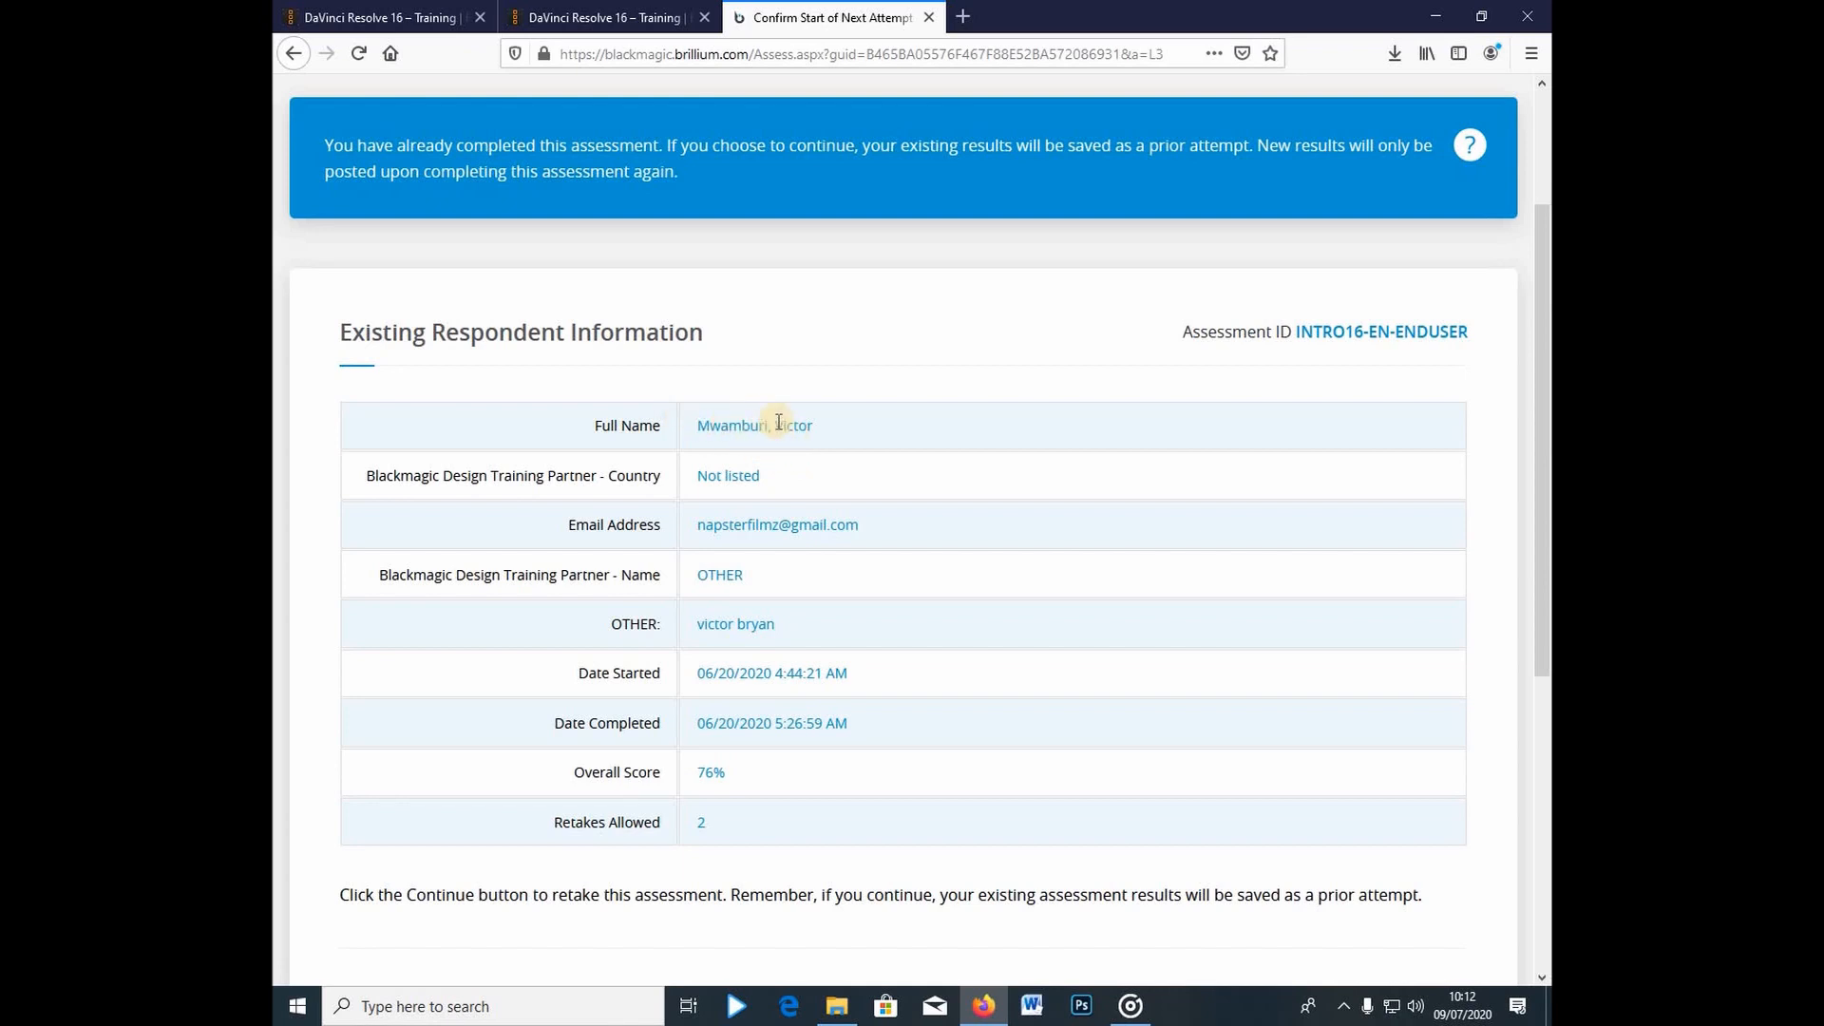
scroll("down", 3)
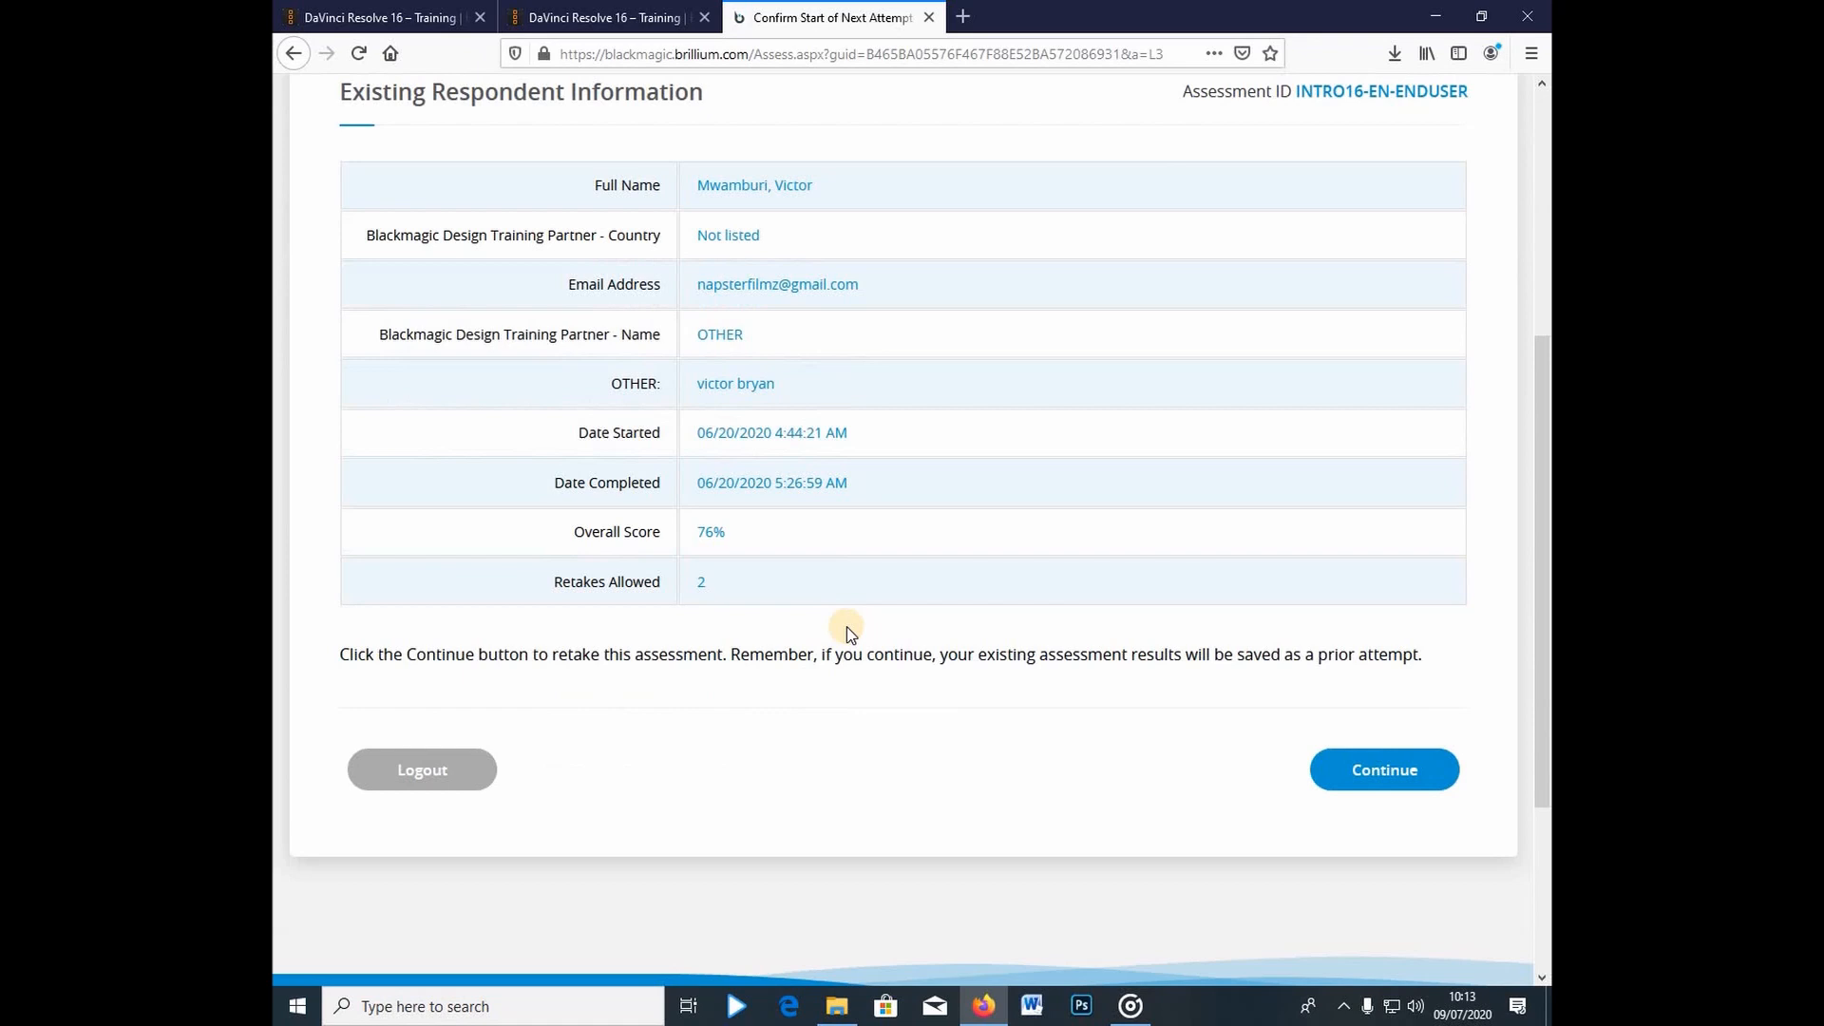
left_click(1383, 769)
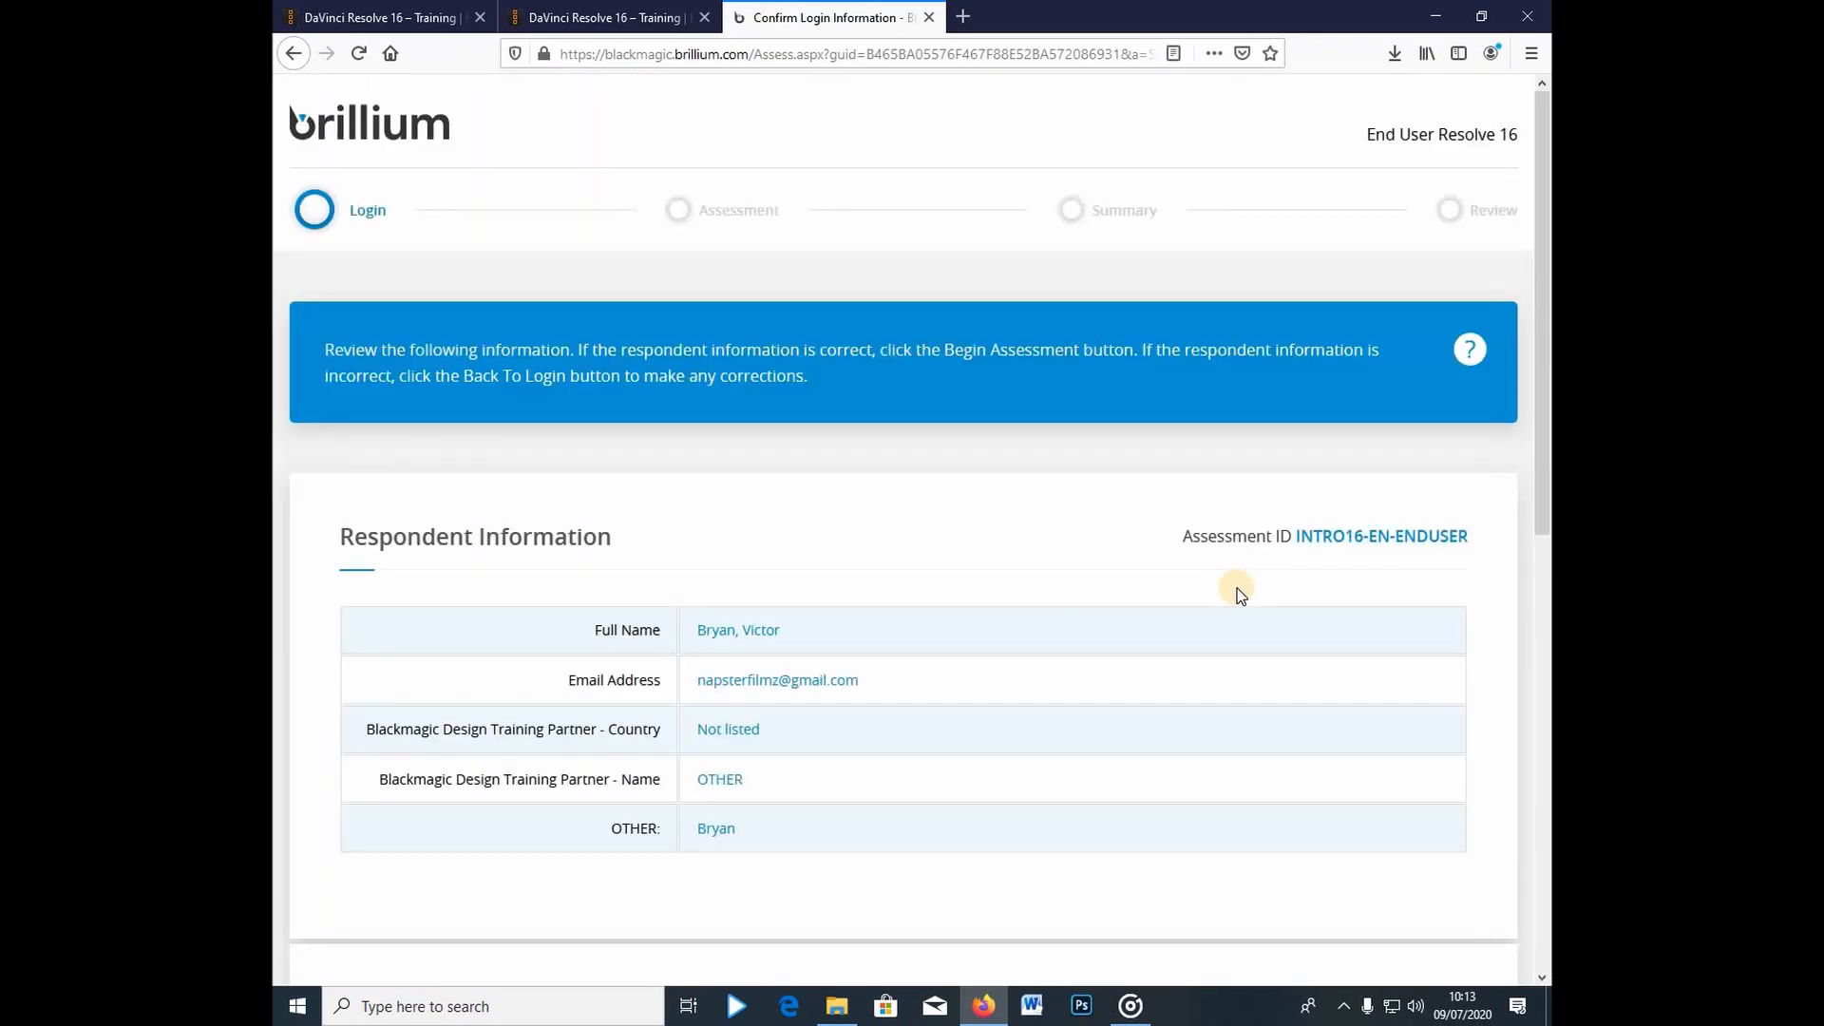
mouse_move(1063, 522)
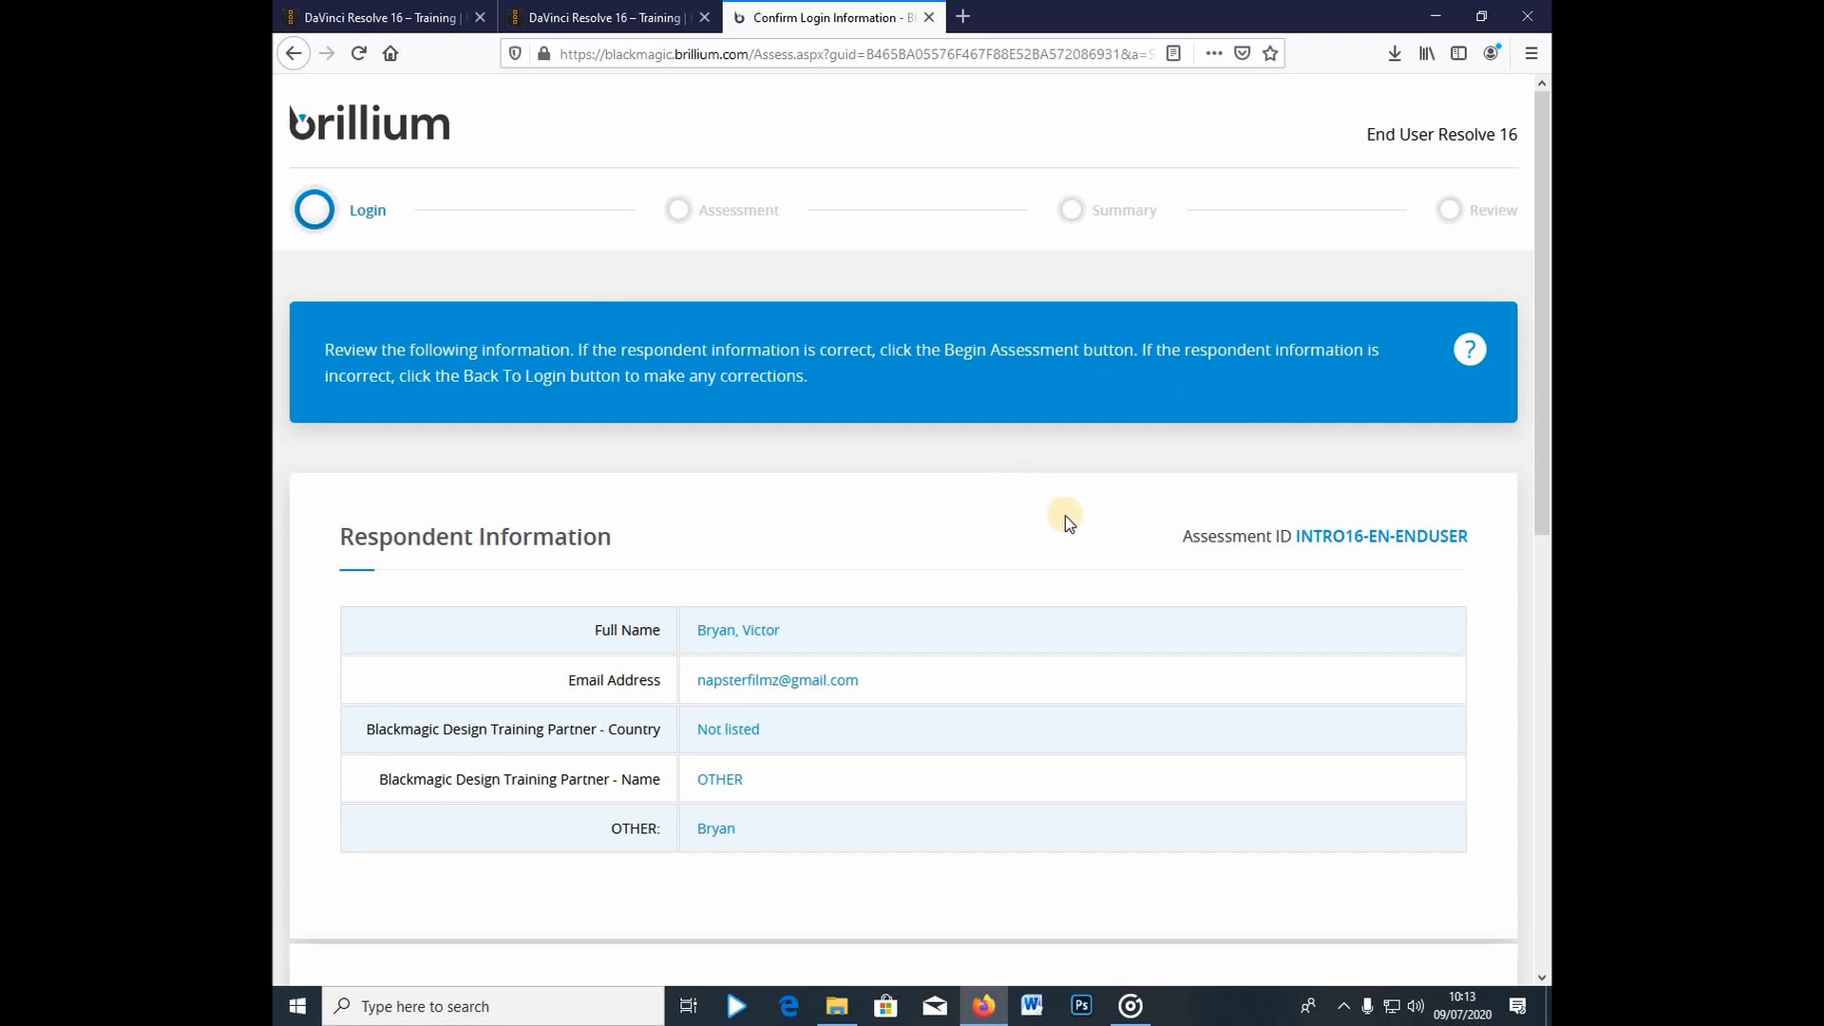
Start answering the End User Resolve 16 questions, bringing up question 1 of 50
scroll("down", 3)
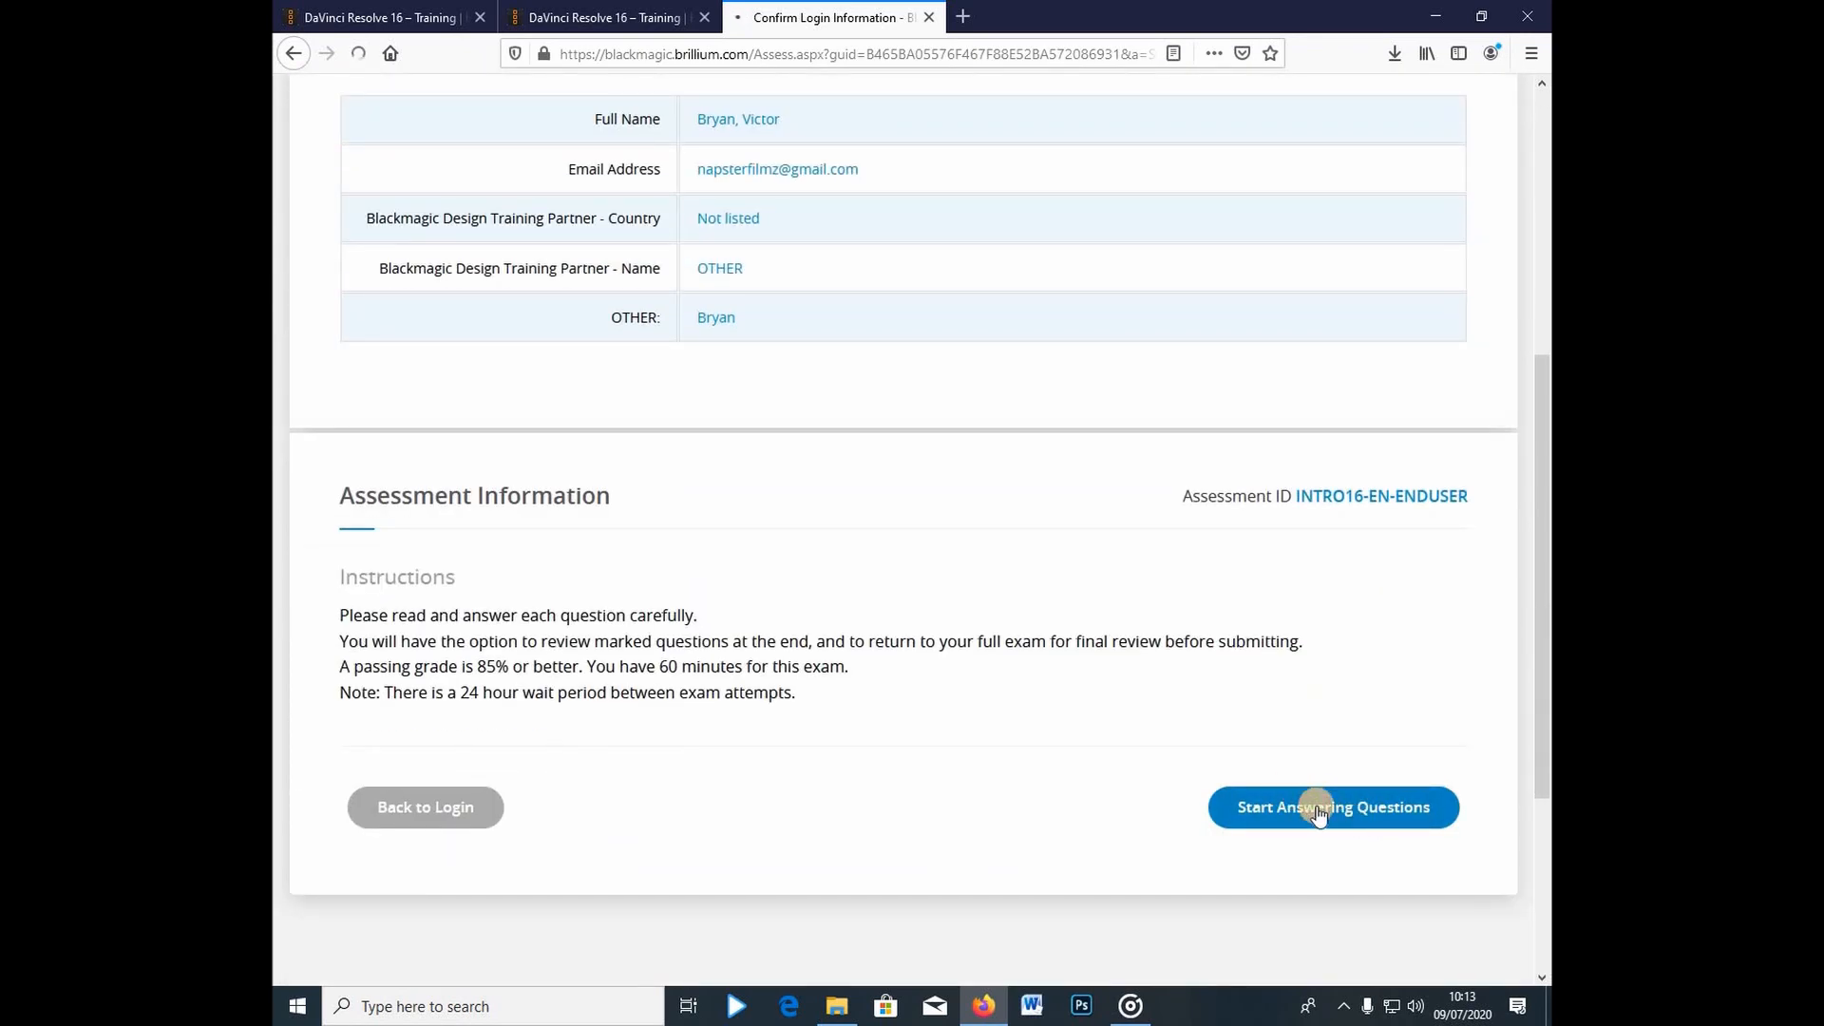
left_click(1332, 807)
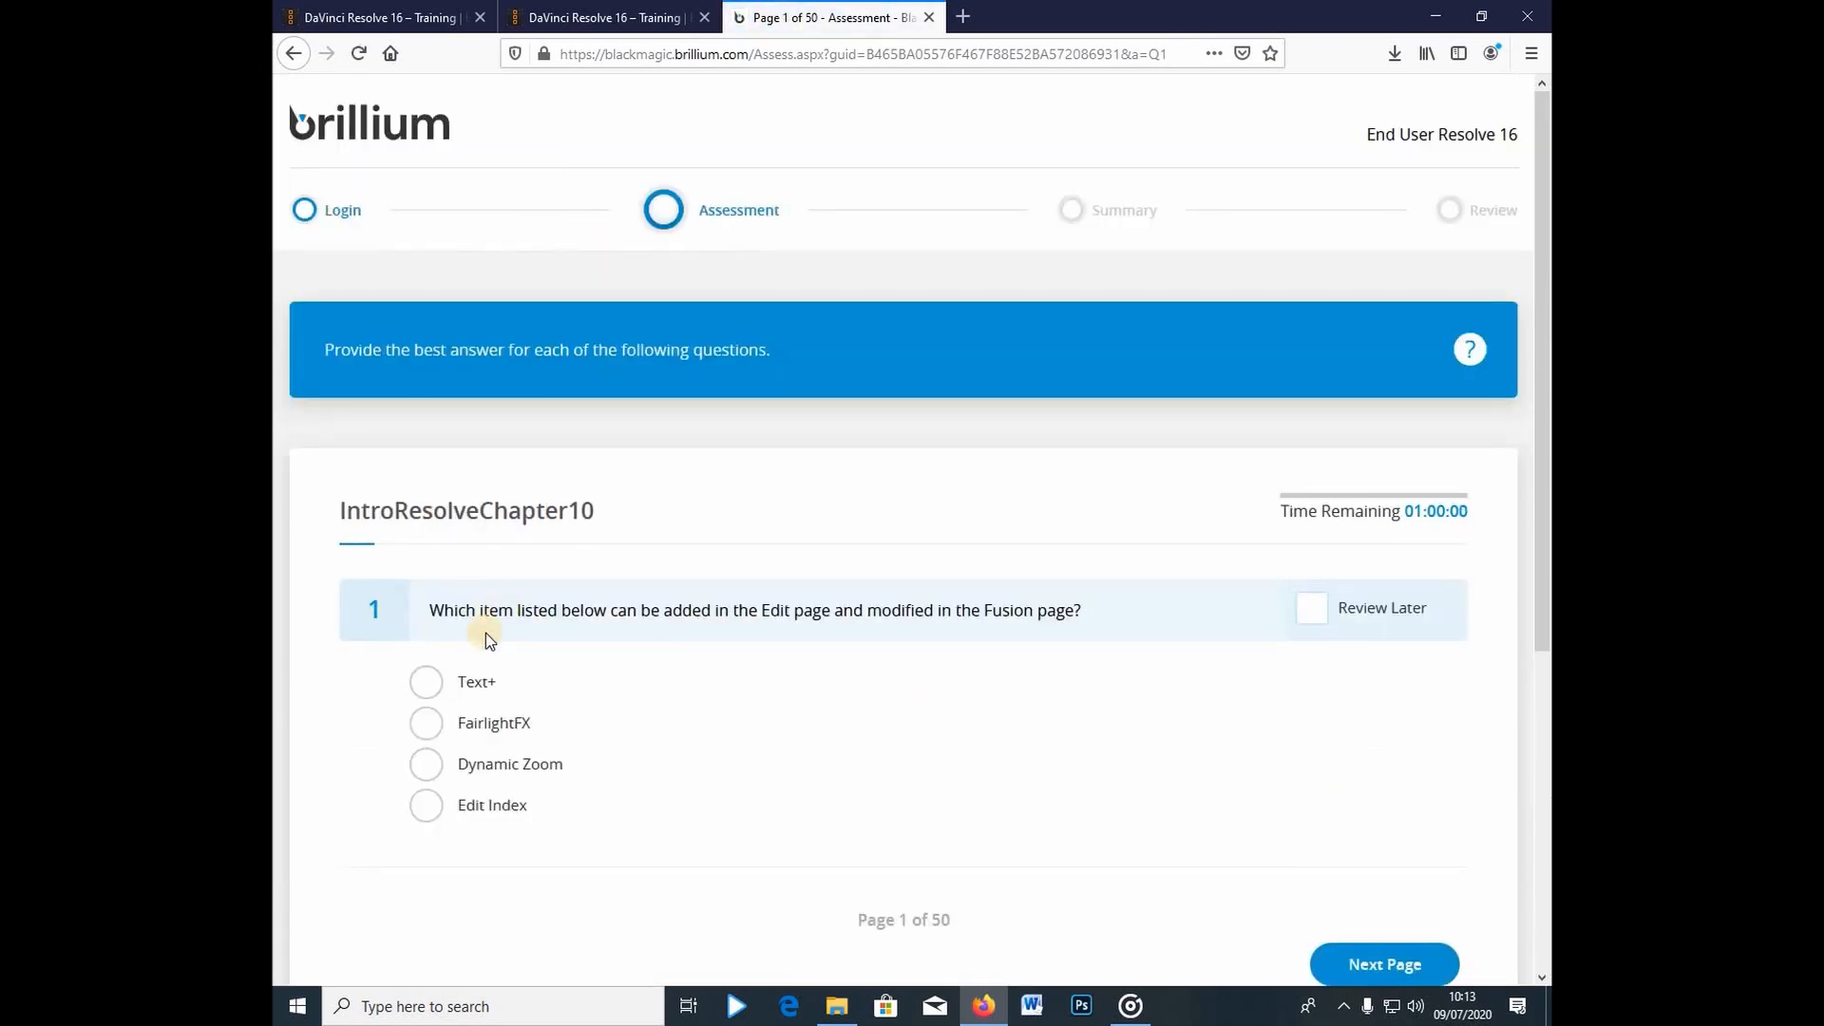
Answer question 1 with Text+ and advance to the next page
scroll("down", 3)
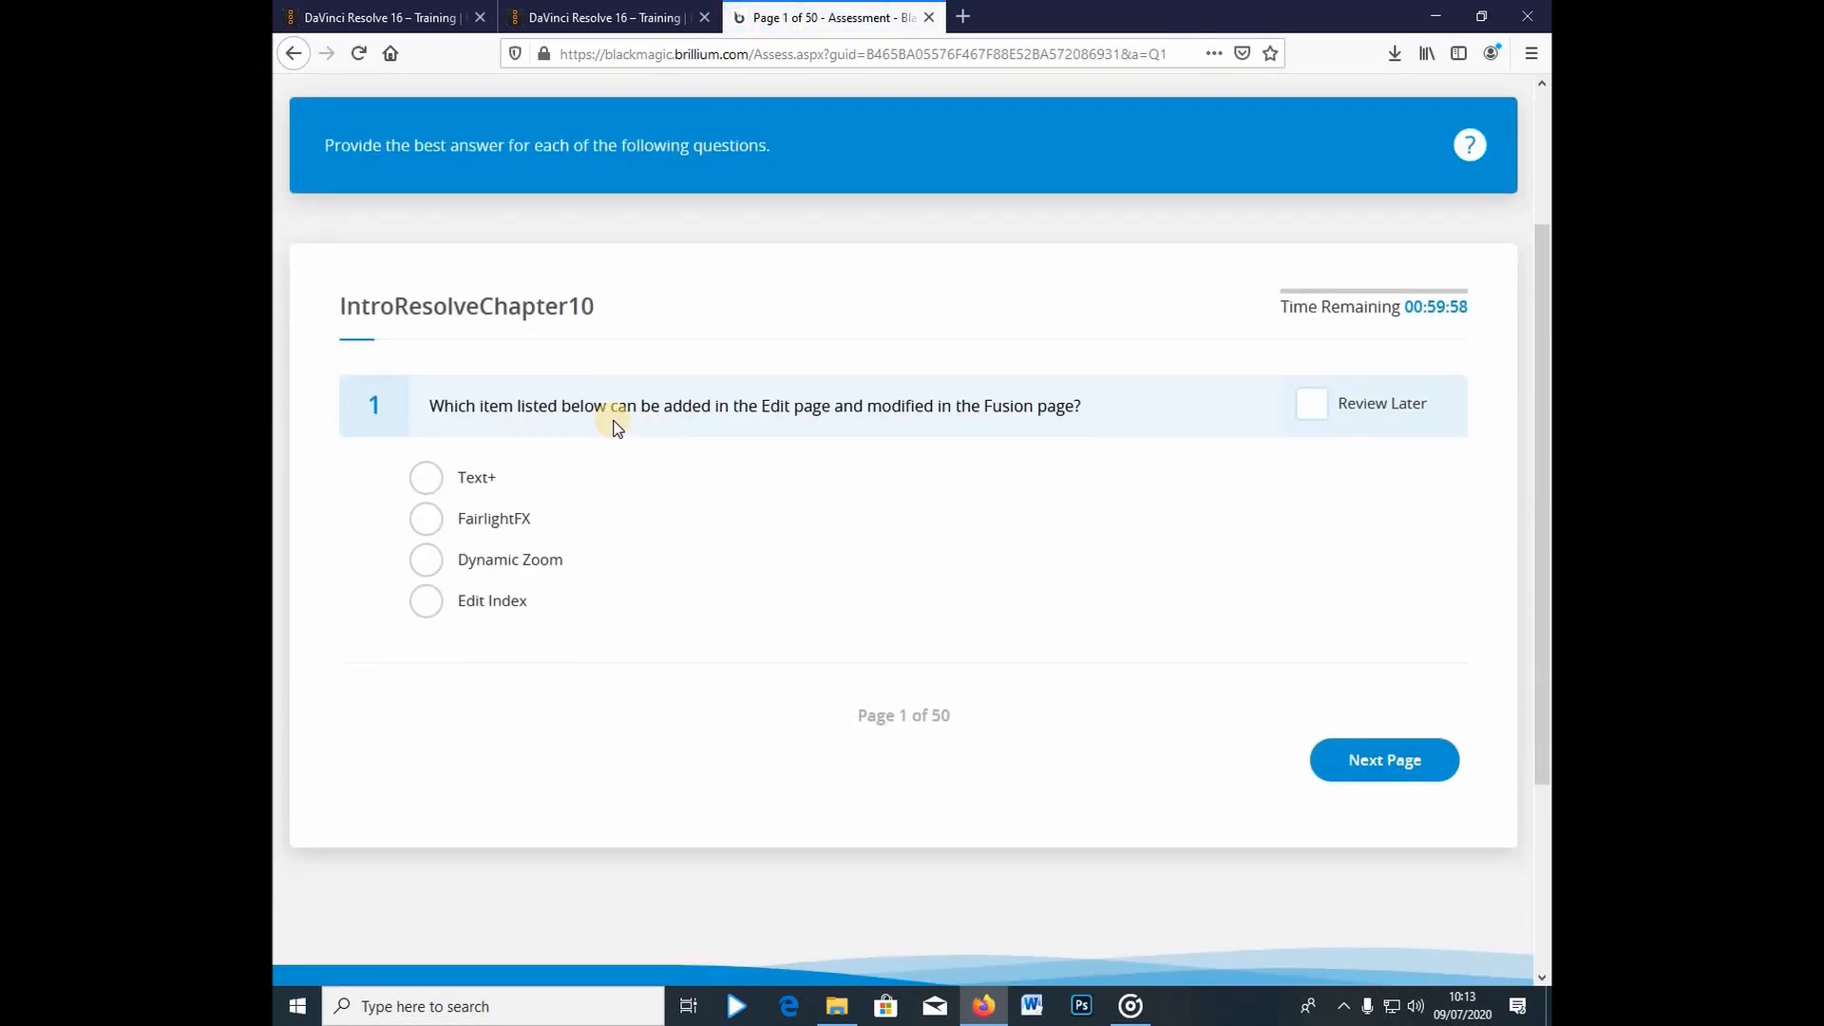
mouse_move(479, 306)
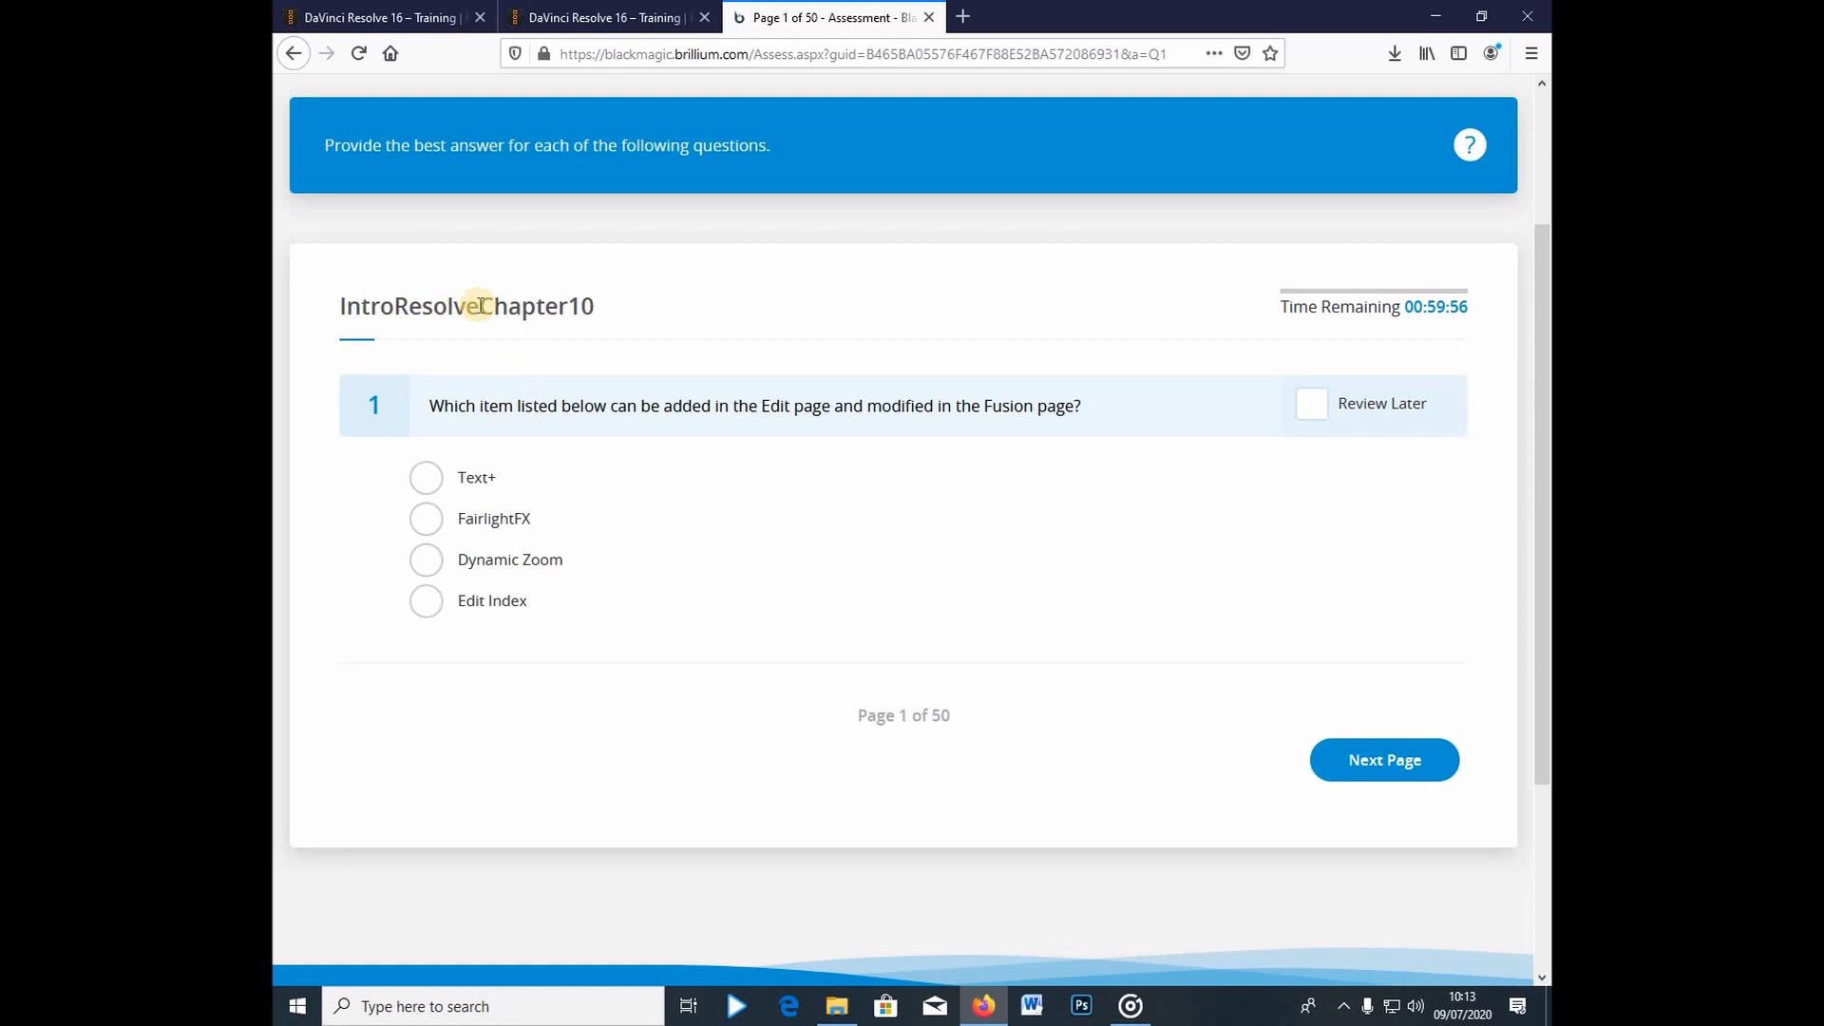
mouse_move(400, 306)
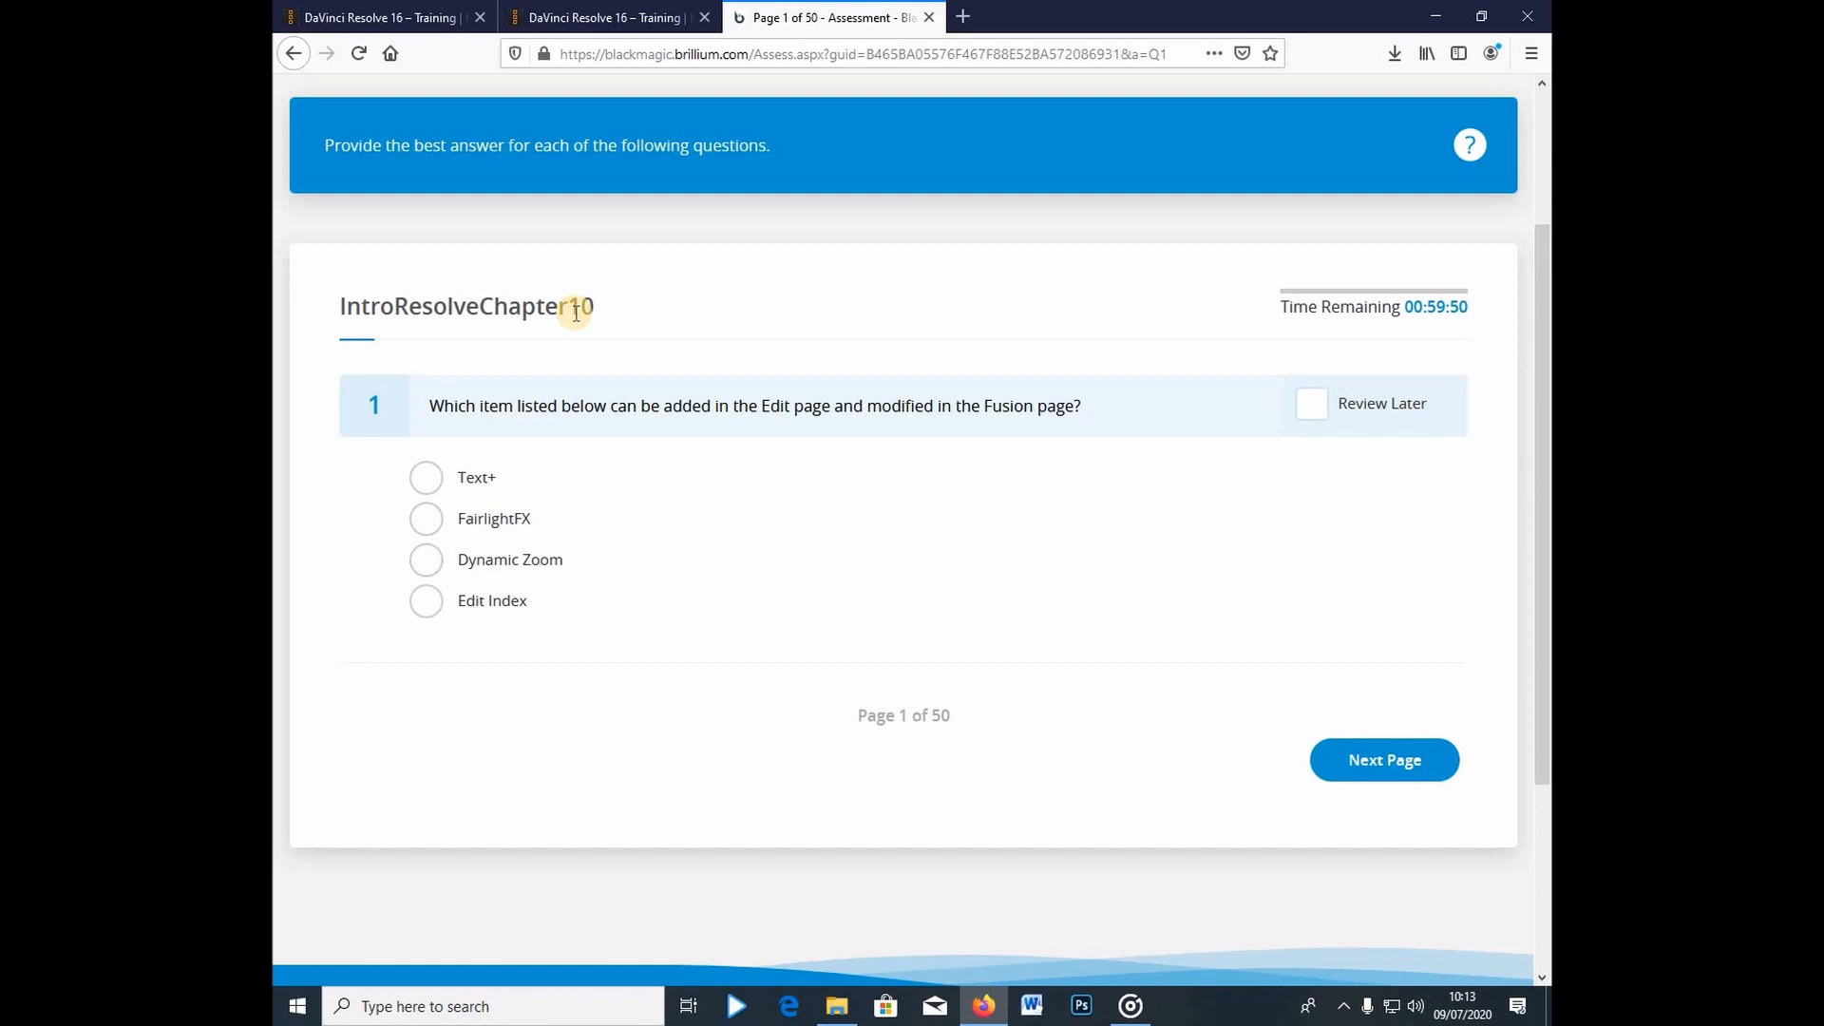
mouse_move(336, 422)
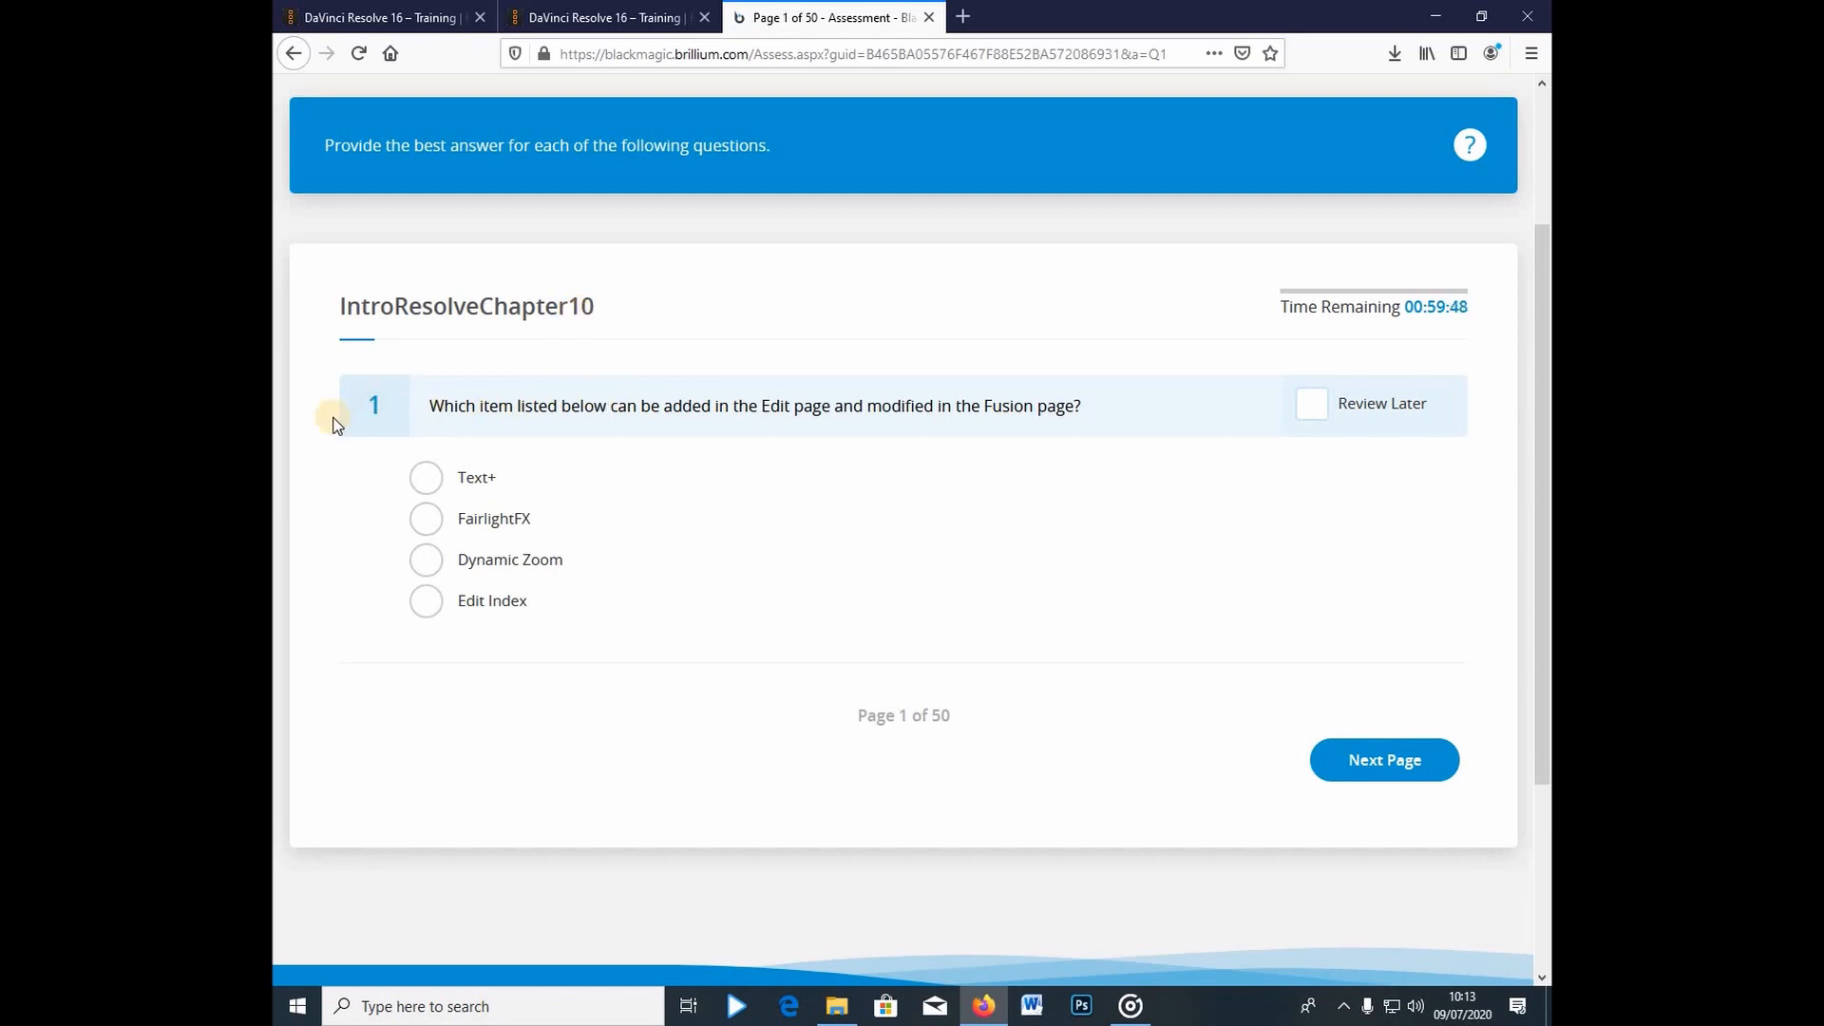
mouse_move(582, 416)
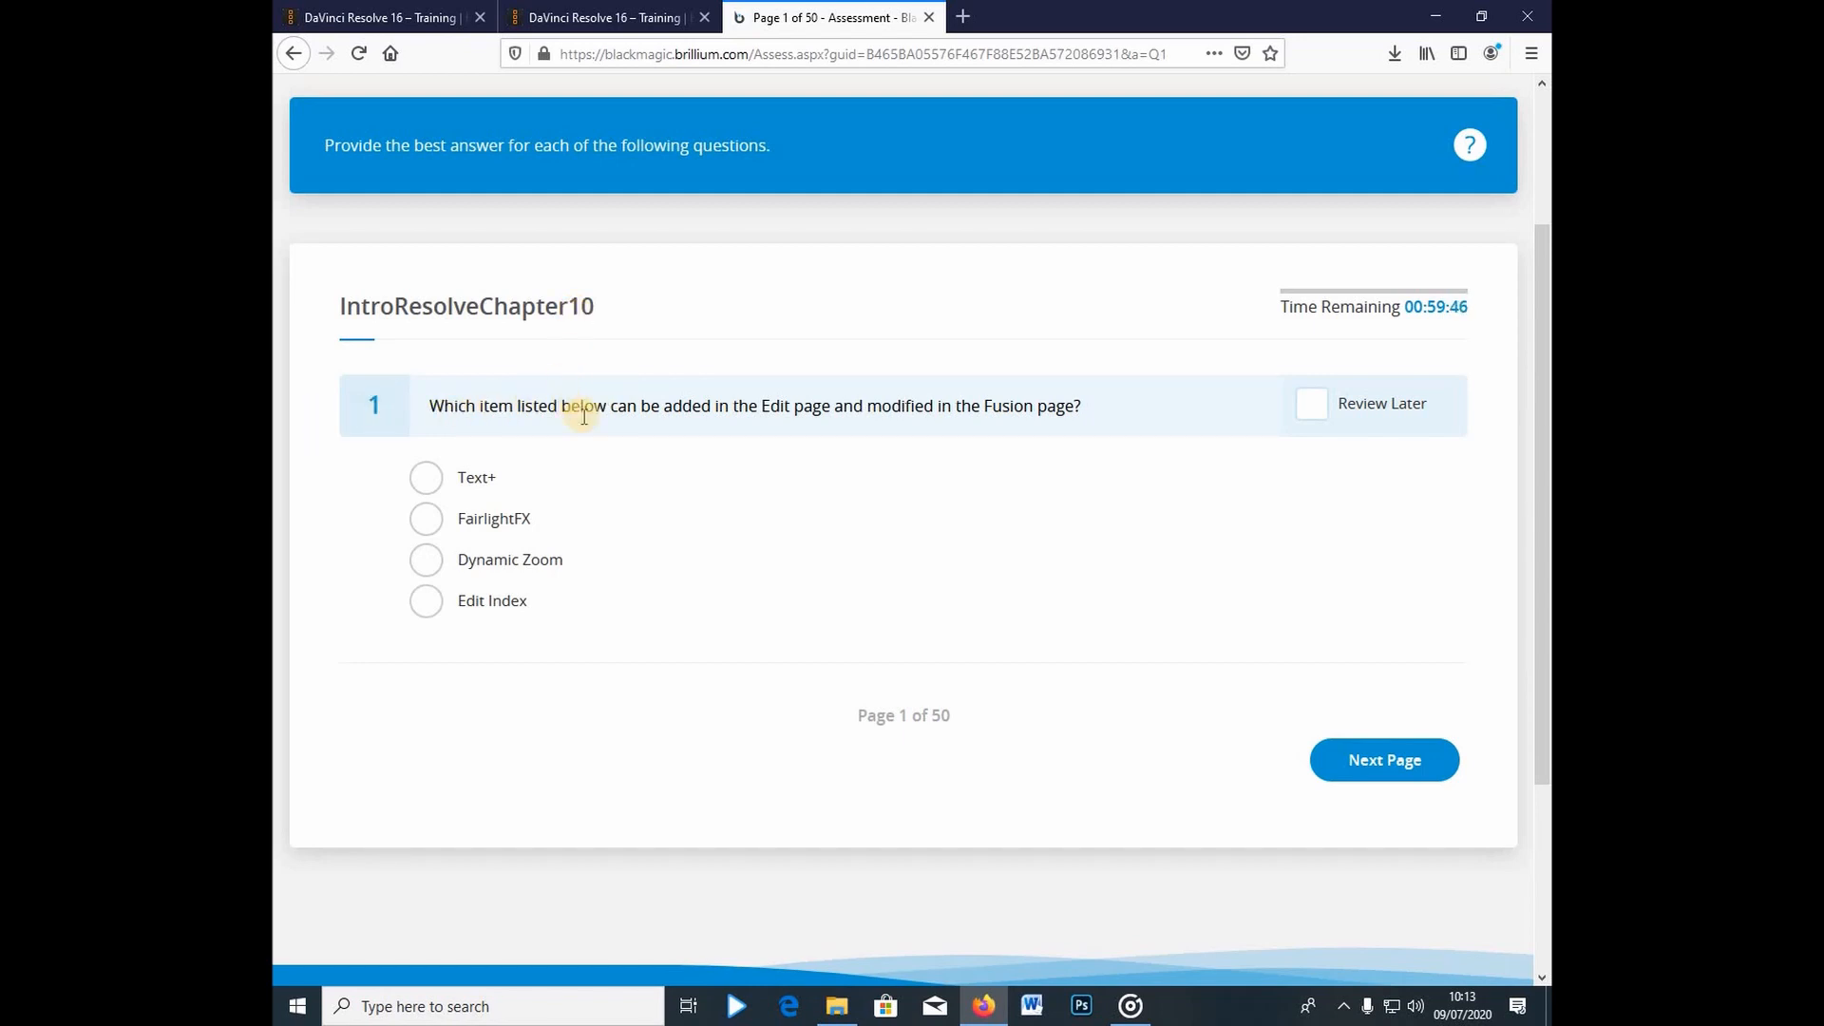
mouse_move(824, 452)
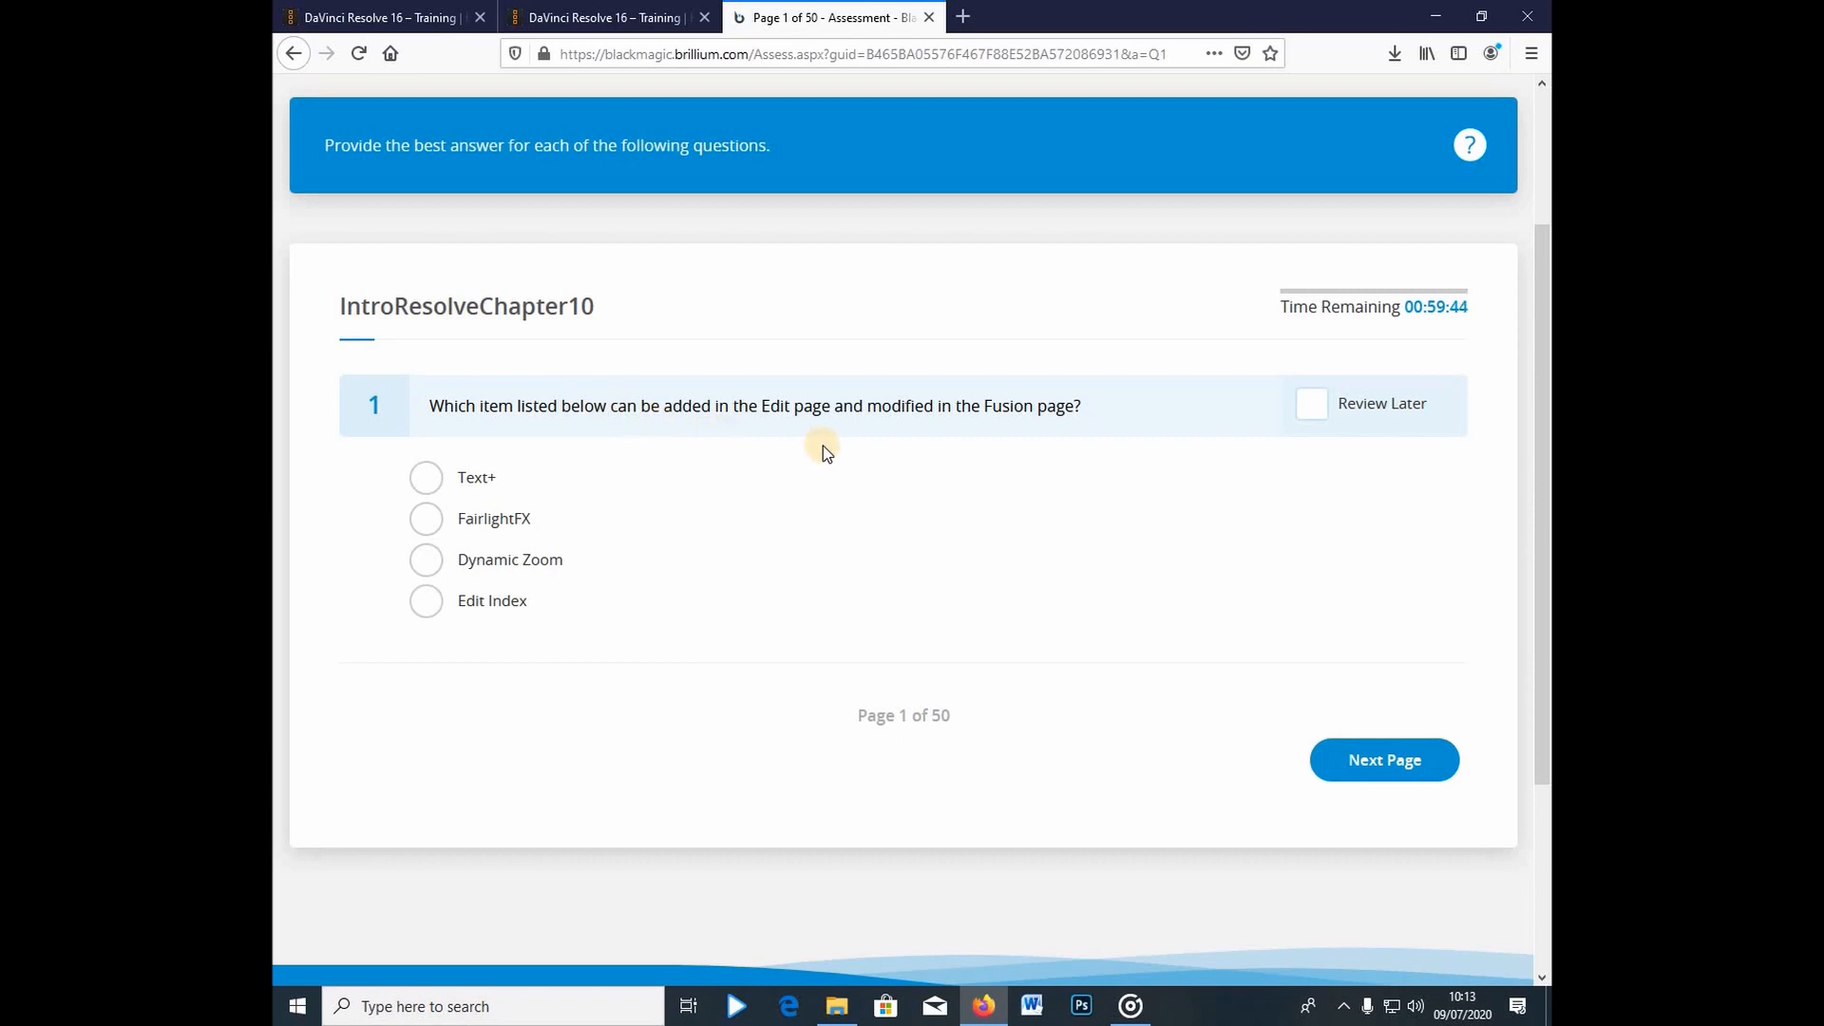
mouse_move(1007, 399)
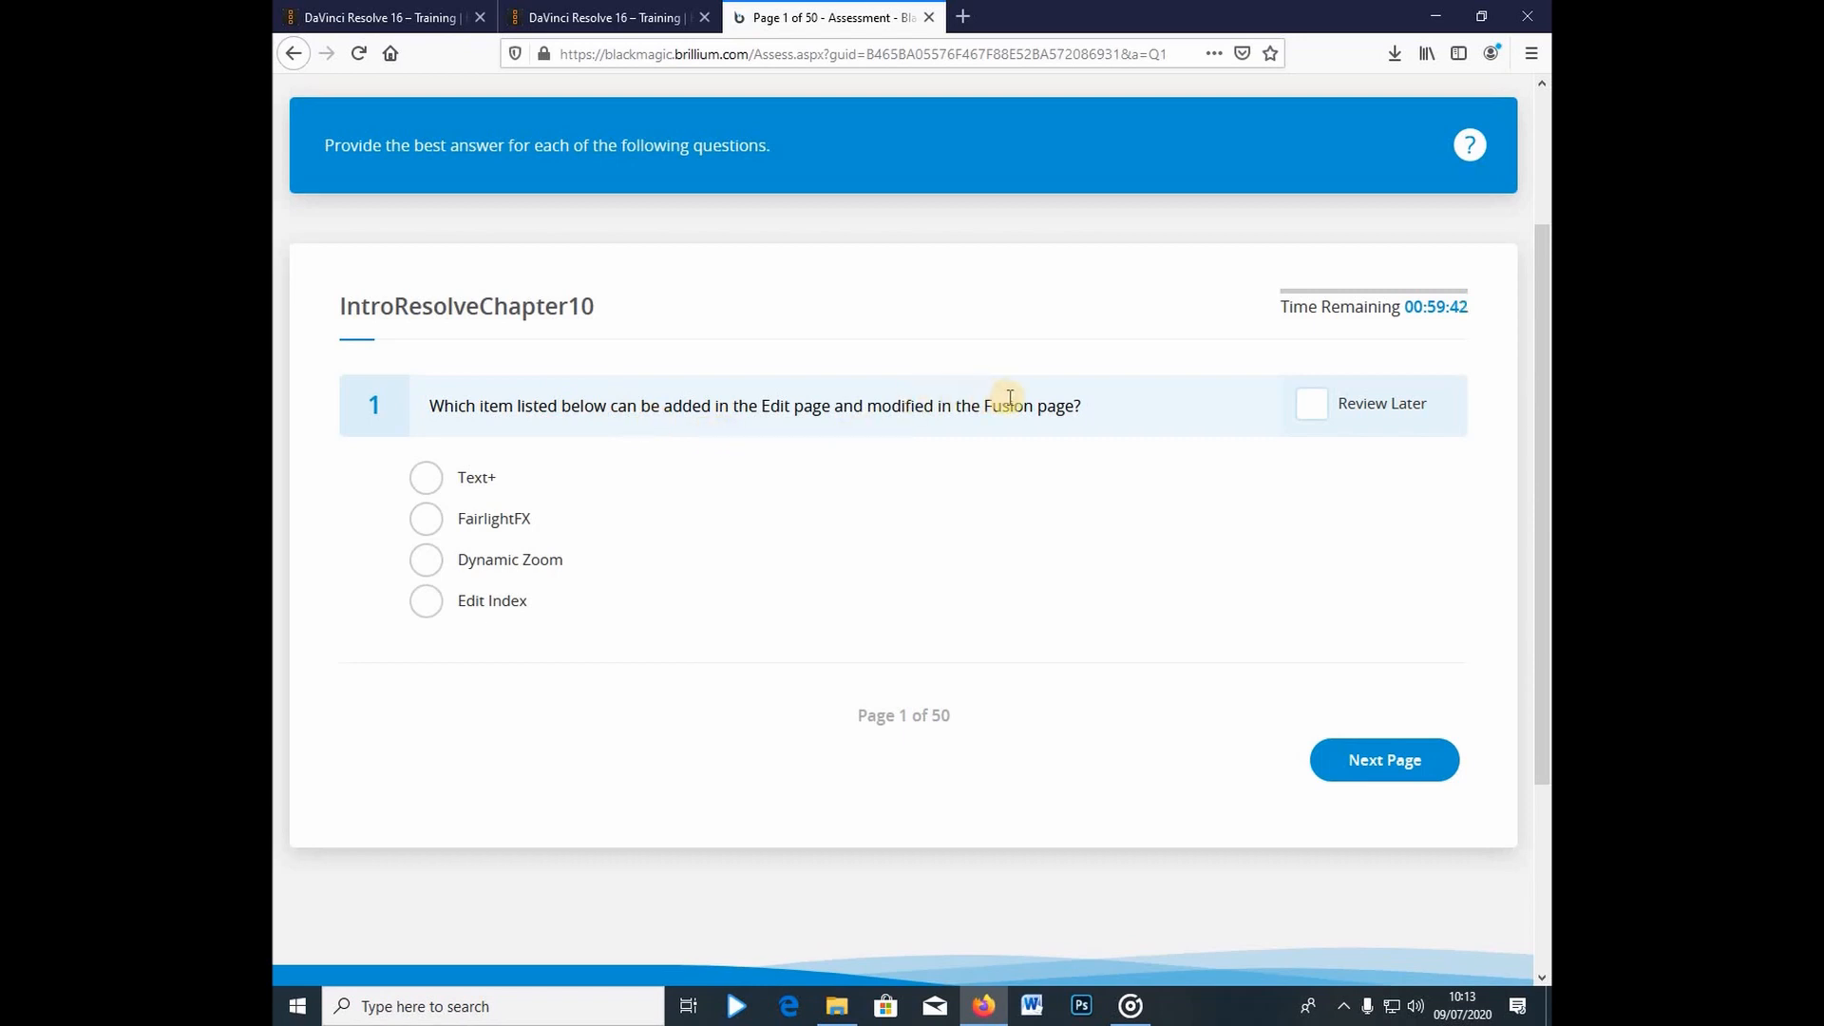
mouse_move(917, 414)
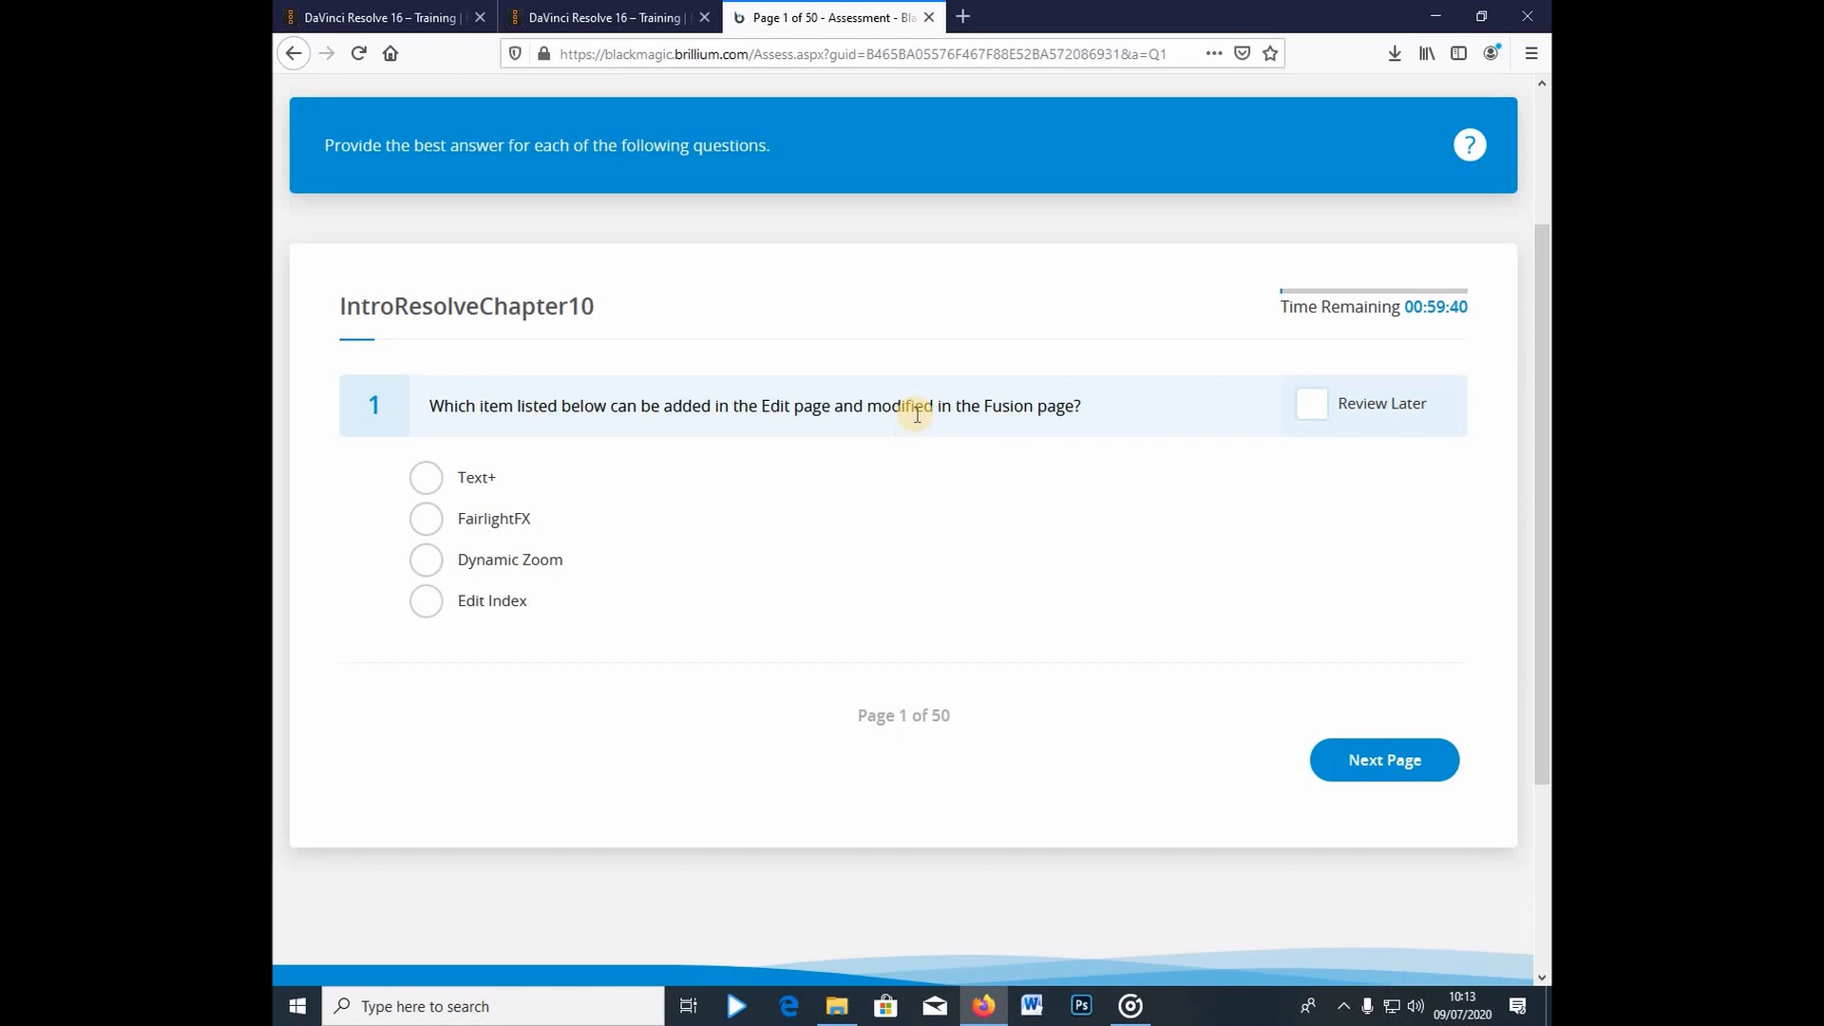
mouse_move(604, 471)
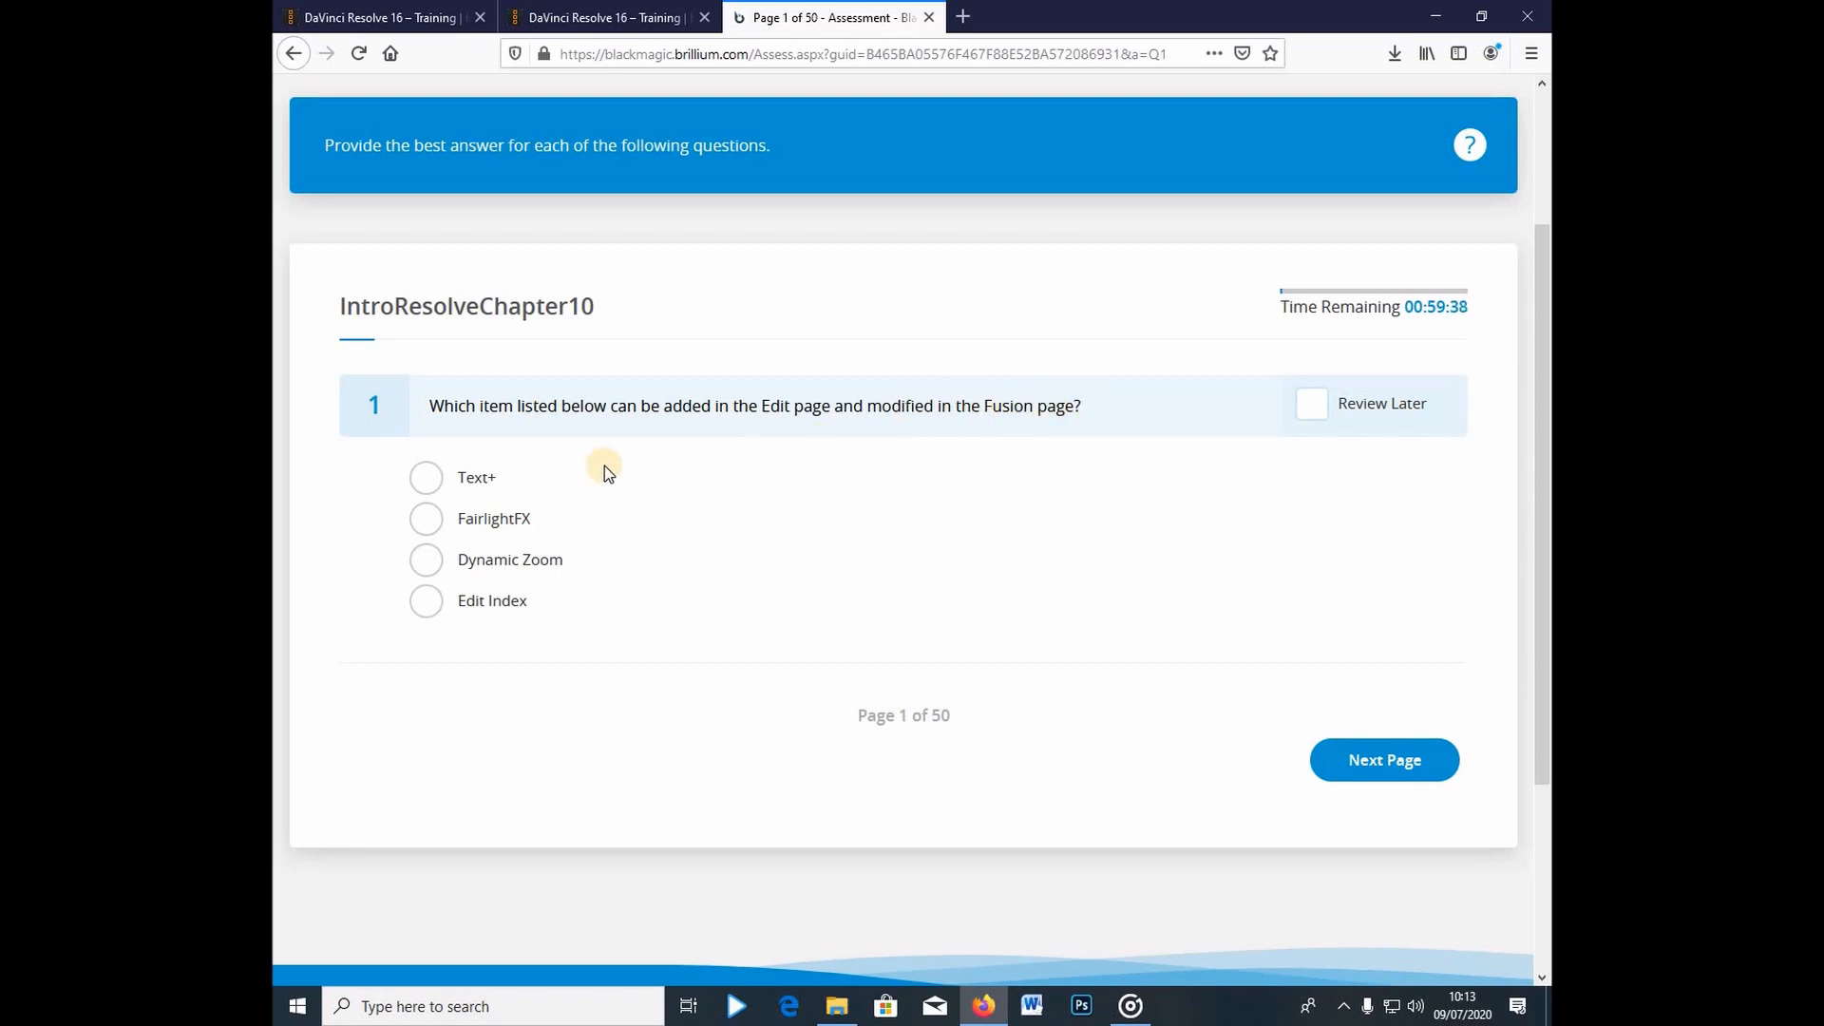
mouse_move(482, 510)
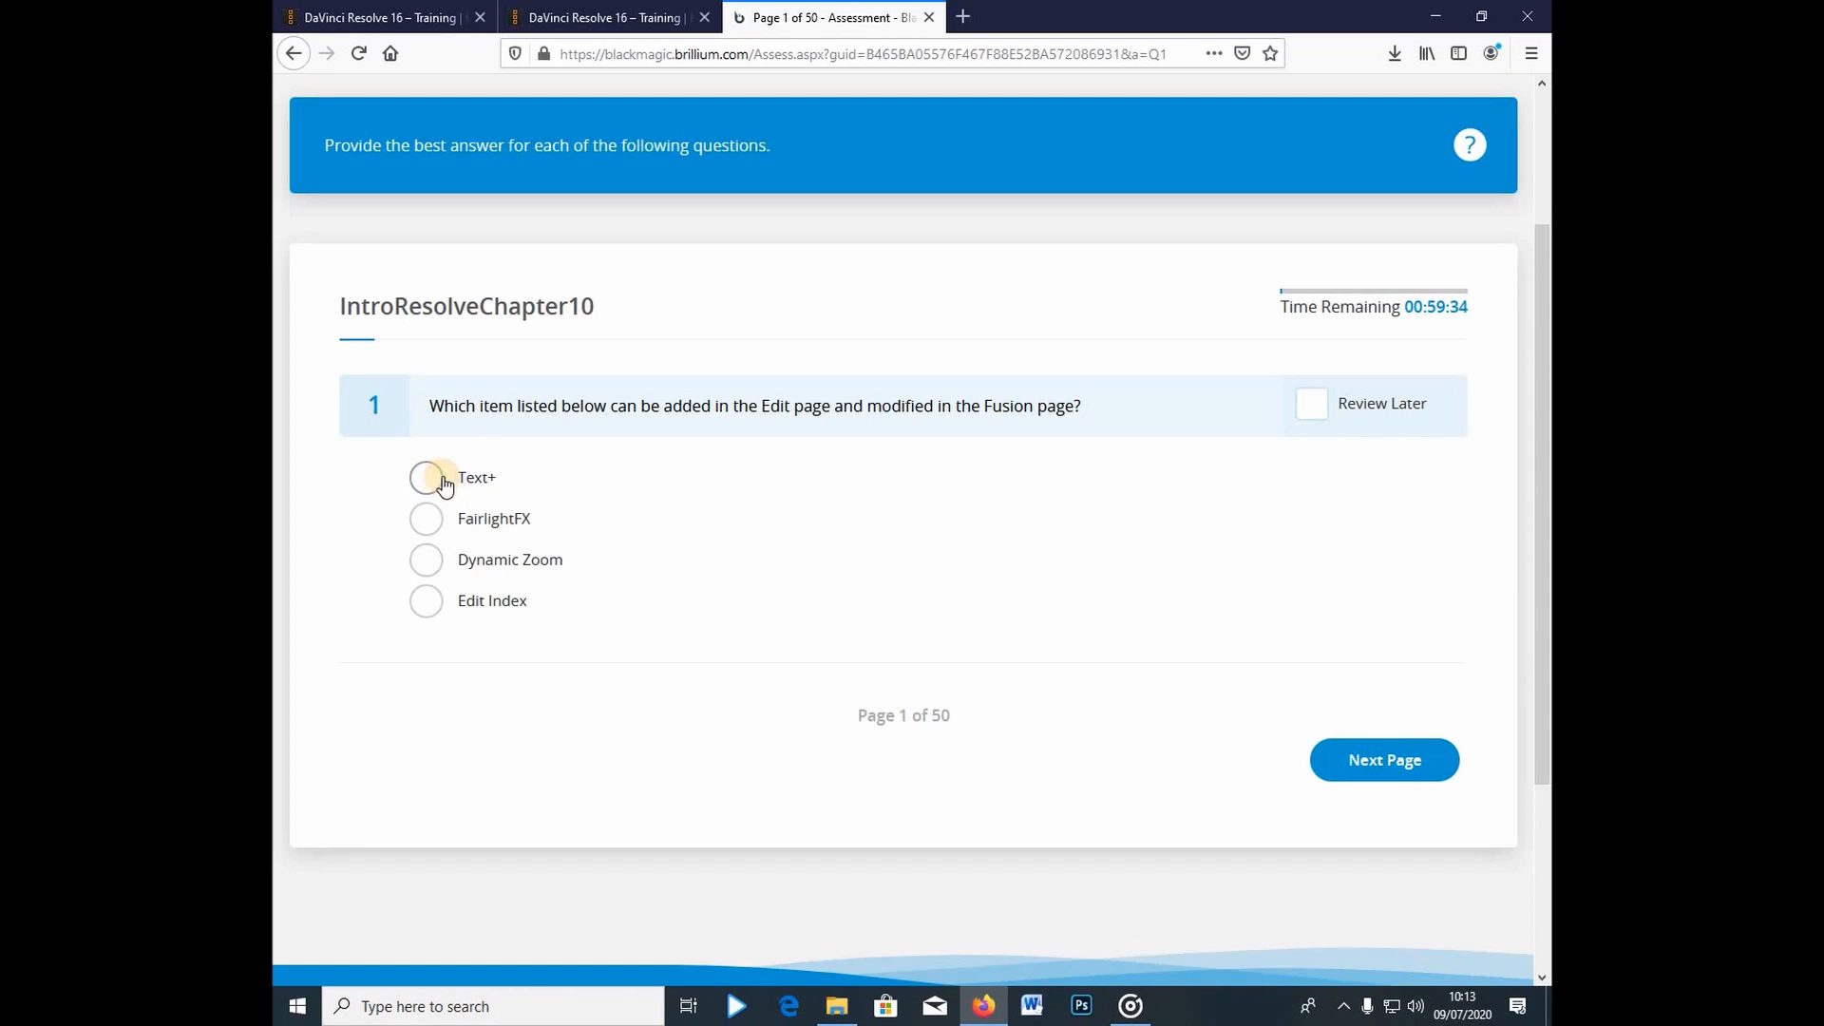
left_click(425, 477)
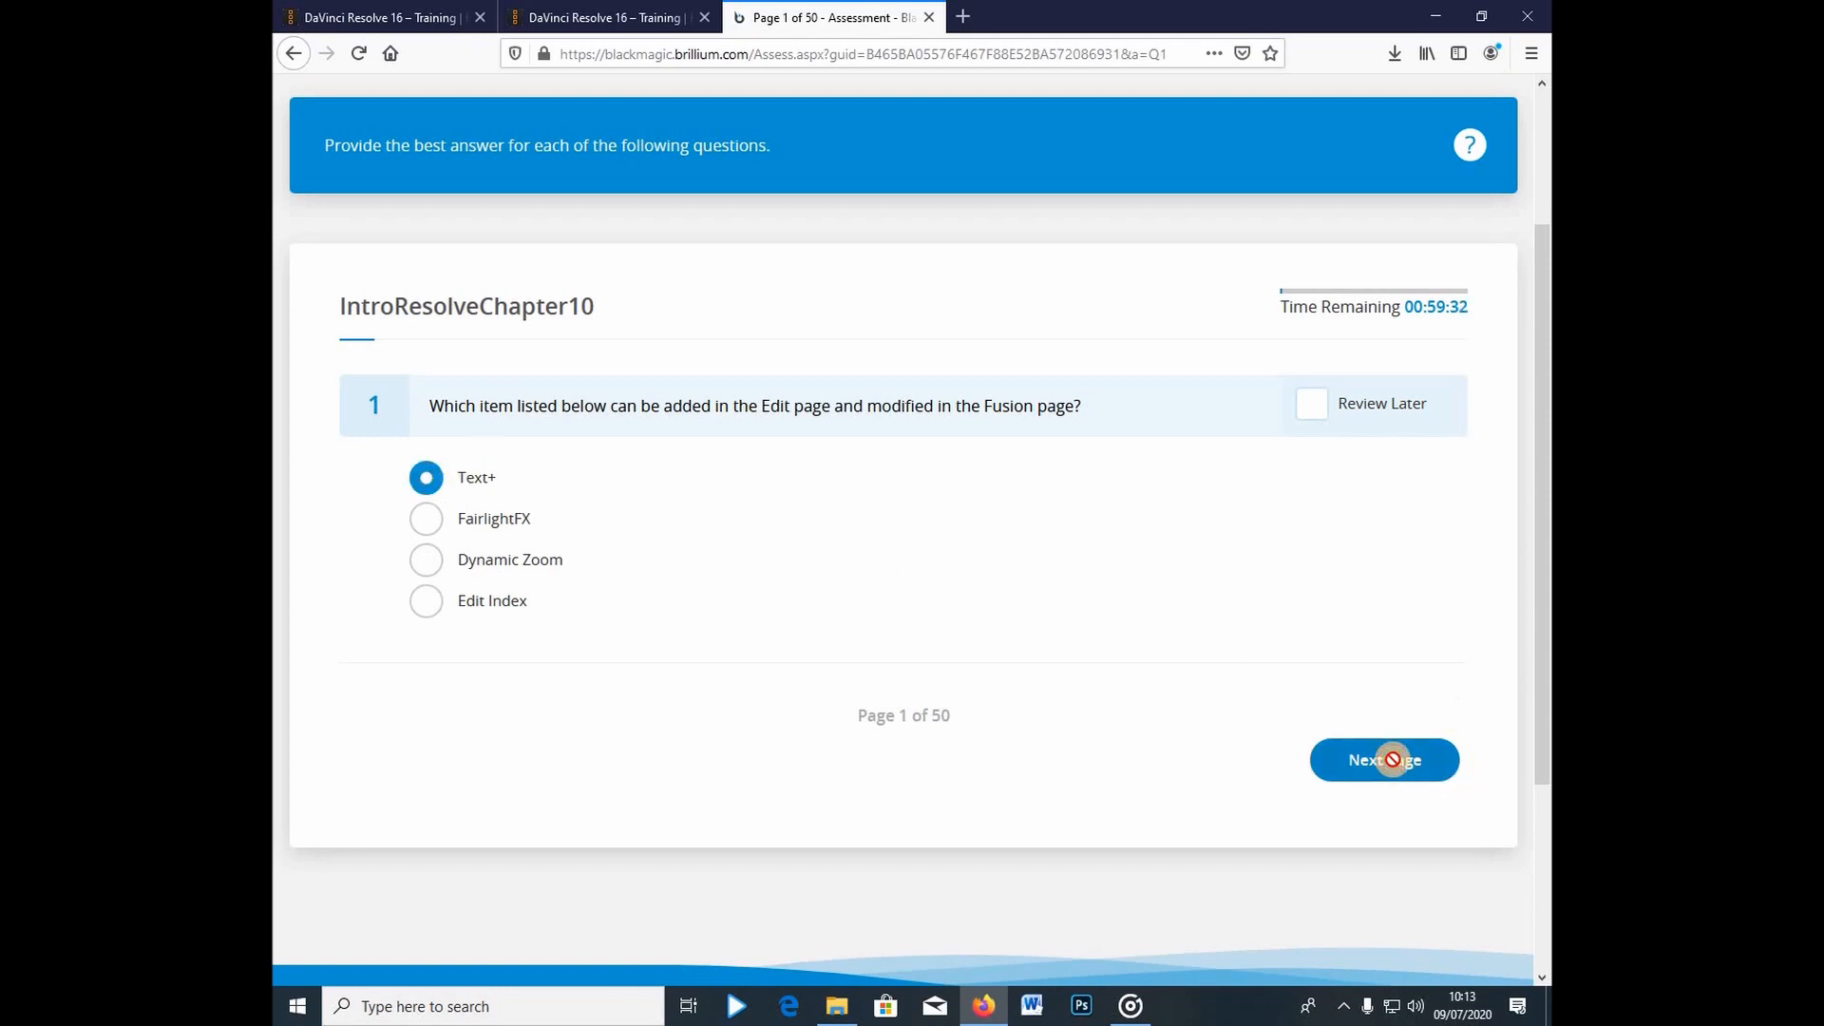
left_click(1383, 760)
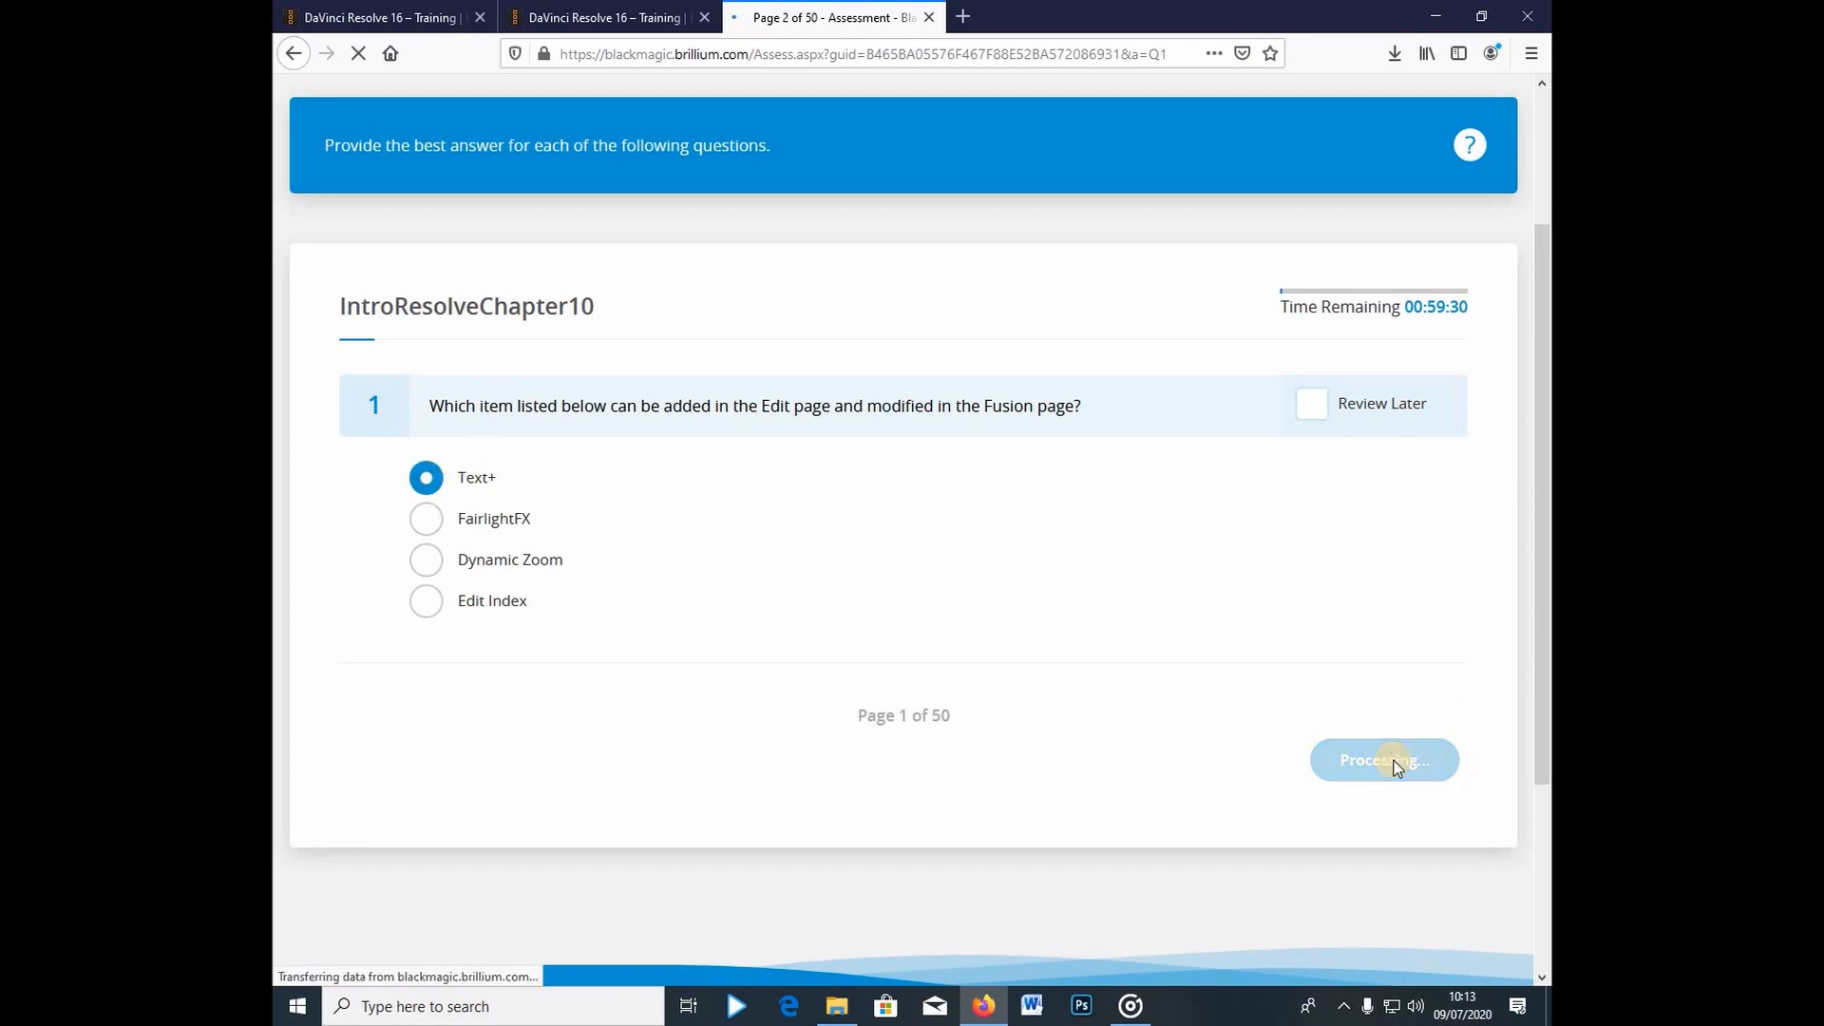
left_click(1384, 760)
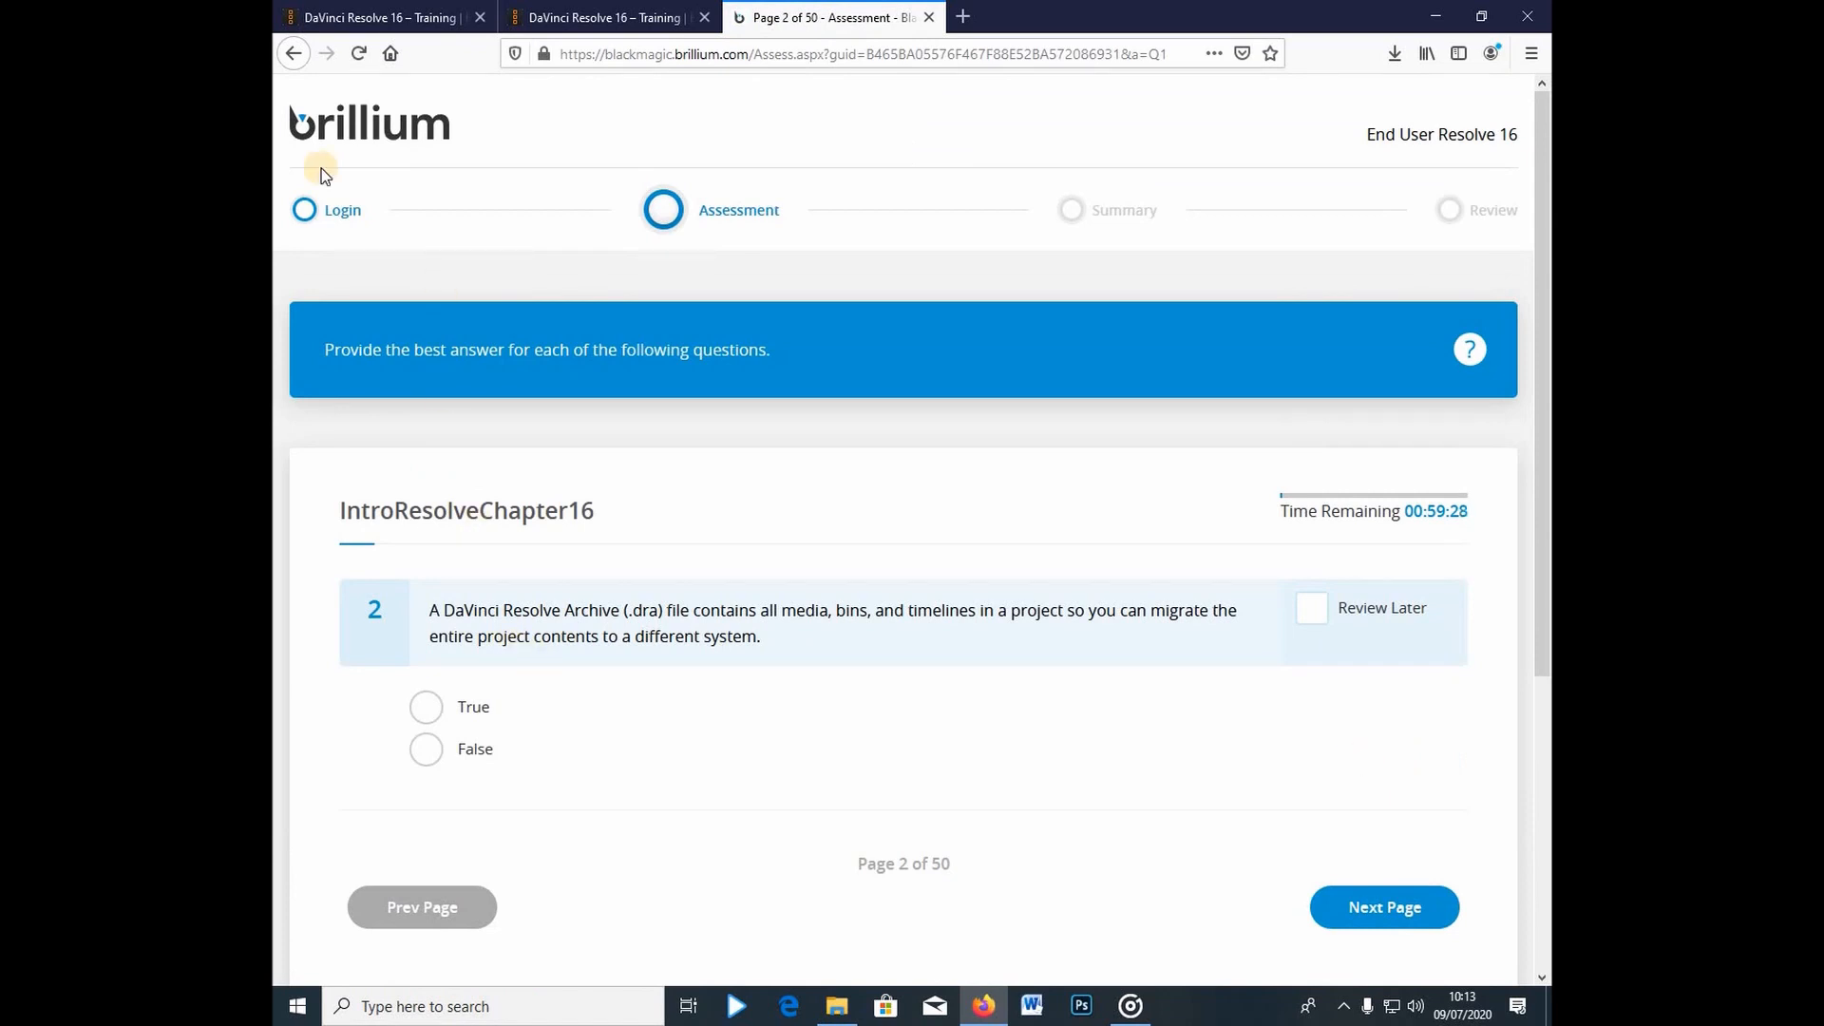
mouse_move(421, 907)
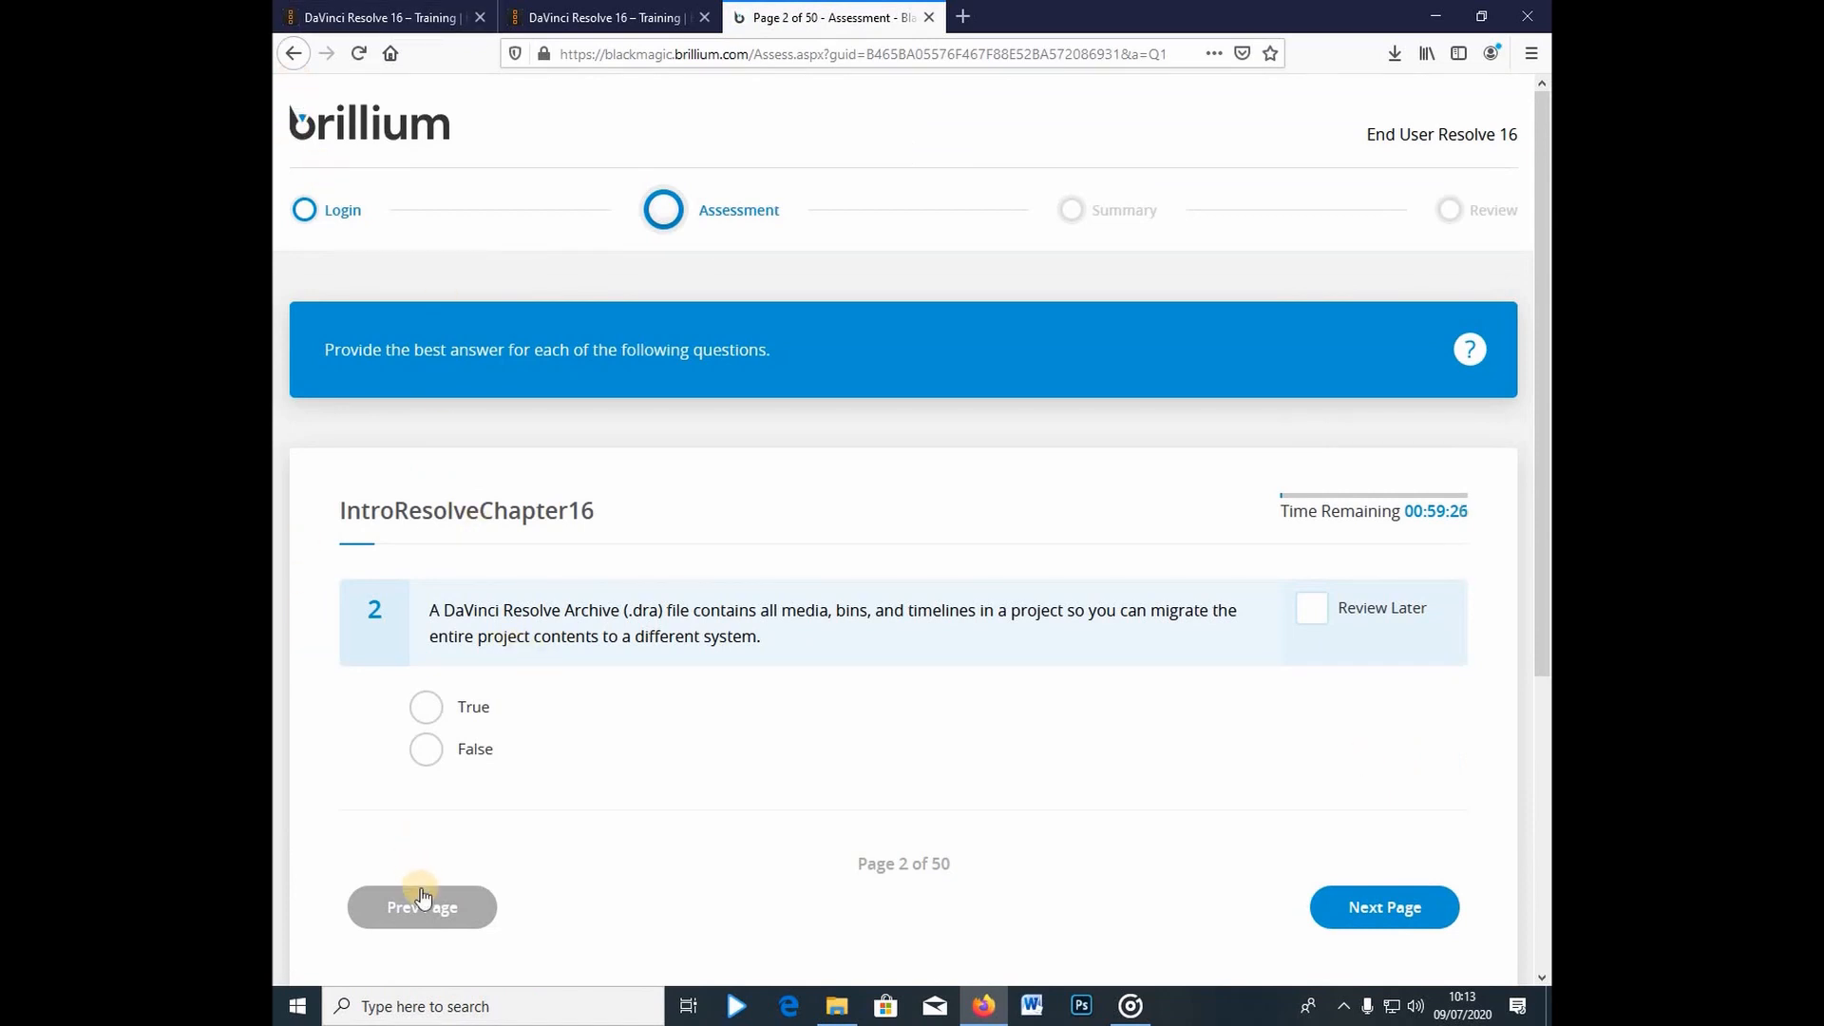
Go back to review question 1, then return to question 2 on archive files
left_click(421, 906)
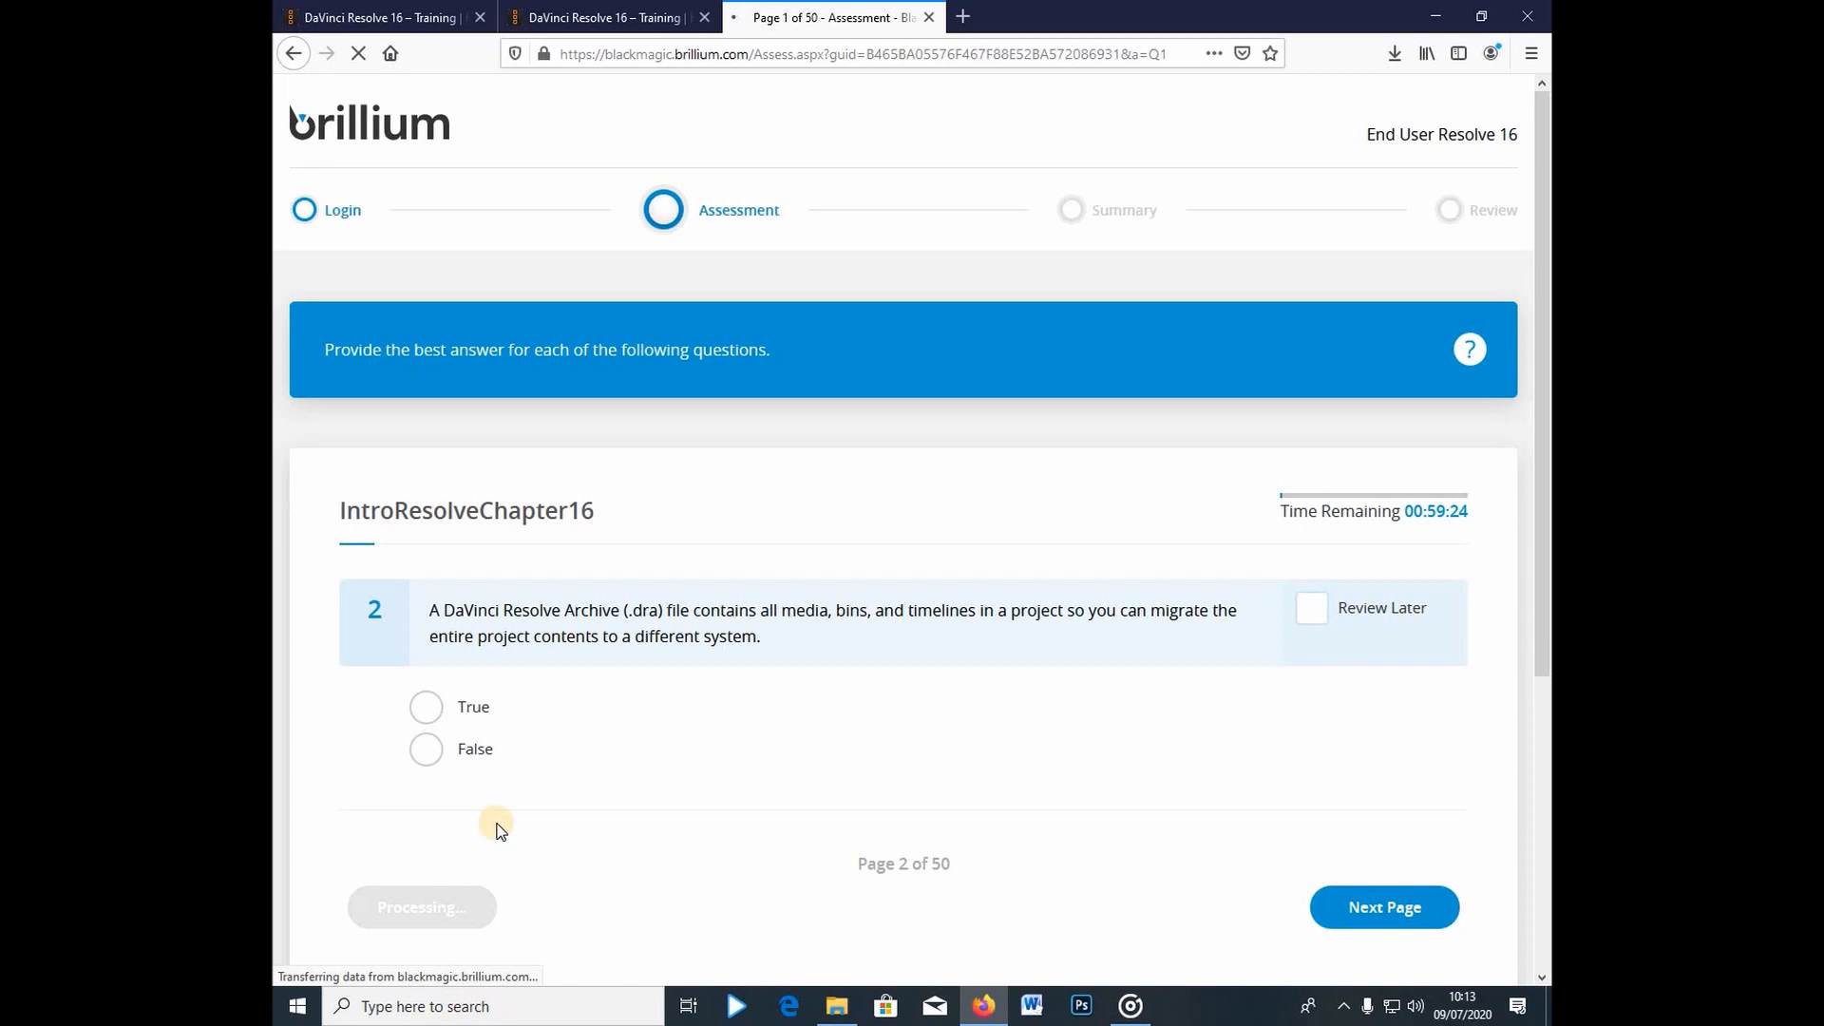
mouse_move(512, 693)
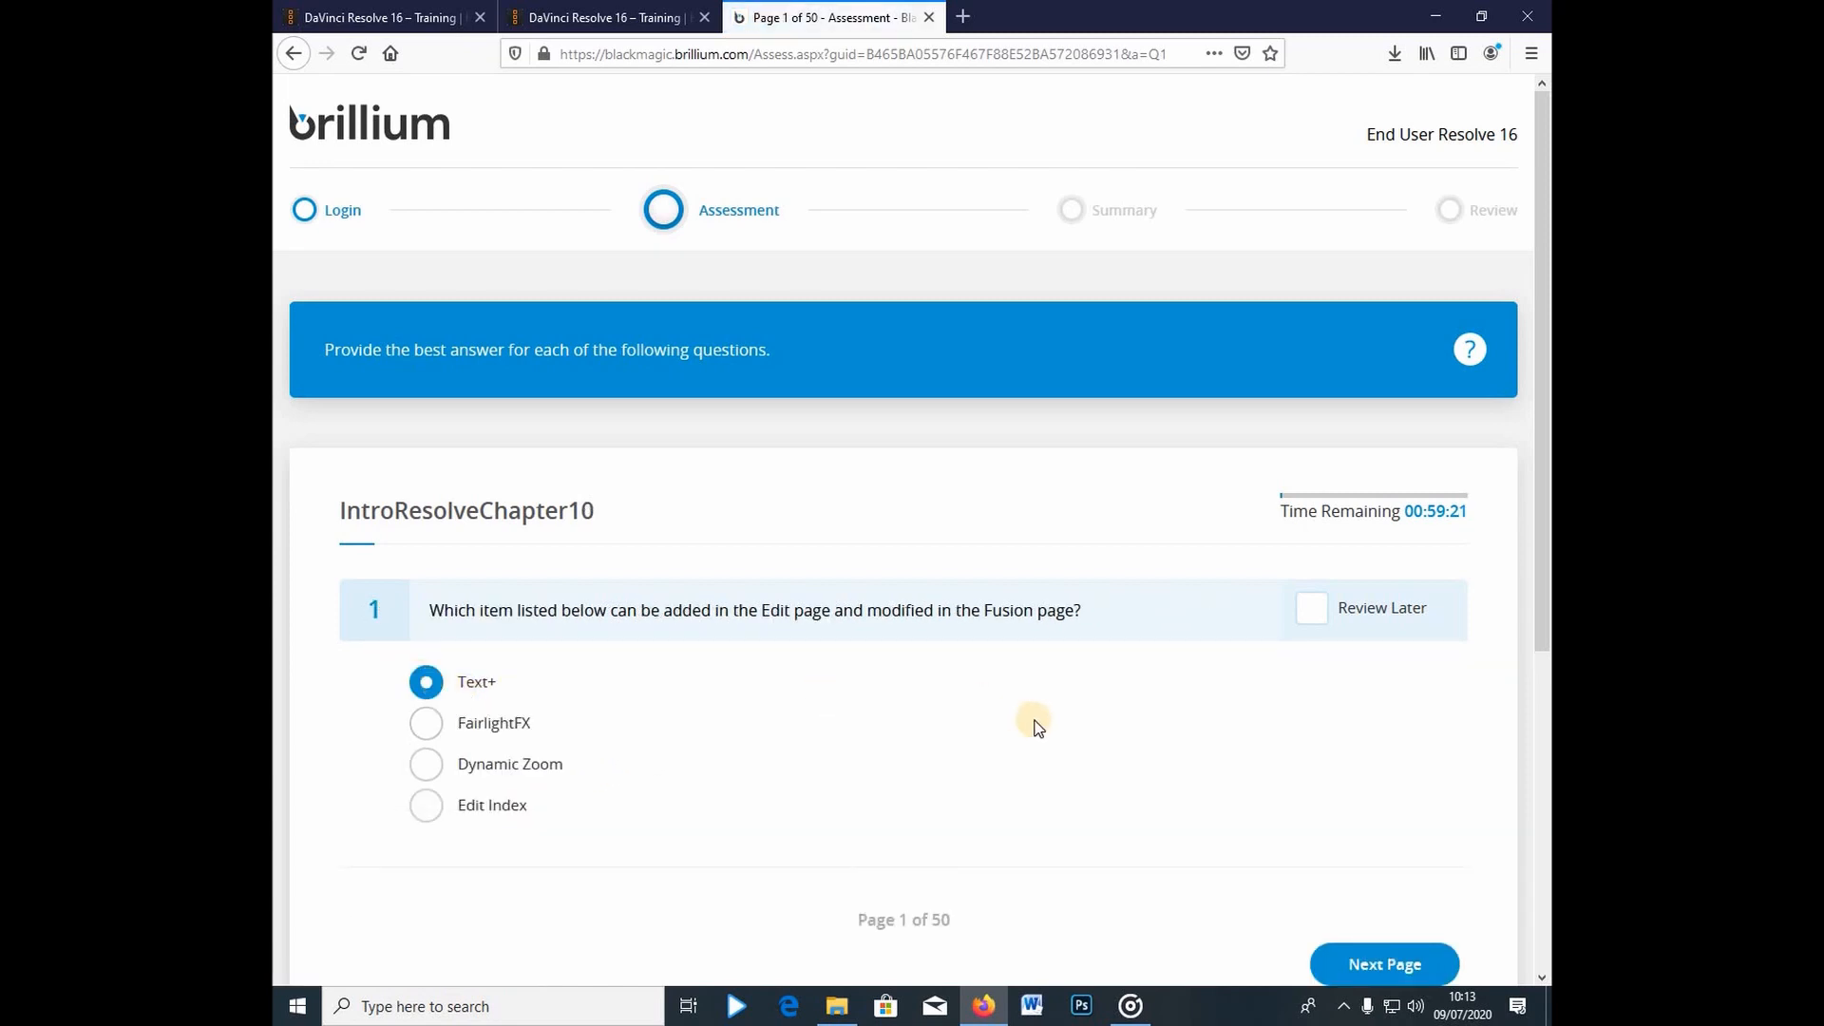
left_click(1382, 963)
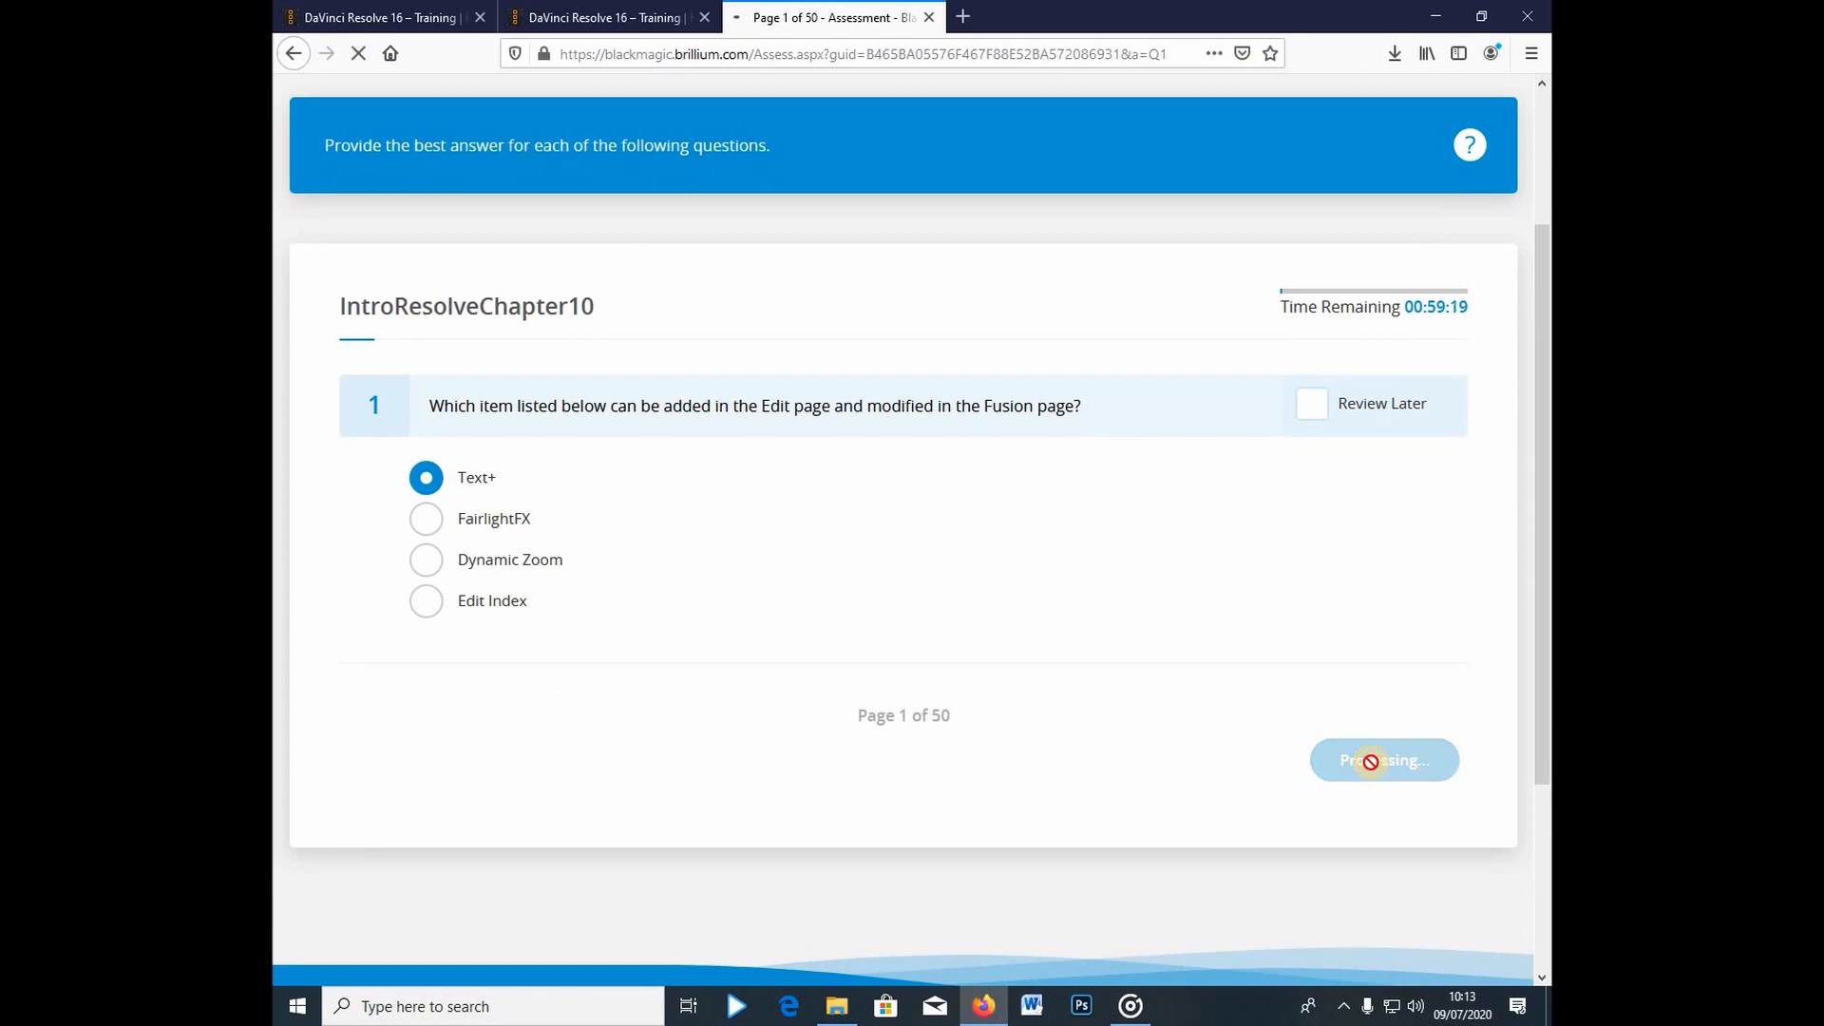
left_click(1383, 760)
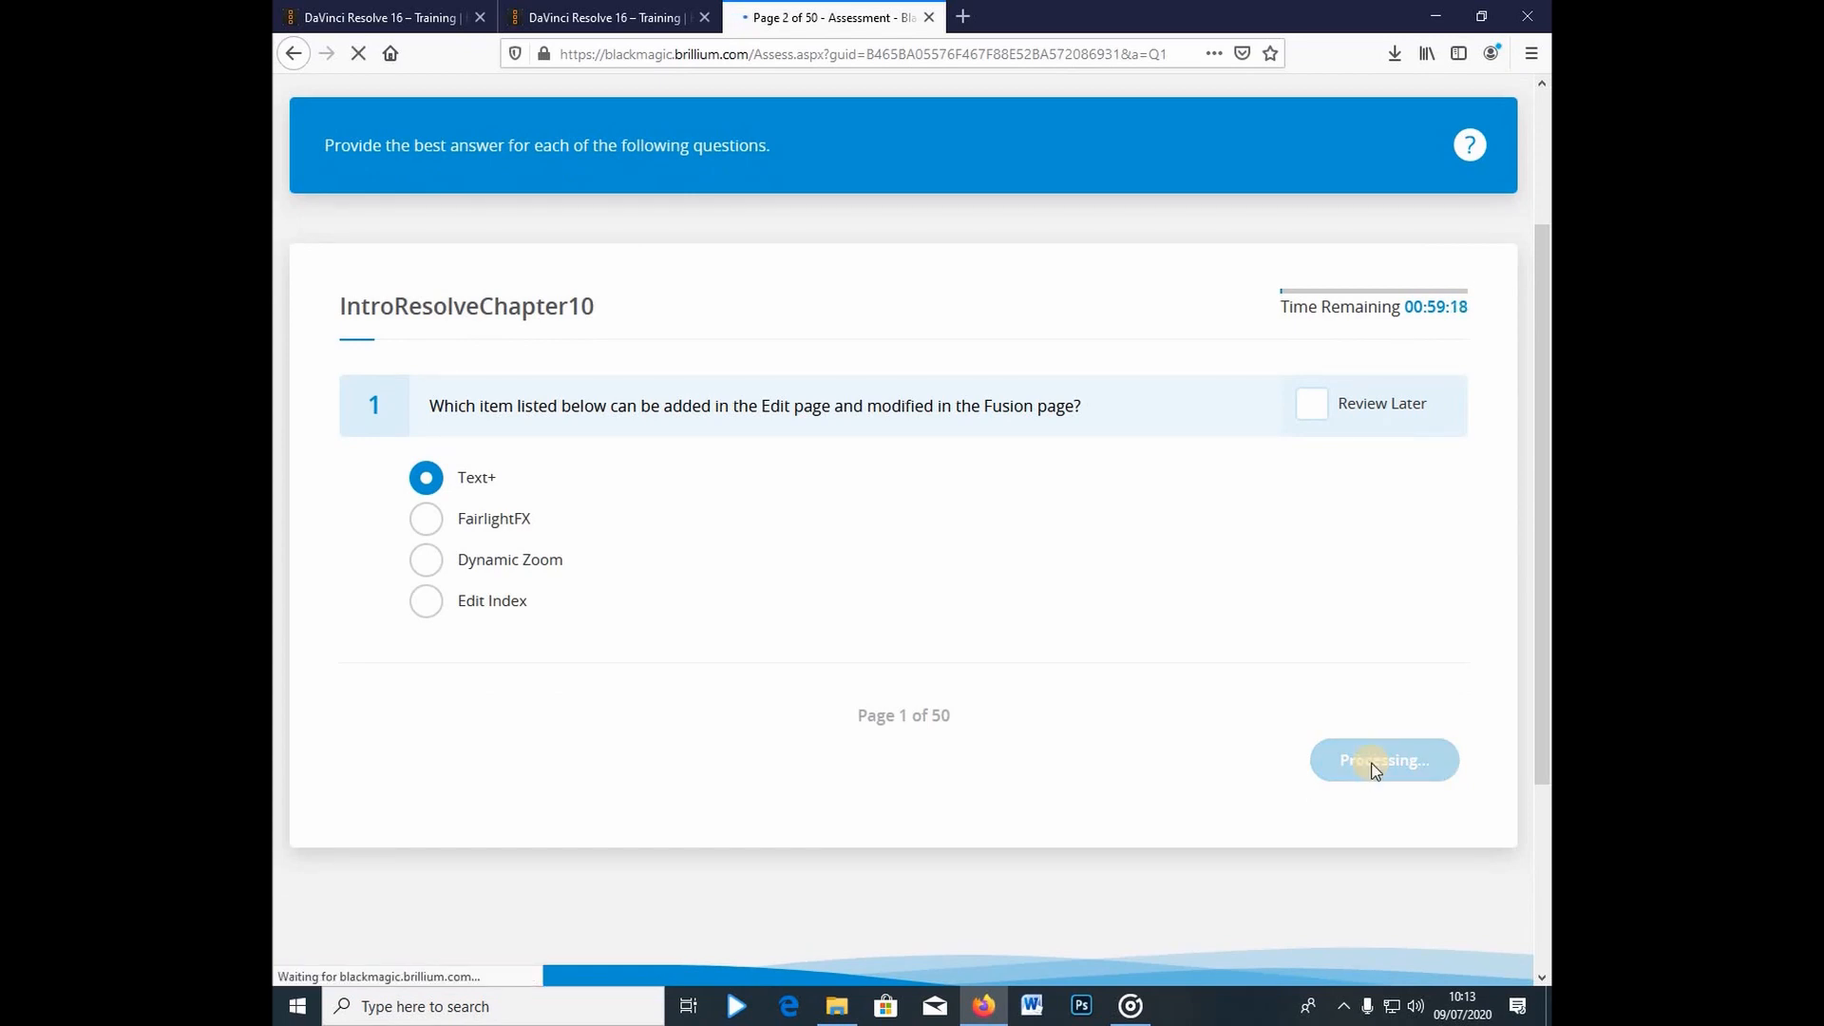
left_click(1384, 760)
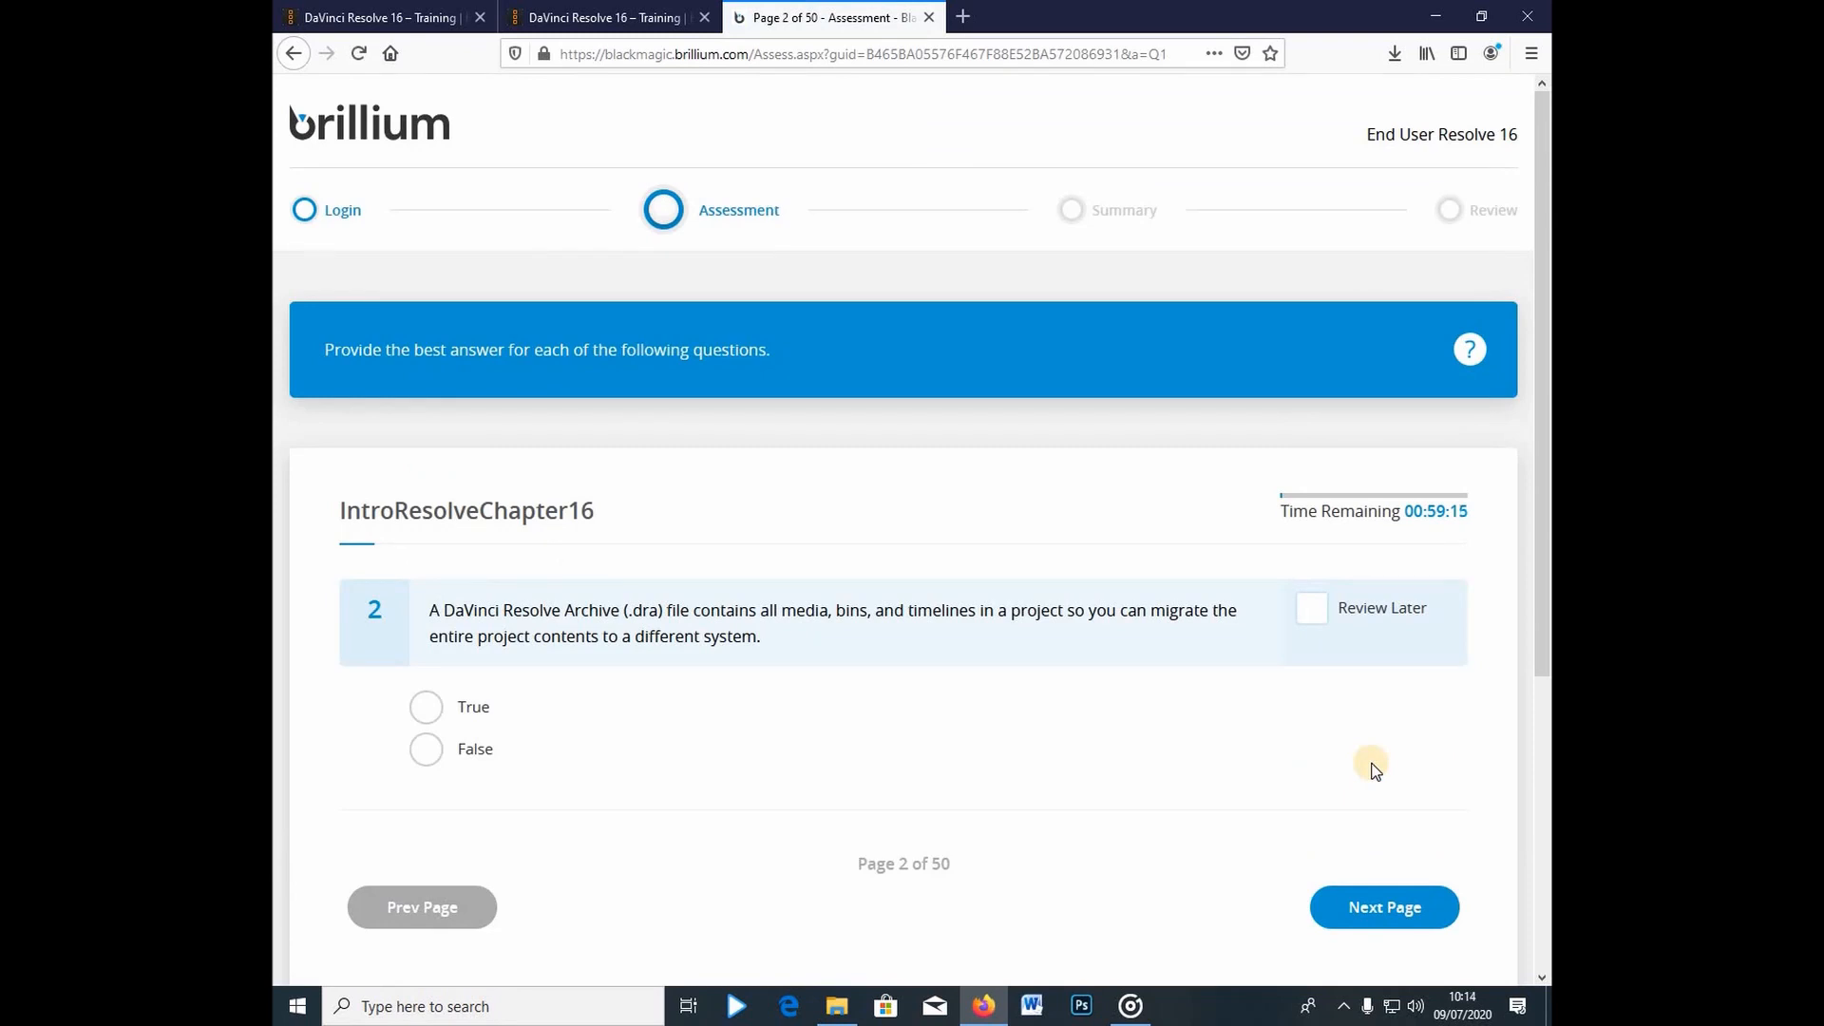
mouse_move(1442, 532)
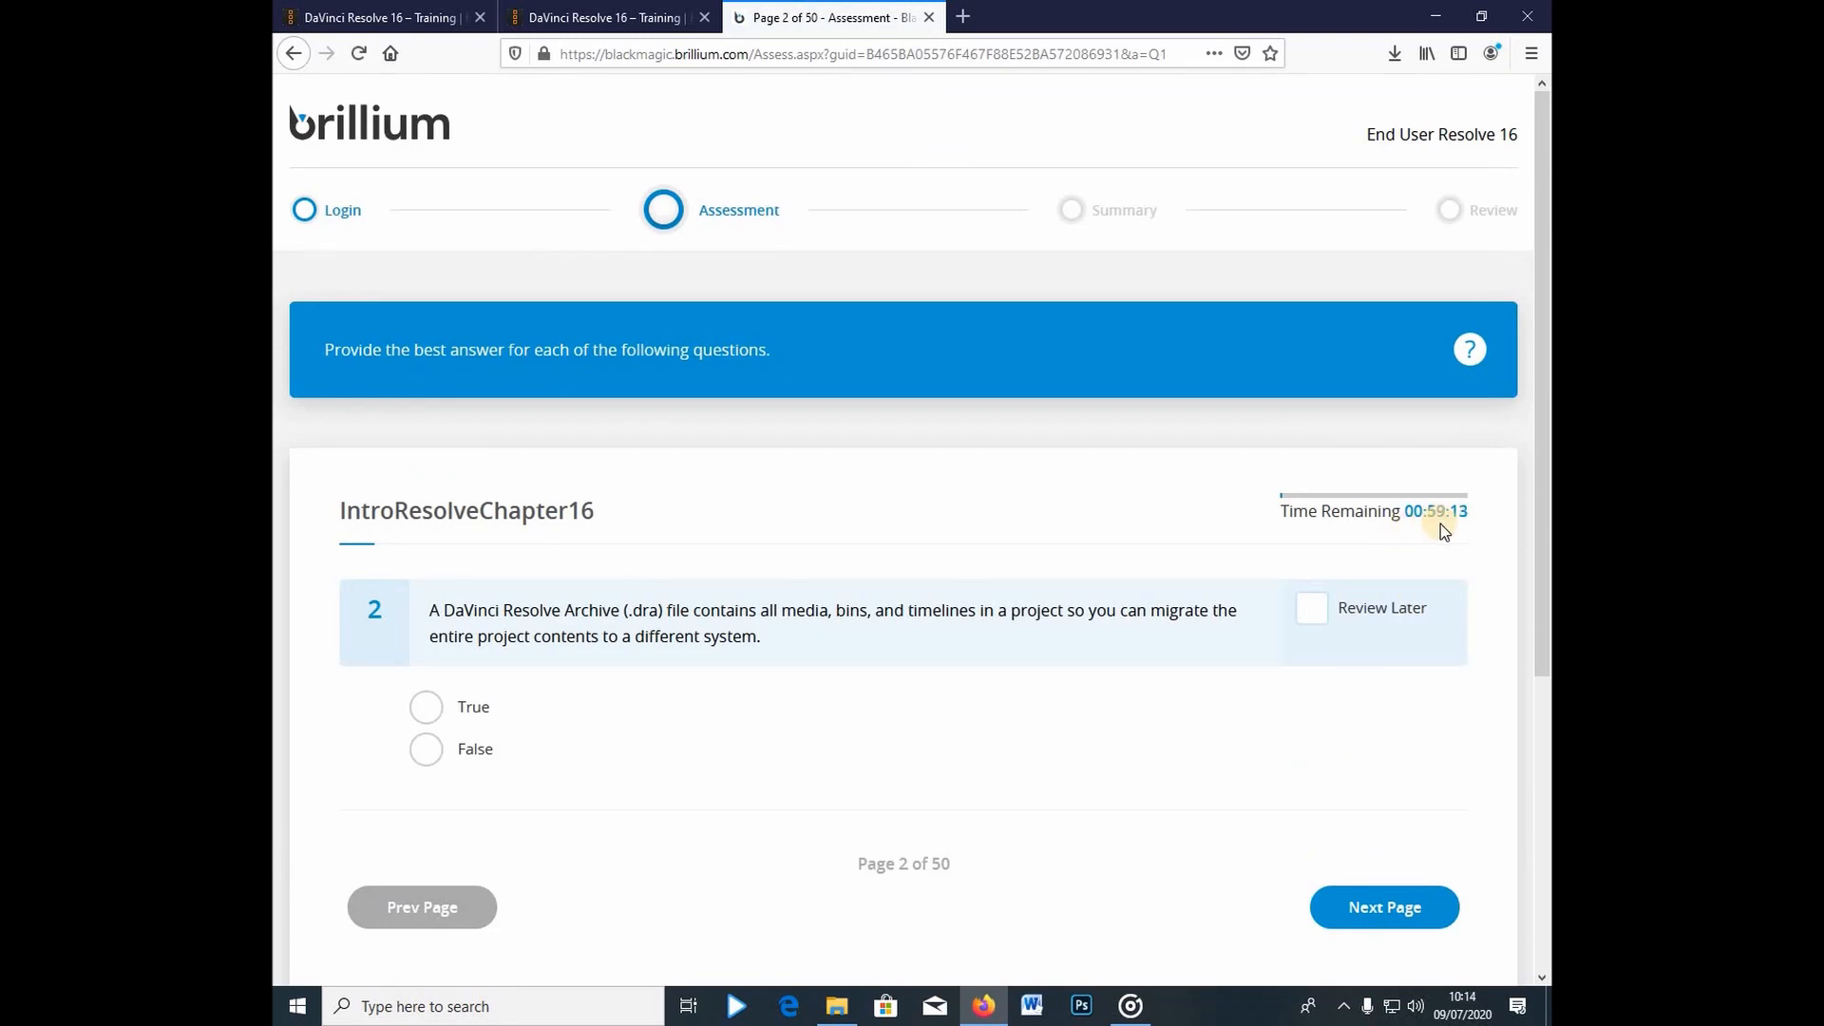
mouse_move(1429, 517)
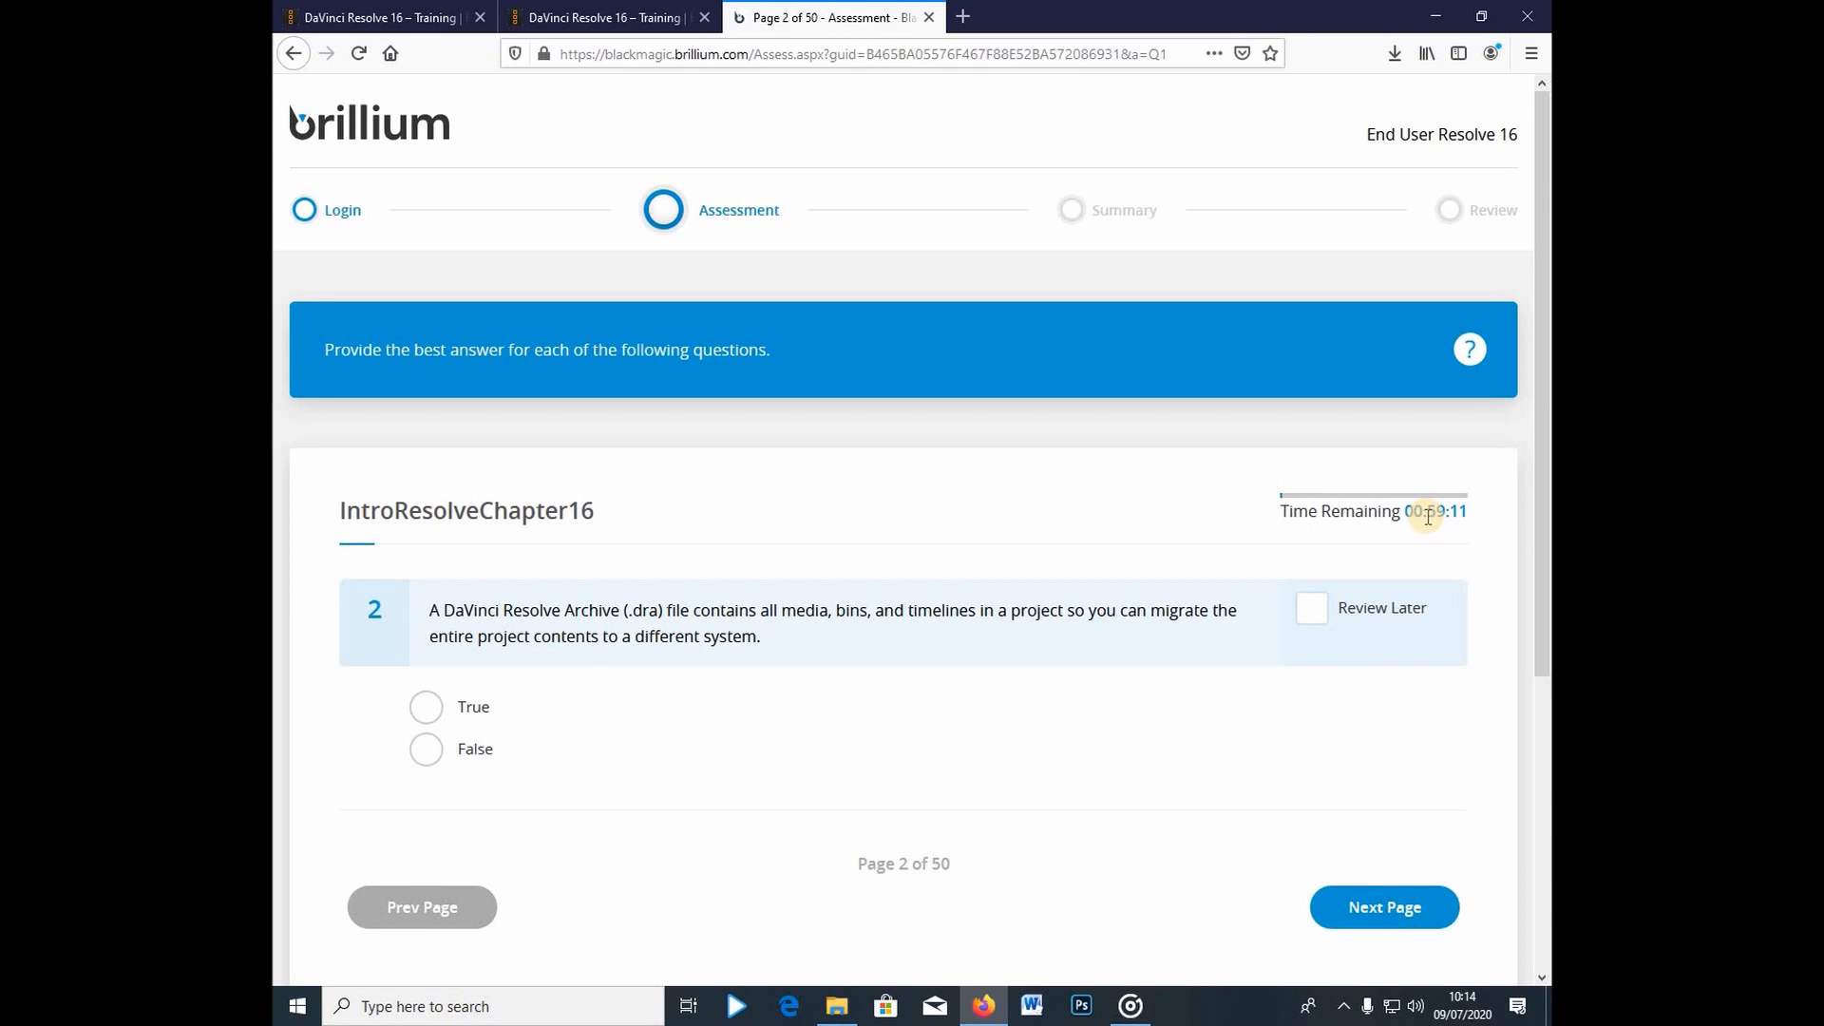
mouse_move(964, 652)
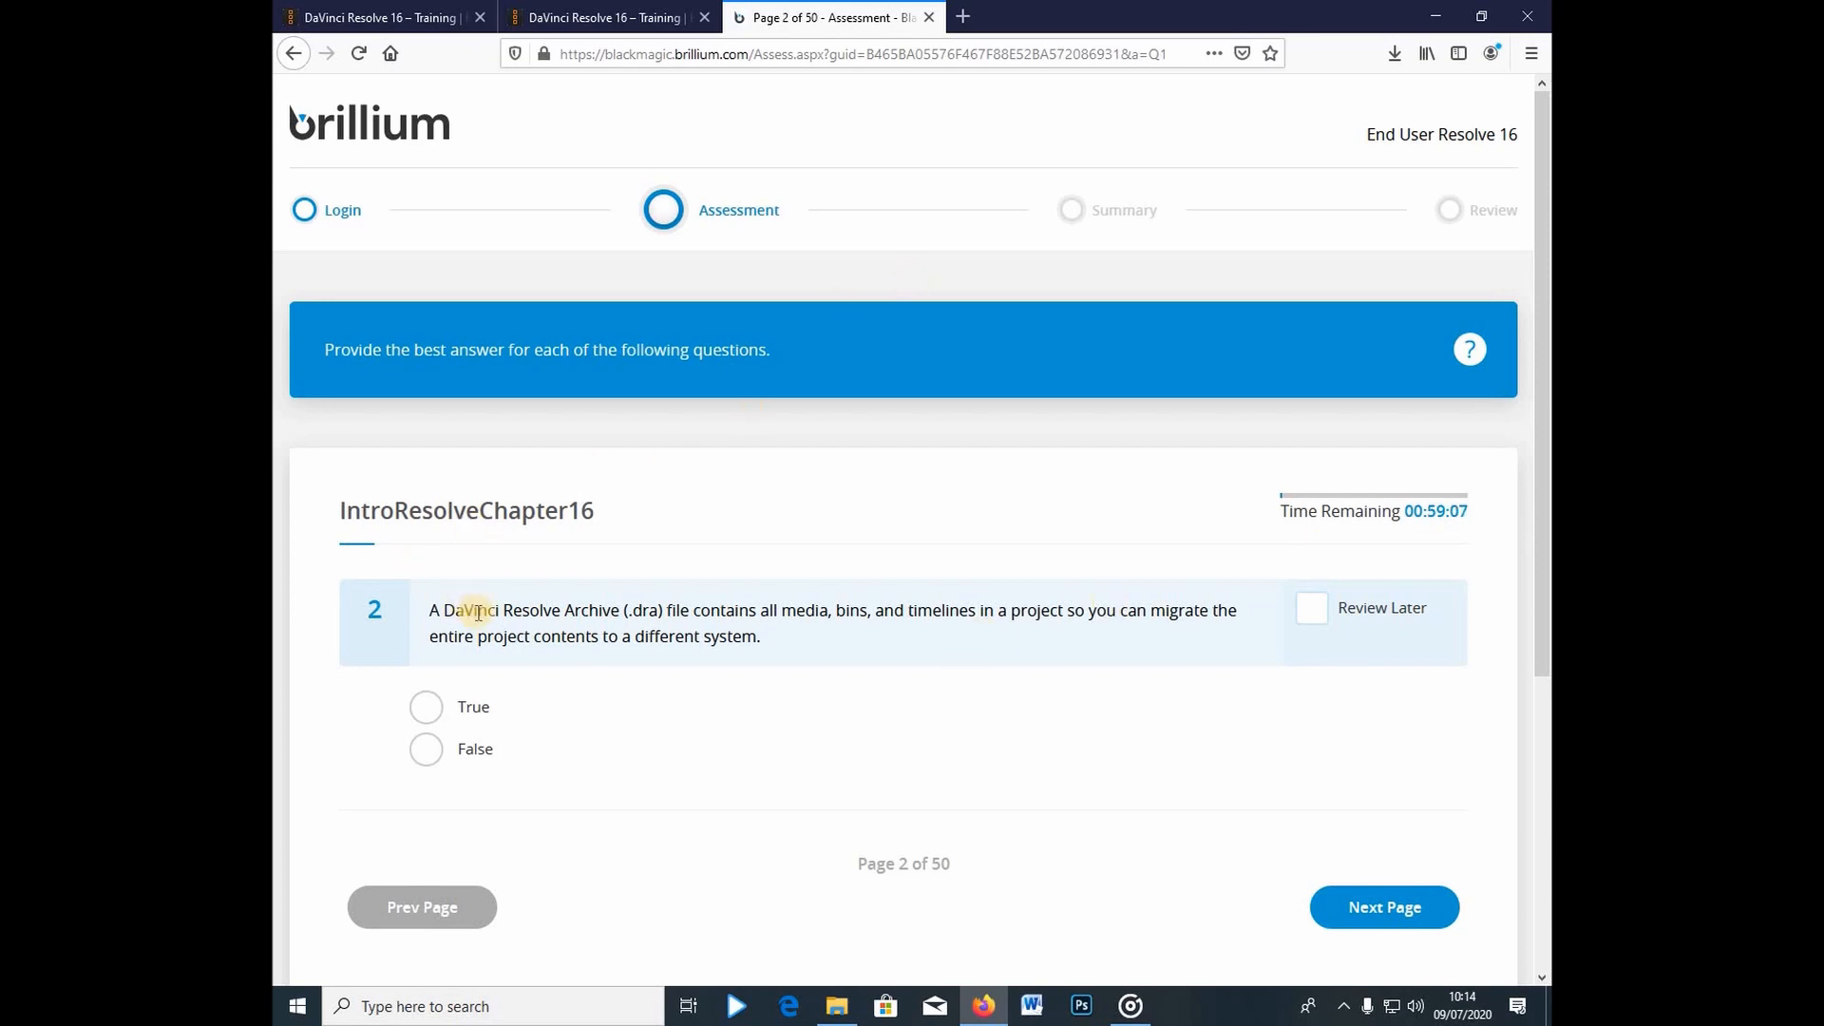
mouse_move(564, 628)
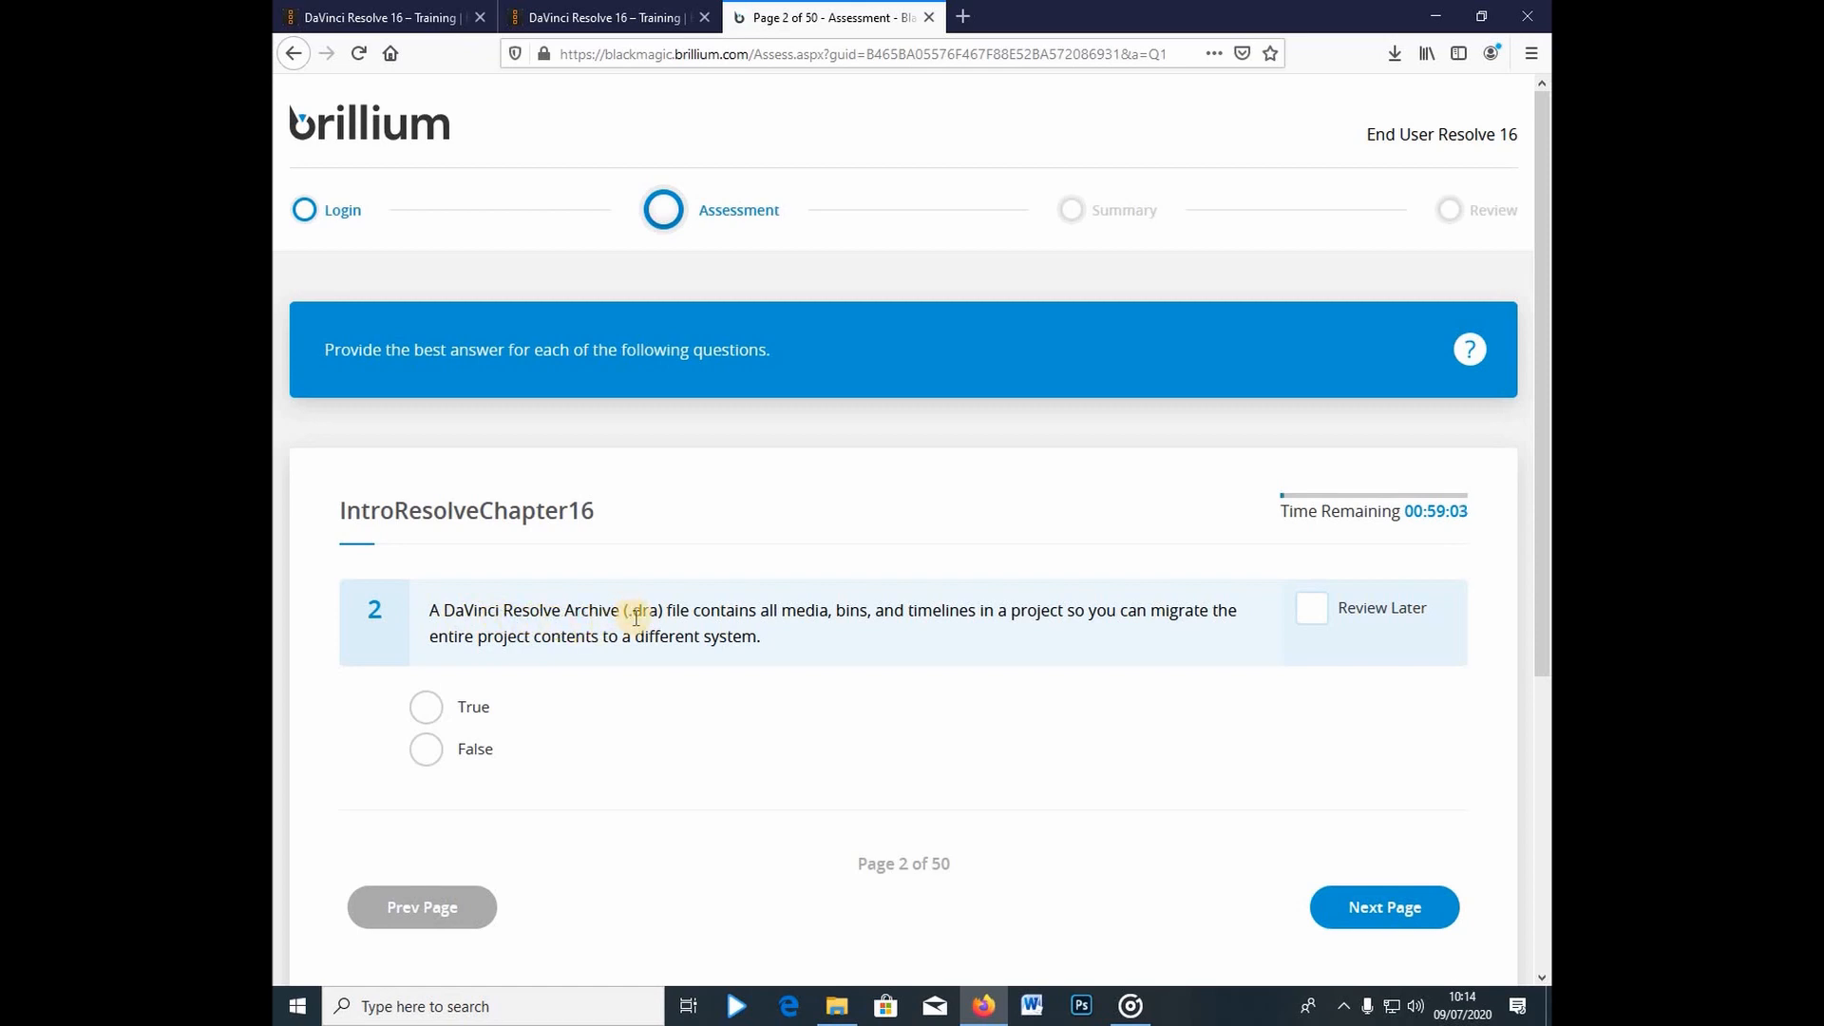
mouse_move(677, 628)
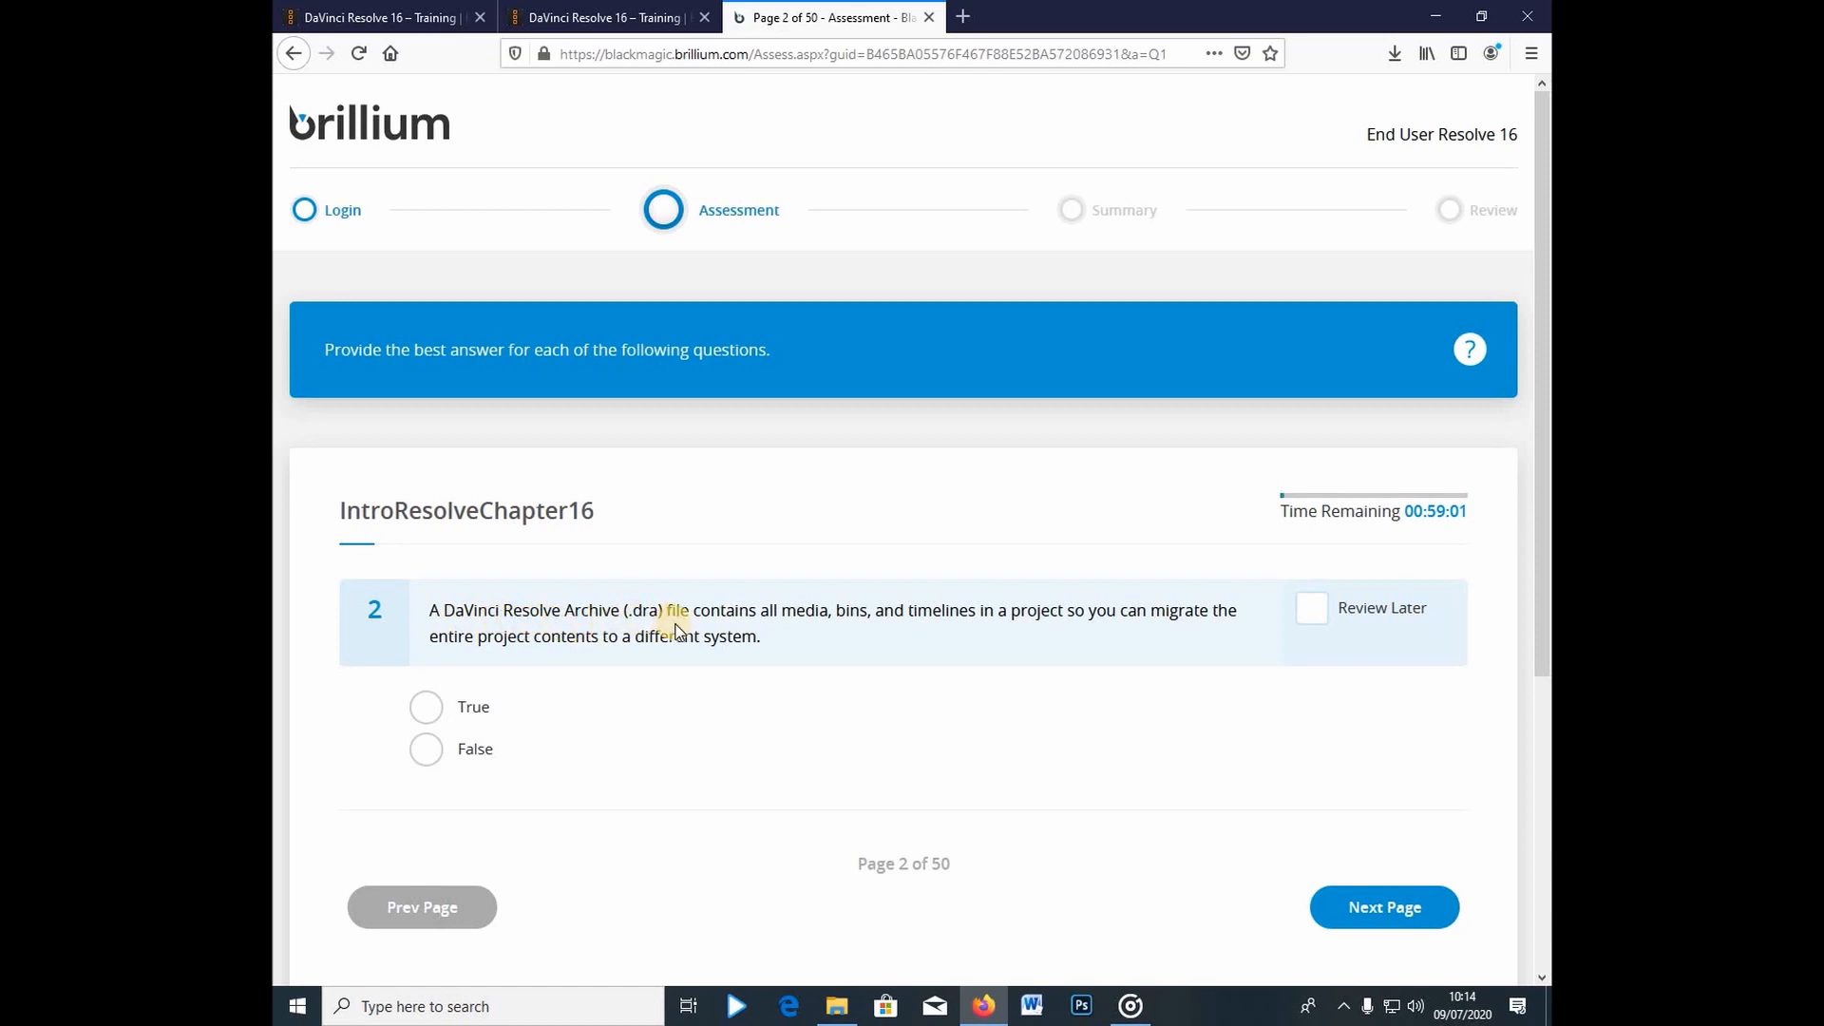
mouse_move(952, 632)
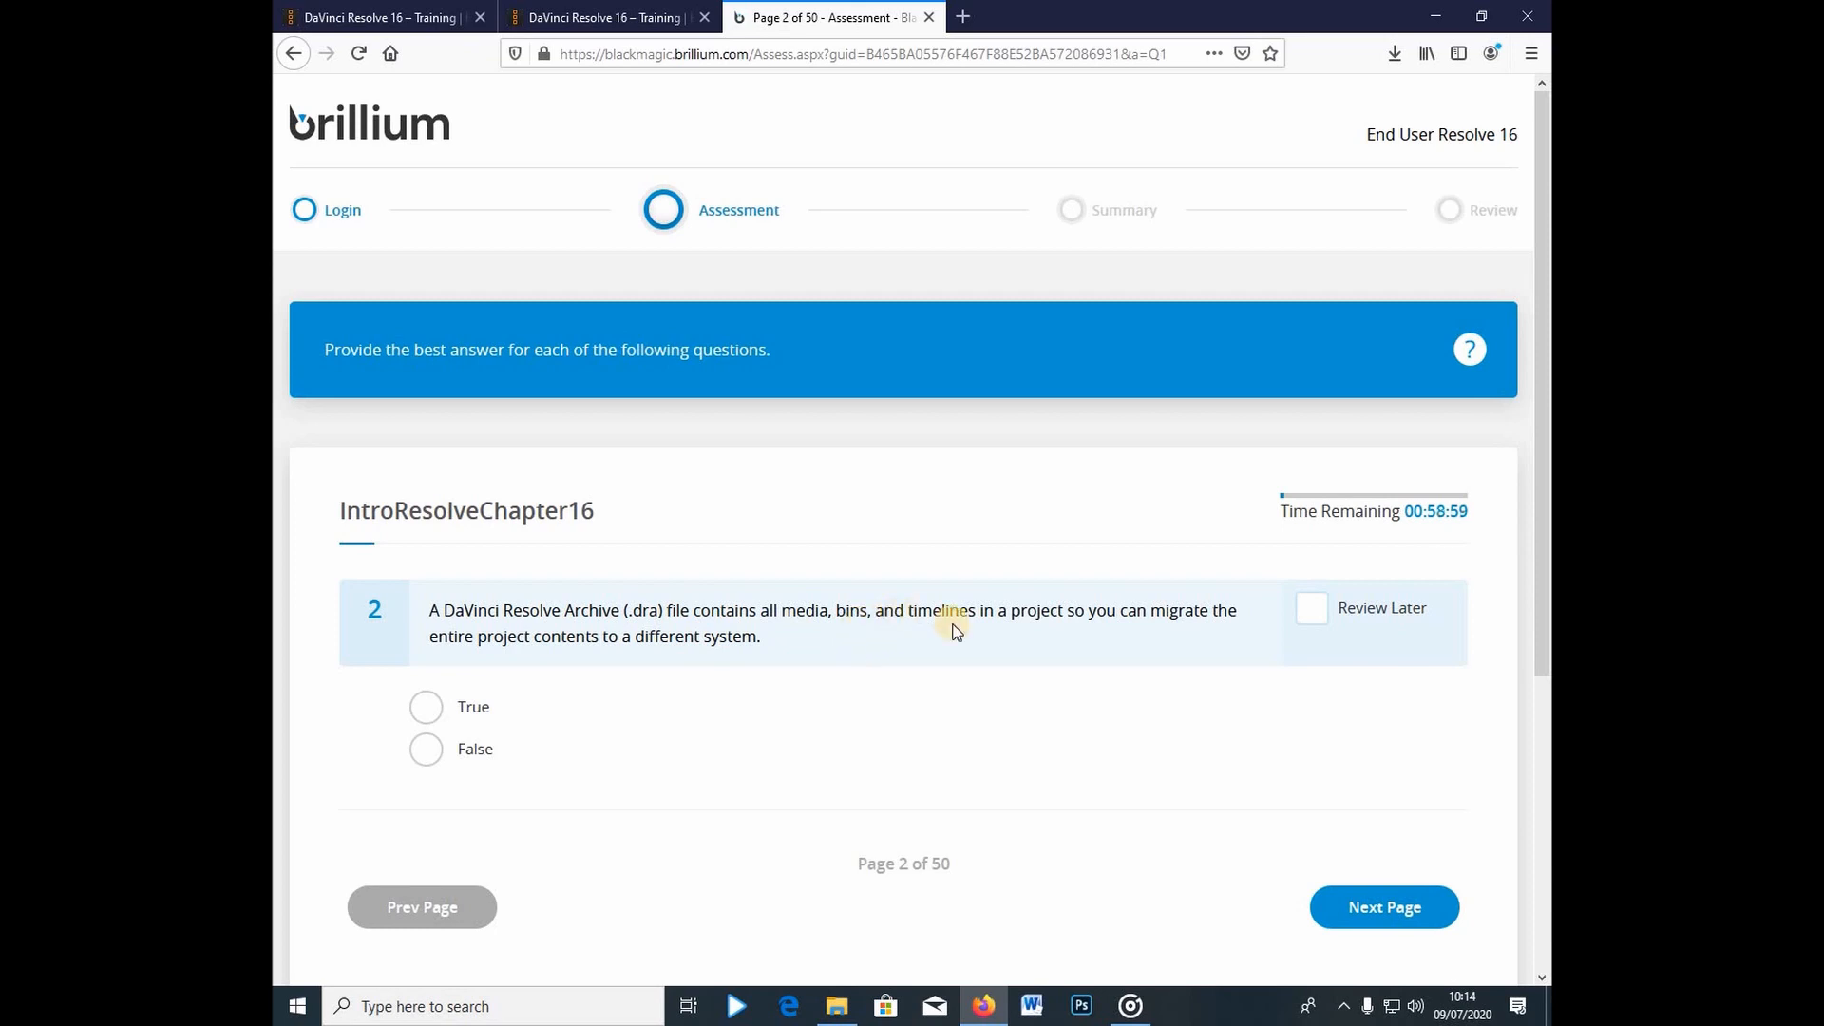
mouse_move(1069, 695)
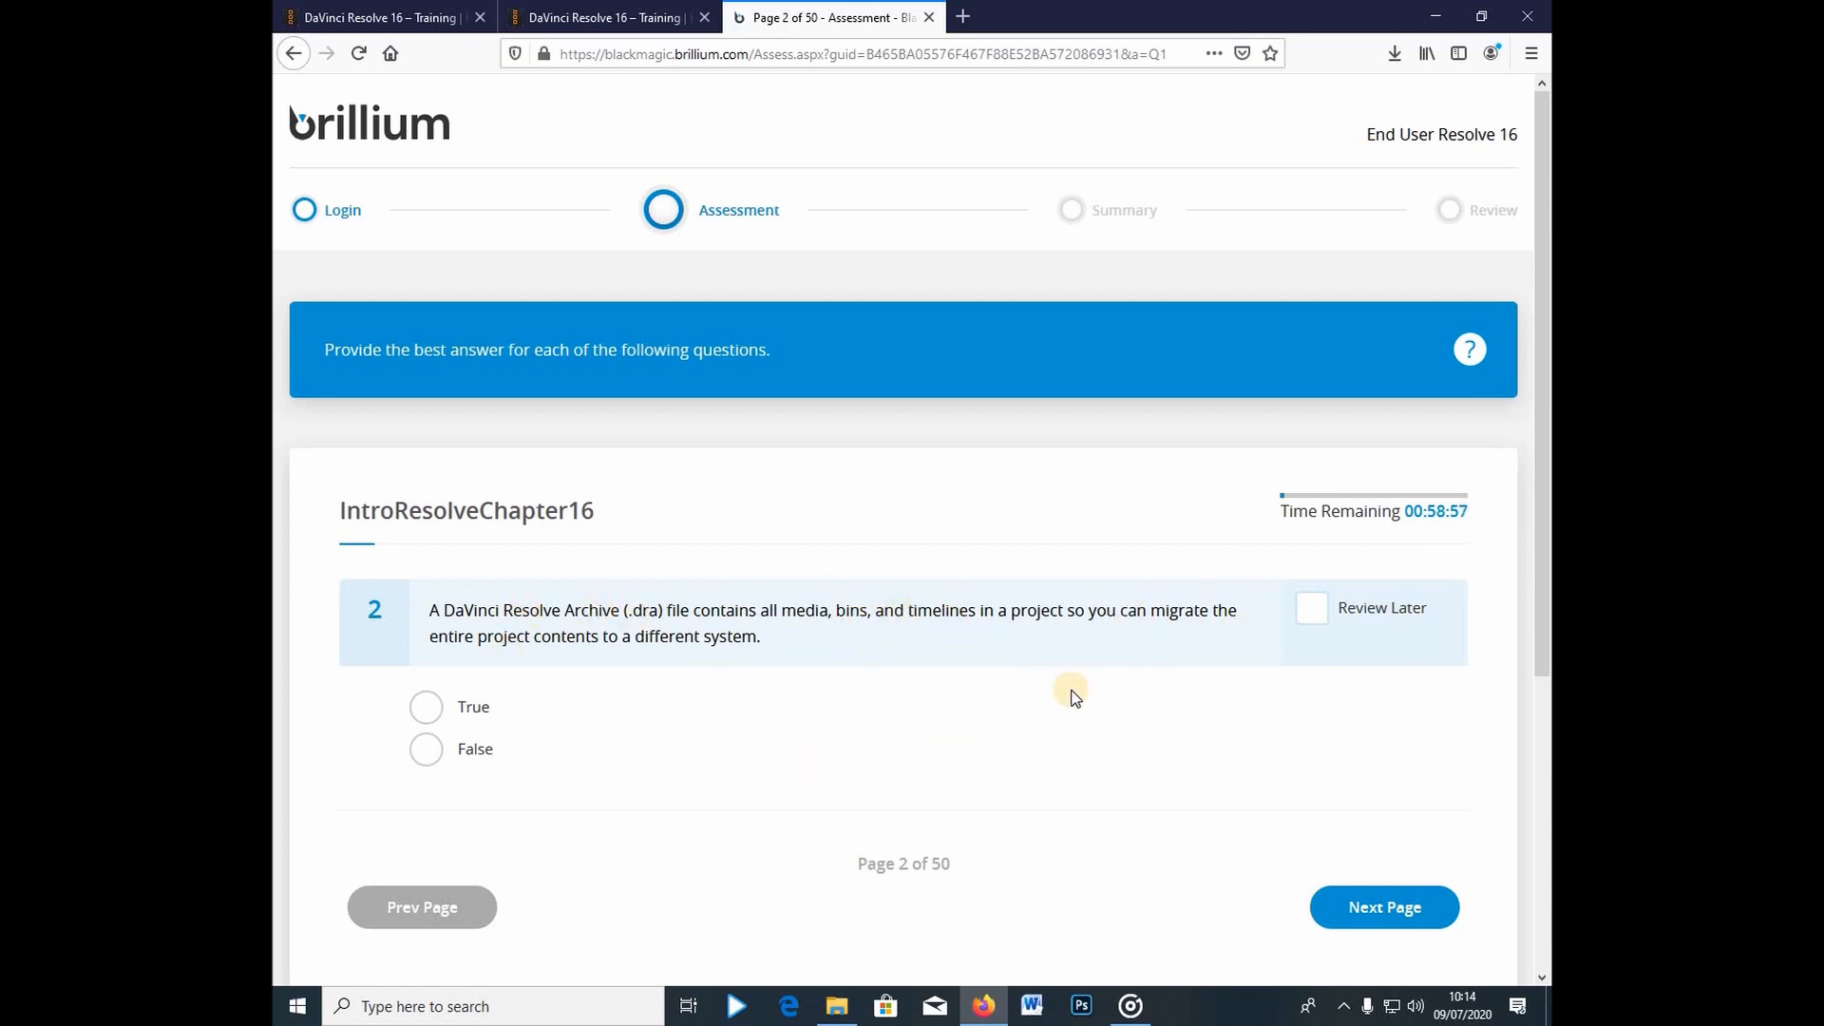
mouse_move(591, 653)
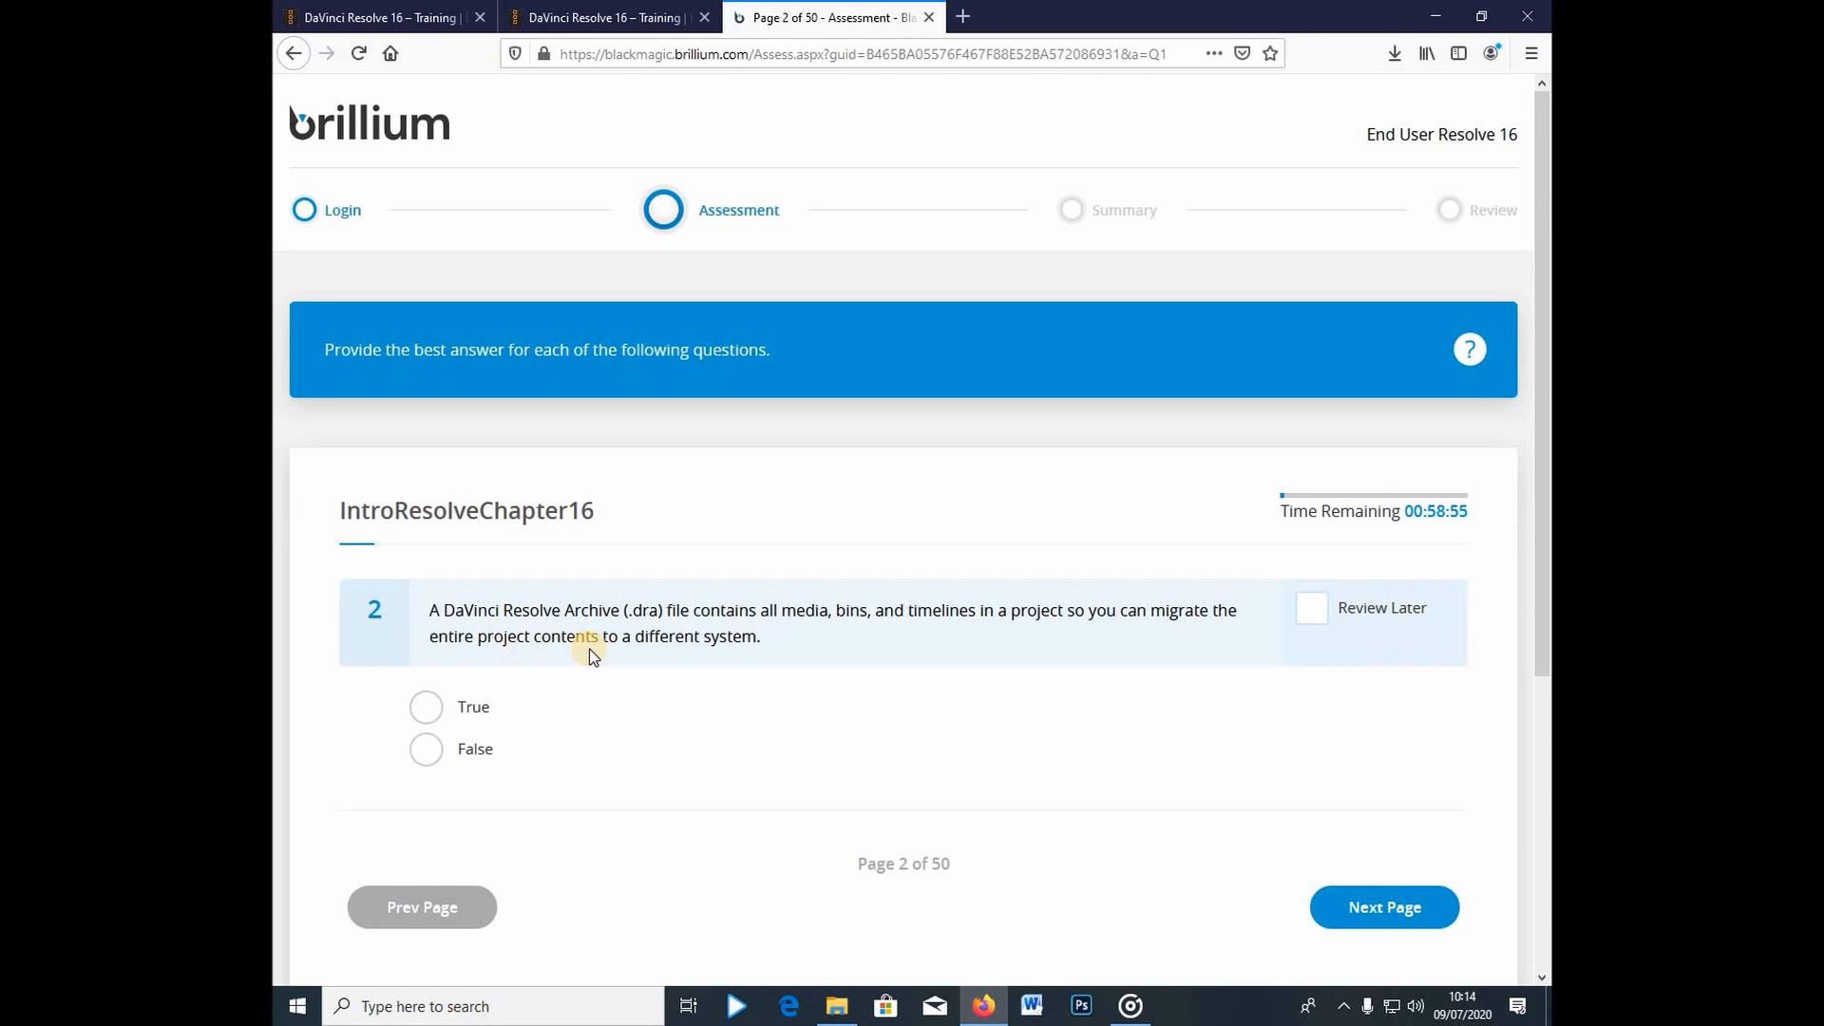
mouse_move(1216, 609)
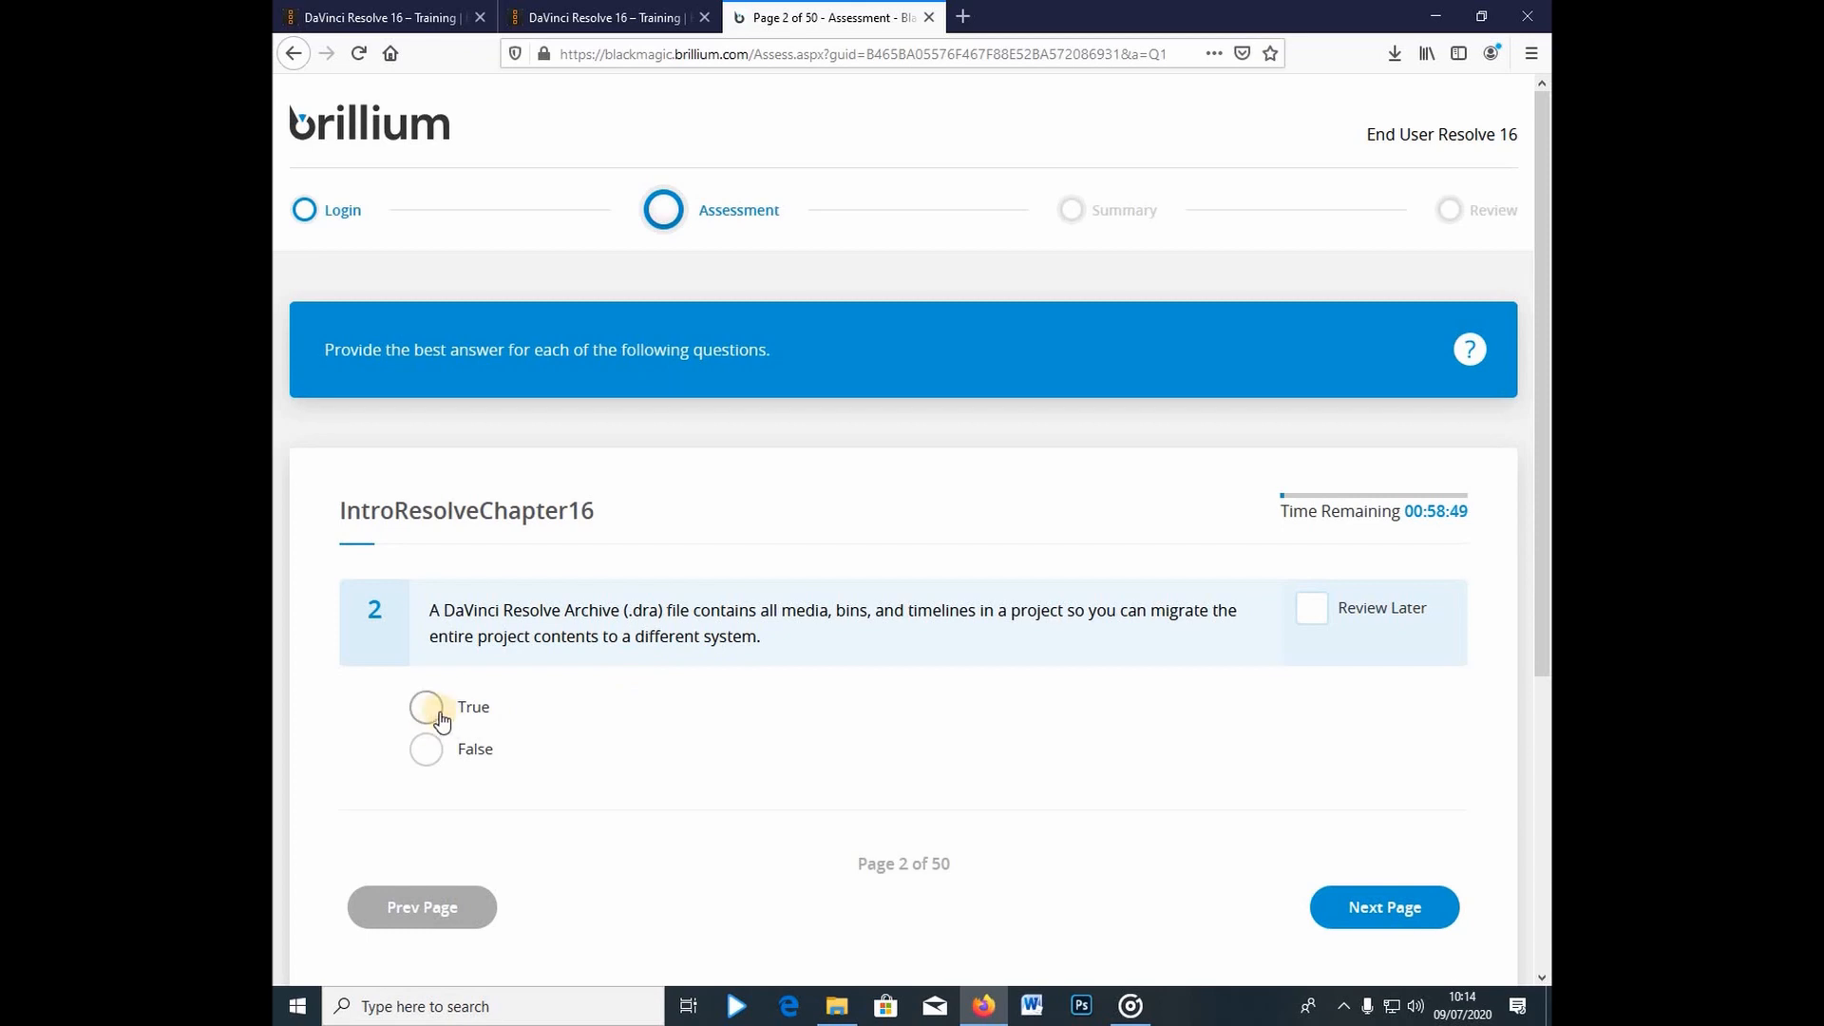
Answer True to the DaVinci Resolve Archive question and load page 3
left_click(425, 706)
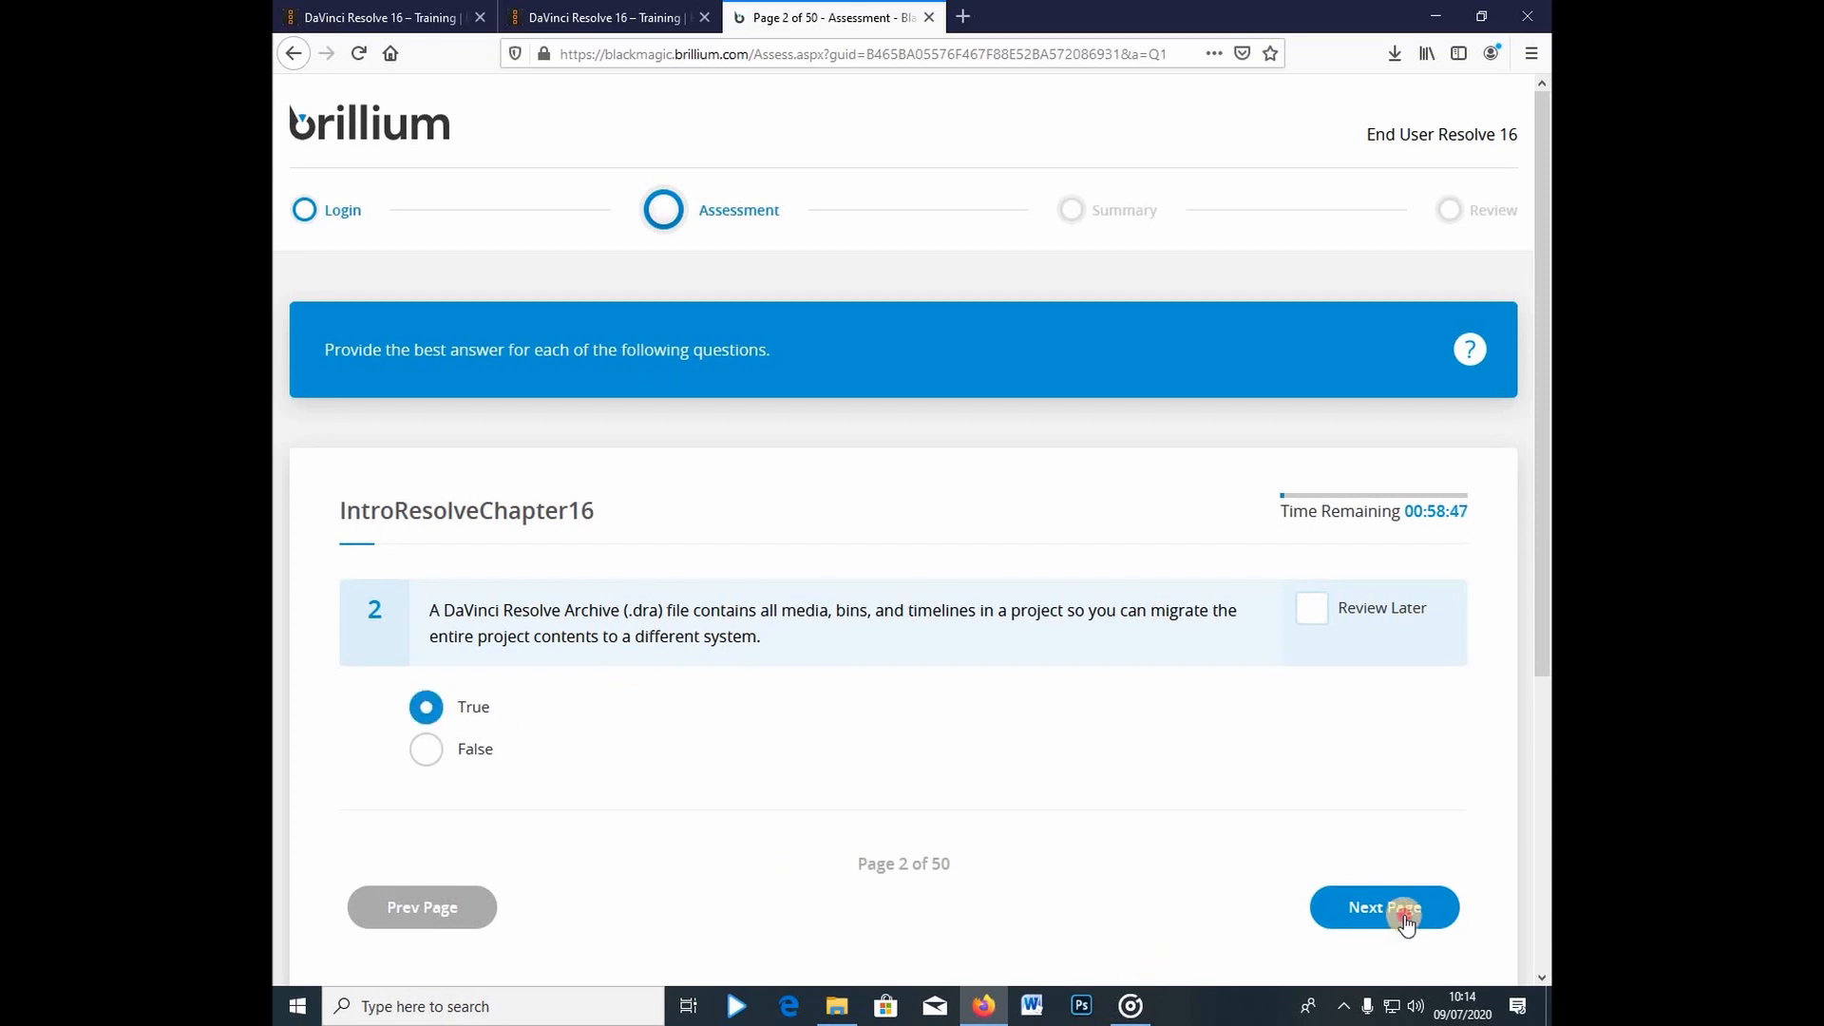
left_click(1383, 907)
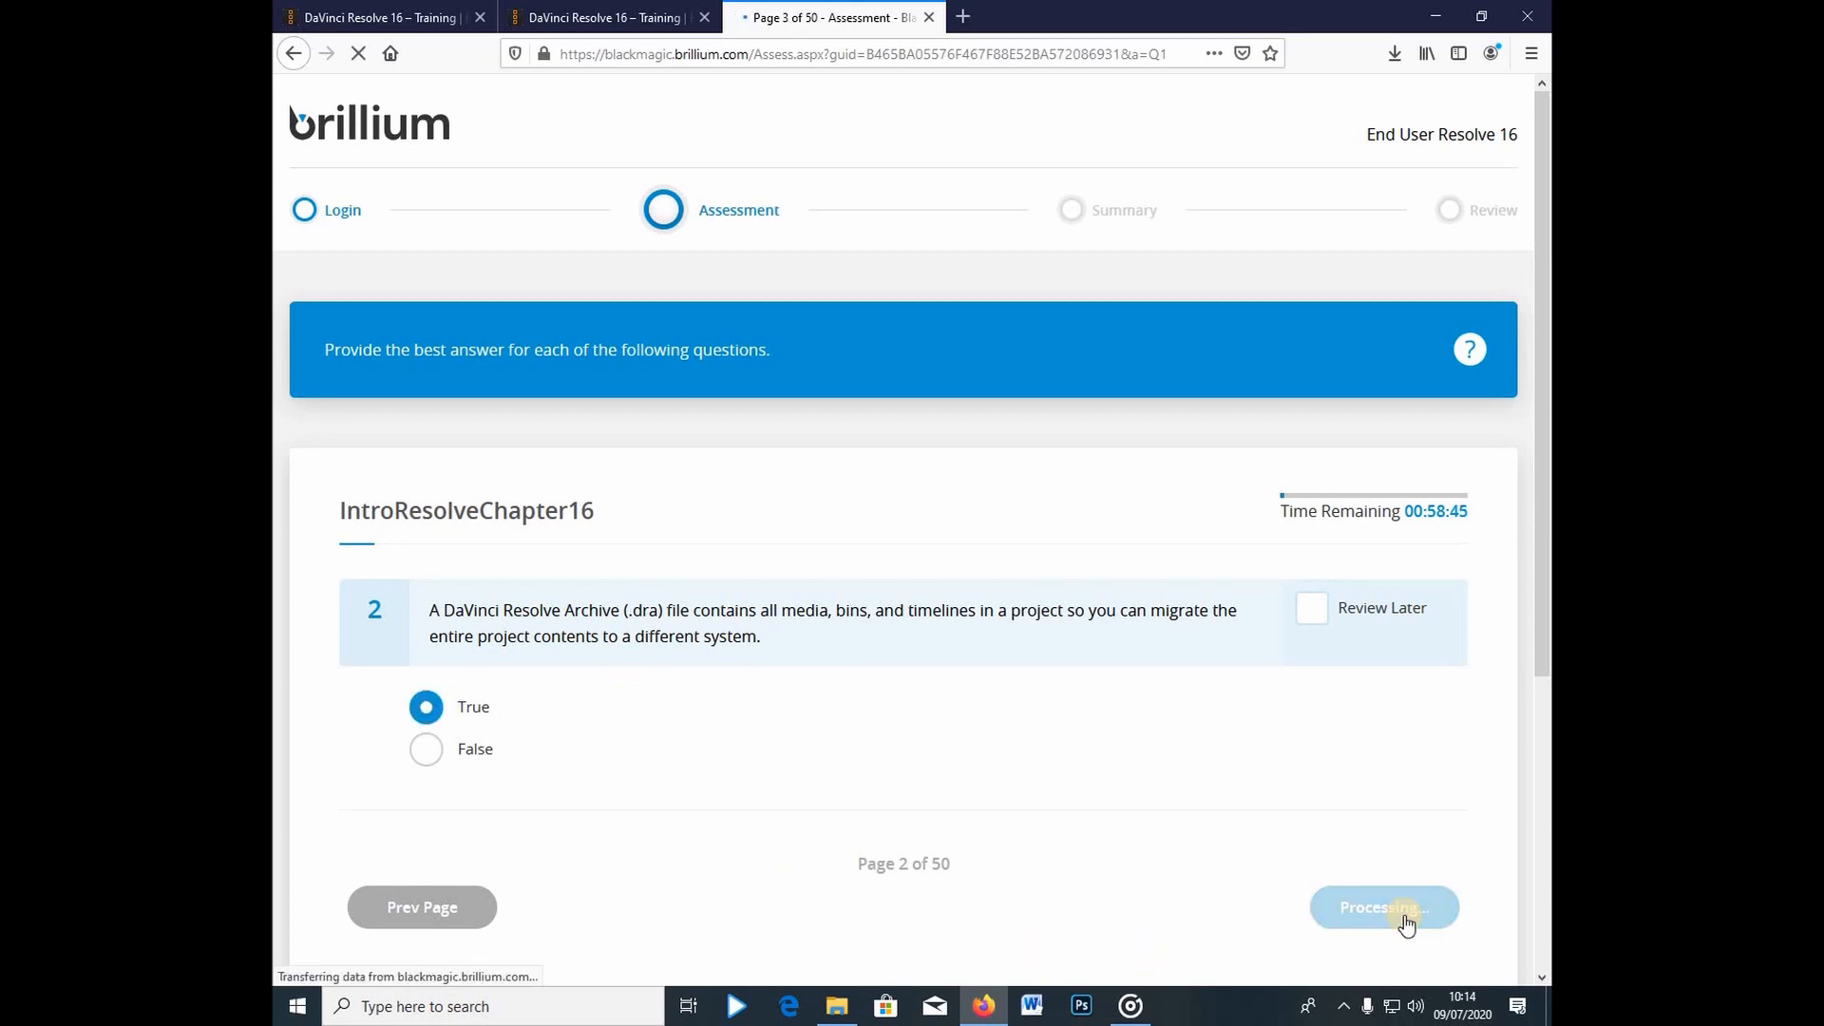
left_click(1383, 907)
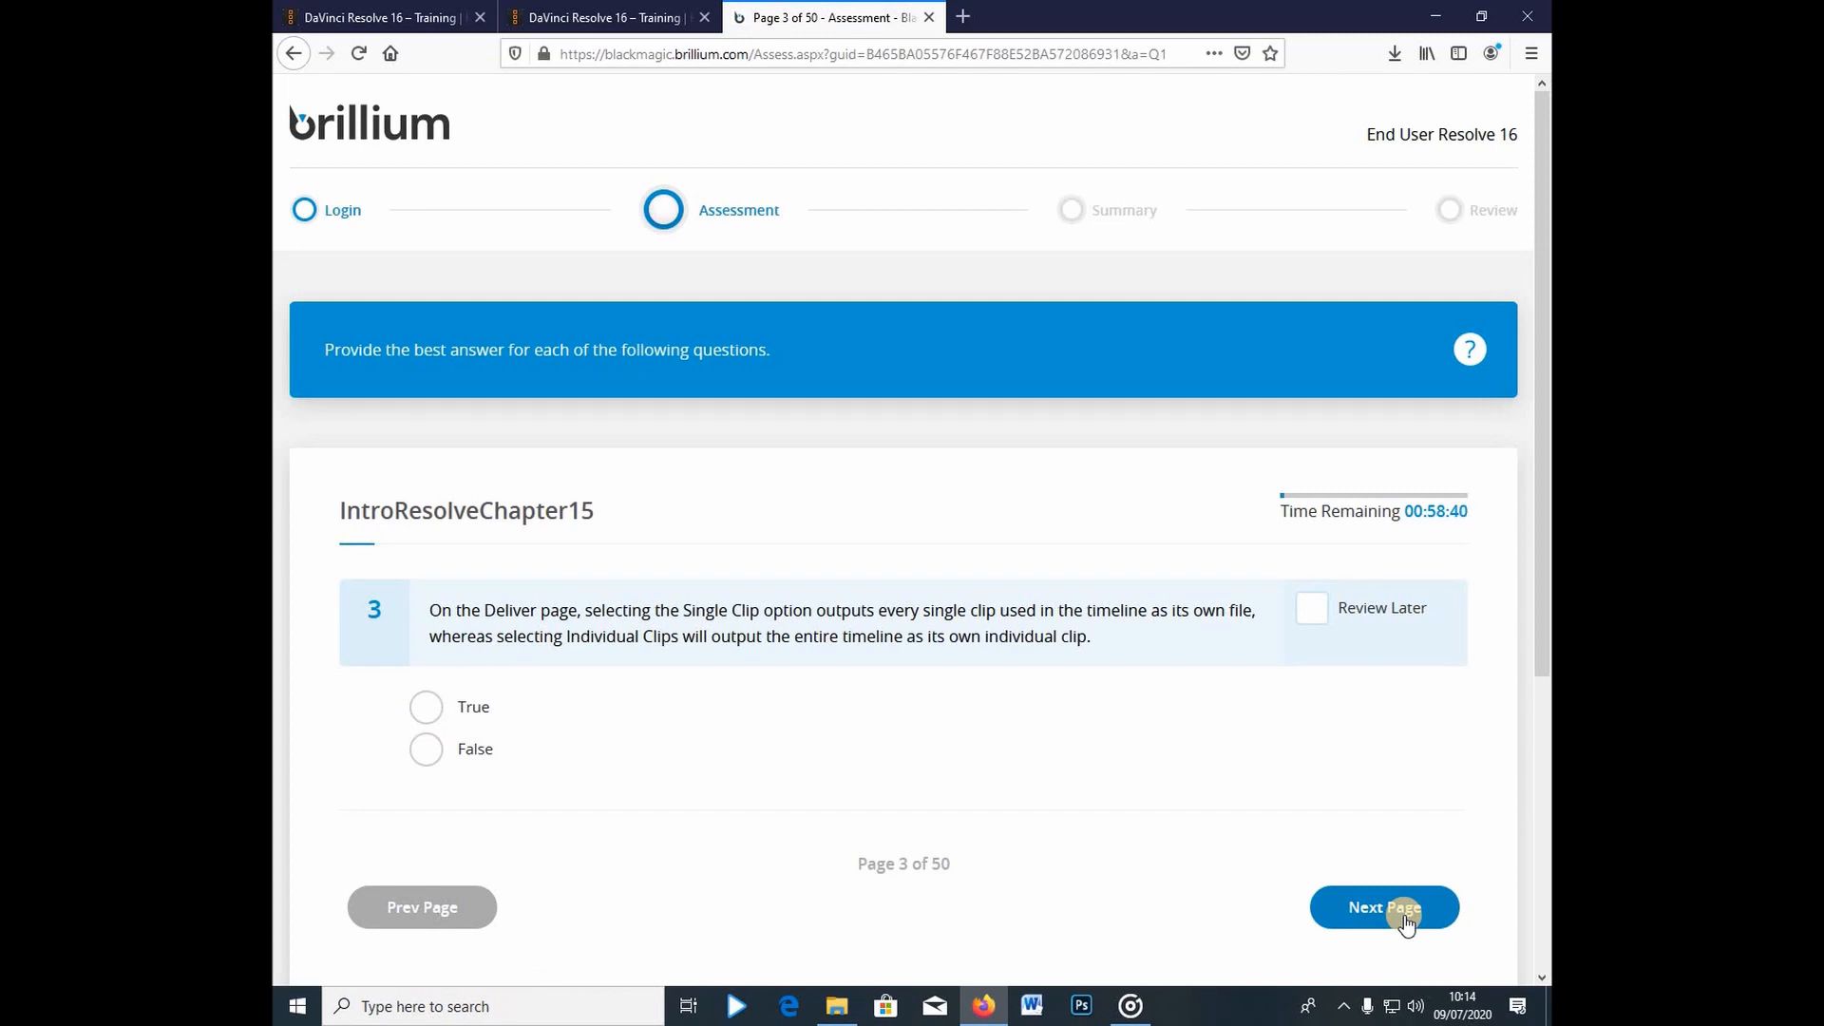
scroll("down", 3)
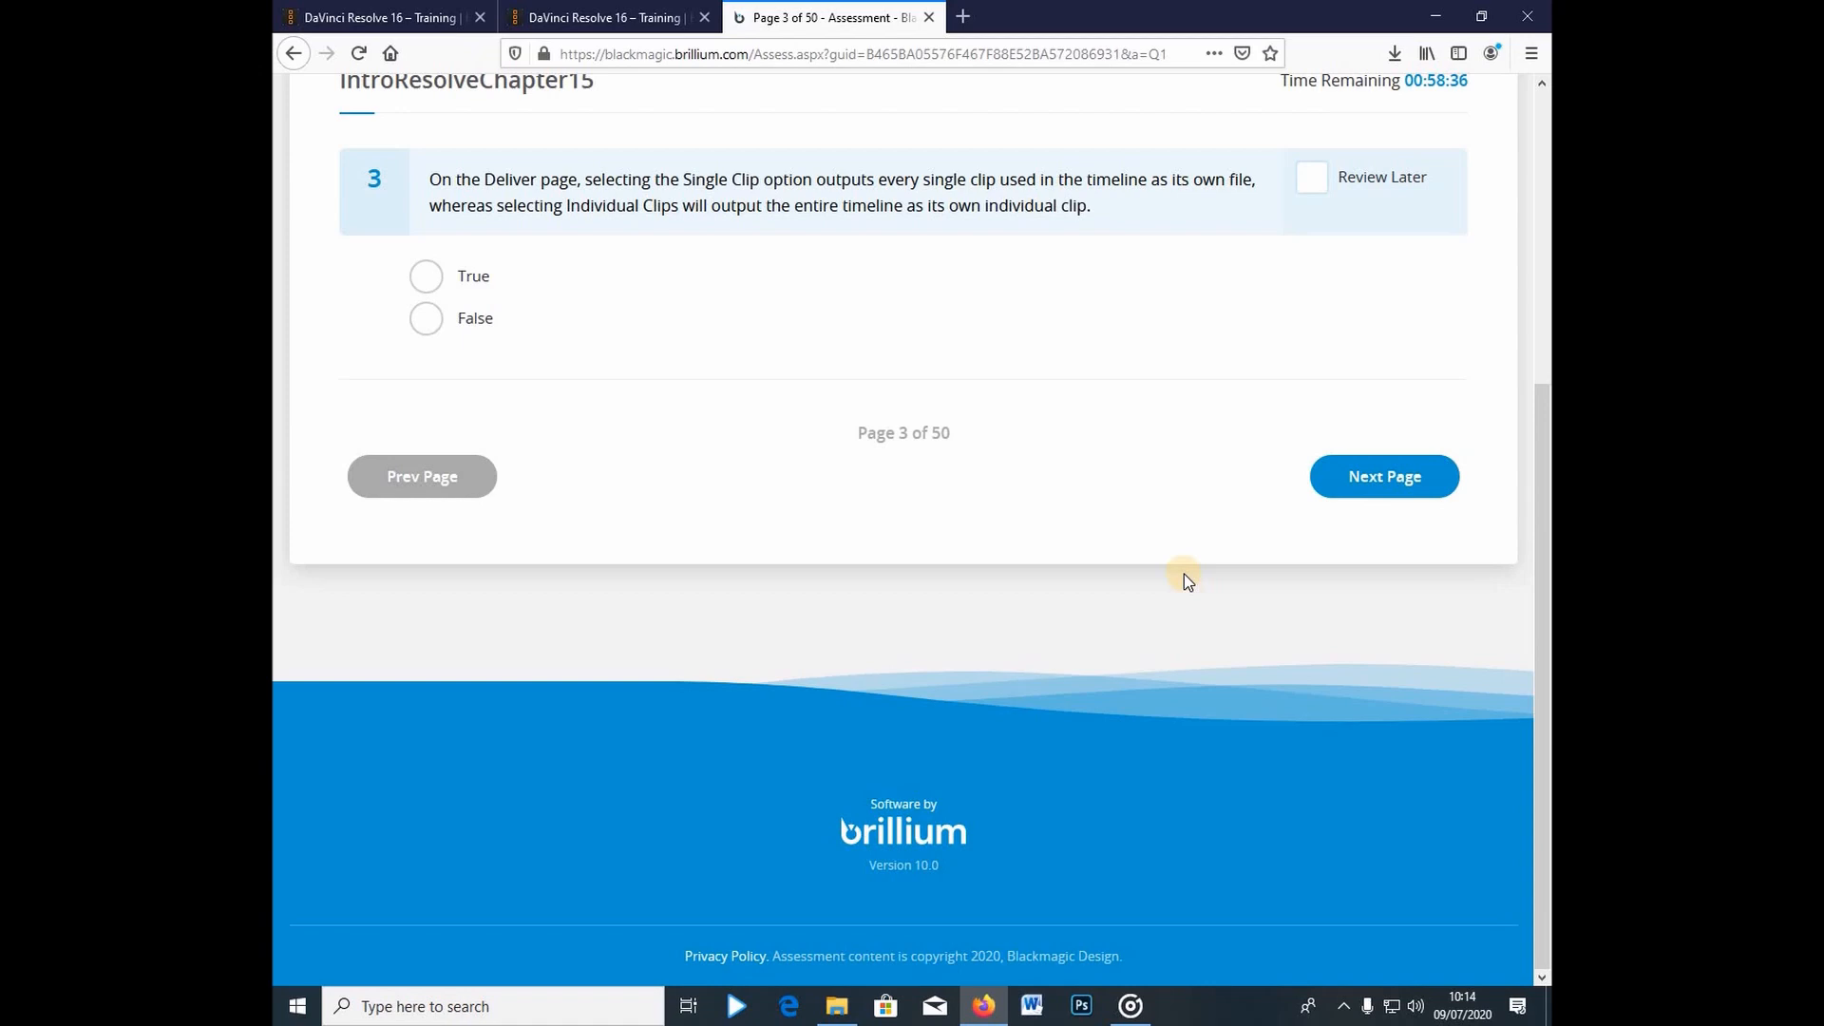
Switch to the DaVinci Resolve 16 Training tab and scroll to the Certified Trainer section
left_click(599, 16)
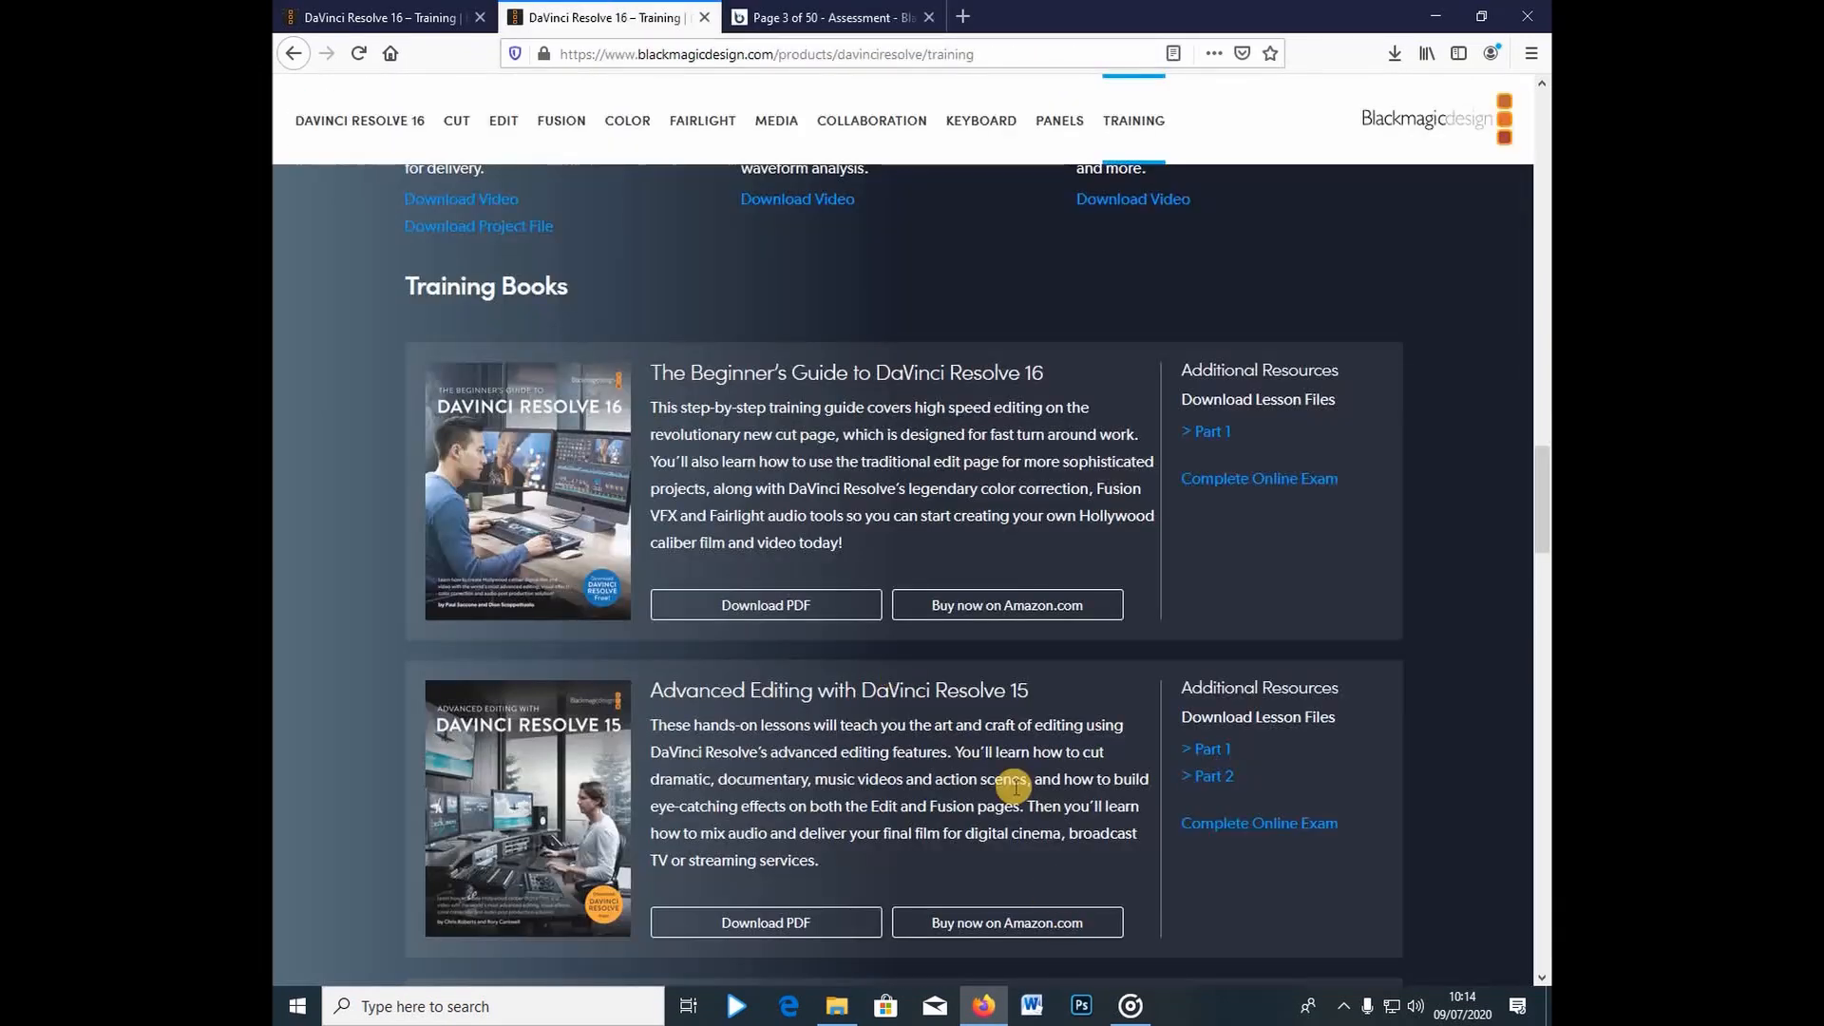
scroll("down", 3)
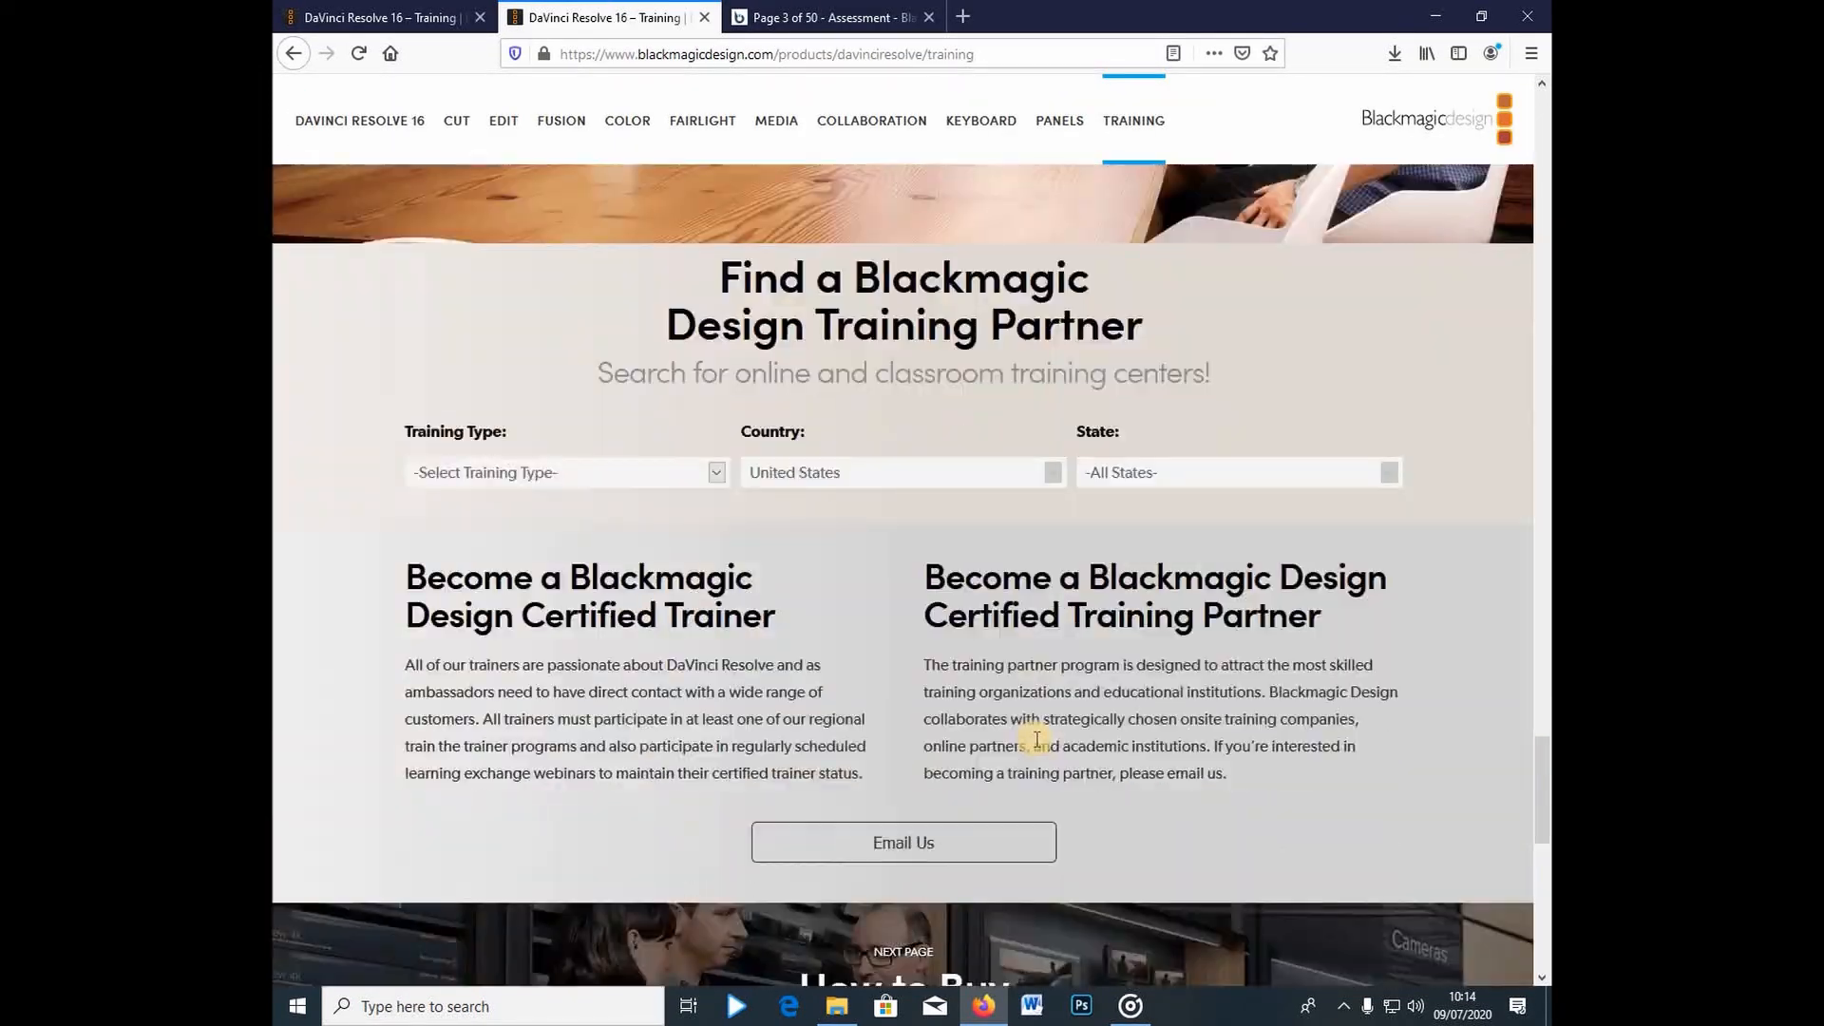
scroll("down", 3)
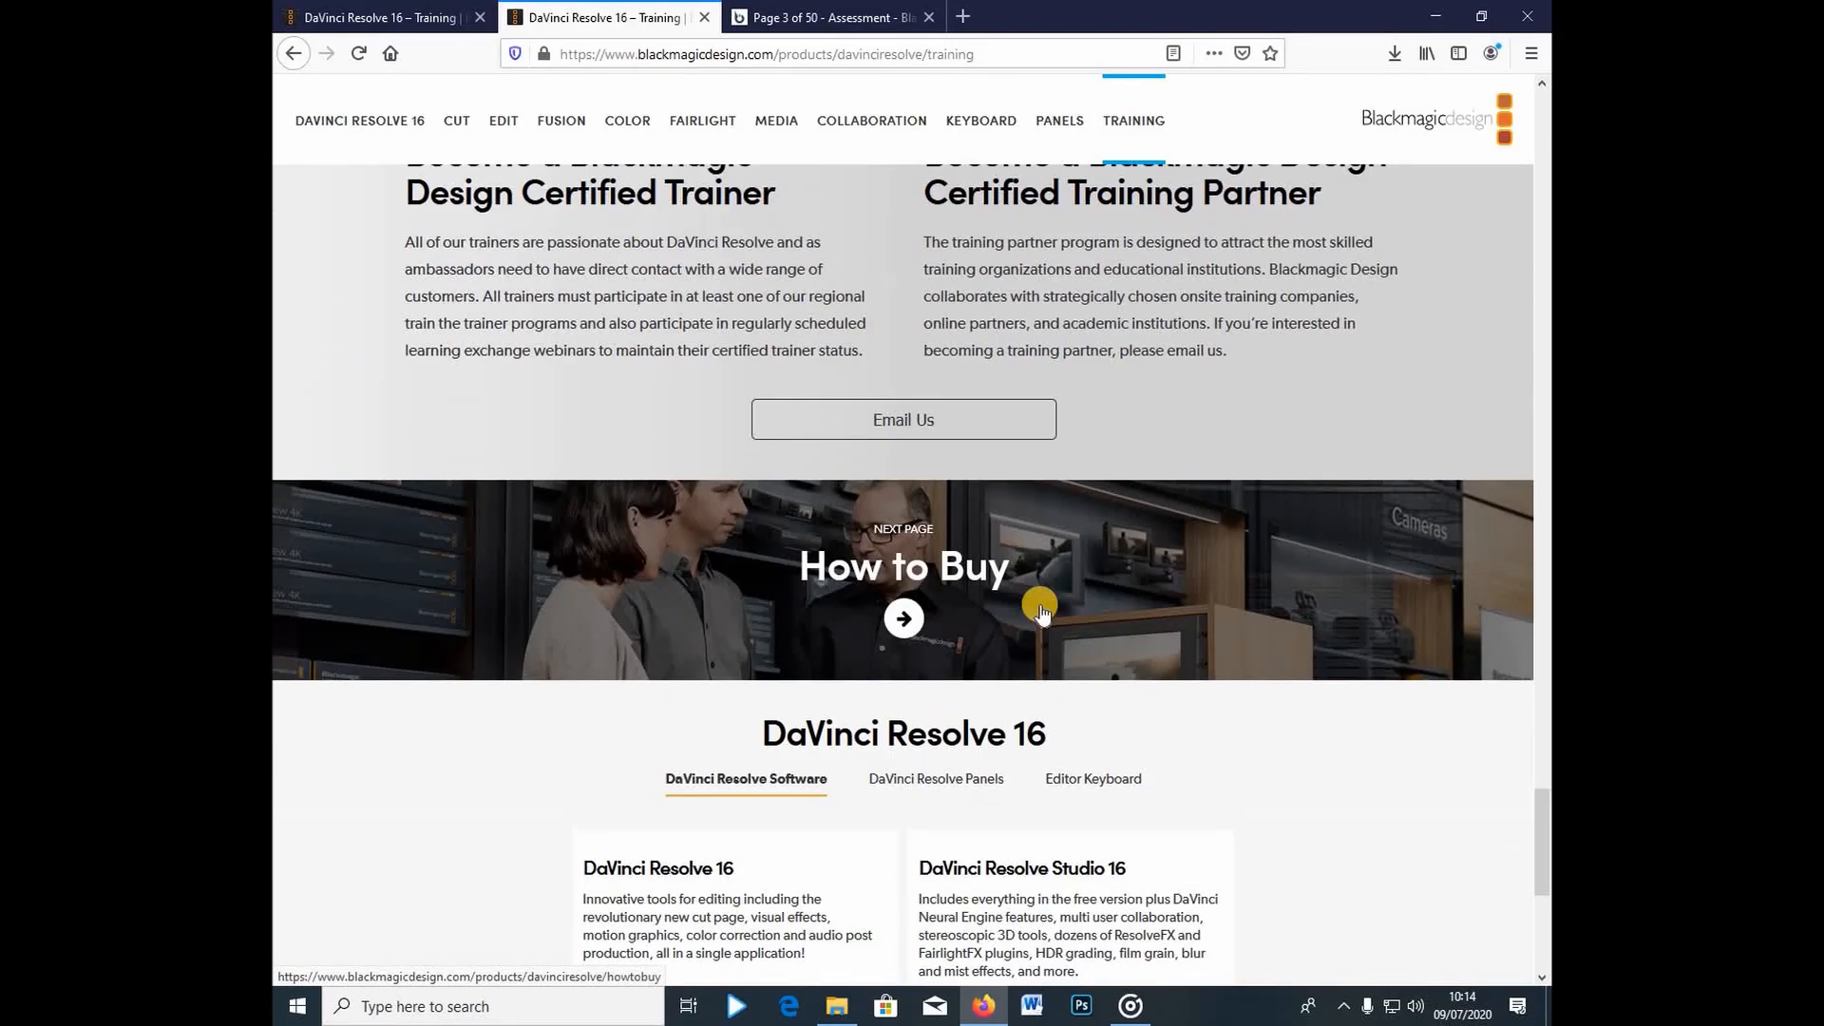
scroll("up", 3)
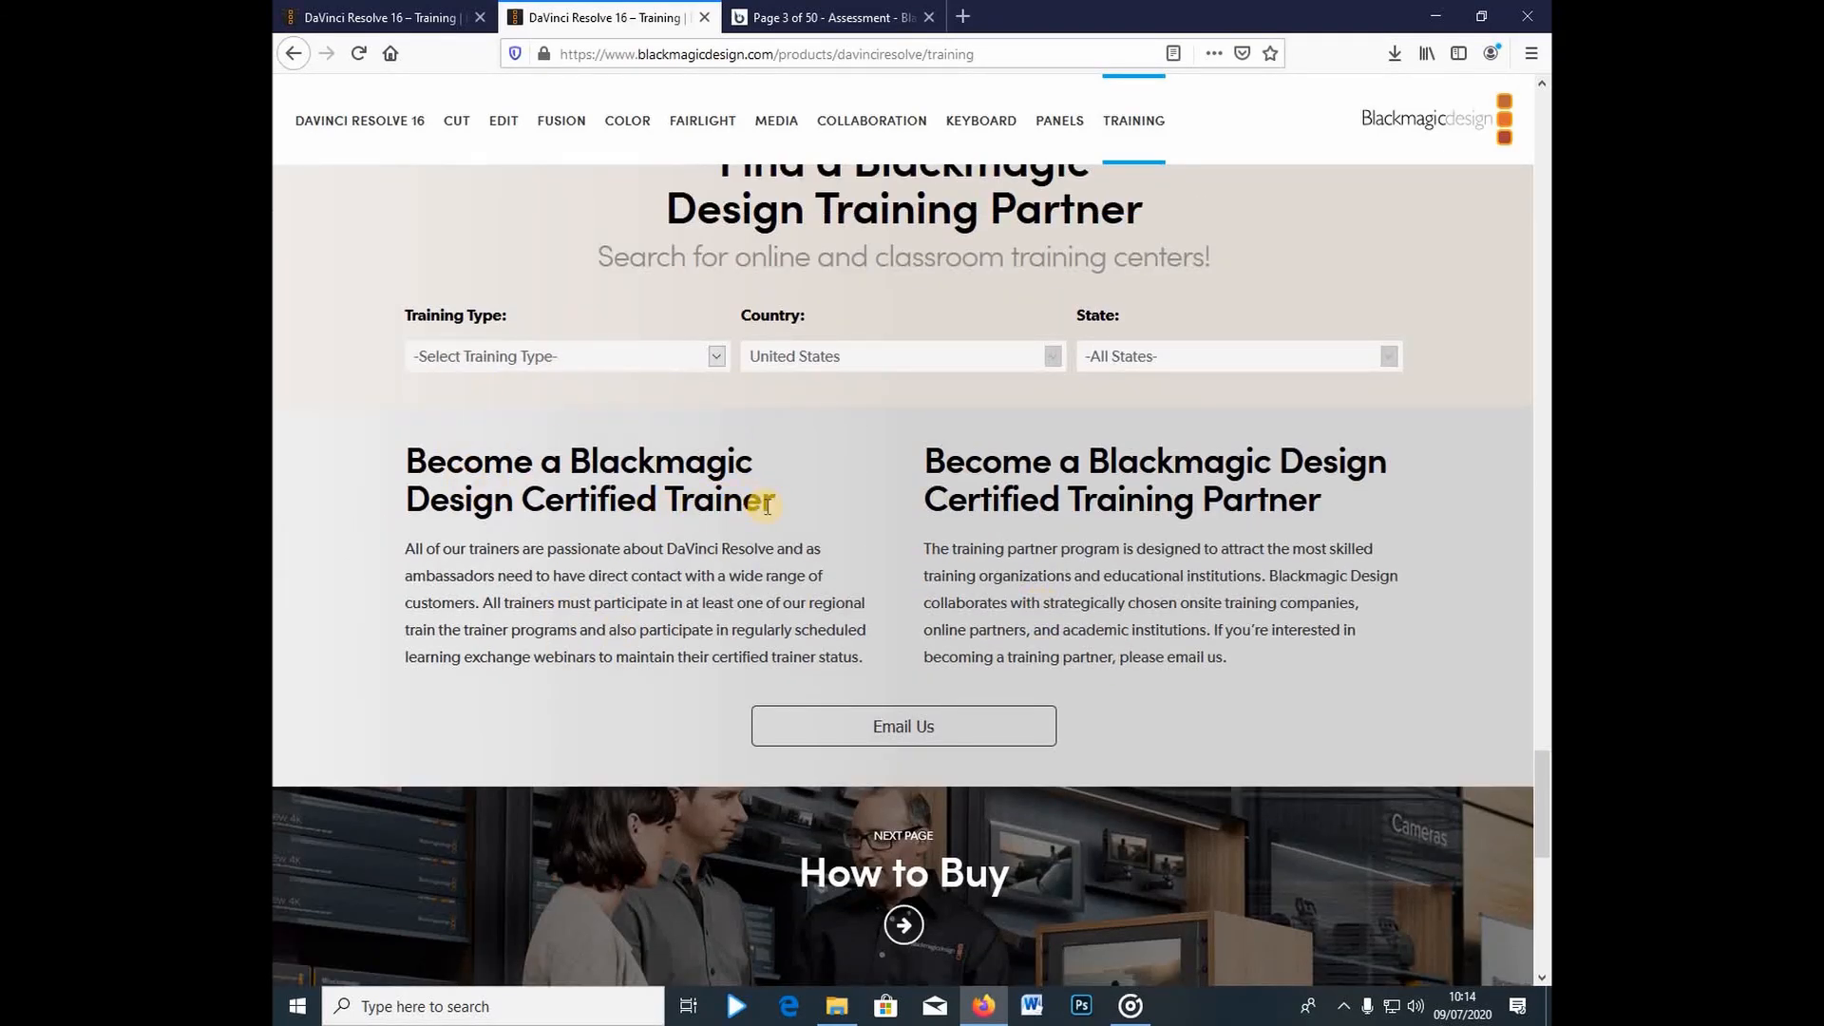
mouse_move(902, 725)
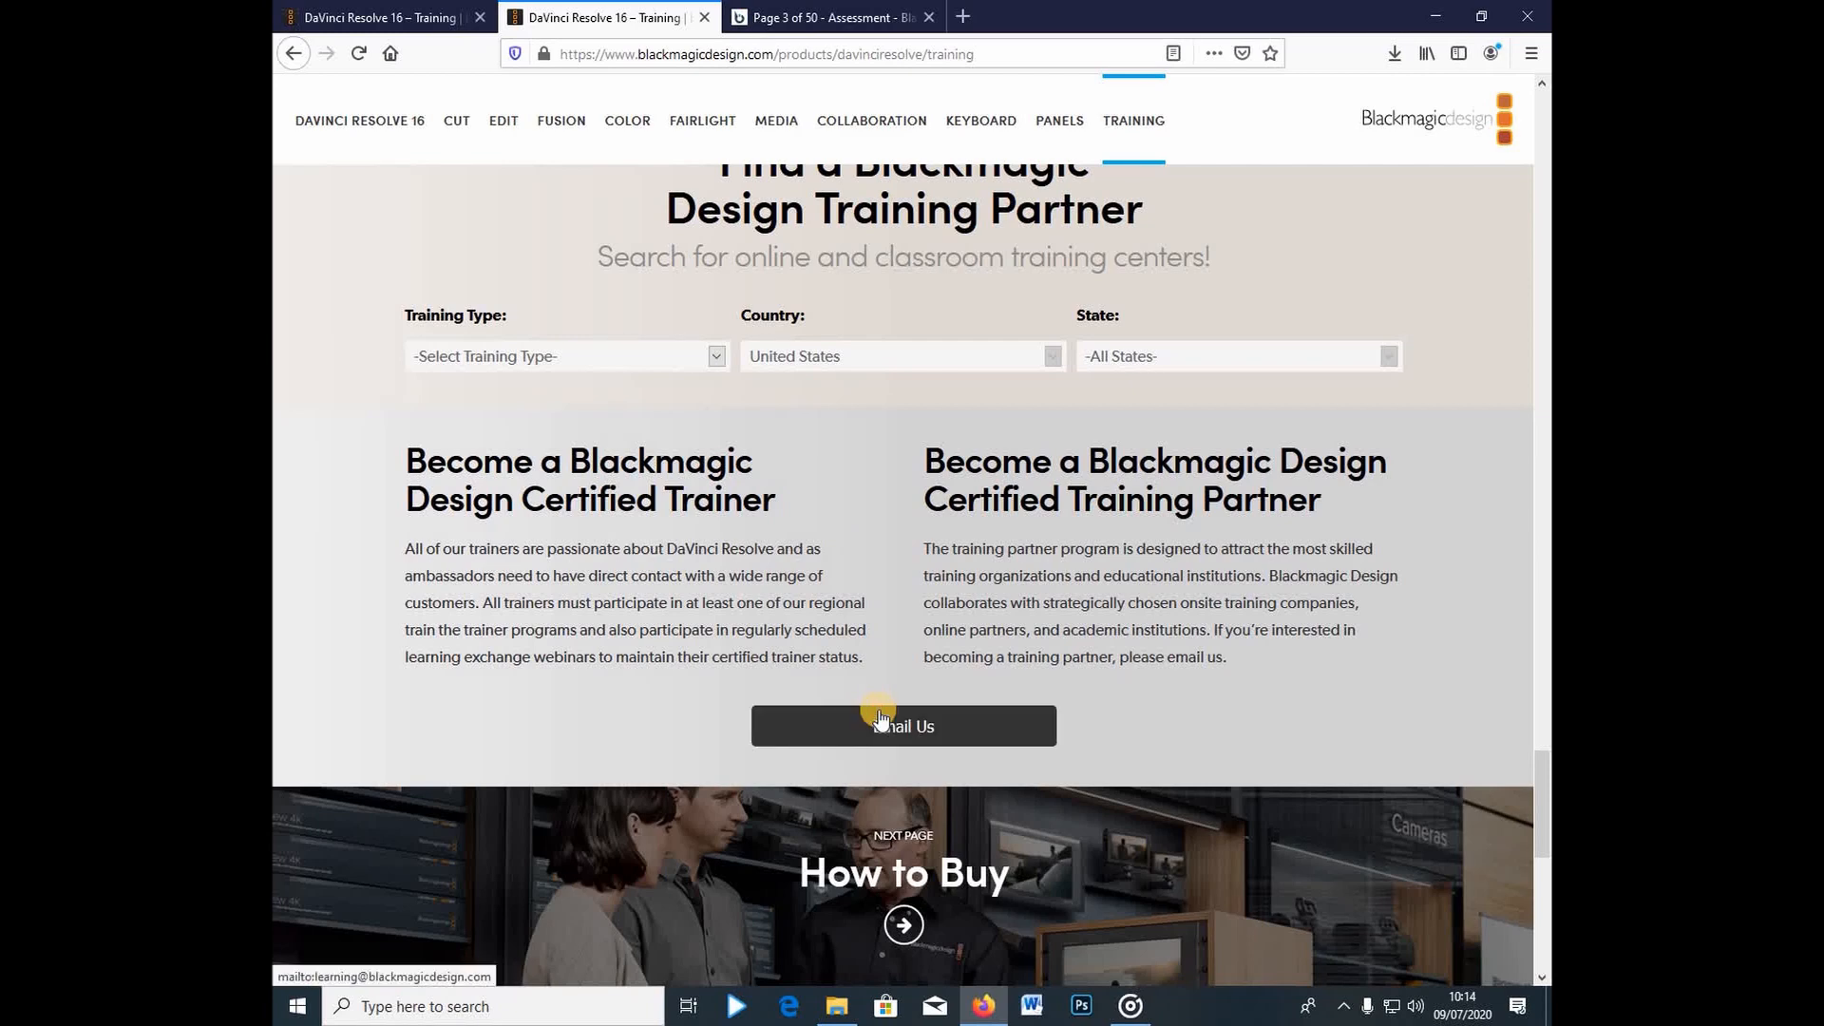
left_click(903, 726)
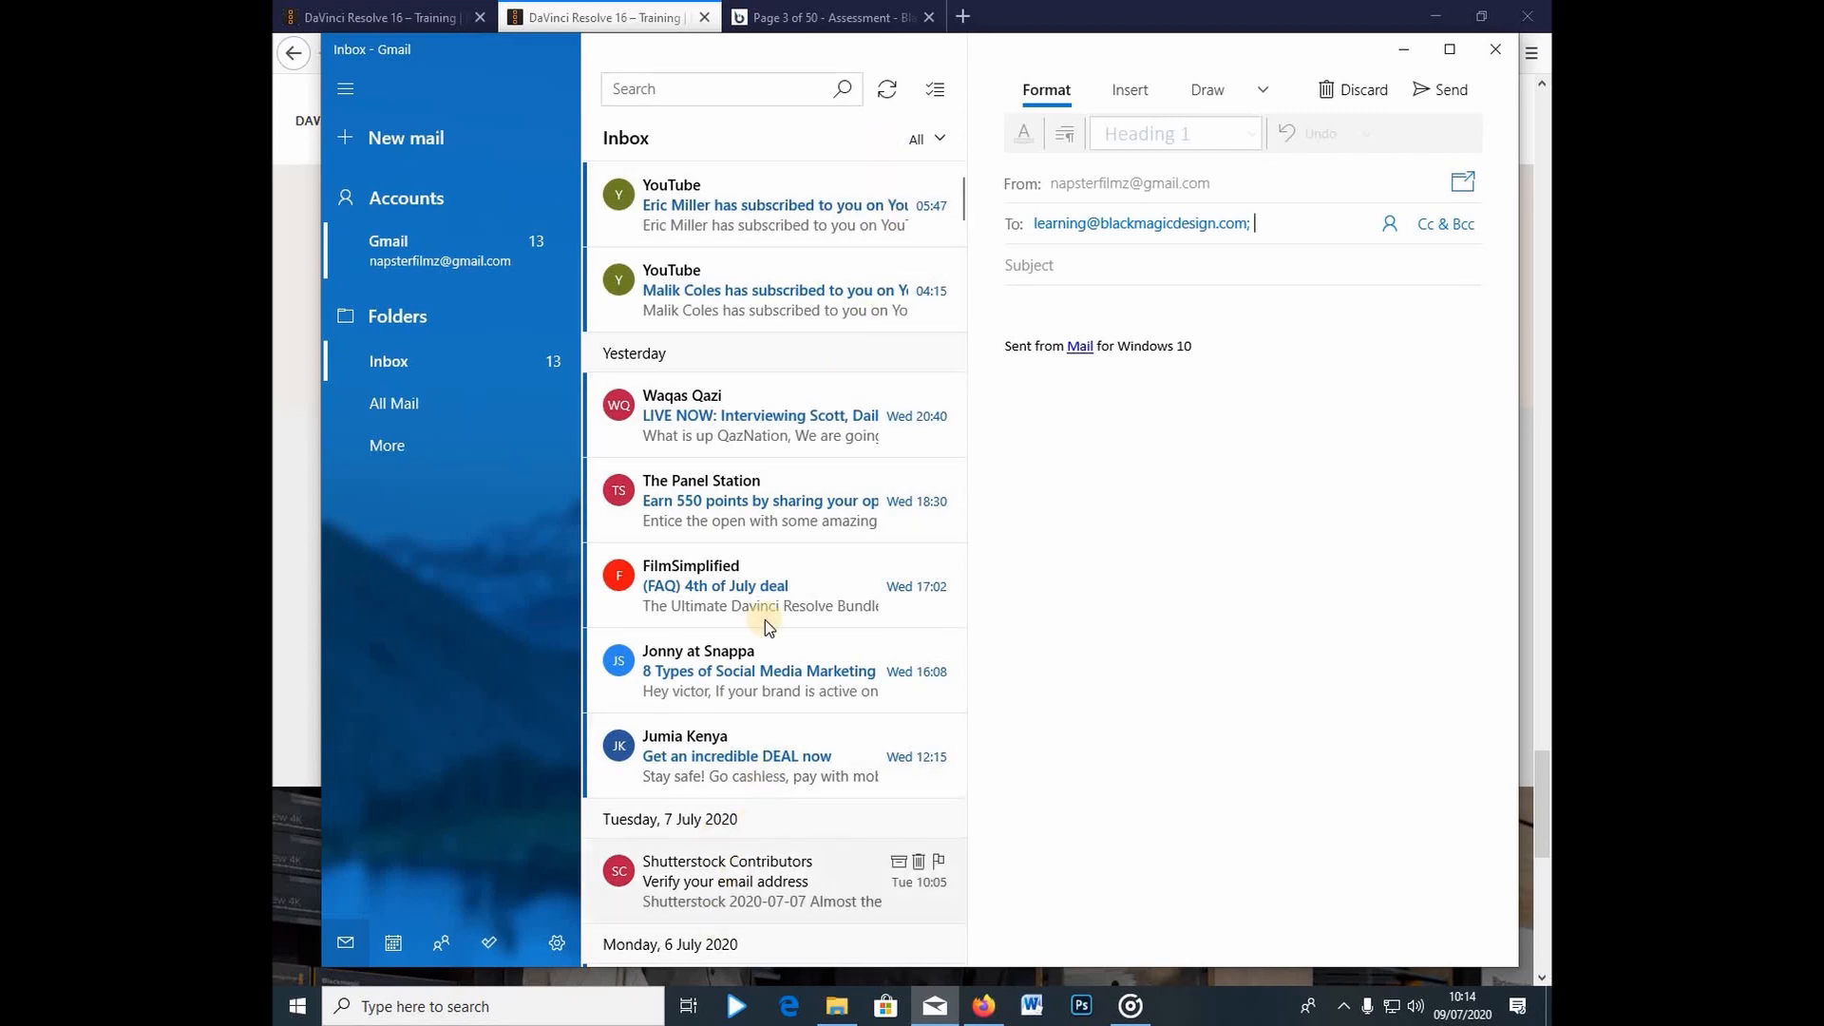
mouse_move(773, 612)
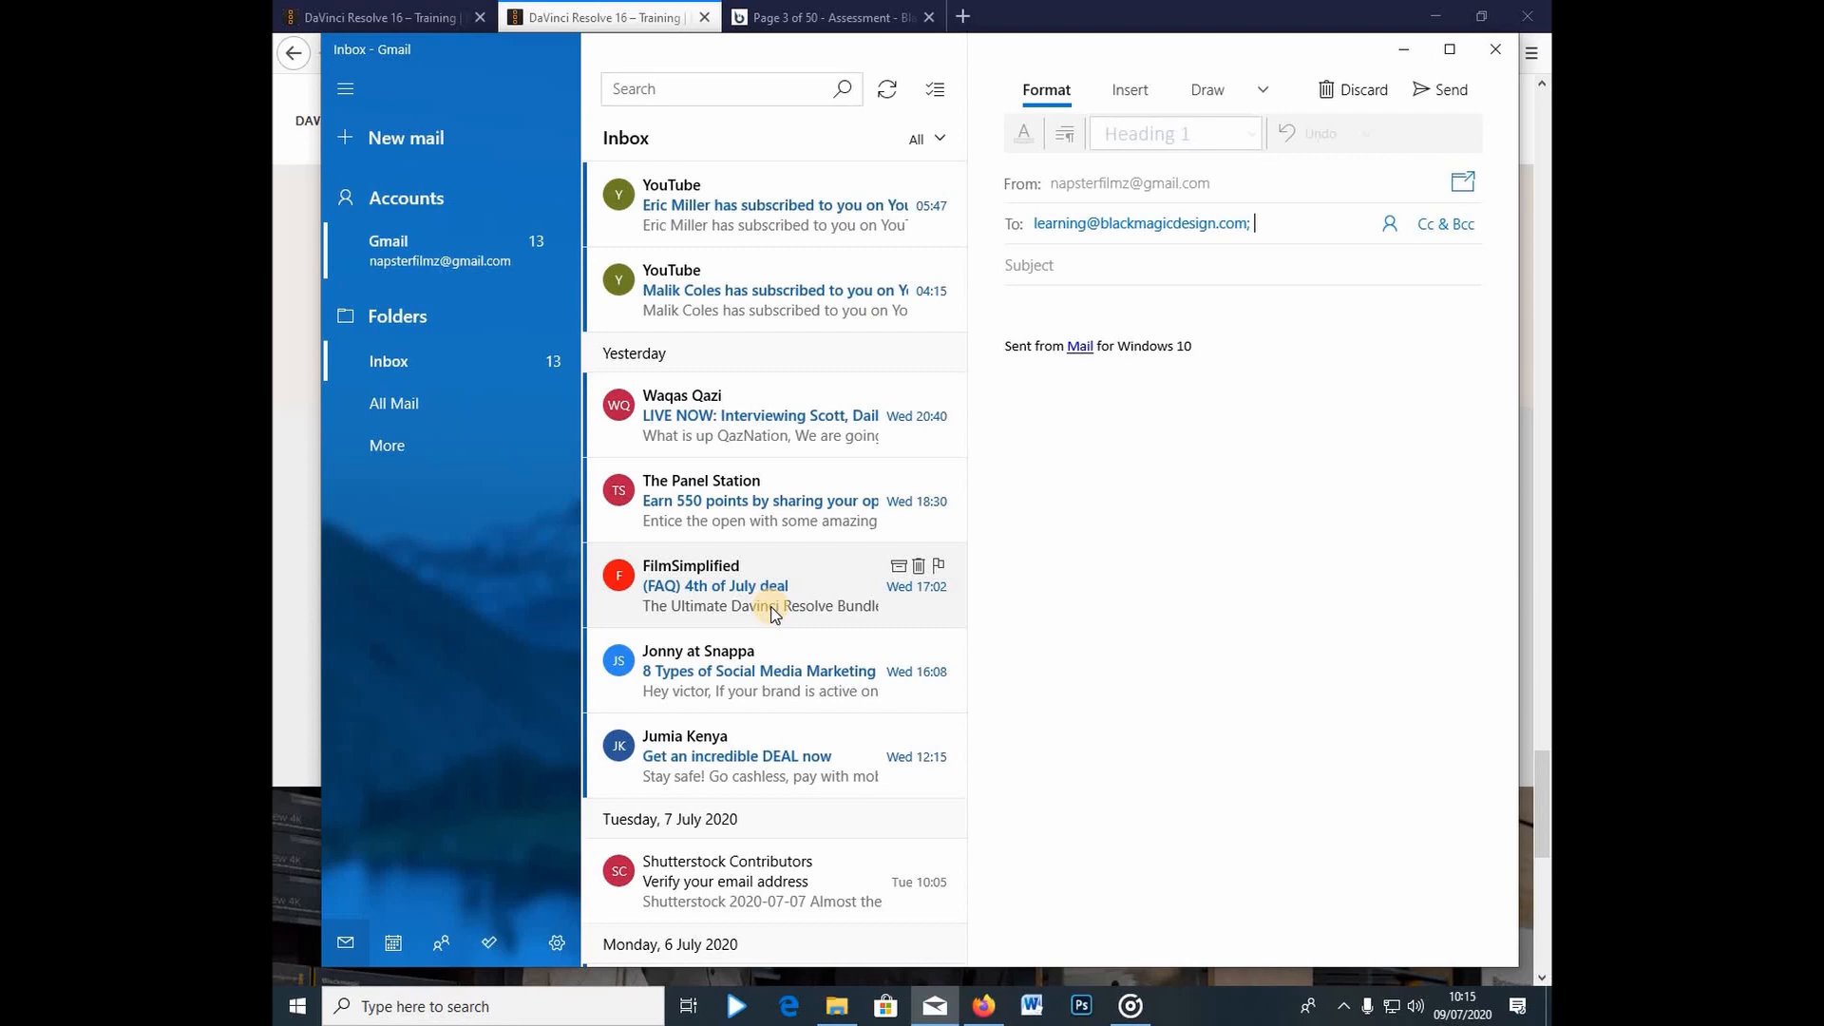
mouse_move(810, 23)
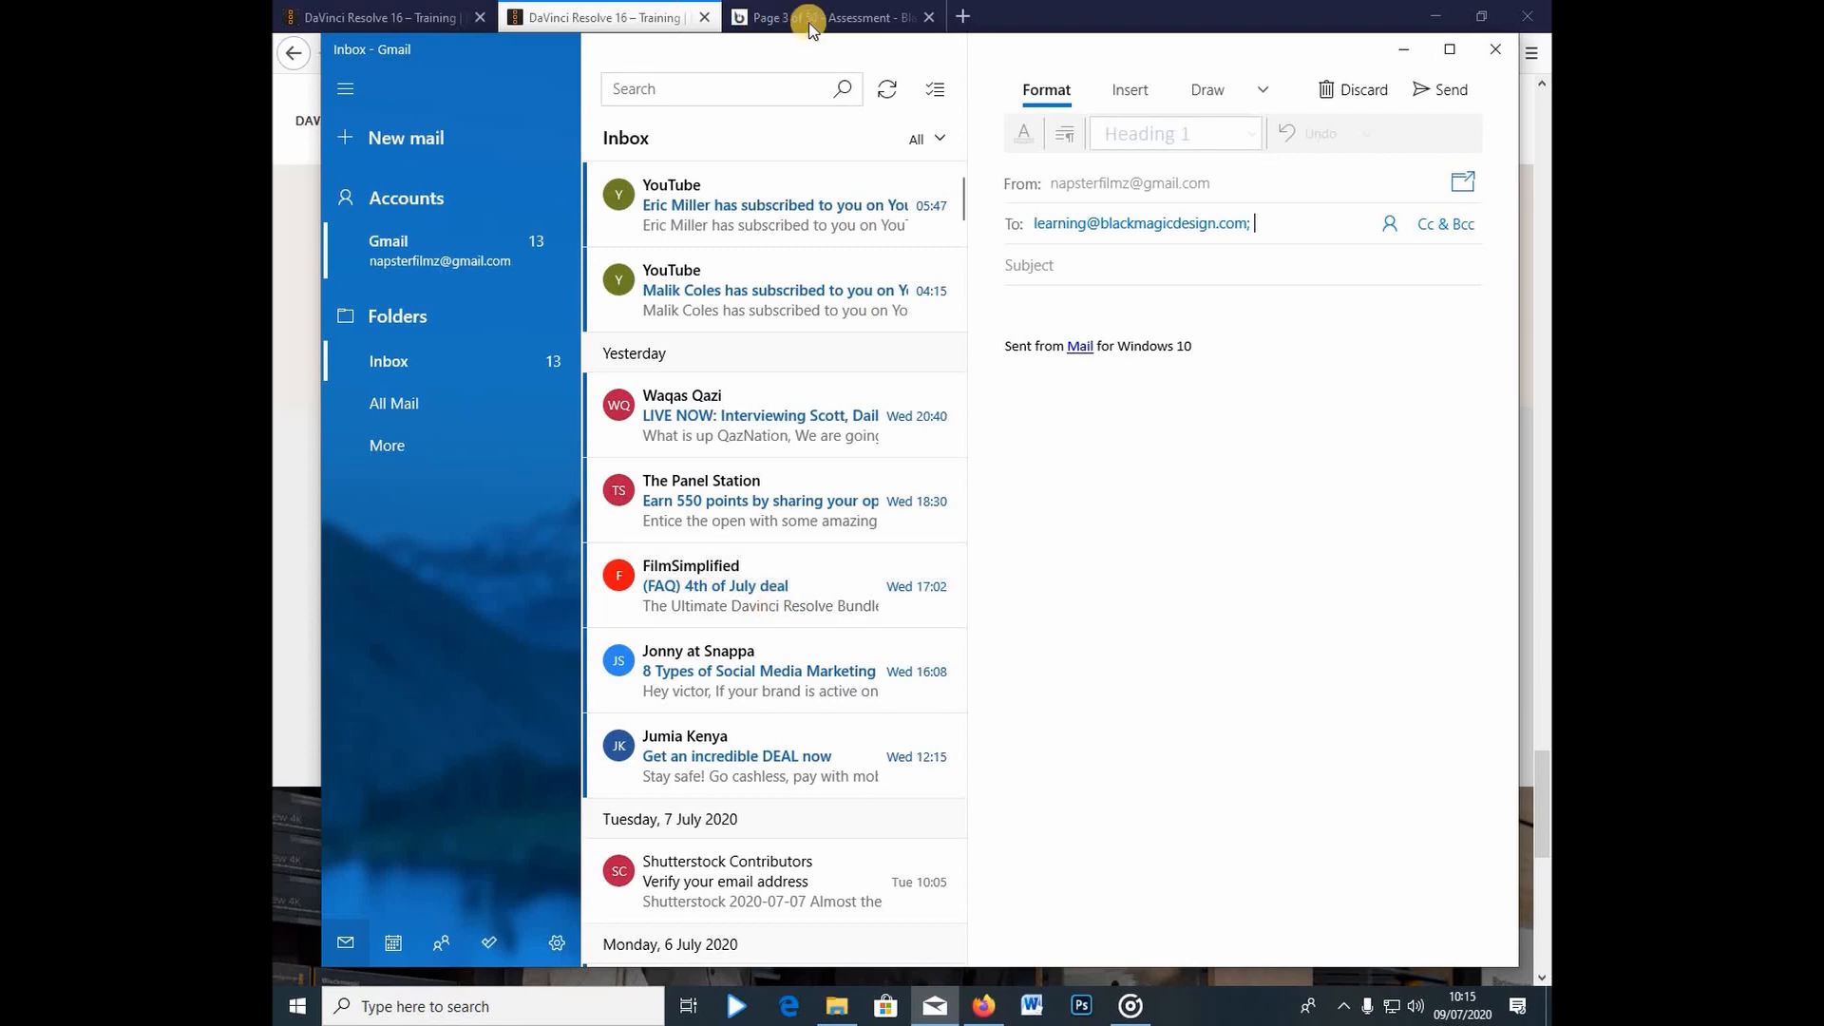
View question 3 in the Assessment tab, then return to the DaVinci Resolve 16 Training tab
left_click(826, 16)
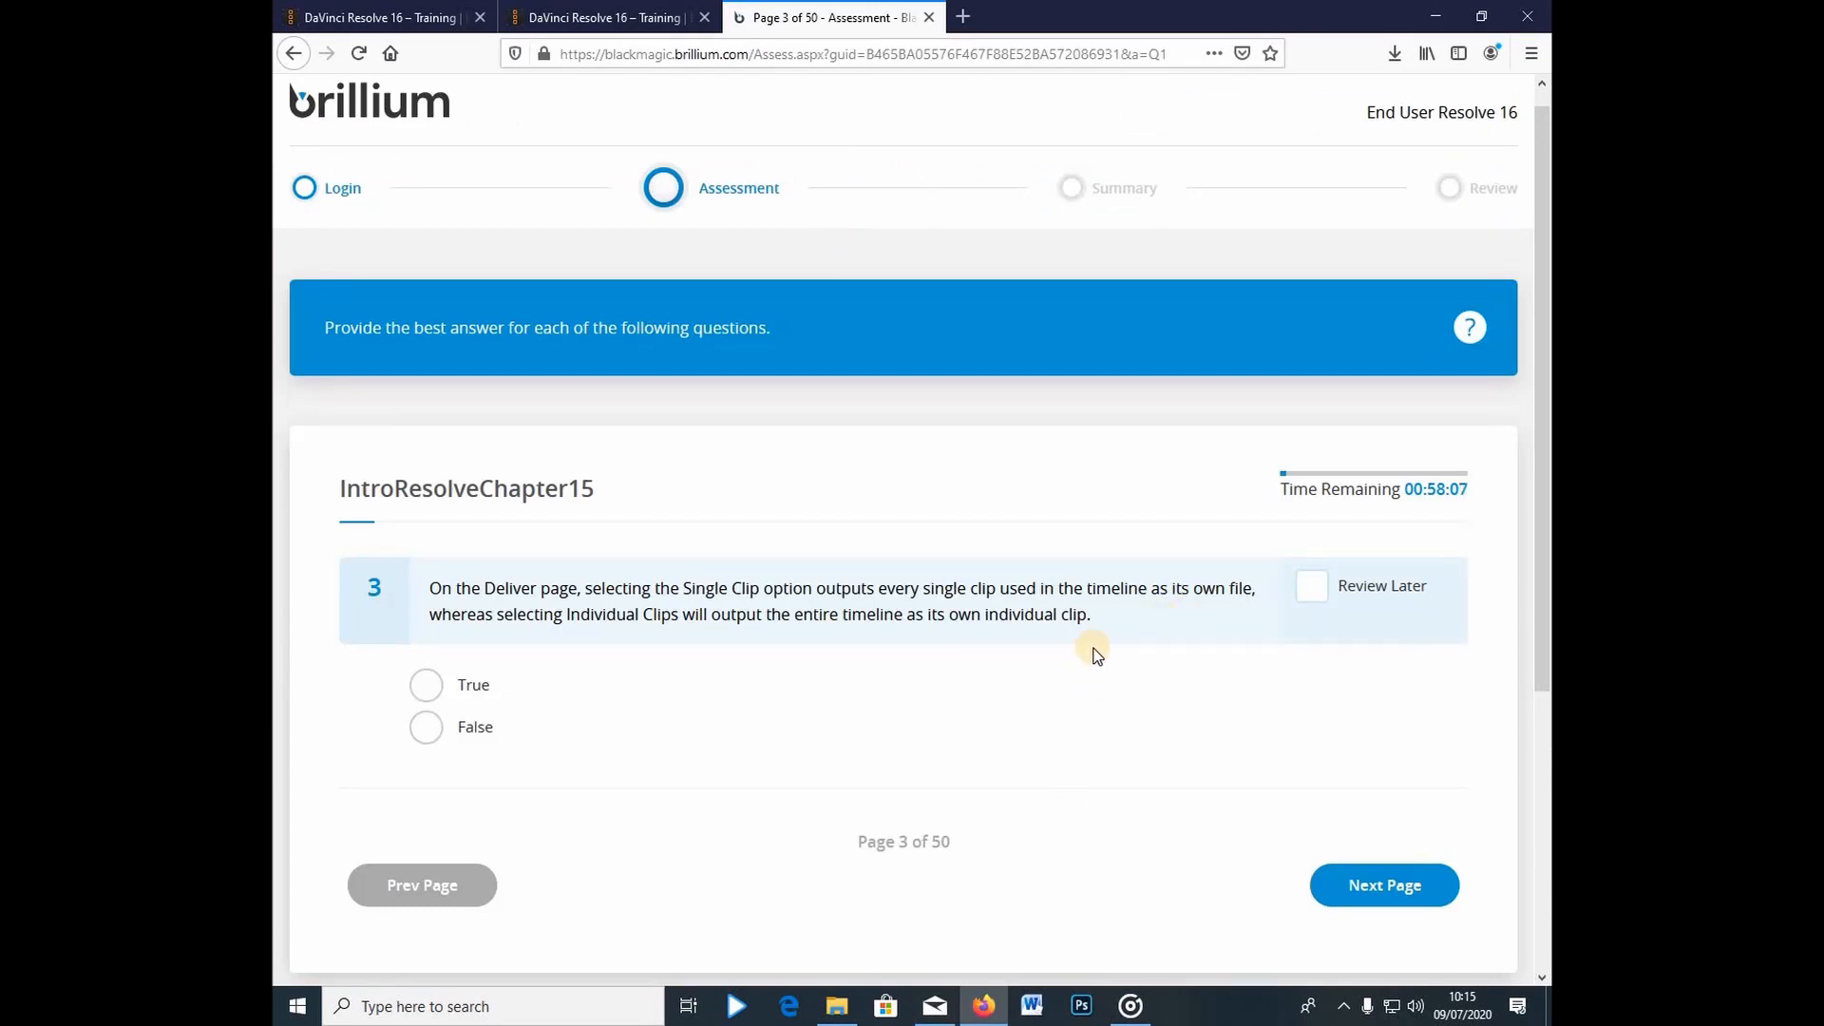
scroll("up", 3)
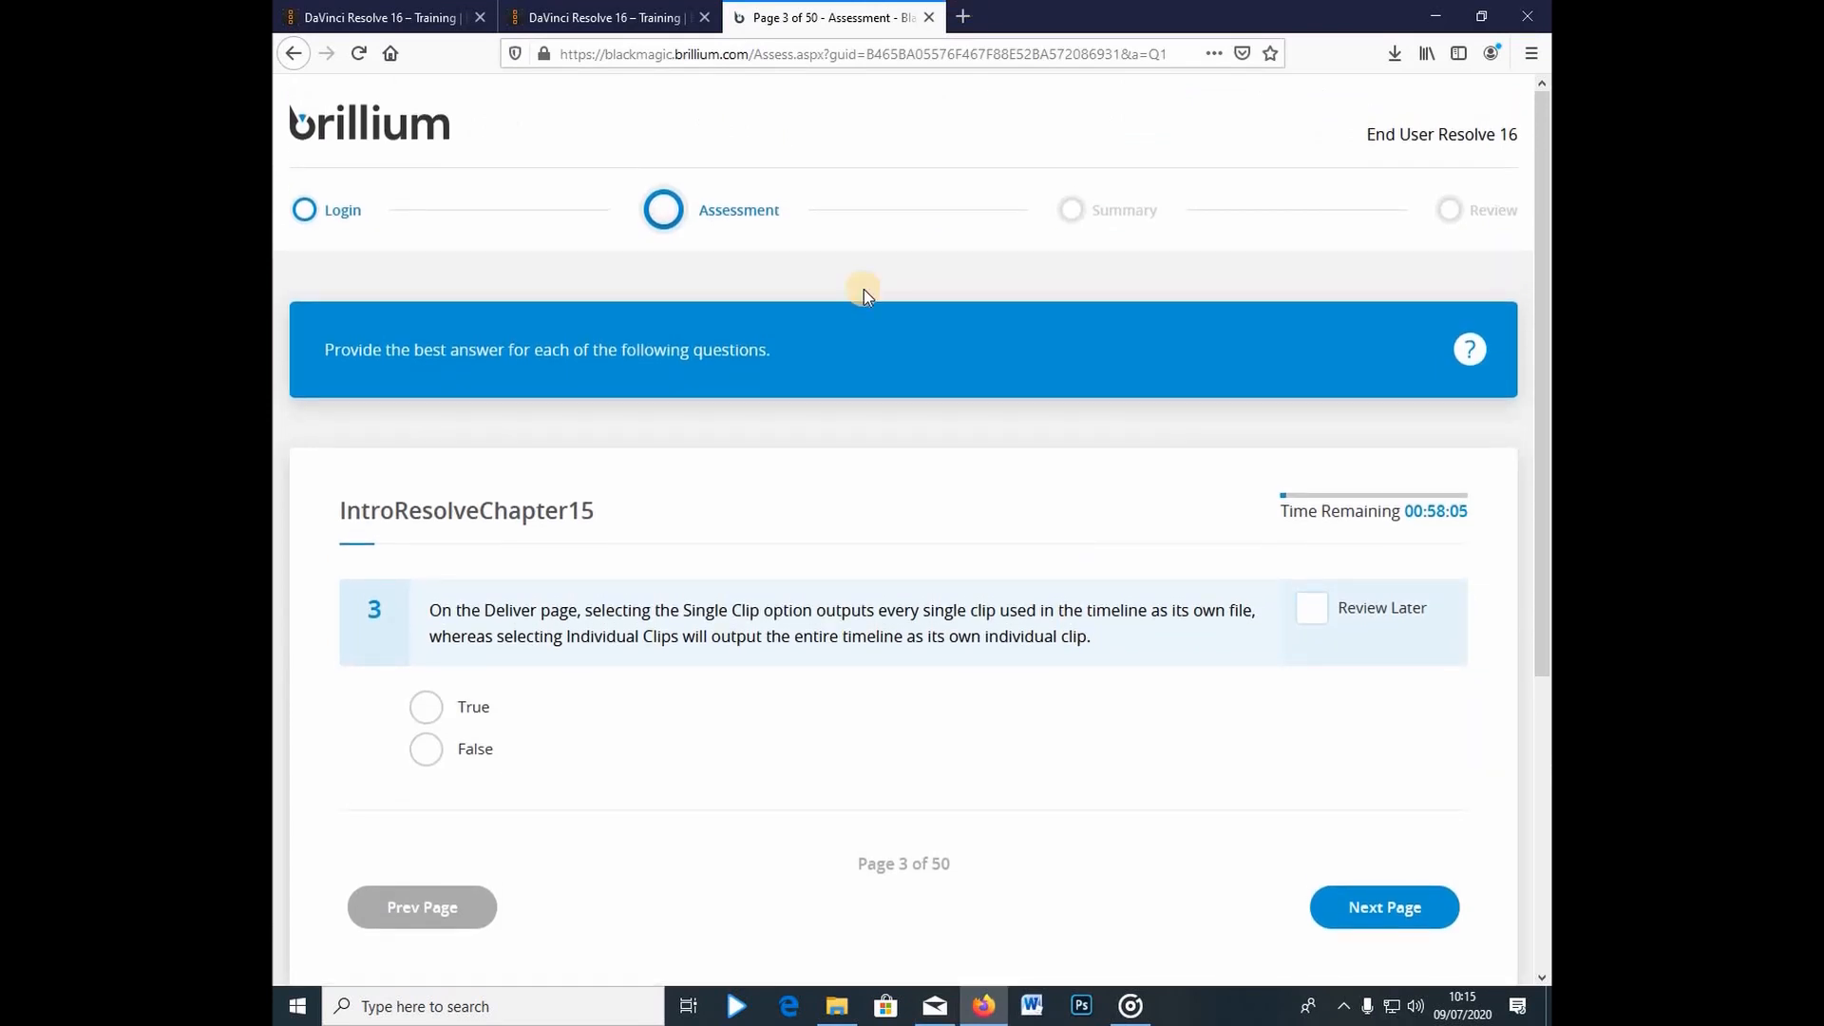
mouse_move(1103, 387)
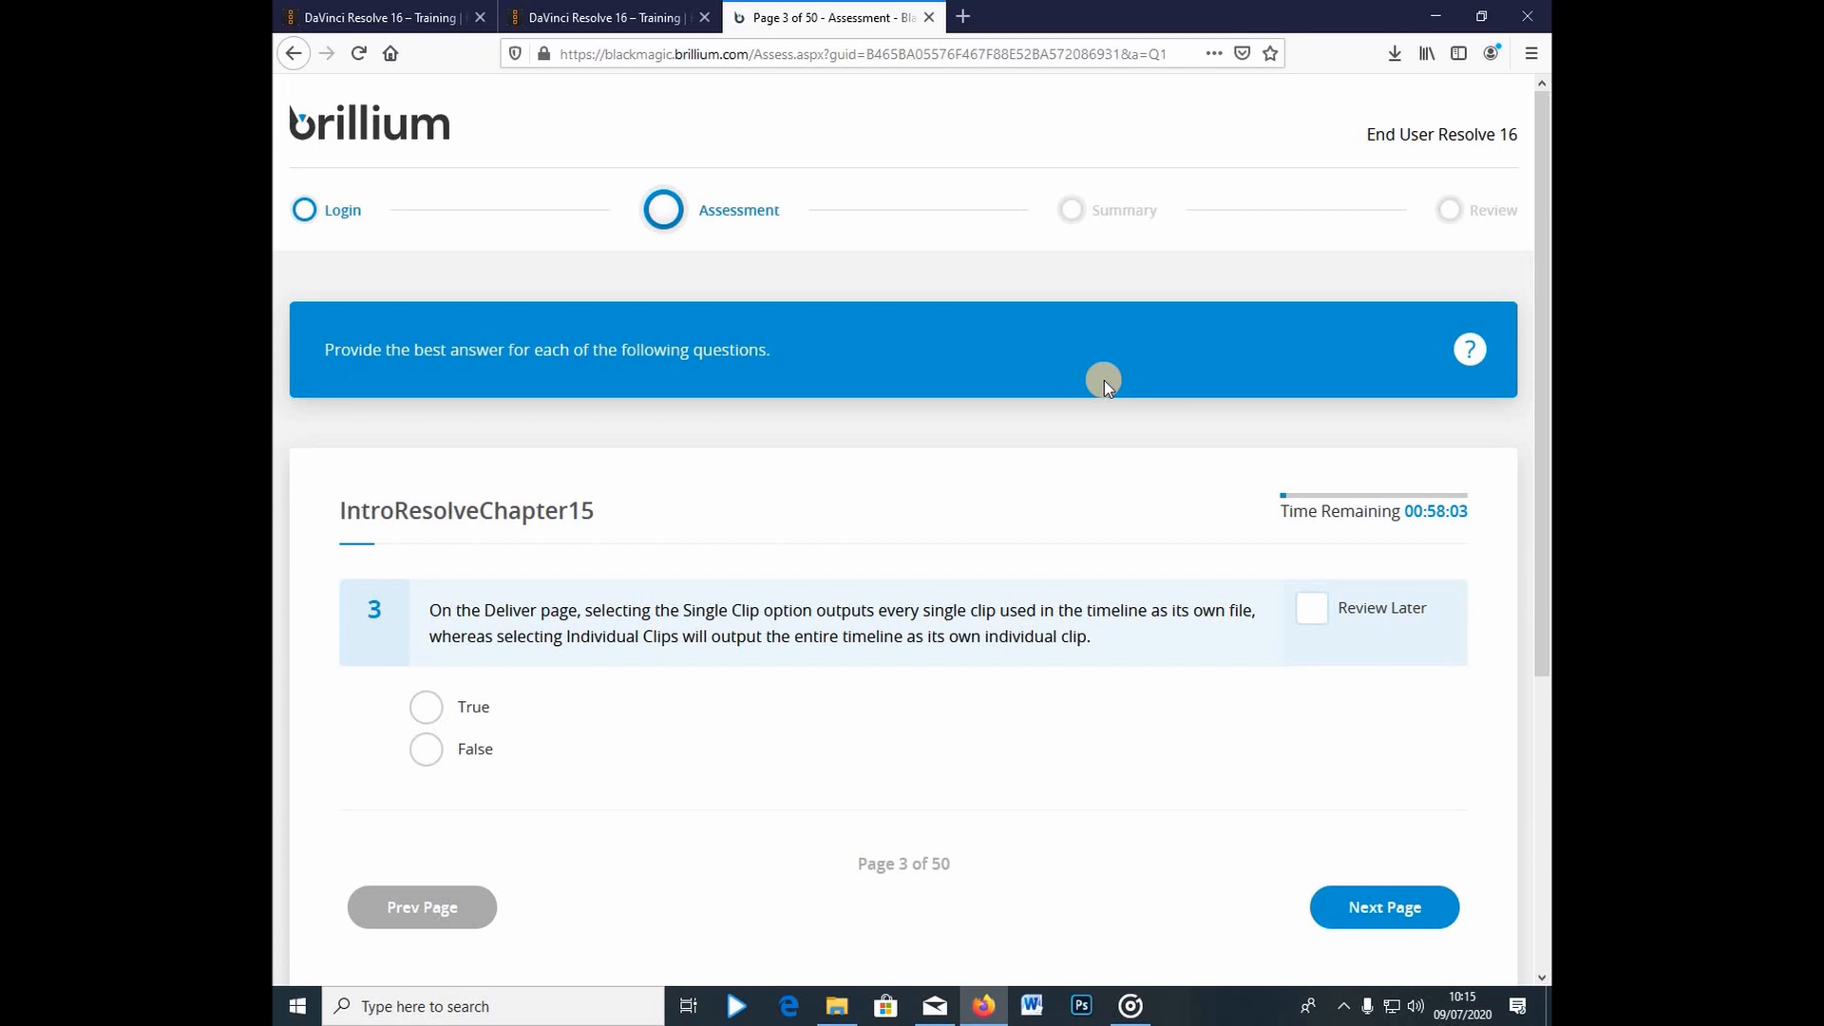
mouse_move(991, 358)
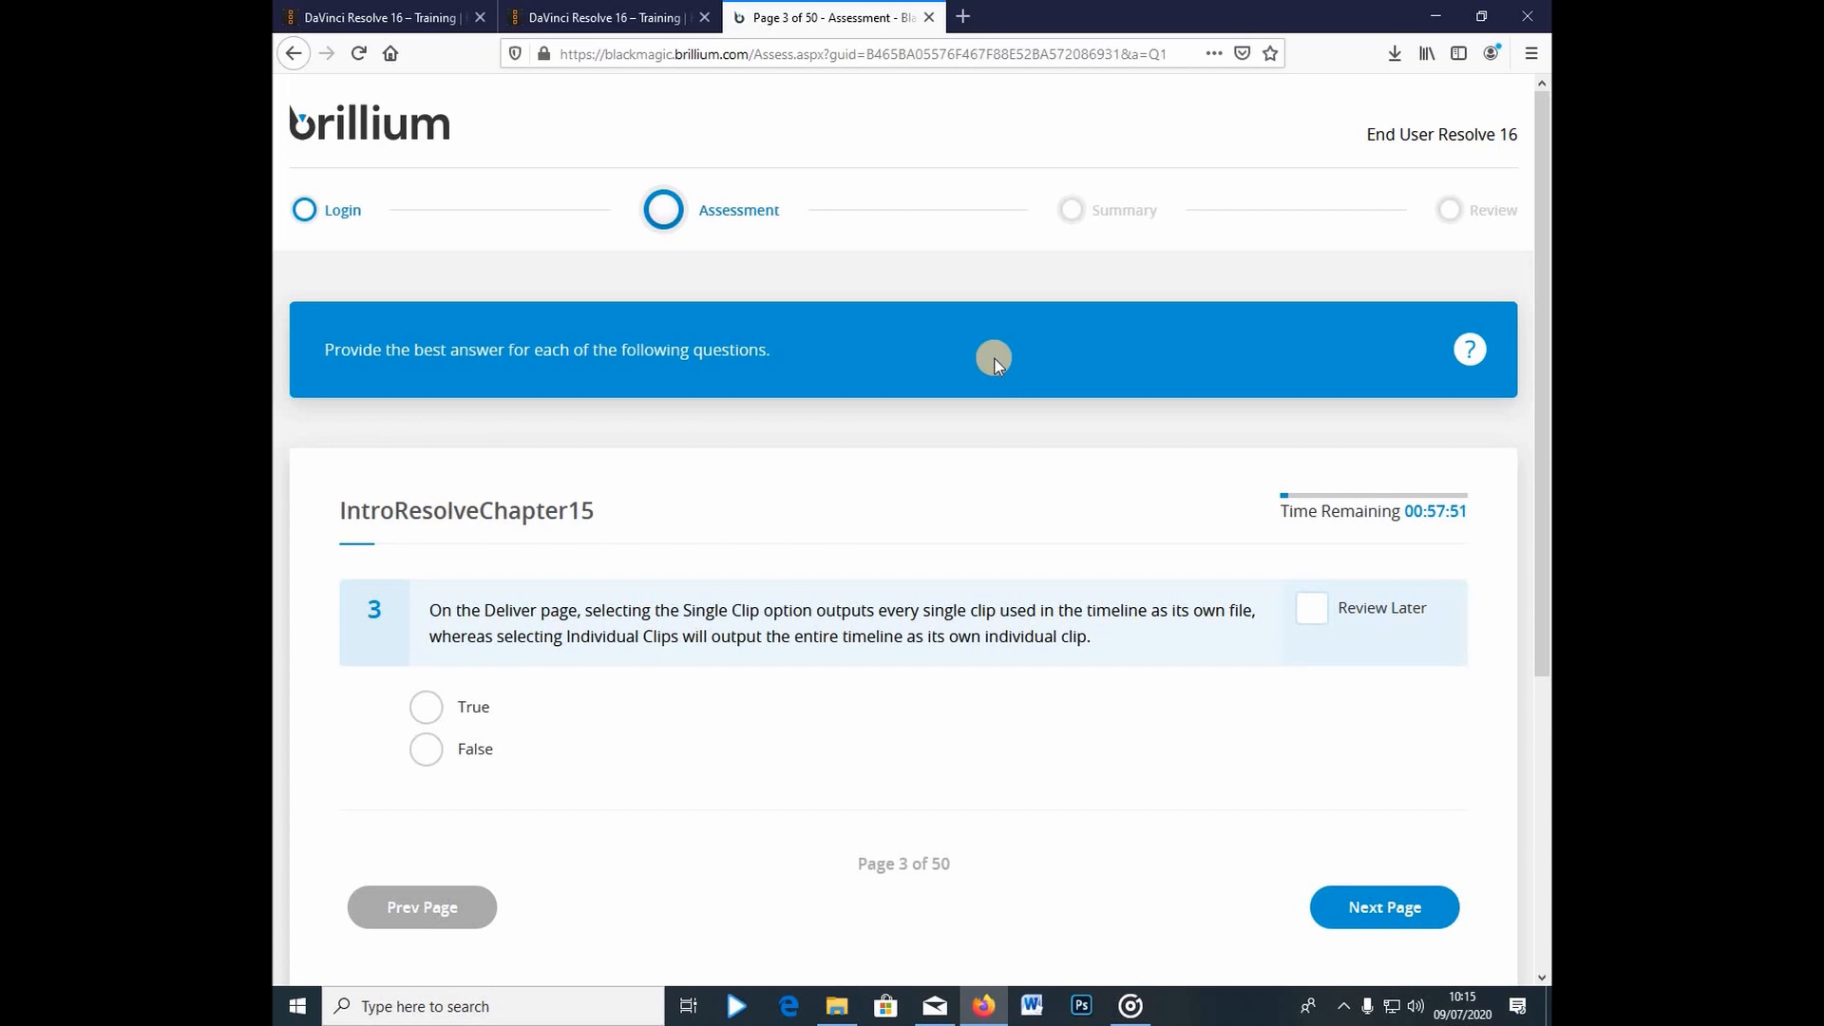
mouse_move(664, 41)
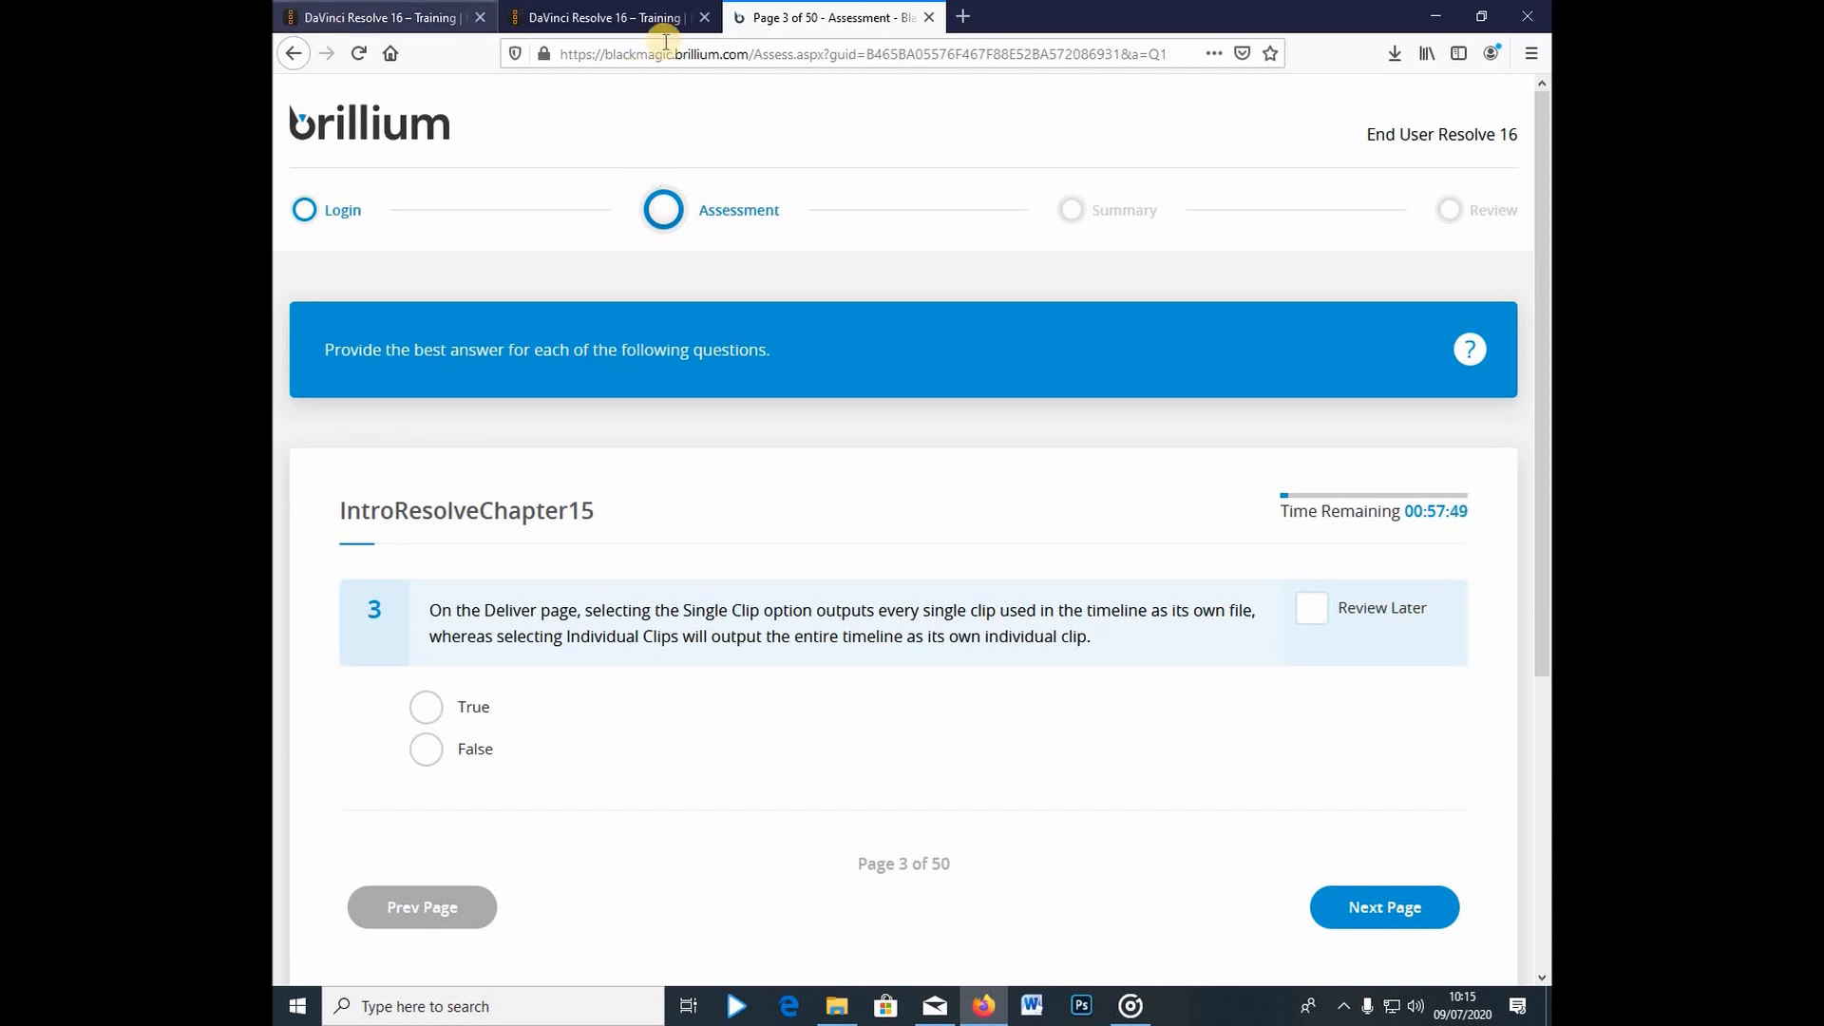
left_click(600, 16)
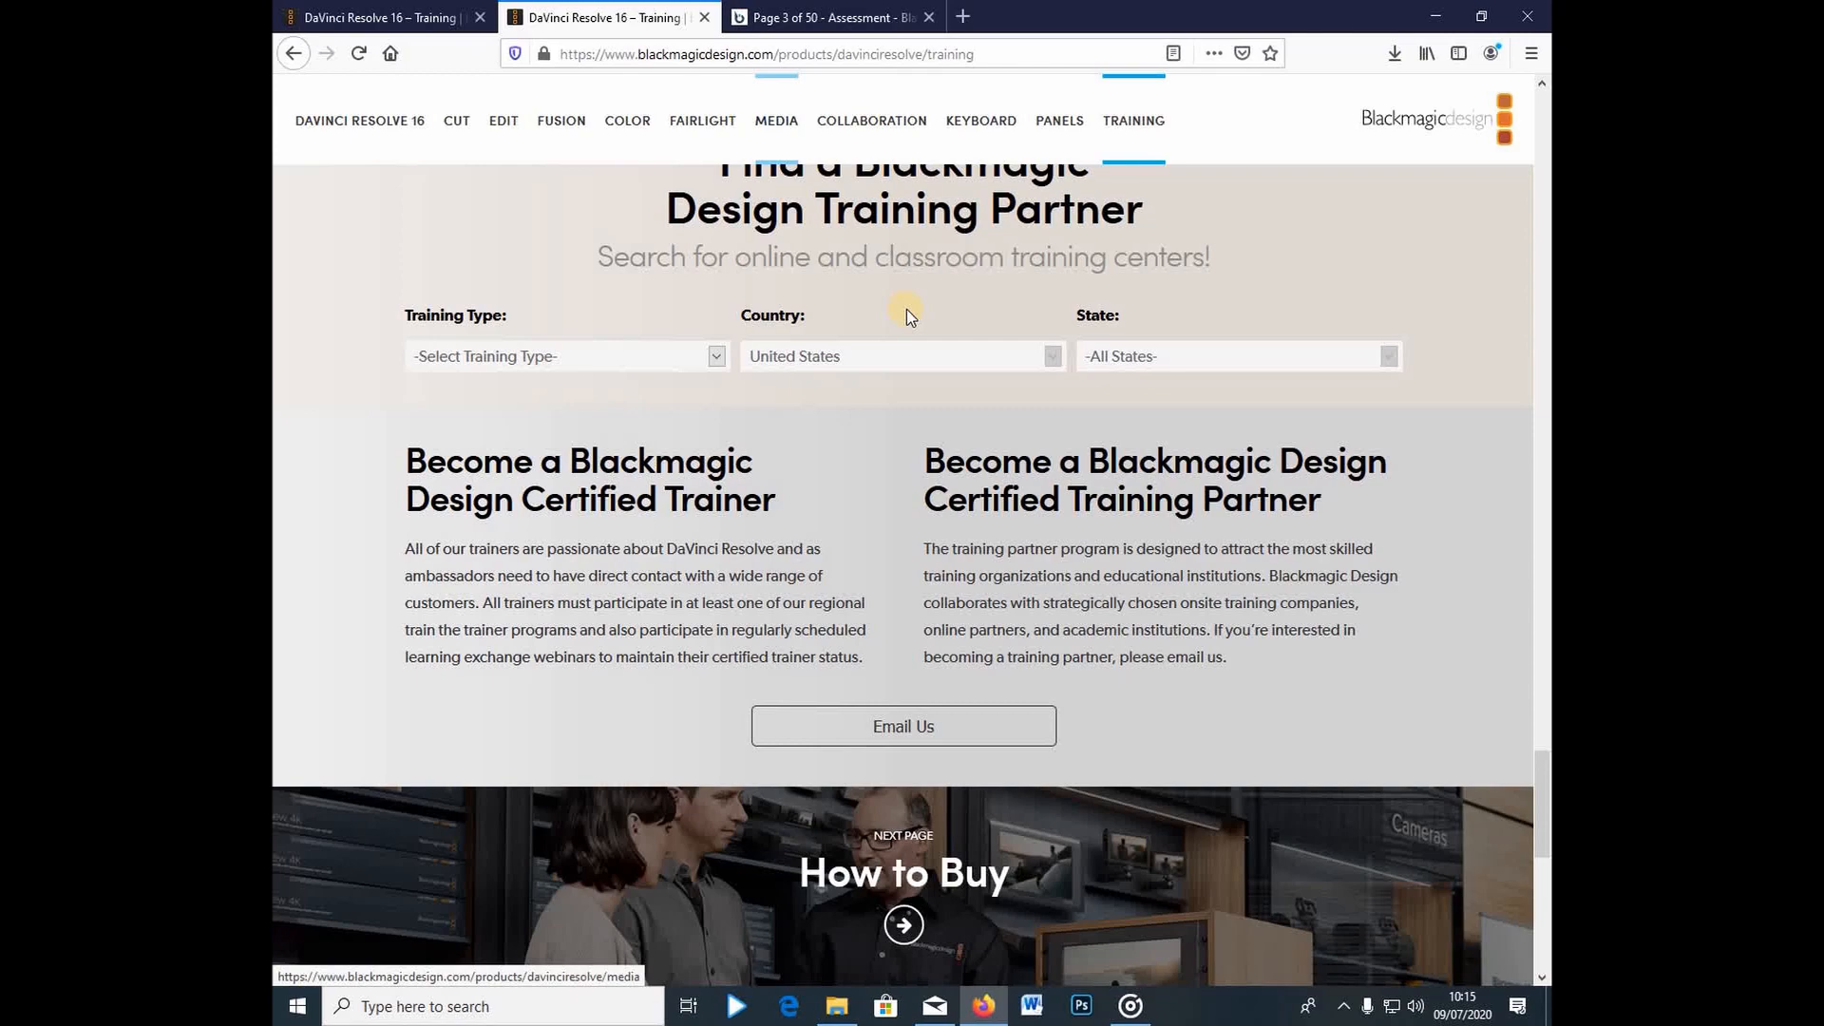